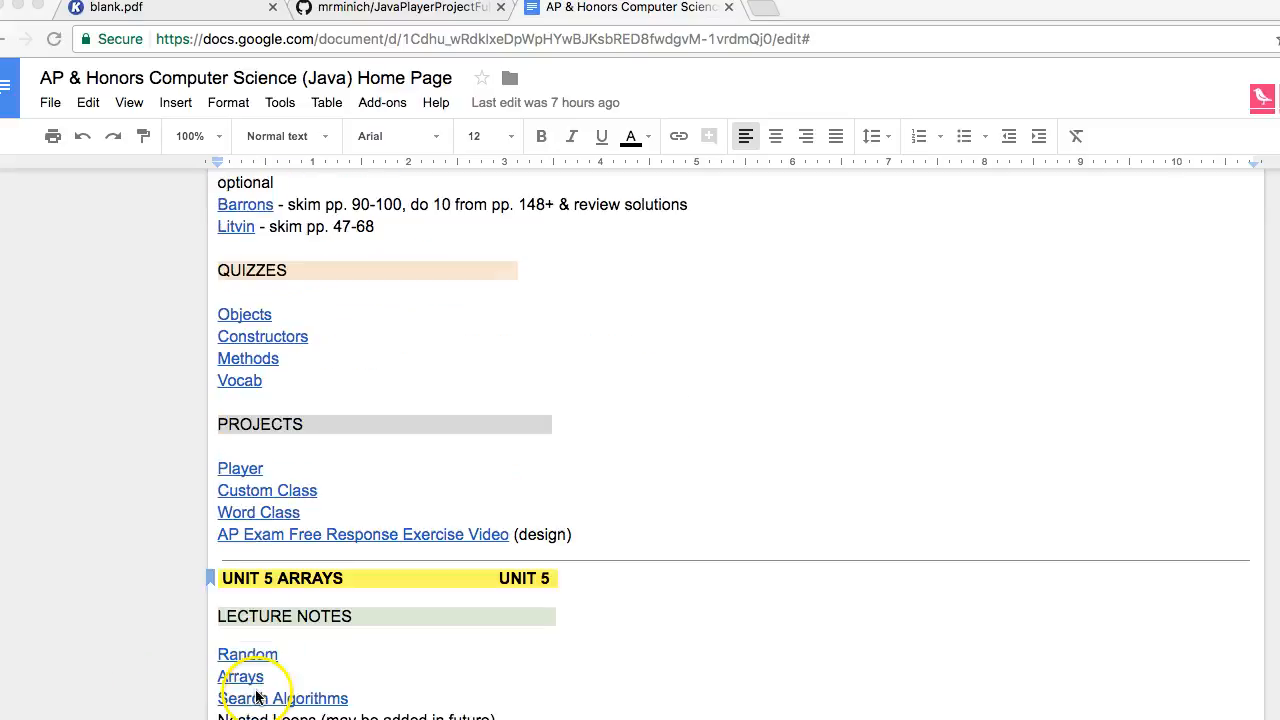
mouse_move(240, 468)
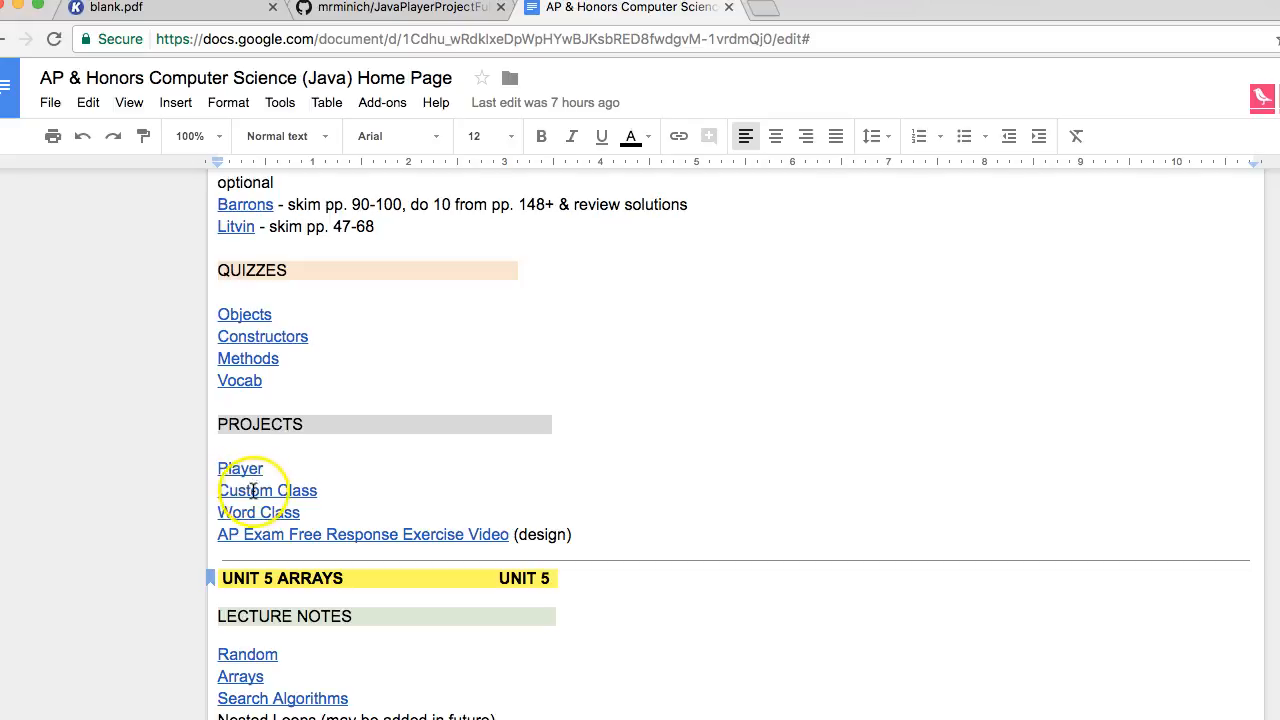
- Open the GitHub repository linked beside Player Project Full Demo 1 on the course home page
left_click(240, 468)
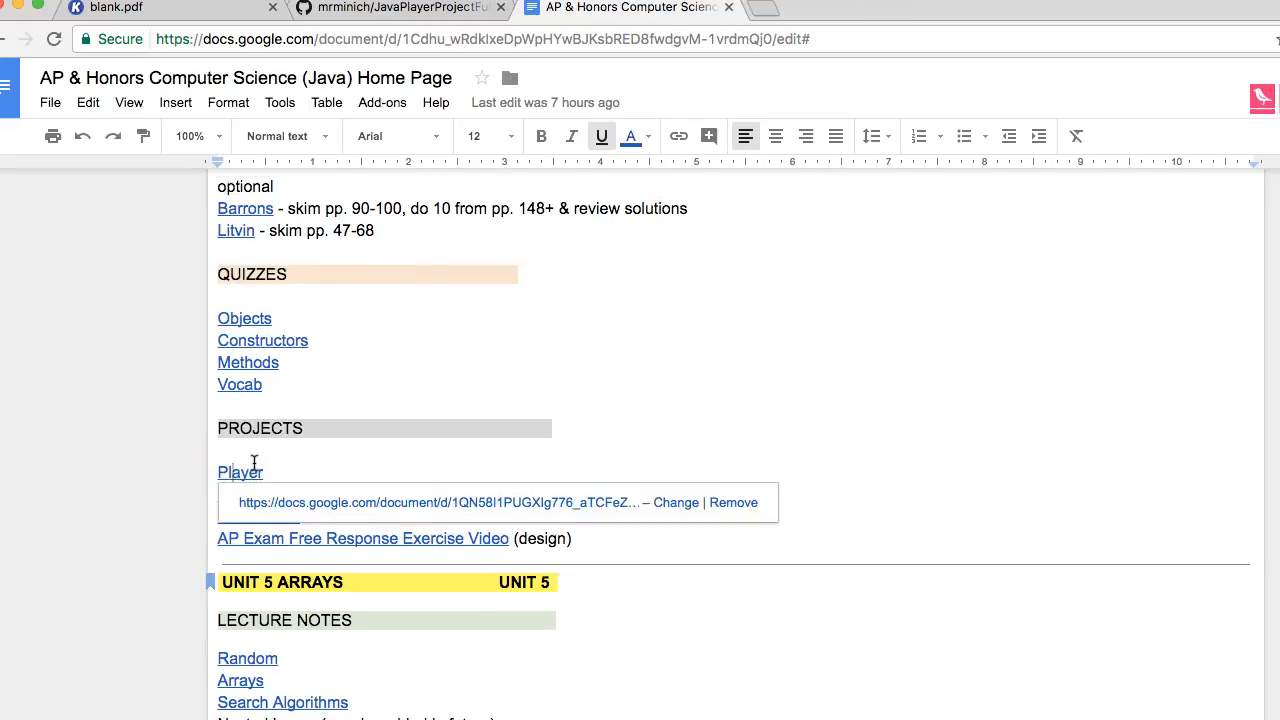
scroll("up", 3)
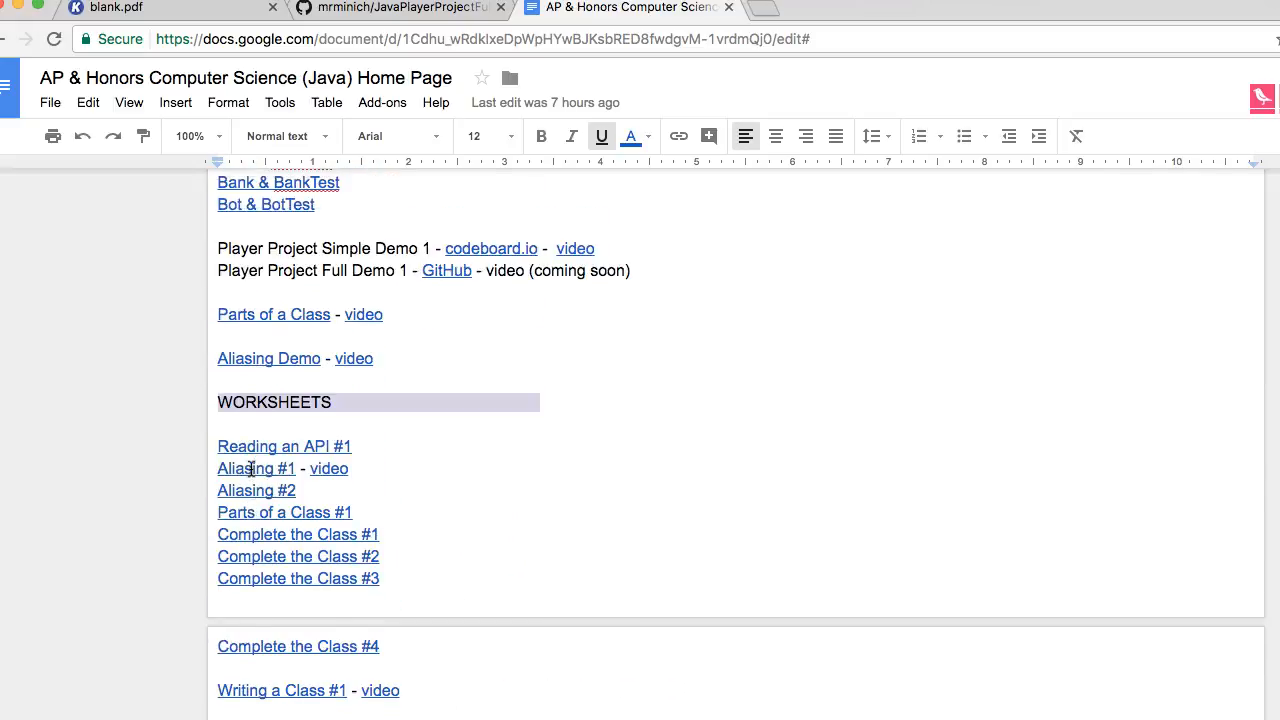
scroll("up", 3)
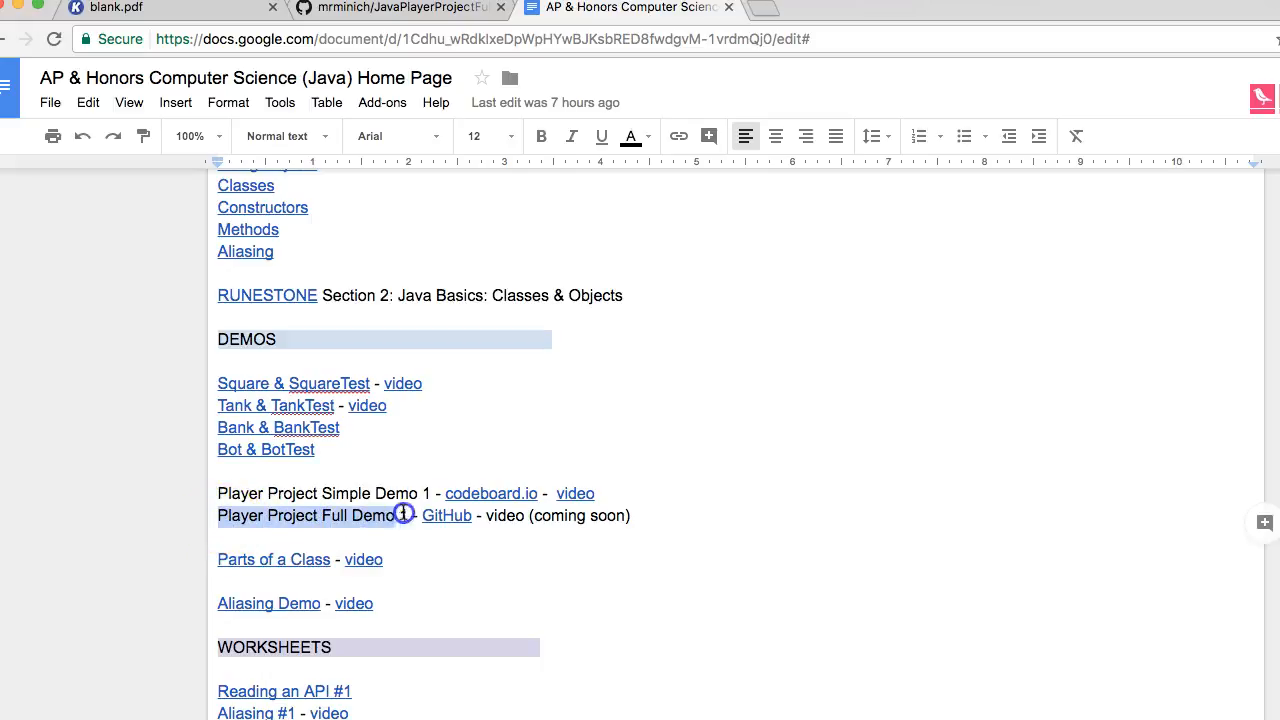
left_click(446, 515)
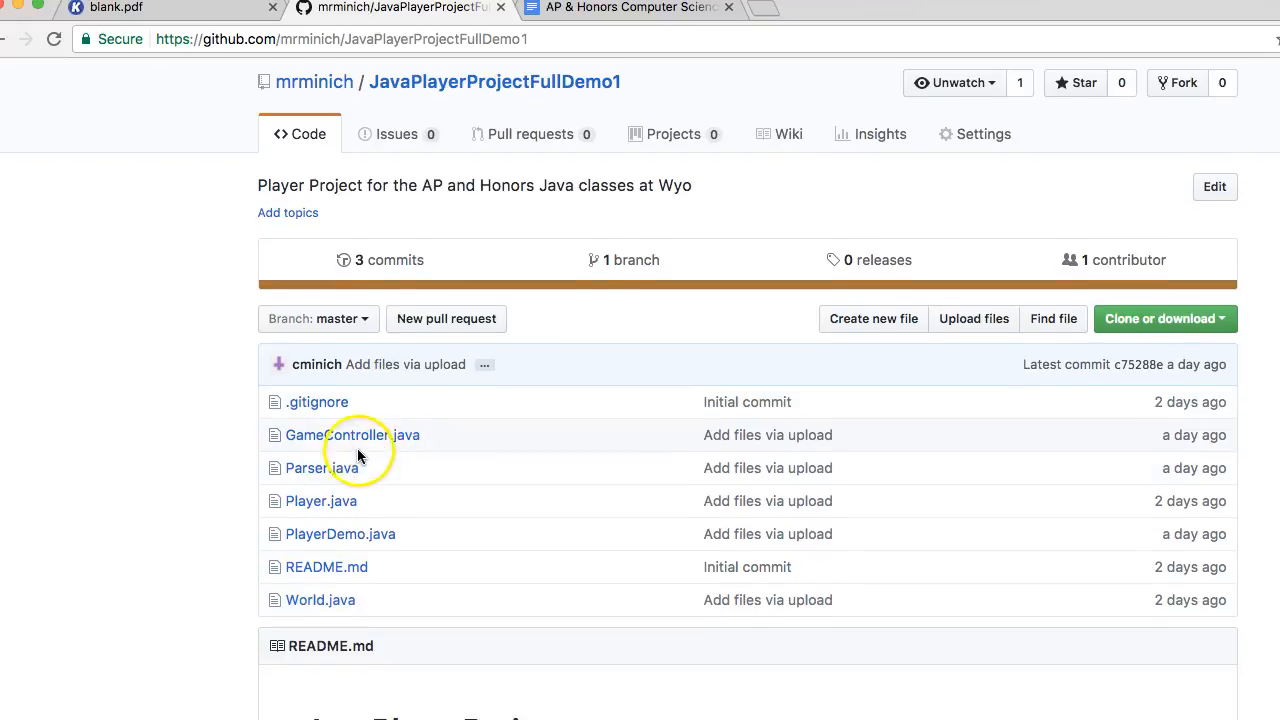
mouse_move(338, 534)
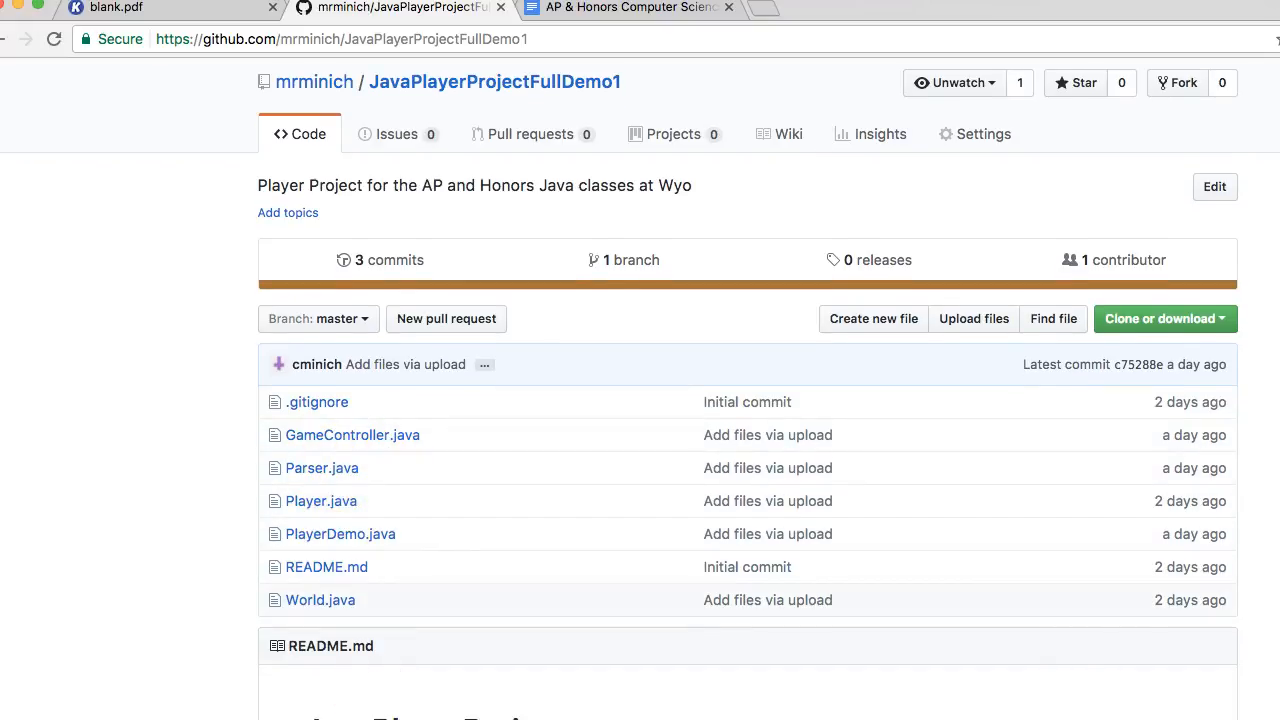
mouse_move(840, 463)
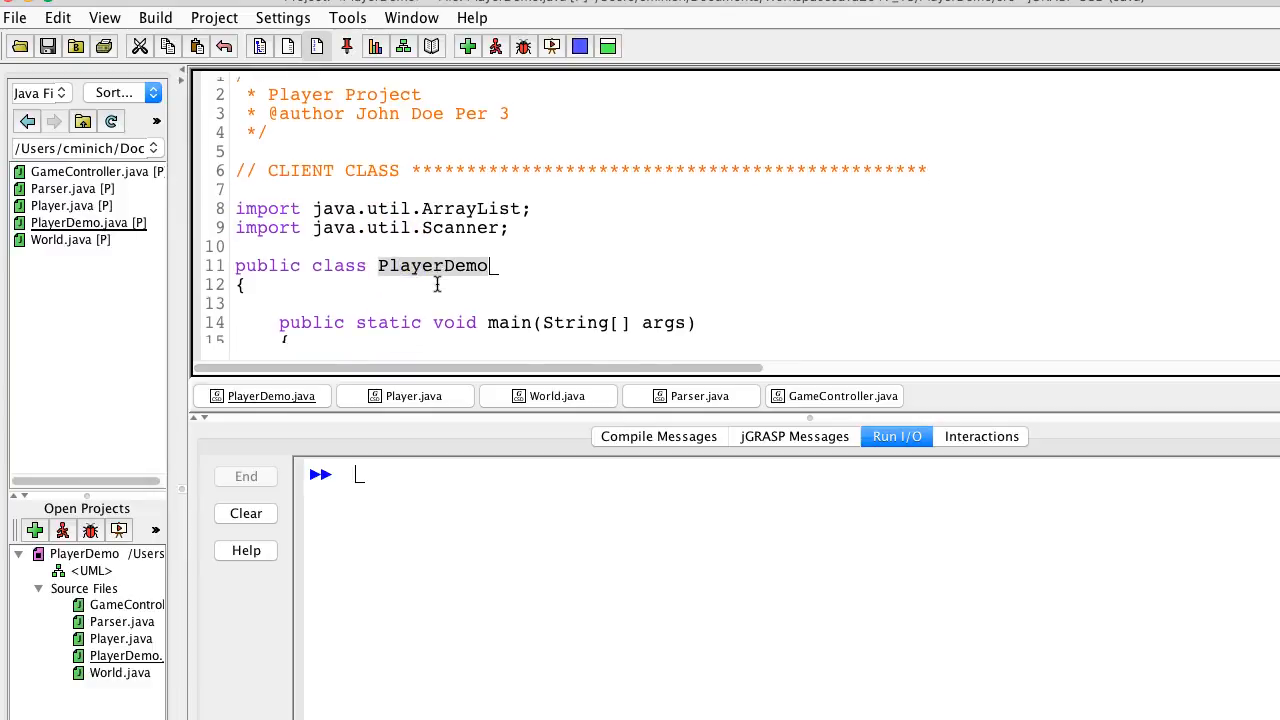
- Scroll down and back up through PlayerDemo.java to review its main method
scroll("down", 3)
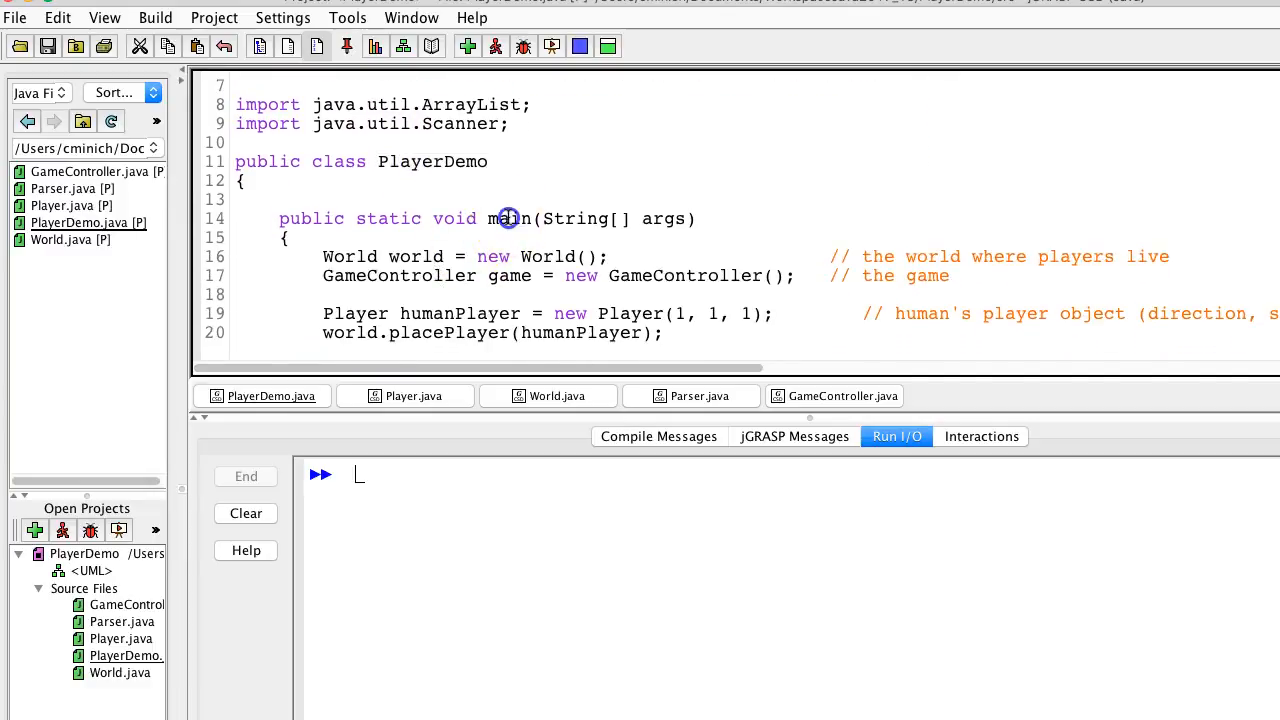
scroll("down", 3)
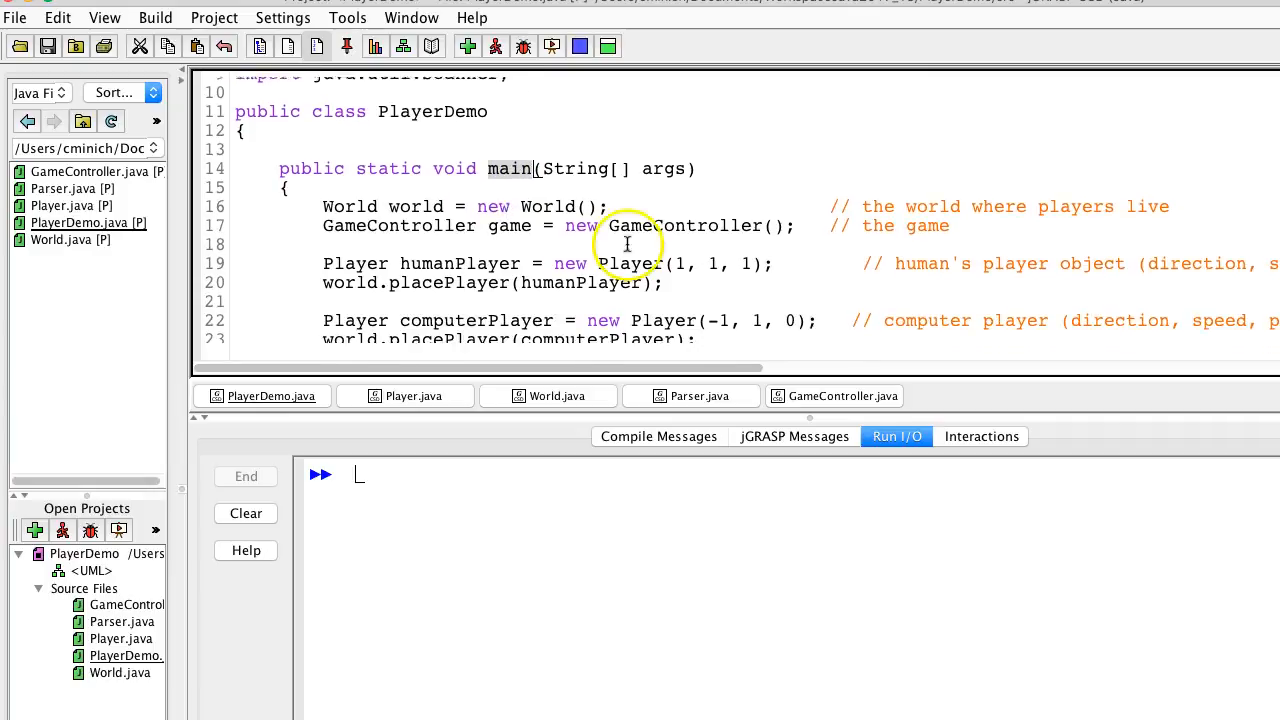
scroll("up", 3)
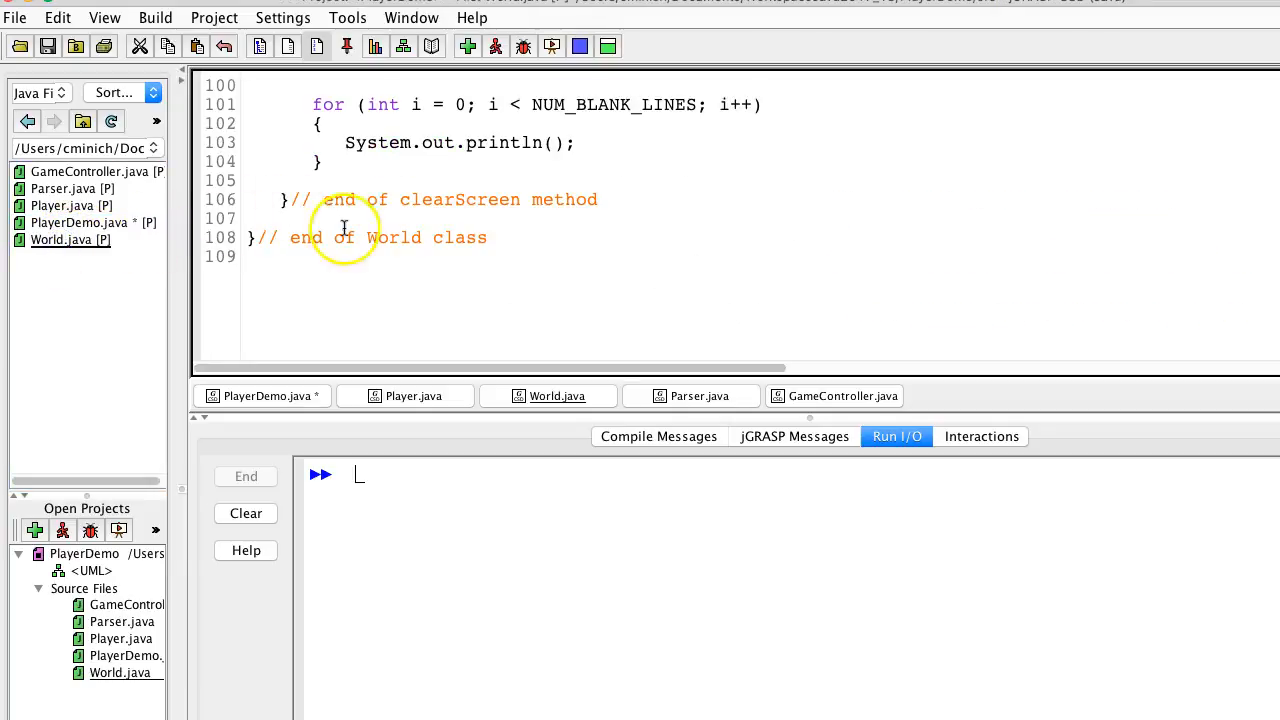
scroll("up", 3)
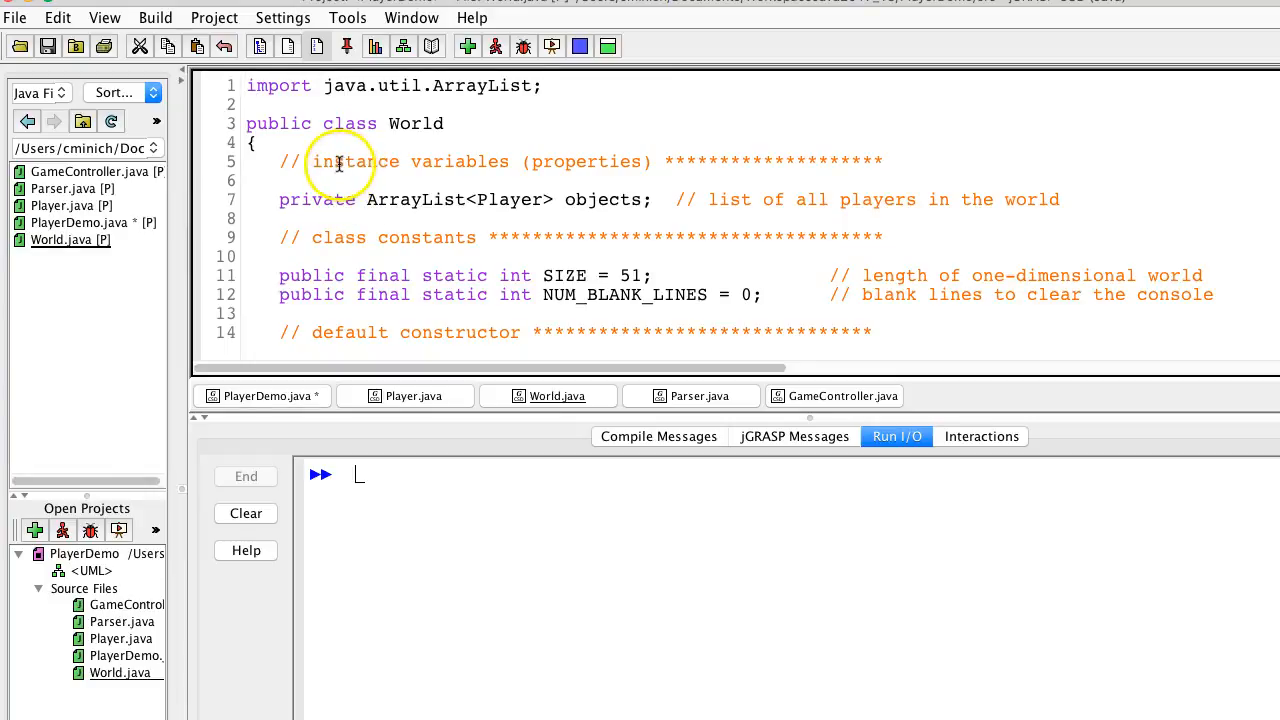
mouse_move(548, 161)
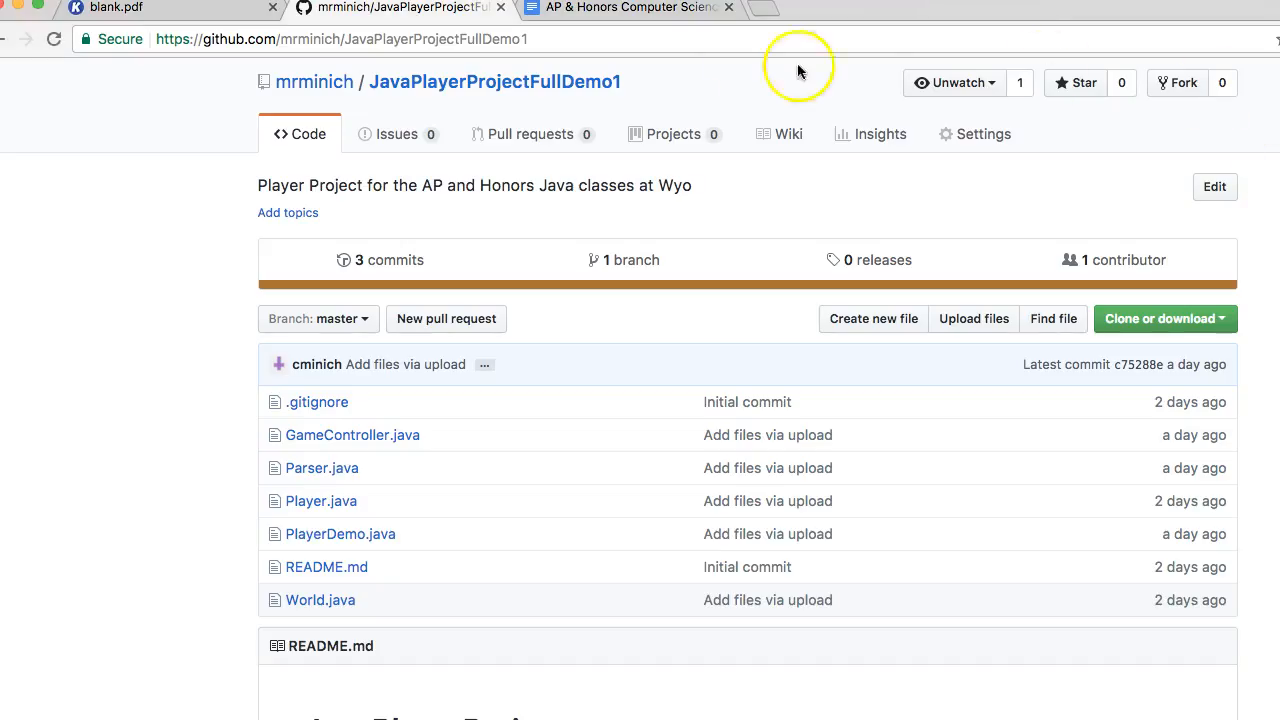
- Sketch the red outline of a five-cell array on blank.pdf, then return to World.java
left_click(113, 7)
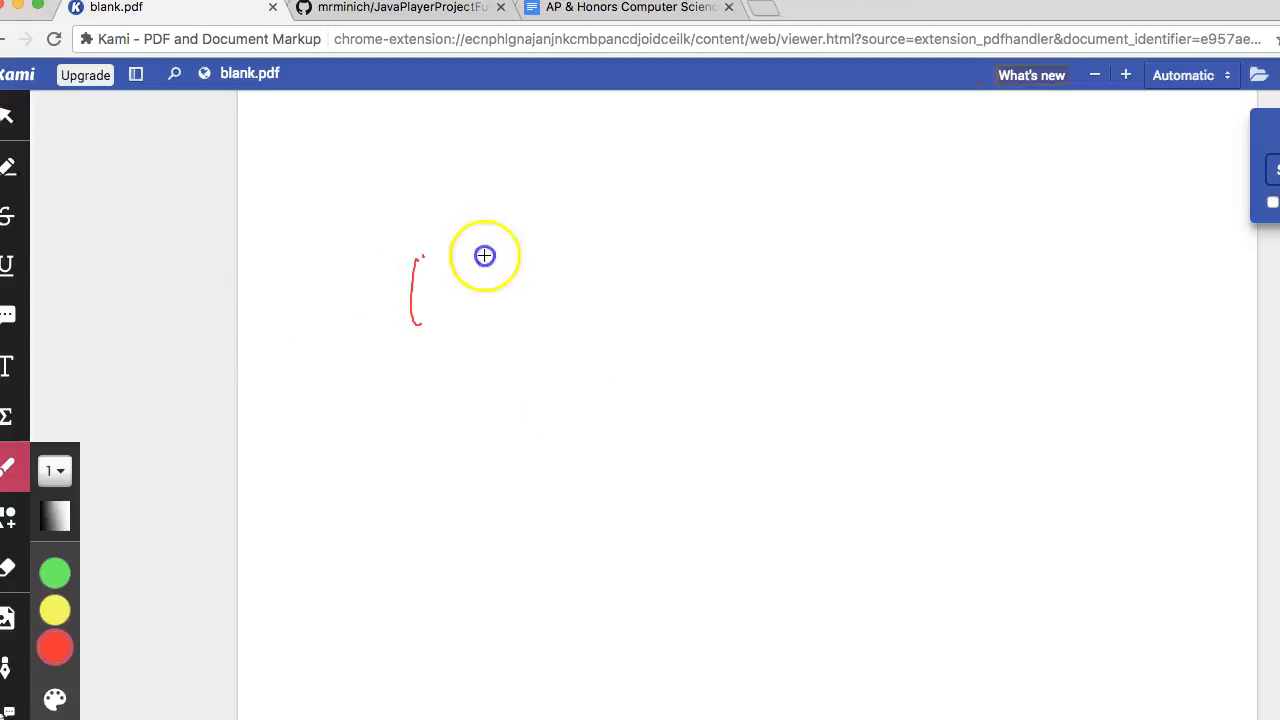
left_click_drag(485, 255, 391, 333)
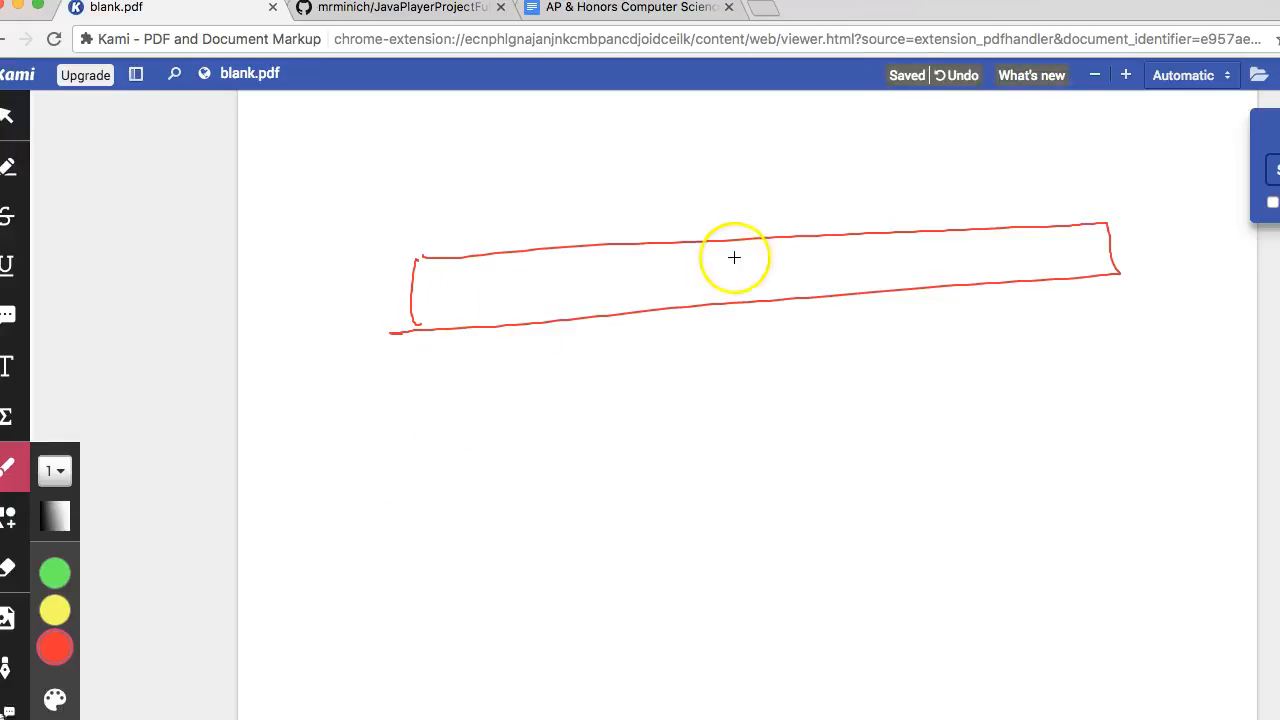
mouse_move(883, 266)
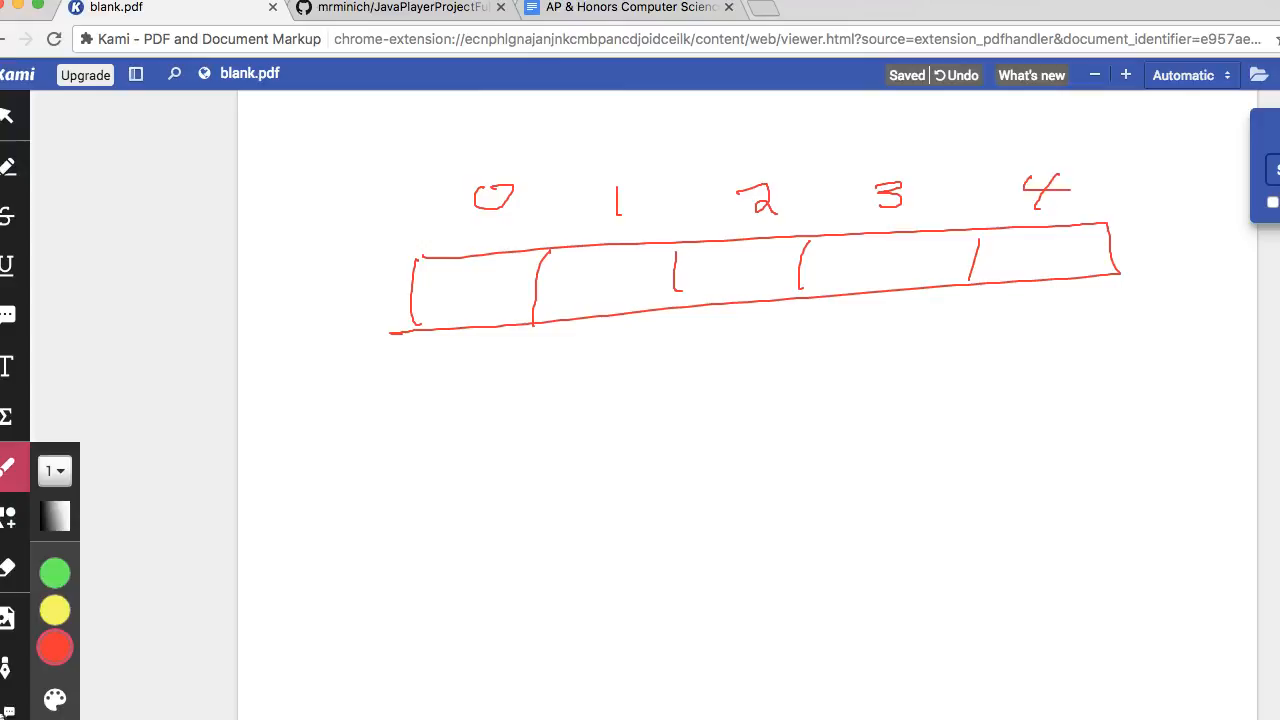
left_click(400, 8)
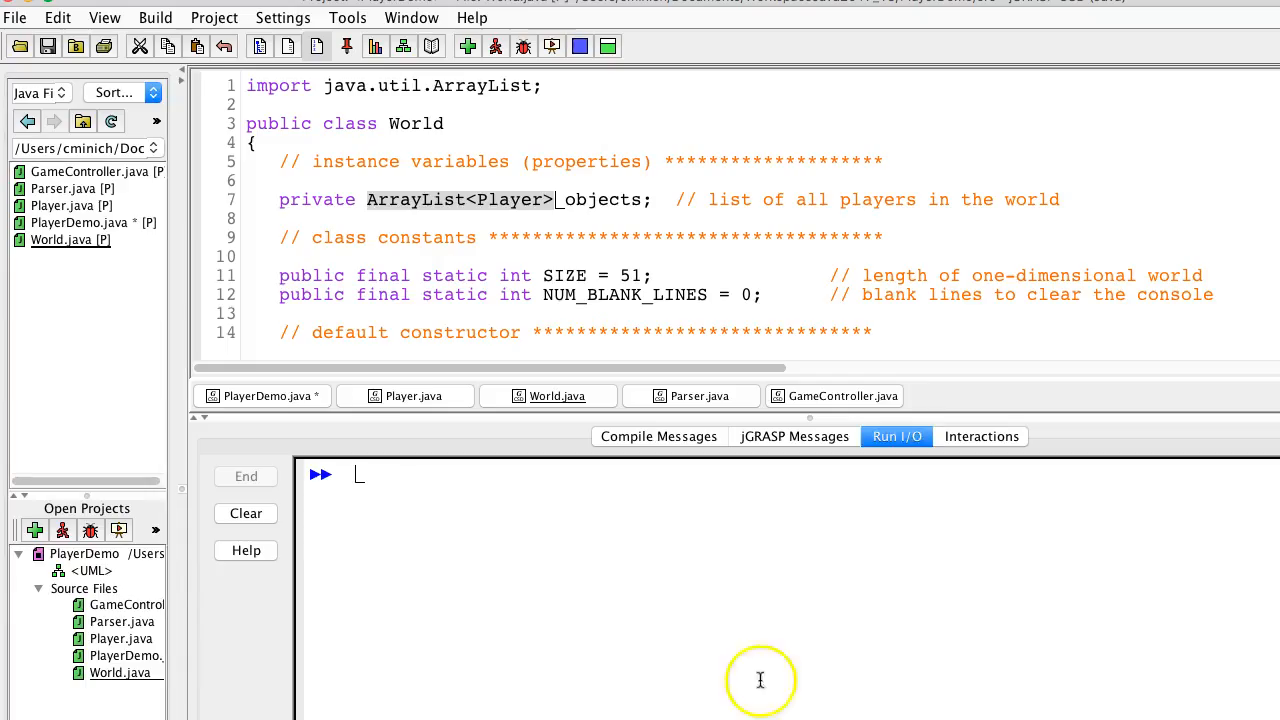
double_click(512, 199)
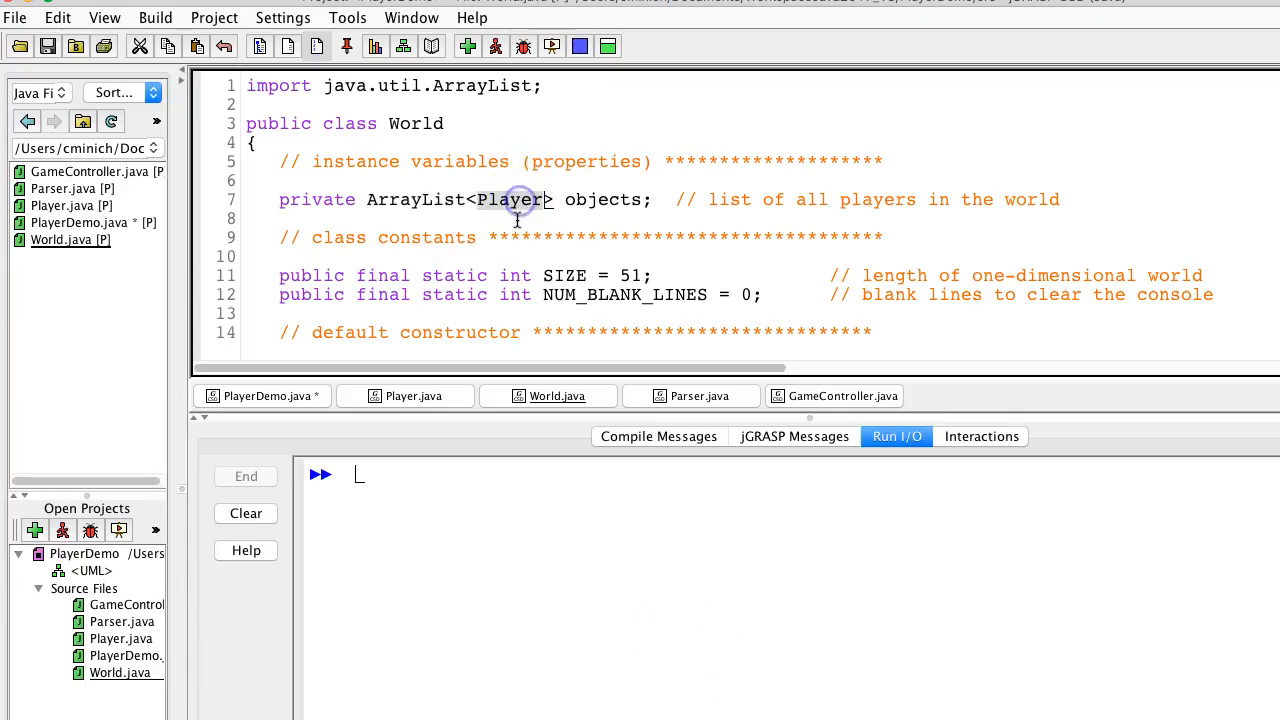
double_click(600, 199)
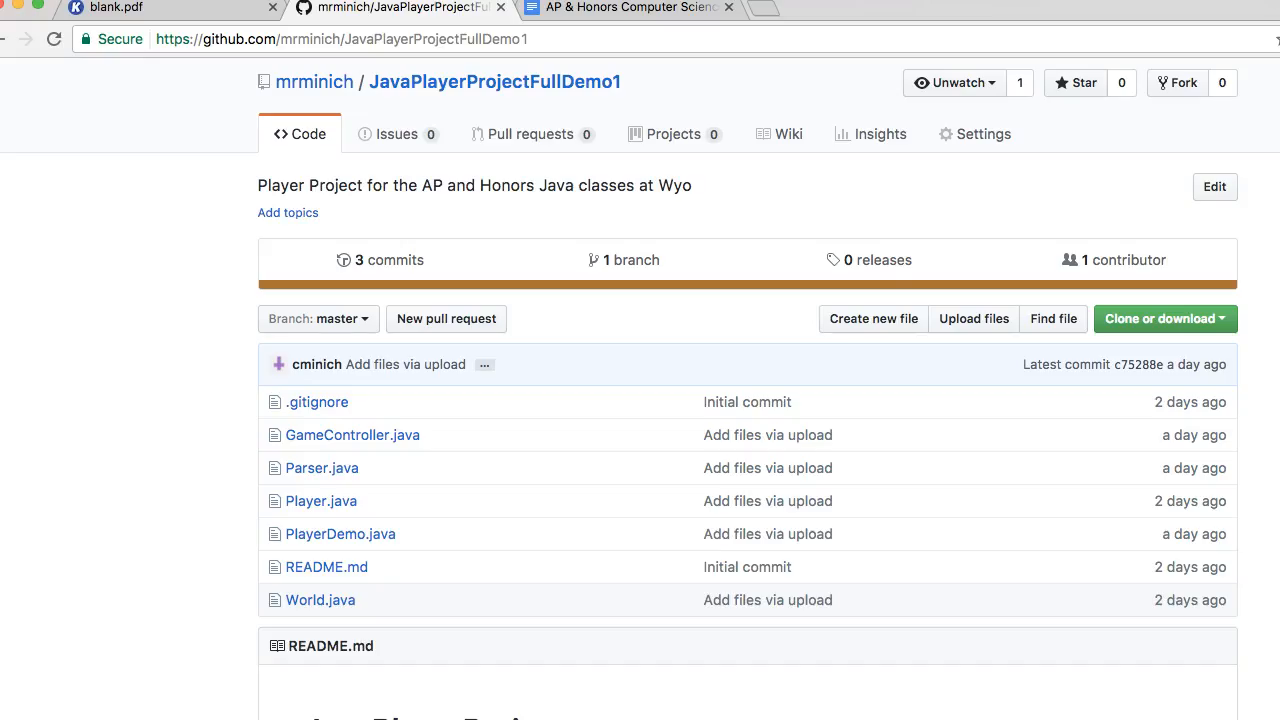
mouse_move(491, 657)
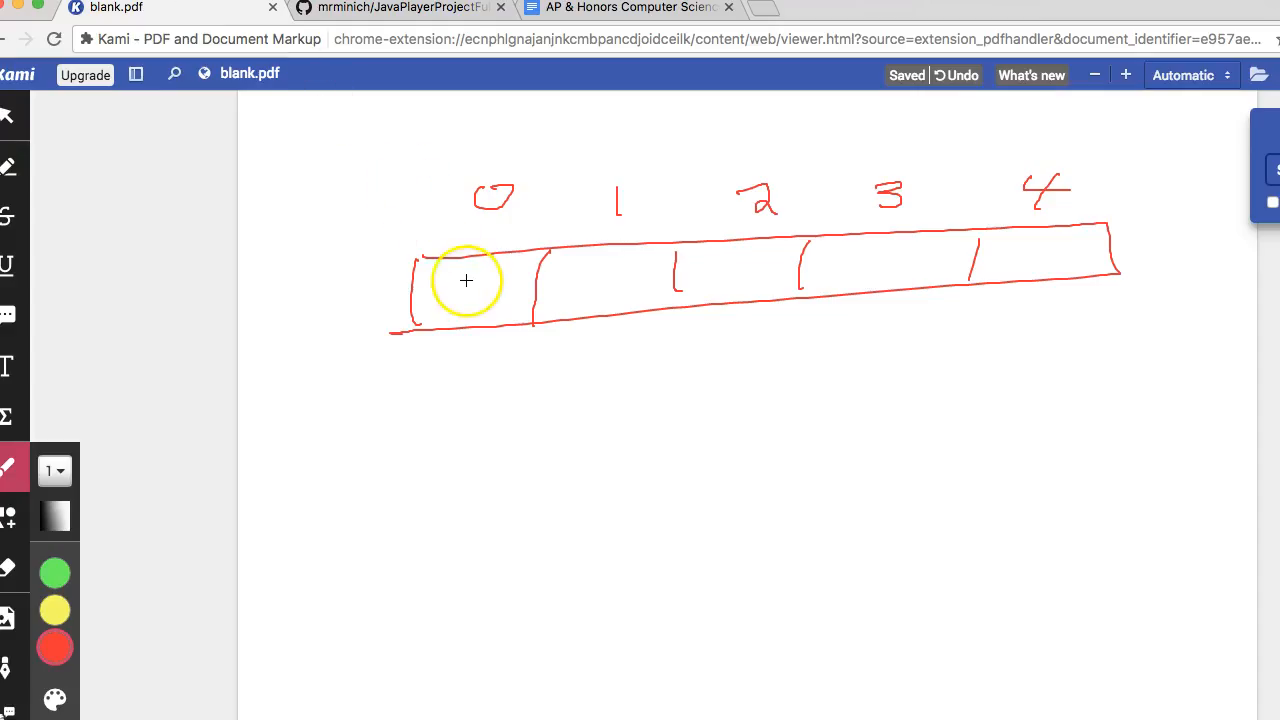
- Draw object boxes in cells 0–2 and write 'myObjects' left of the array sketch
left_click_drag(448, 265, 450, 308)
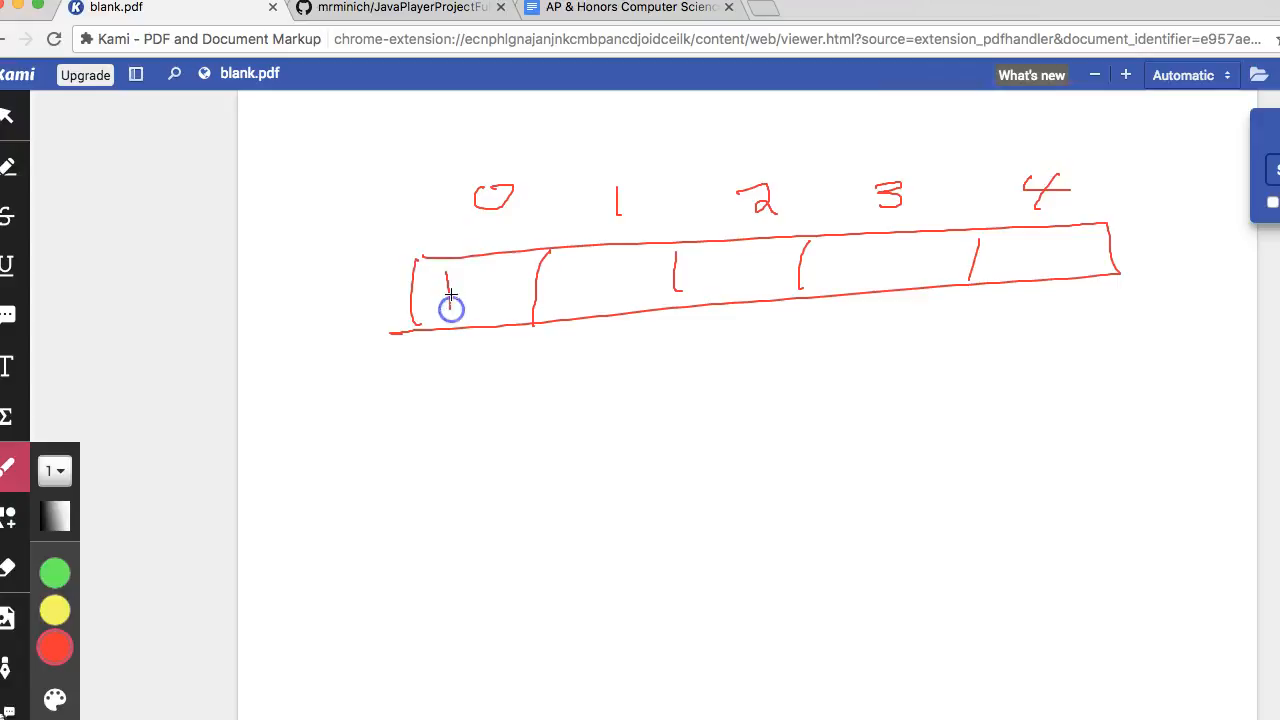
left_click_drag(450, 295, 500, 300)
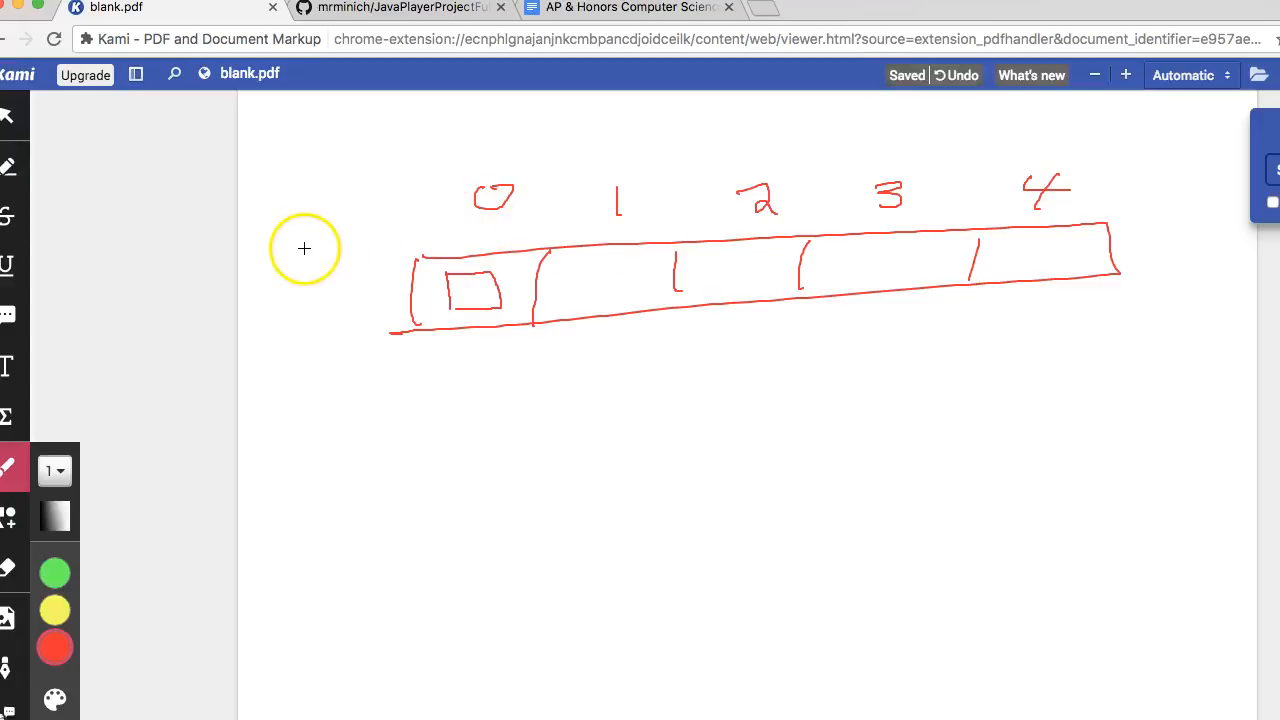
mouse_move(608, 45)
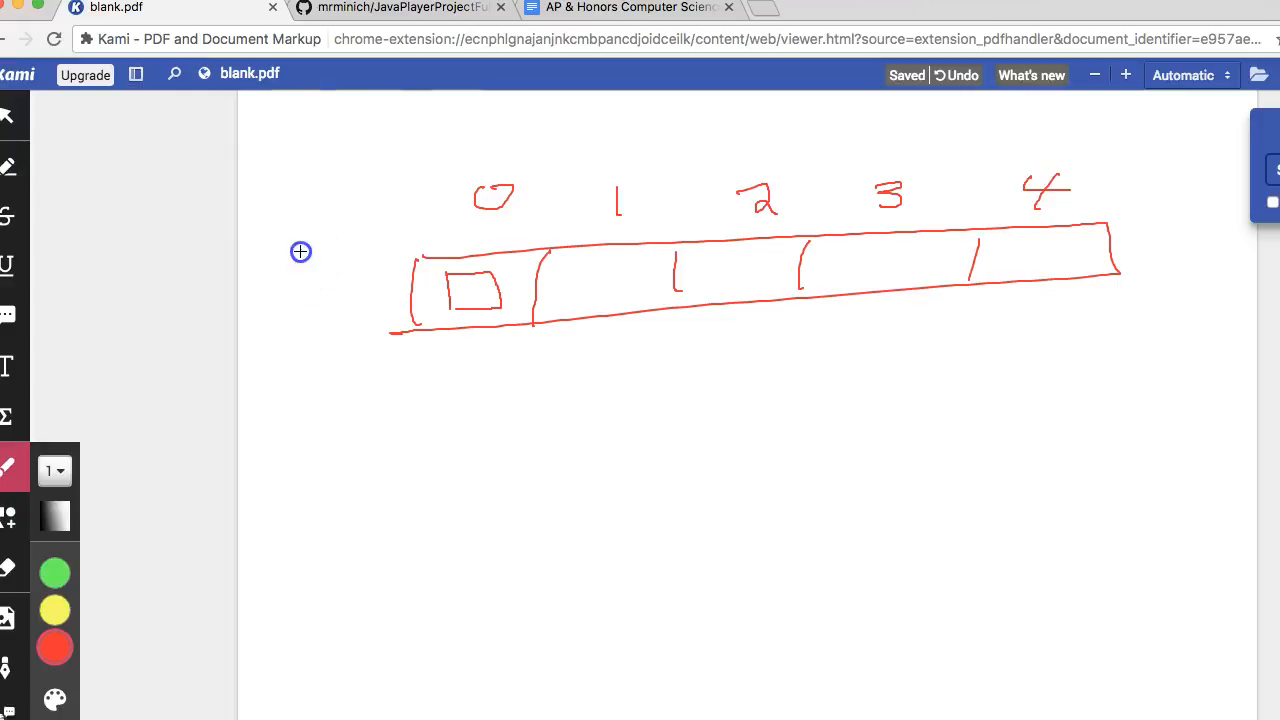
left_click_drag(300, 252, 355, 240)
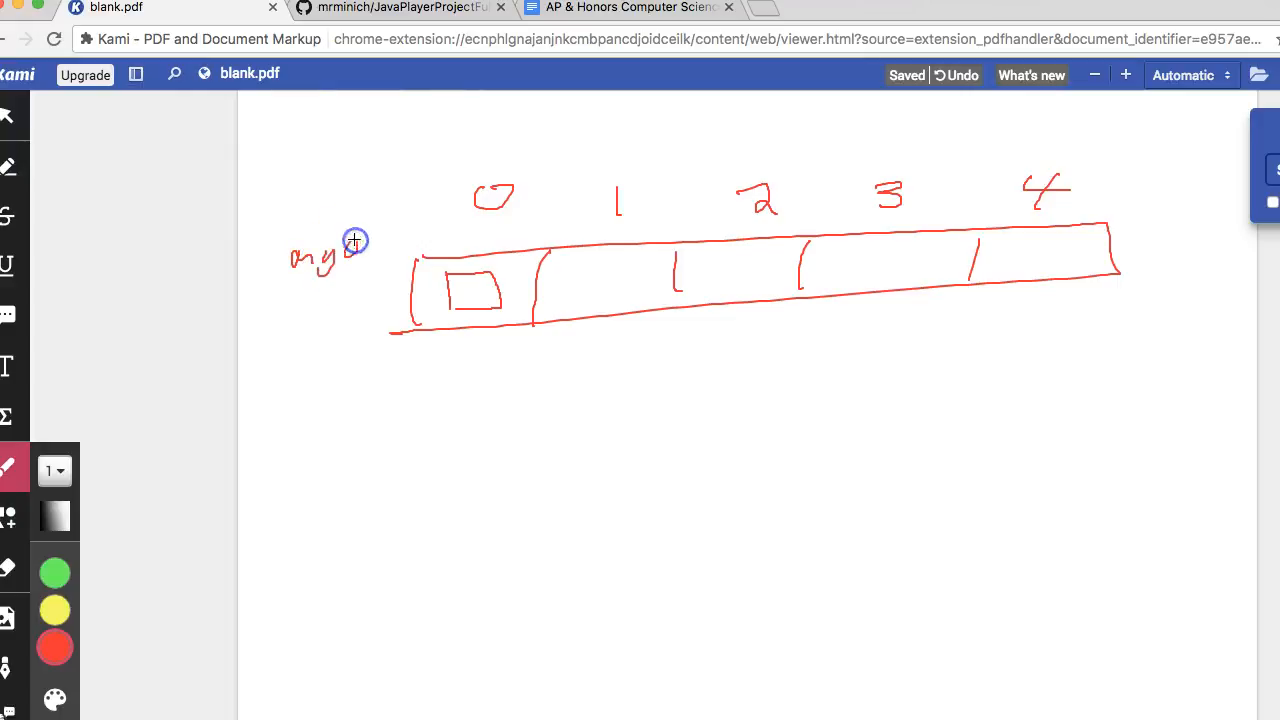
left_click_drag(355, 245, 420, 255)
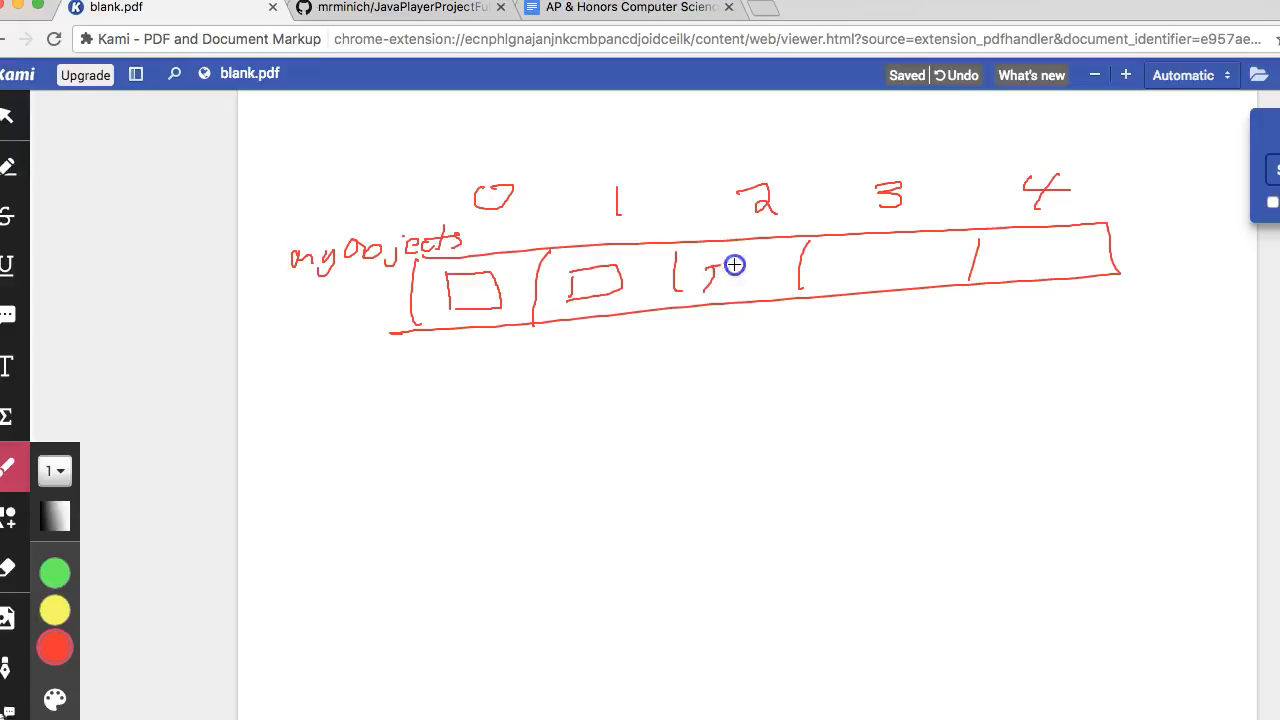
left_click_drag(680, 275, 760, 275)
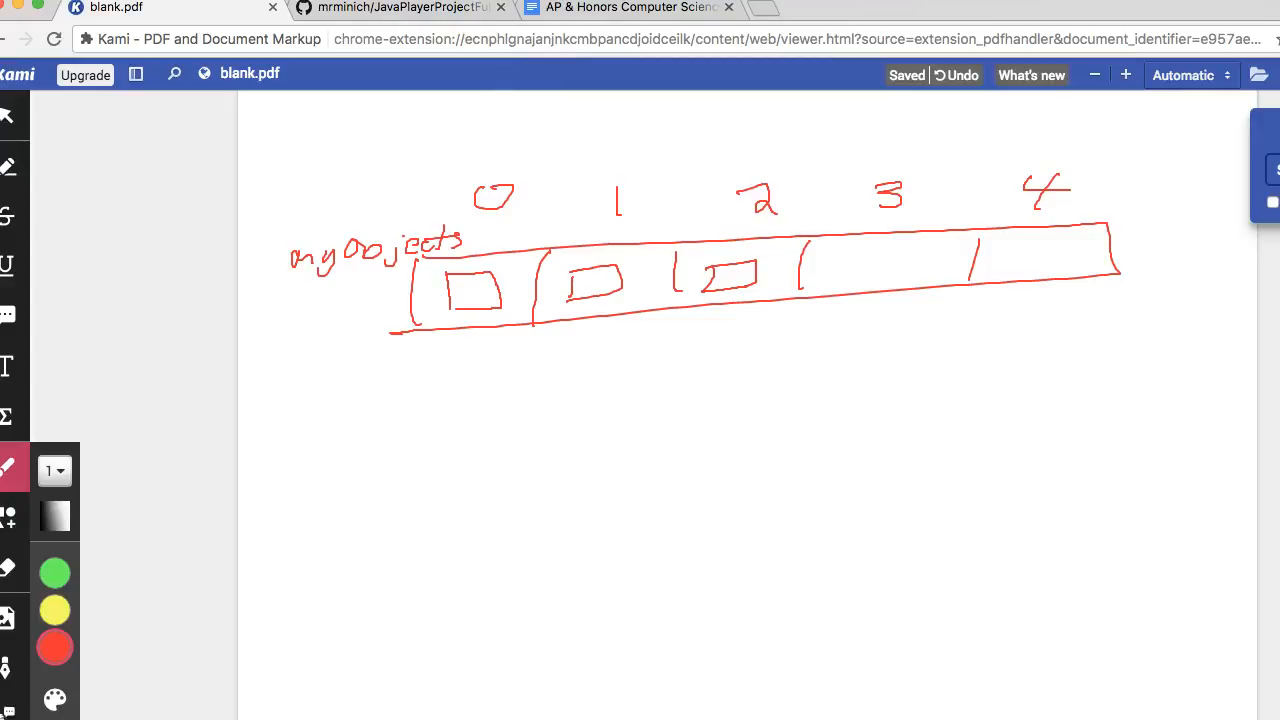
mouse_move(559, 157)
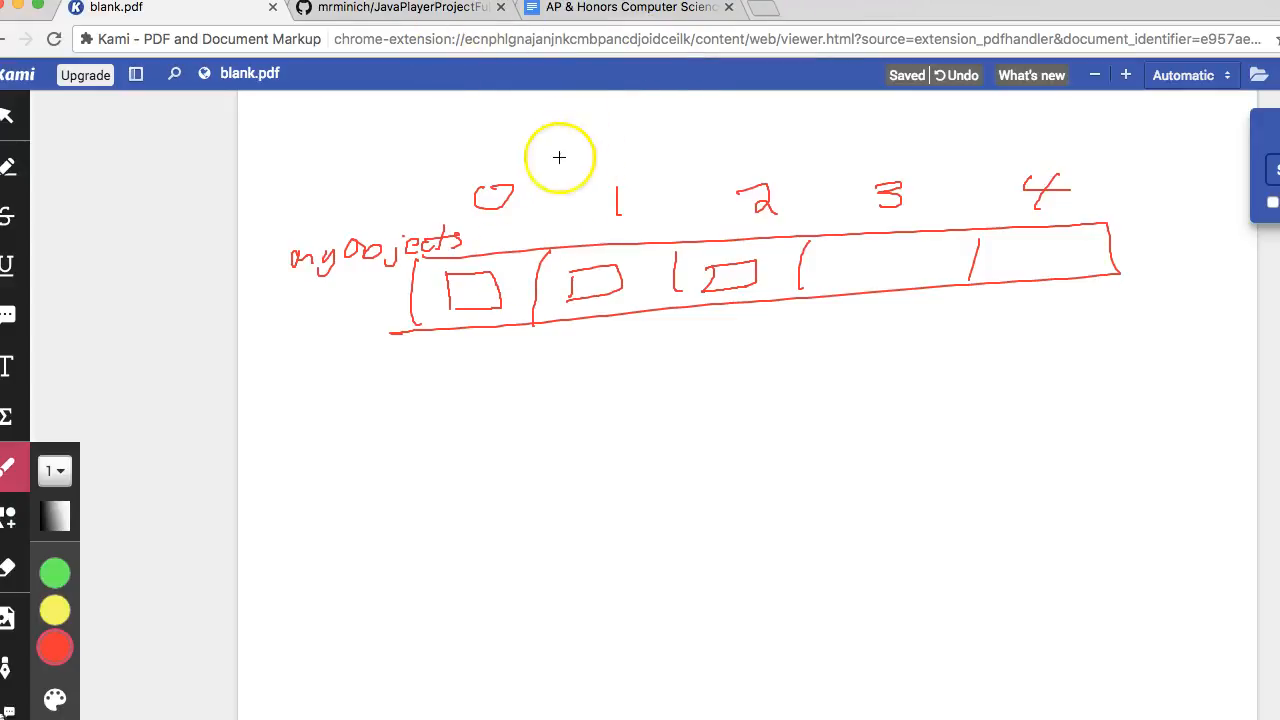
mouse_move(558, 157)
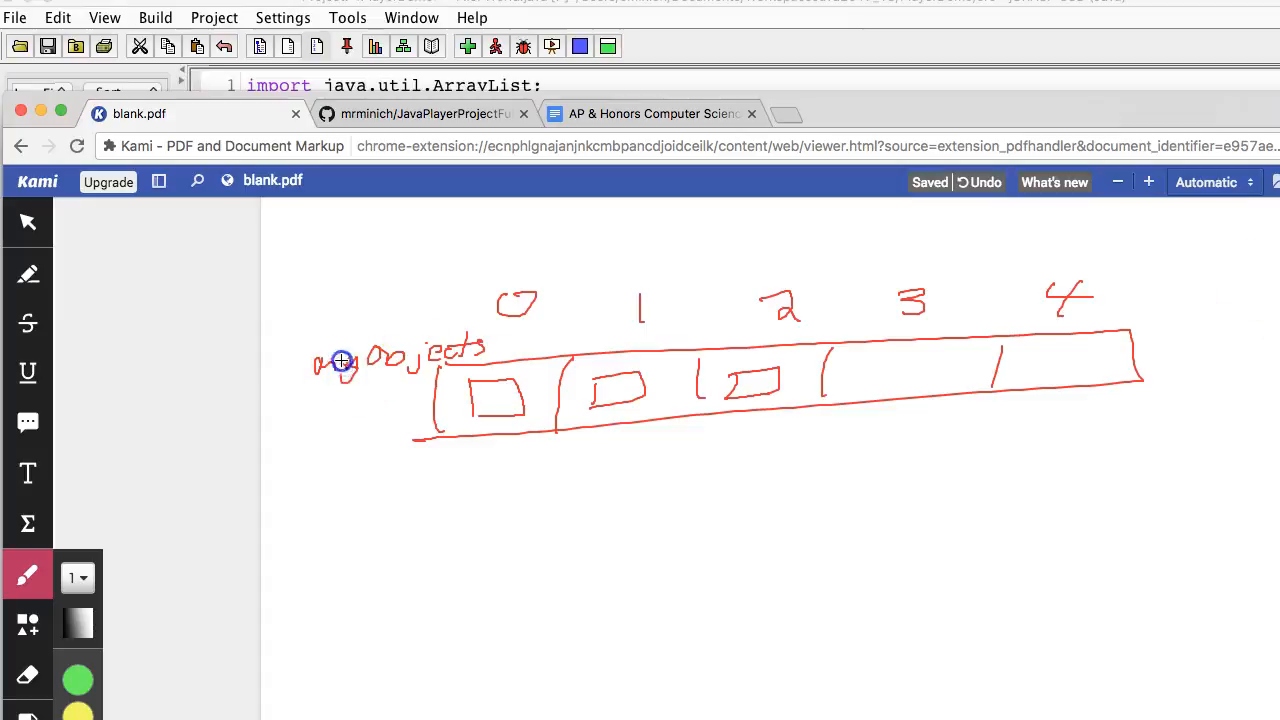
left_click_drag(340, 362, 373, 358)
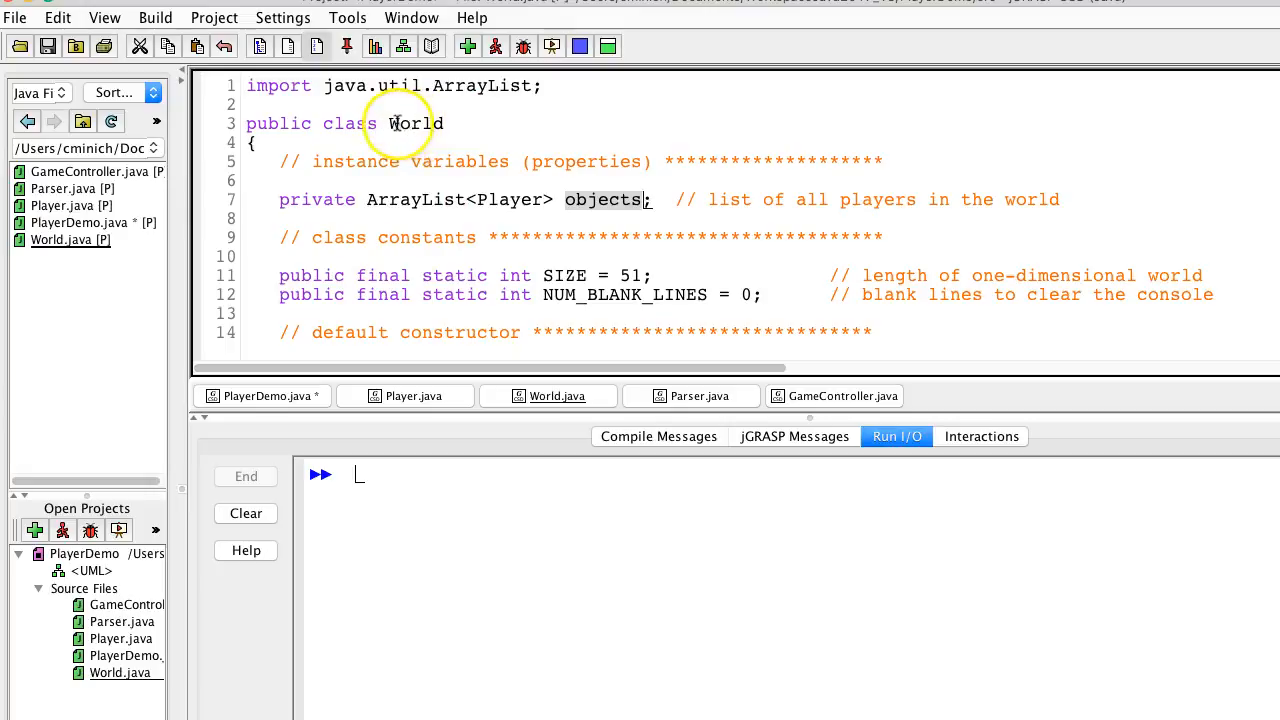
mouse_move(427, 242)
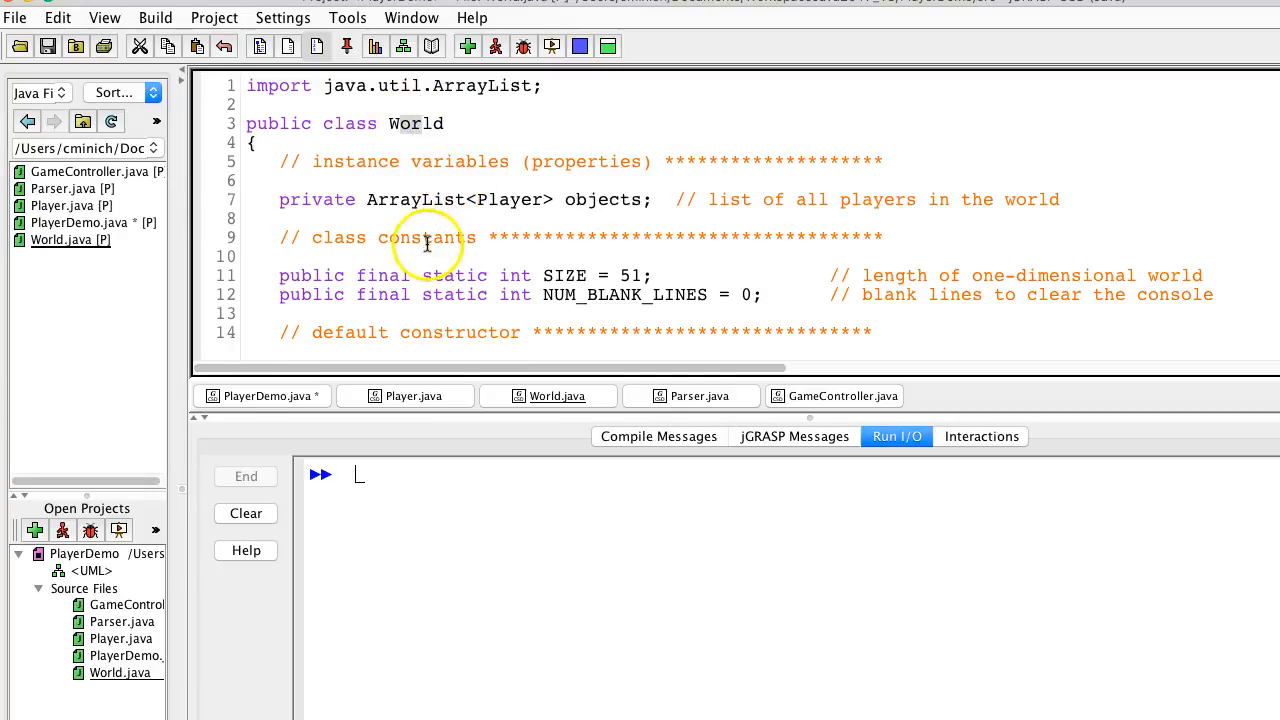
- Show PlayerDemo.java's main method from the file browser, then select GameController.java in the list
scroll("down", 3)
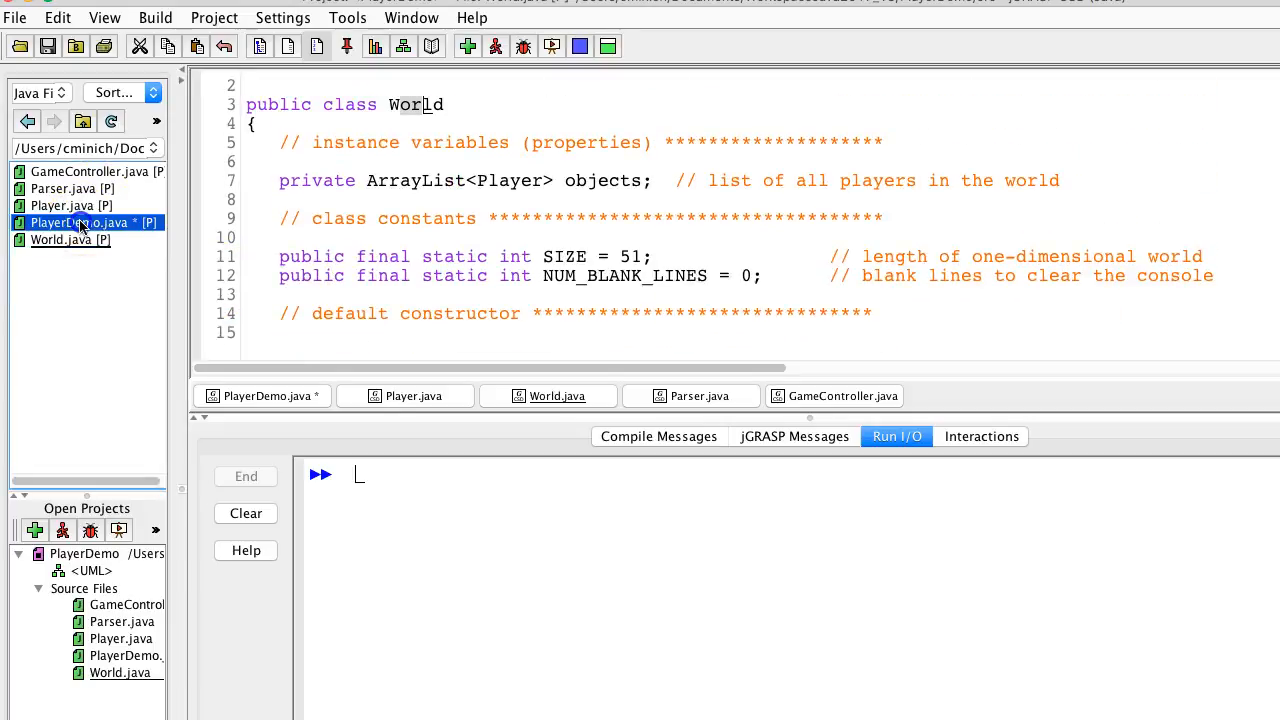
left_click(262, 396)
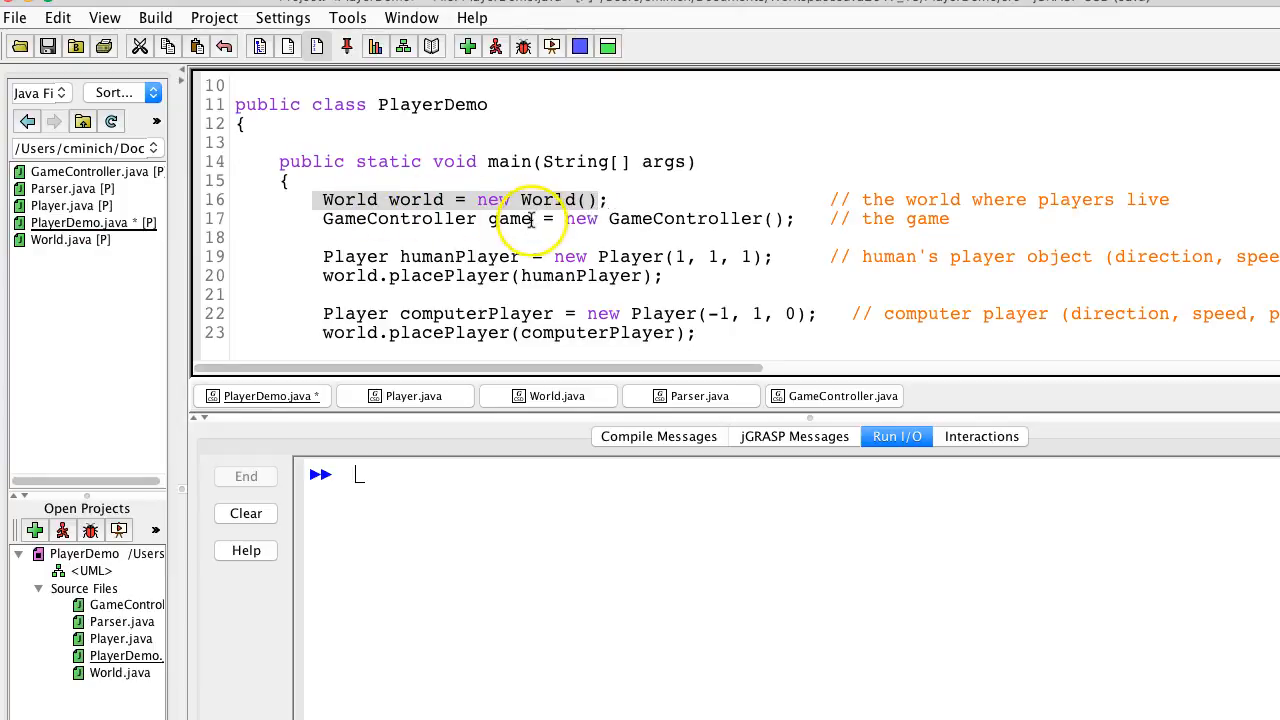
mouse_move(527, 218)
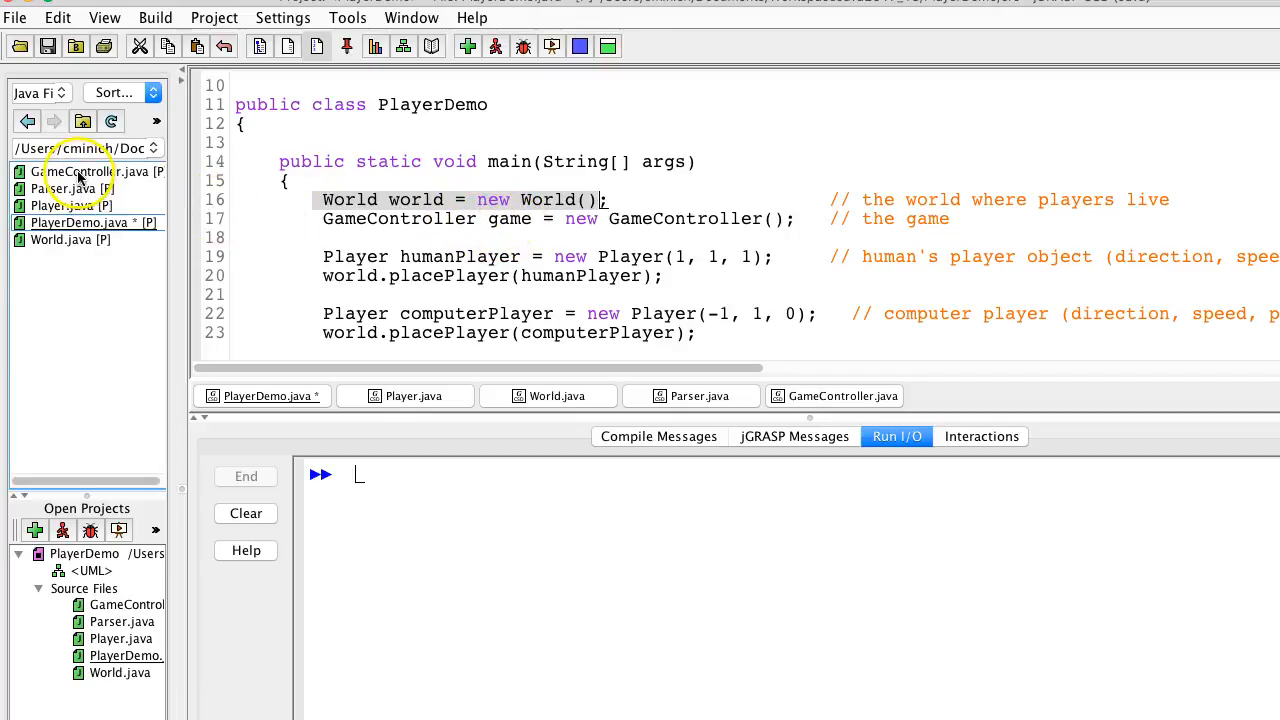
mouse_move(77, 171)
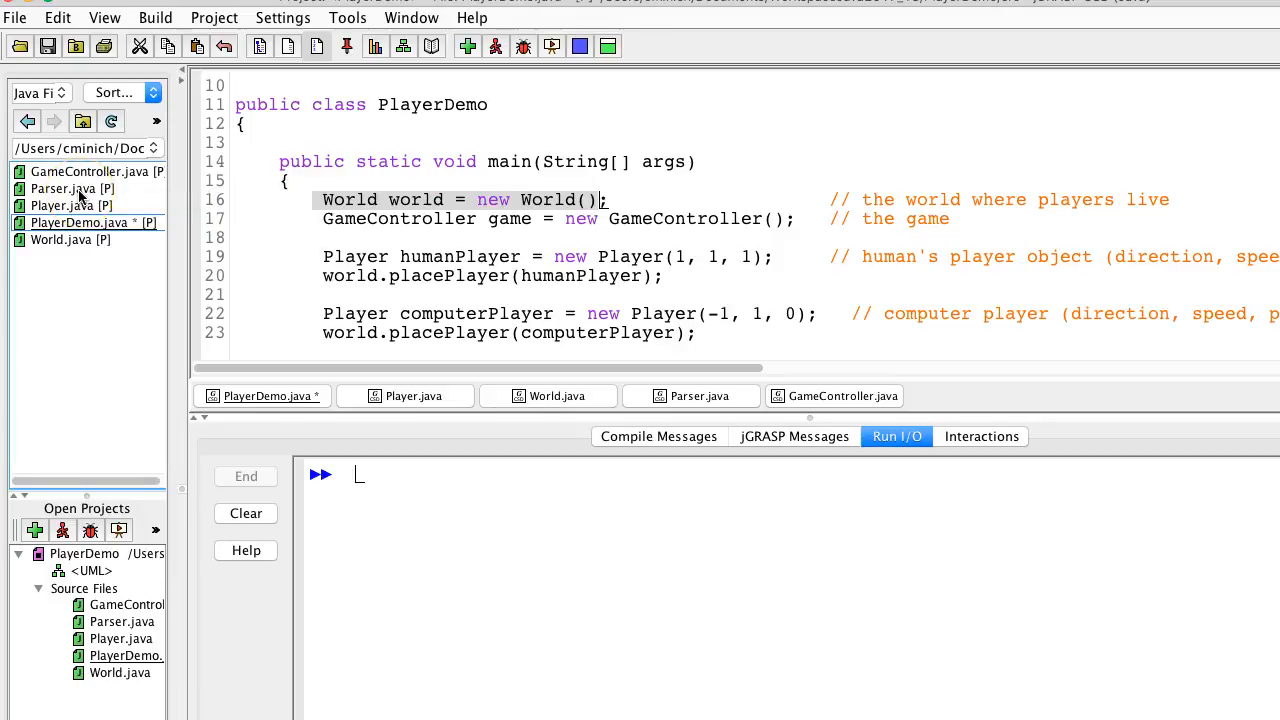
left_click(95, 171)
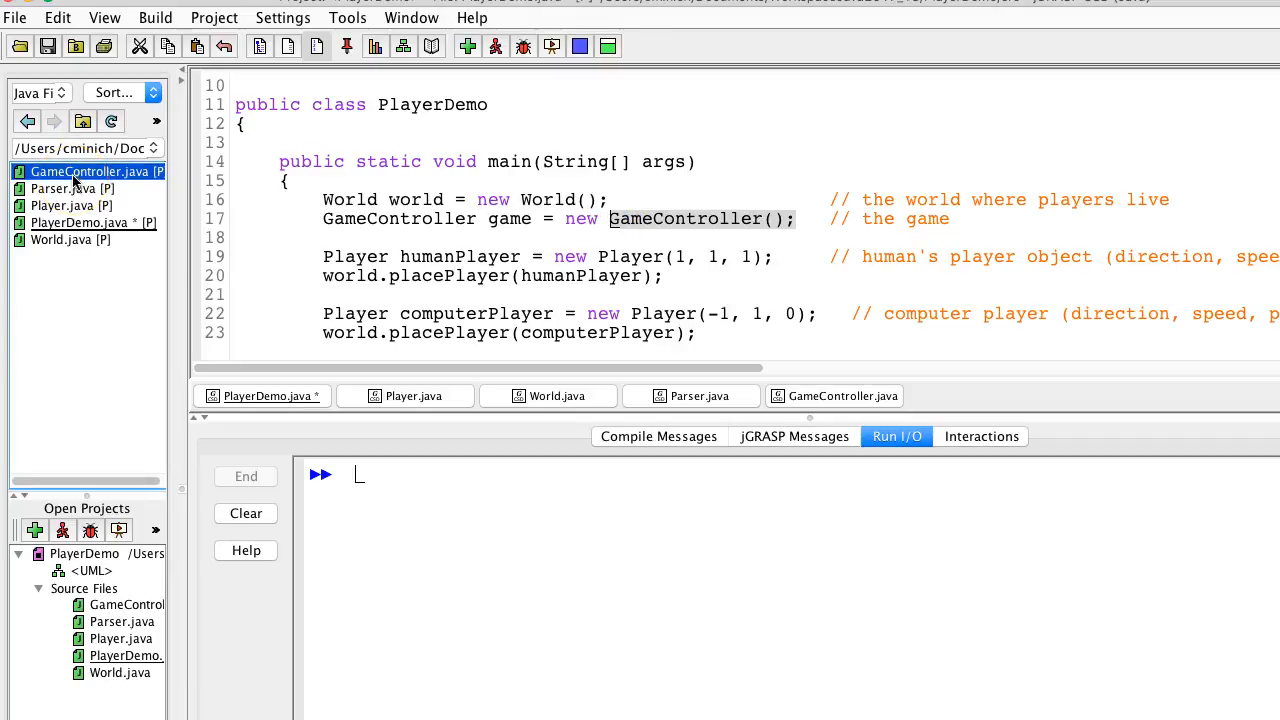
double_click(82, 171)
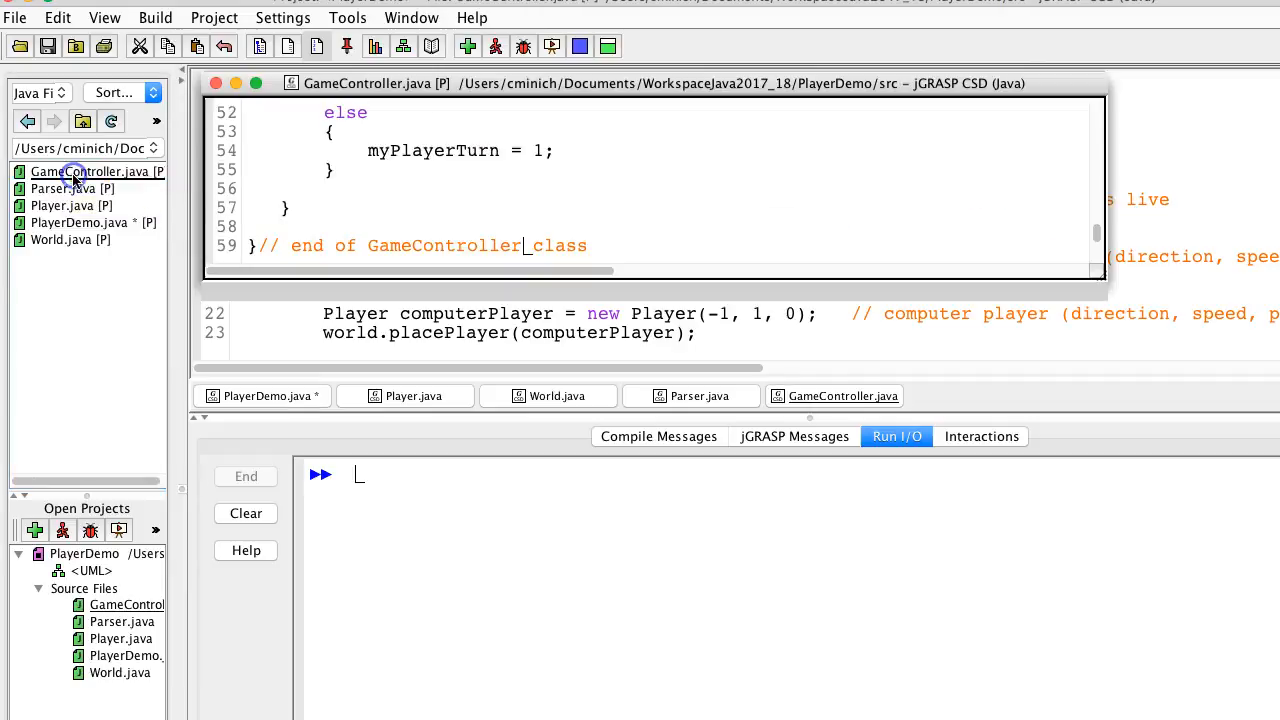
scroll("up", 3)
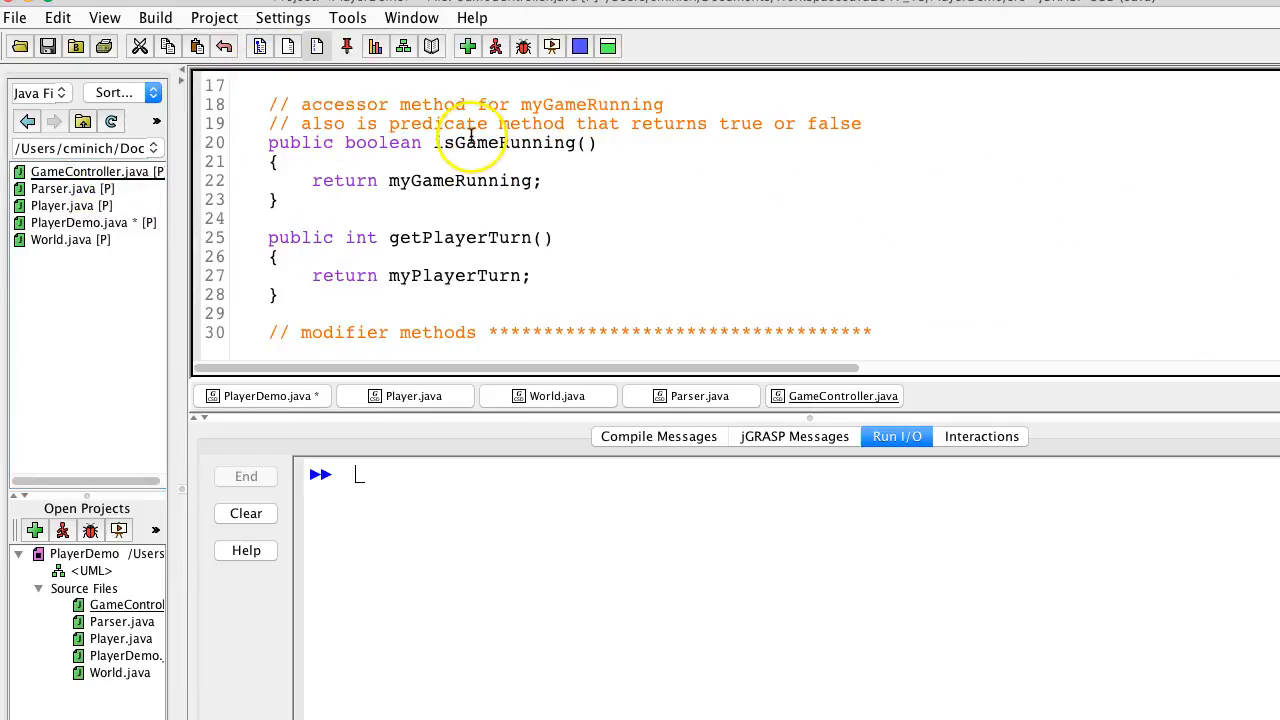
scroll("up", 3)
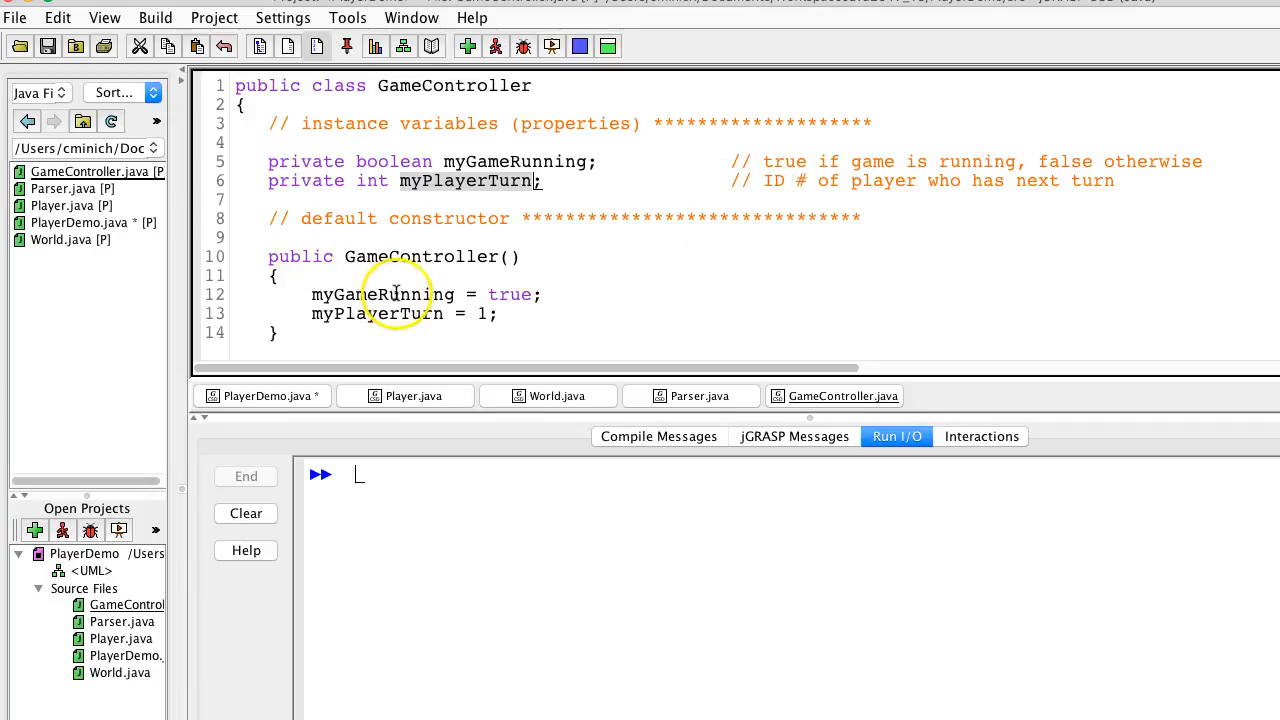
scroll("down", 3)
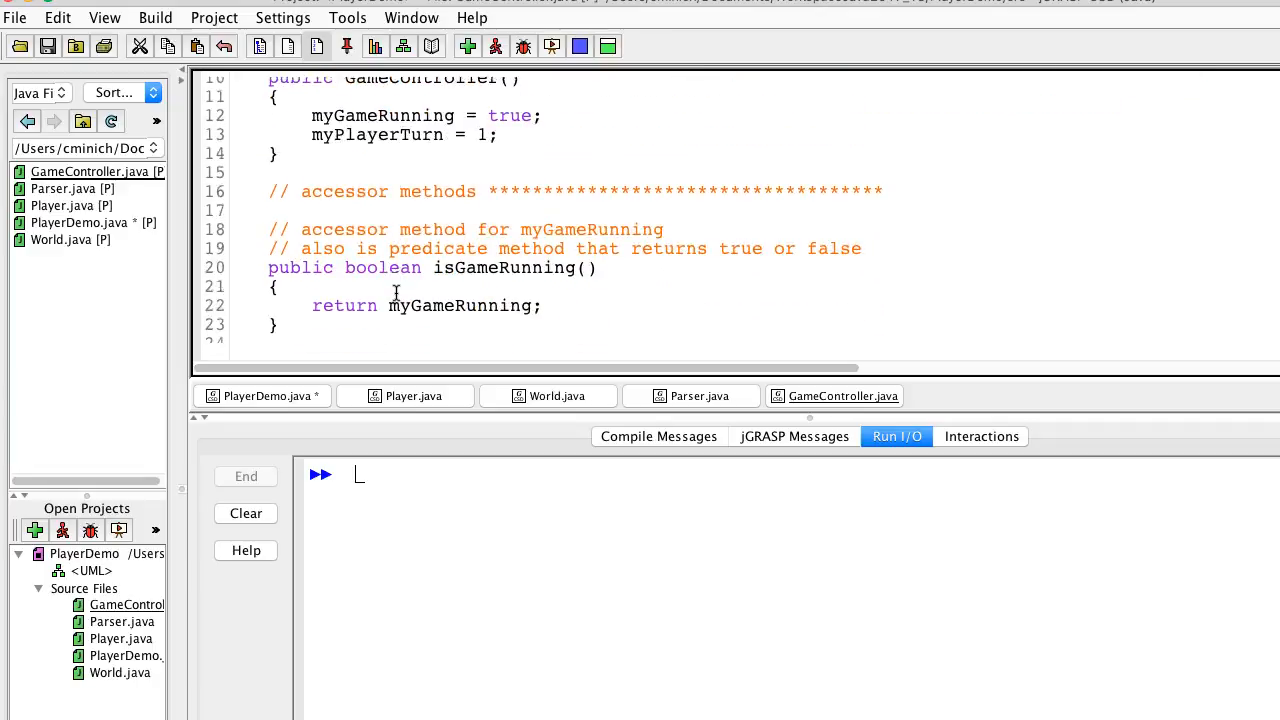
scroll("down", 3)
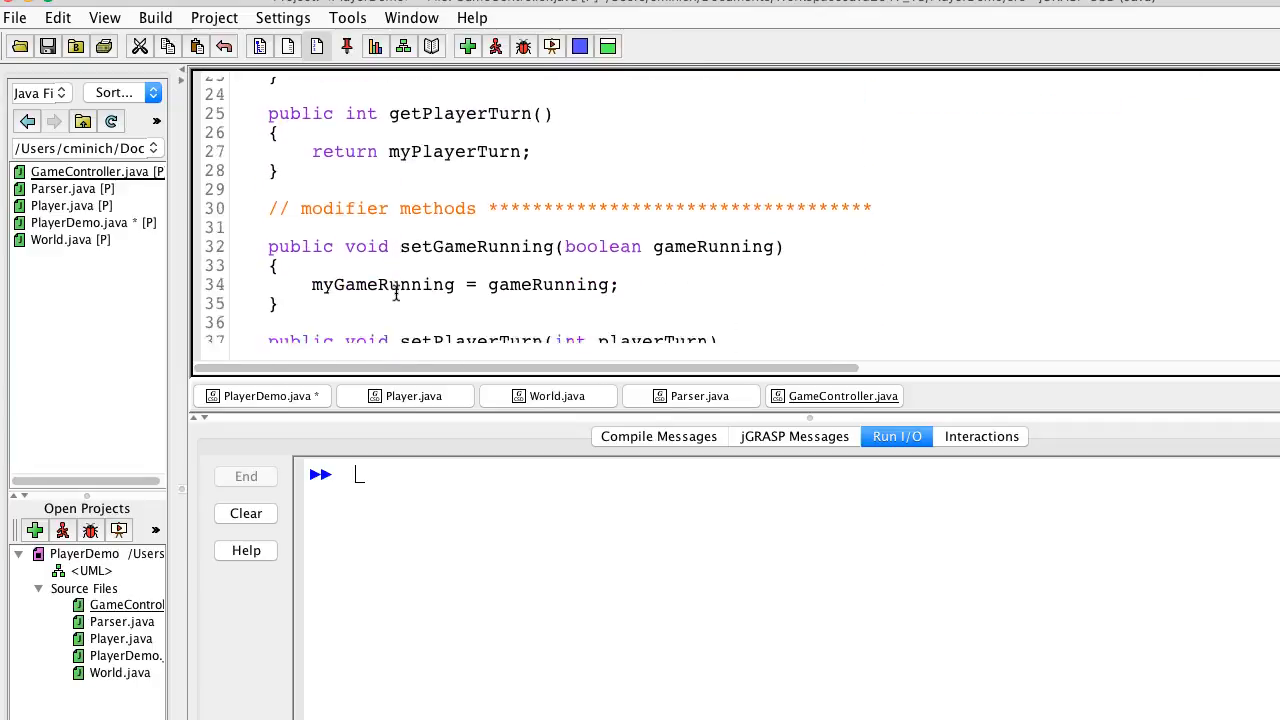
scroll("down", 3)
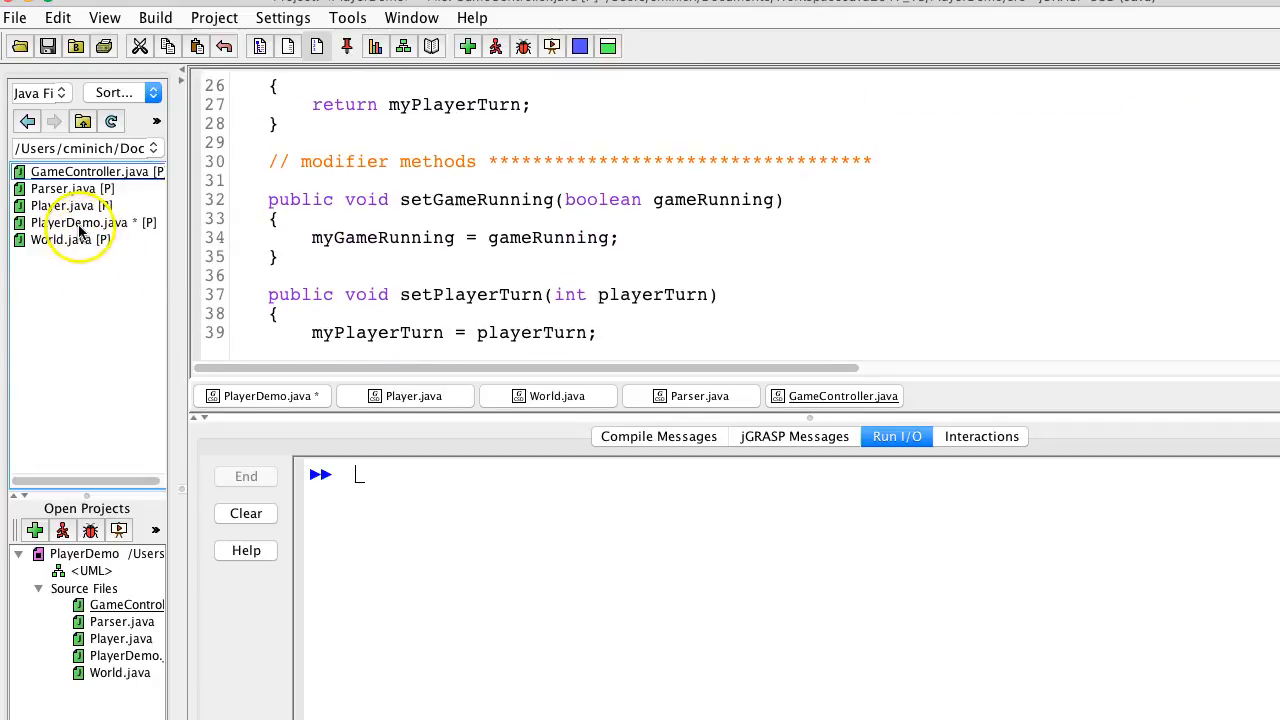
left_click(93, 222)
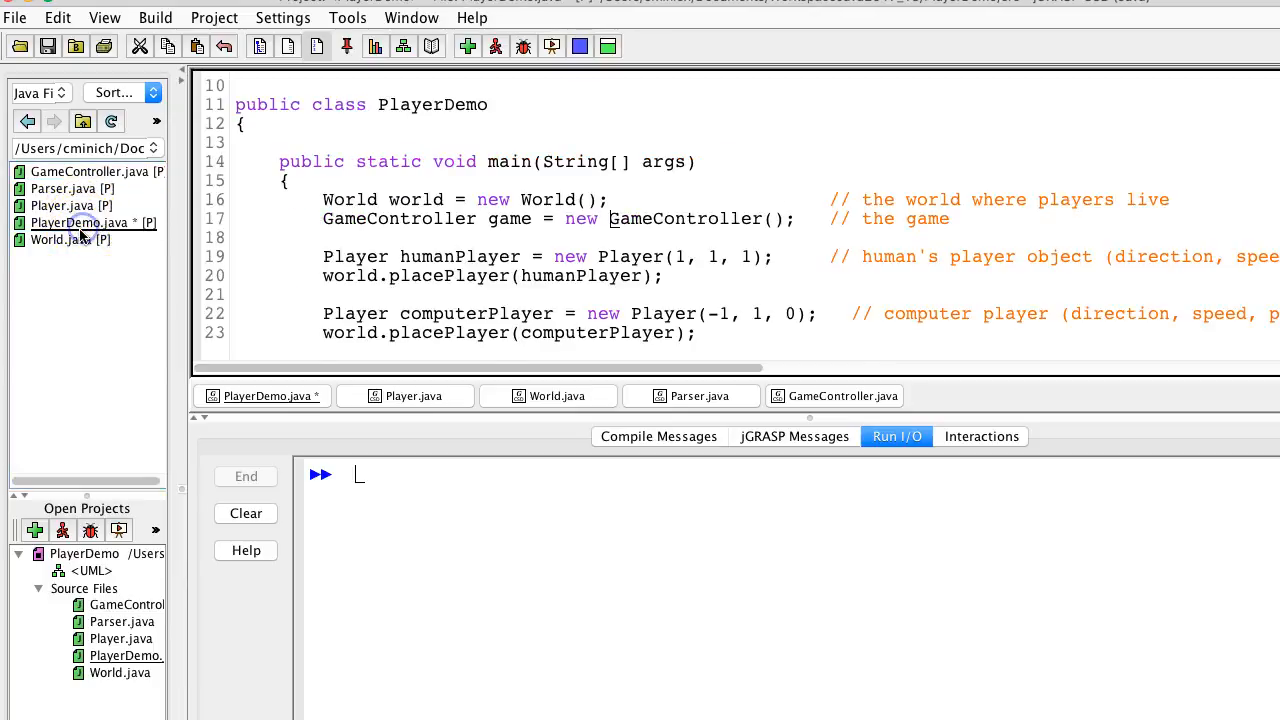
mouse_move(475, 145)
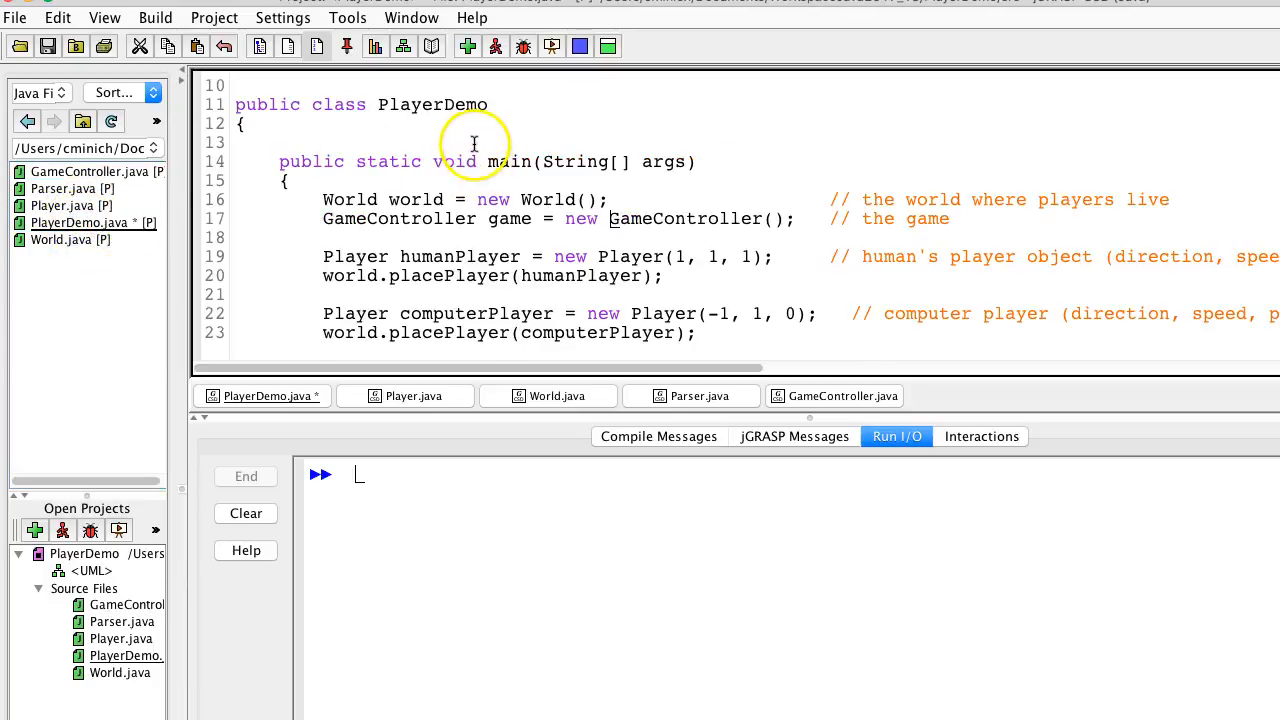
scroll("up", 3)
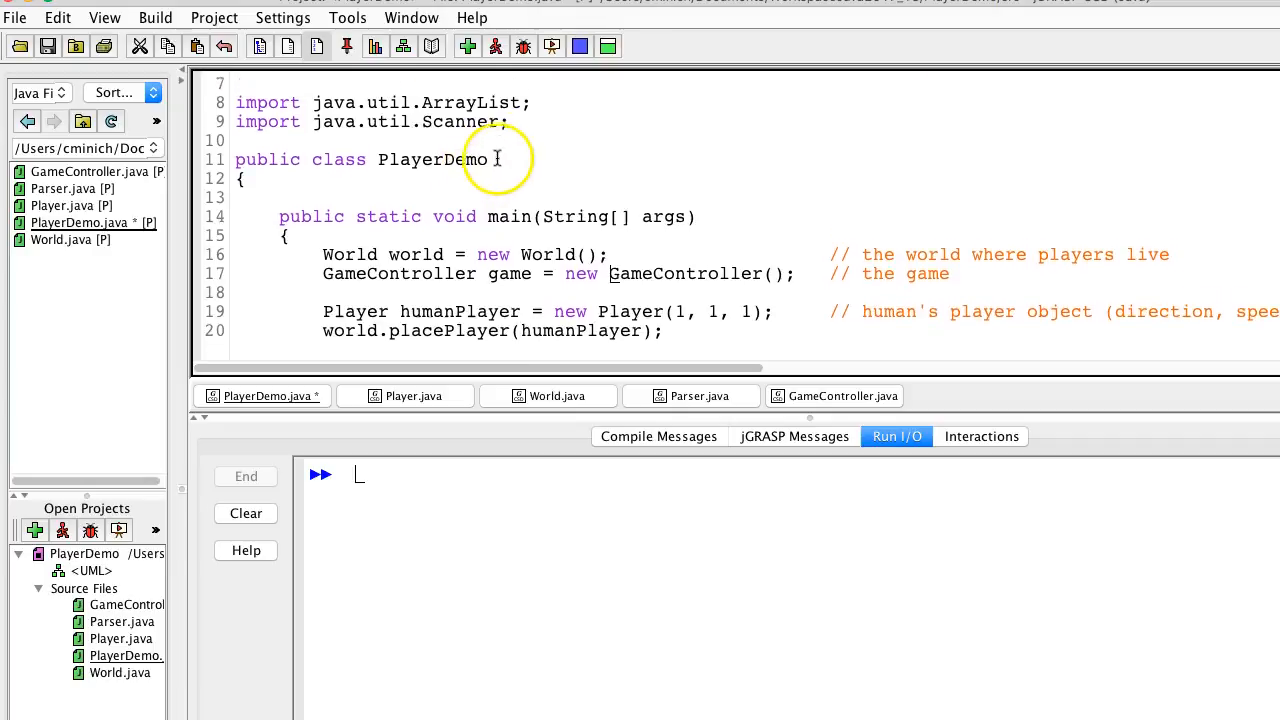
scroll("down", 3)
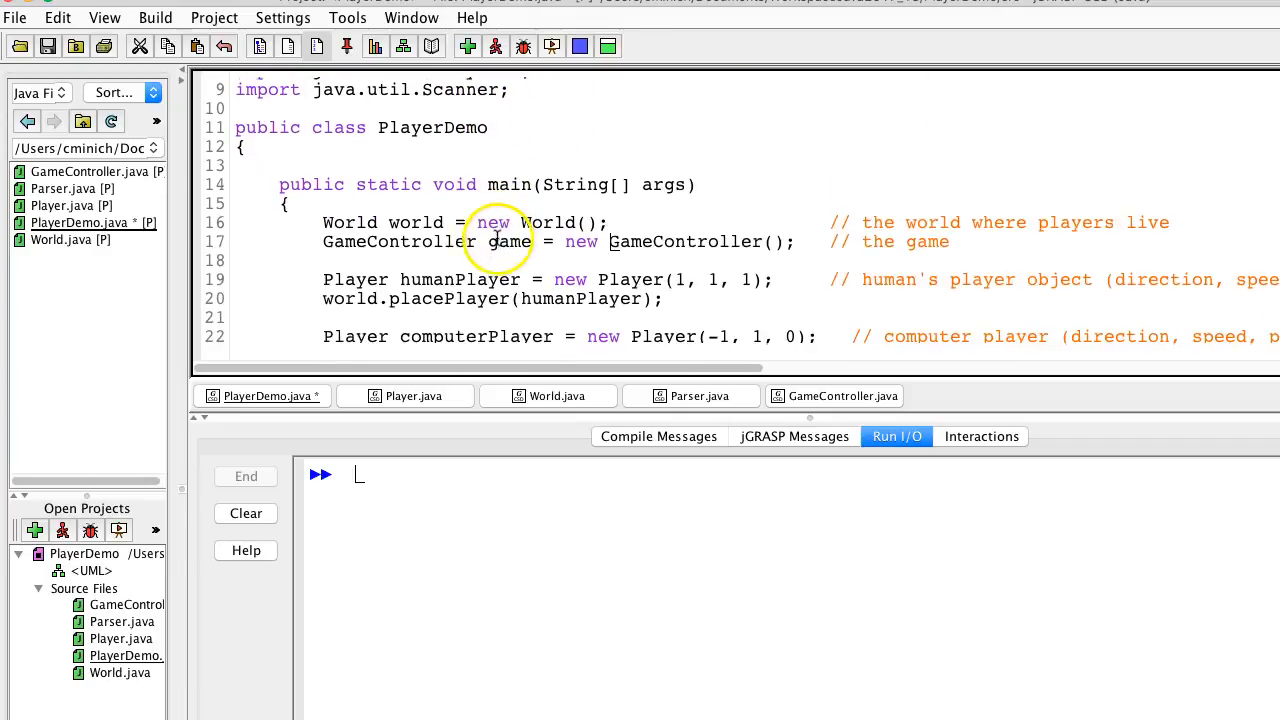
scroll("down", 3)
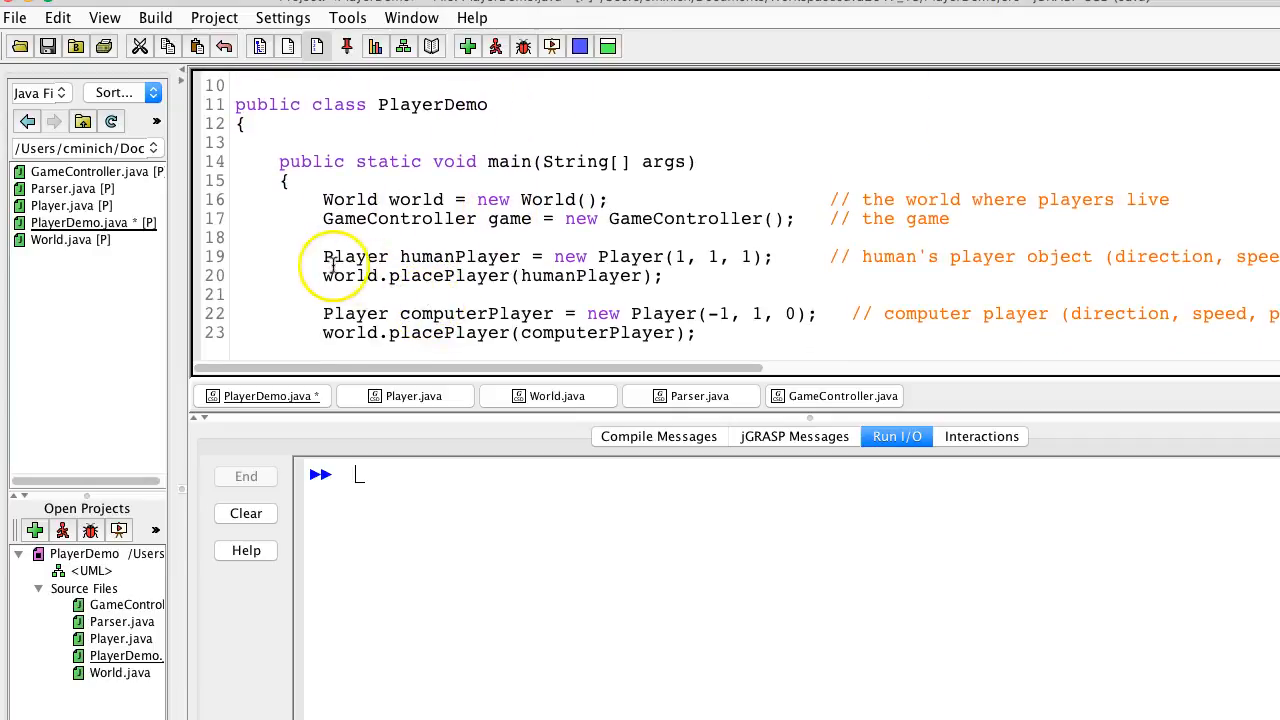
mouse_move(300, 261)
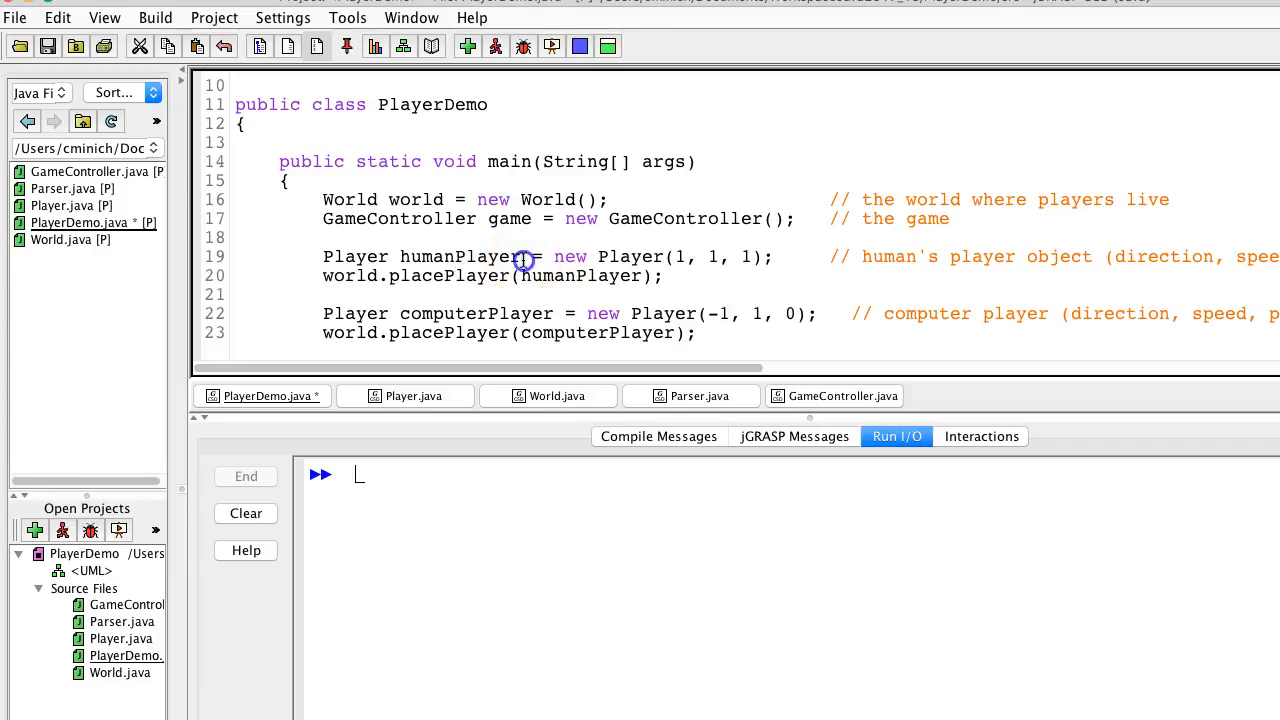
double_click(460, 256)
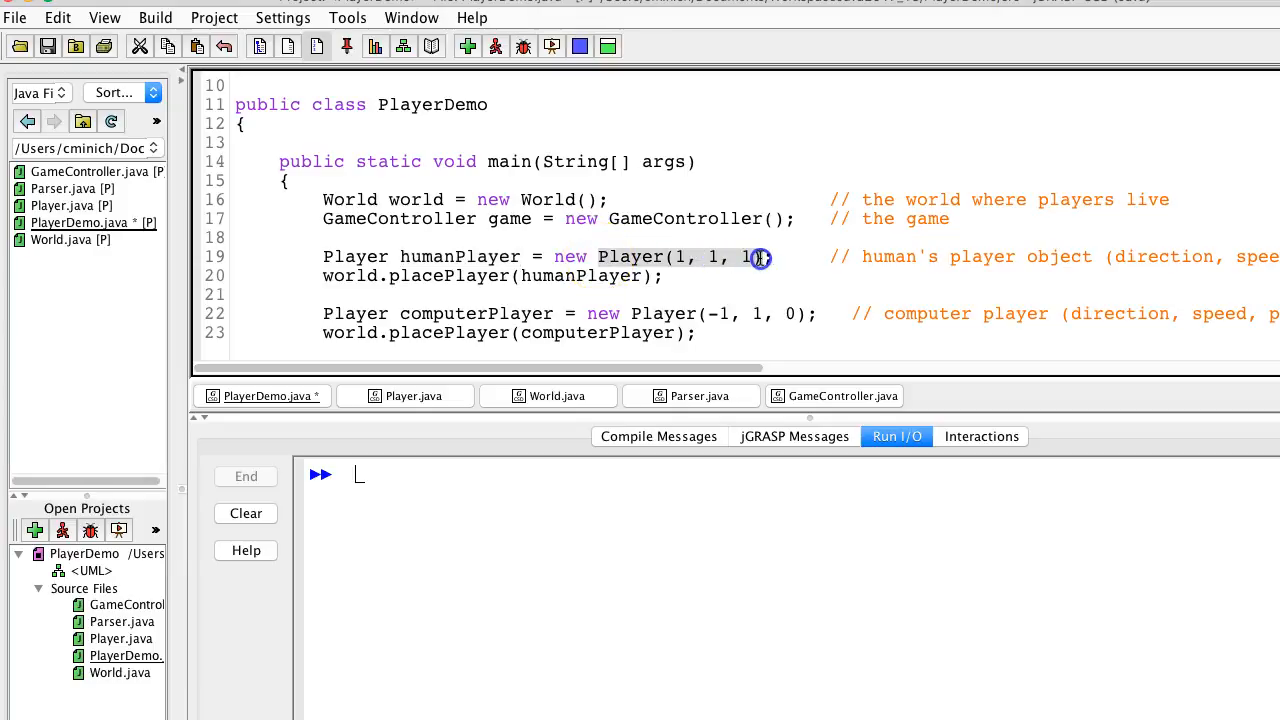
key("Backspace")
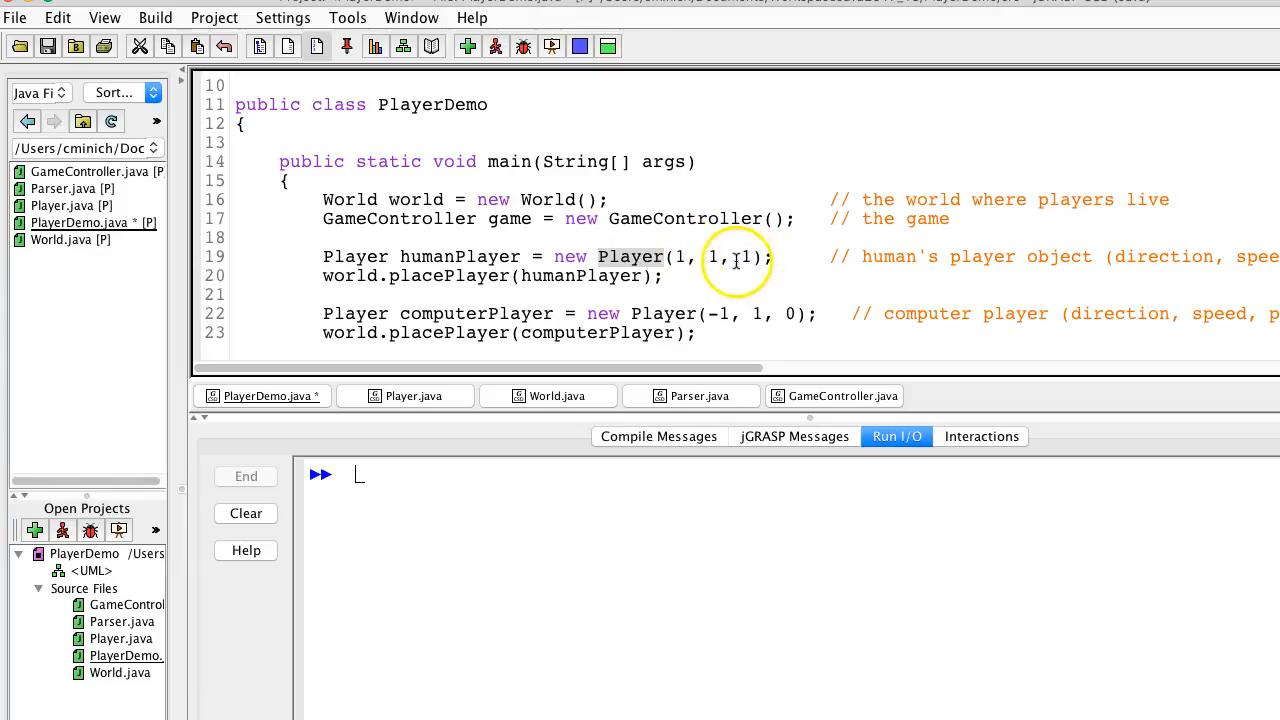
mouse_move(1230, 238)
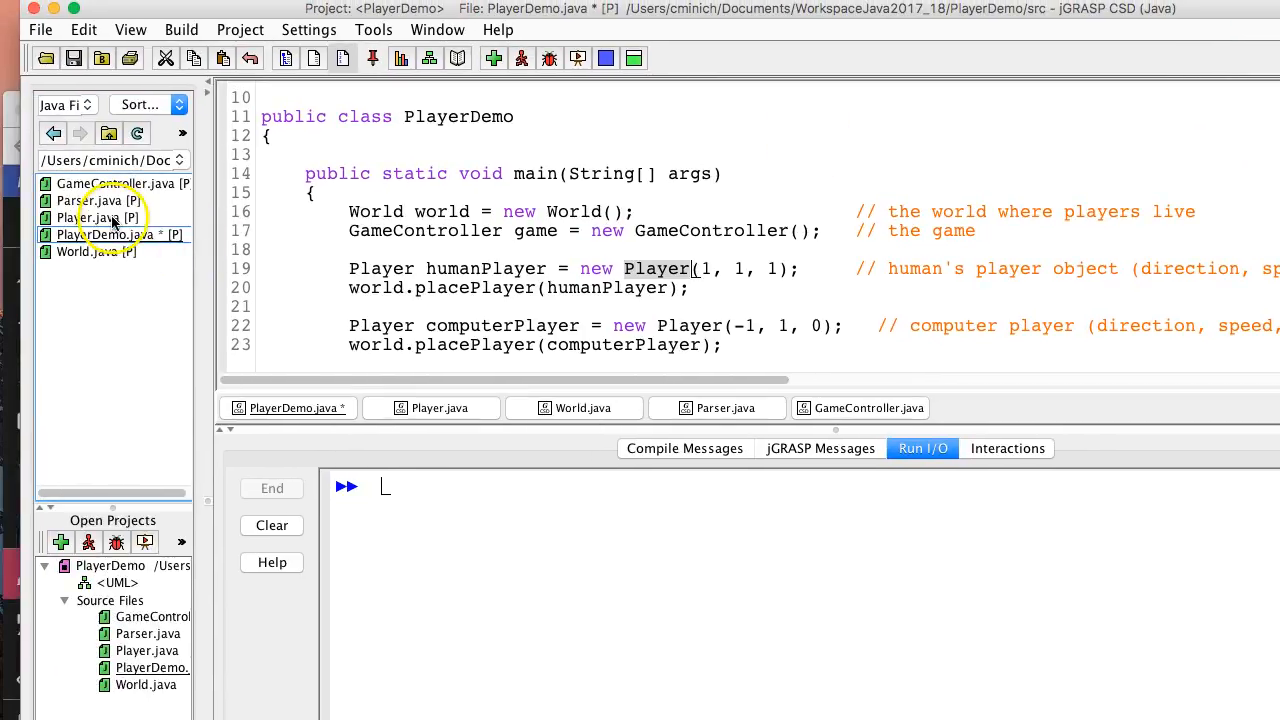
left_click(430, 407)
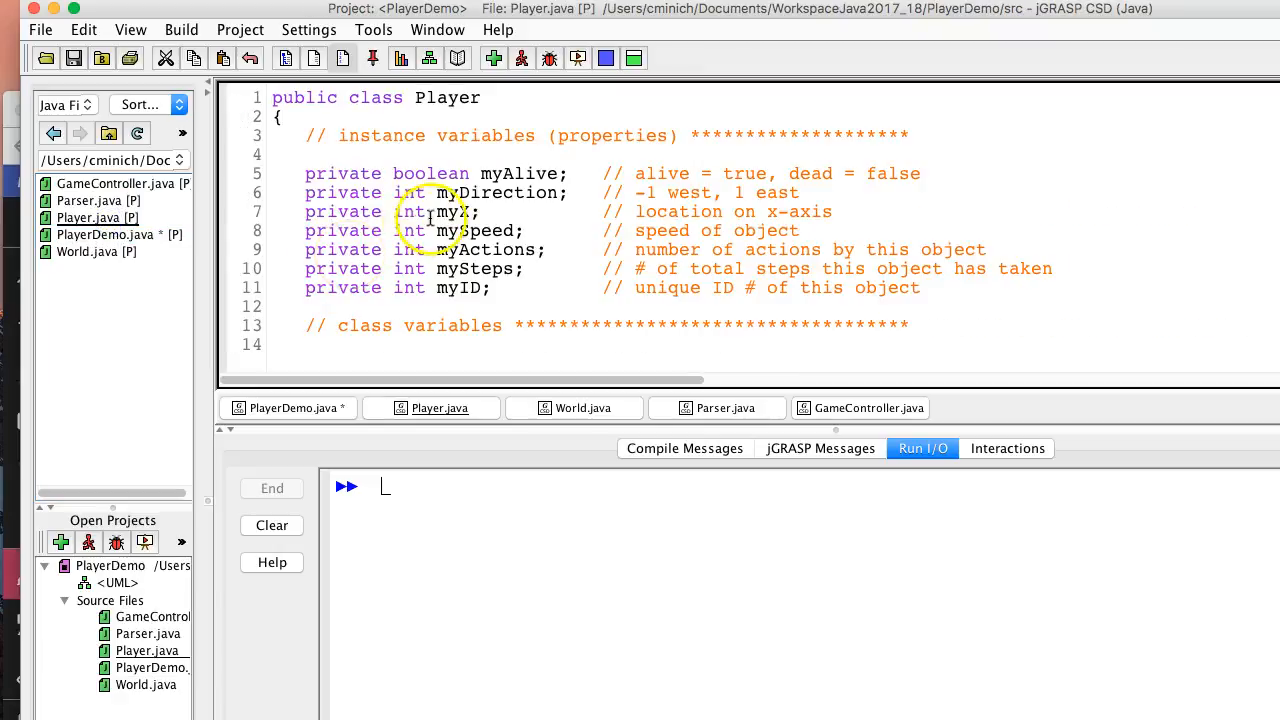
mouse_move(480, 185)
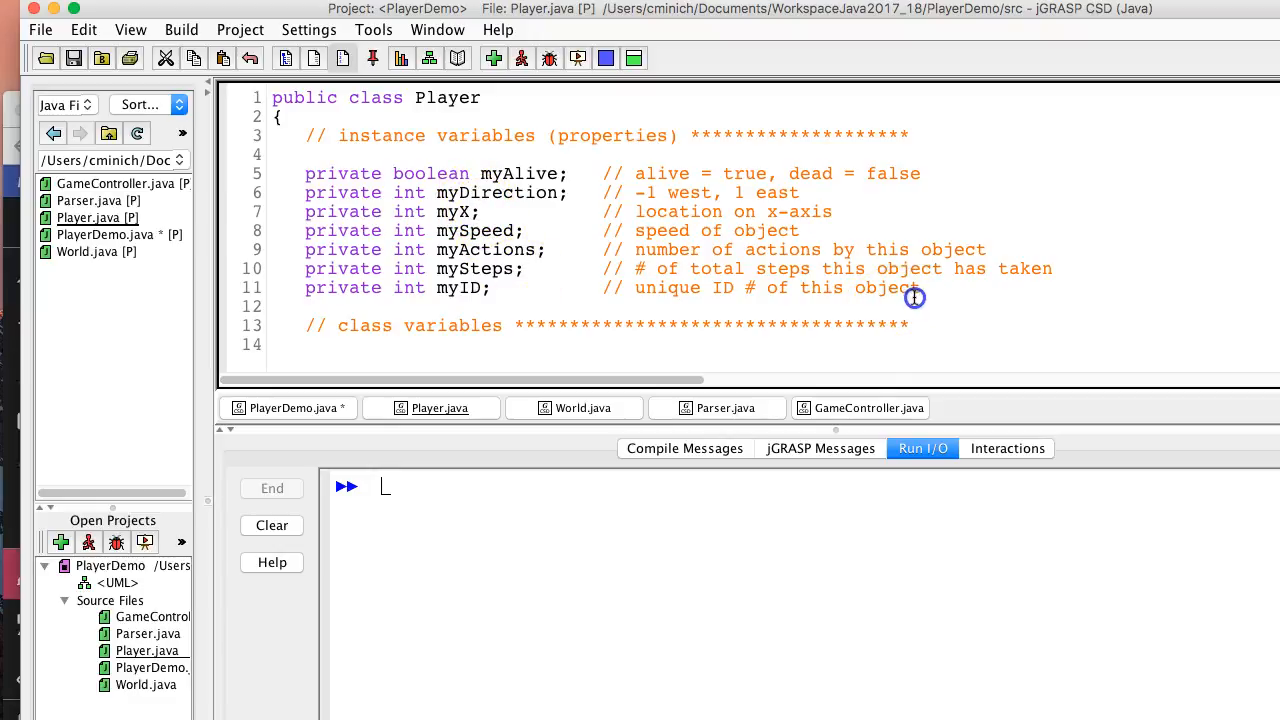
left_click_drag(915, 297, 300, 170)
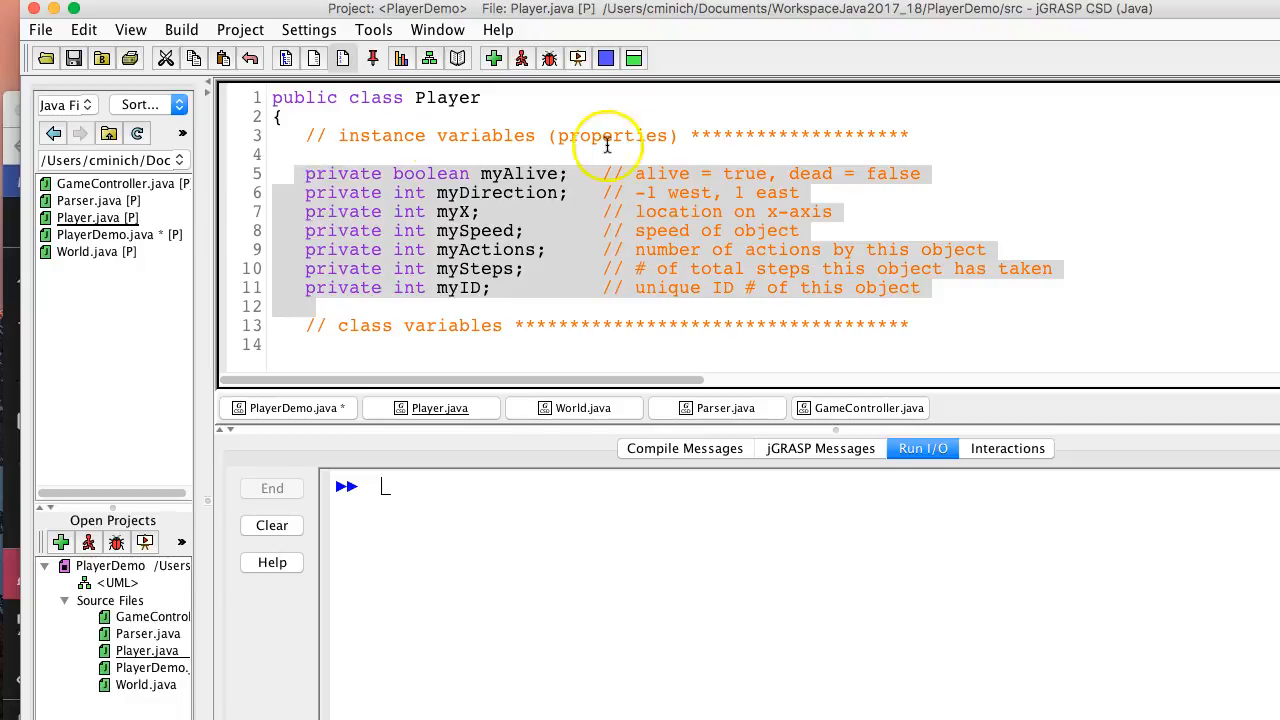
mouse_move(548, 214)
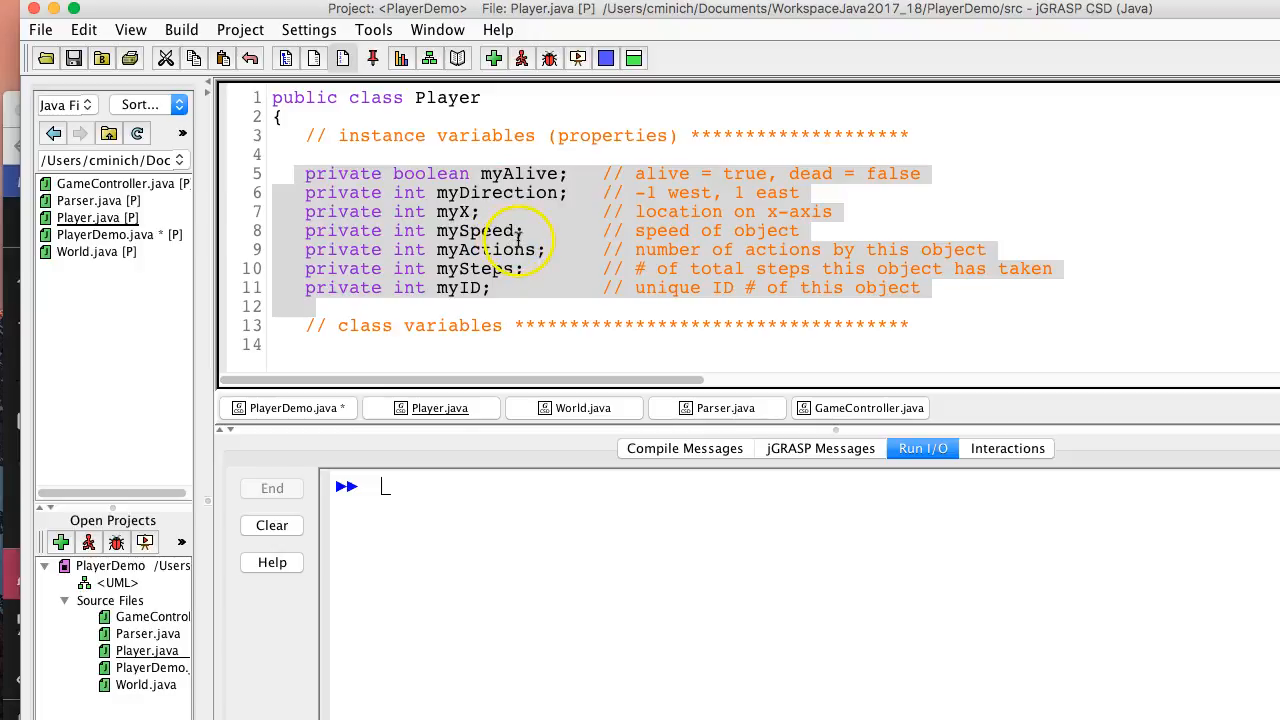
mouse_move(520, 180)
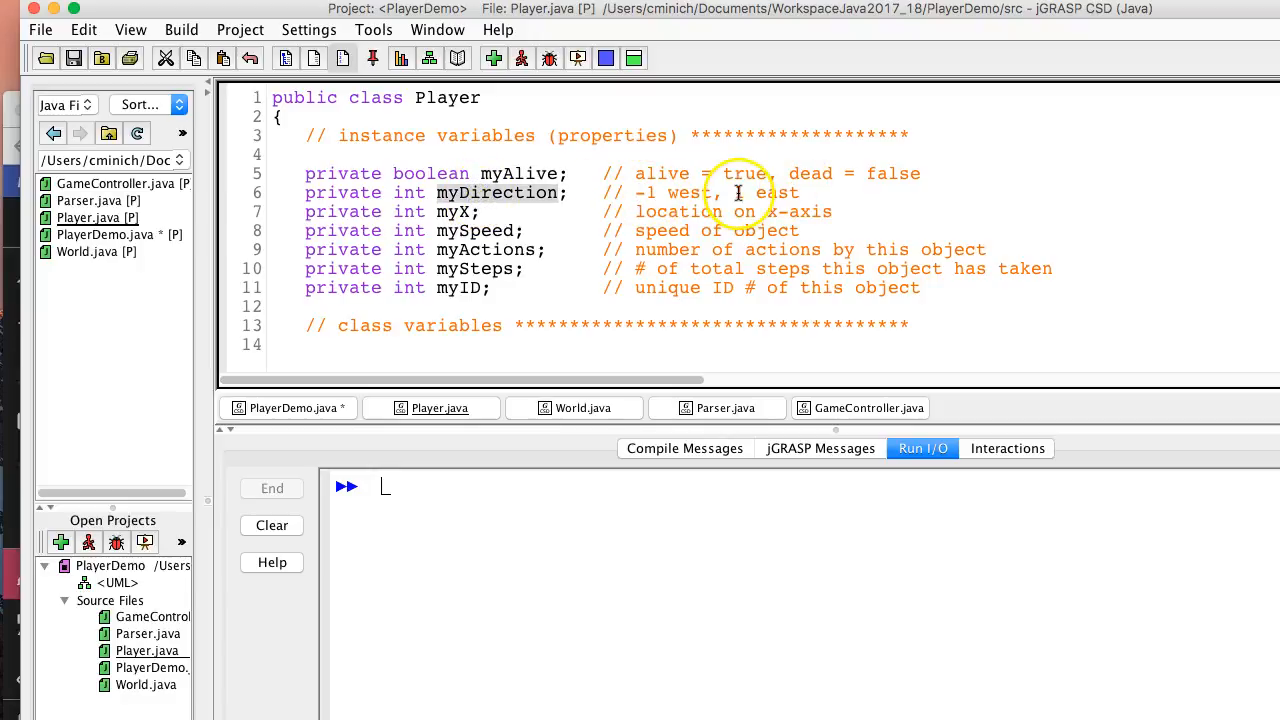
left_click(738, 193)
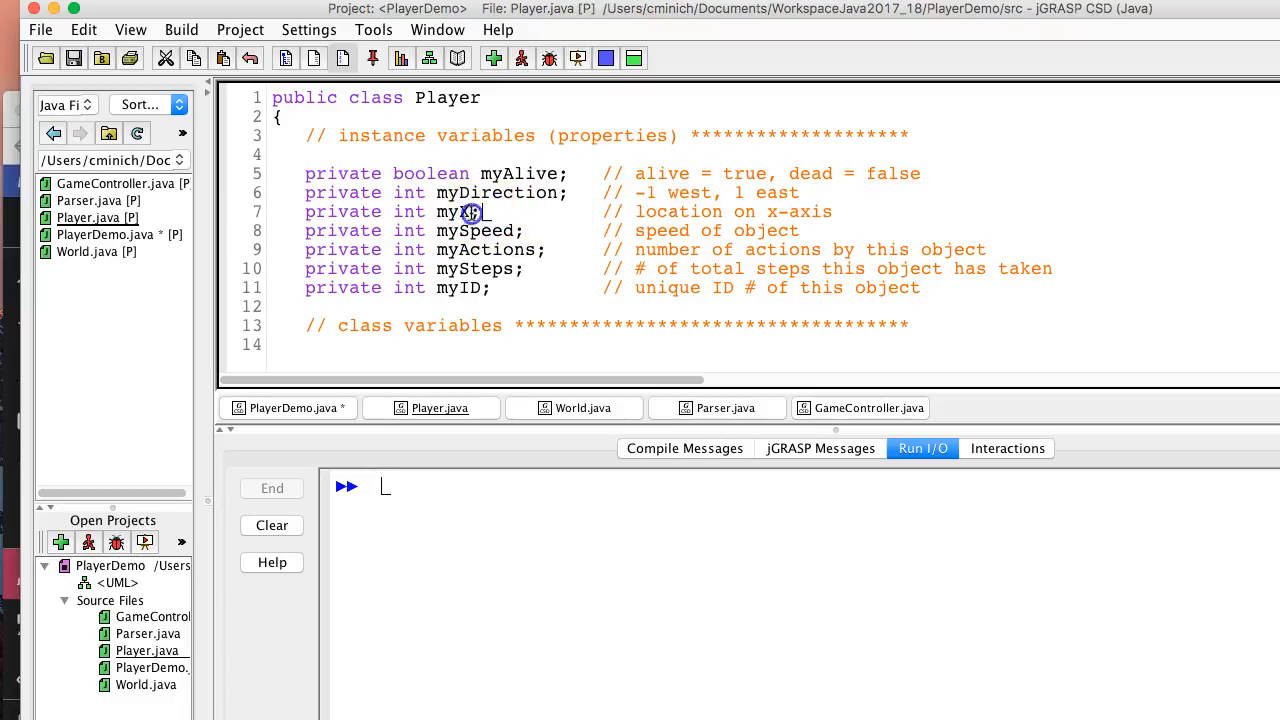
double_click(455, 211)
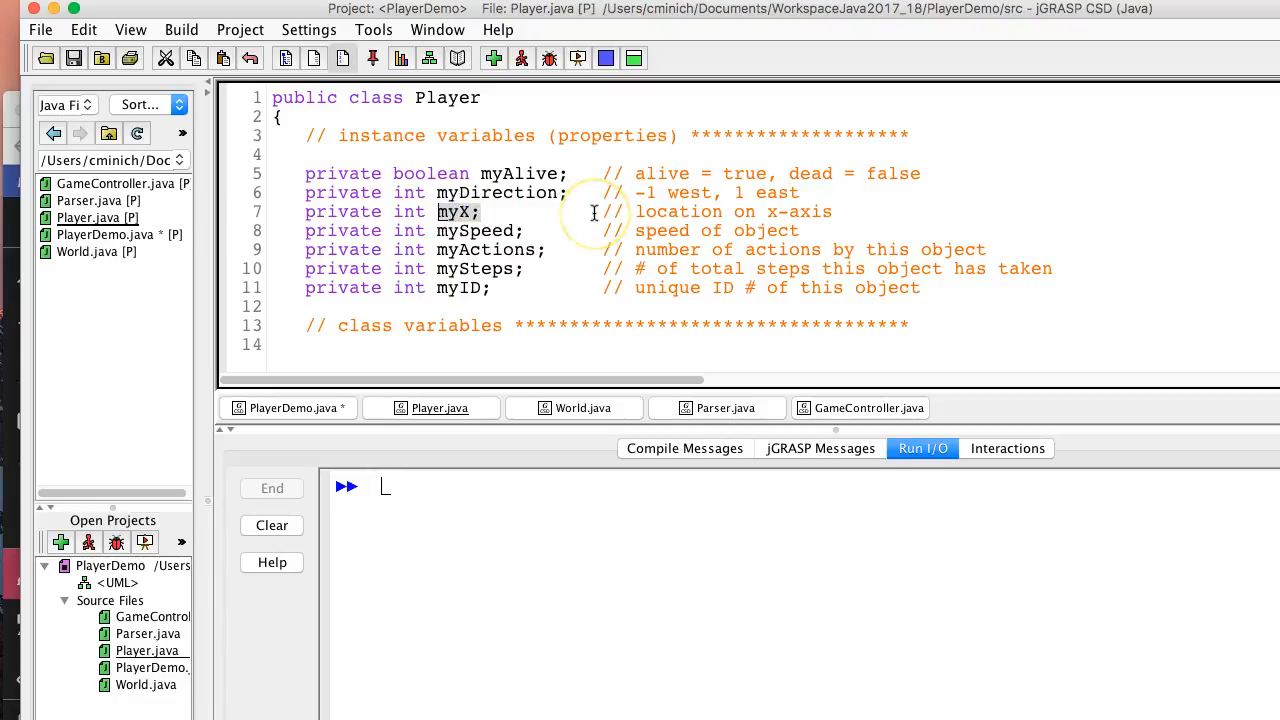
double_click(480, 230)
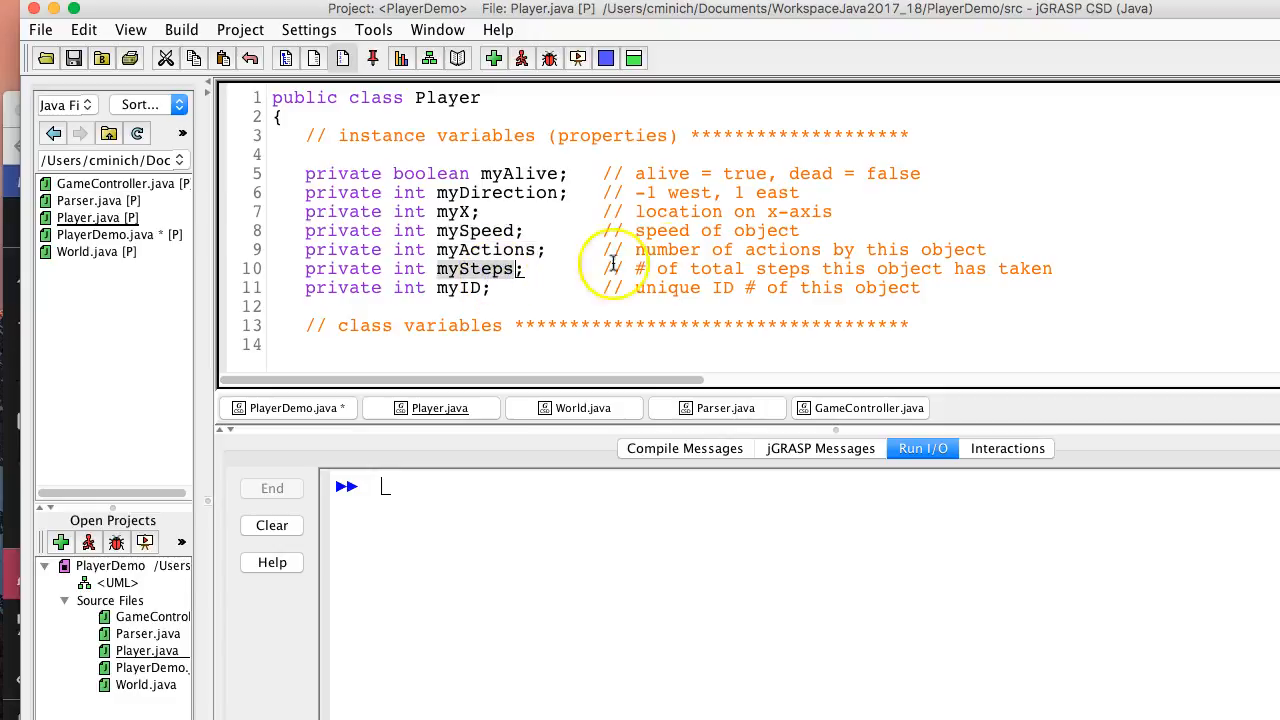
mouse_move(705, 258)
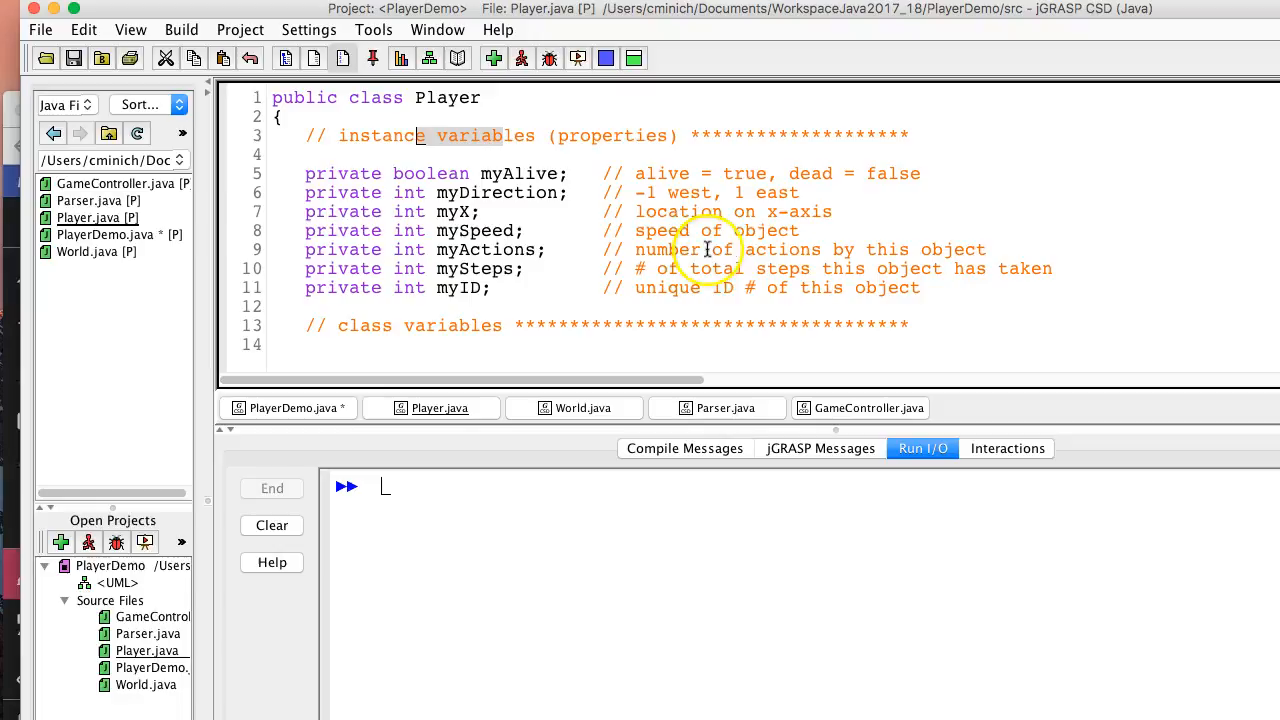
mouse_move(812, 272)
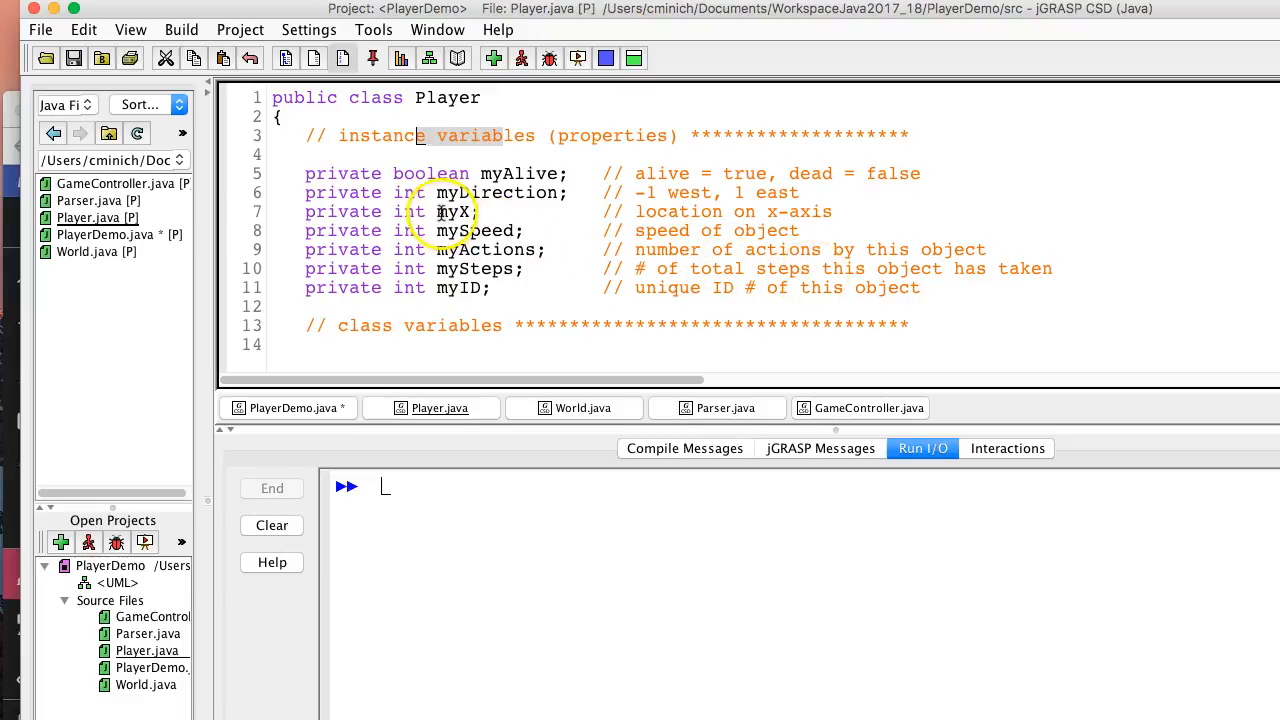
double_click(455, 211)
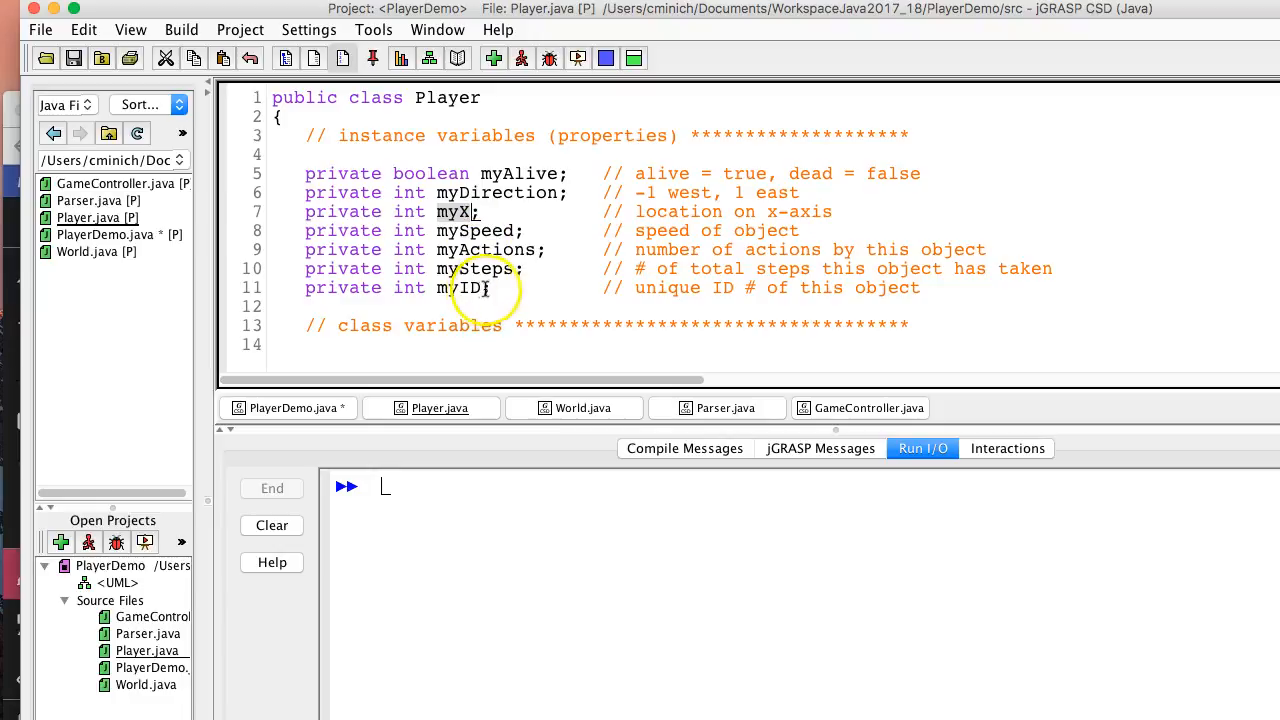
double_click(450, 288)
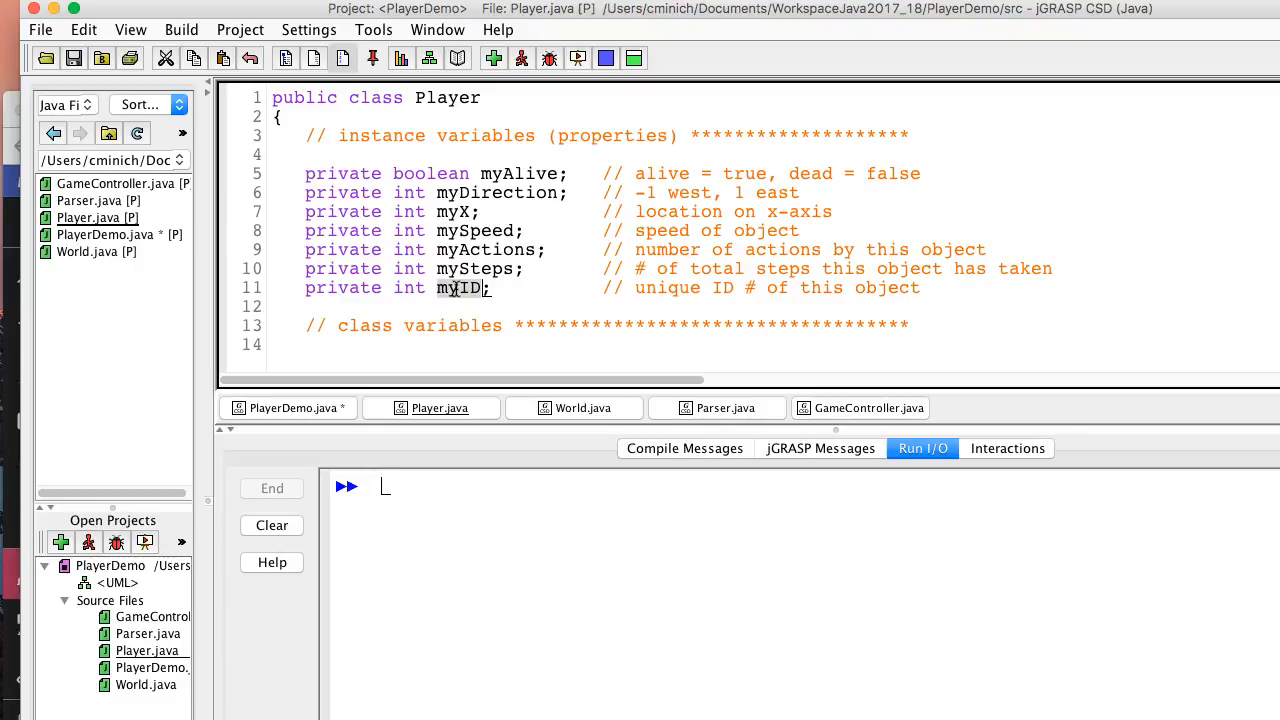
scroll("down", 3)
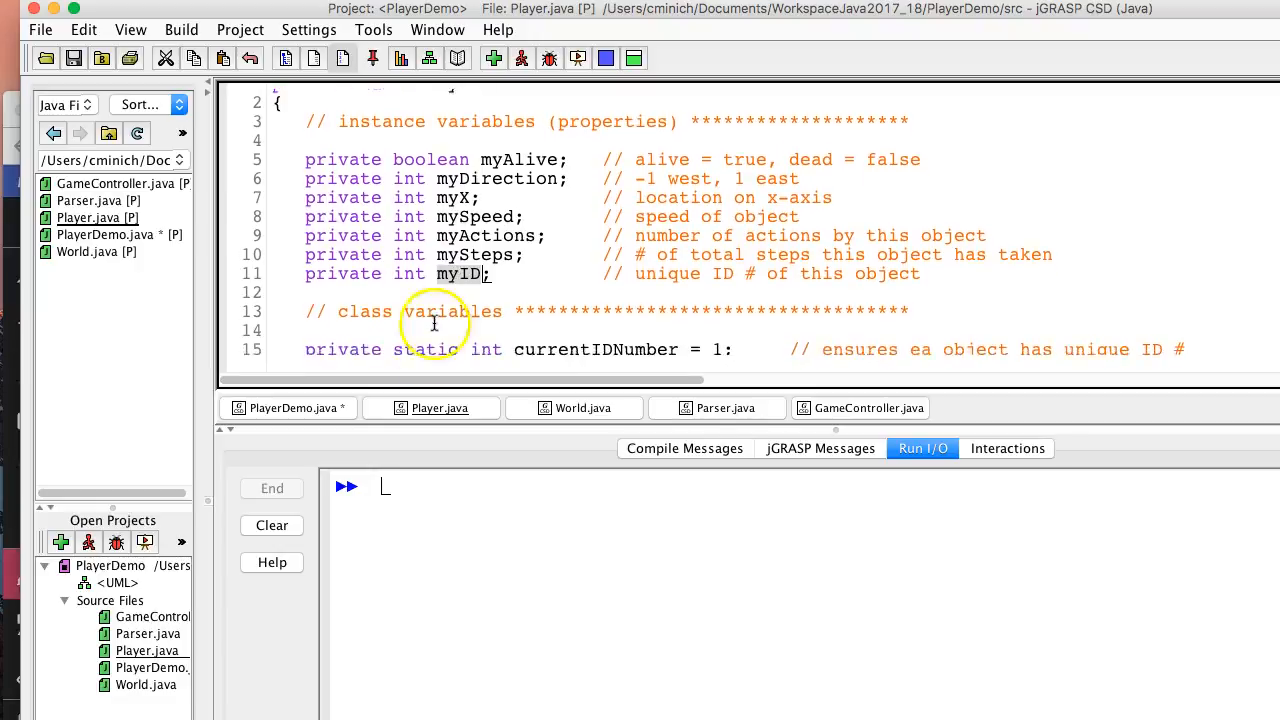
scroll("down", 3)
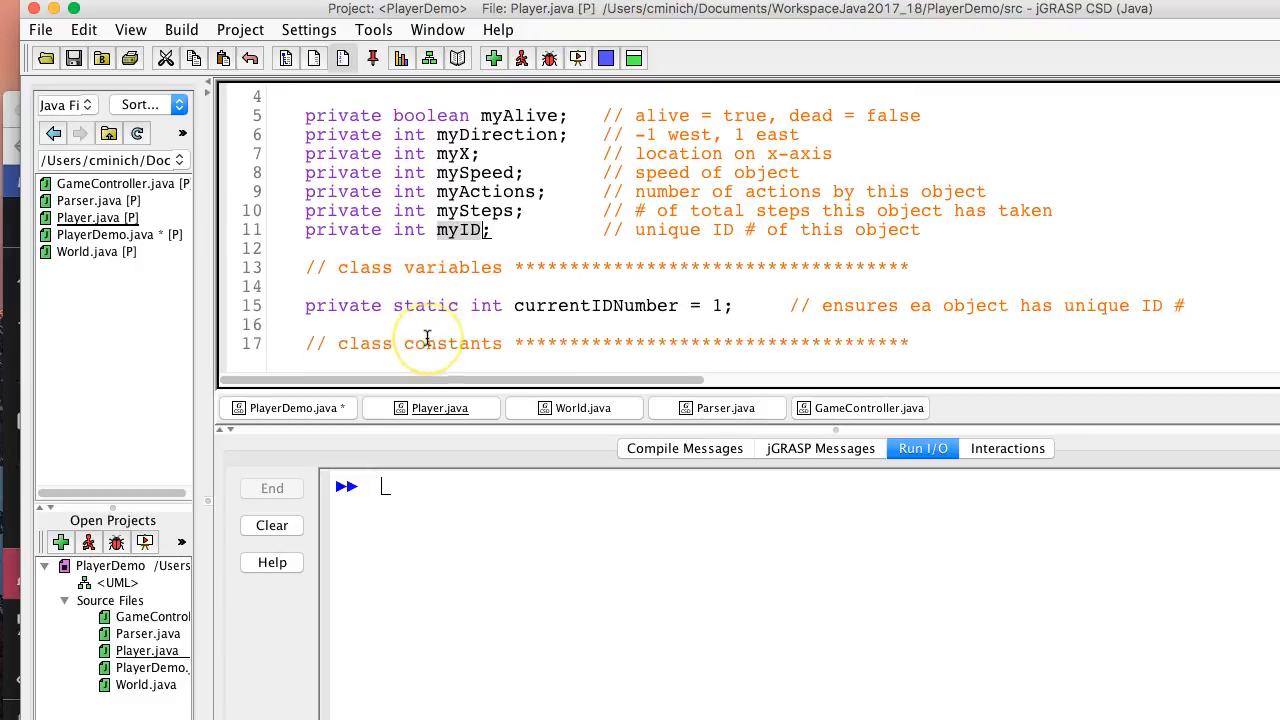
scroll("down", 3)
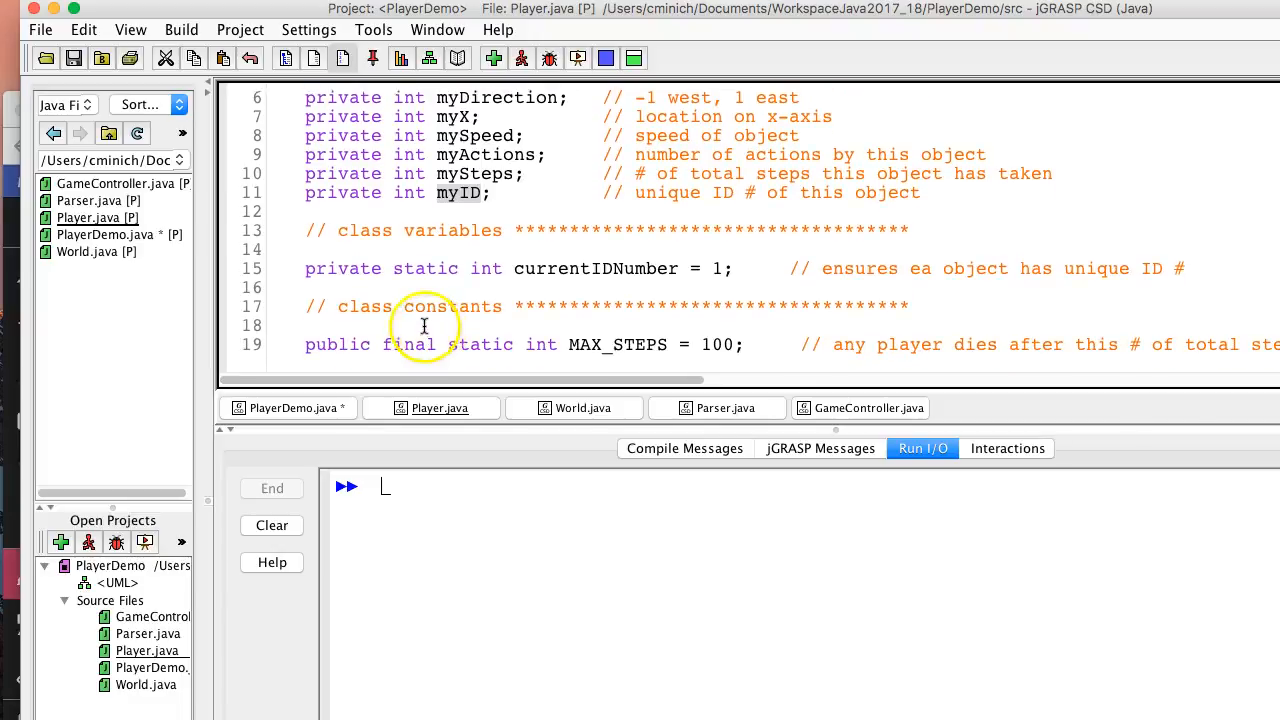
double_click(425, 268)
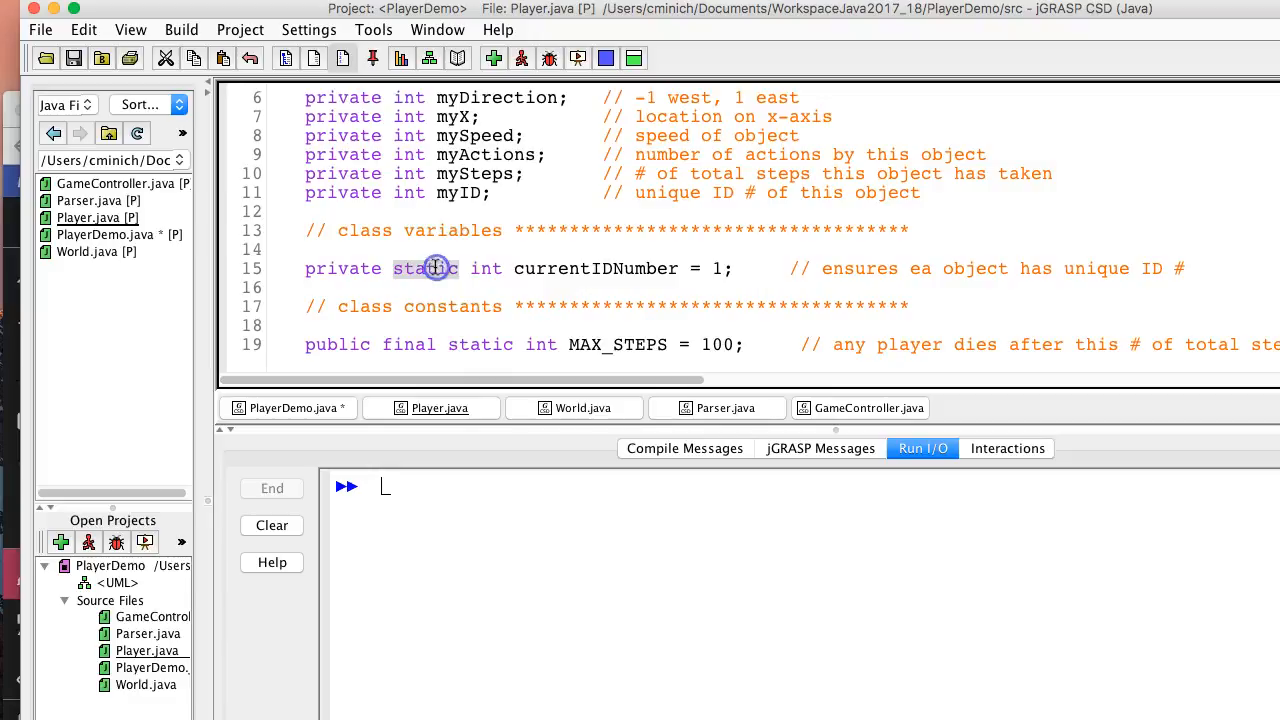
double_click(425, 268)
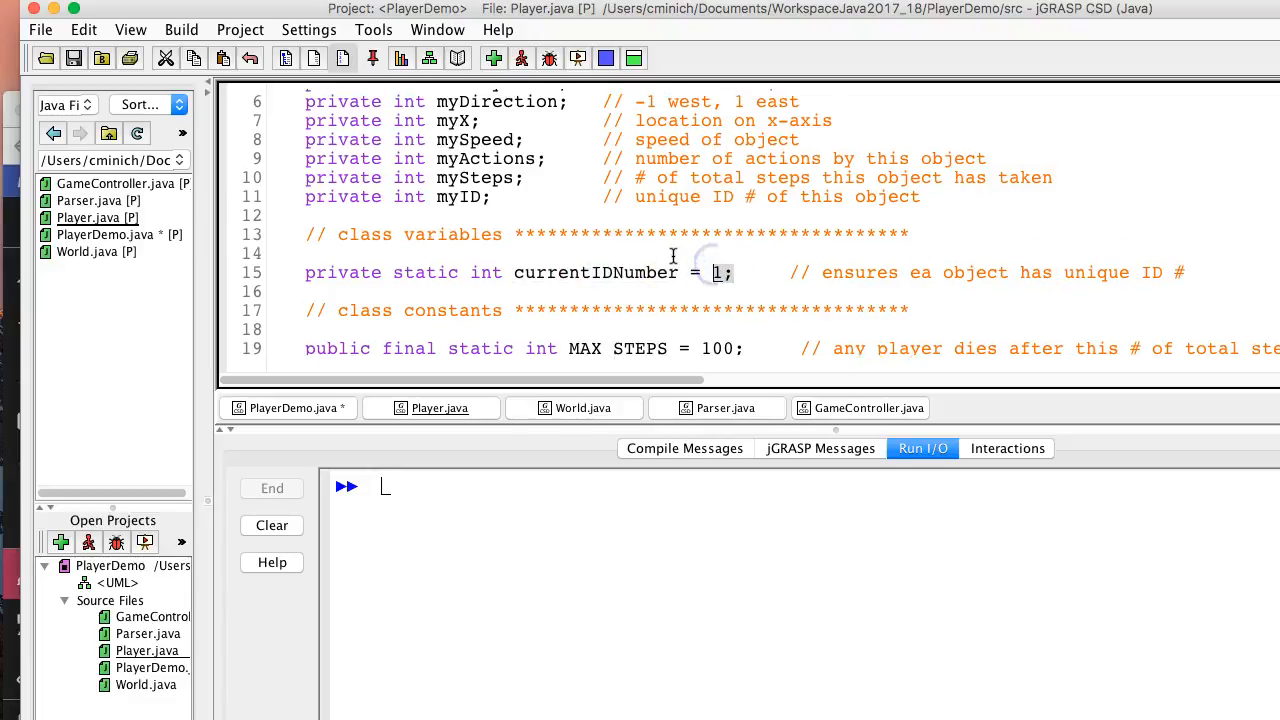
scroll("up", 3)
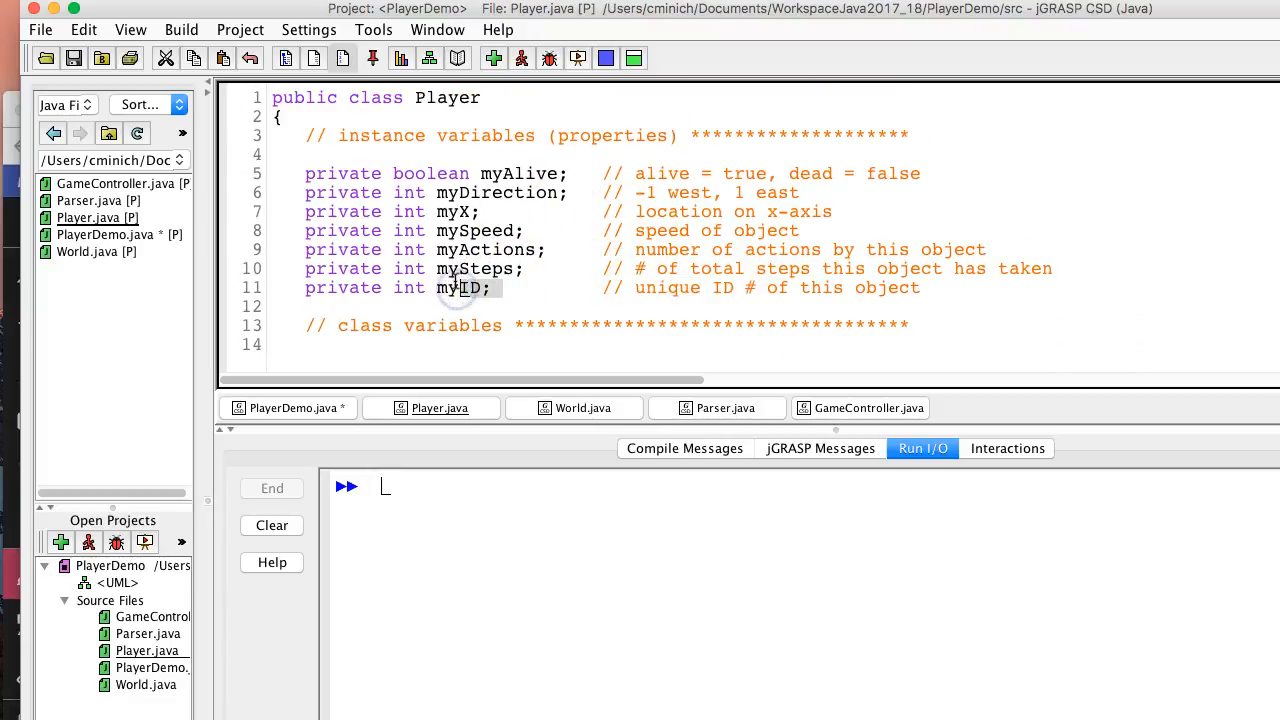
scroll("down", 3)
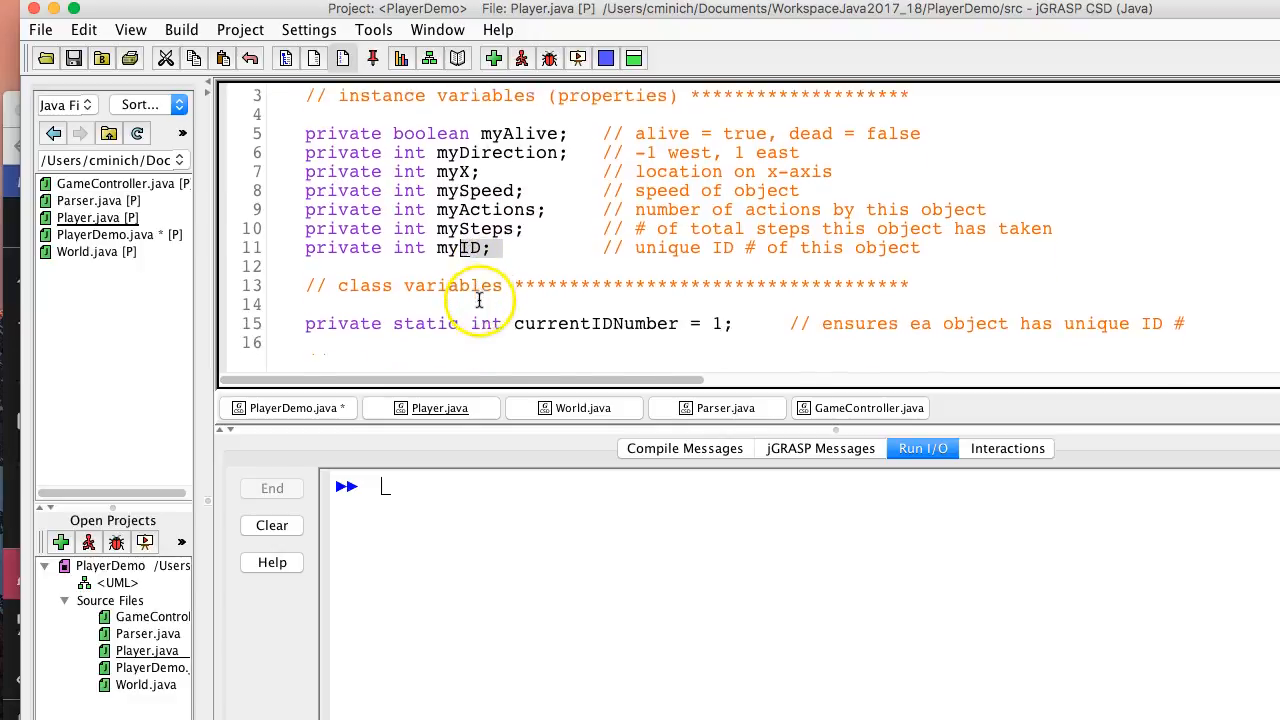
scroll("down", 3)
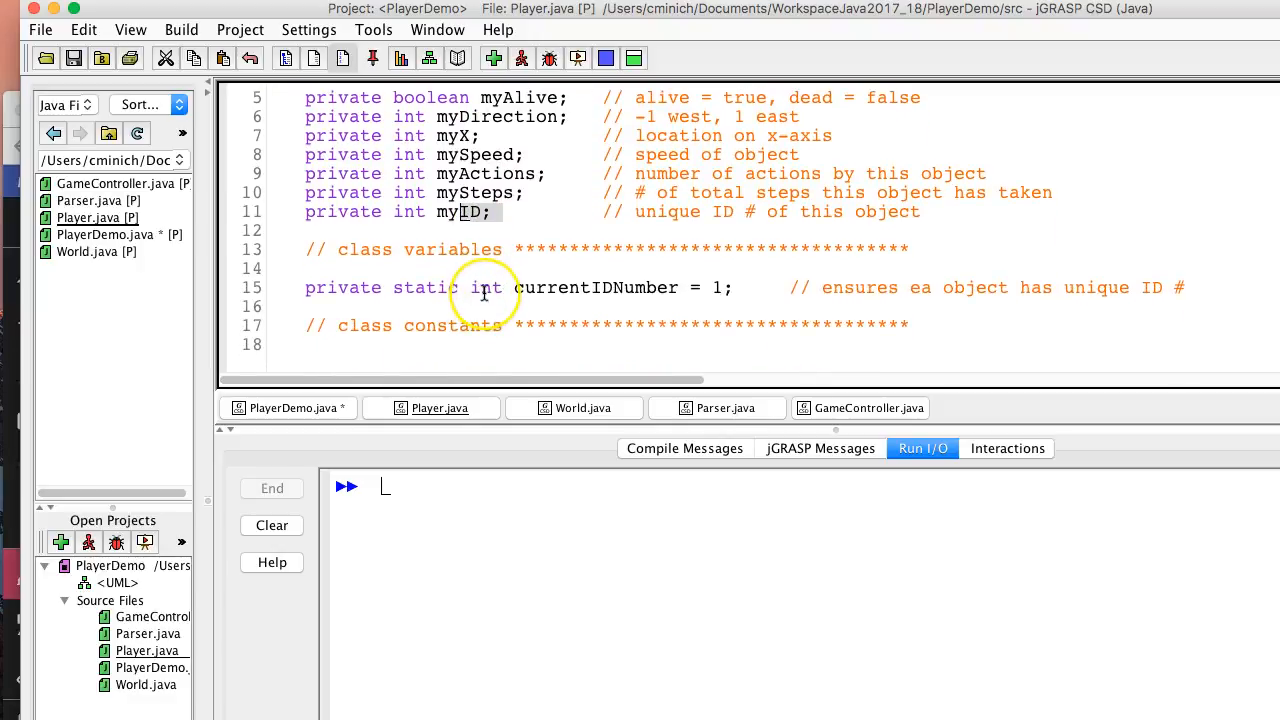
scroll("down", 3)
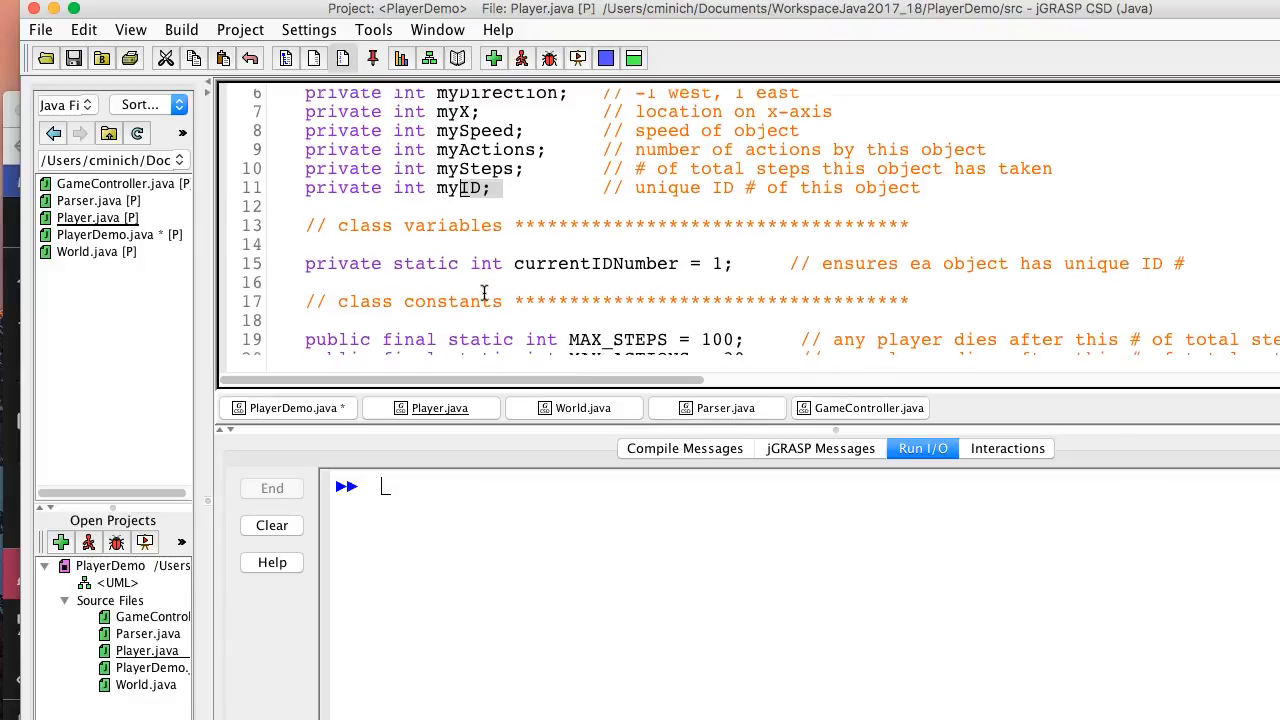
scroll("down", 3)
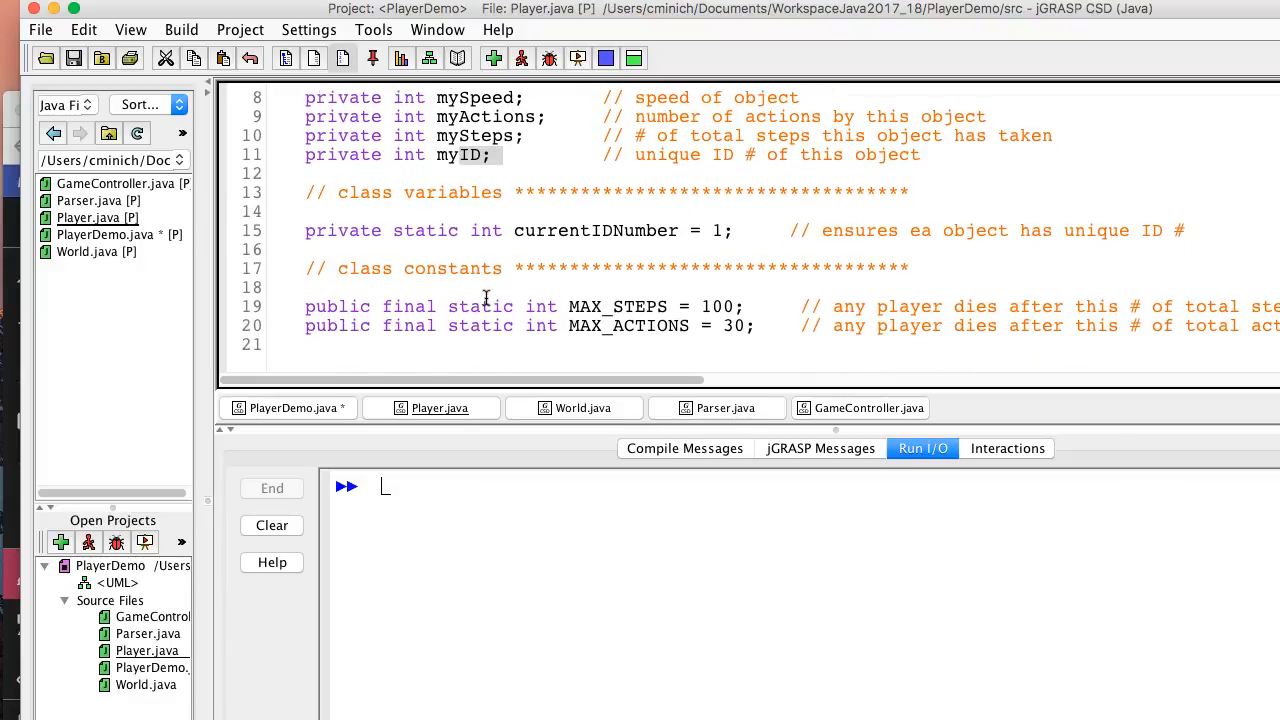
scroll("down", 3)
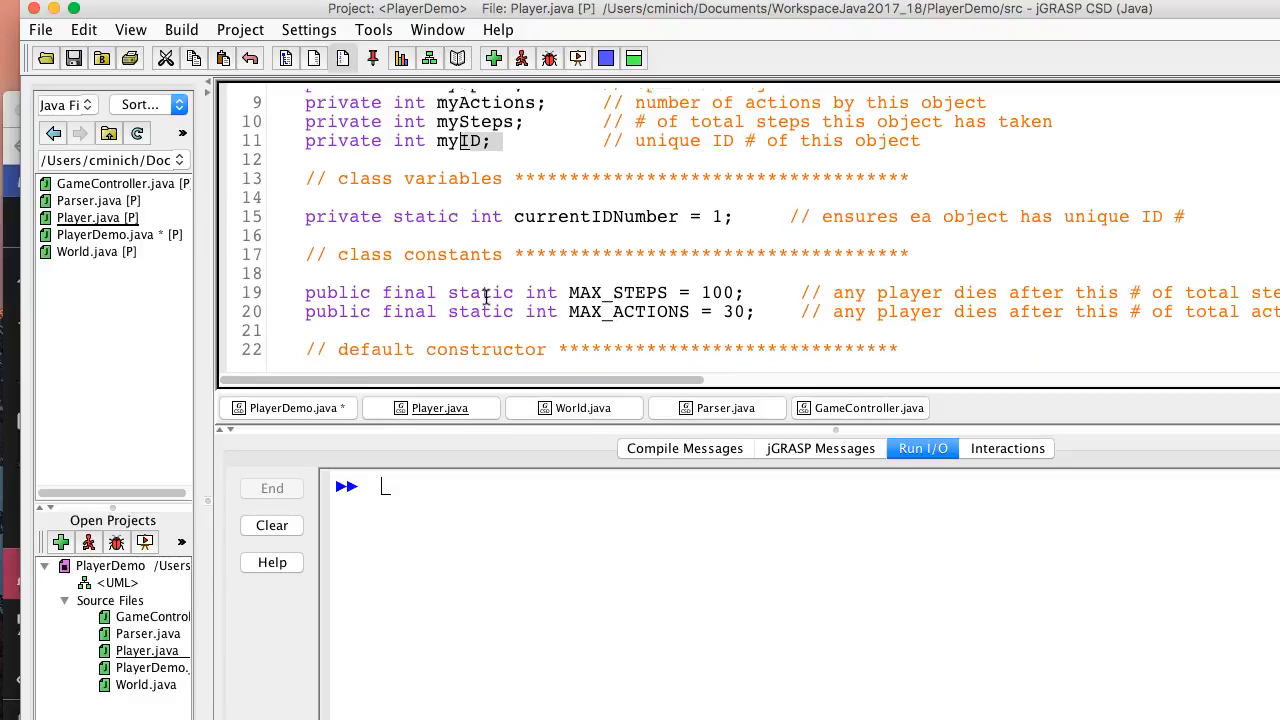
scroll("down", 3)
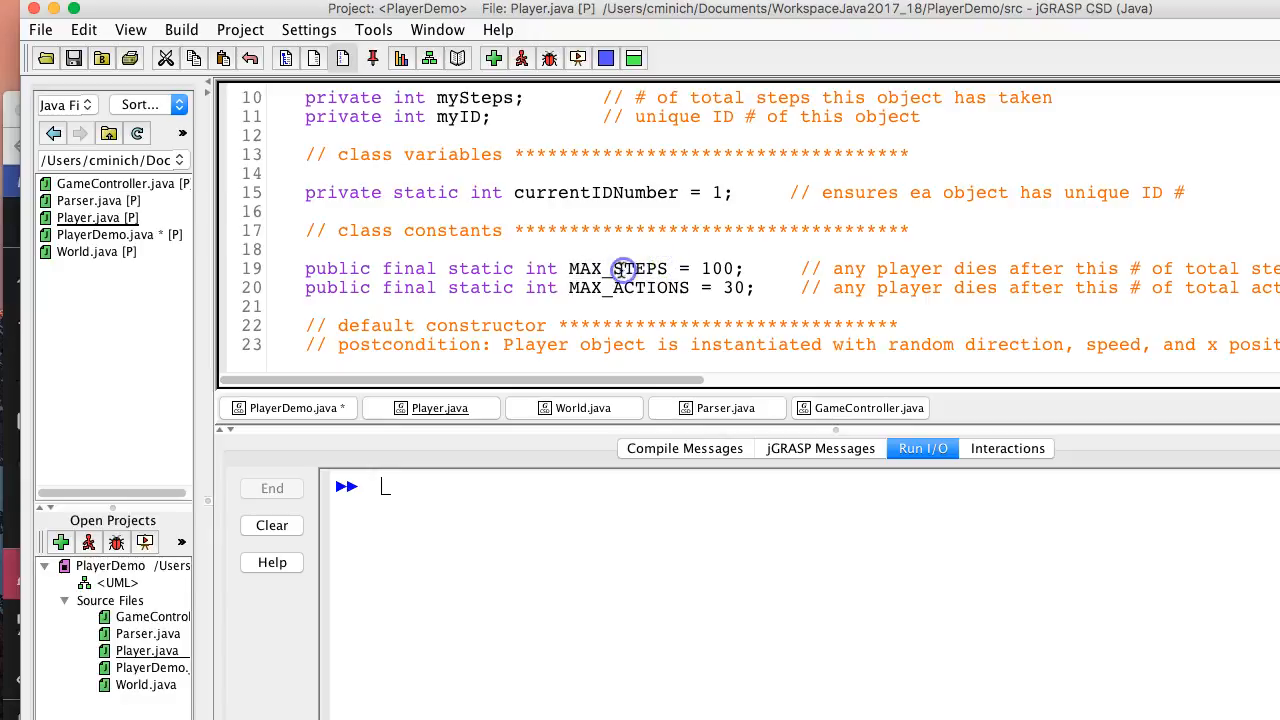
mouse_move(782, 269)
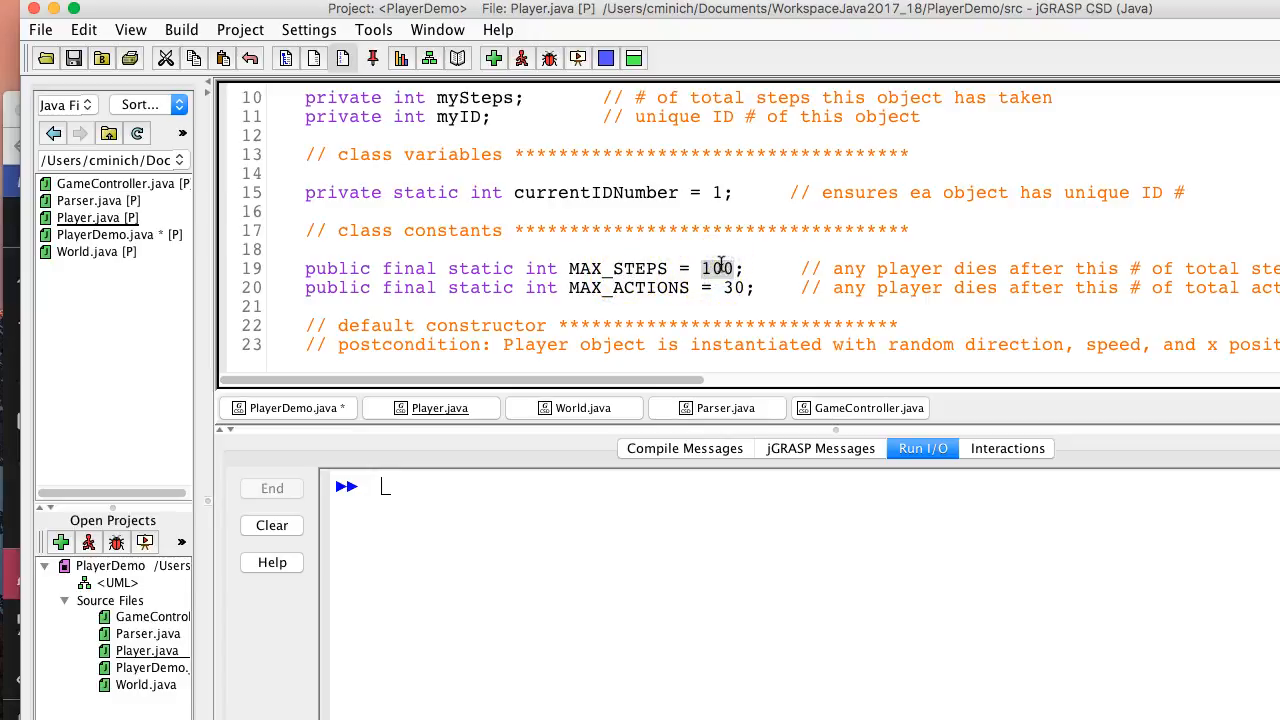
scroll("up", 3)
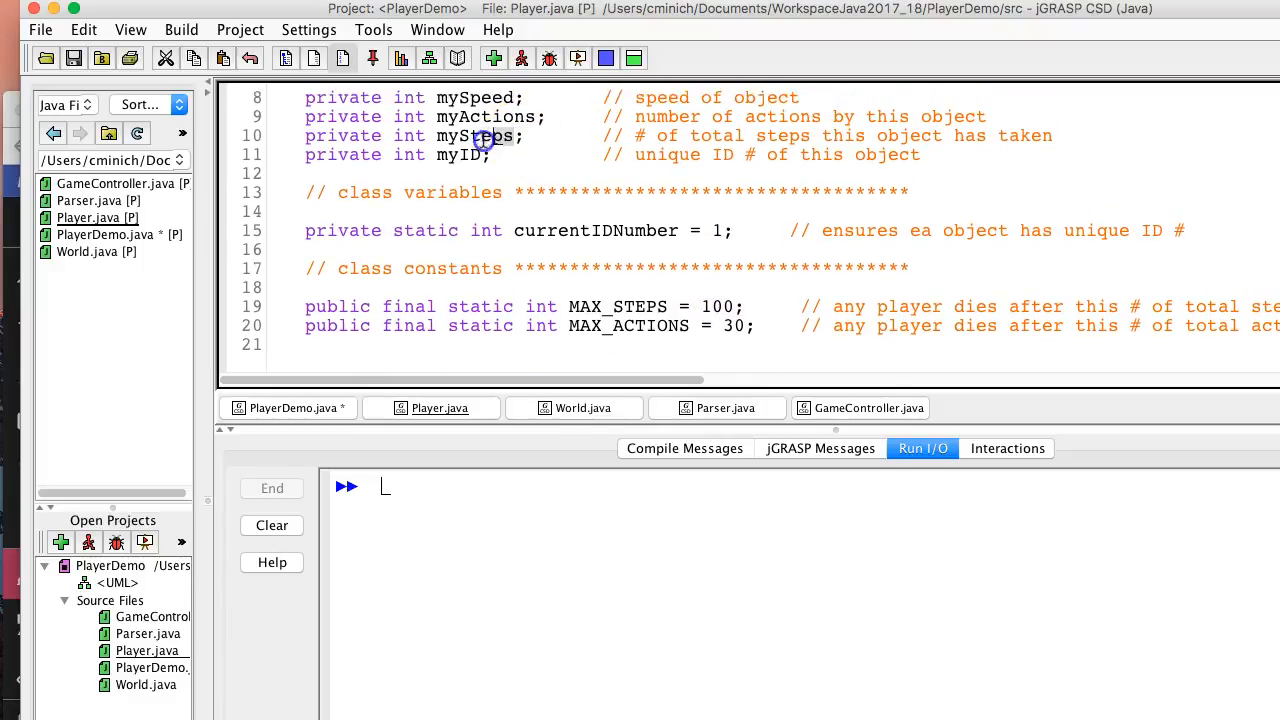
scroll("up", 3)
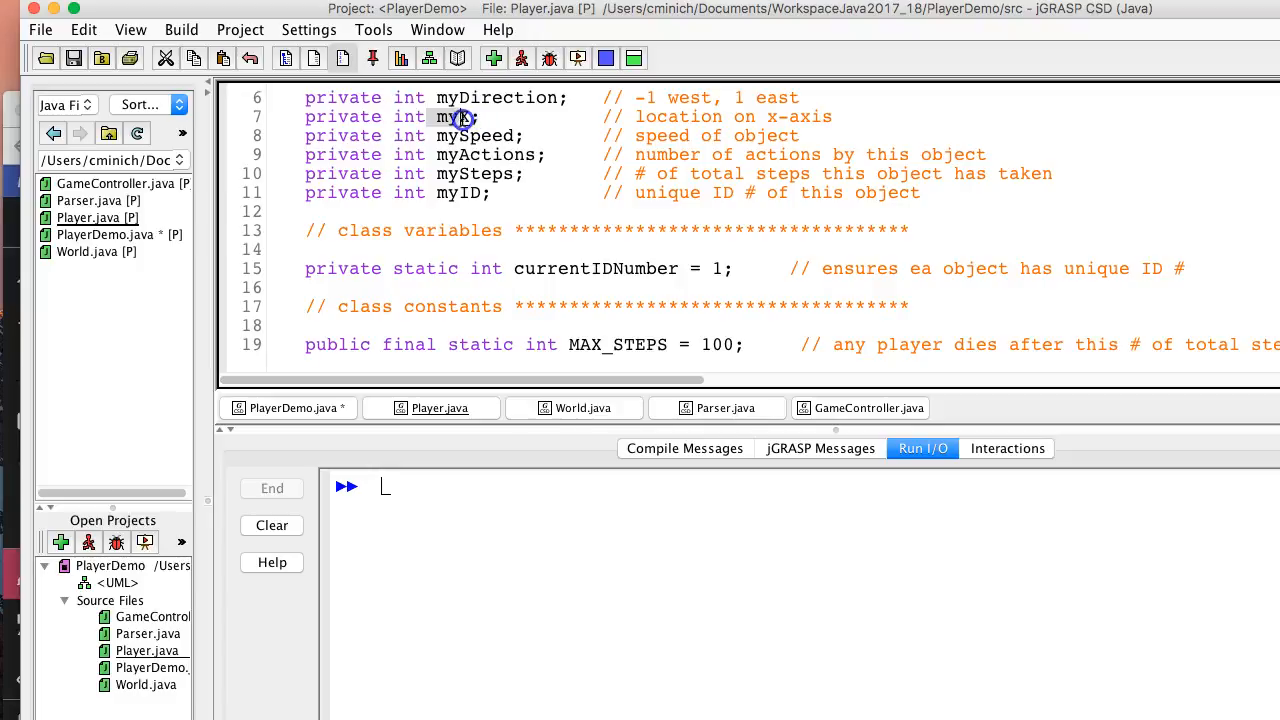
mouse_move(713, 301)
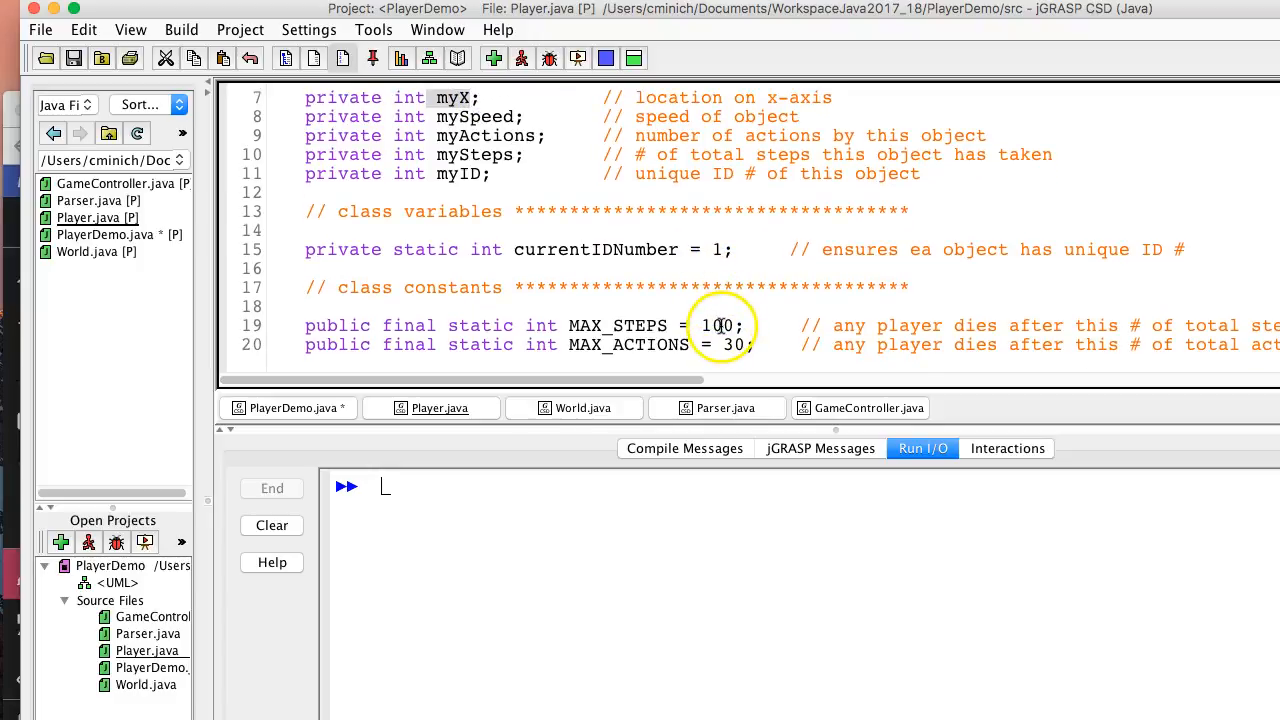
scroll("up", 3)
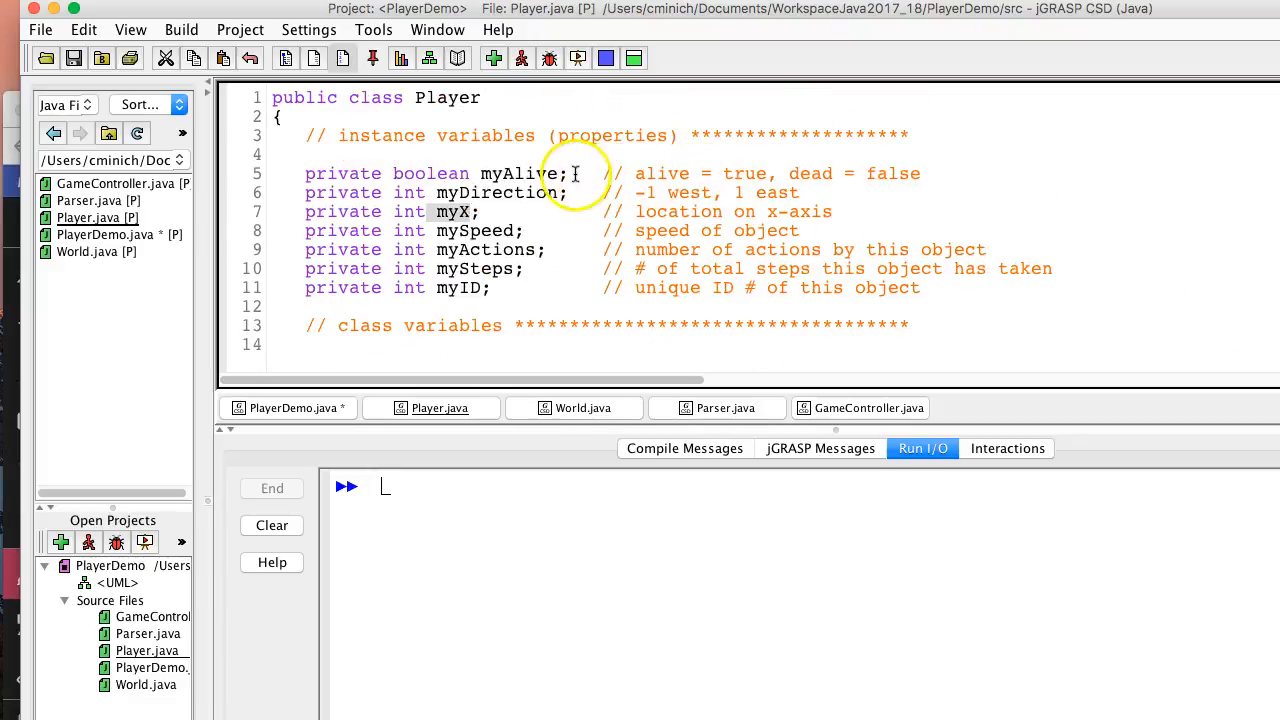
mouse_move(765, 173)
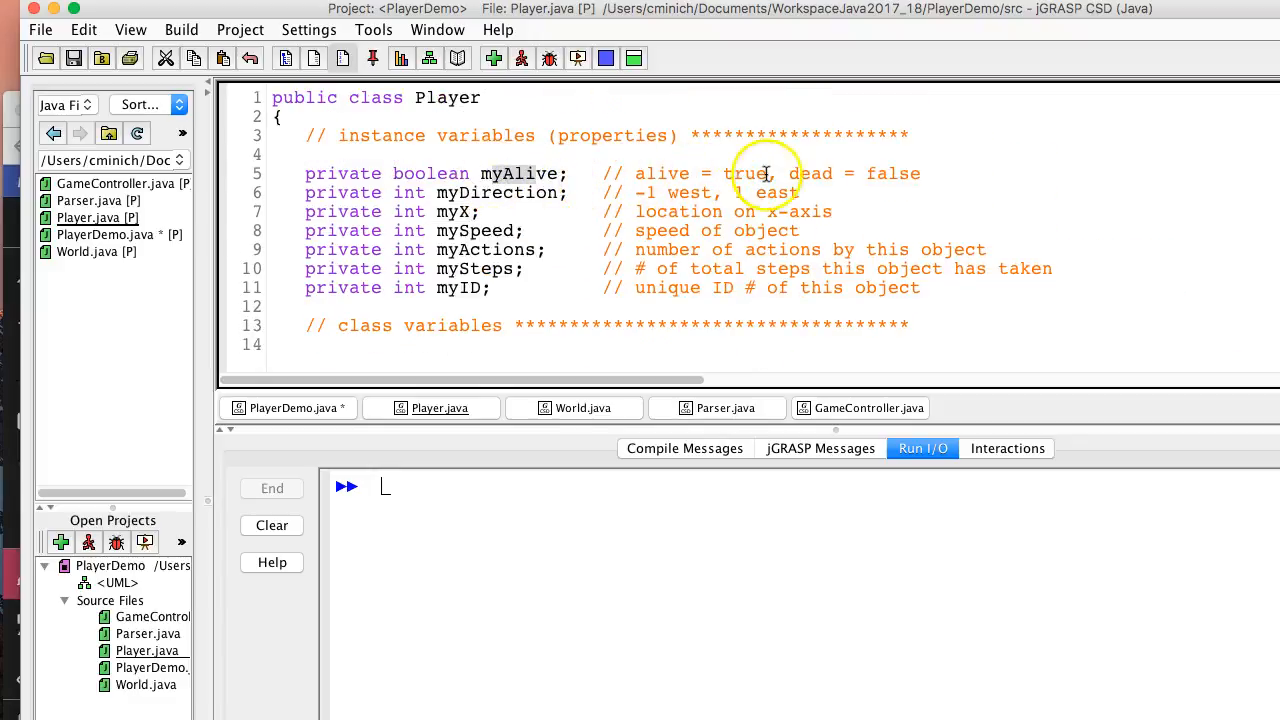
scroll("down", 3)
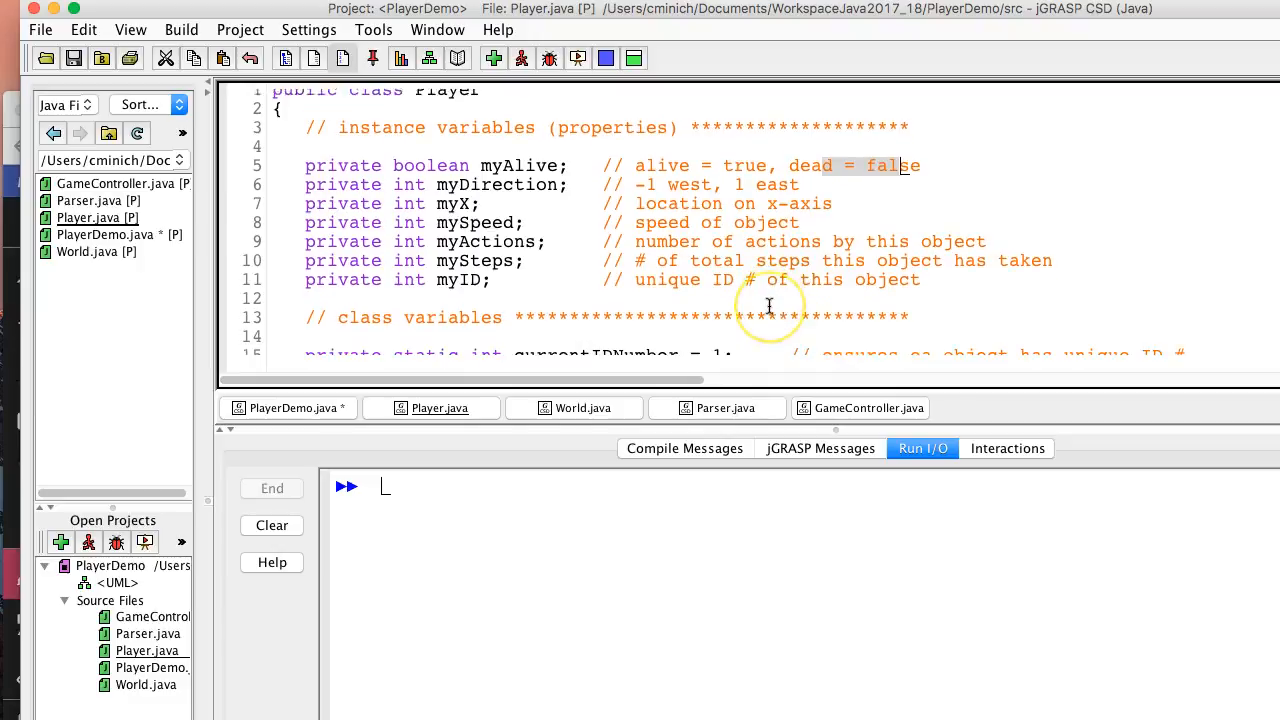
scroll("down", 3)
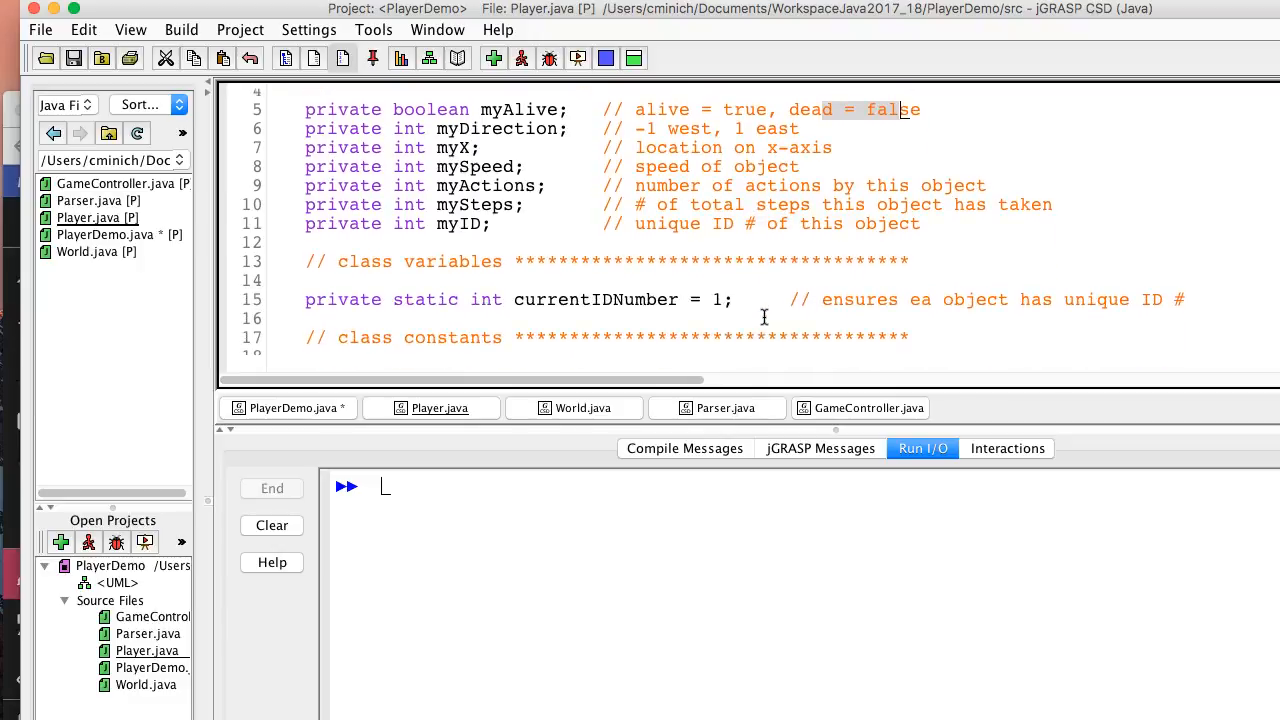
scroll("down", 3)
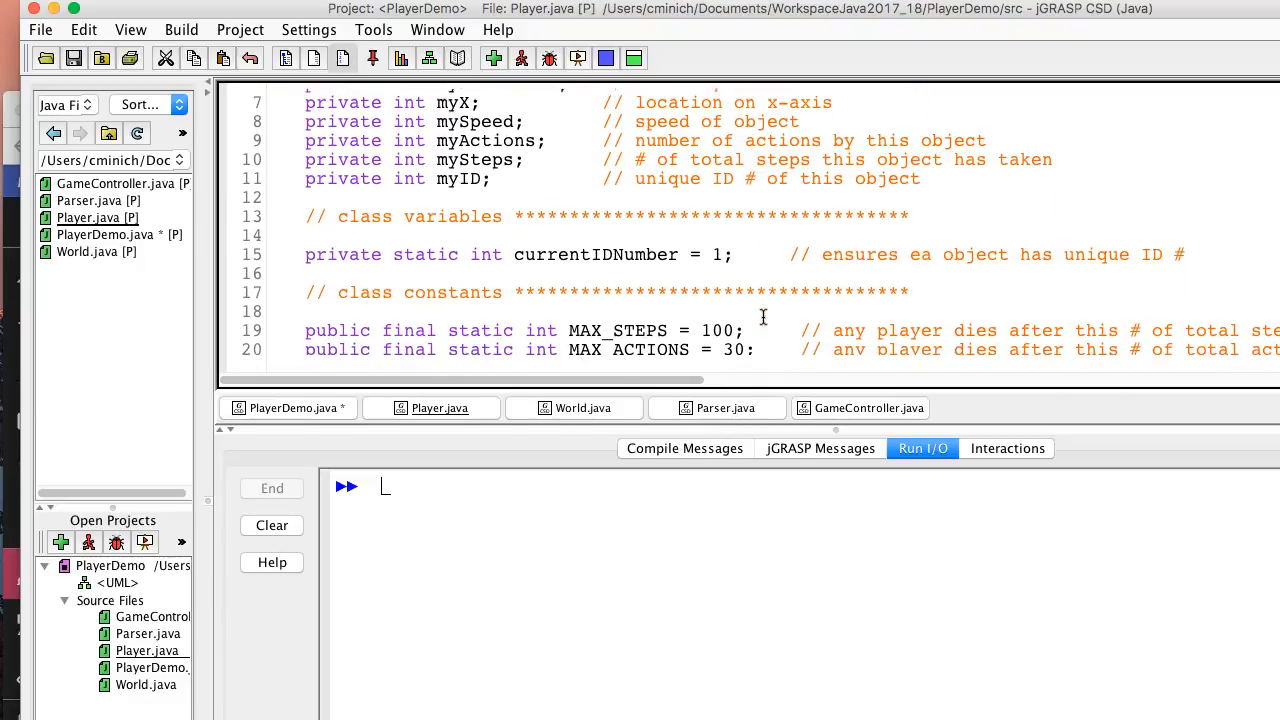
scroll("down", 3)
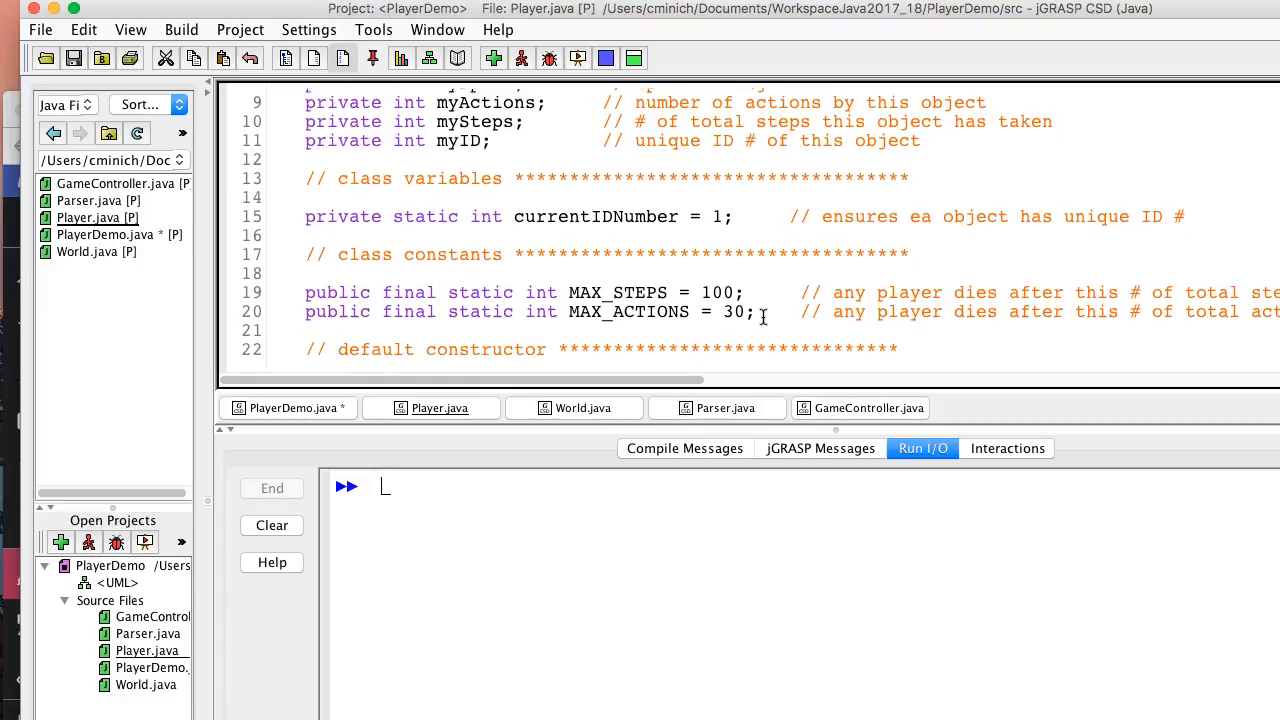
scroll("up", 3)
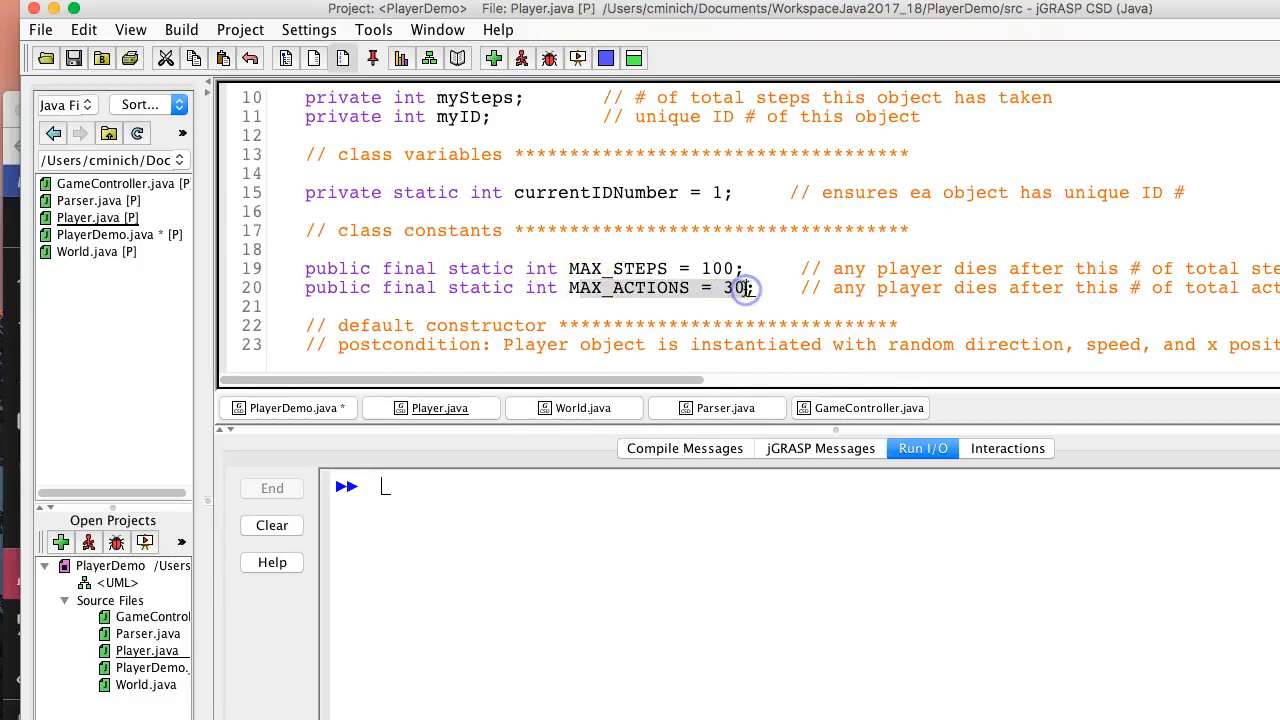
mouse_move(785, 277)
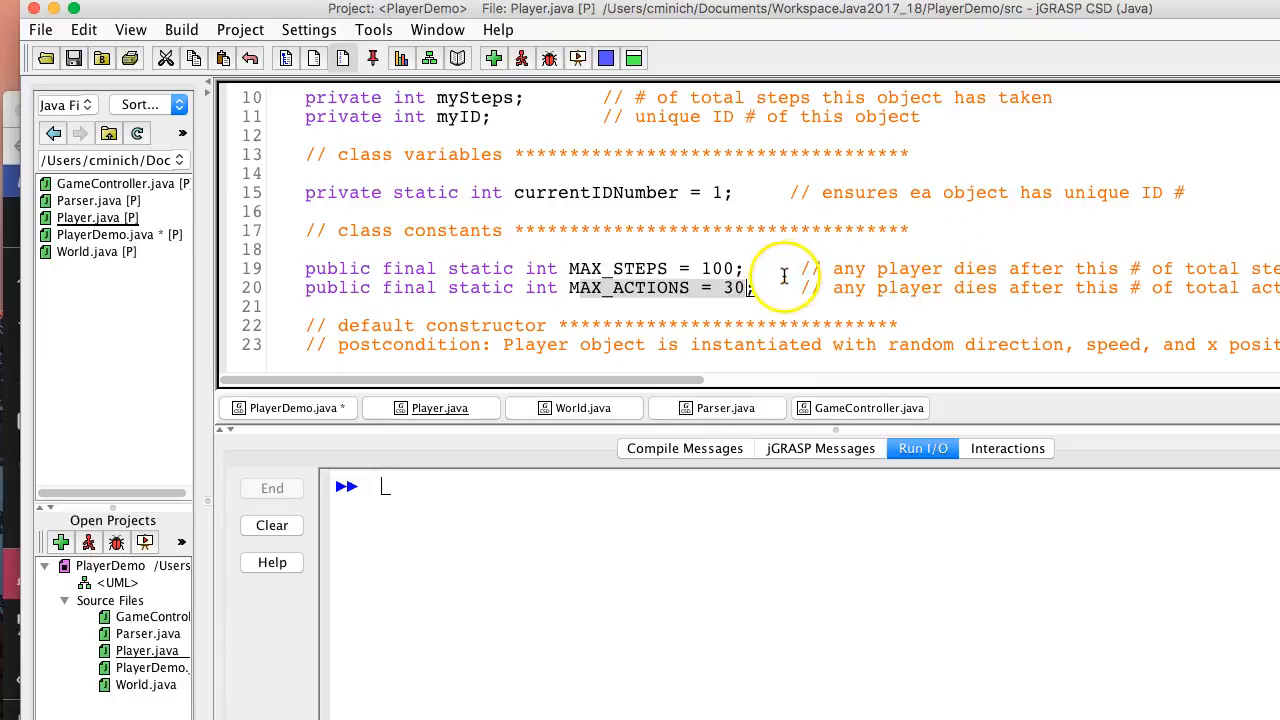
scroll("up", 3)
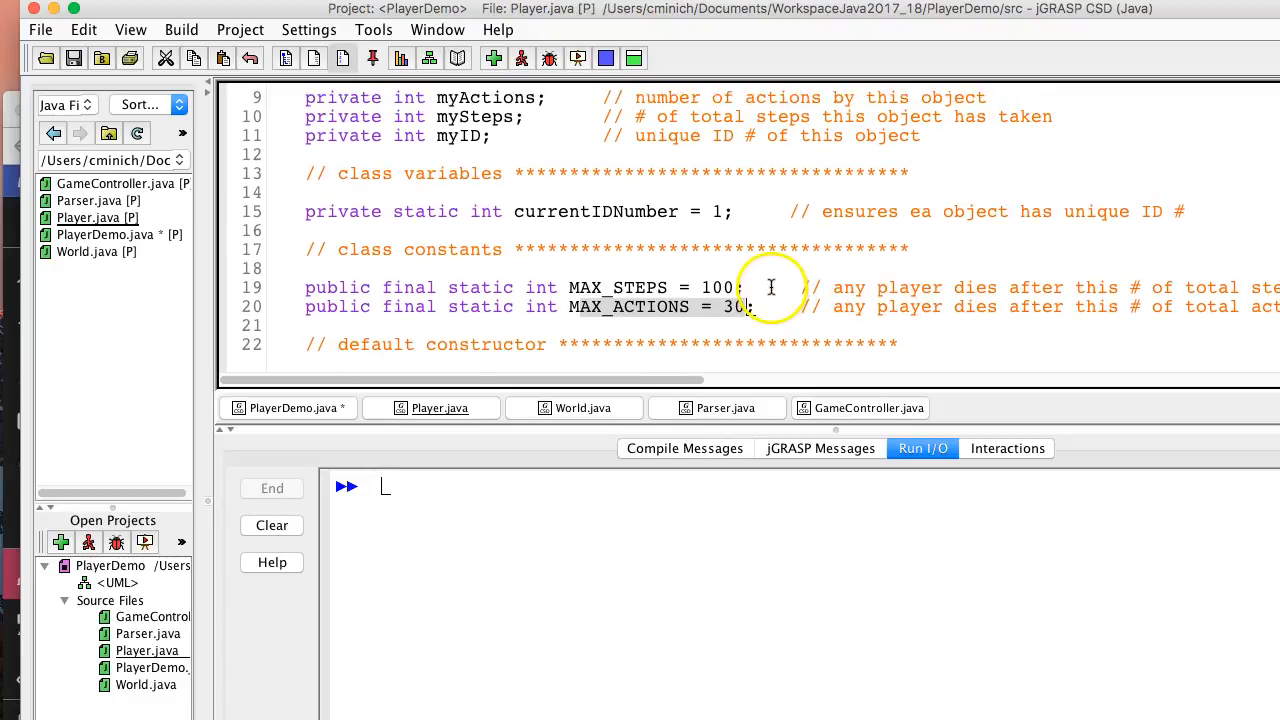
scroll("up", 3)
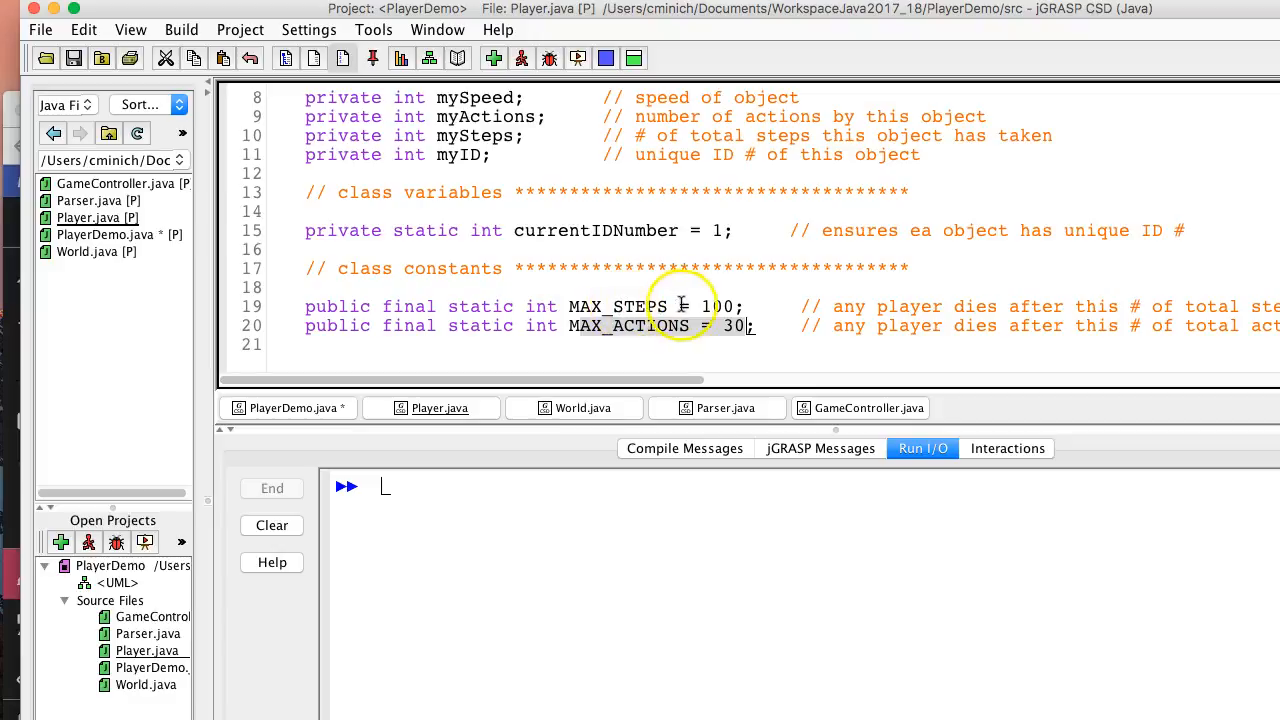
scroll("up", 3)
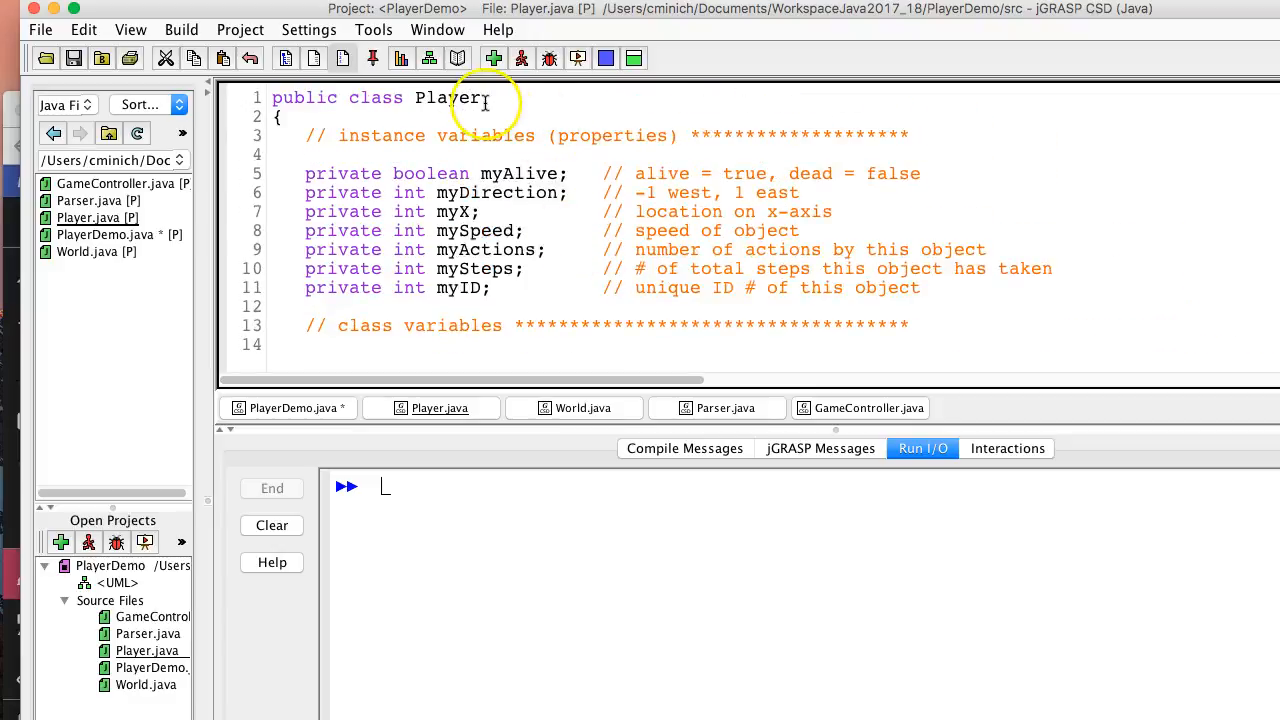
scroll("down", 3)
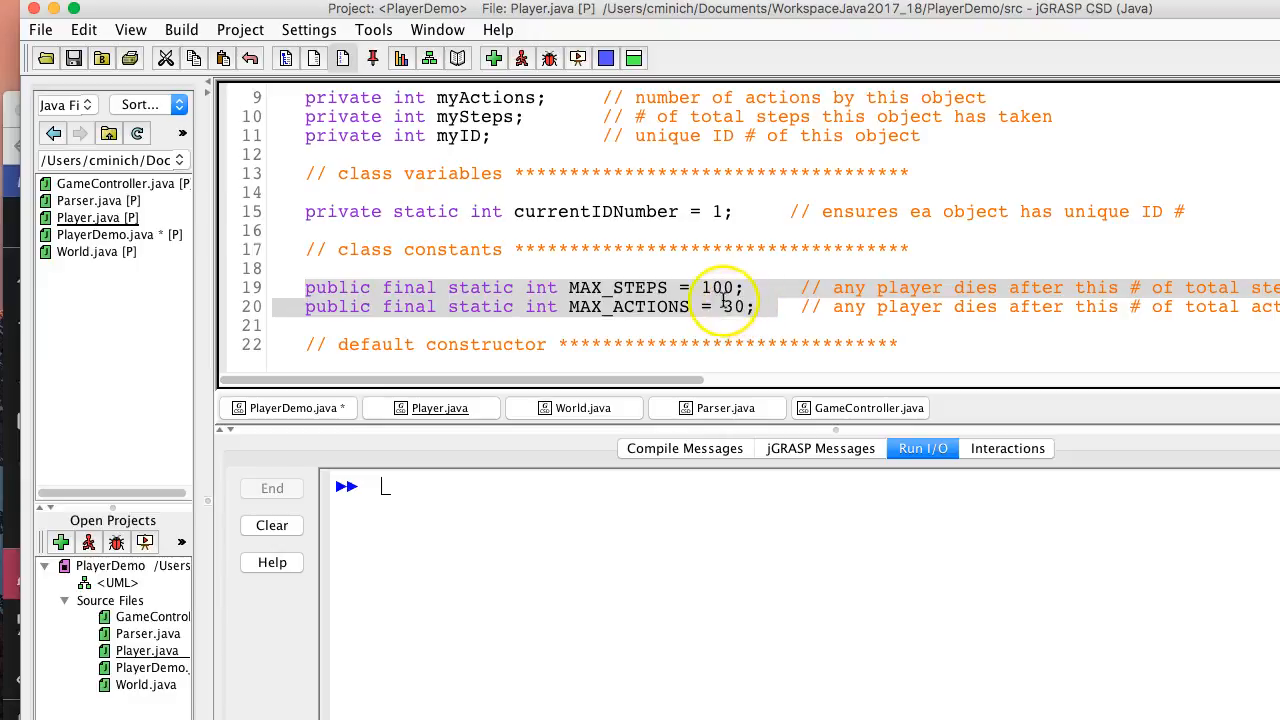
scroll("down", 3)
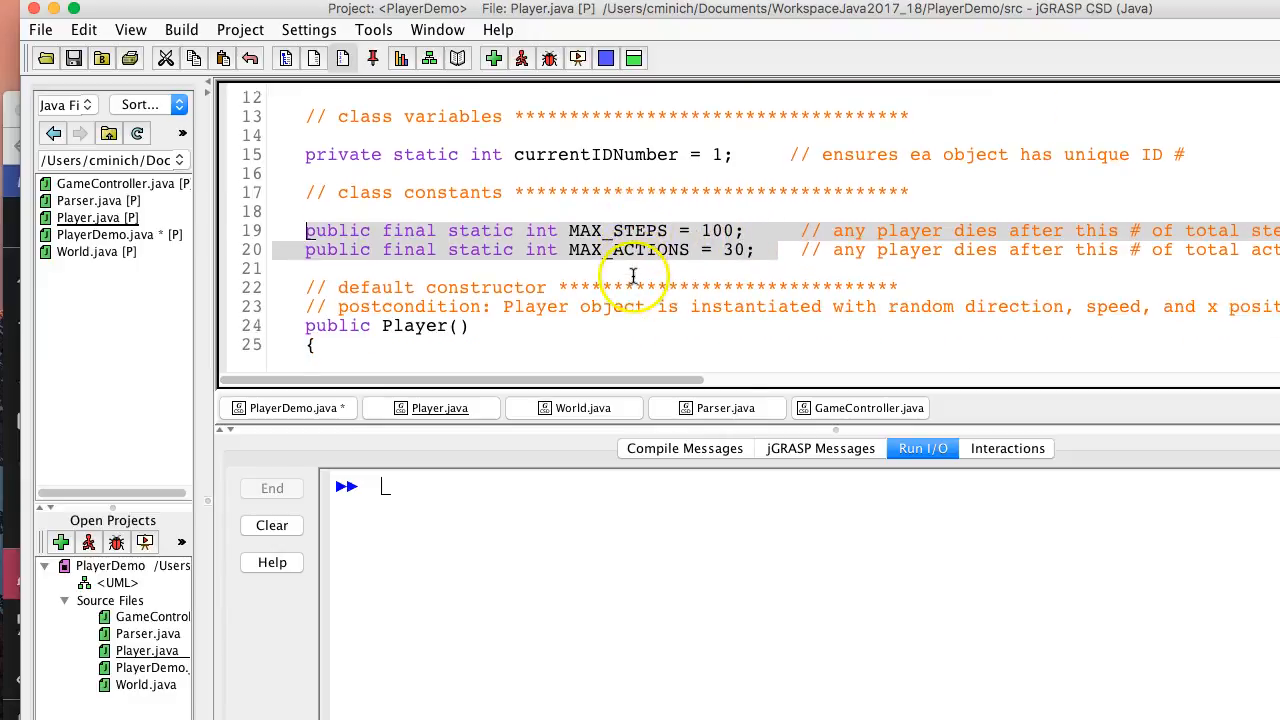
scroll("down", 3)
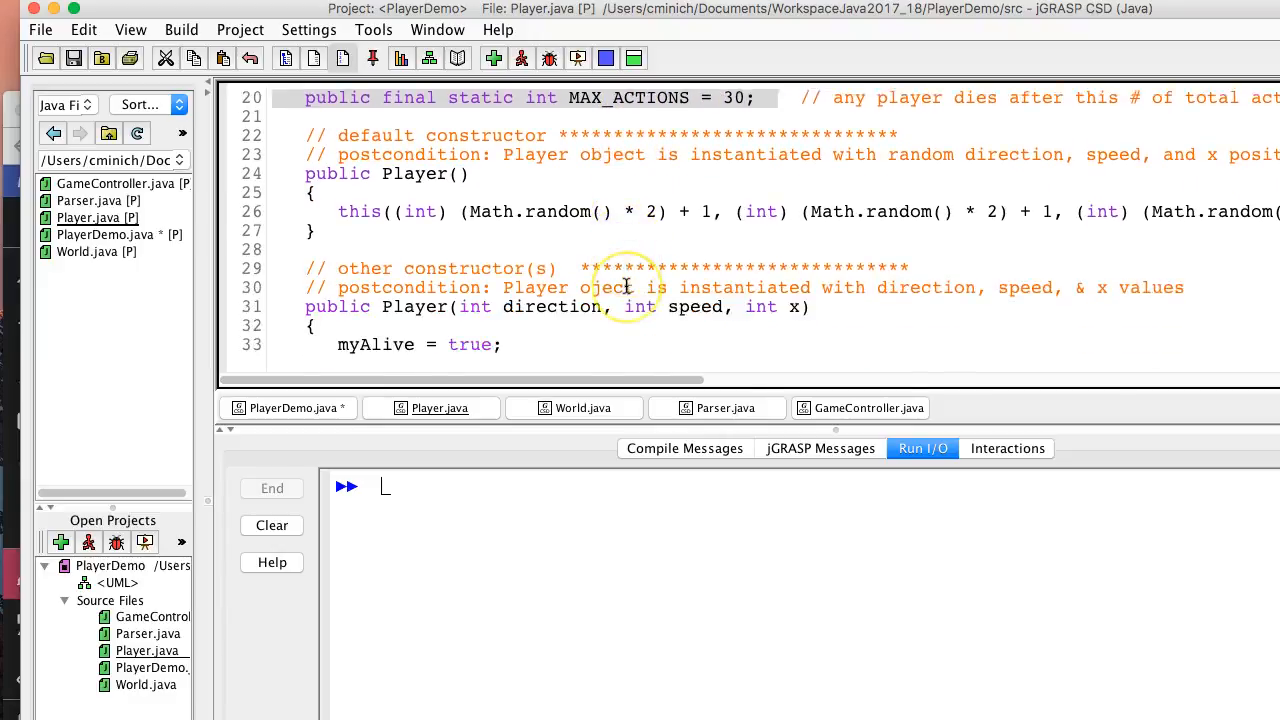
scroll("down", 3)
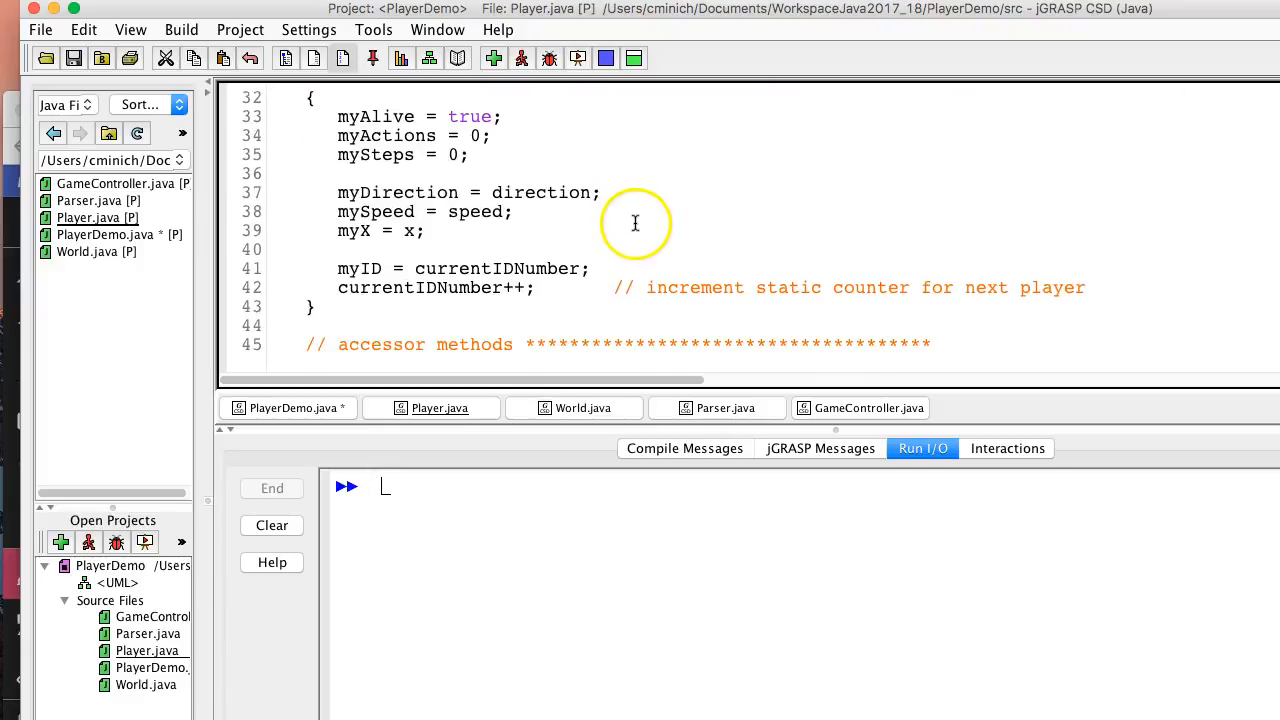
scroll("down", 3)
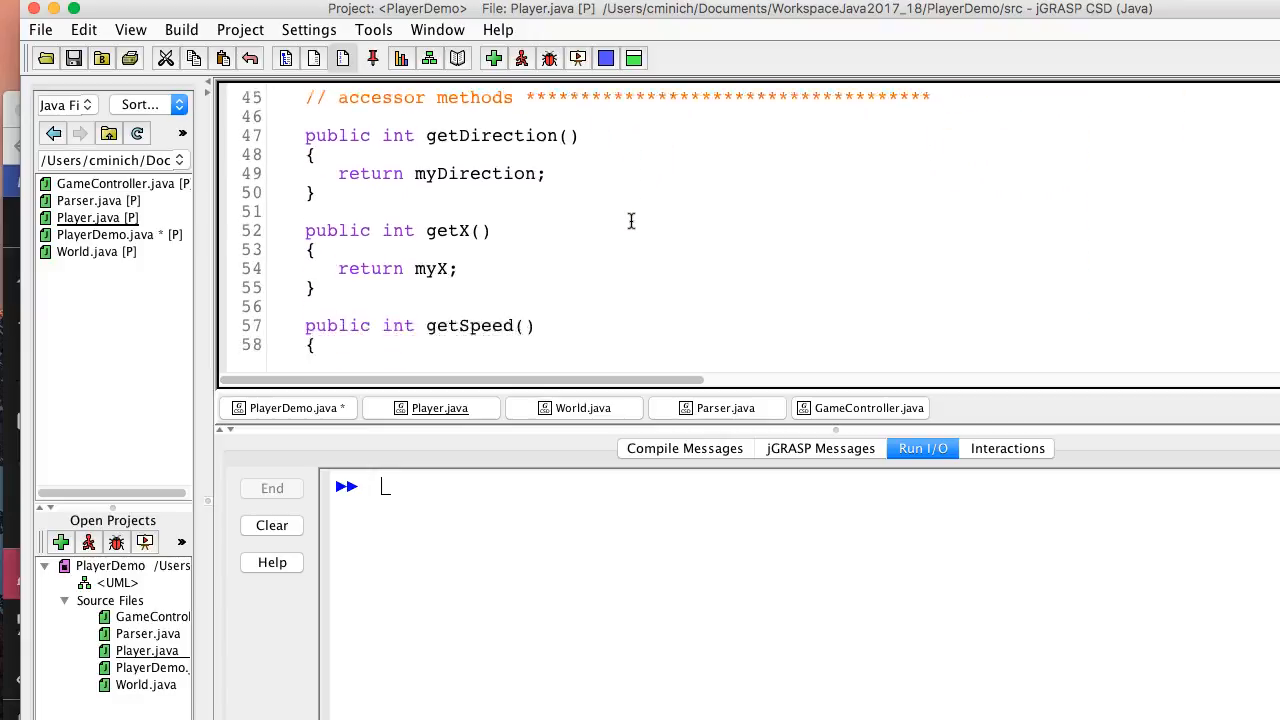
scroll("up", 3)
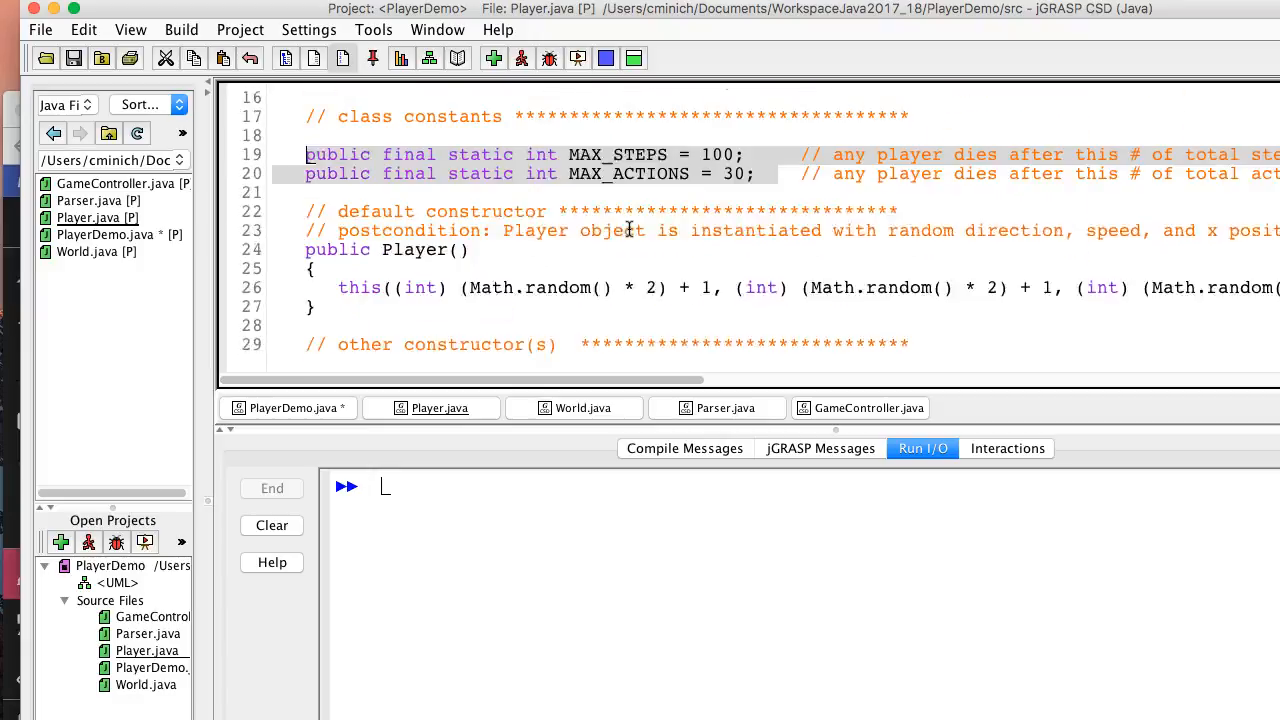
scroll("up", 3)
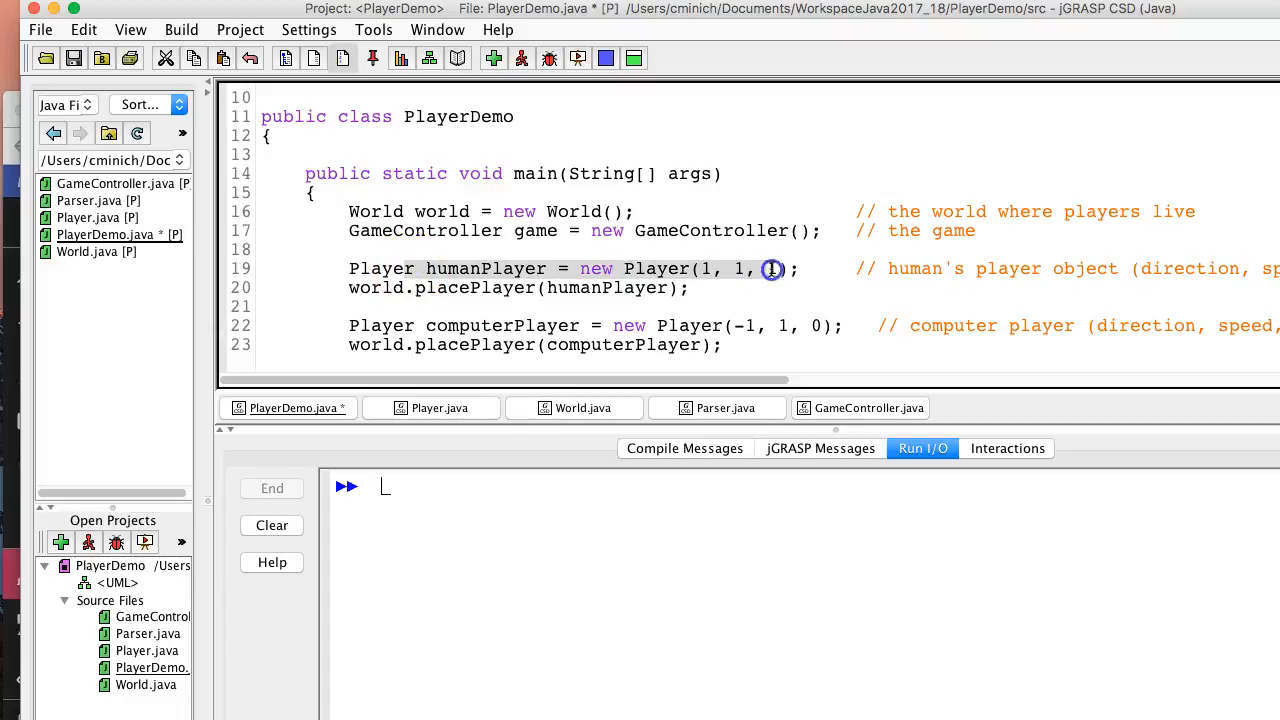
- Enter 1 as the third argument of humanPlayer's new Player(1, 1, 1)
type("1")
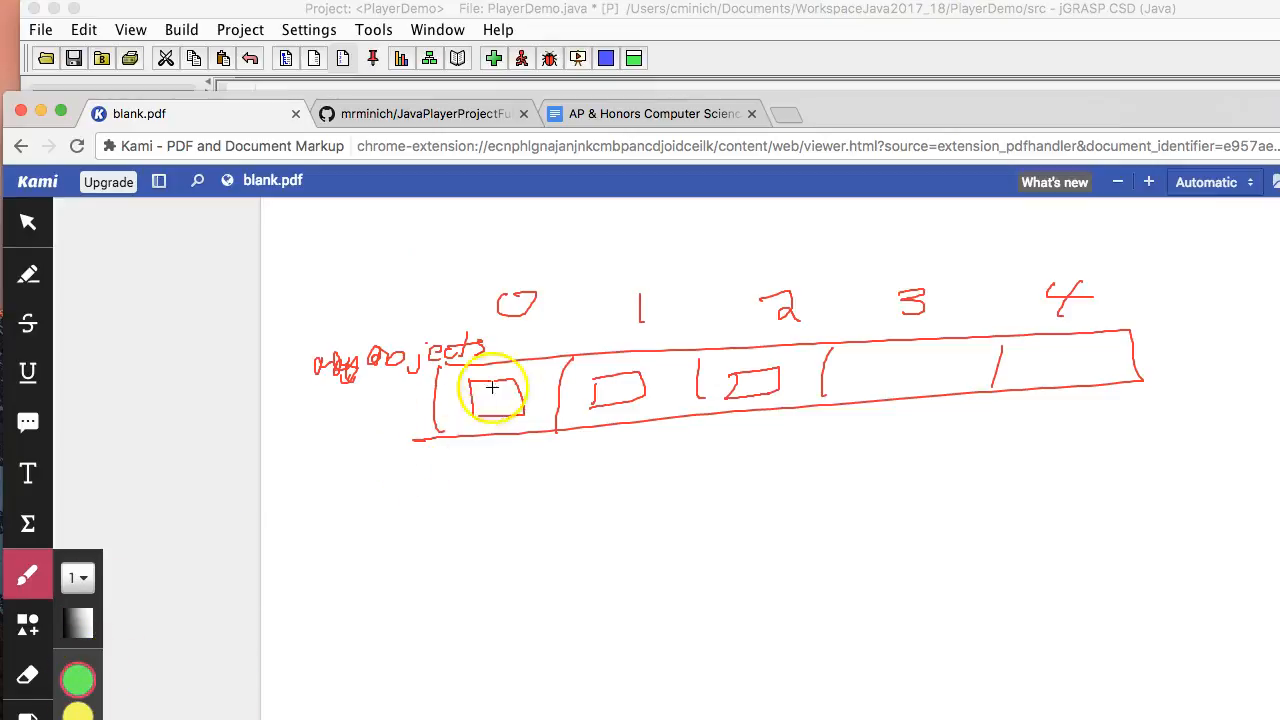
- Mark slot 0 of the hand-drawn objects array with the green pen
left_click_drag(480, 400, 510, 410)
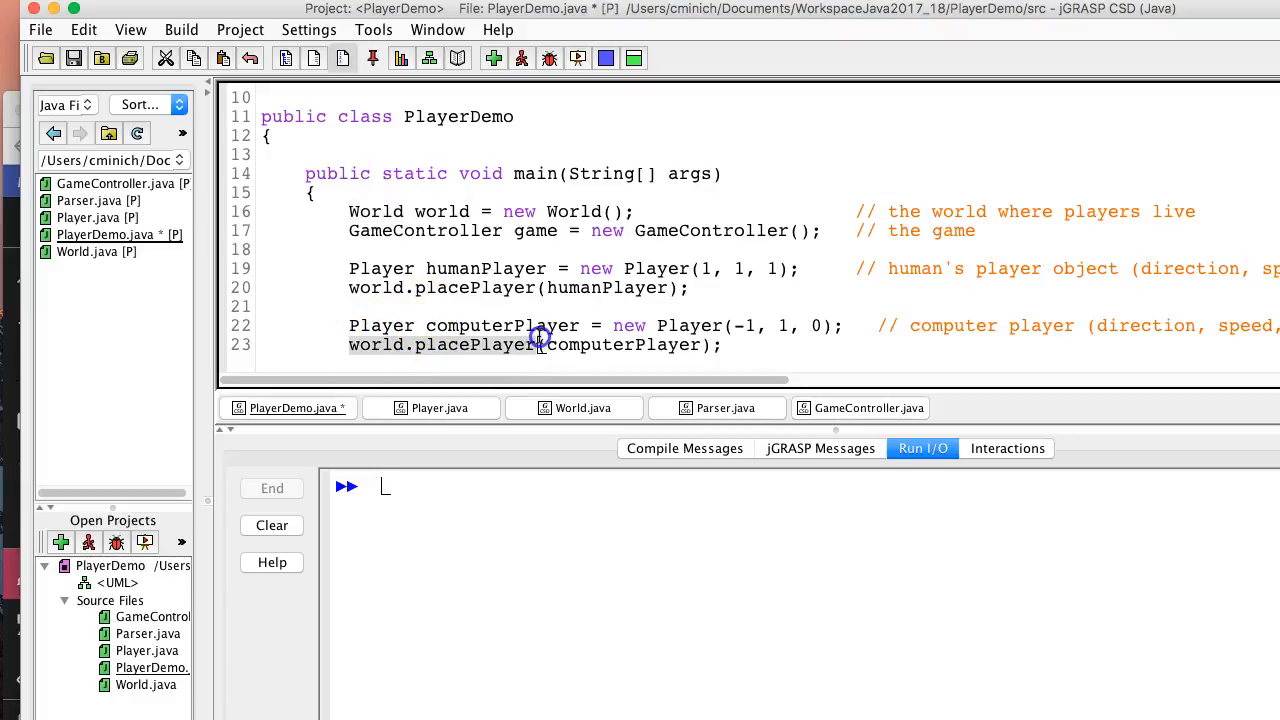
left_click(537, 230)
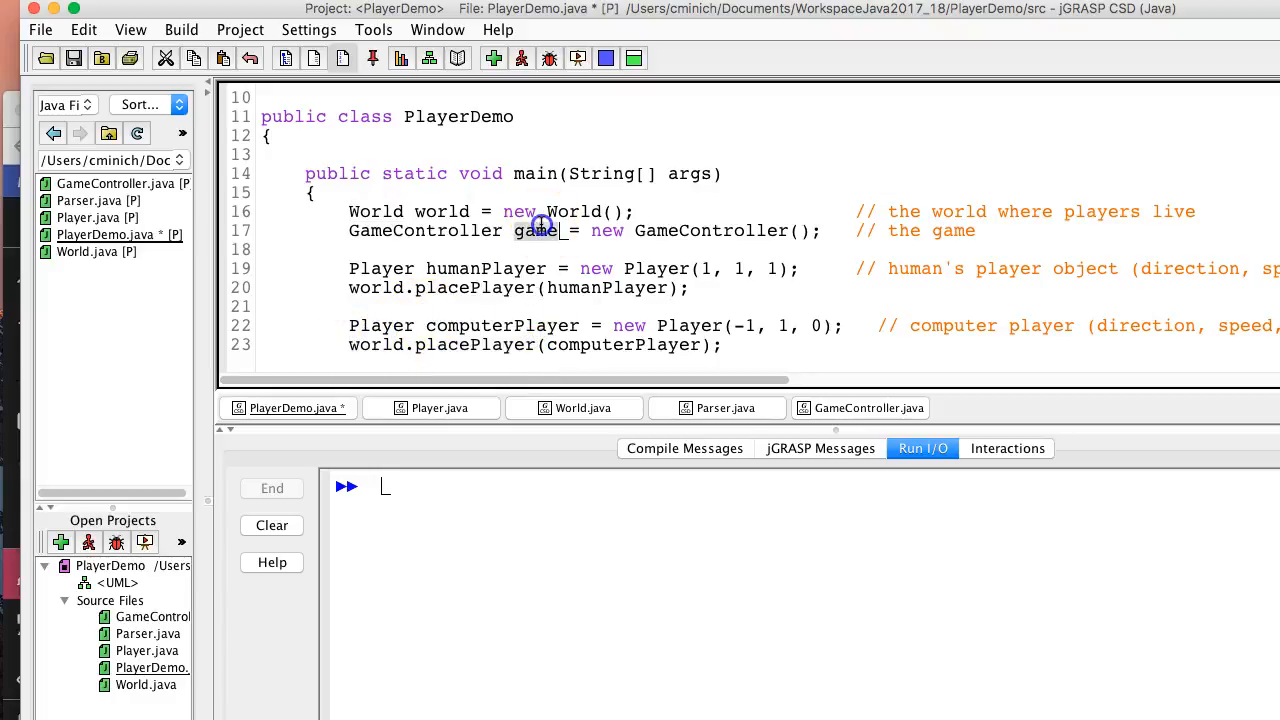
mouse_move(375, 345)
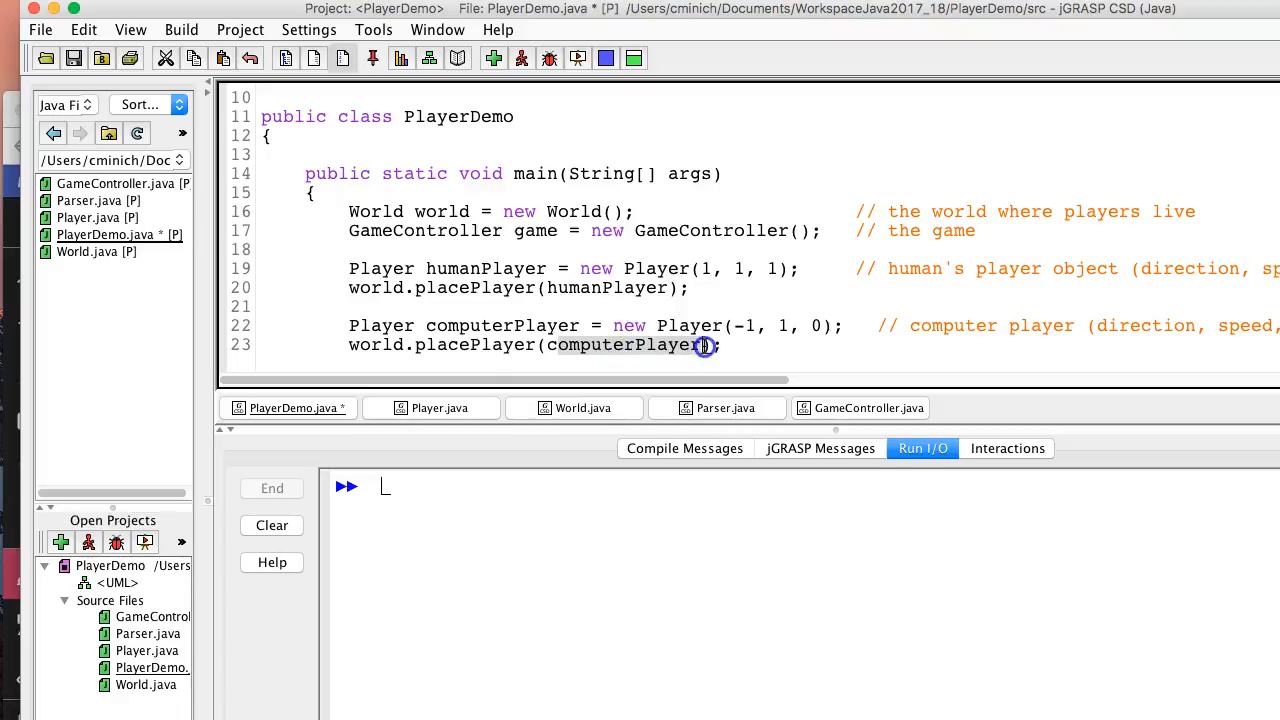
mouse_move(550, 310)
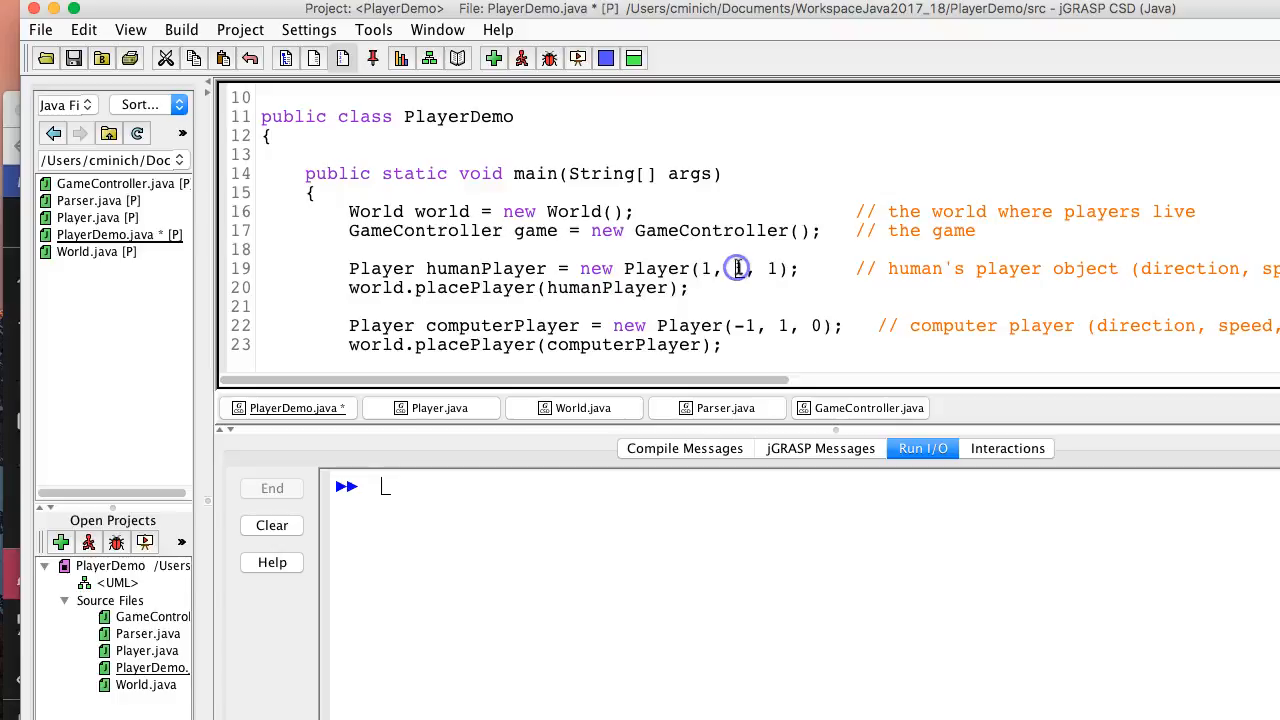
left_click(770, 268)
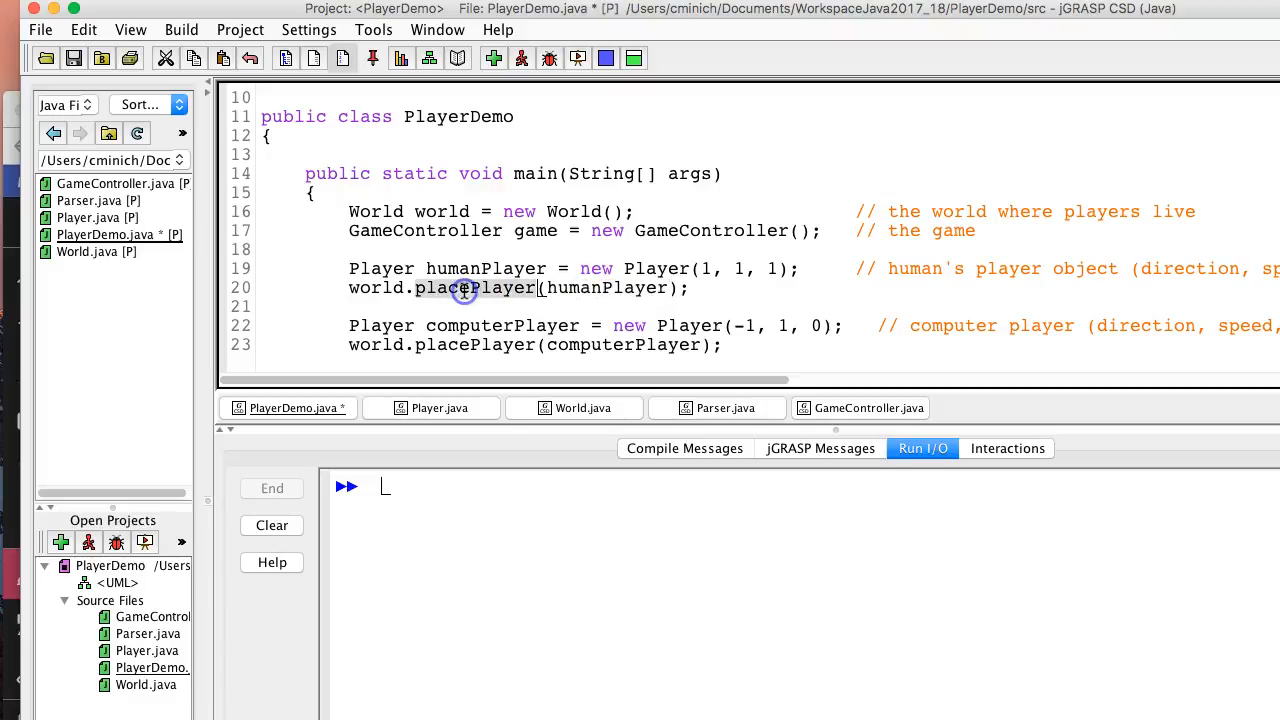
left_click(96, 251)
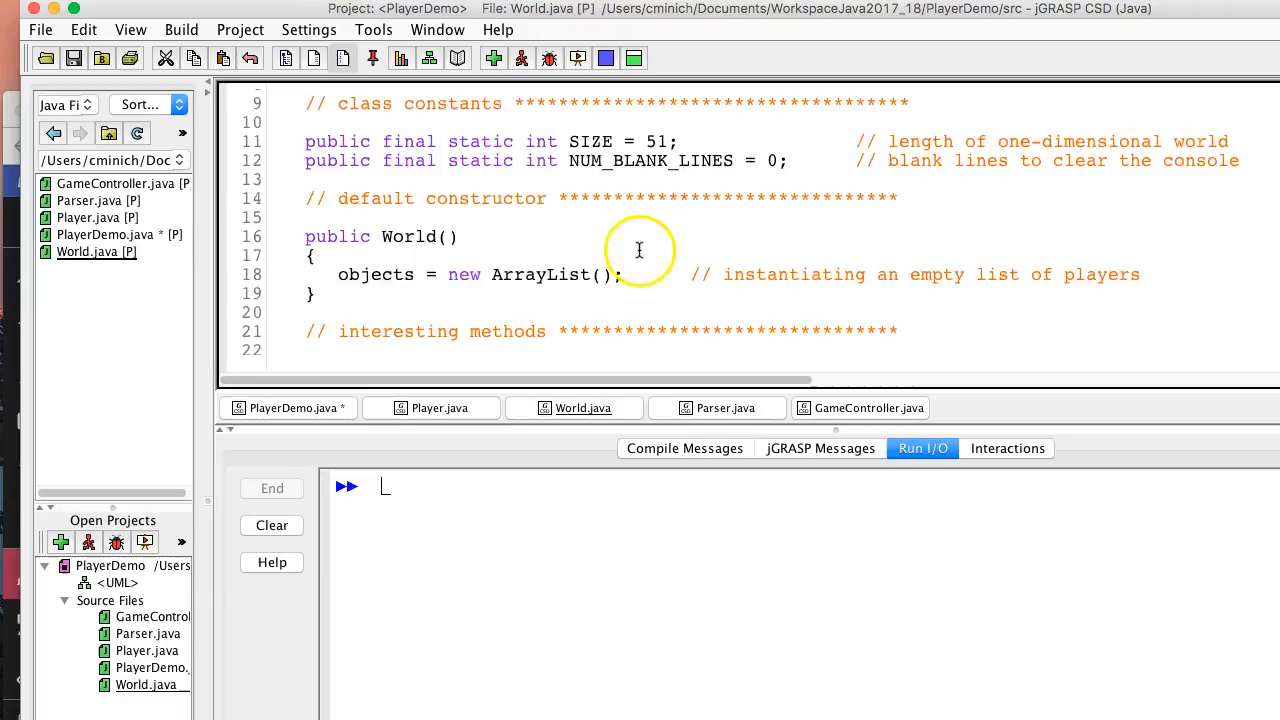
- Scroll through World.java's display() and clearScreen(), then back up to placePlayer
scroll("down", 3)
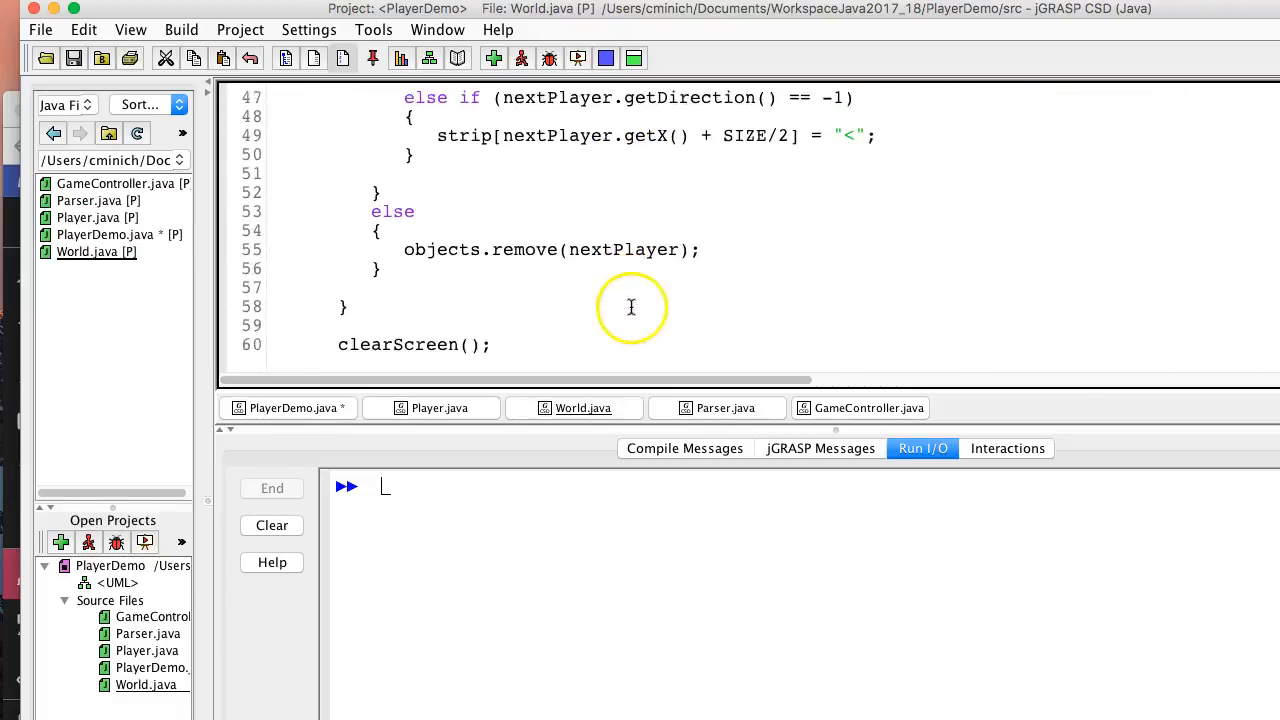
scroll("down", 3)
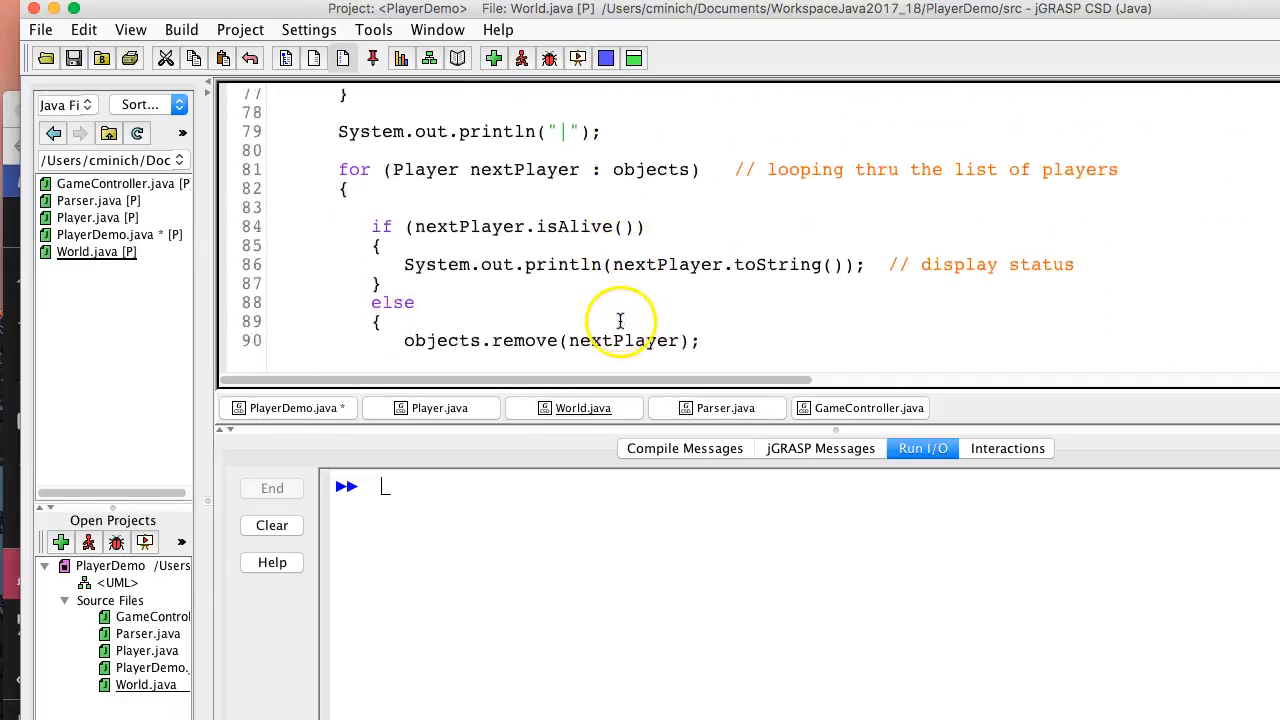
scroll("down", 3)
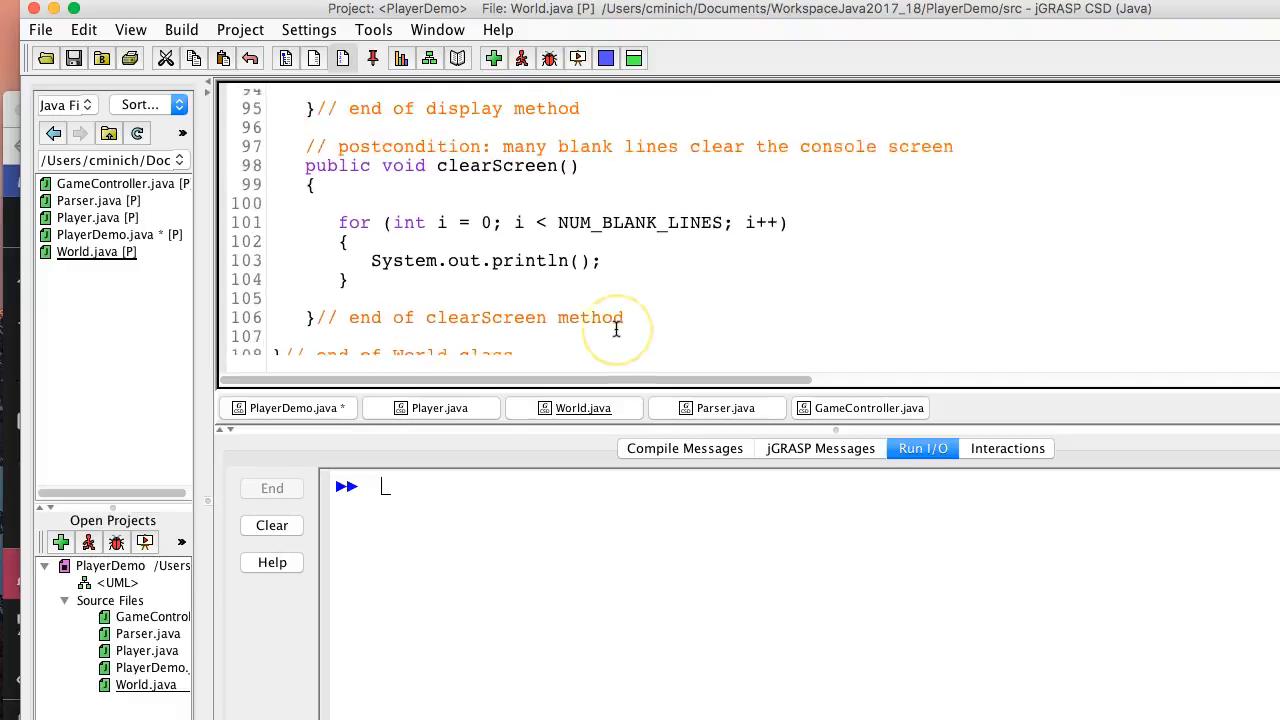
scroll("up", 3)
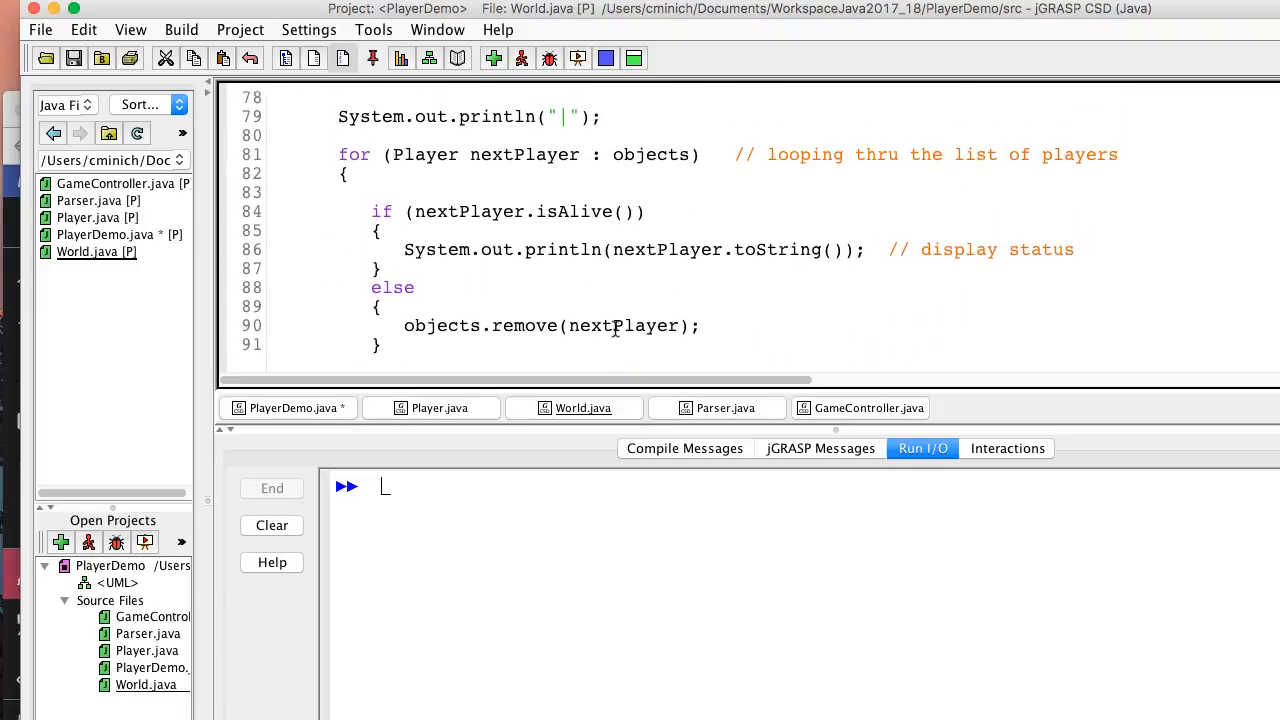
scroll("up", 3)
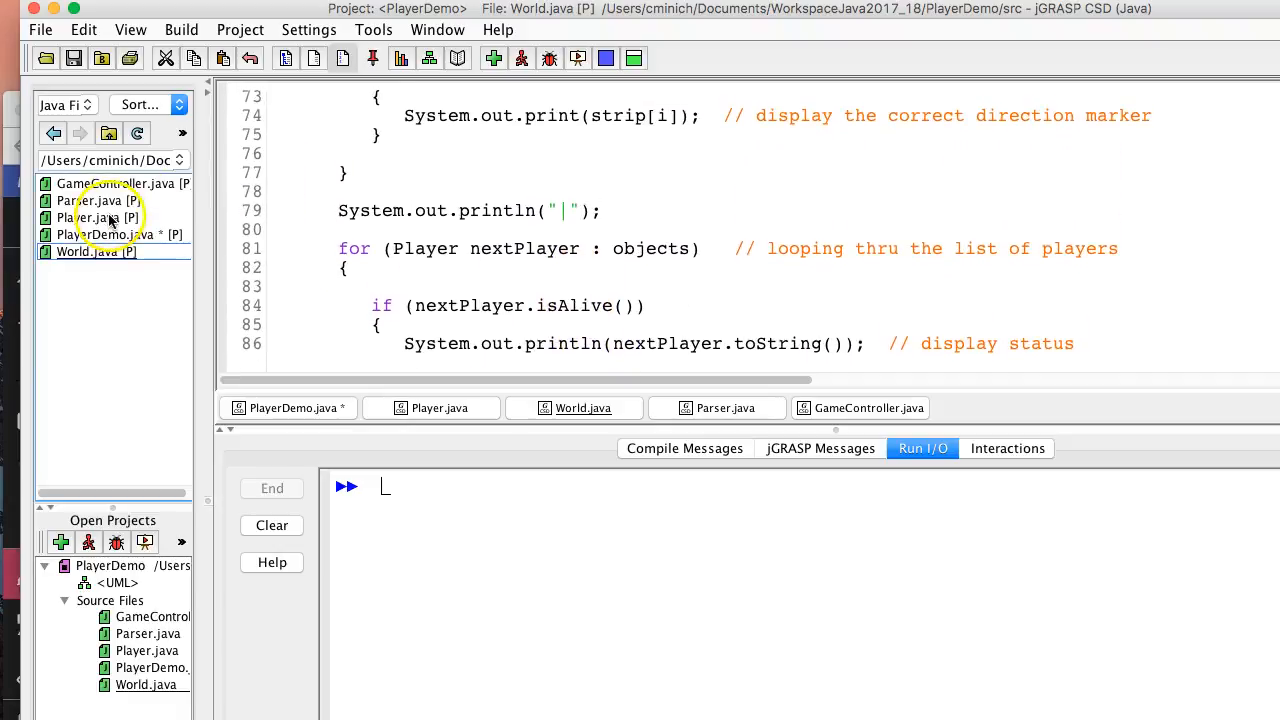
scroll("up", 3)
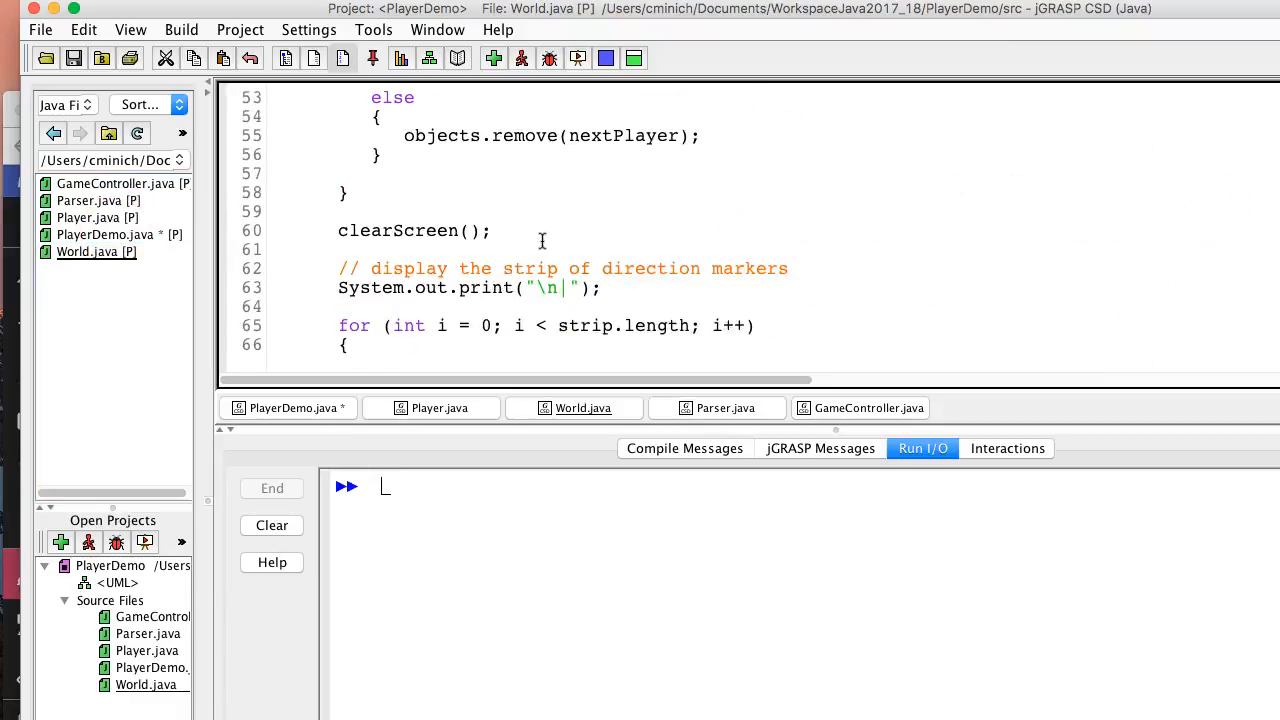
scroll("up", 3)
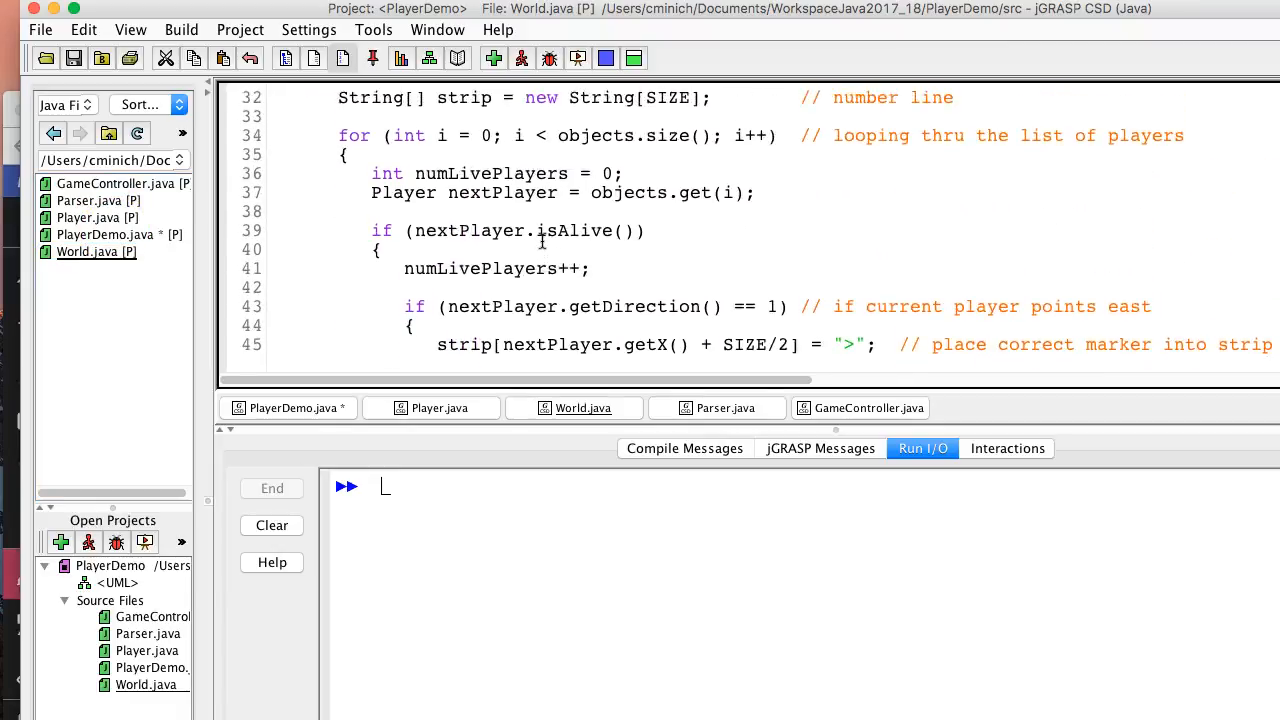
scroll("up", 3)
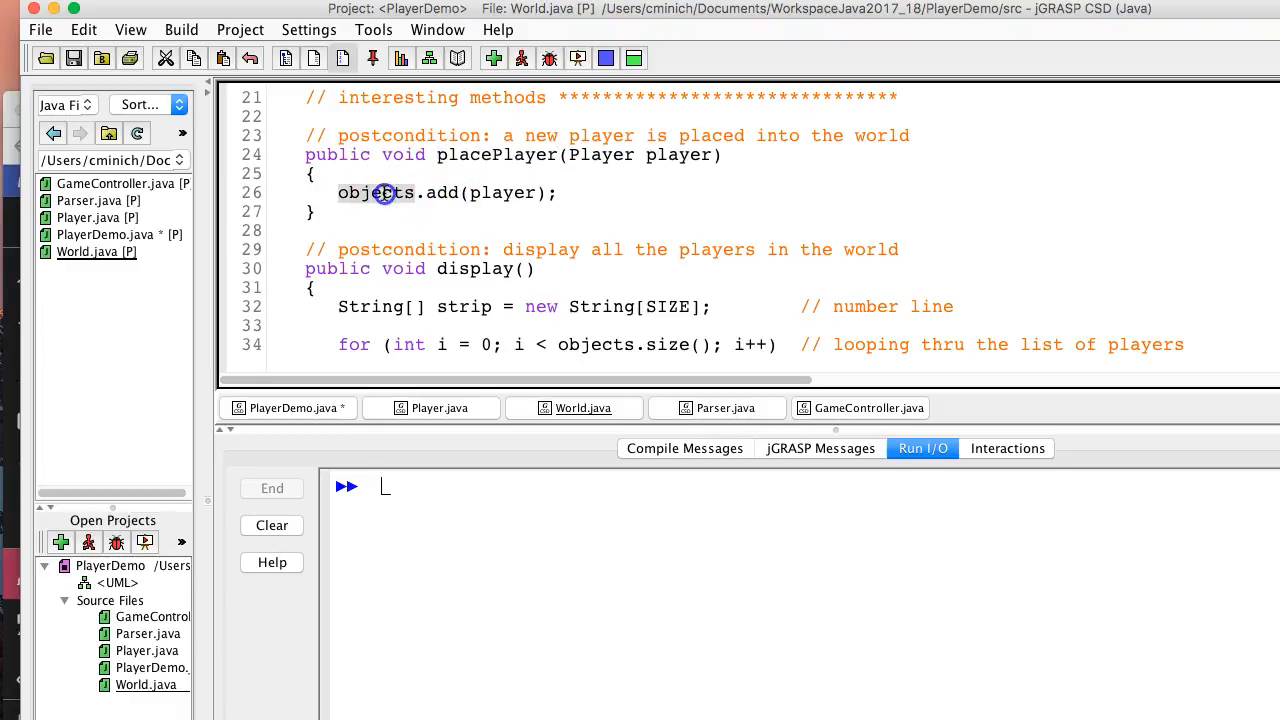
mouse_move(395, 222)
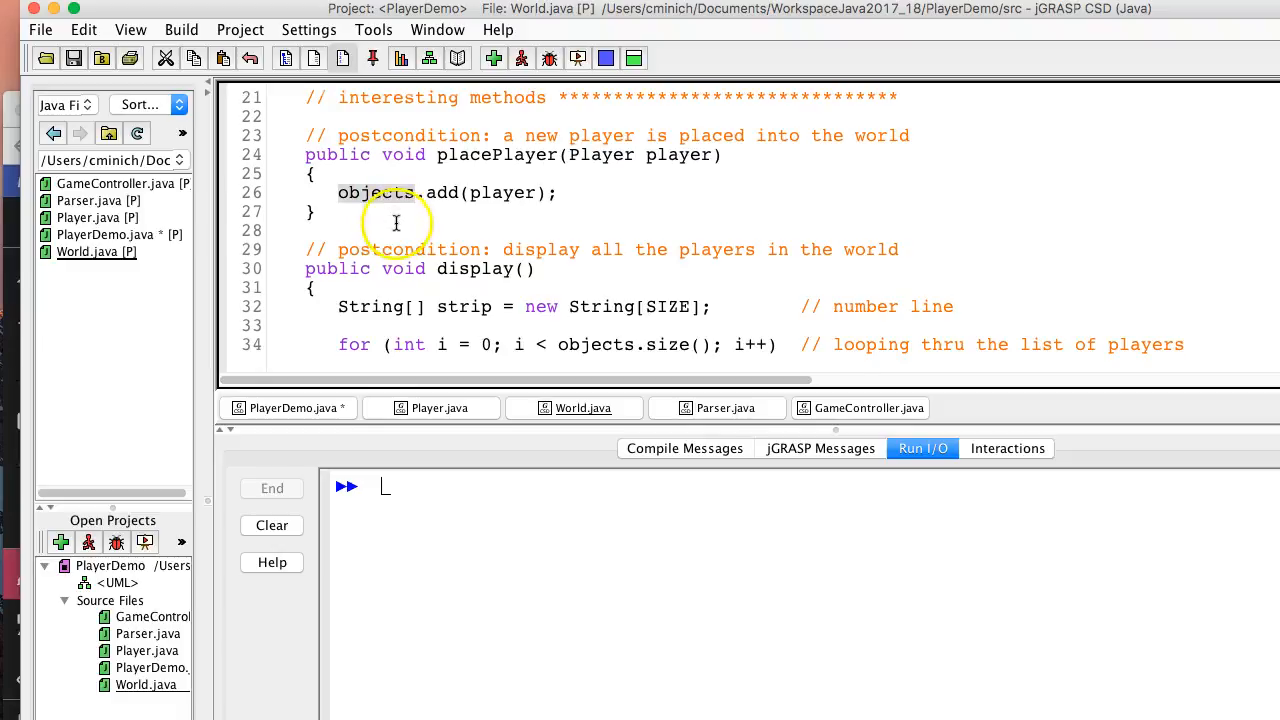
scroll("up", 3)
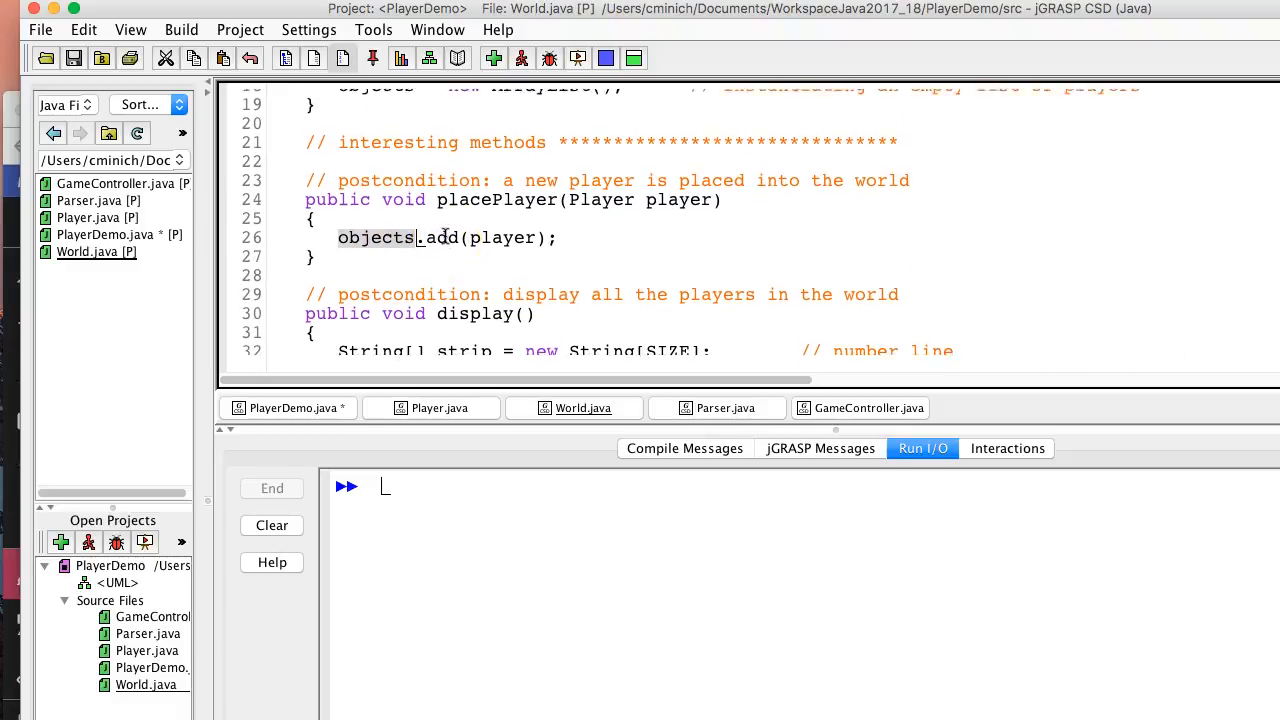
scroll("up", 3)
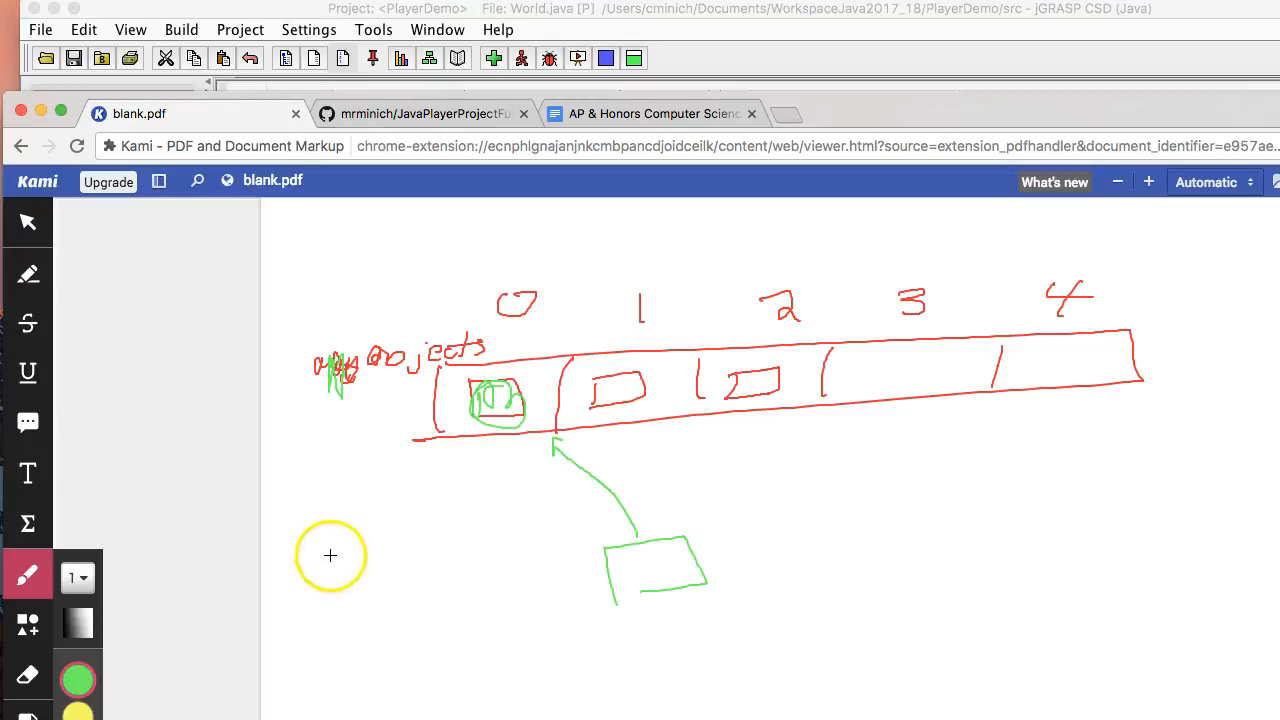
- Draw a green bracket, a box and small marks beneath the array diagram
left_click_drag(343, 535, 358, 595)
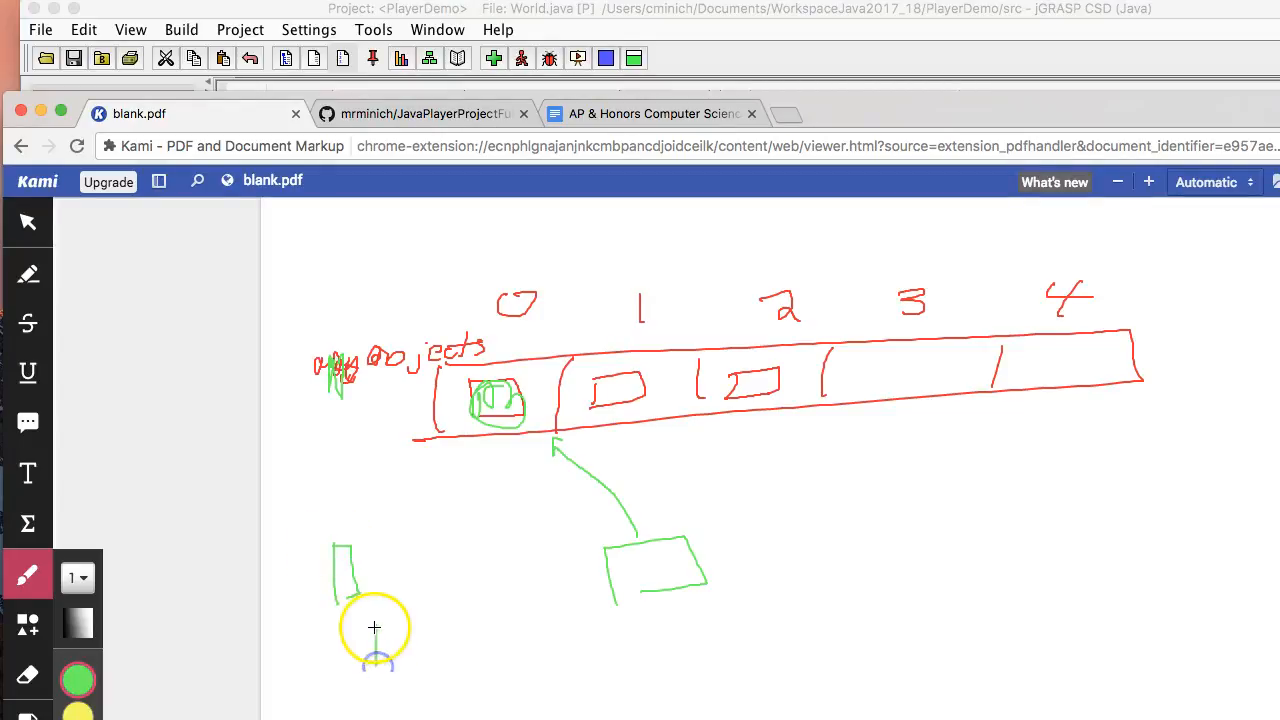
left_click_drag(374, 627, 460, 690)
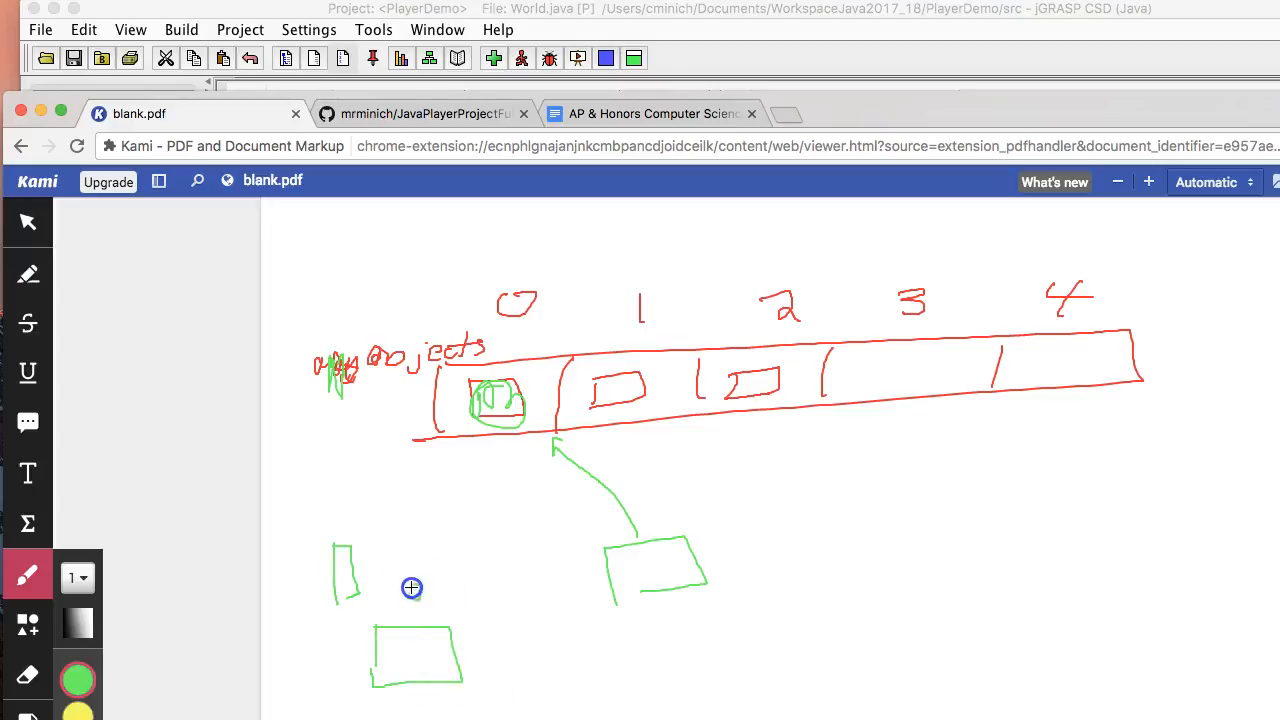
left_click_drag(412, 588, 436, 612)
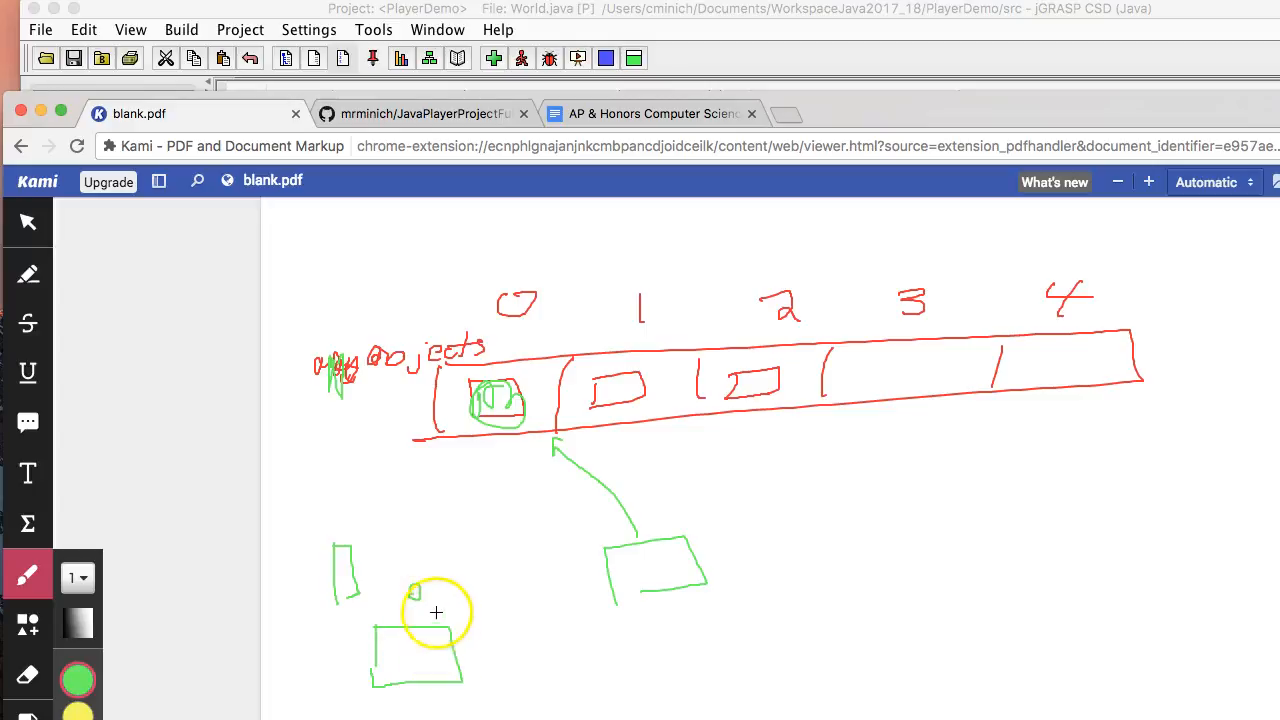
left_click_drag(435, 611, 420, 651)
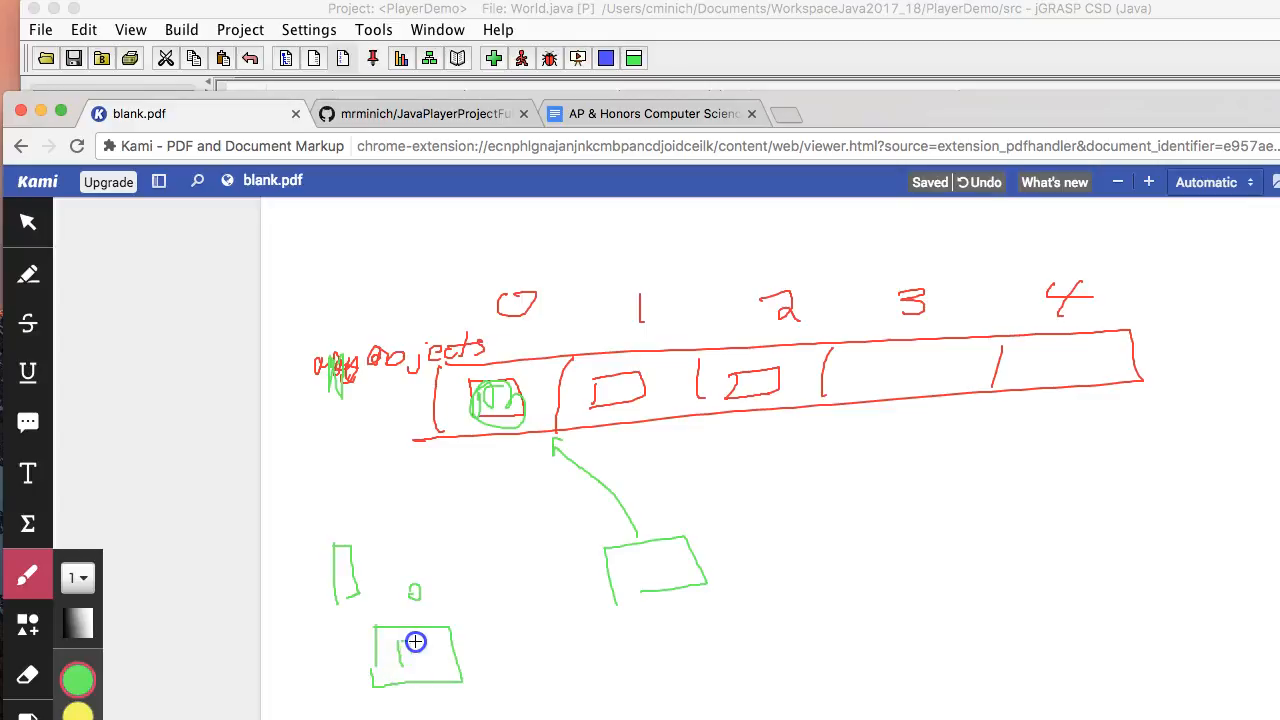
left_click_drag(405, 645, 430, 665)
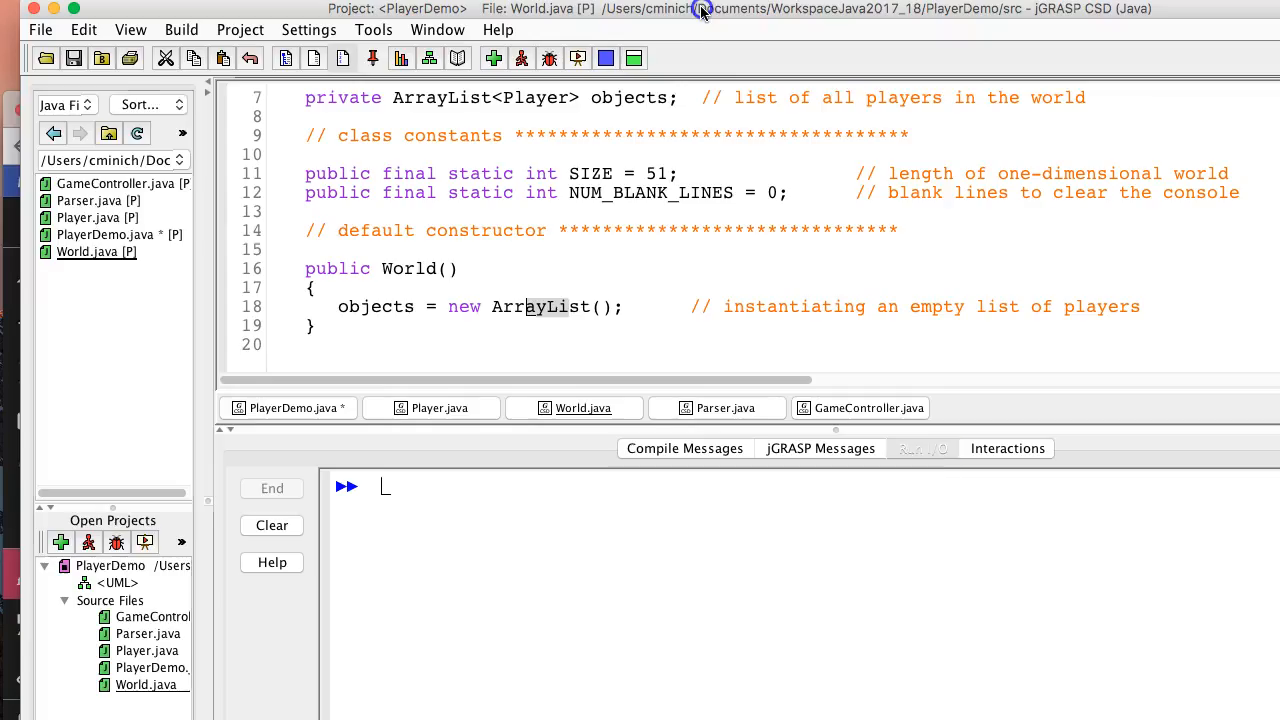
- Review placePlayer in World.java, then return to PlayerDemo's main method
left_click(922, 448)
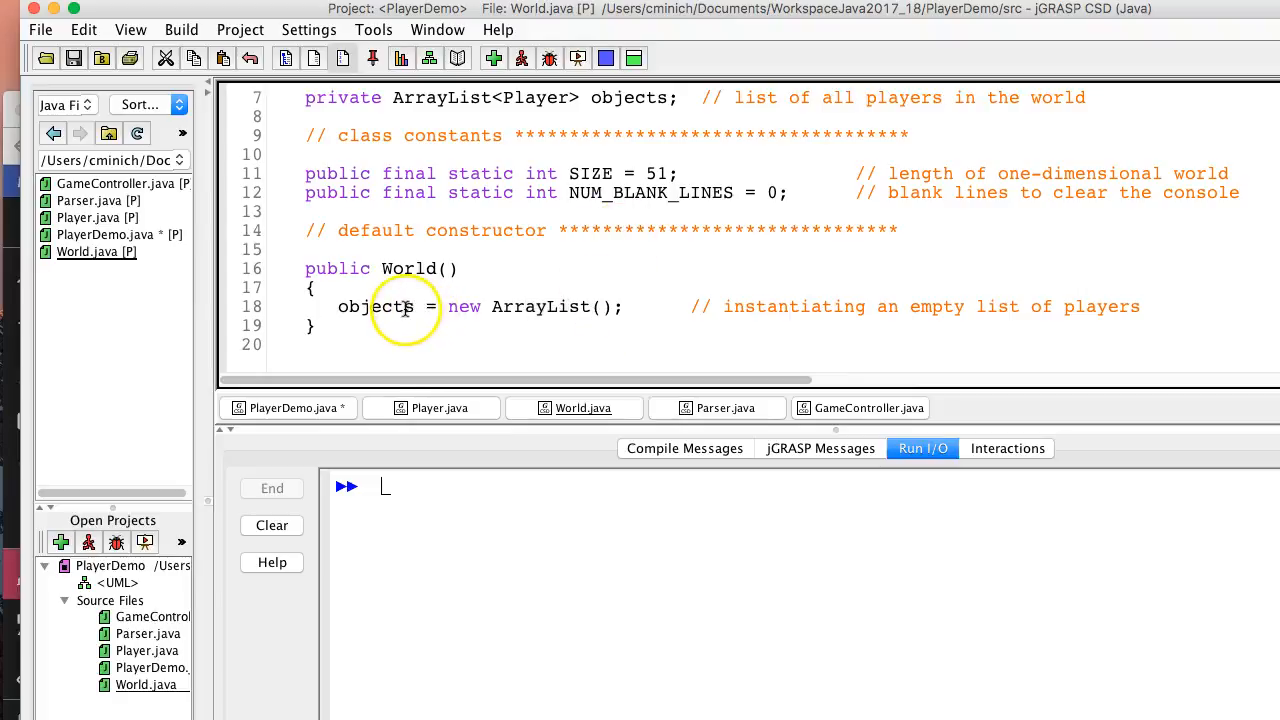
scroll("down", 3)
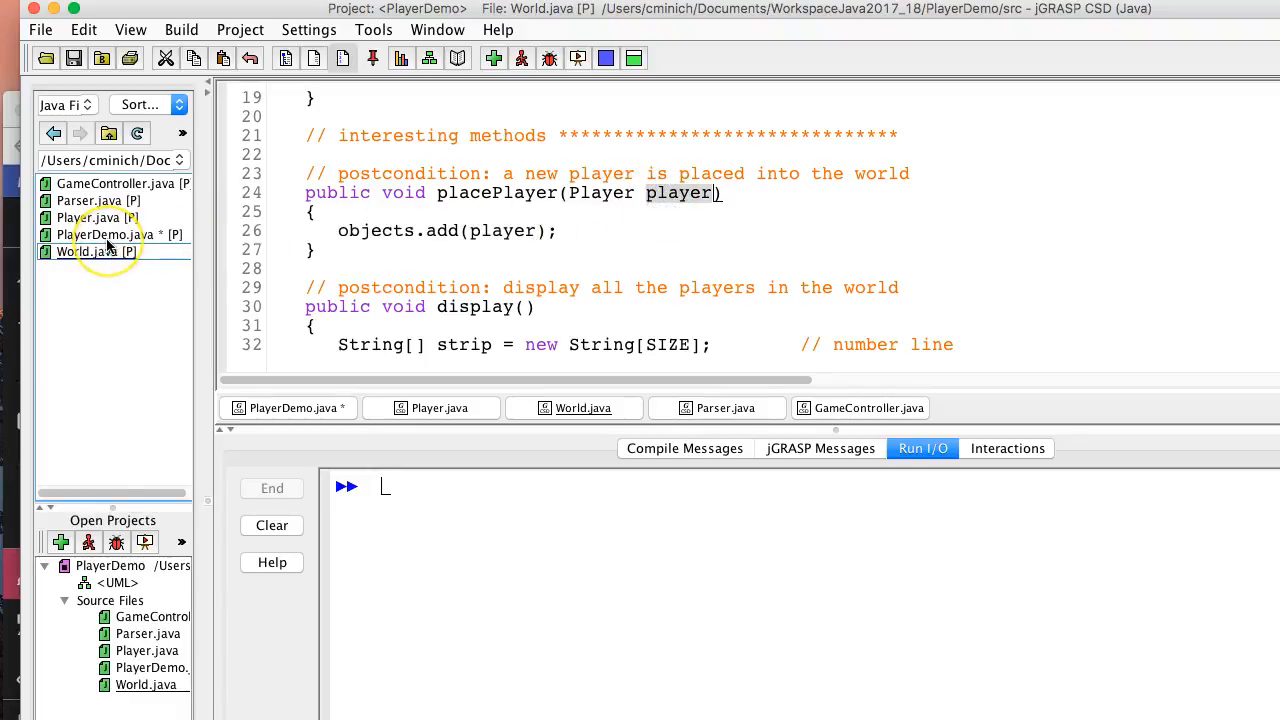
mouse_move(620, 135)
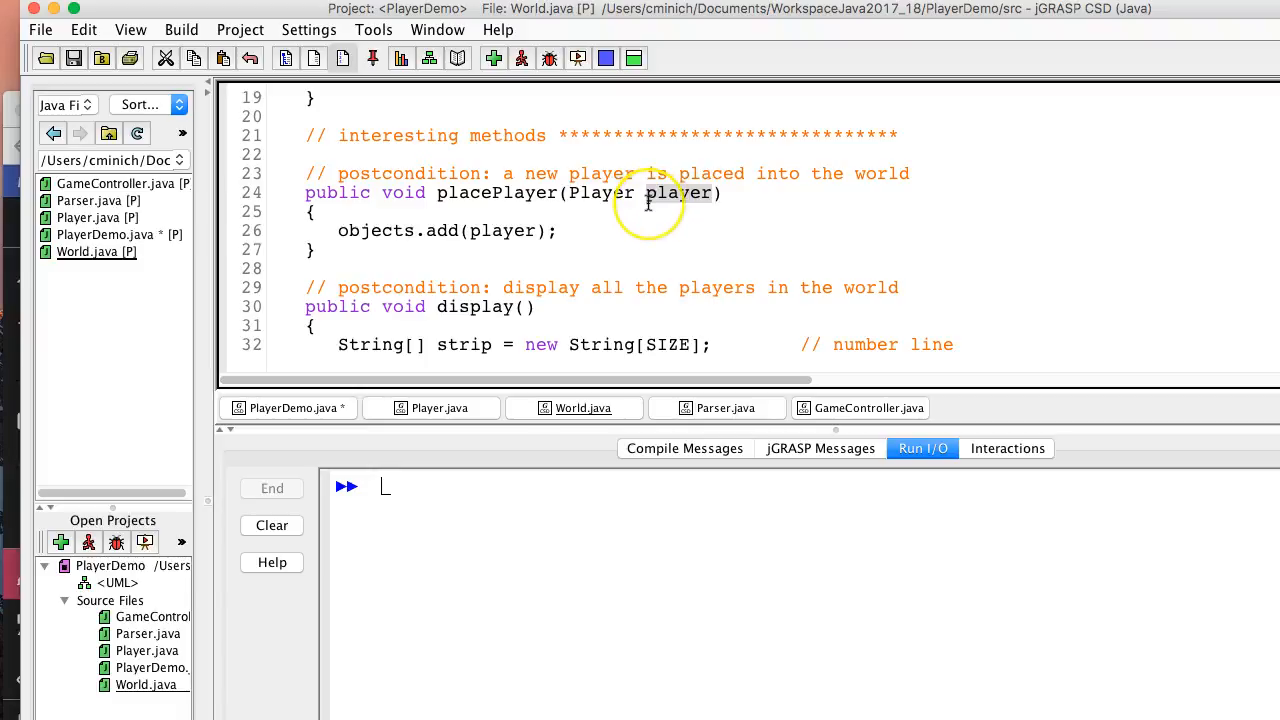
mouse_move(172, 207)
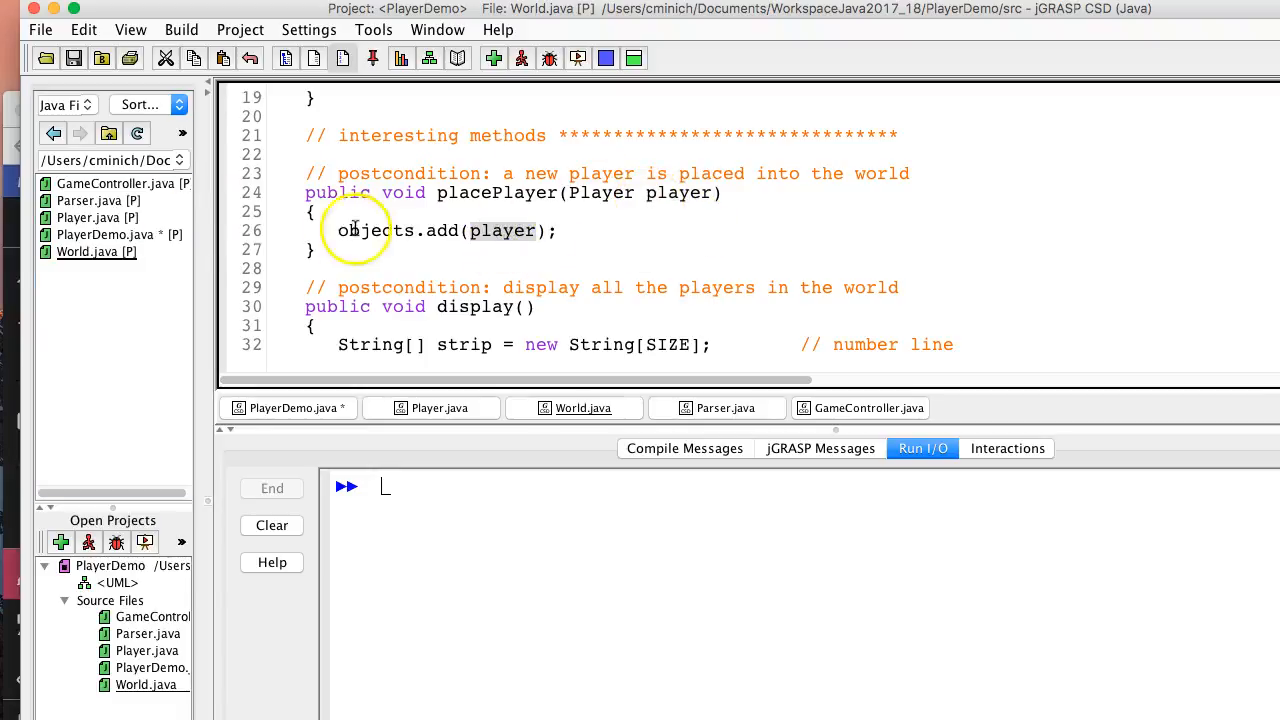
left_click(290, 408)
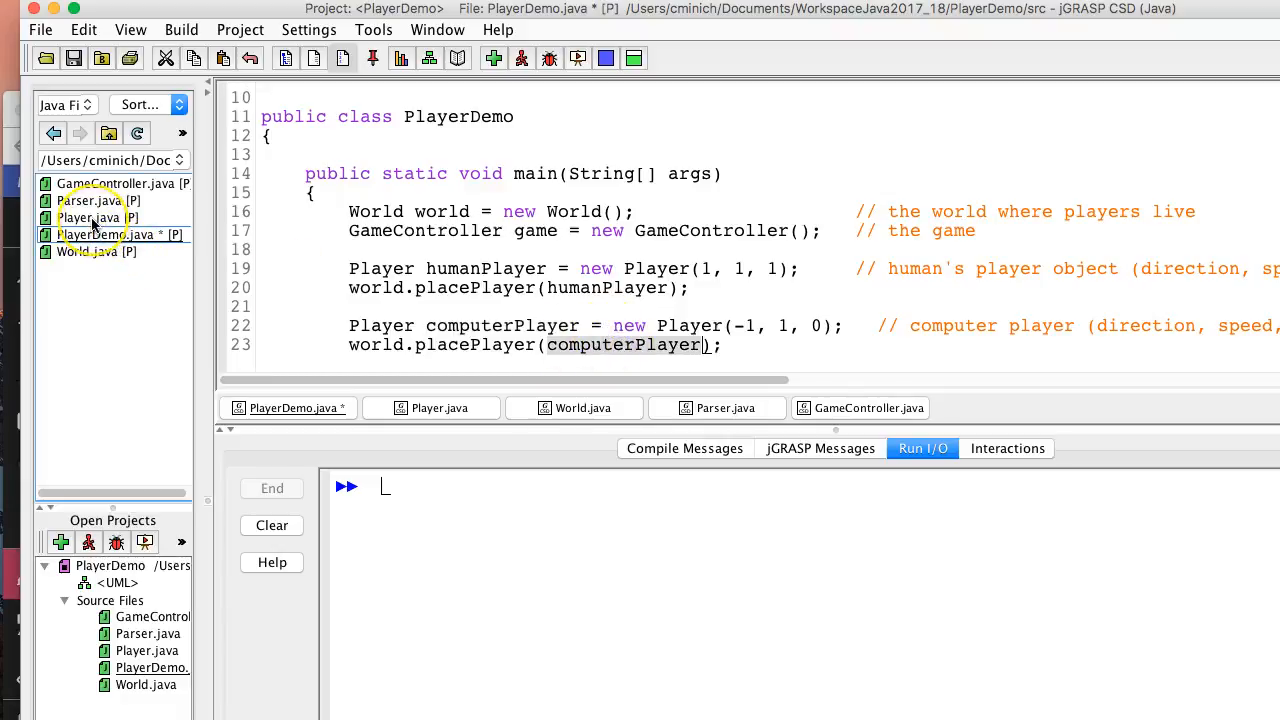
left_click(98, 217)
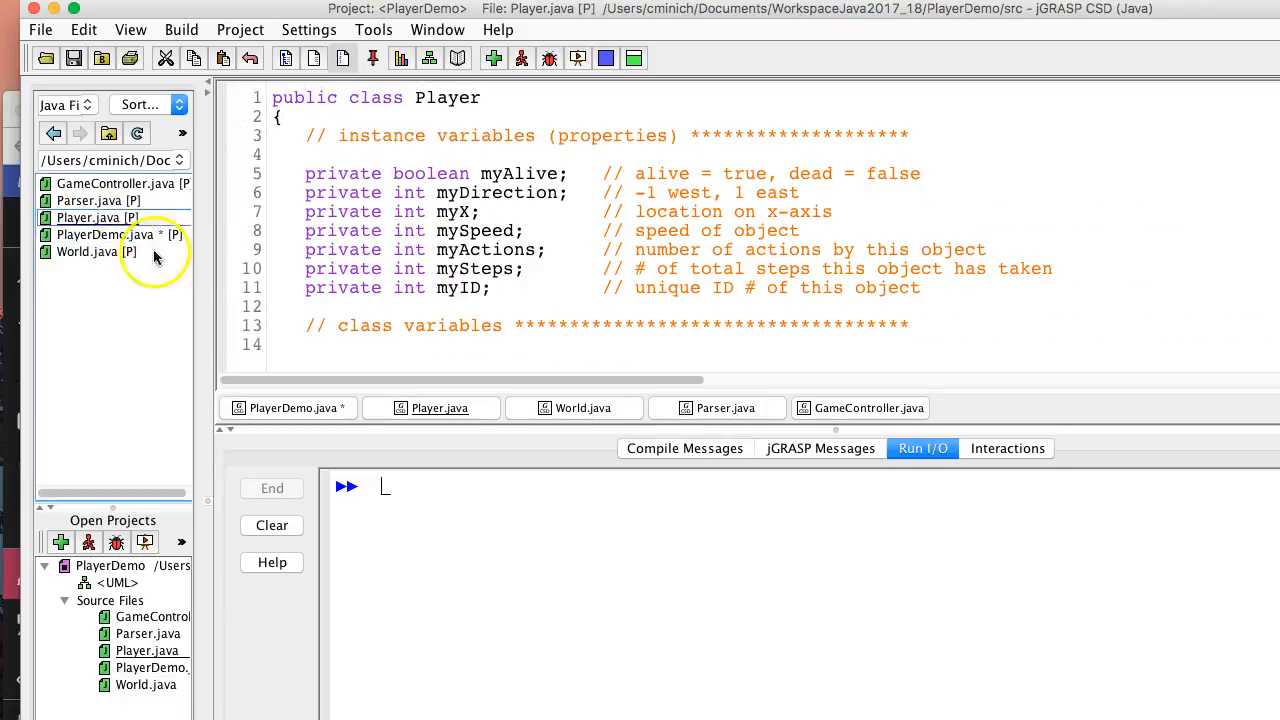
left_click(96, 251)
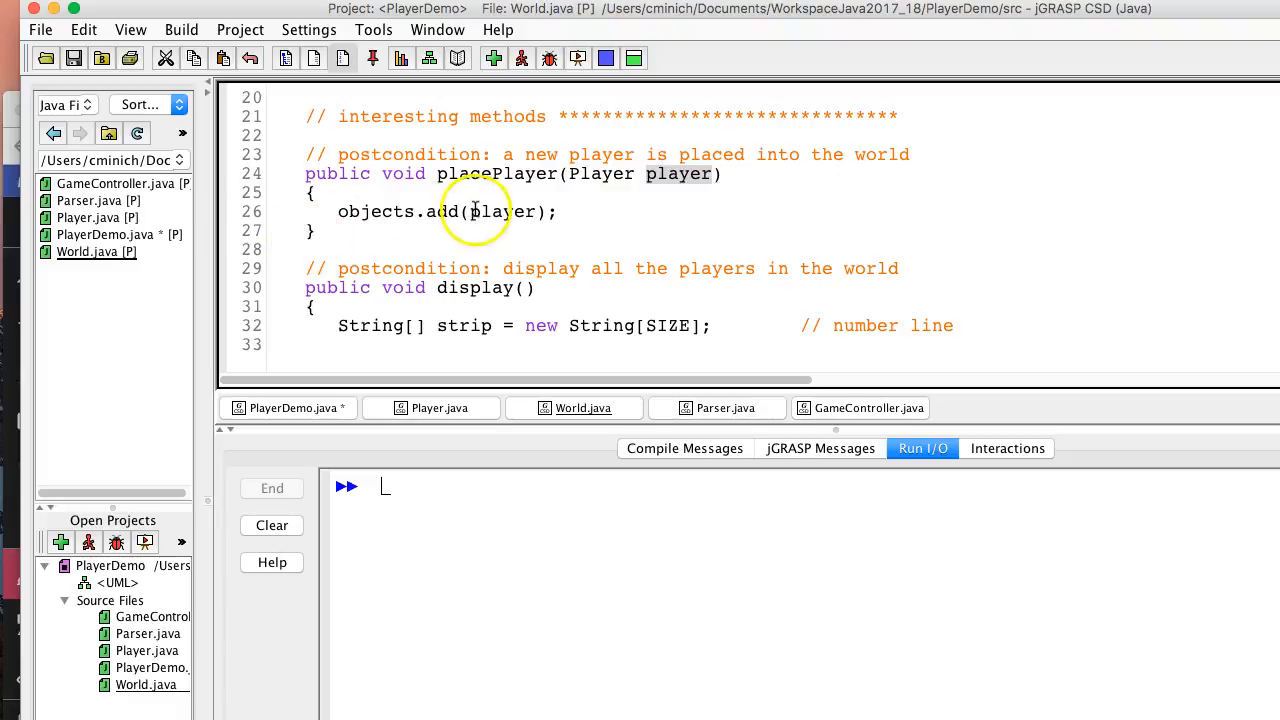
type("x")
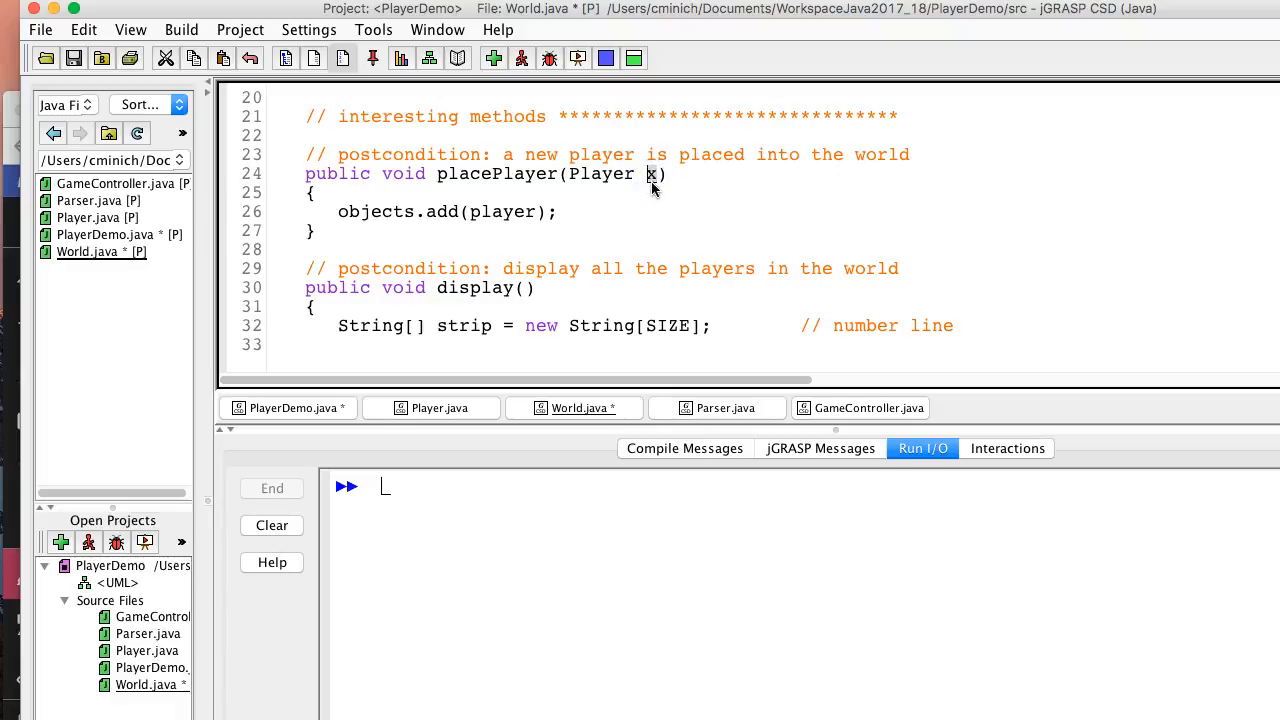
mouse_move(653, 185)
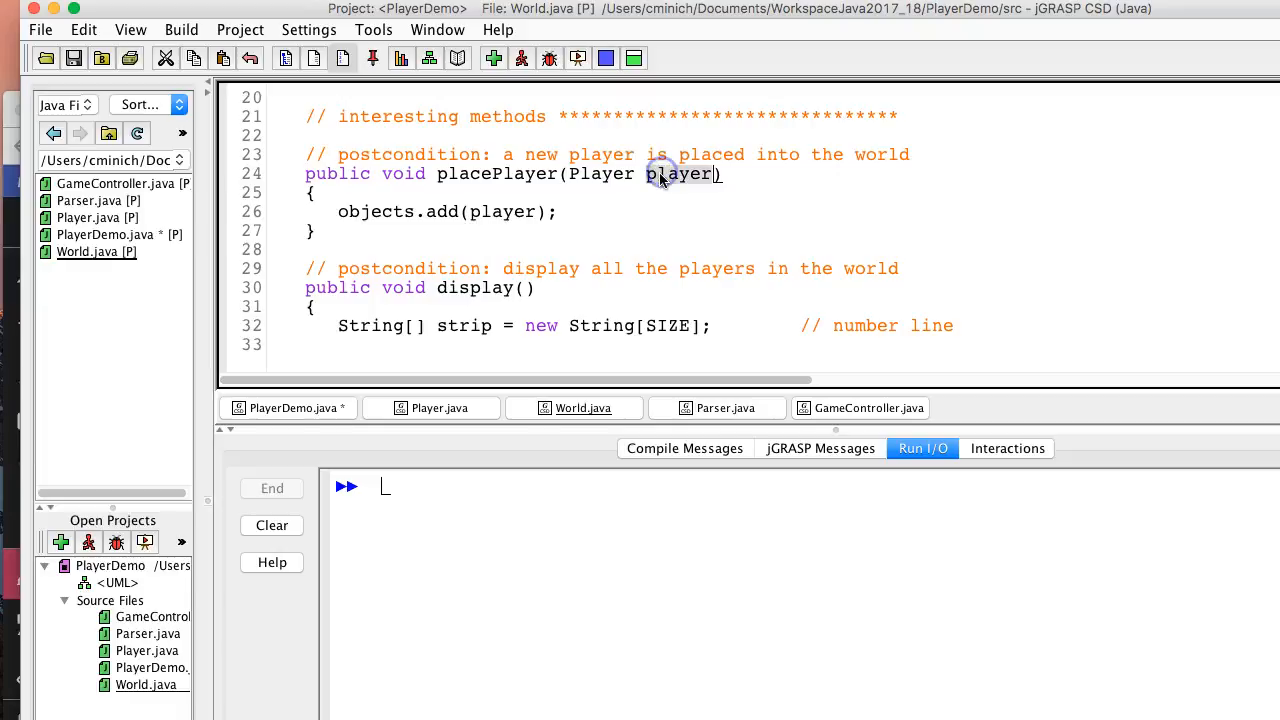
mouse_move(607, 205)
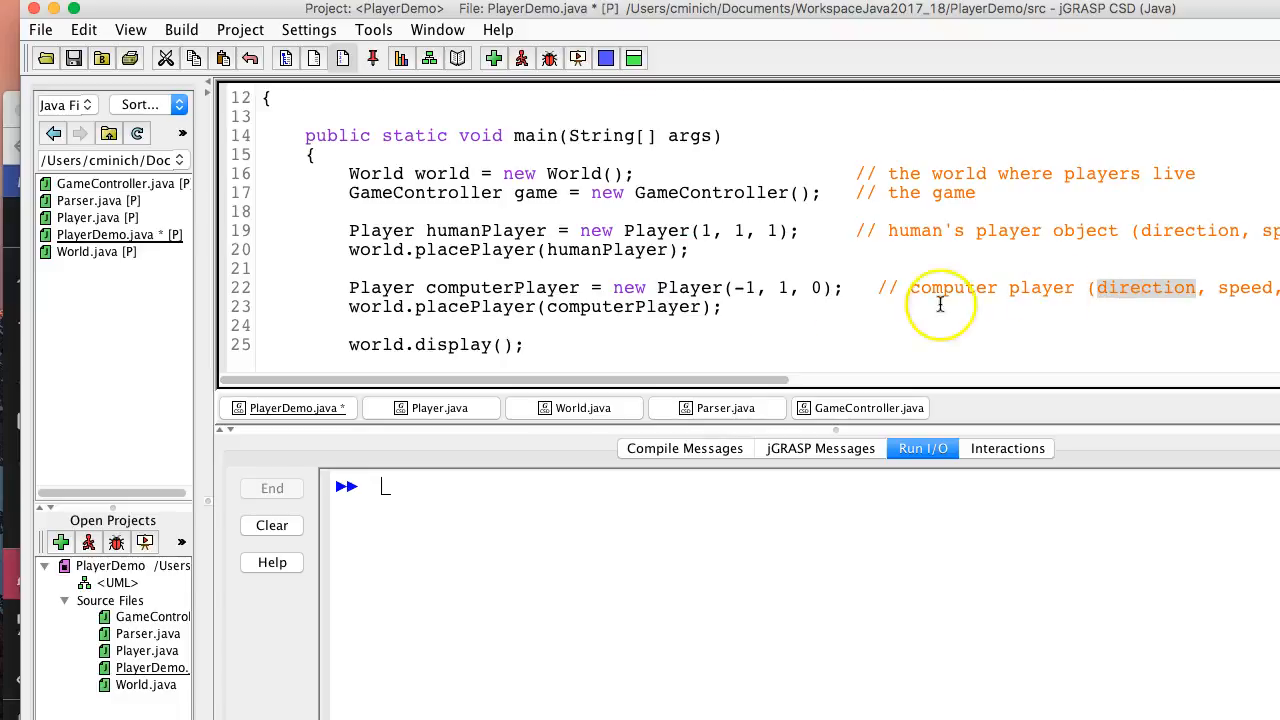
mouse_move(718, 287)
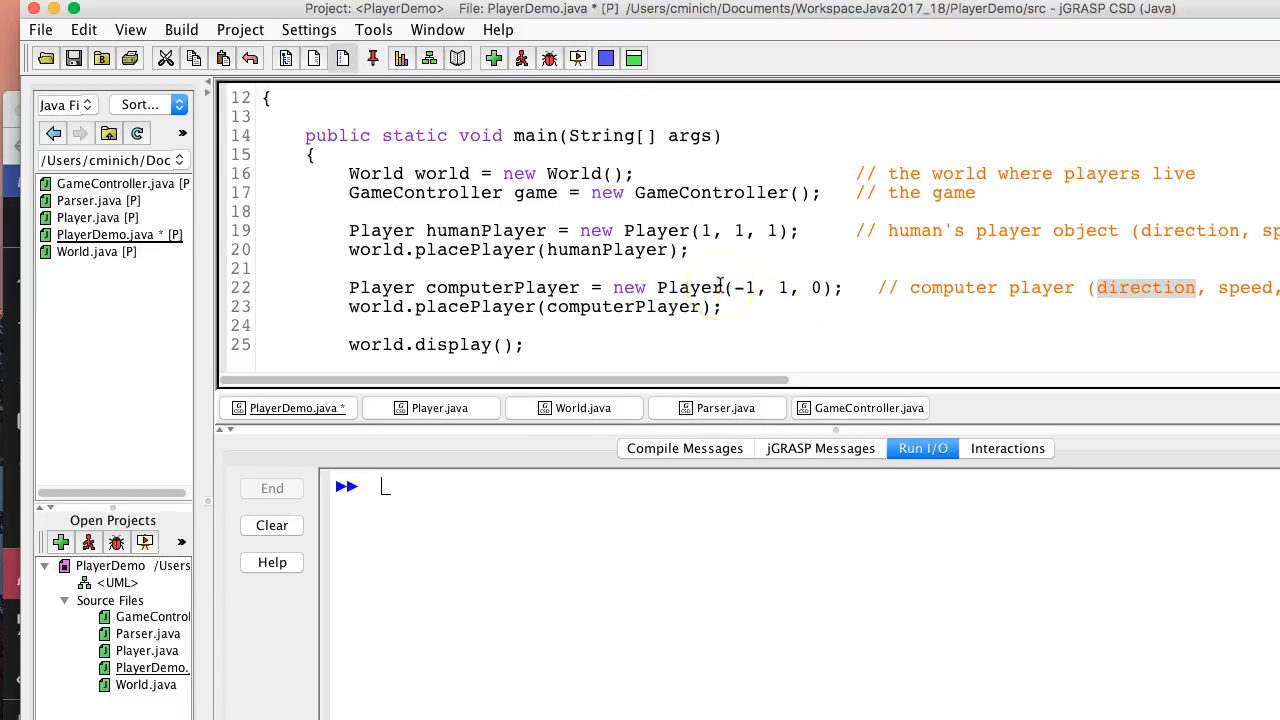
- Scroll past PlayerDemo's main method, then open World.java and scroll to its display method
scroll("down", 3)
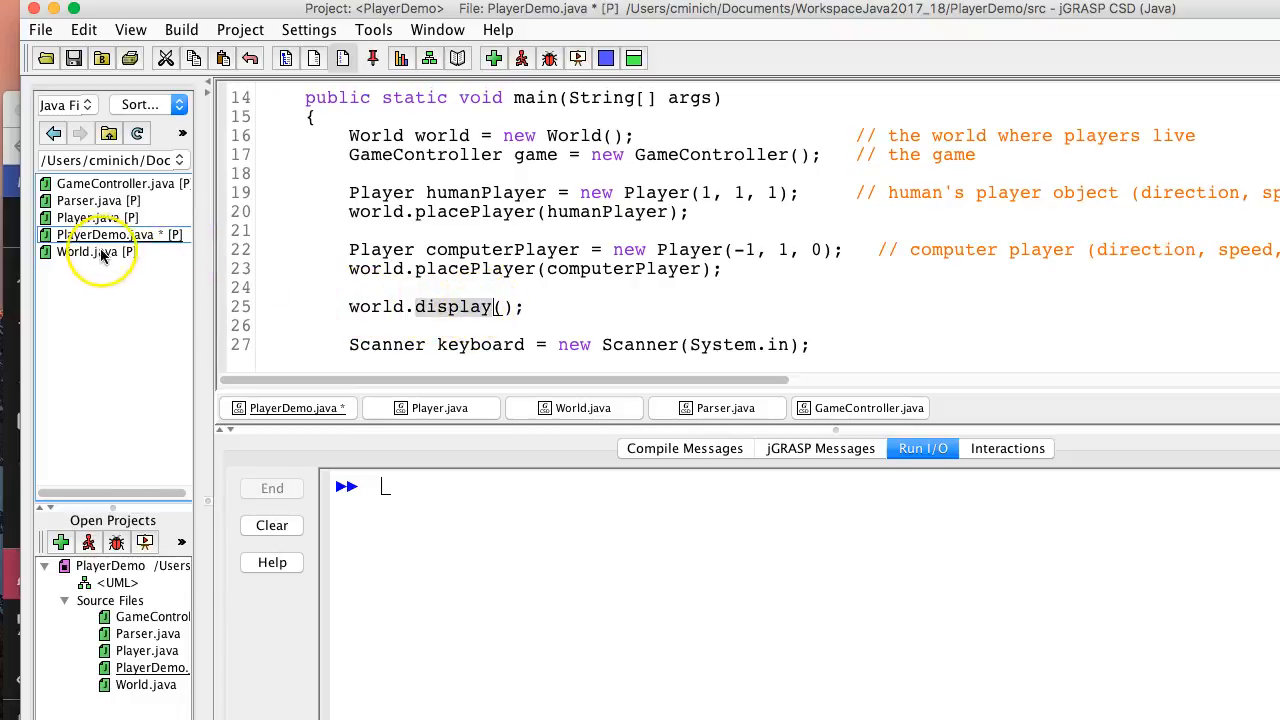
left_click(88, 251)
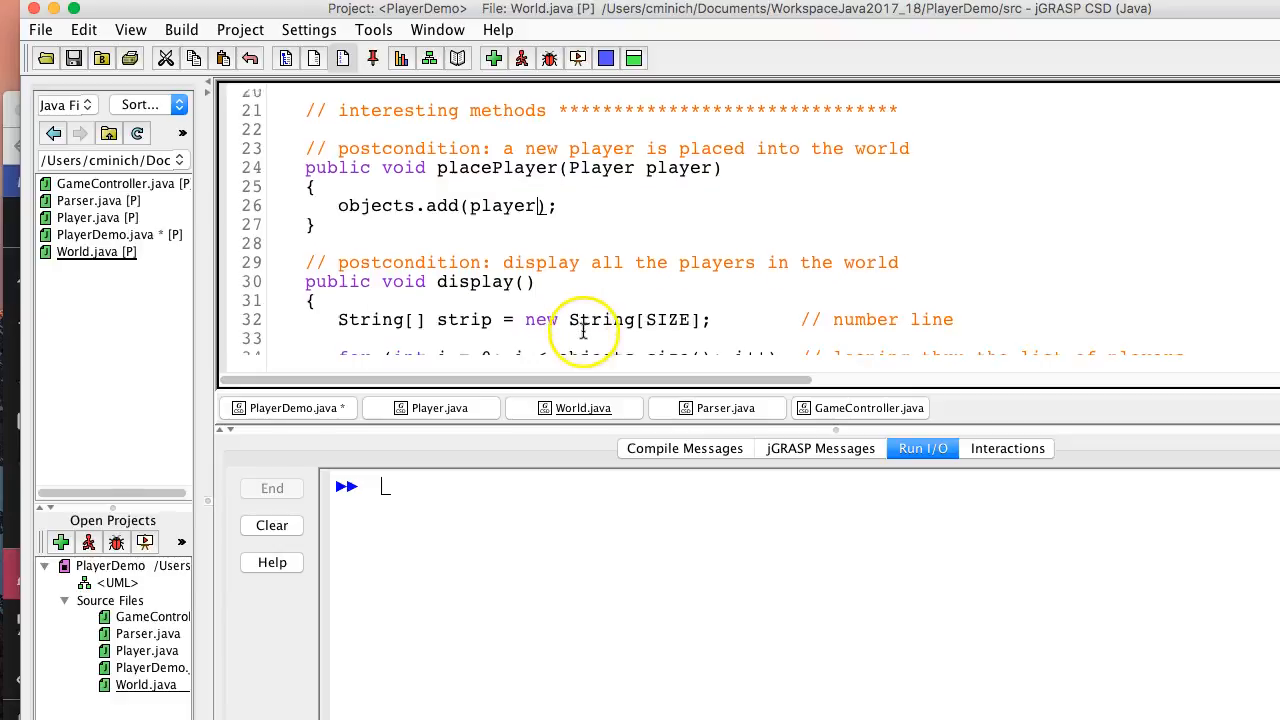
scroll("down", 3)
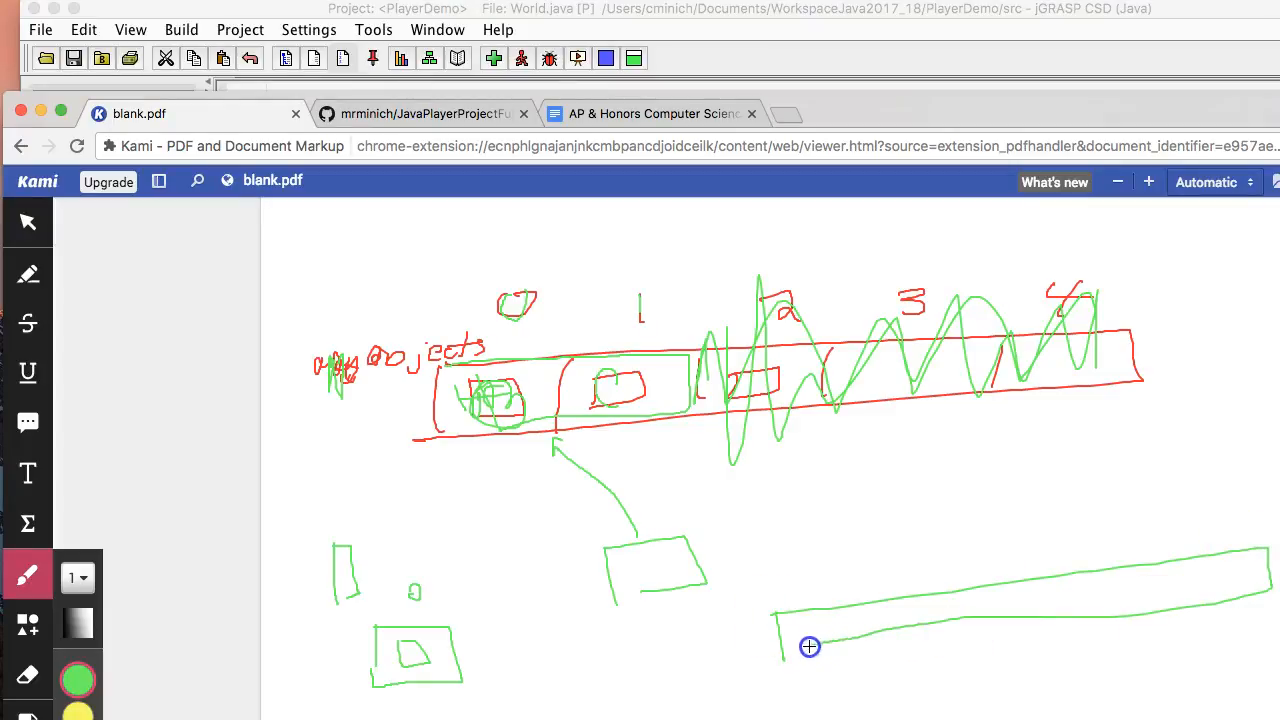
- Draw green cell dividers on the long strip and a line above it in Kami
left_click_drag(800, 648, 925, 627)
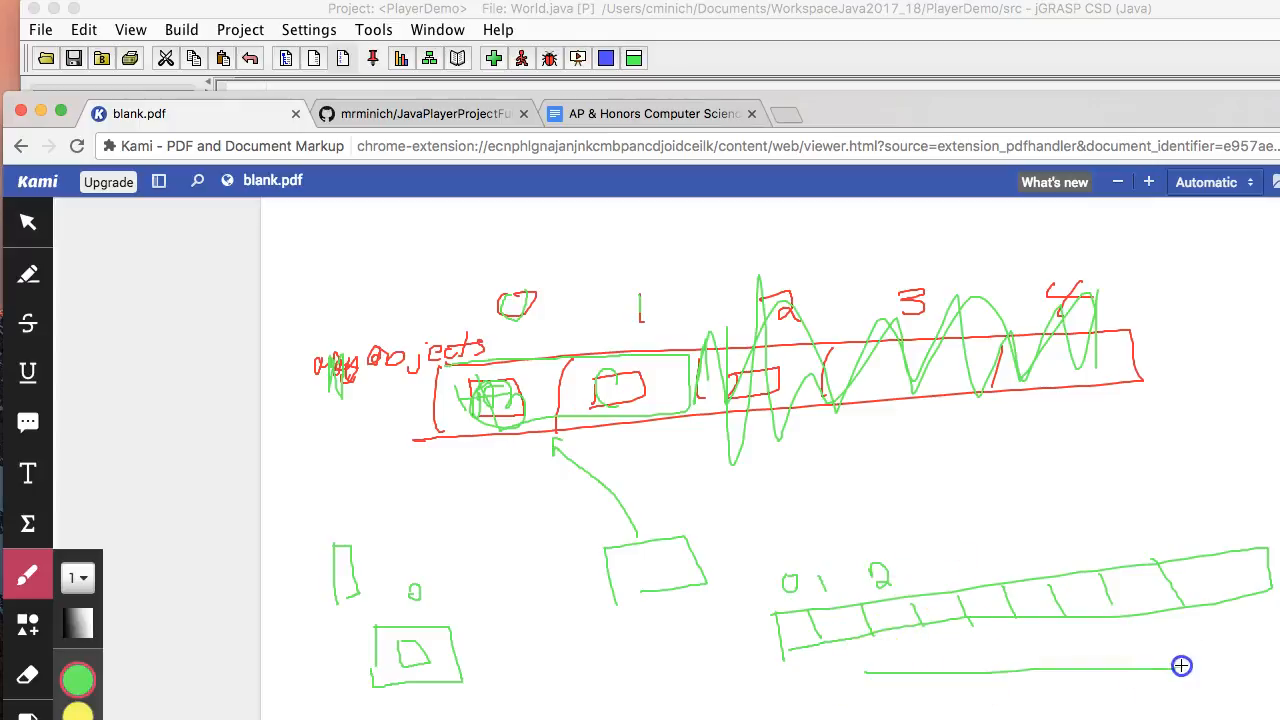
left_click_drag(513, 258, 1005, 246)
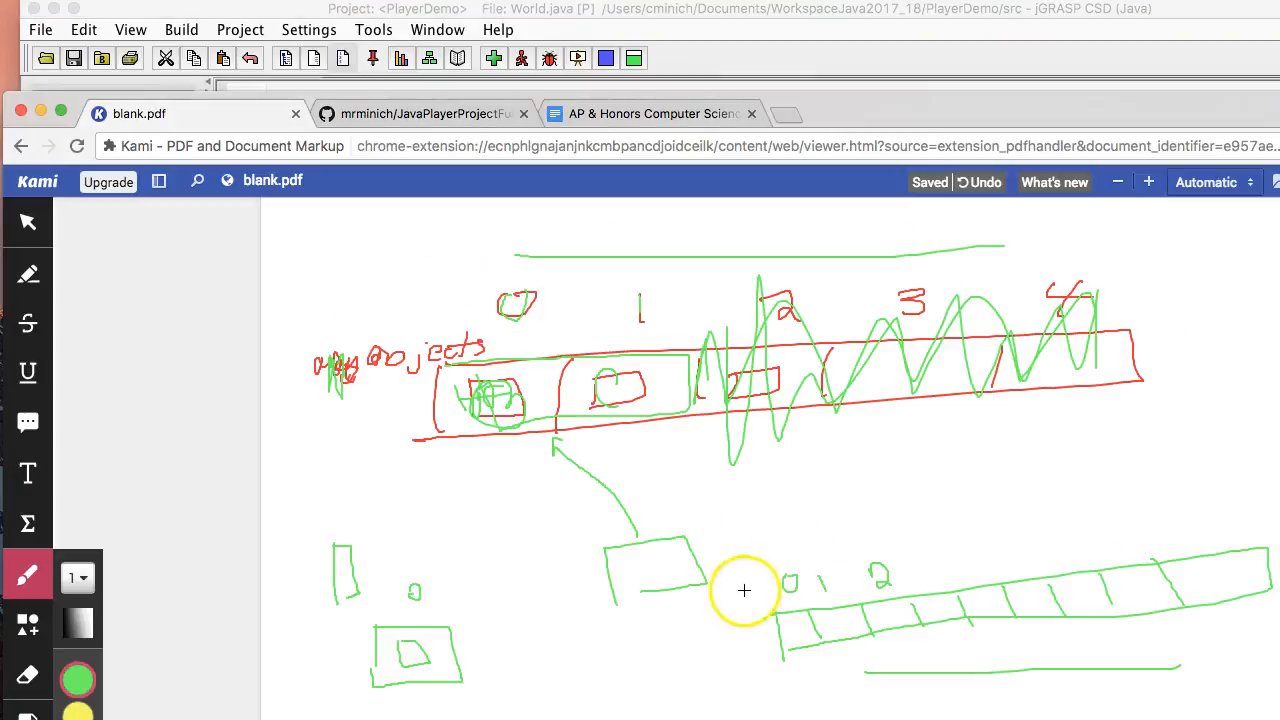
mouse_move(648, 628)
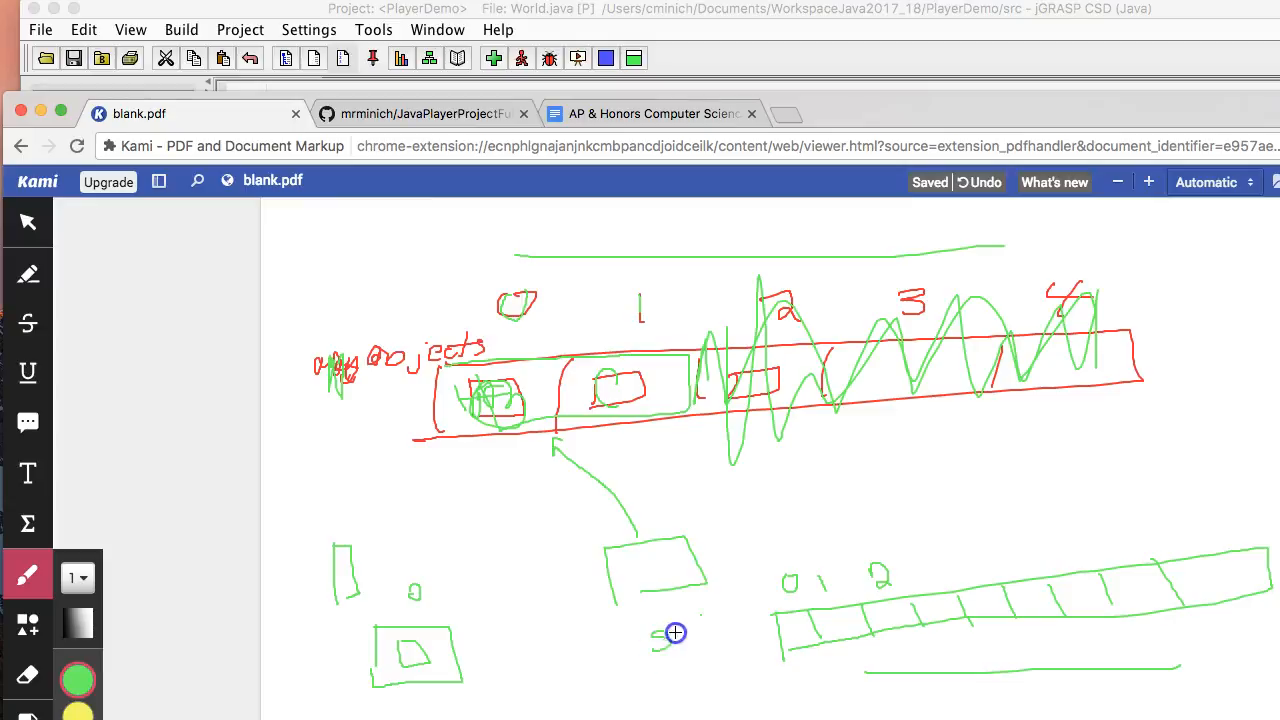
left_click_drag(660, 640, 705, 640)
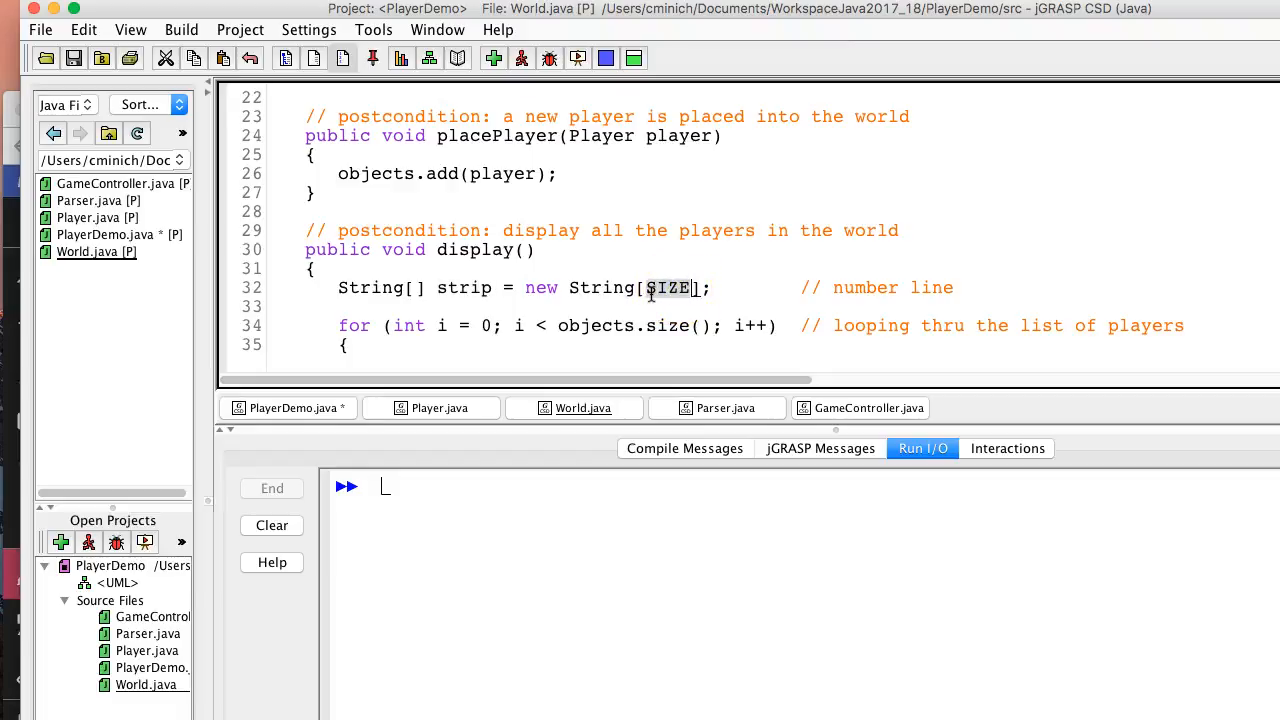
- Scroll World.java up to the SIZE constant and run the PlayerDemo game
scroll("up", 3)
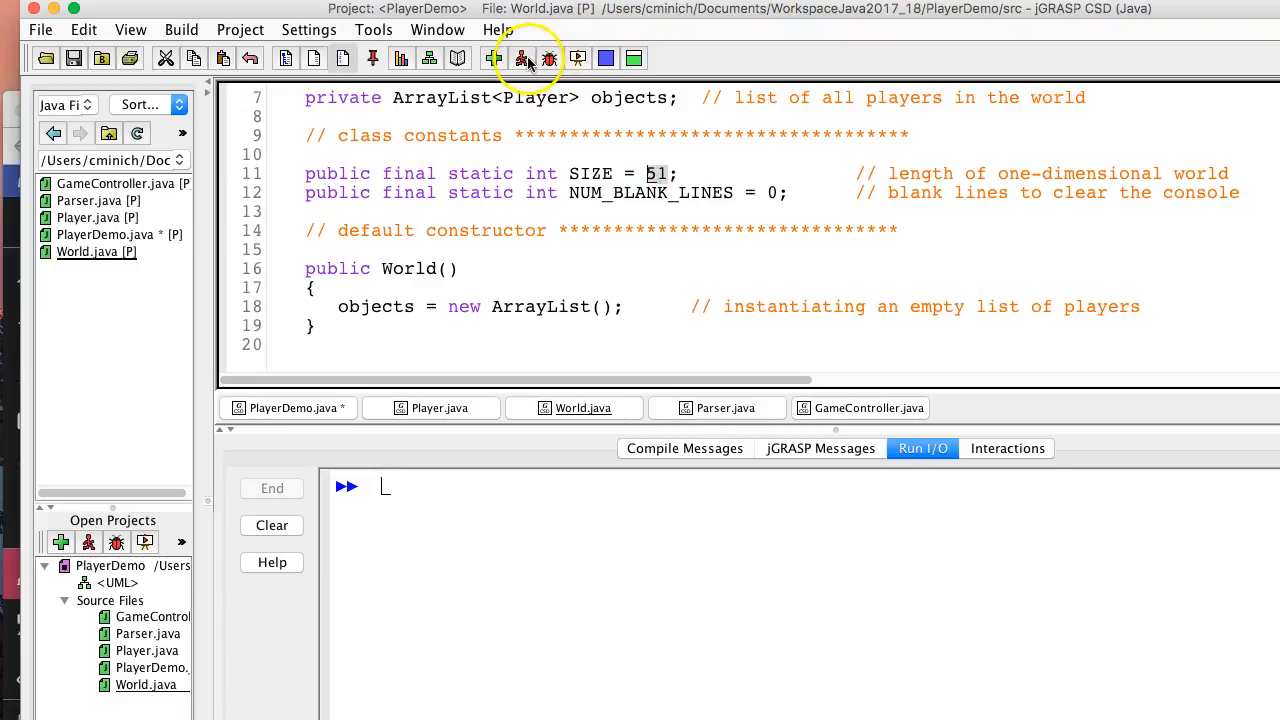
left_click(521, 58)
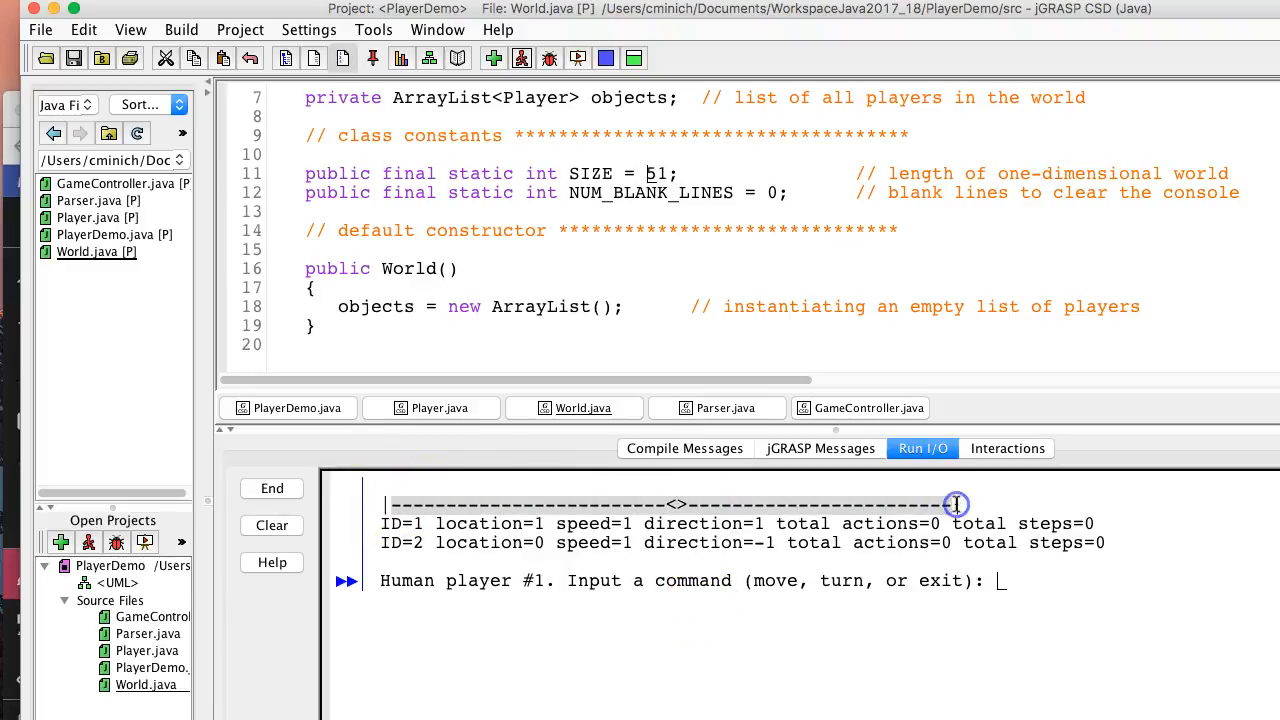
mouse_move(642, 487)
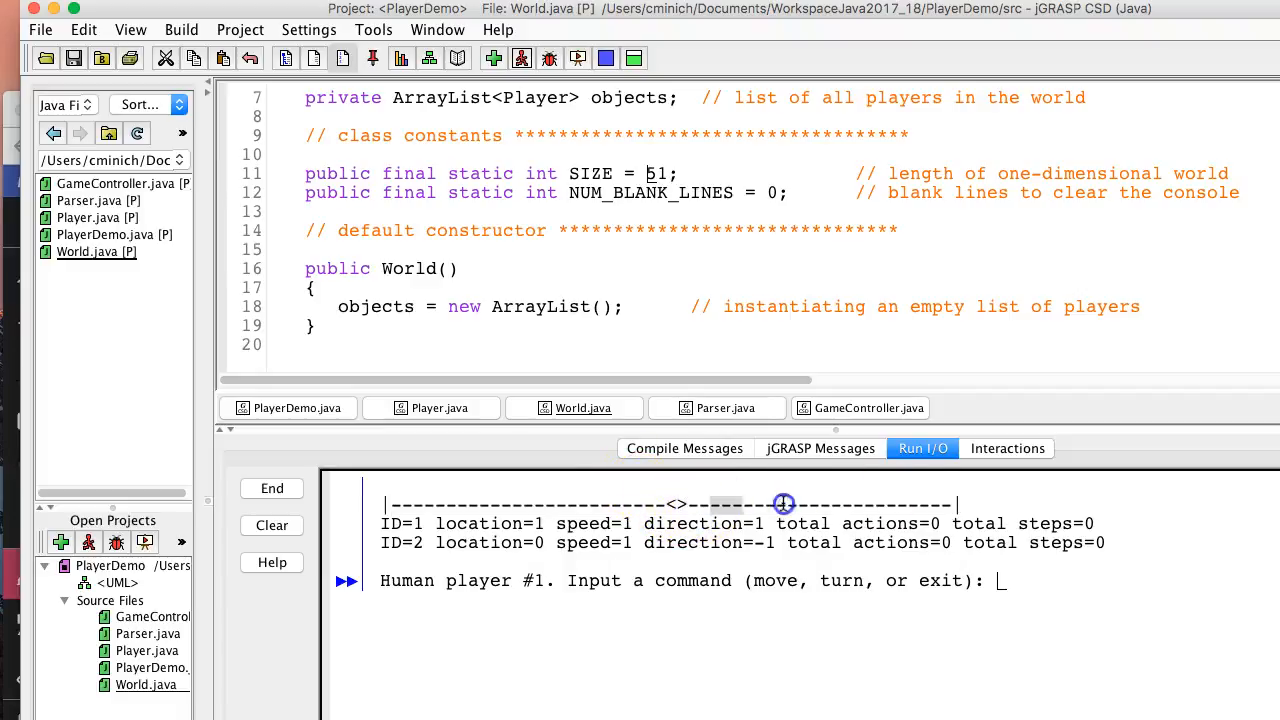
mouse_move(730, 476)
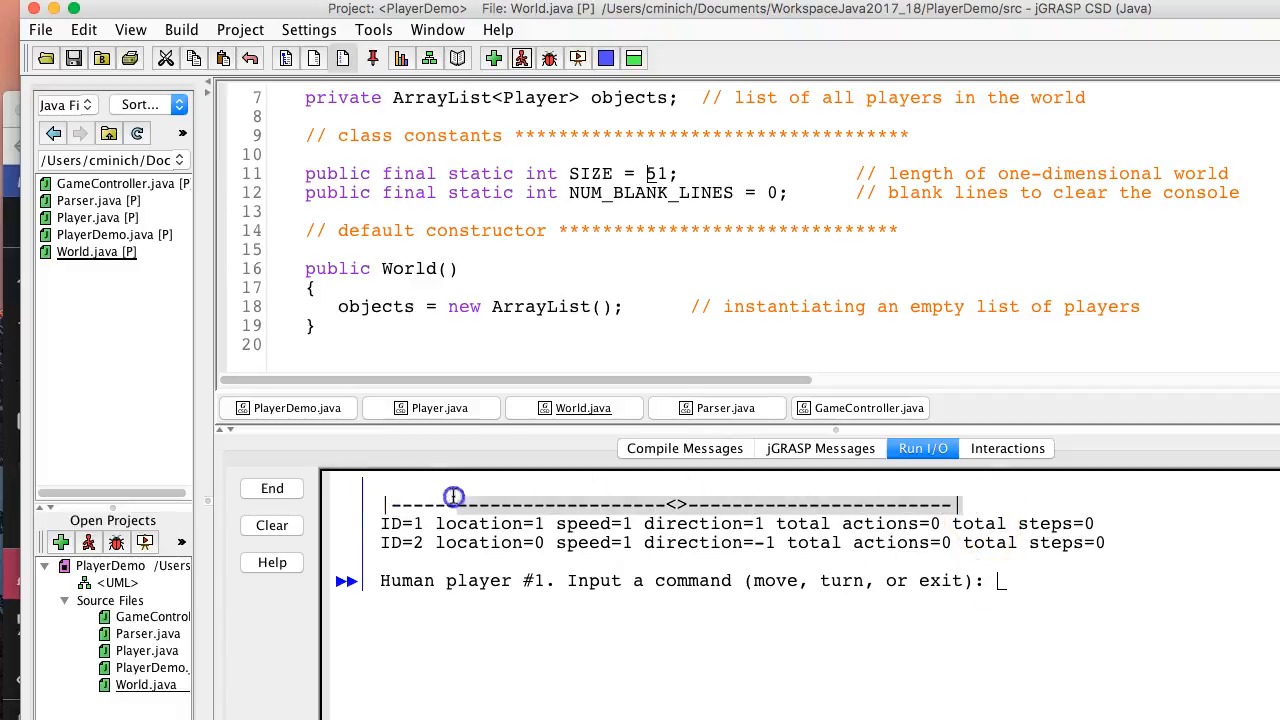
mouse_move(485, 502)
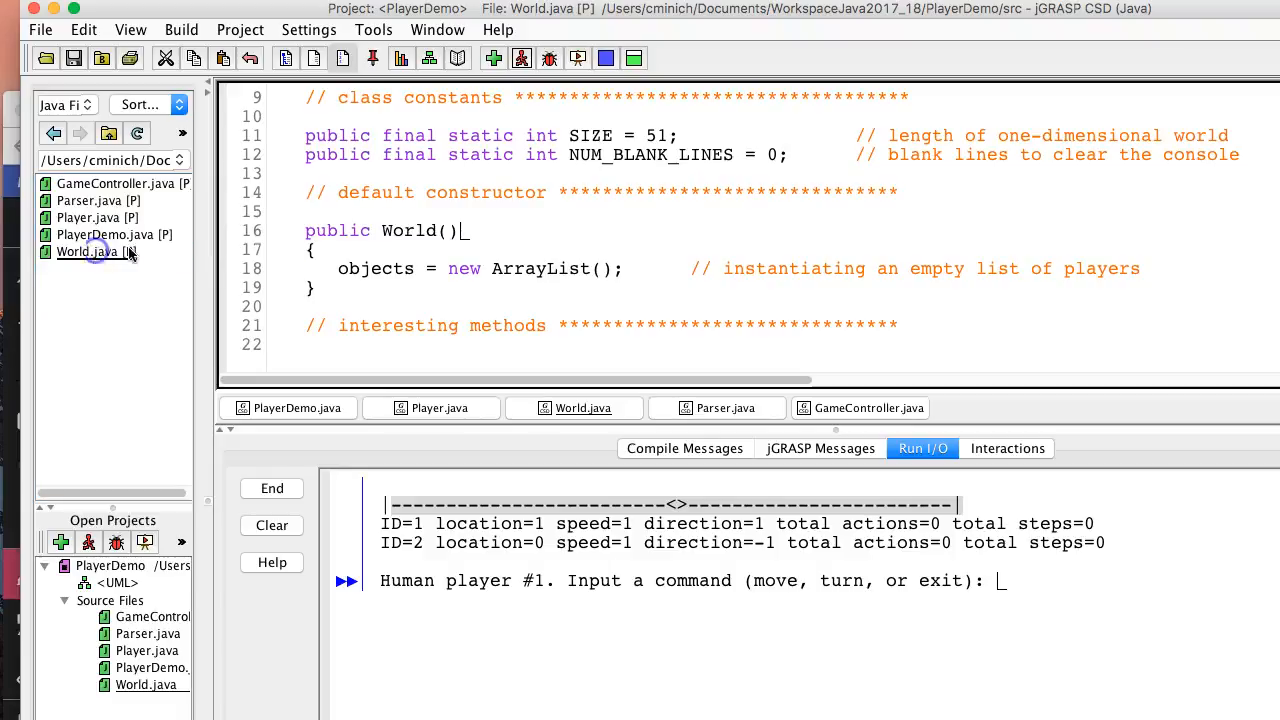
- Review World's display loop calling isAlive, then open Player.java with myAlive marked
scroll("down", 3)
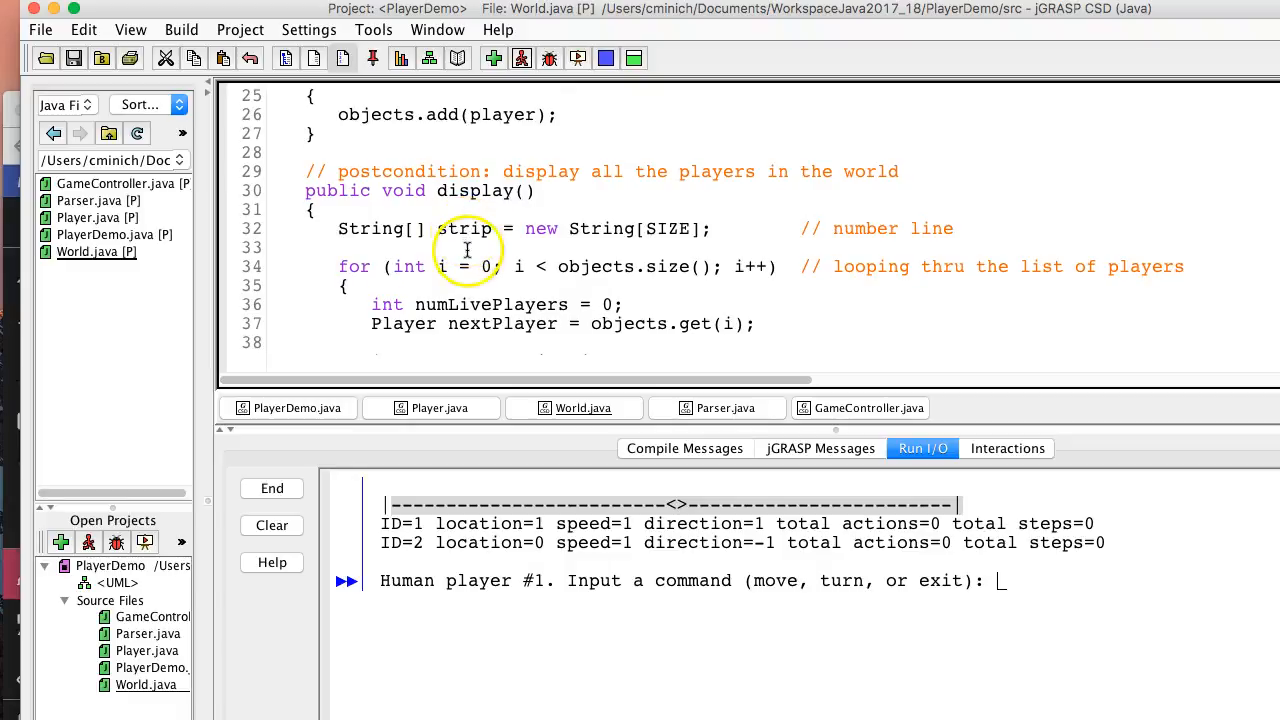
scroll("down", 3)
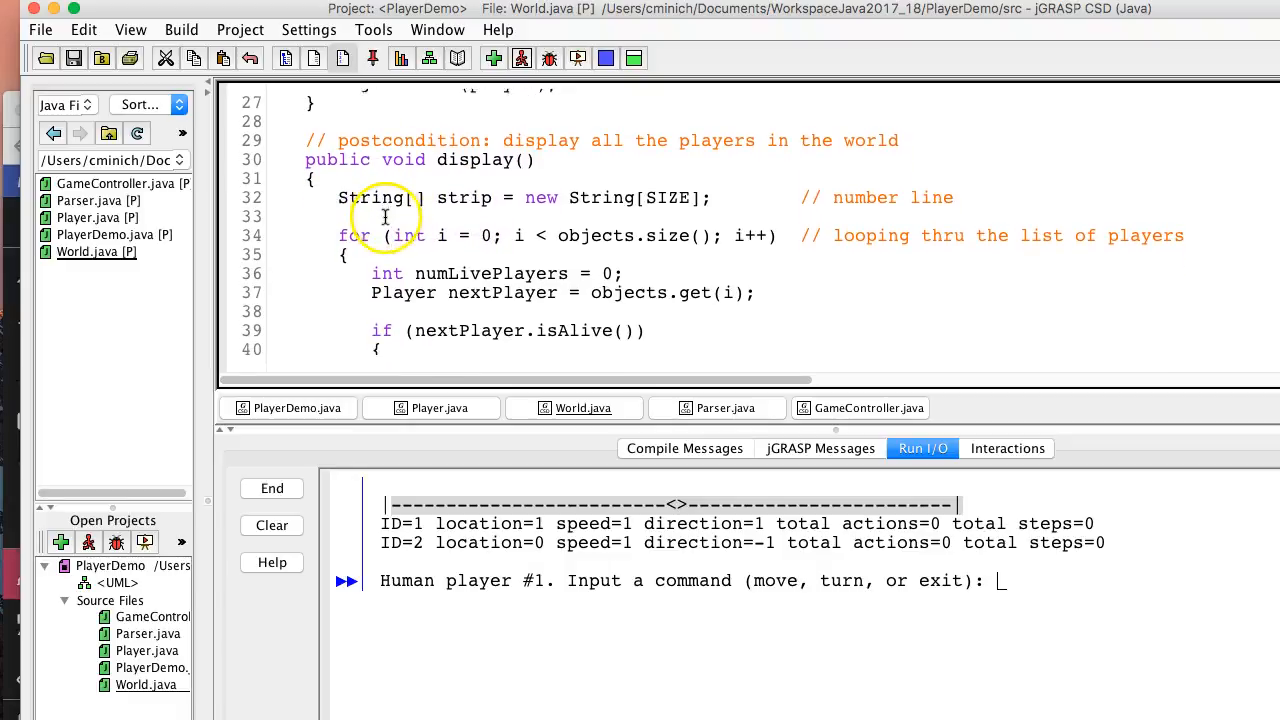
scroll("up", 3)
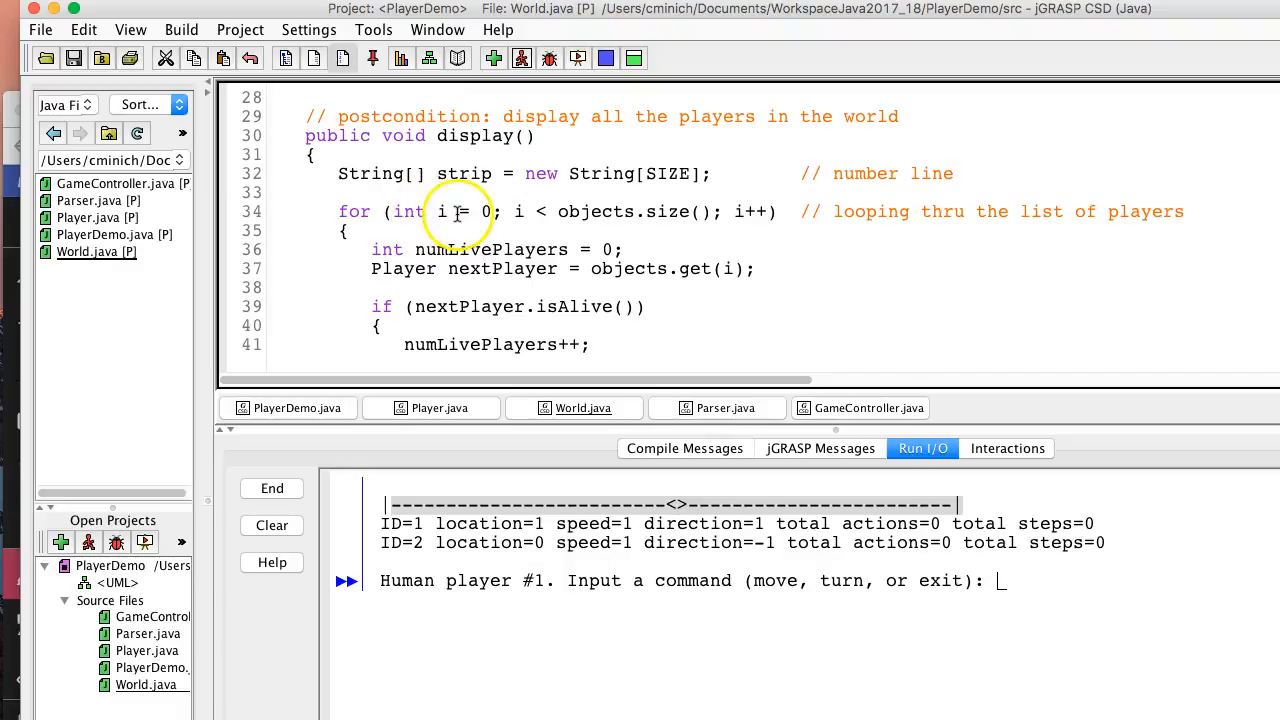
mouse_move(603, 211)
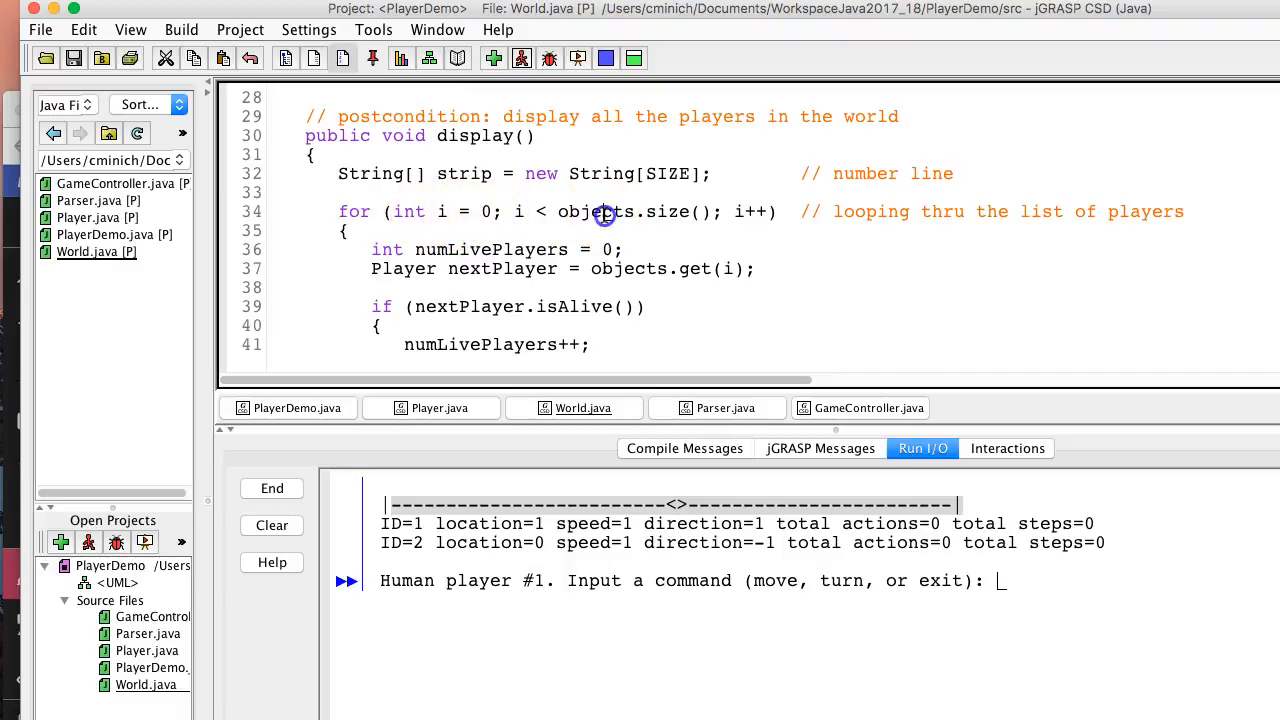
mouse_move(705, 211)
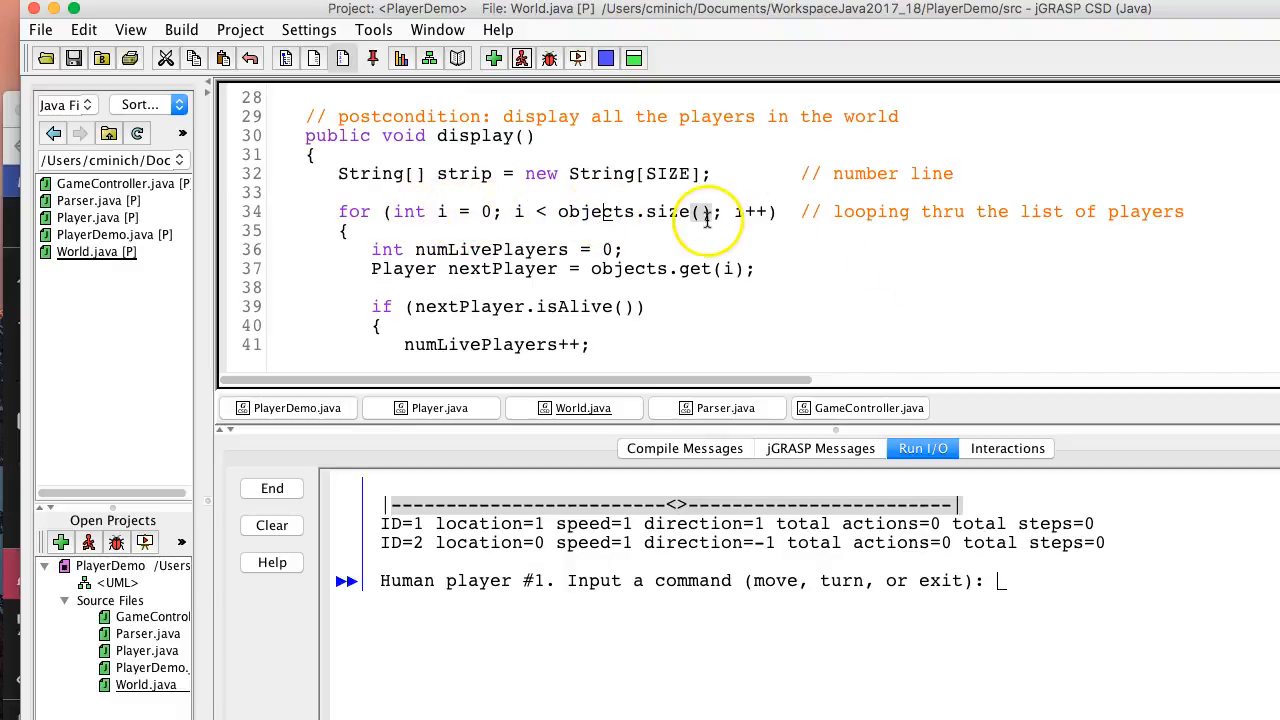
mouse_move(718, 268)
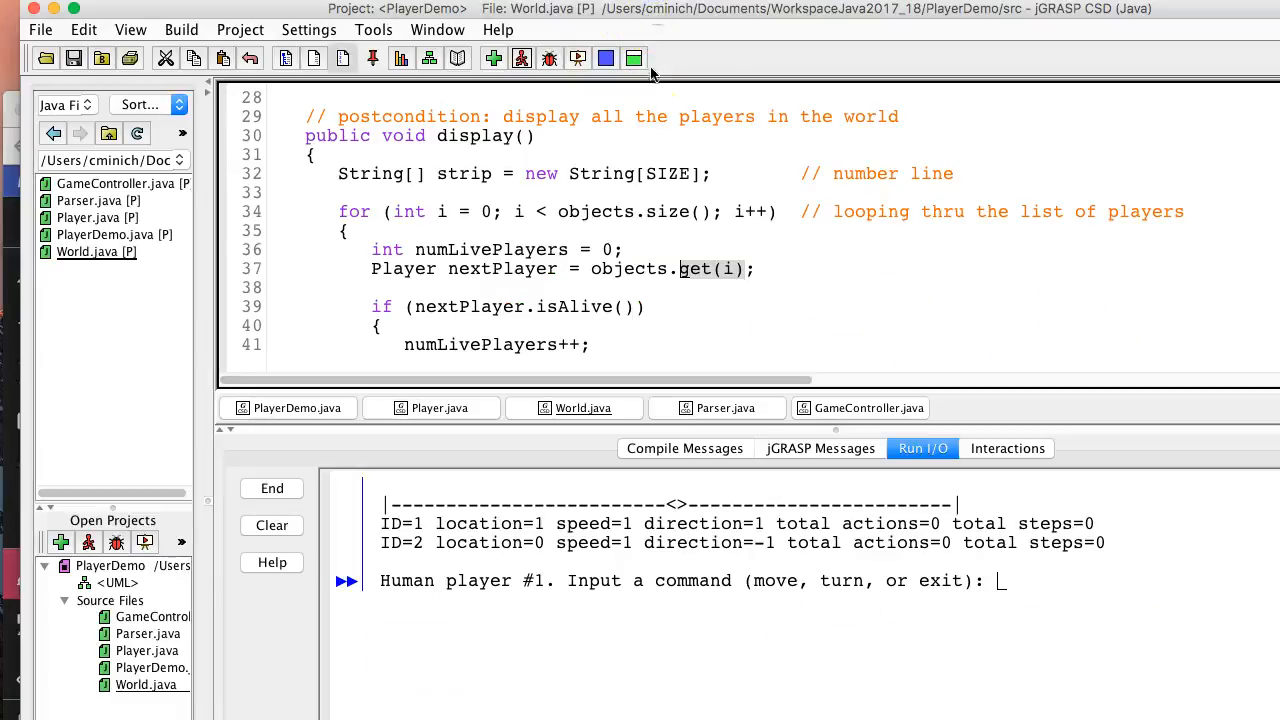
double_click(738, 211)
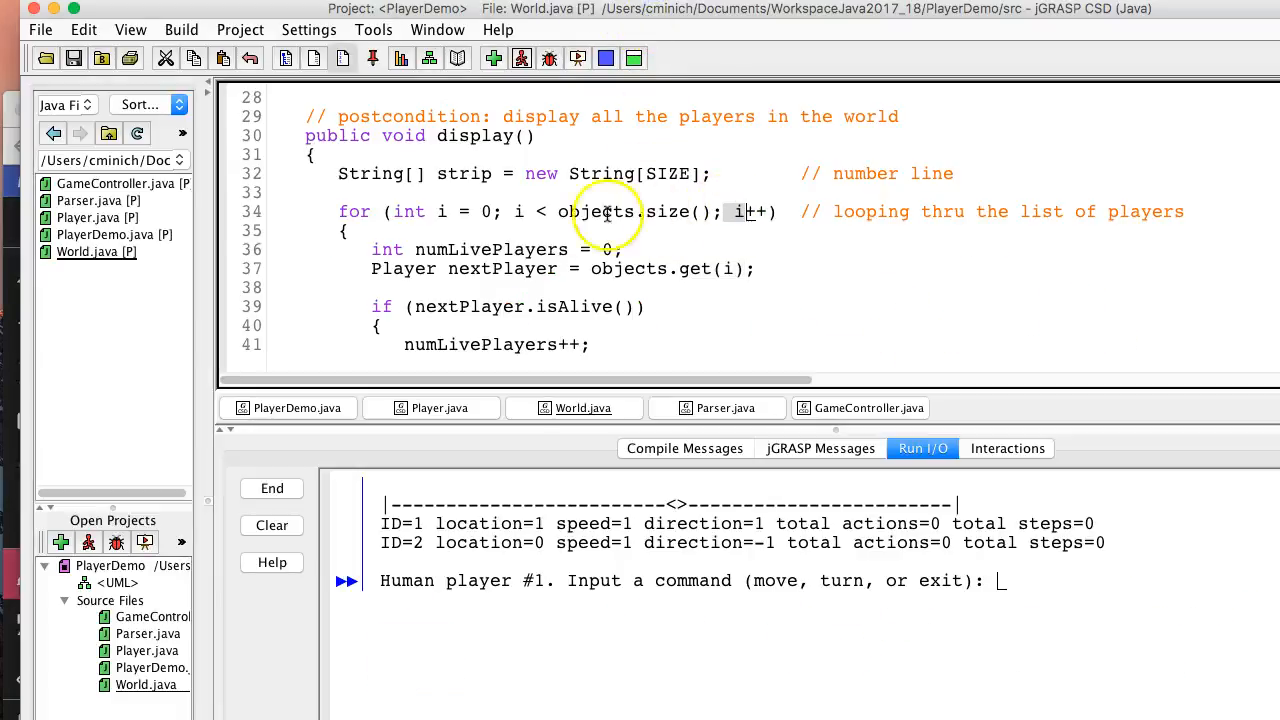
mouse_move(712, 269)
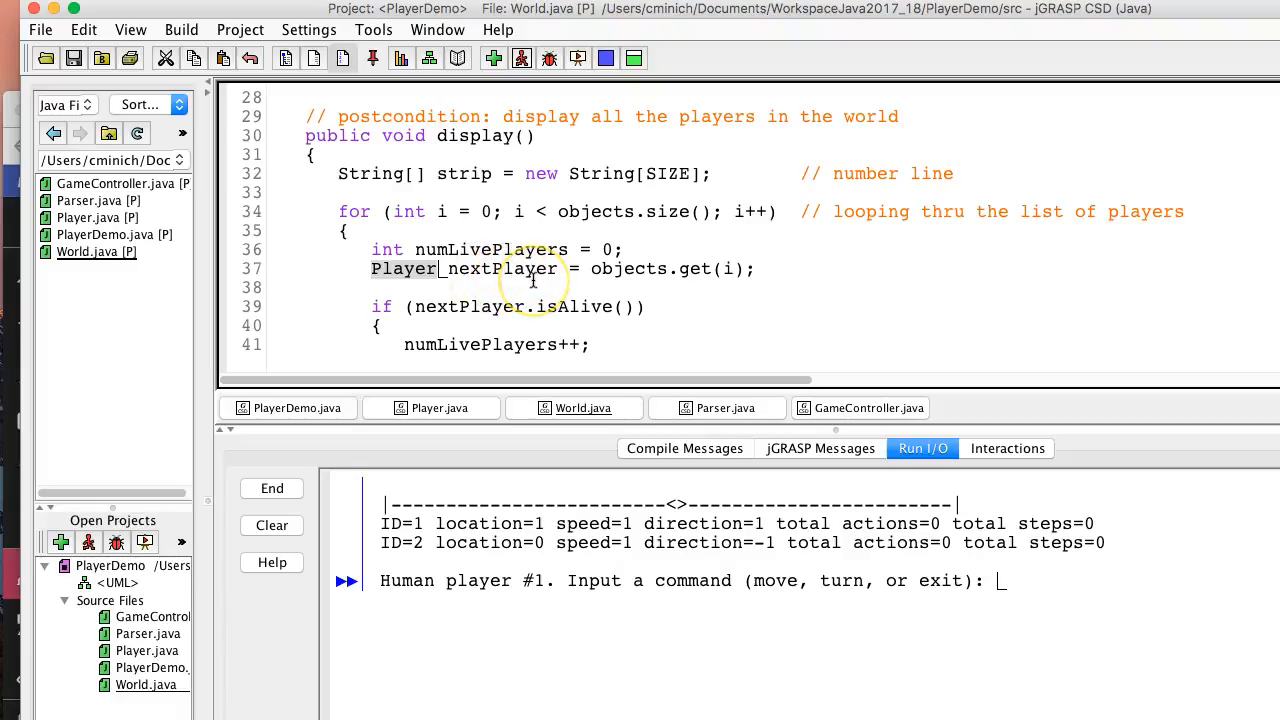
mouse_move(600, 287)
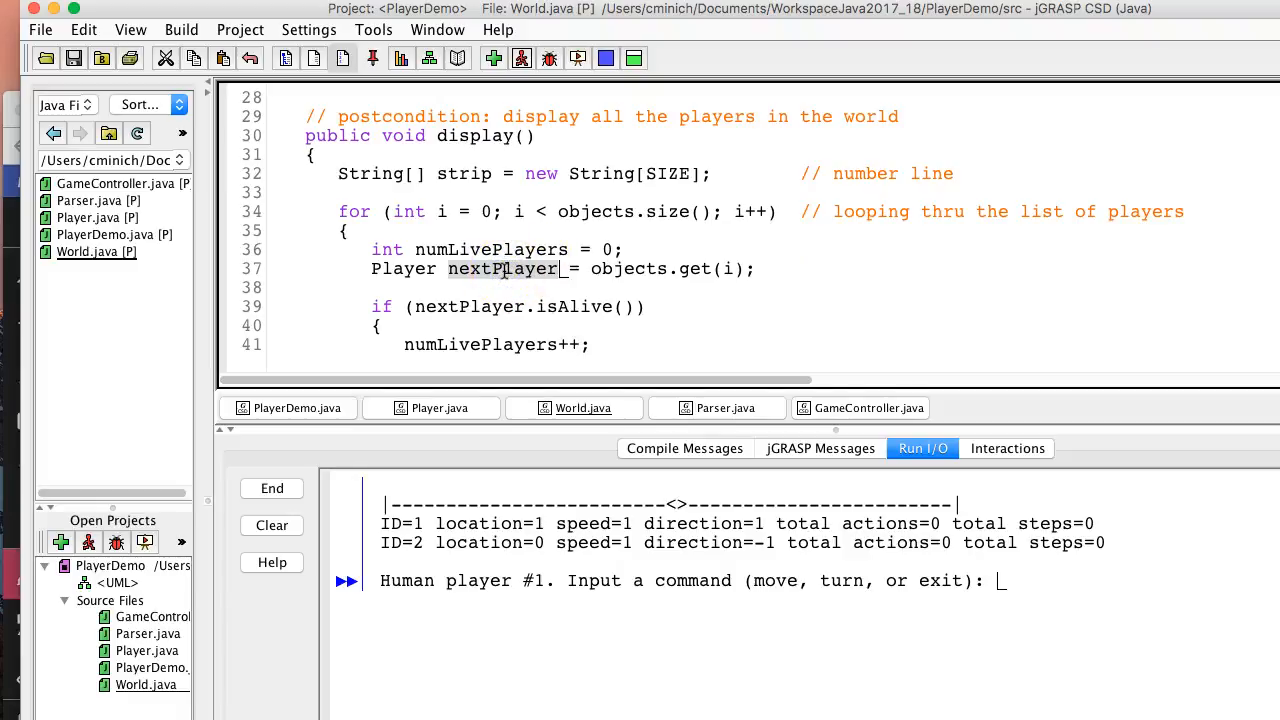
left_click(640, 308)
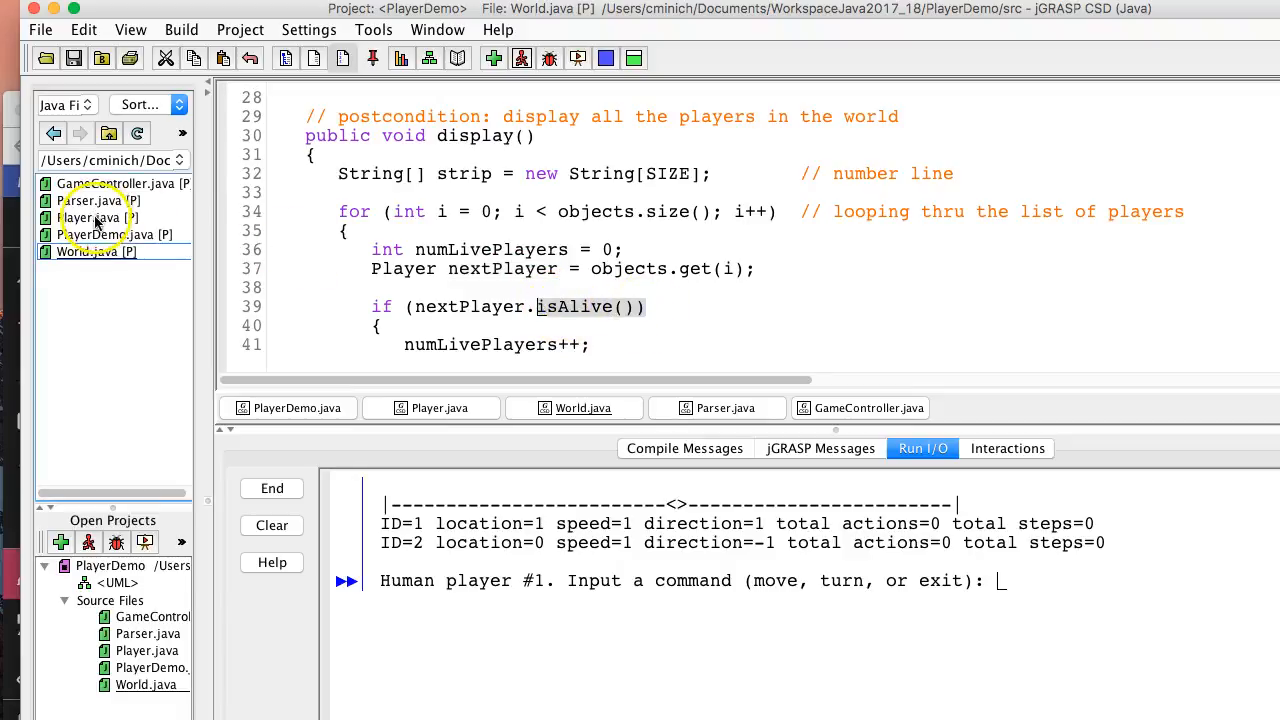
left_click(437, 408)
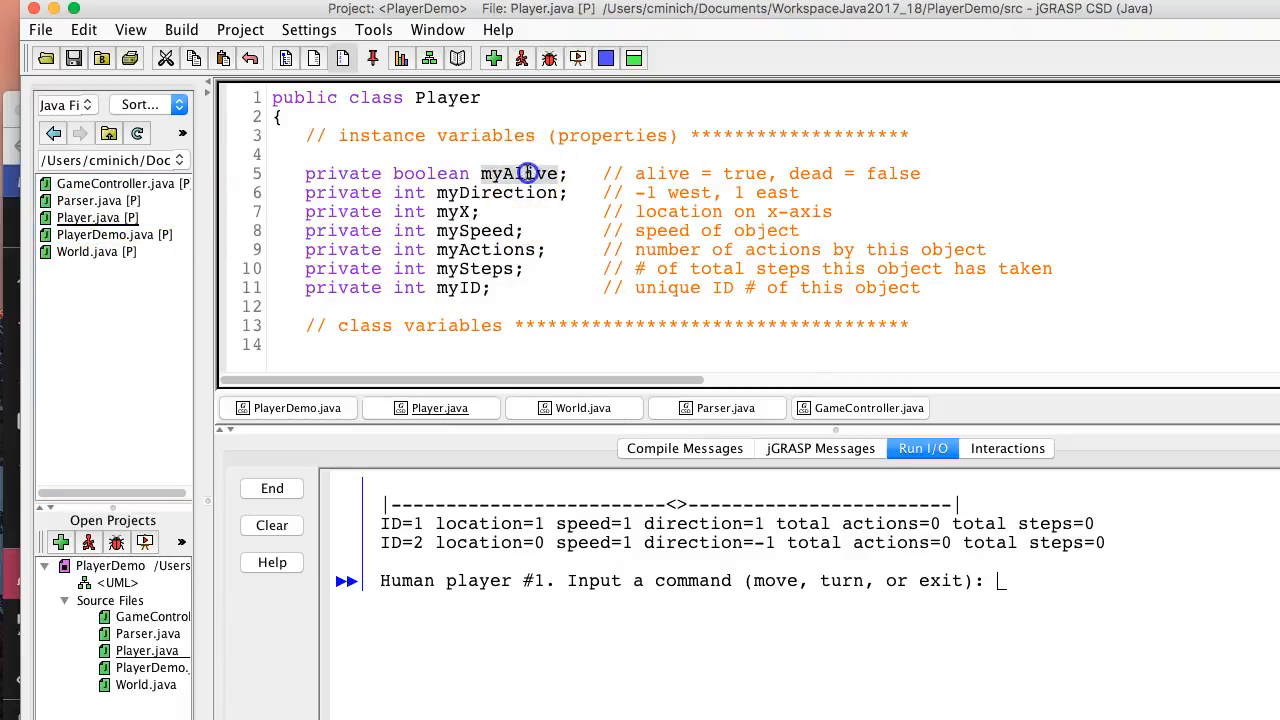
- Scroll through Player.java's accessor methods down to isAlive()
scroll("down", 3)
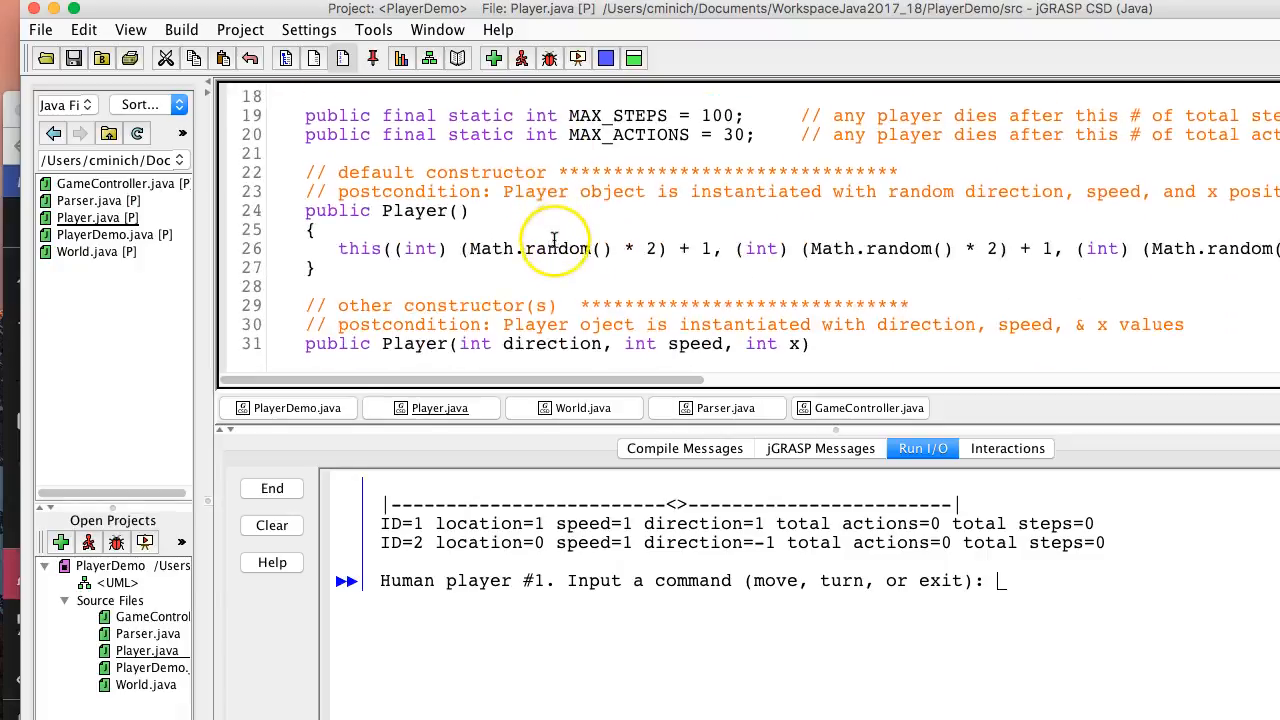
scroll("down", 3)
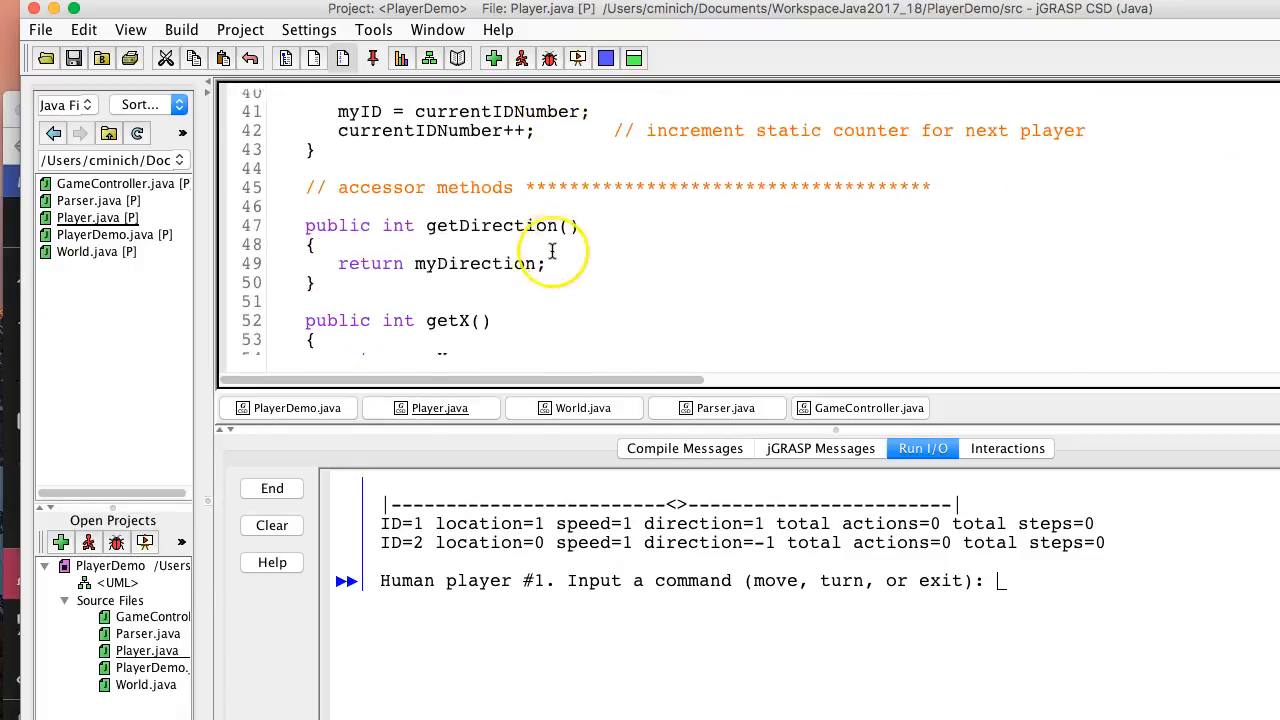
scroll("down", 3)
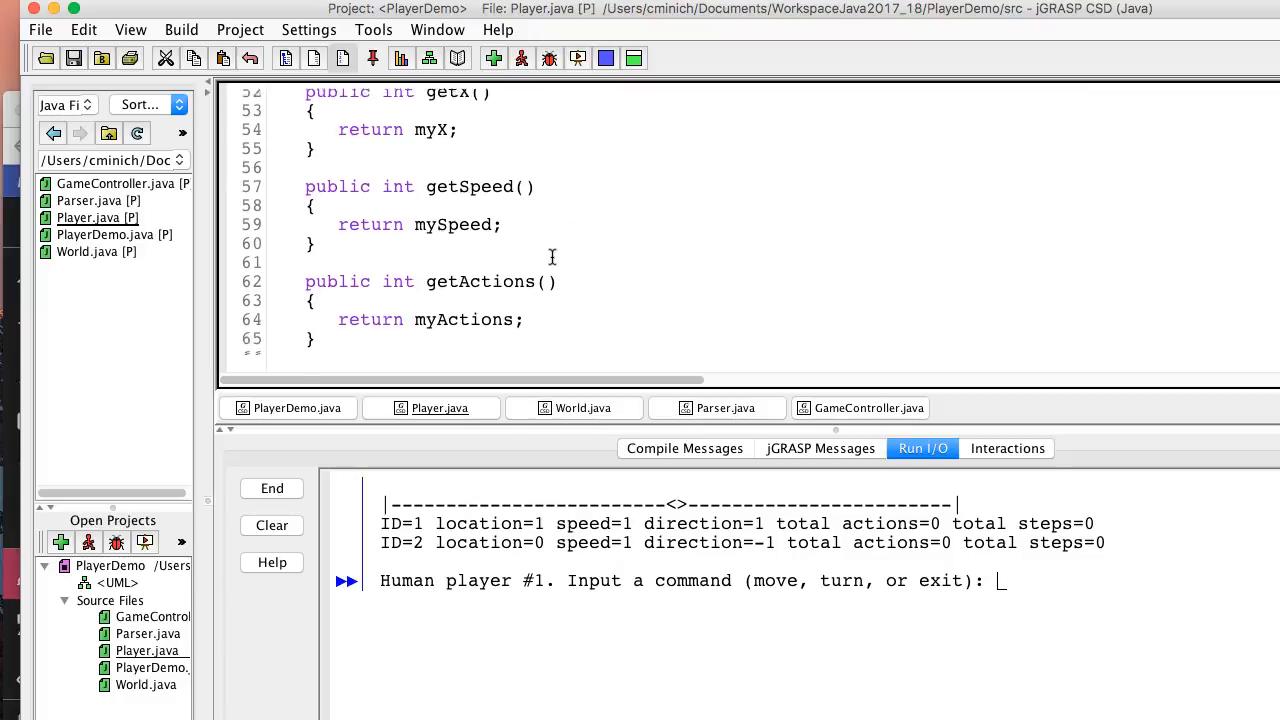
scroll("down", 3)
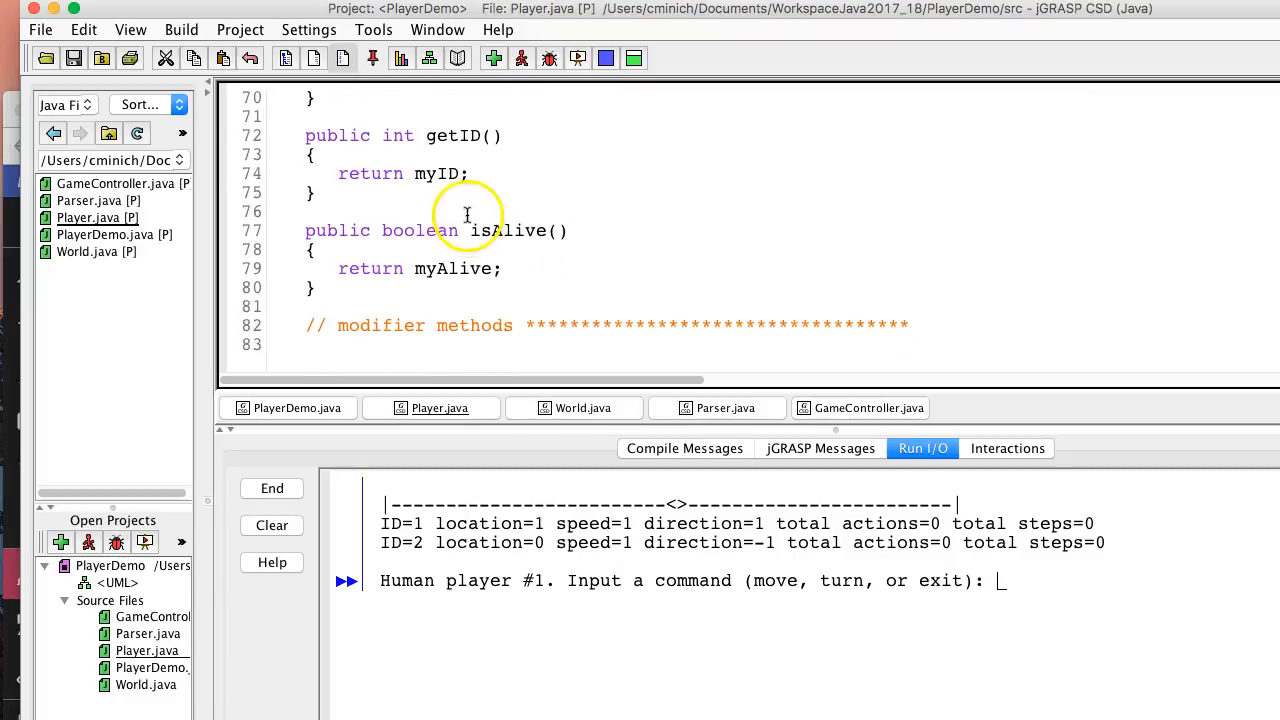
scroll("up", 3)
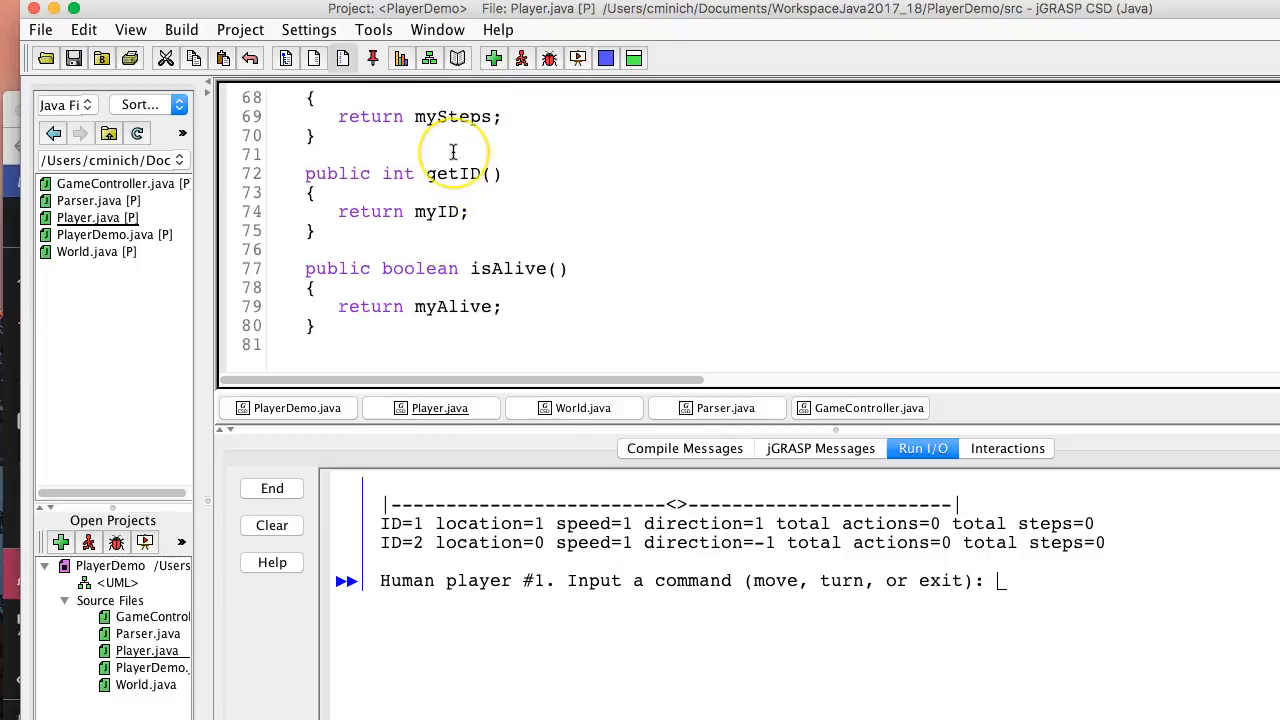
scroll("up", 3)
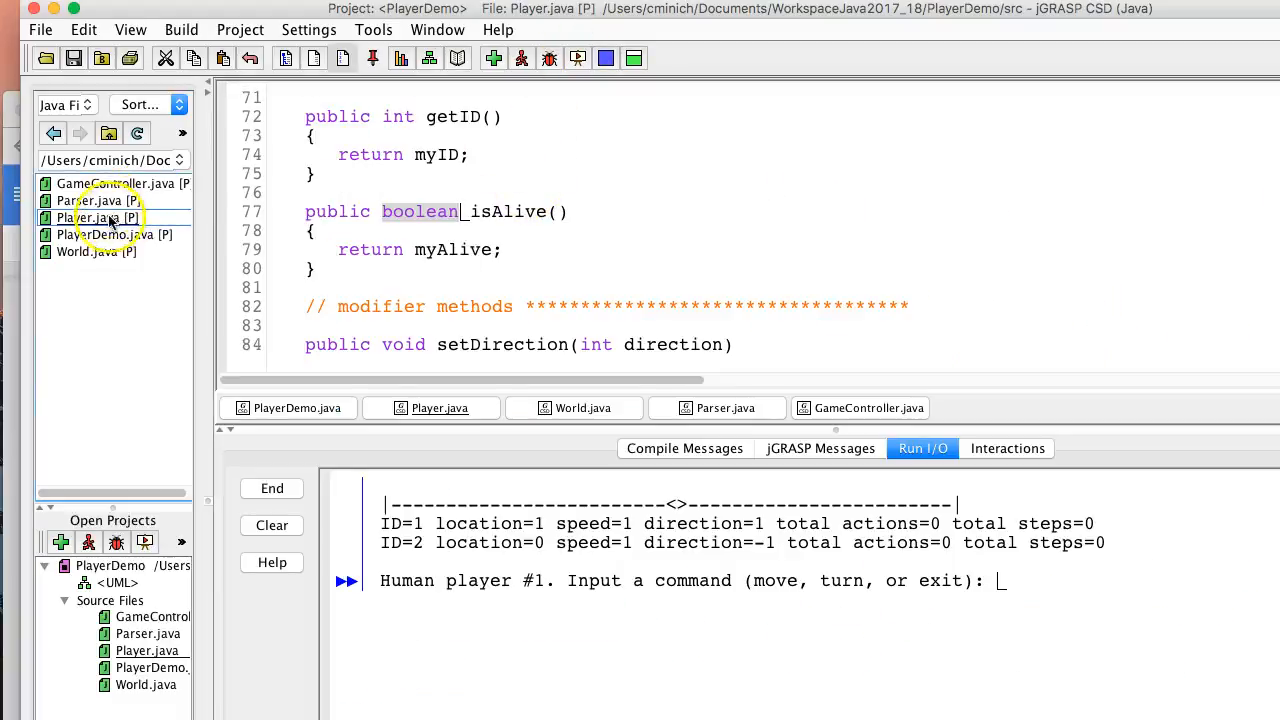
- Open PlayerDemo.java and browse its main method
left_click(107, 234)
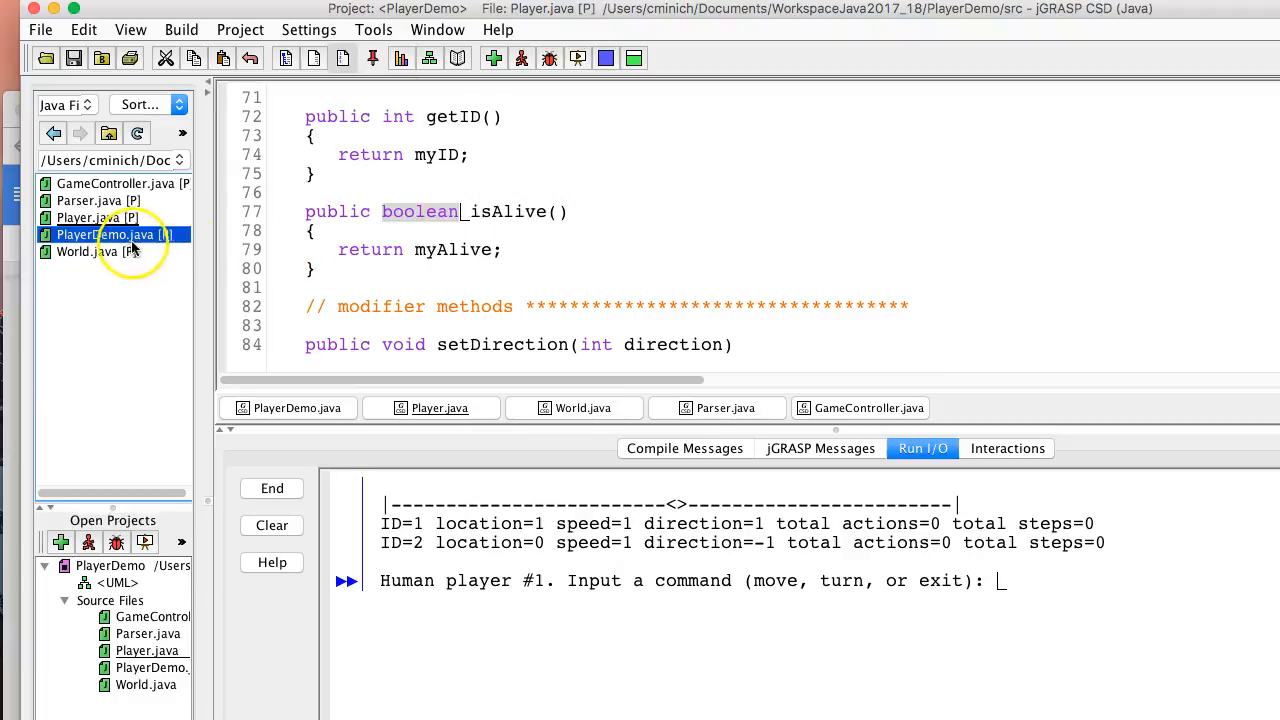
scroll("up", 3)
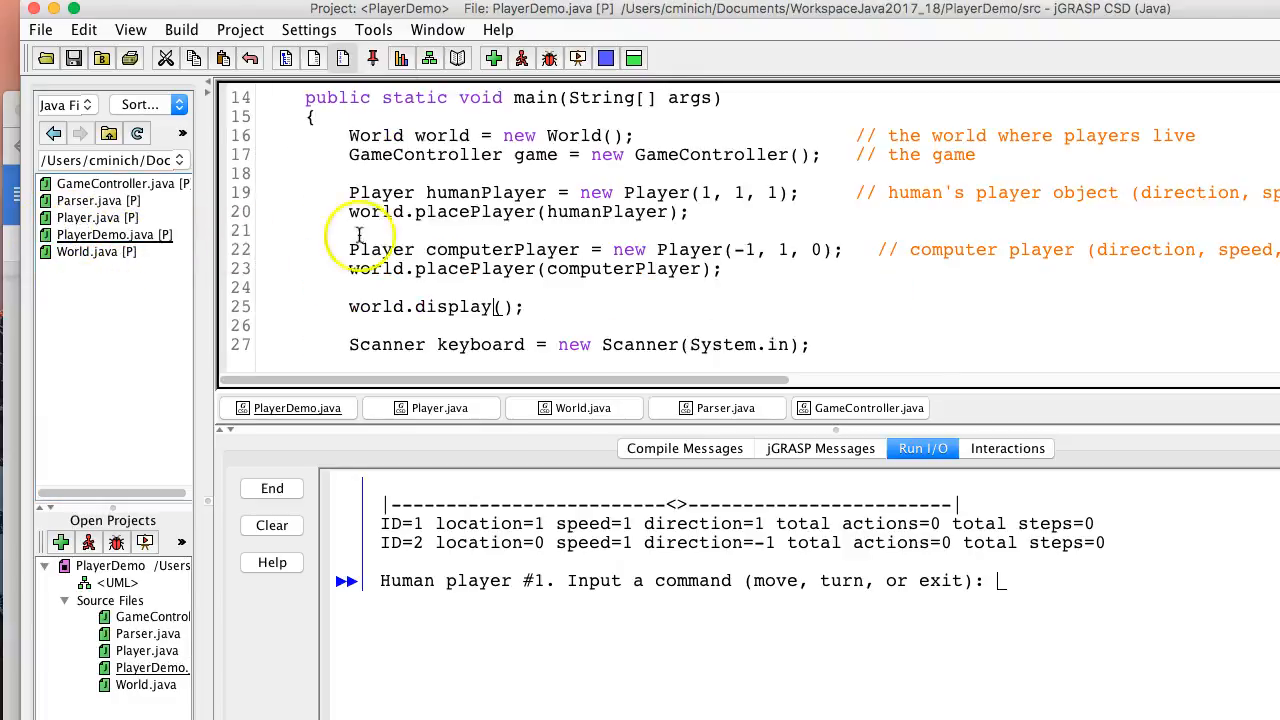
scroll("down", 3)
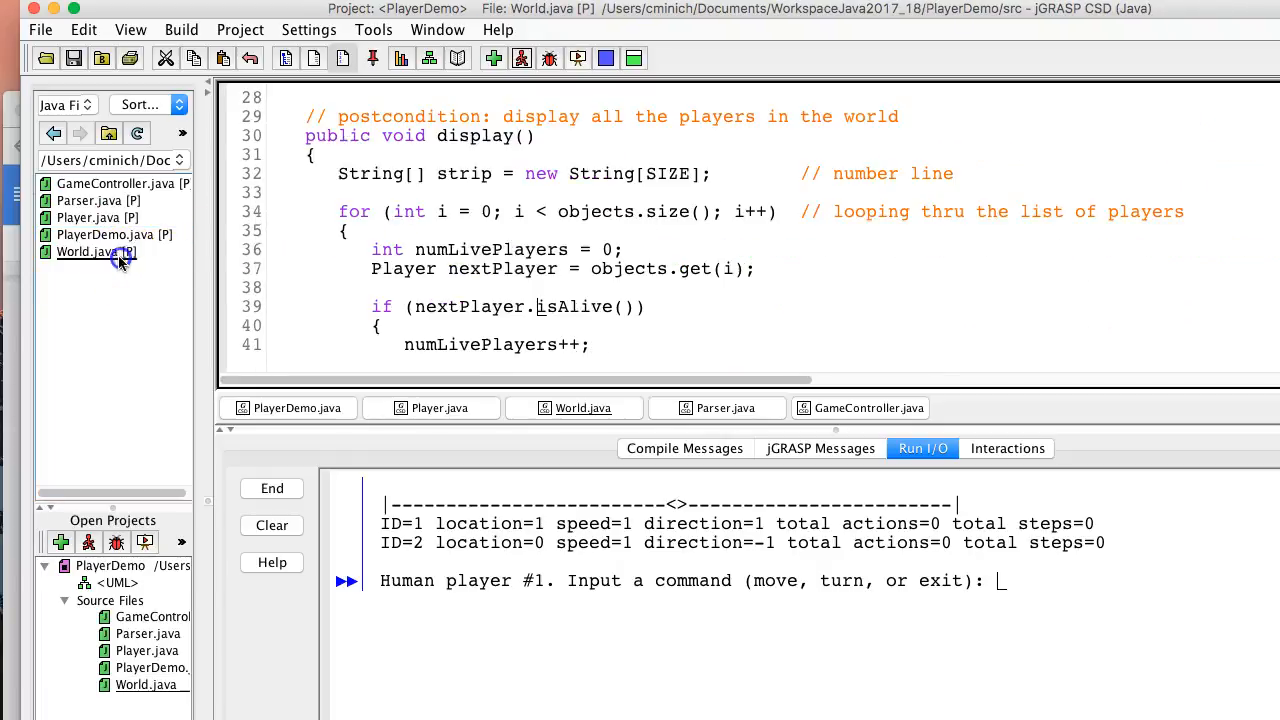
- Walk through World's display loop to the dead-player else branch and clearScreen call
scroll("down", 3)
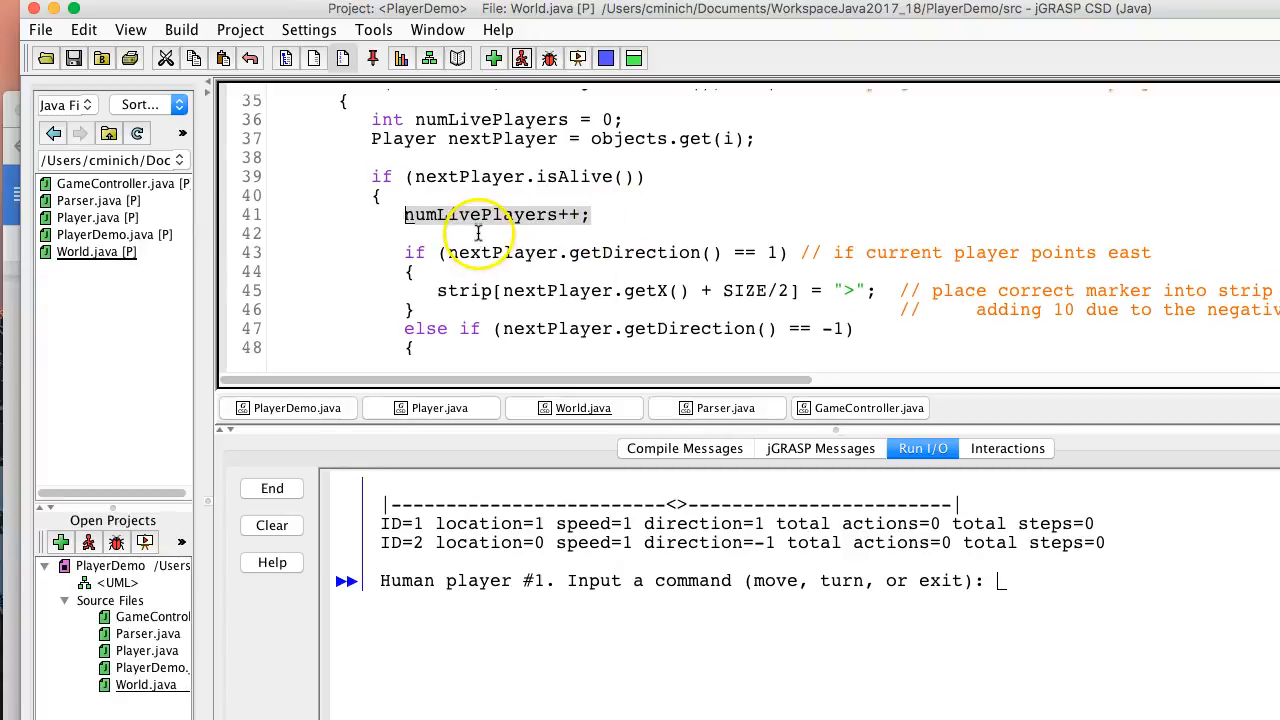
scroll("up", 3)
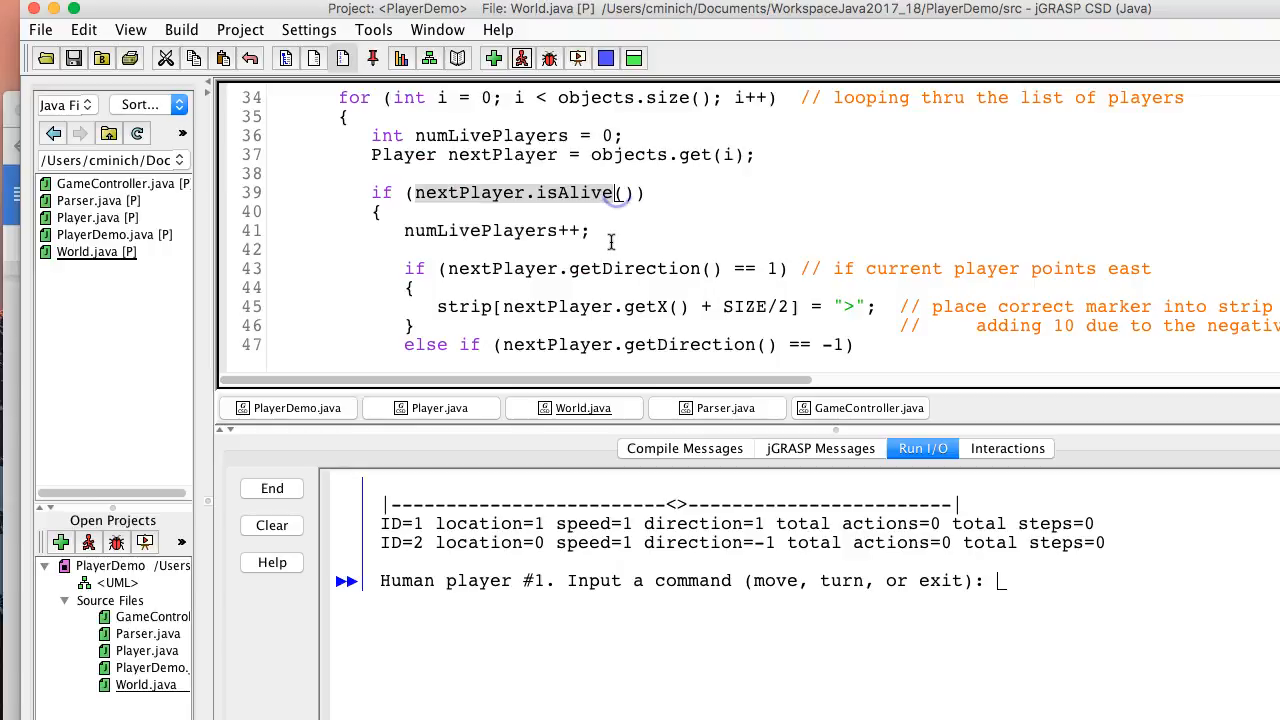
scroll("down", 3)
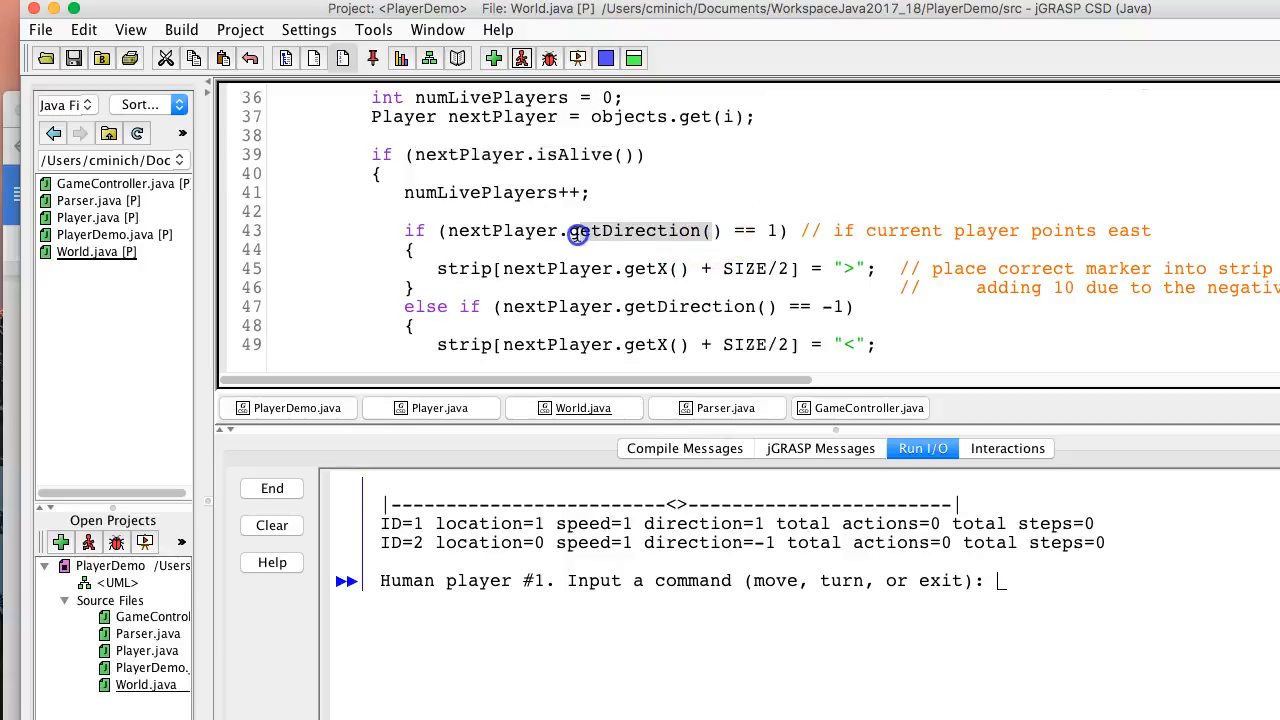
mouse_move(712, 255)
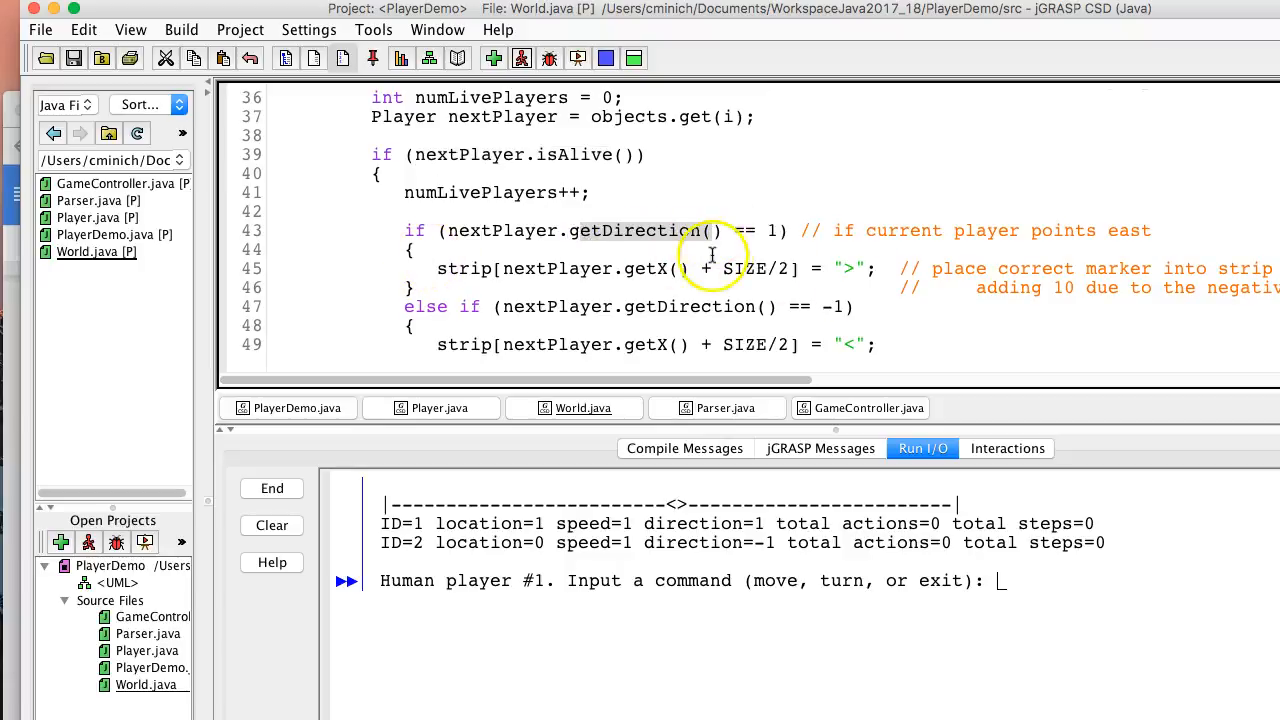
mouse_move(850, 268)
type("SIZE/")
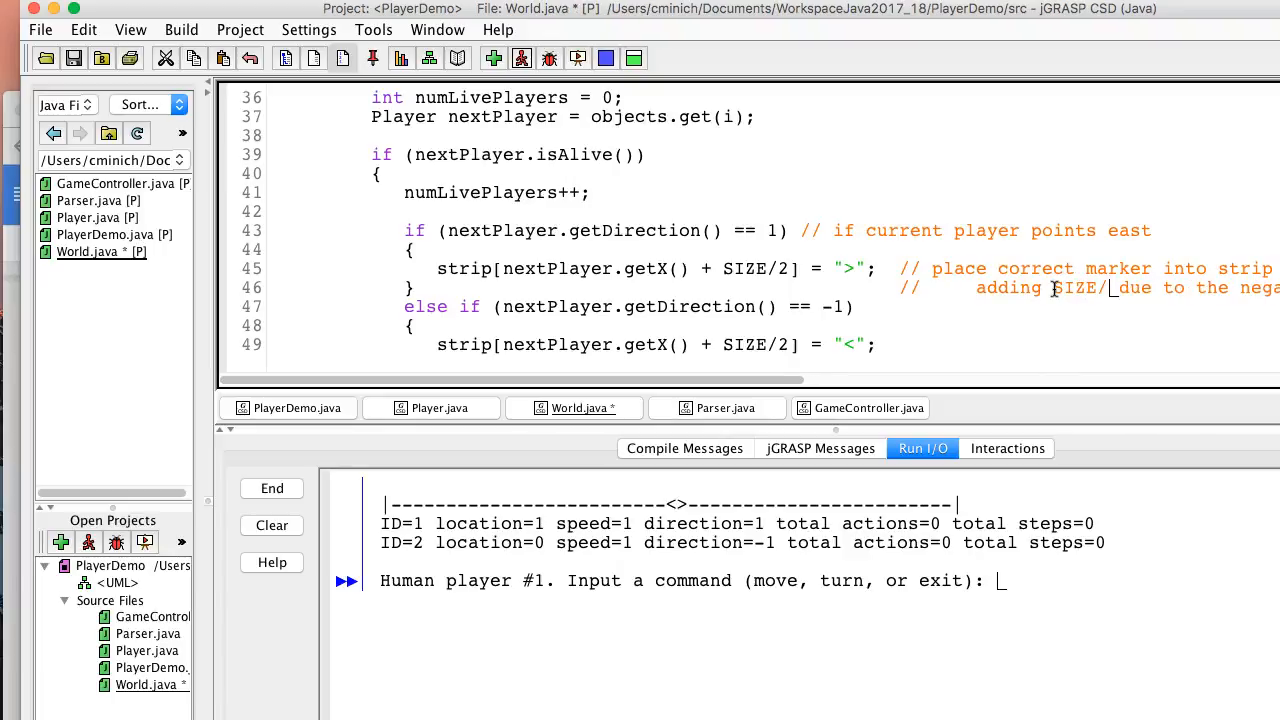
mouse_move(850, 295)
type("2")
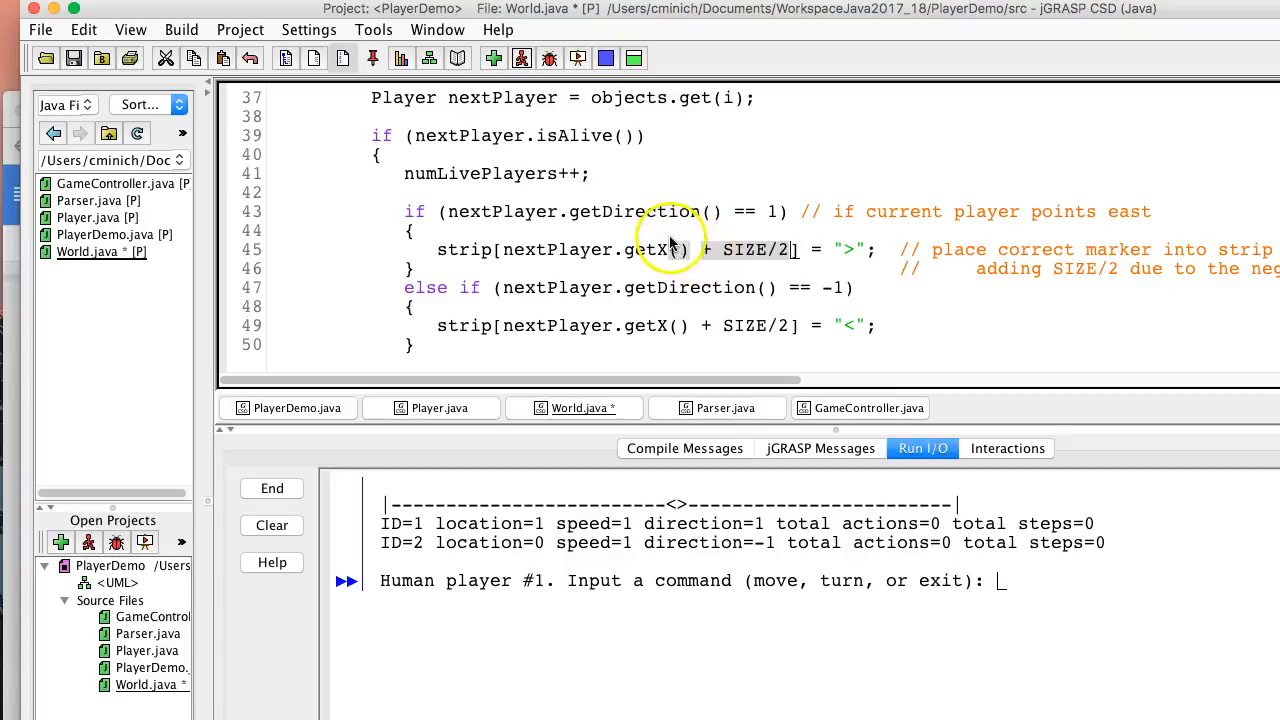
mouse_move(683, 507)
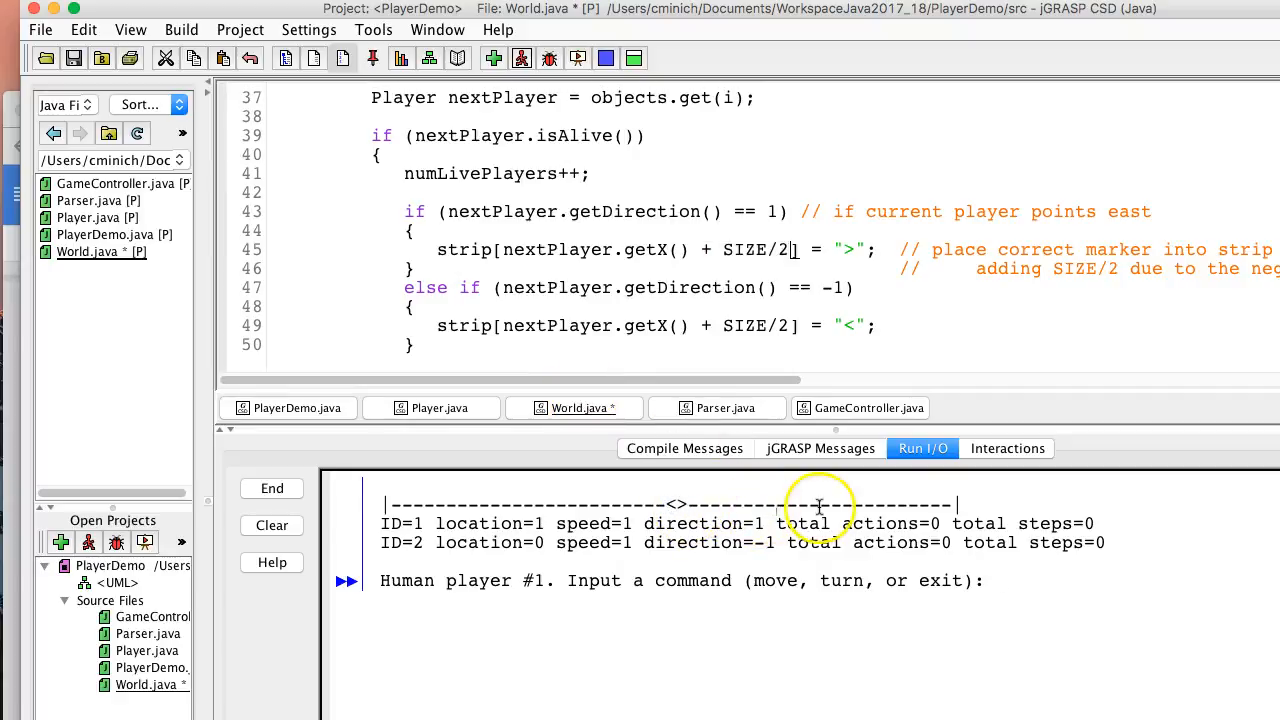
mouse_move(452, 505)
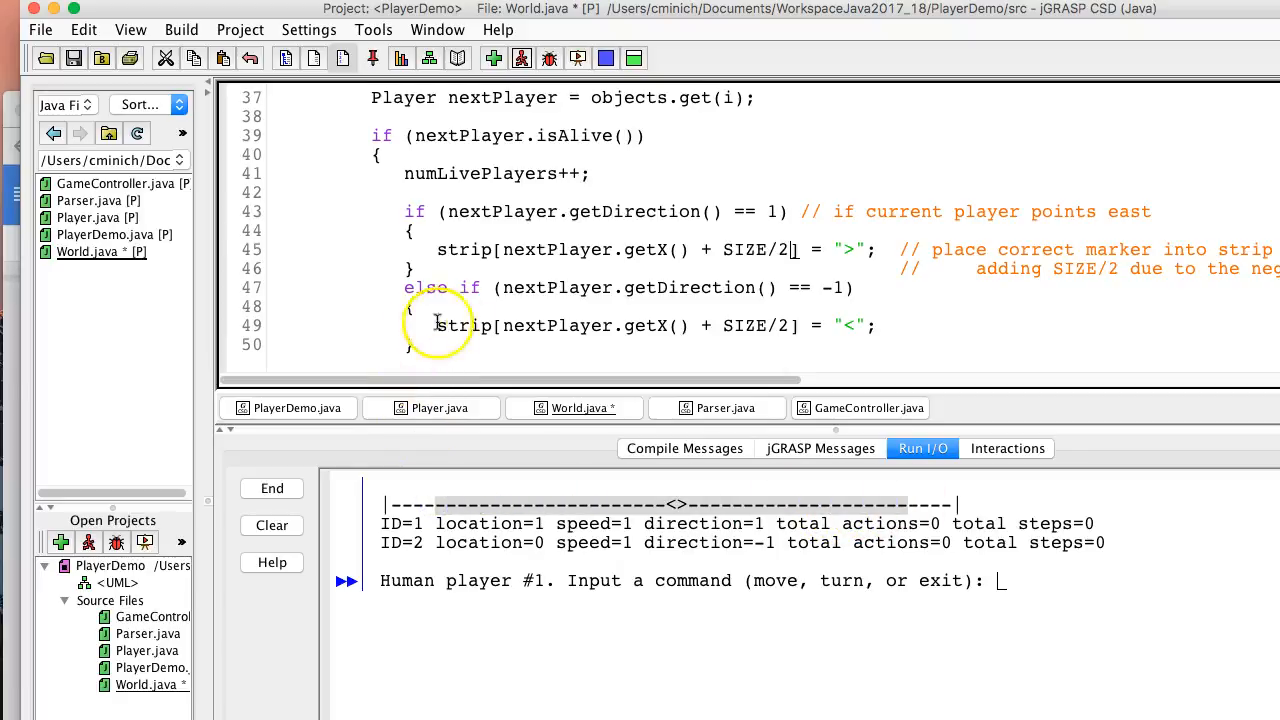
scroll("up", 3)
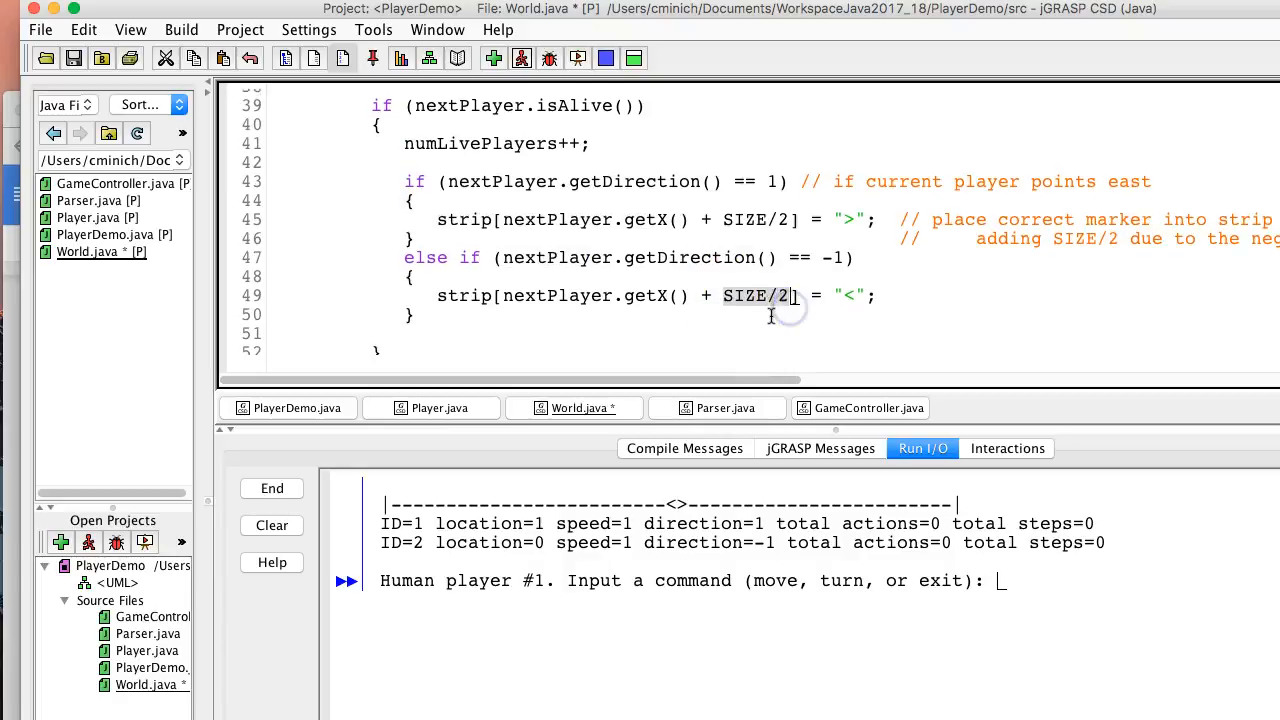
scroll("down", 3)
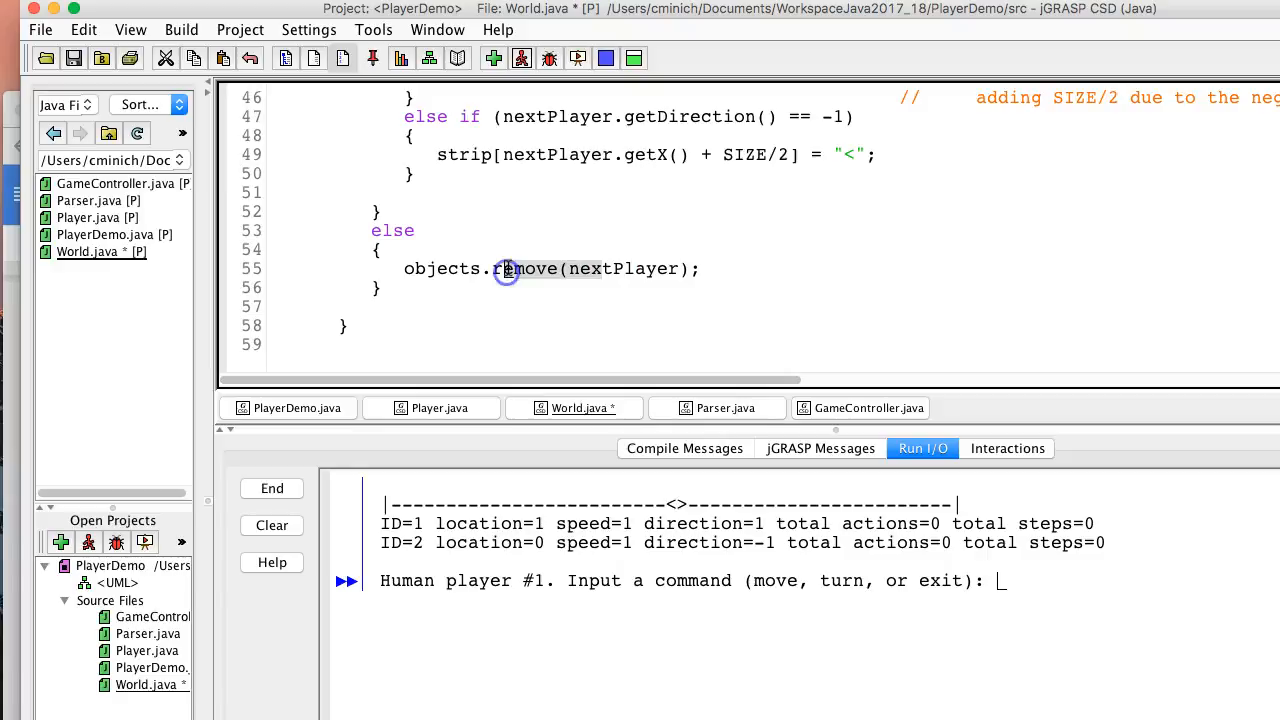
scroll("up", 3)
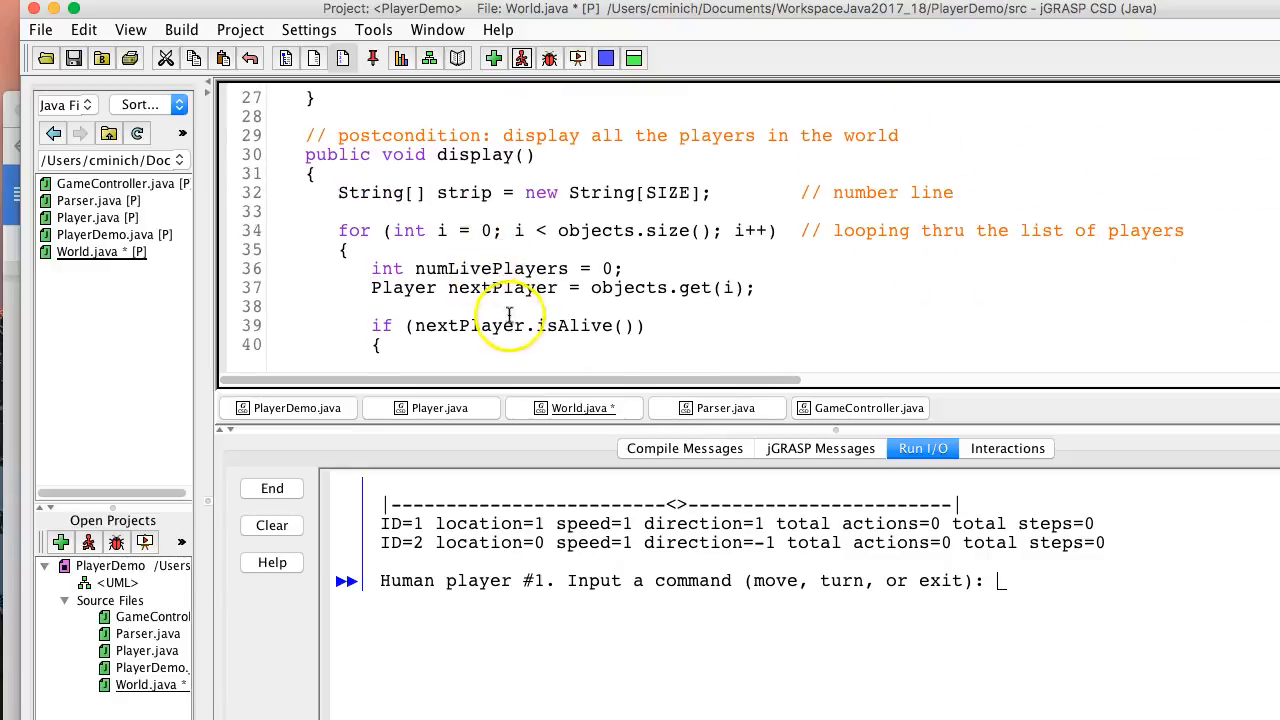
scroll("down", 3)
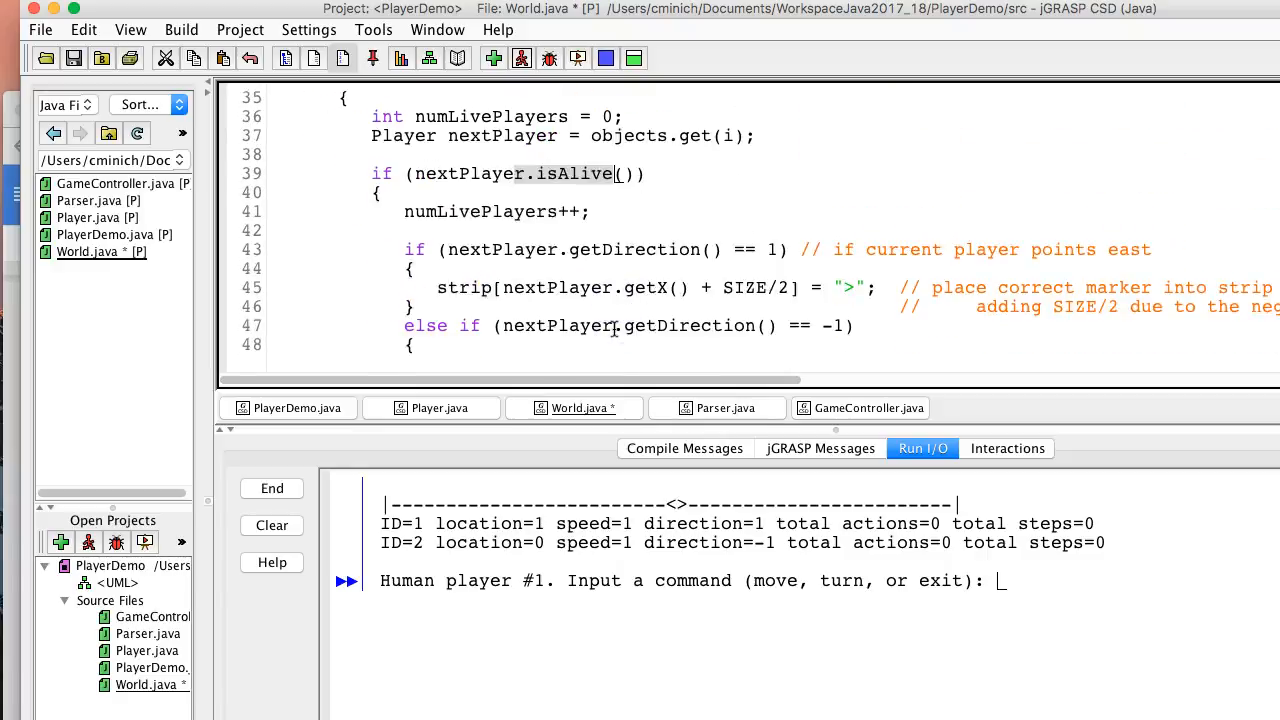
scroll("down", 3)
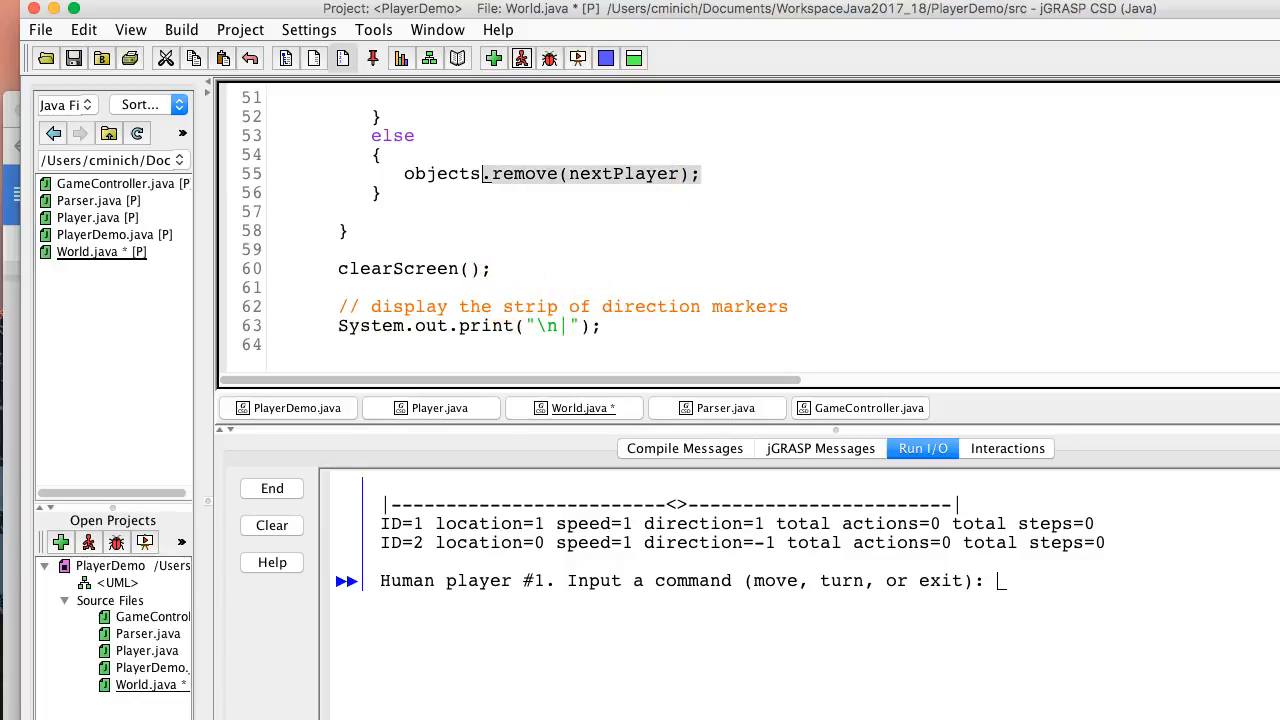
- Draw a red box around the first player in Kami and erase the green zigzags
left_click(650, 113)
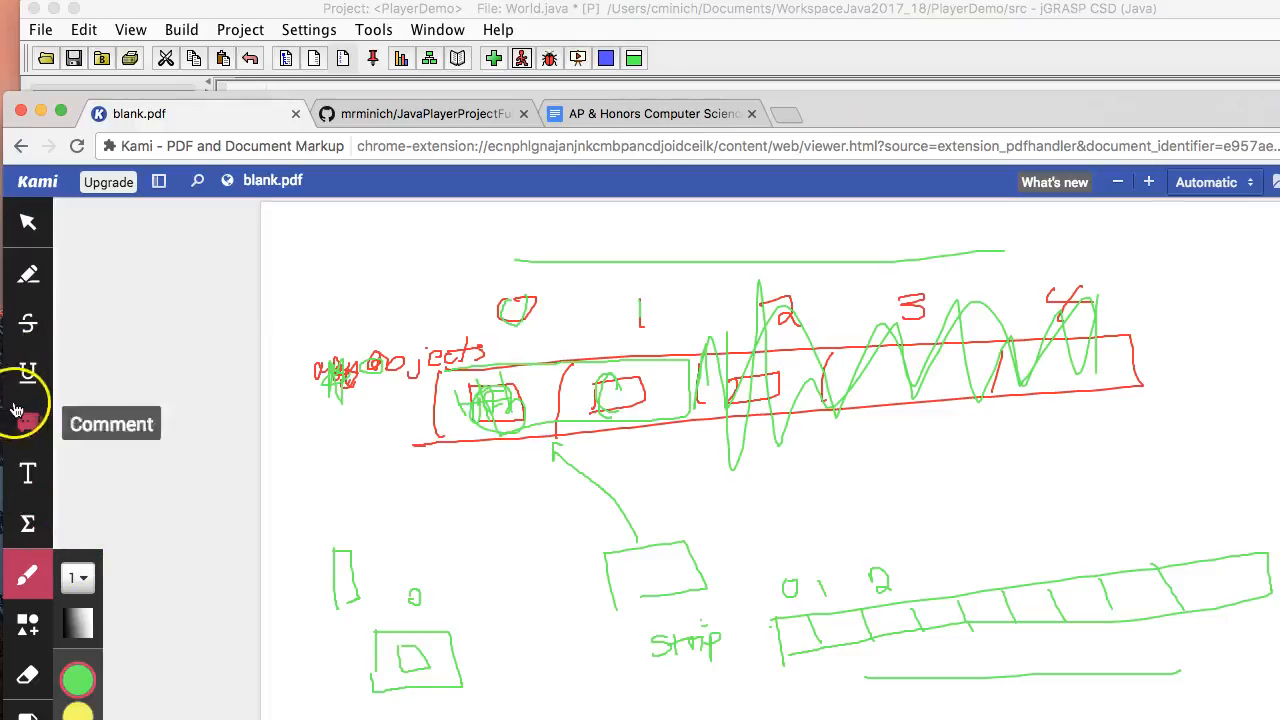
mouse_move(28, 575)
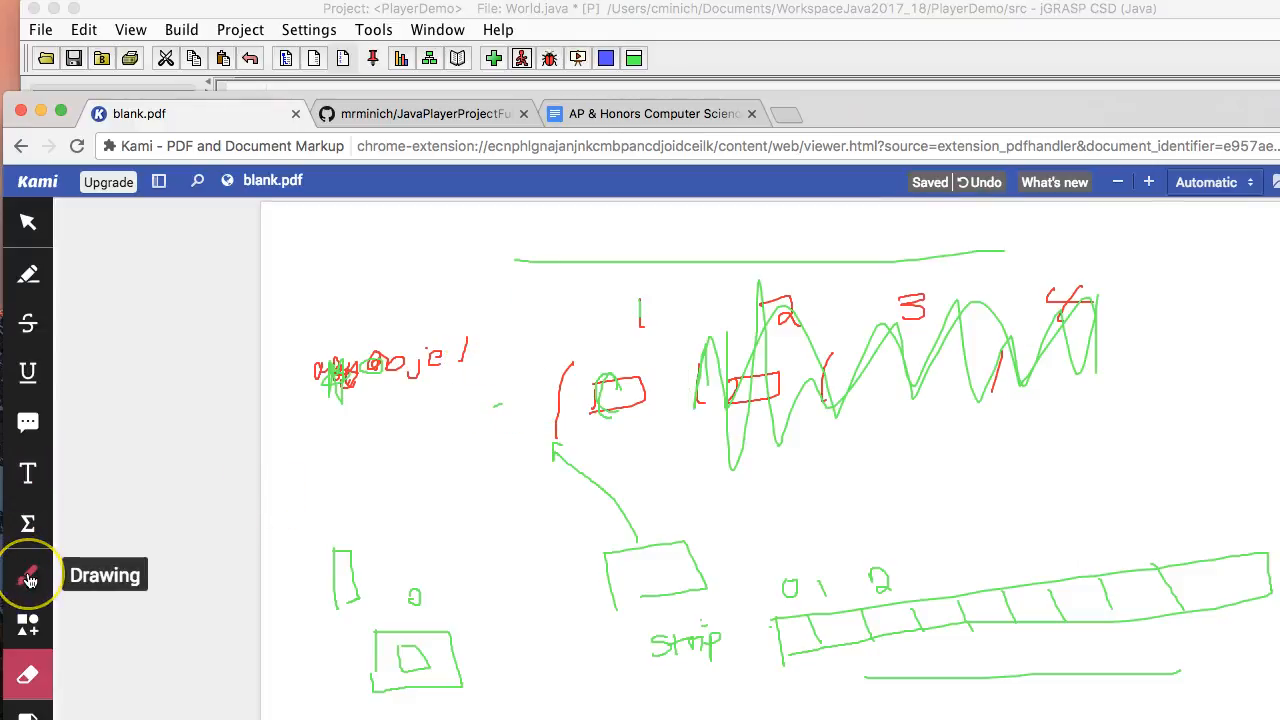
left_click(28, 575)
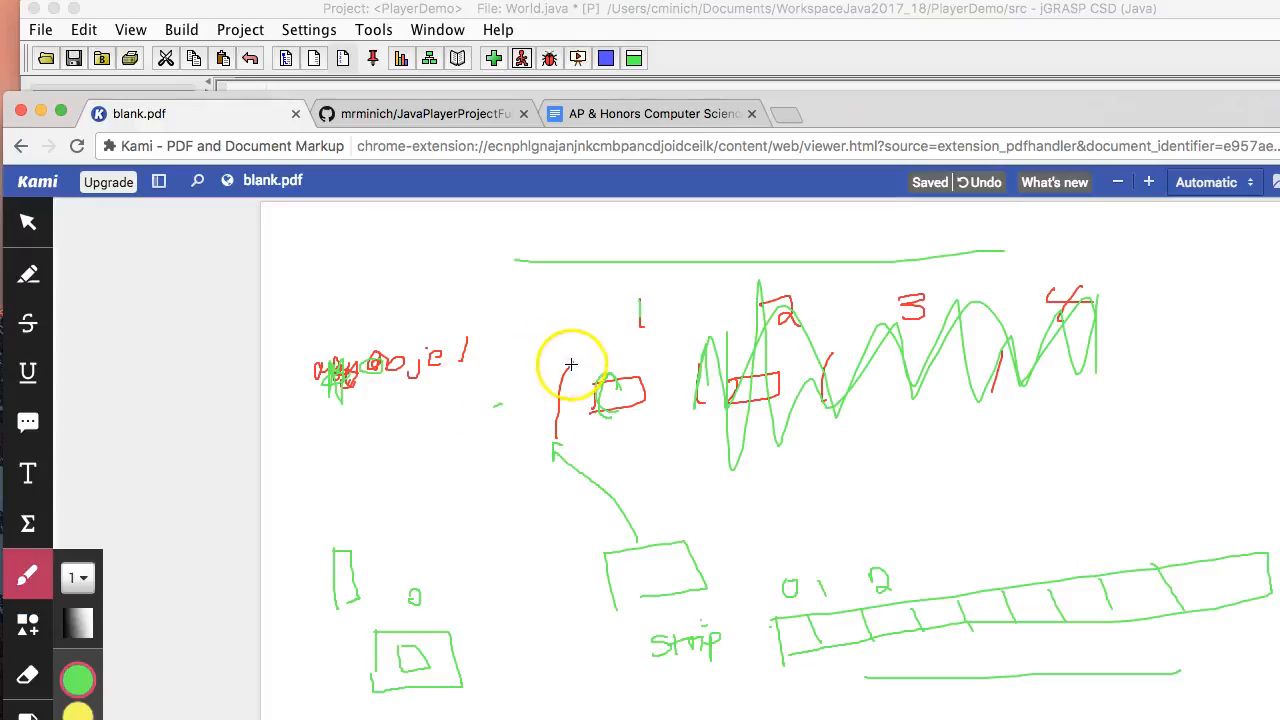
left_click_drag(570, 363, 660, 393)
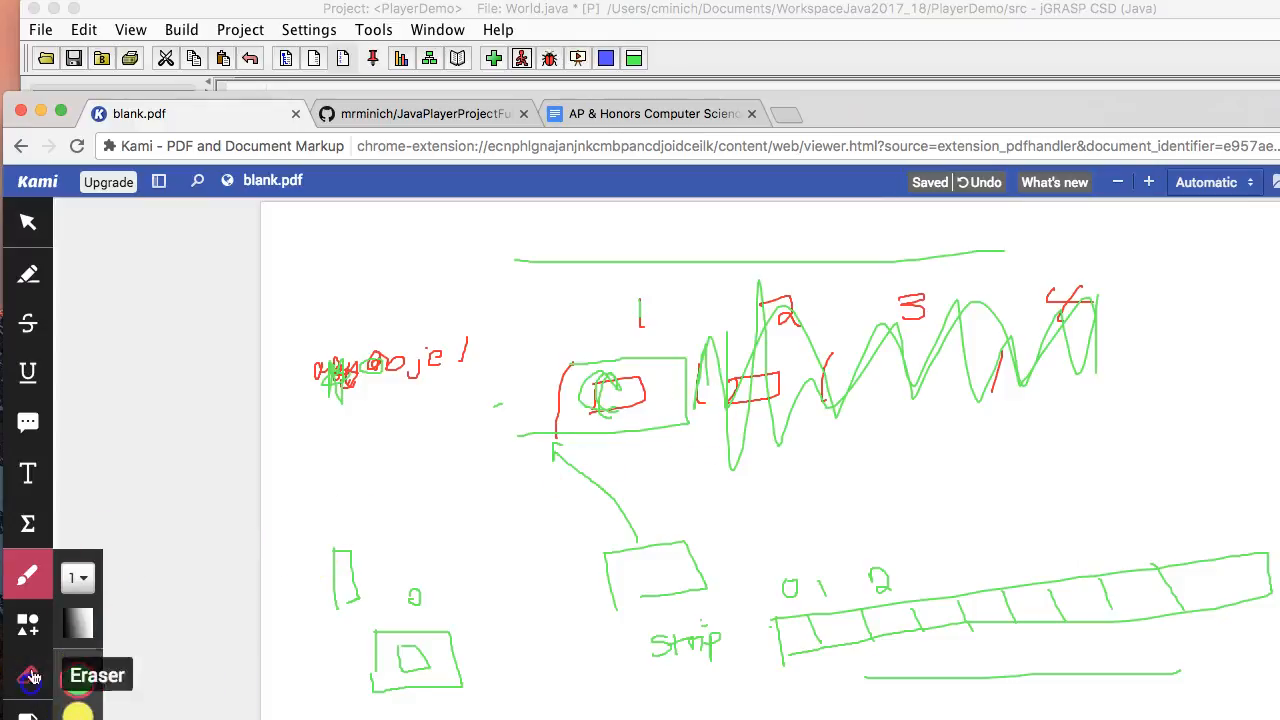
left_click(28, 675)
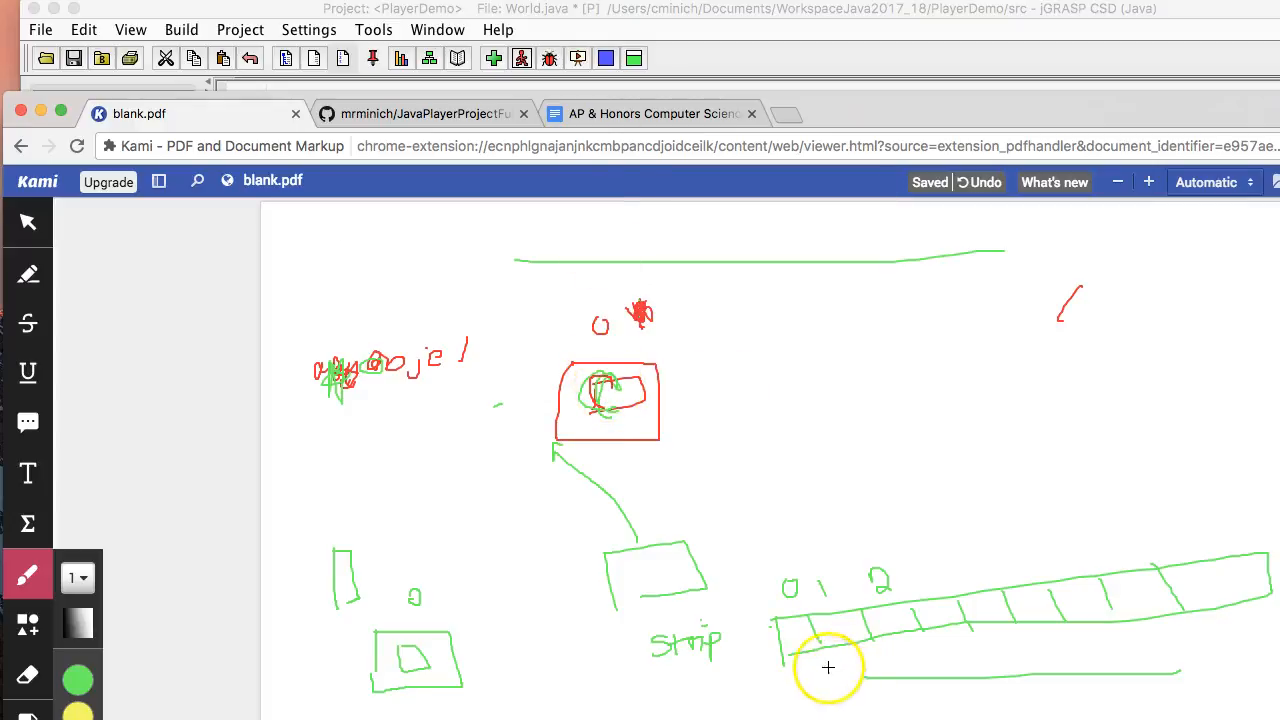
left_click_drag(828, 668, 1128, 661)
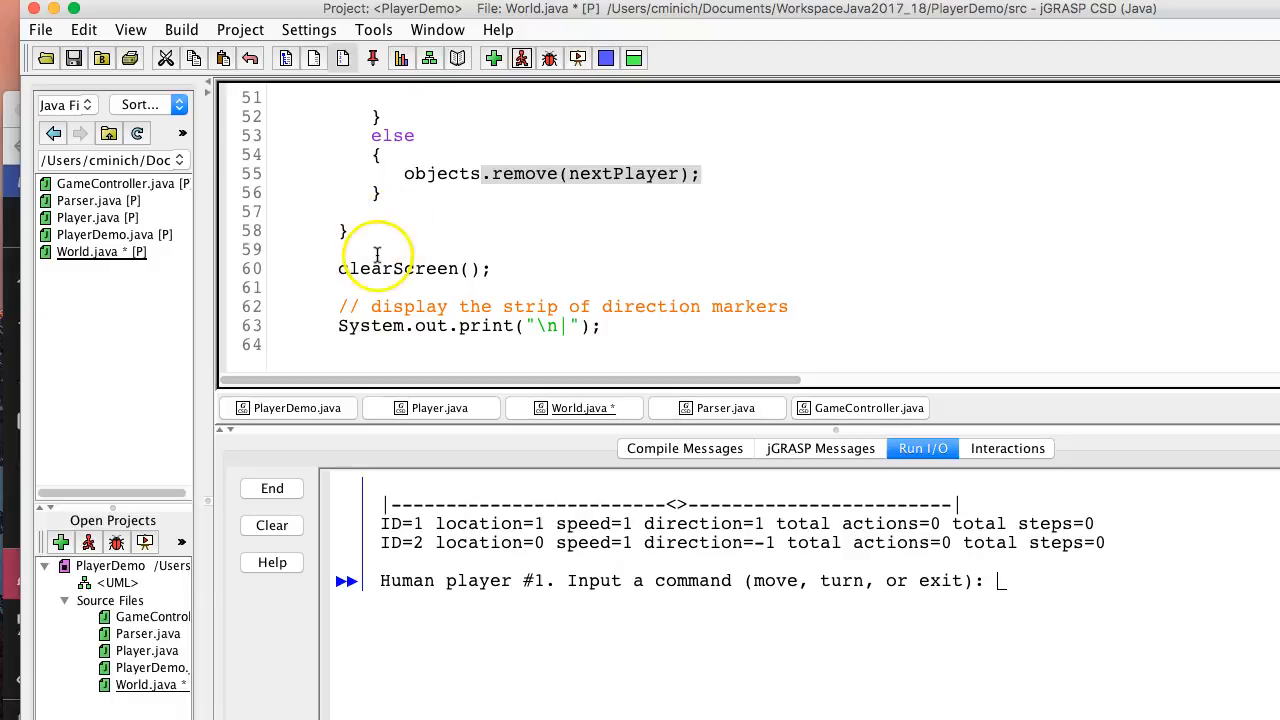
mouse_move(430, 224)
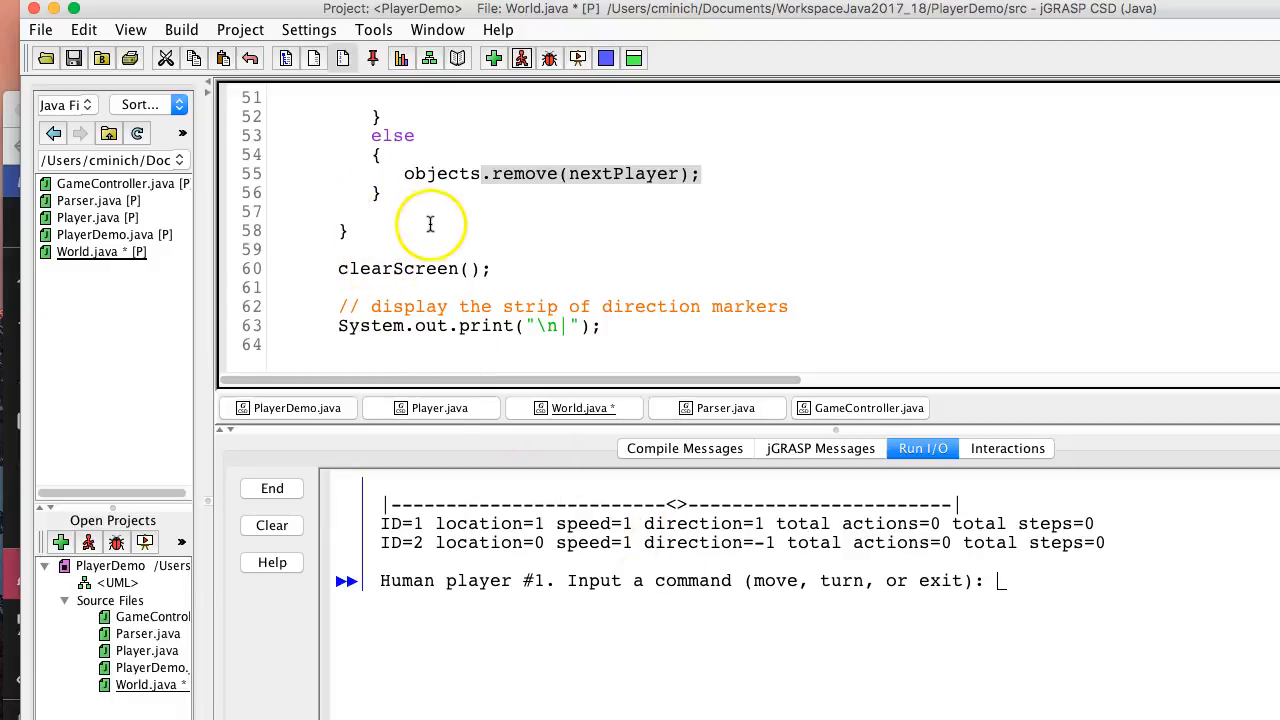
- Scroll World.java back and forth to the display method's strip-printing loop
scroll("up", 3)
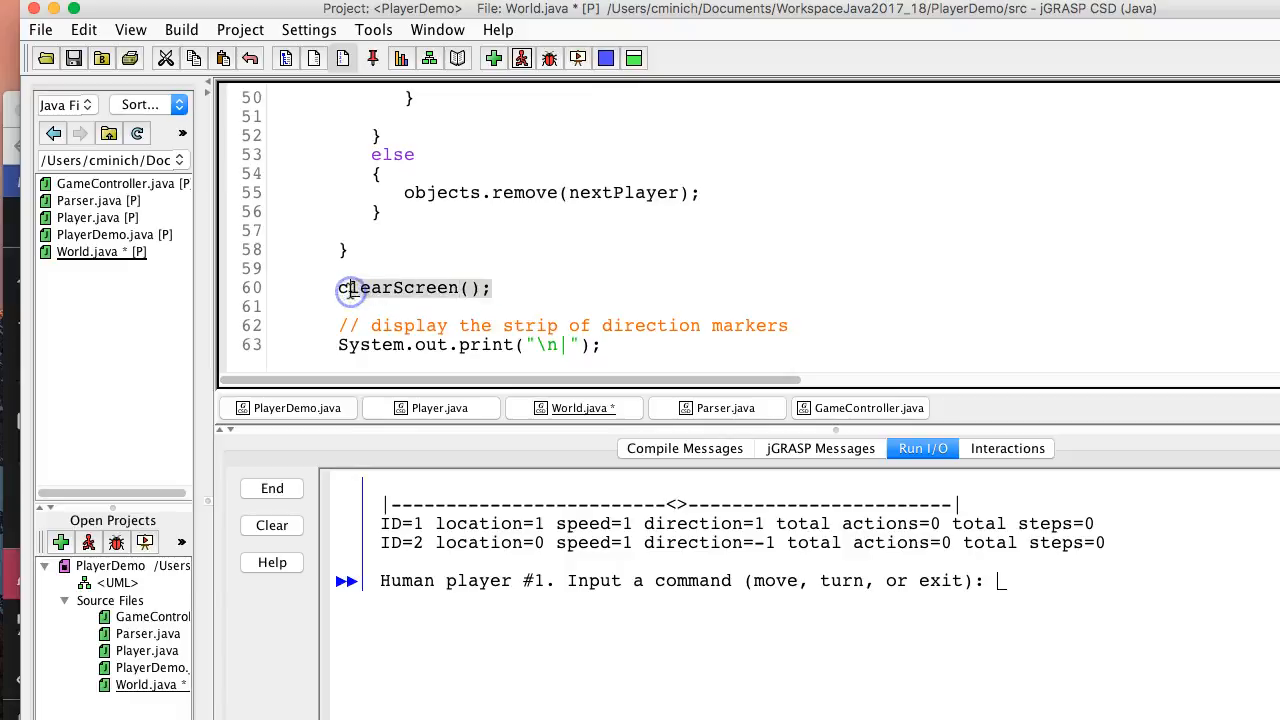
scroll("down", 3)
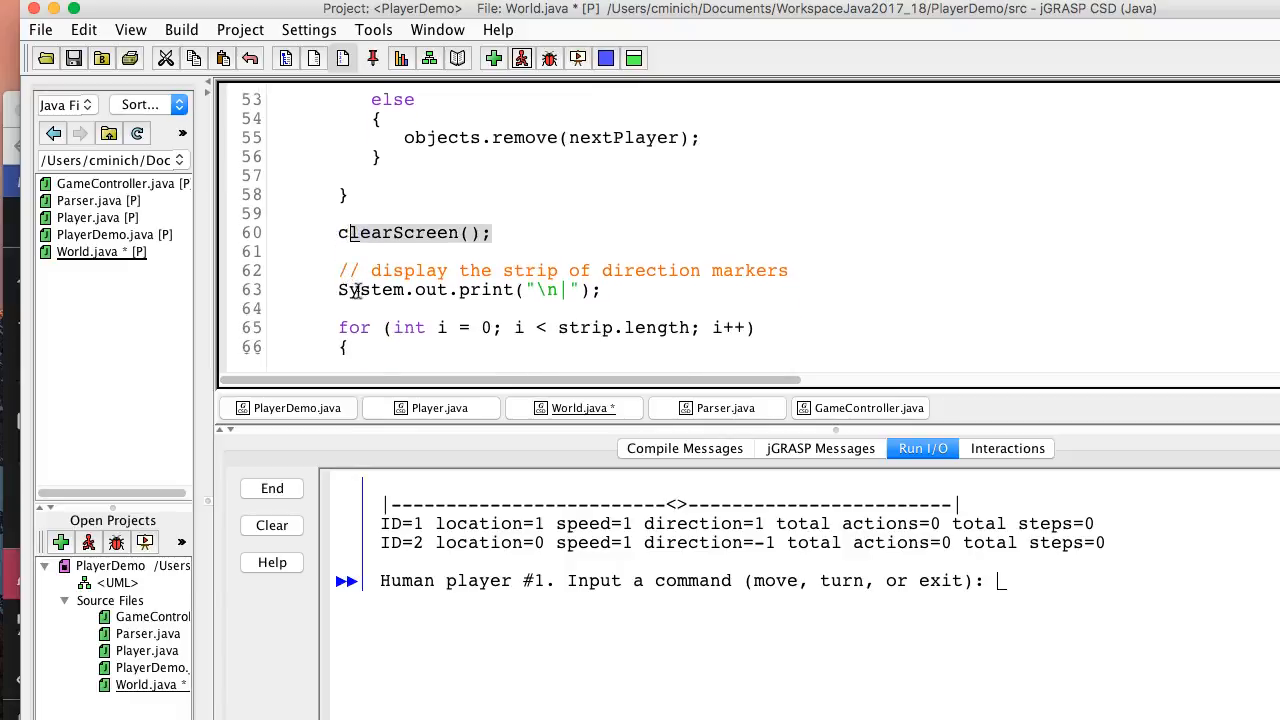
scroll("down", 3)
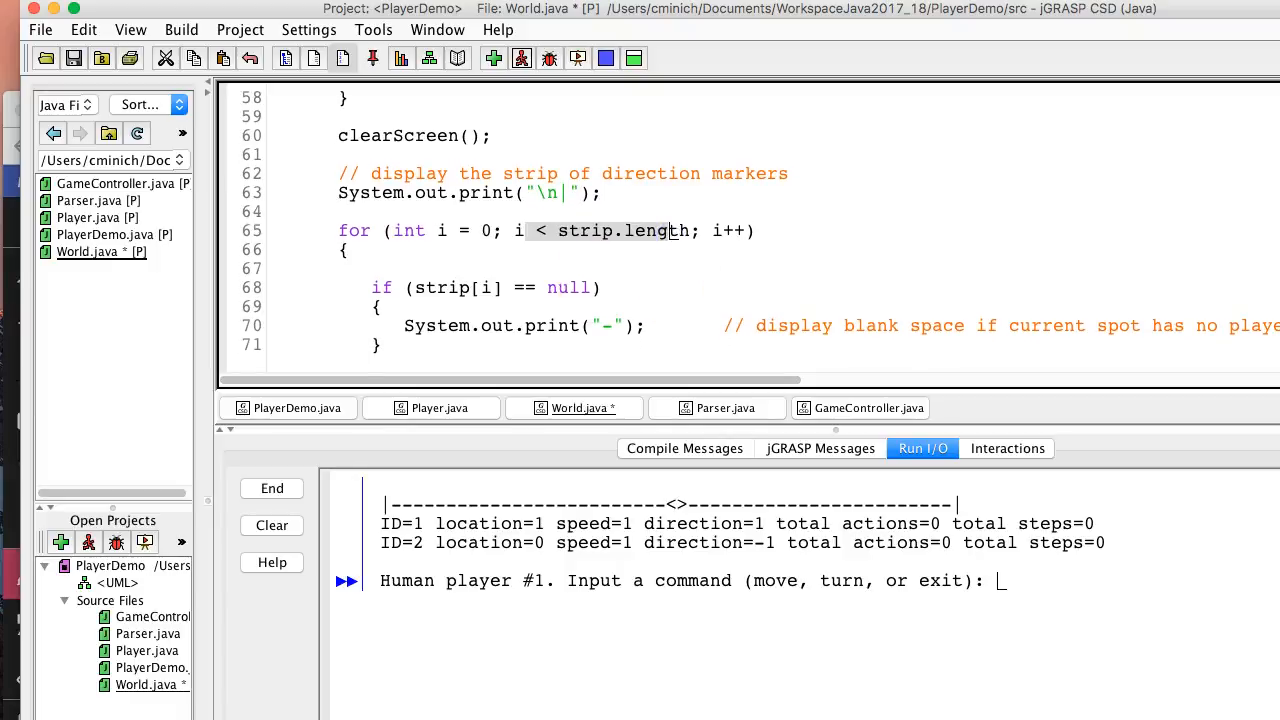
mouse_move(408, 504)
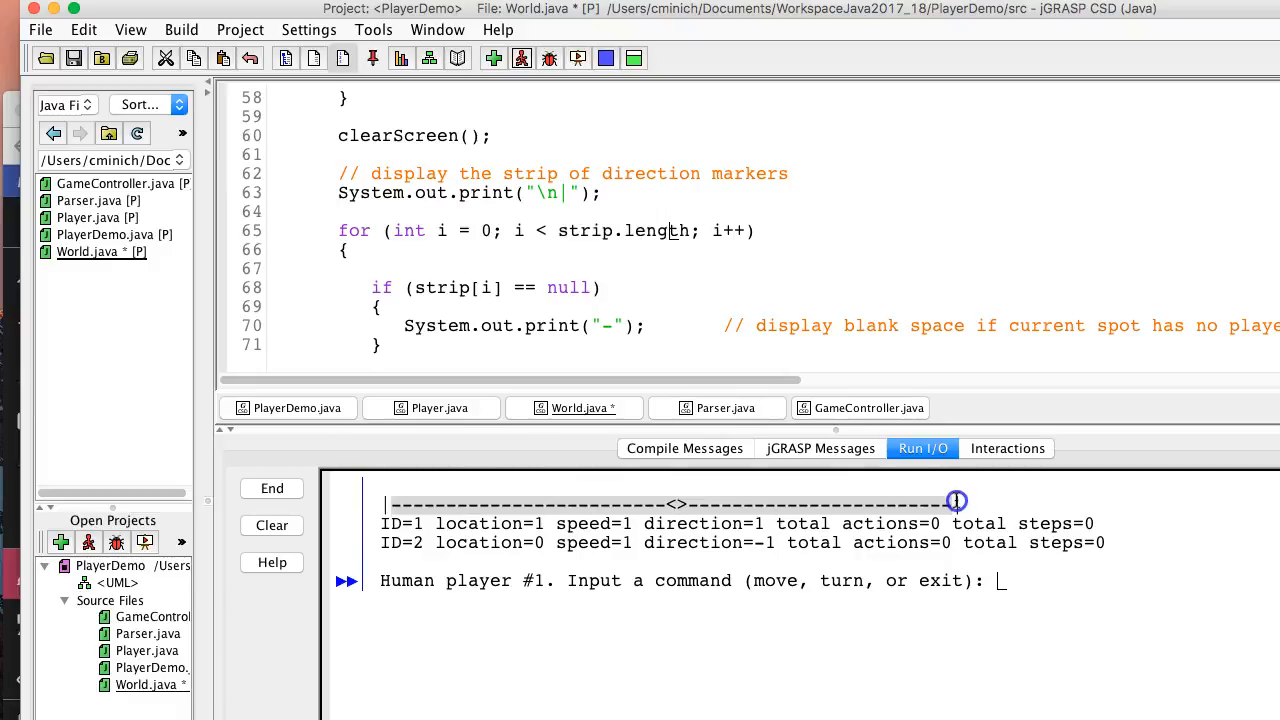
scroll("down", 3)
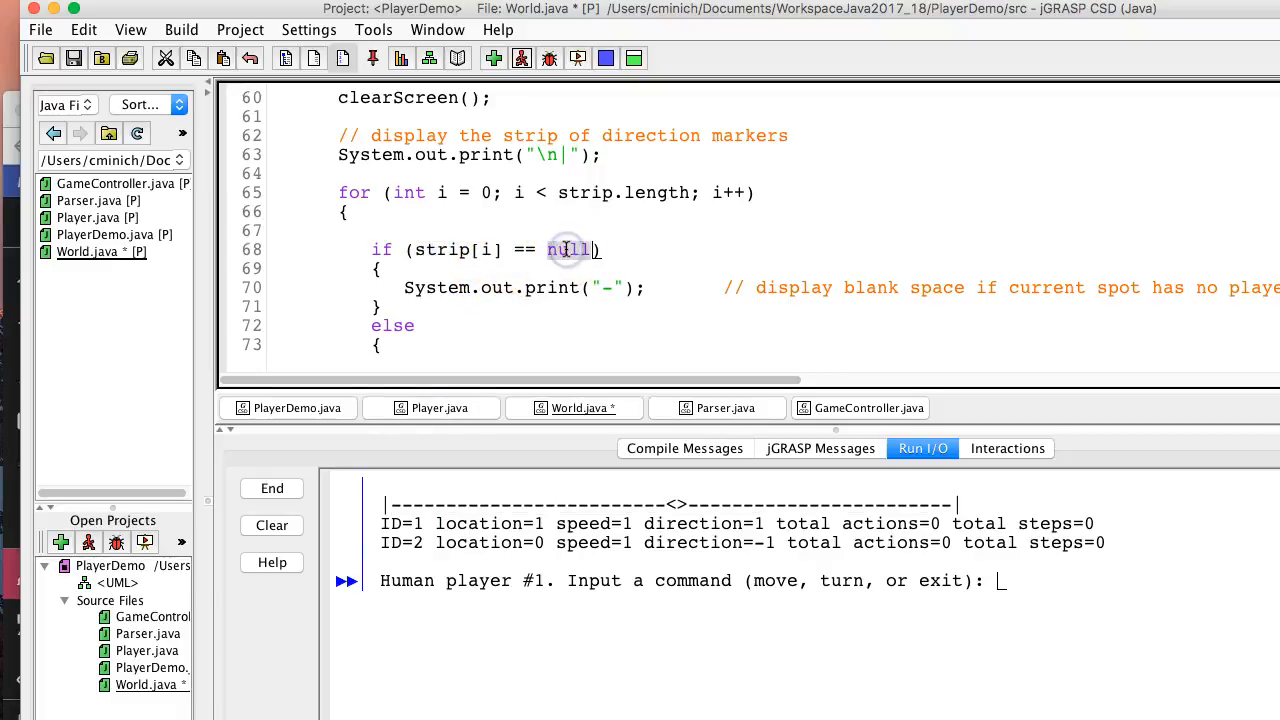
mouse_move(660, 408)
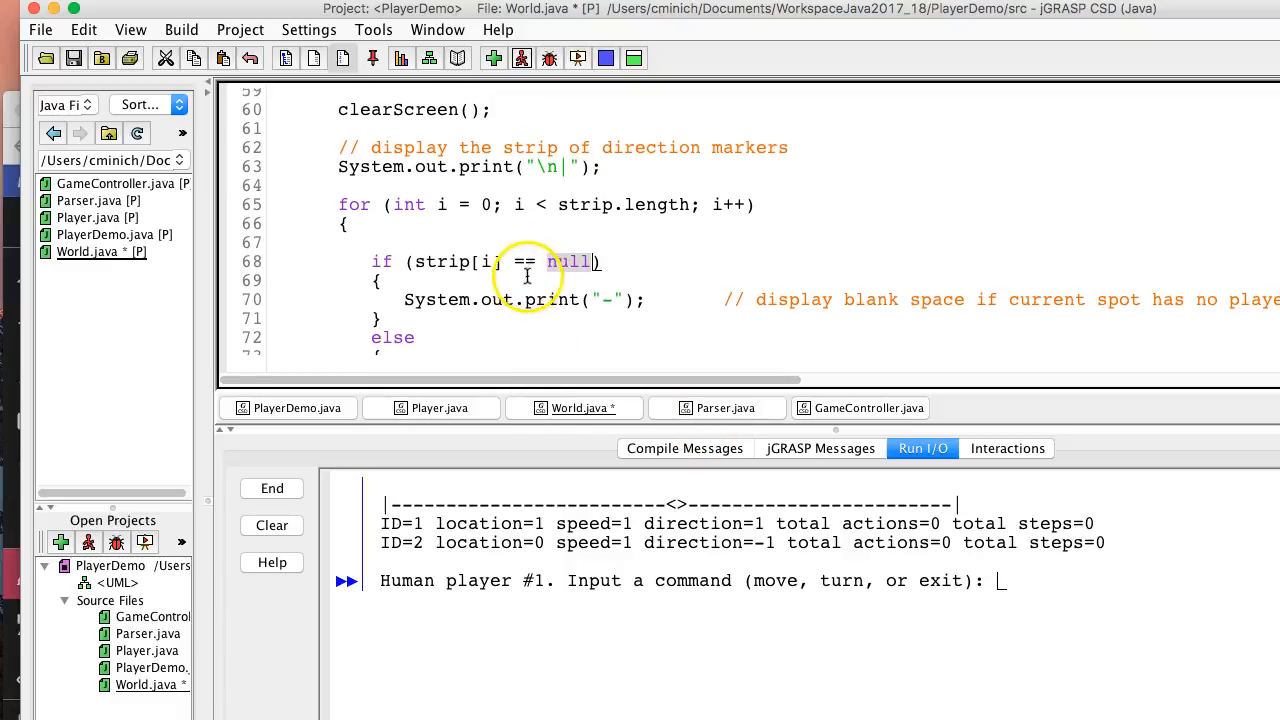
scroll("up", 3)
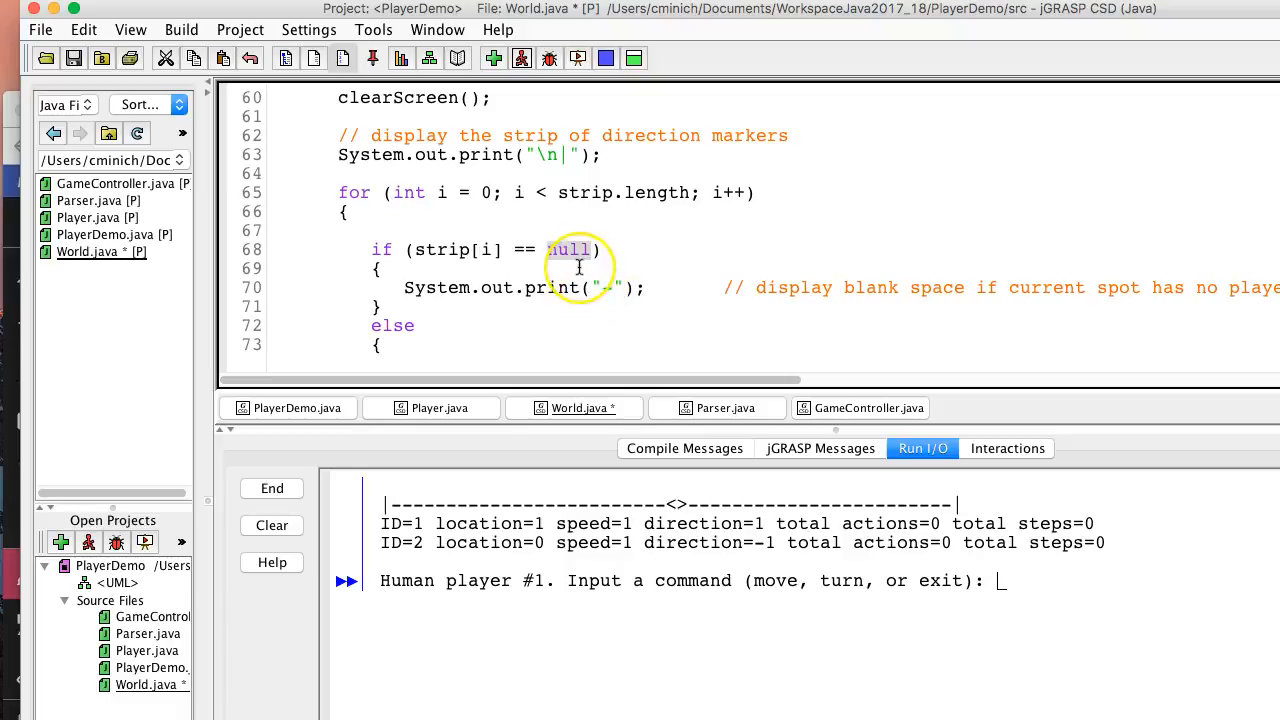
scroll("down", 3)
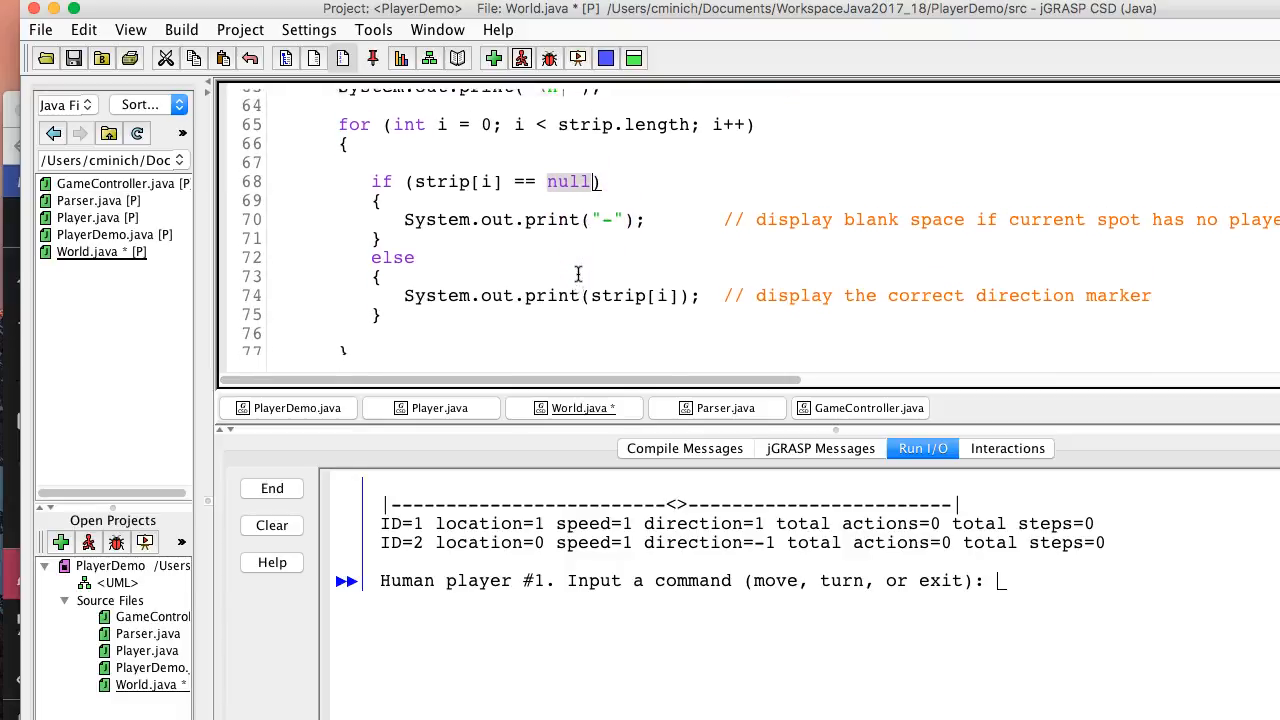
scroll("up", 3)
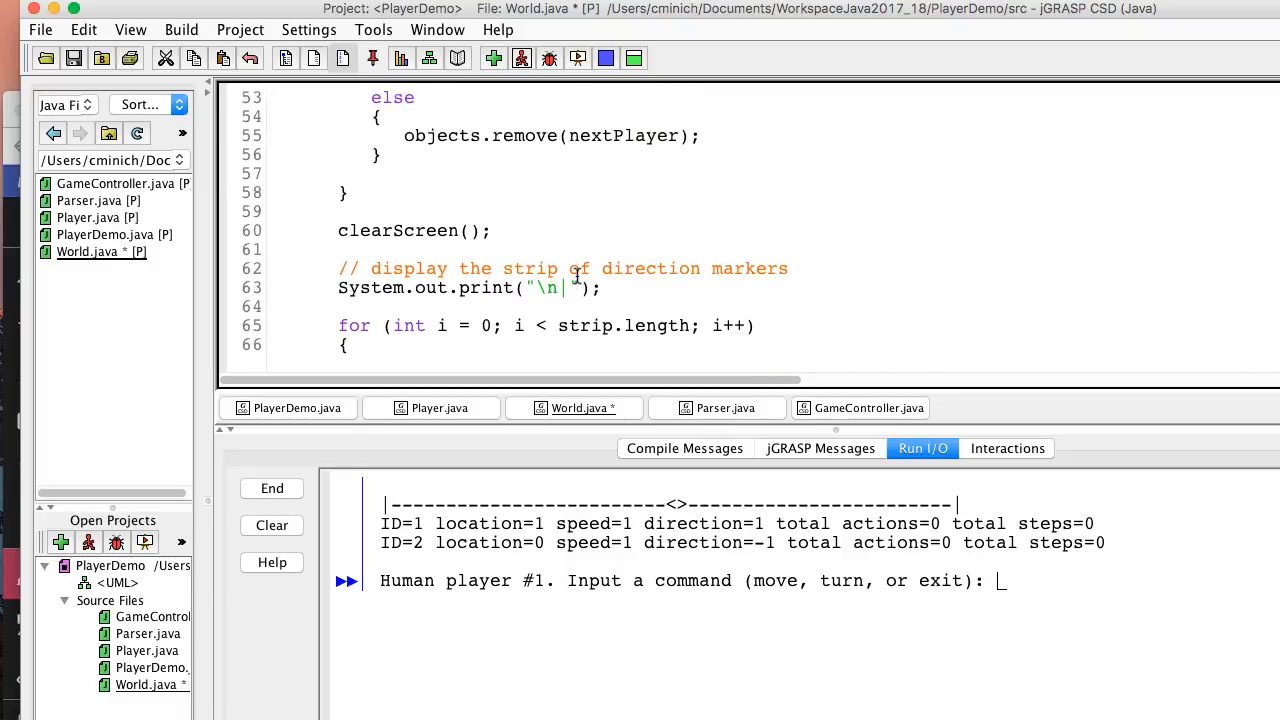
scroll("up", 3)
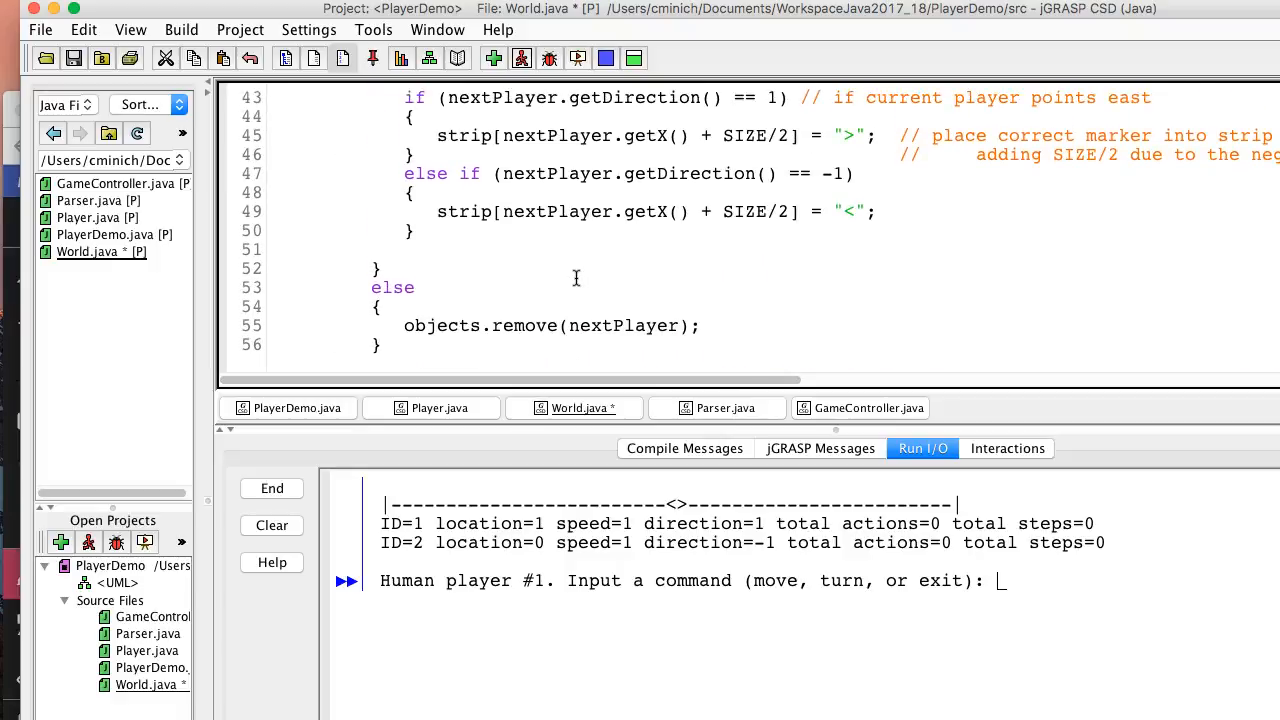
scroll("up", 3)
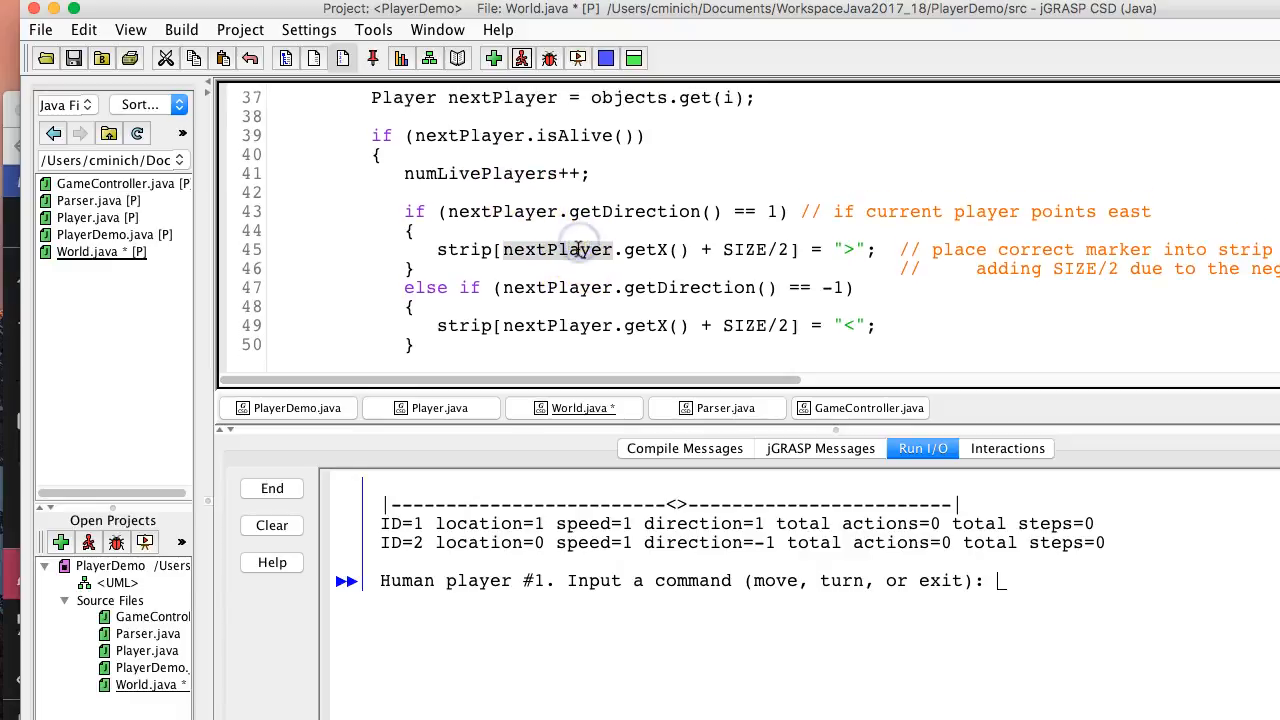
scroll("down", 3)
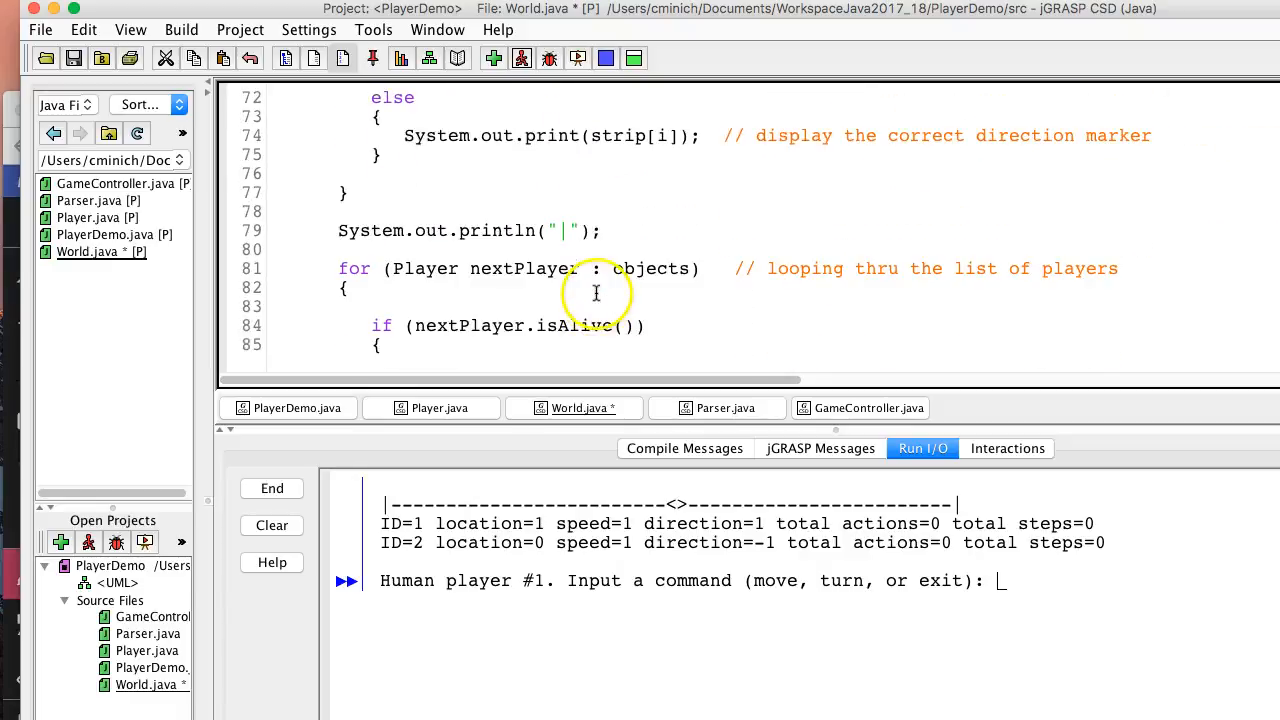
scroll("down", 3)
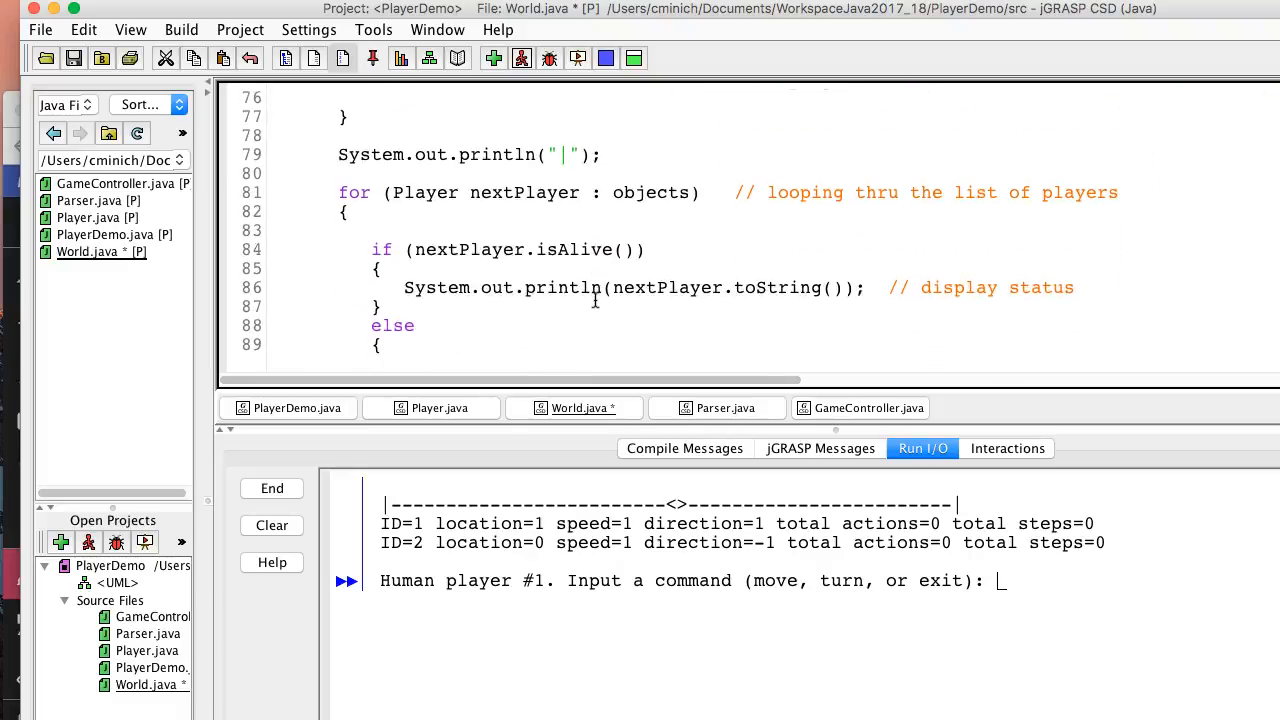
scroll("down", 3)
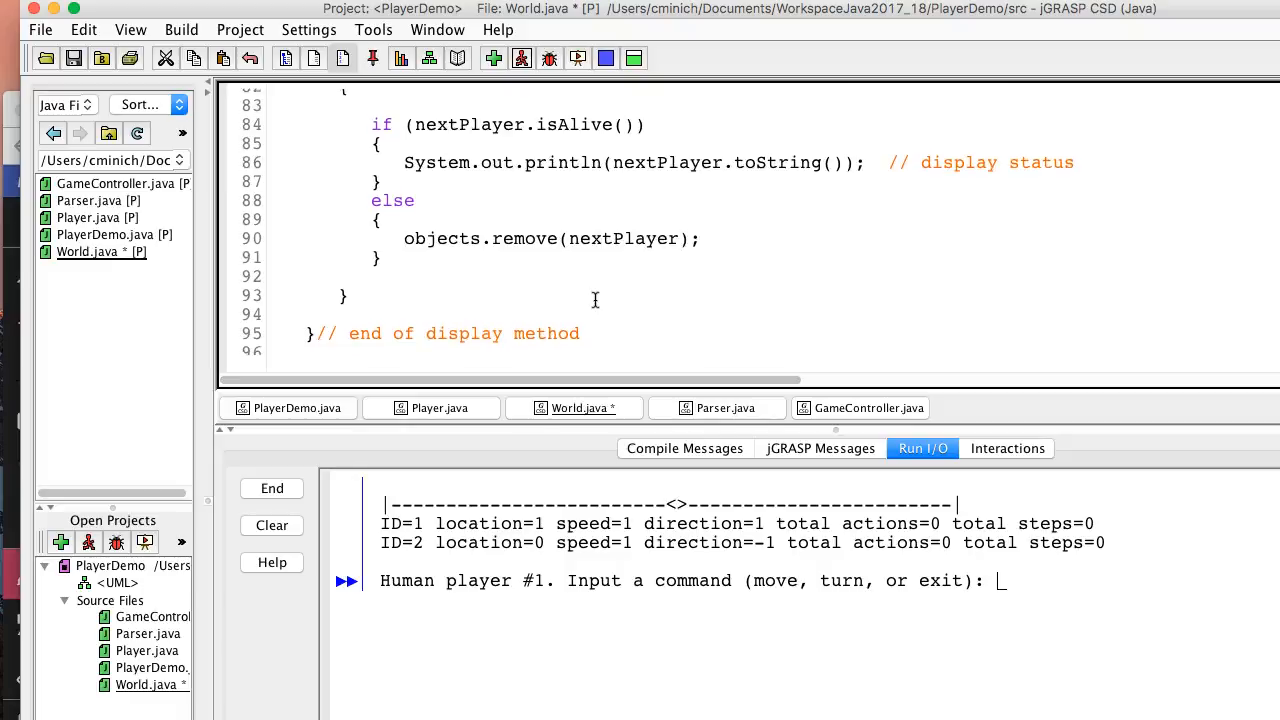
scroll("up", 3)
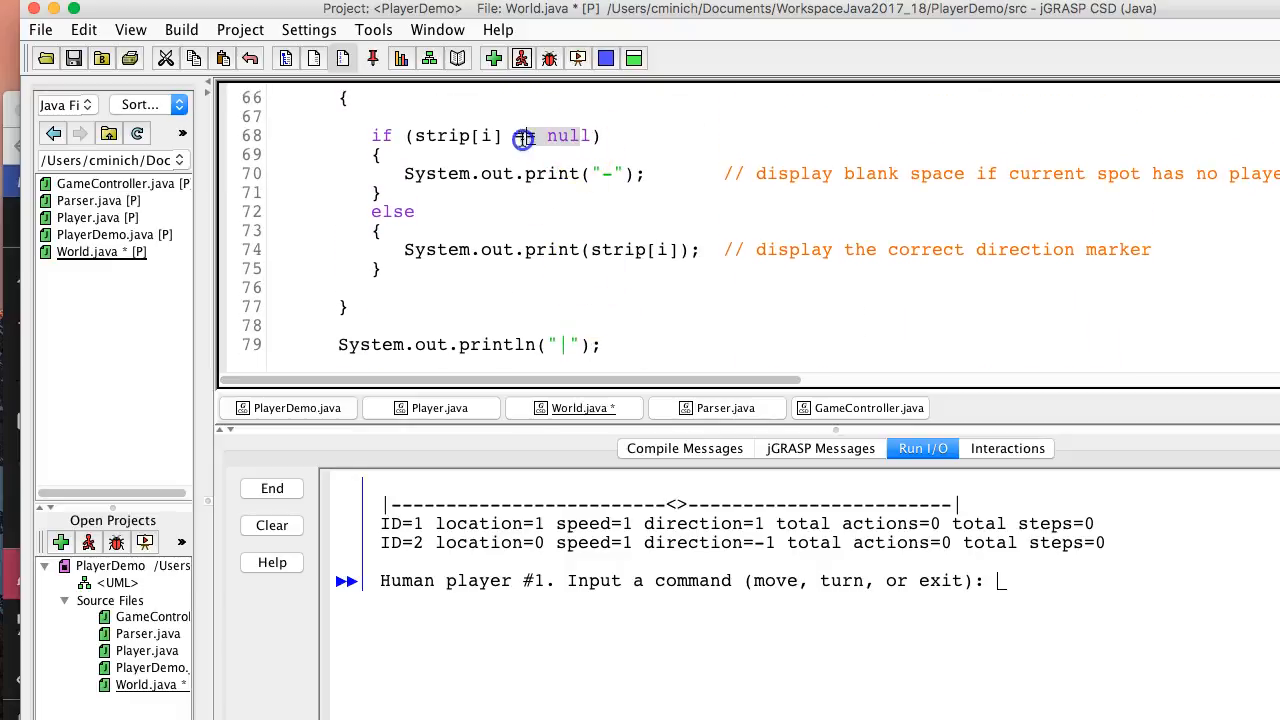
mouse_move(600, 249)
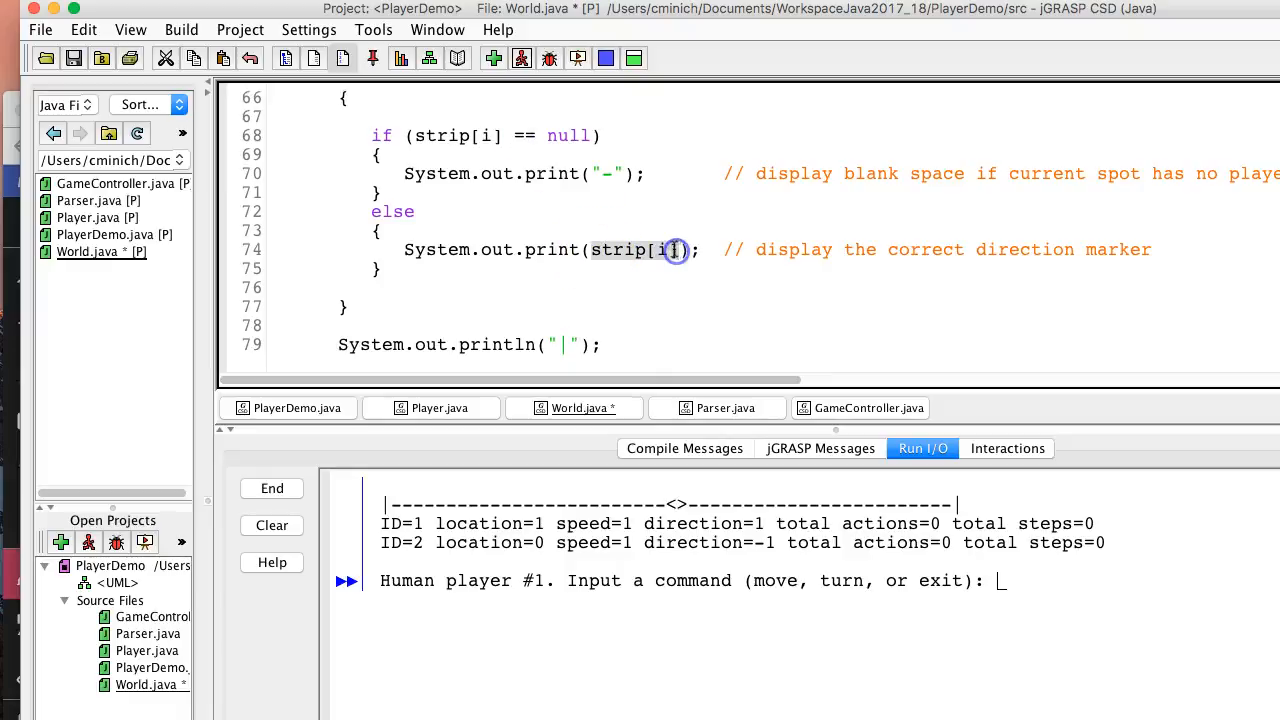
scroll("up", 3)
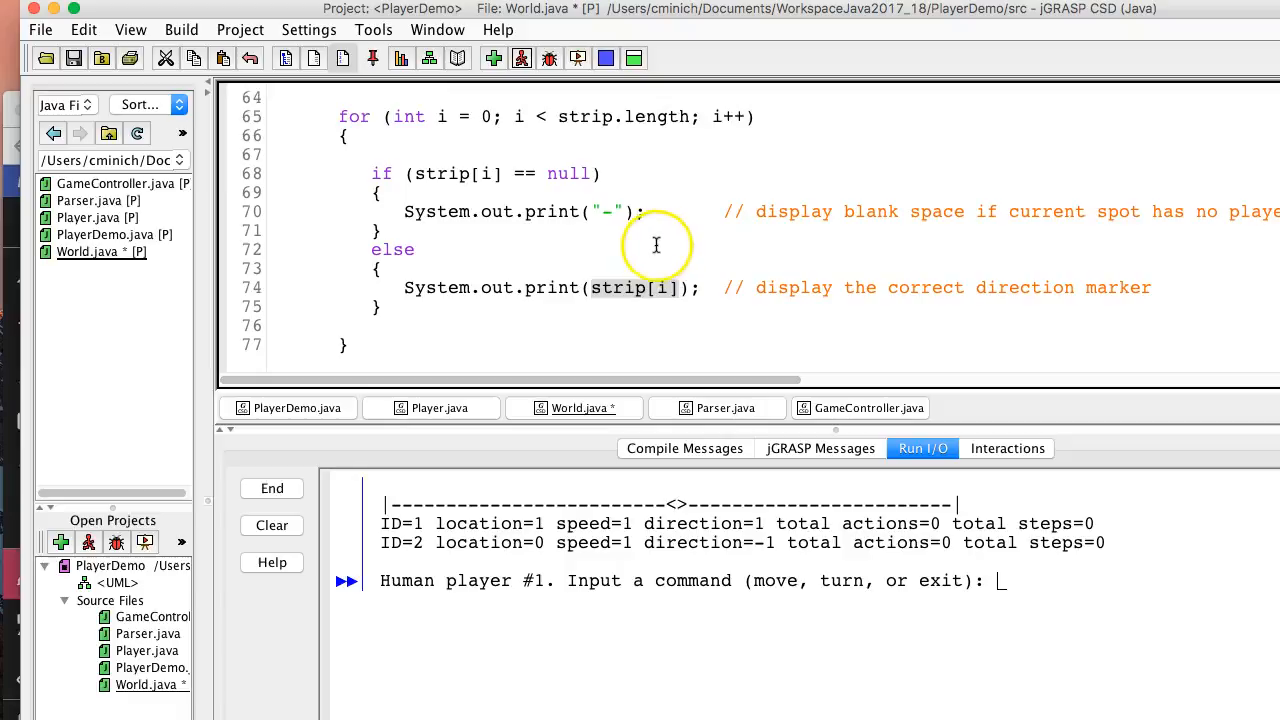
mouse_move(570, 174)
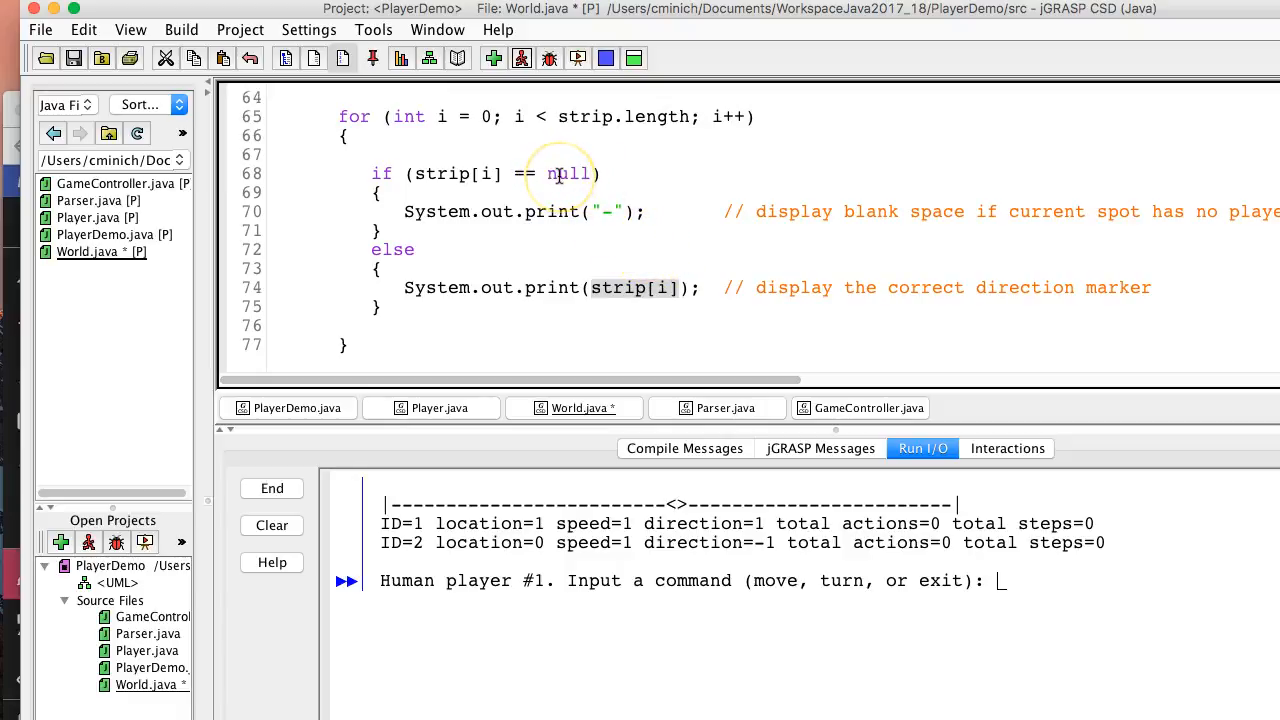
- Mark strip[i] in the else branch's print statement and compare it with the output
double_click(568, 174)
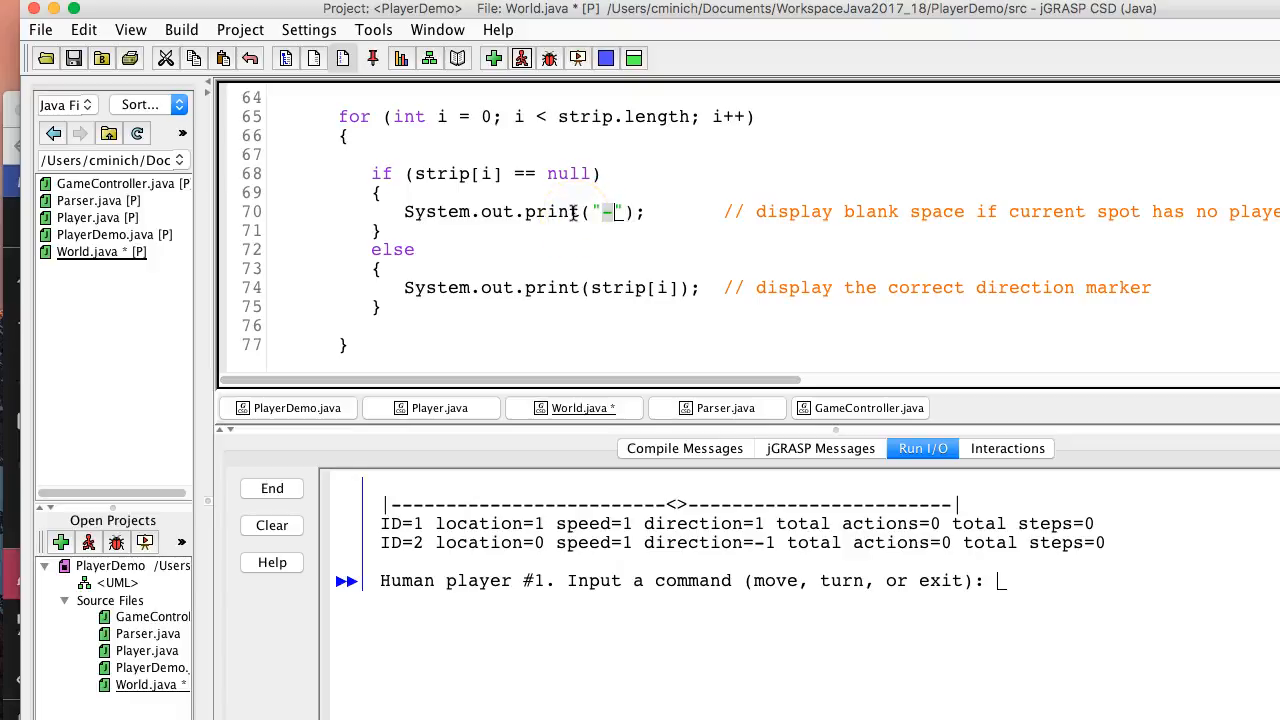
mouse_move(600, 212)
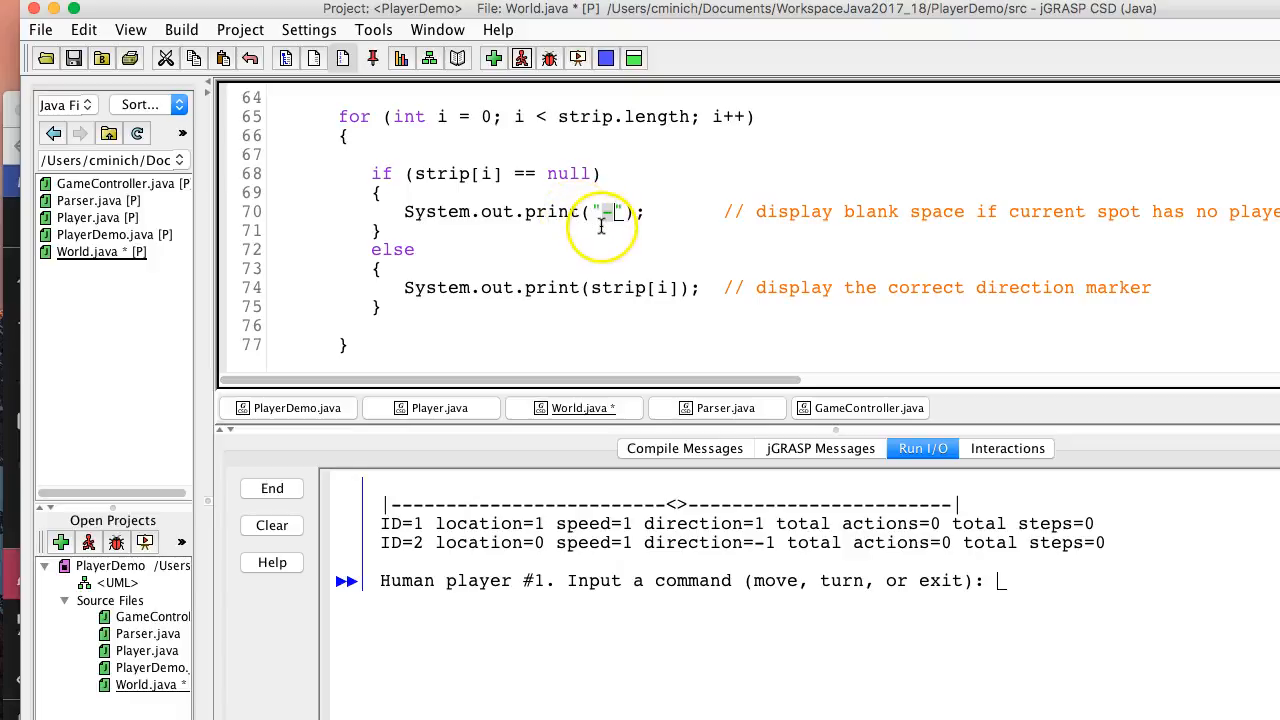
mouse_move(620, 211)
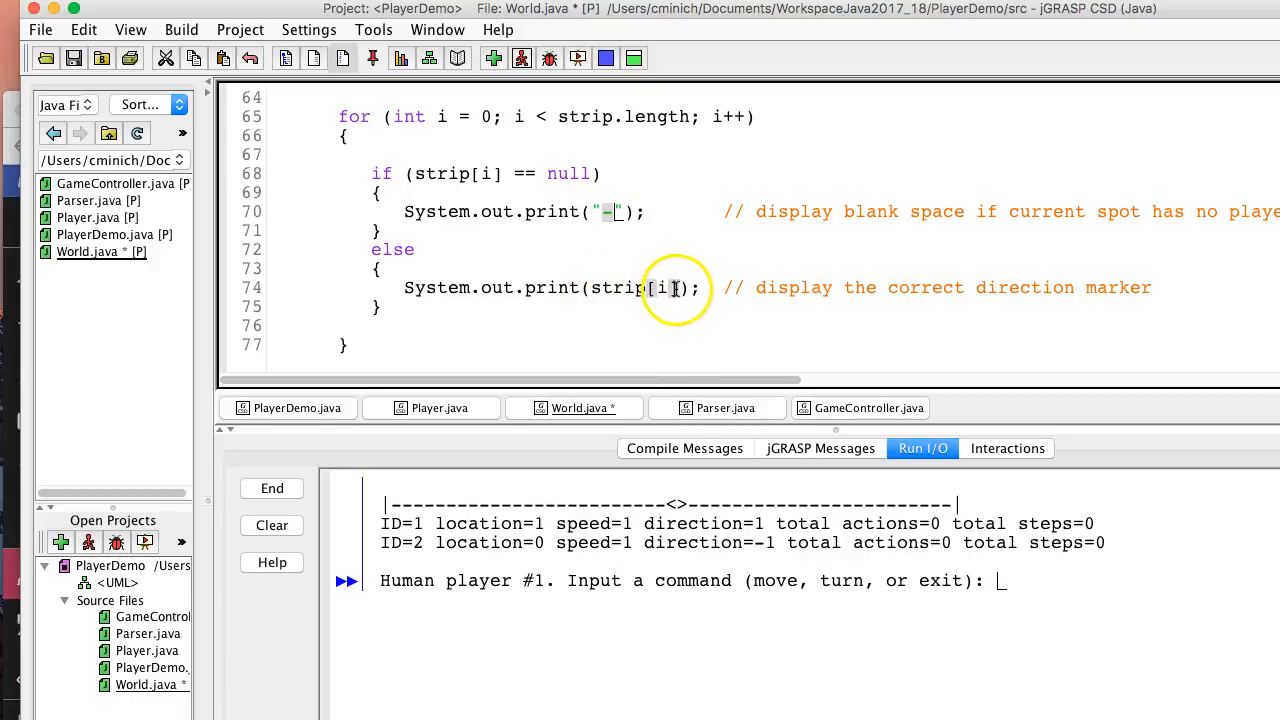
double_click(663, 288)
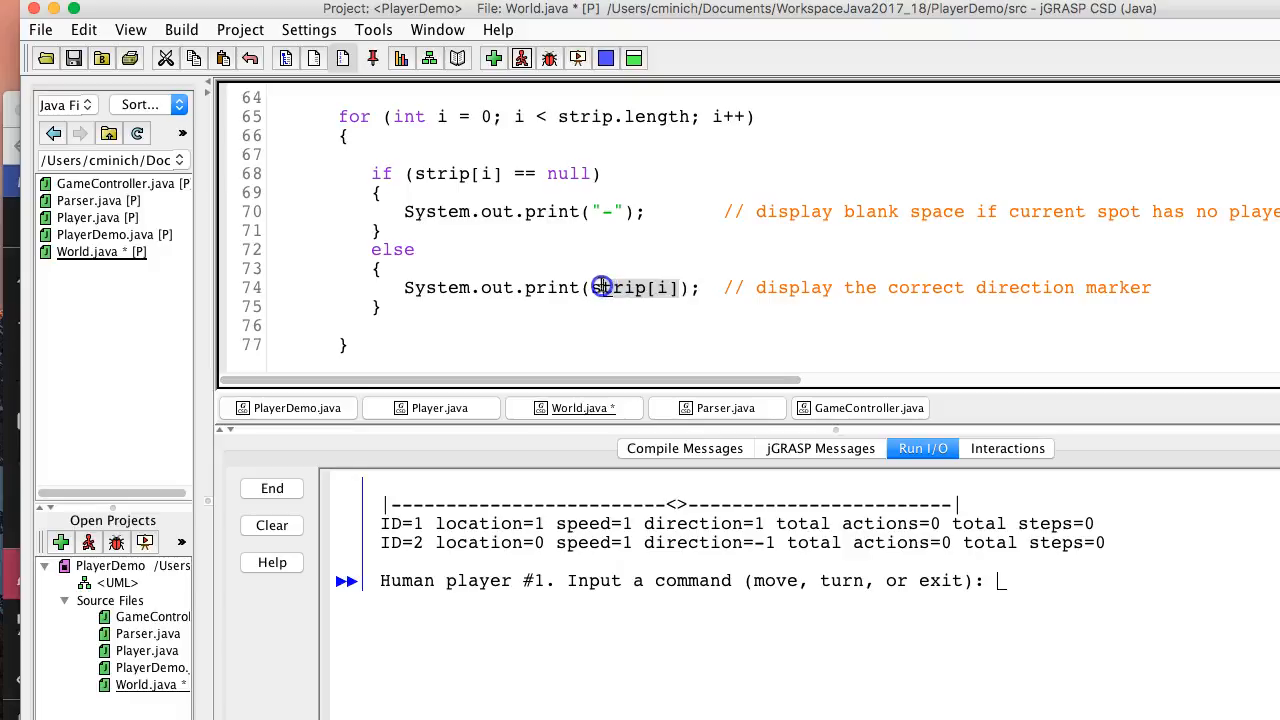
mouse_move(630, 256)
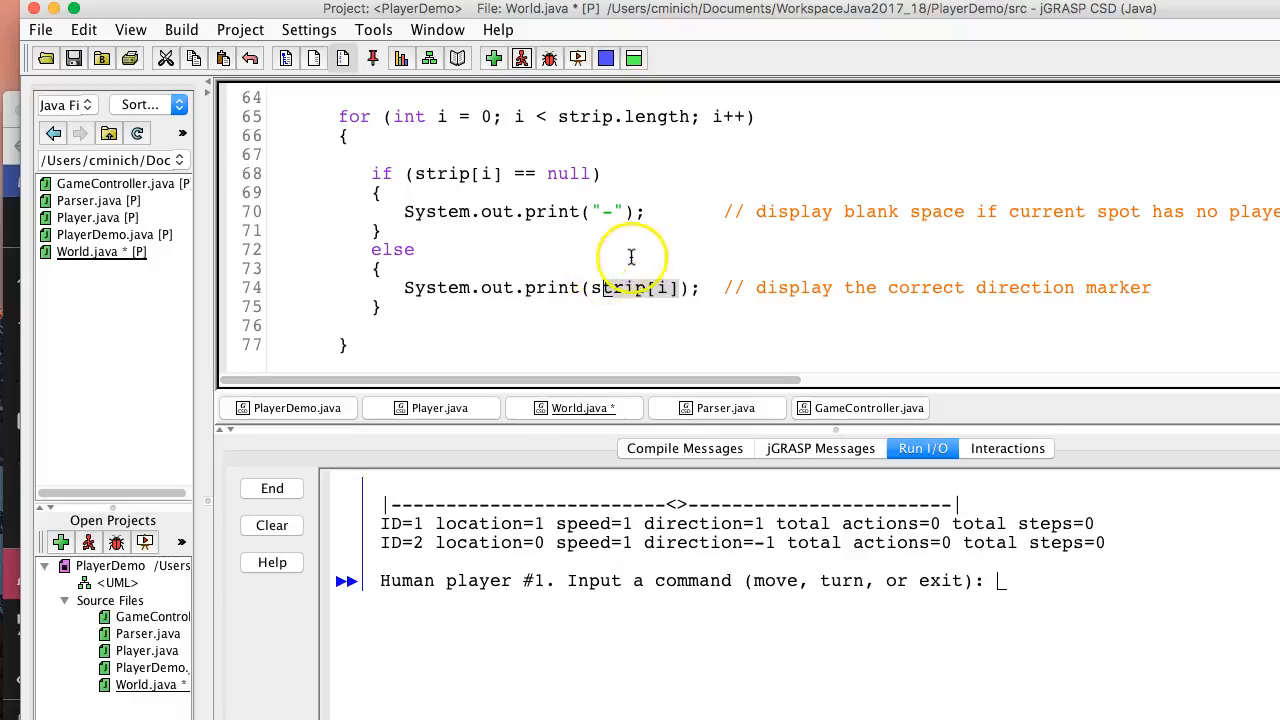
scroll("down", 3)
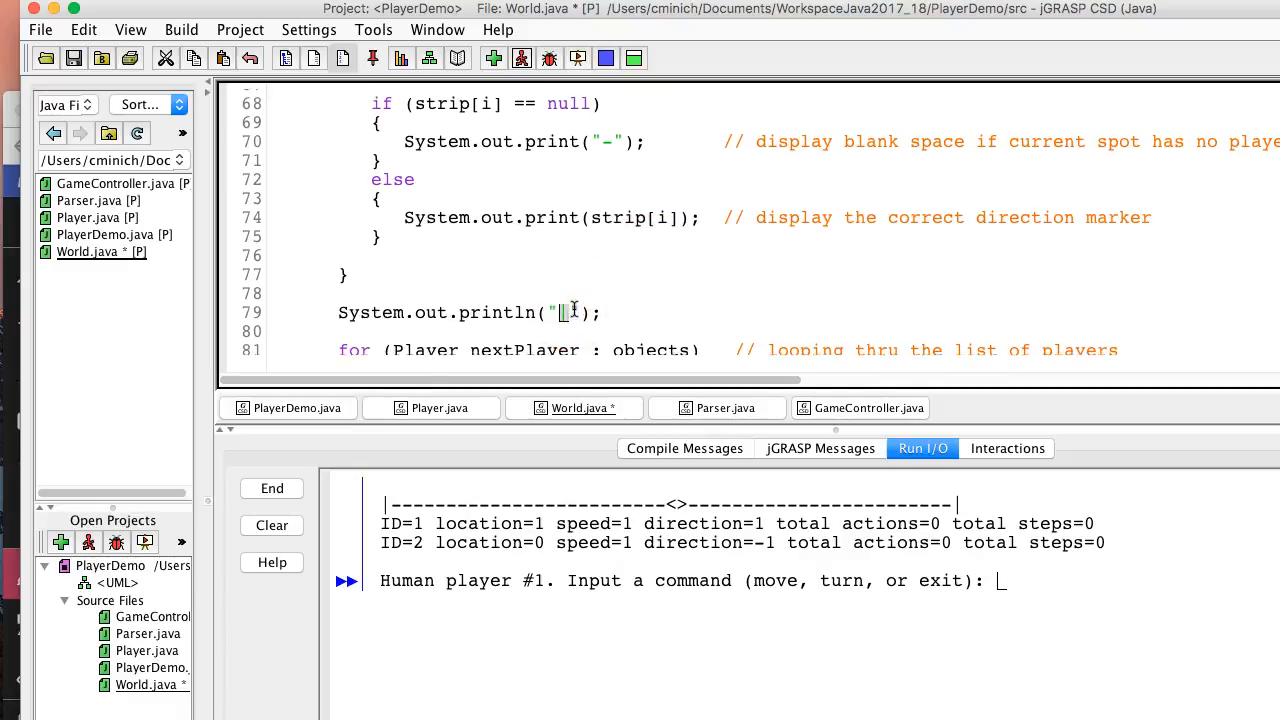
scroll("up", 3)
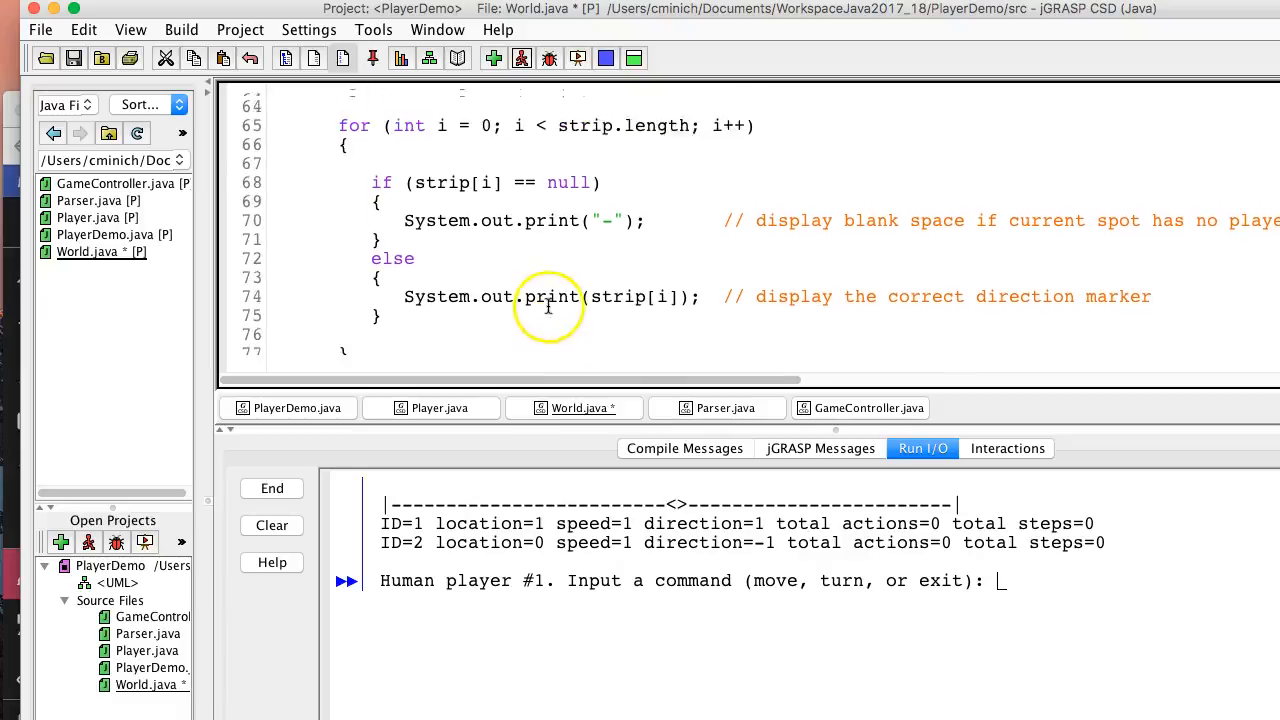
scroll("up", 3)
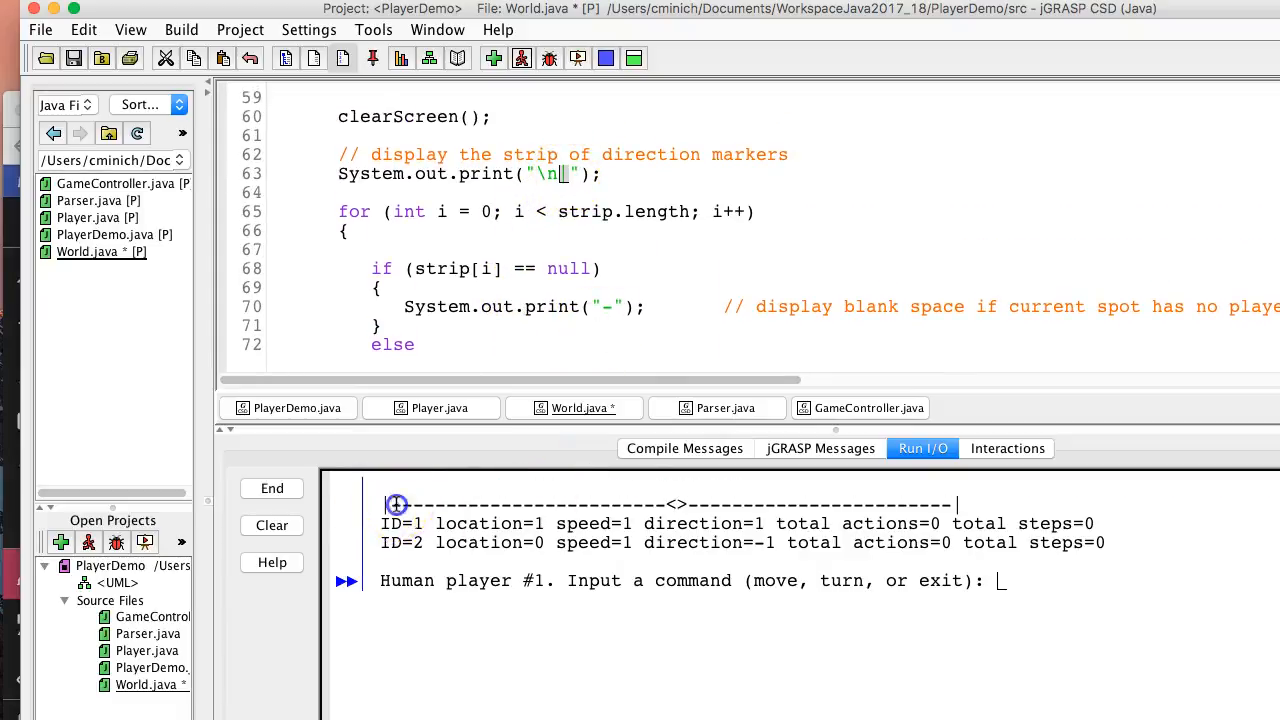
mouse_move(960, 505)
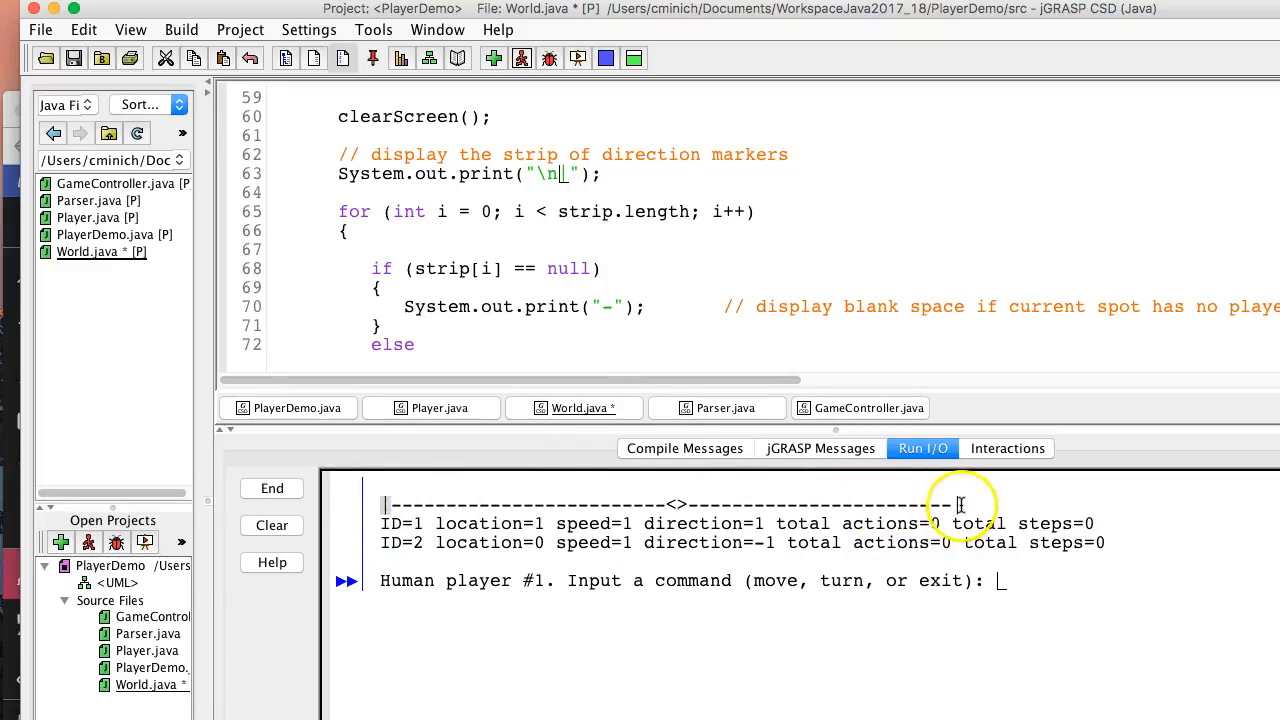
mouse_move(666, 311)
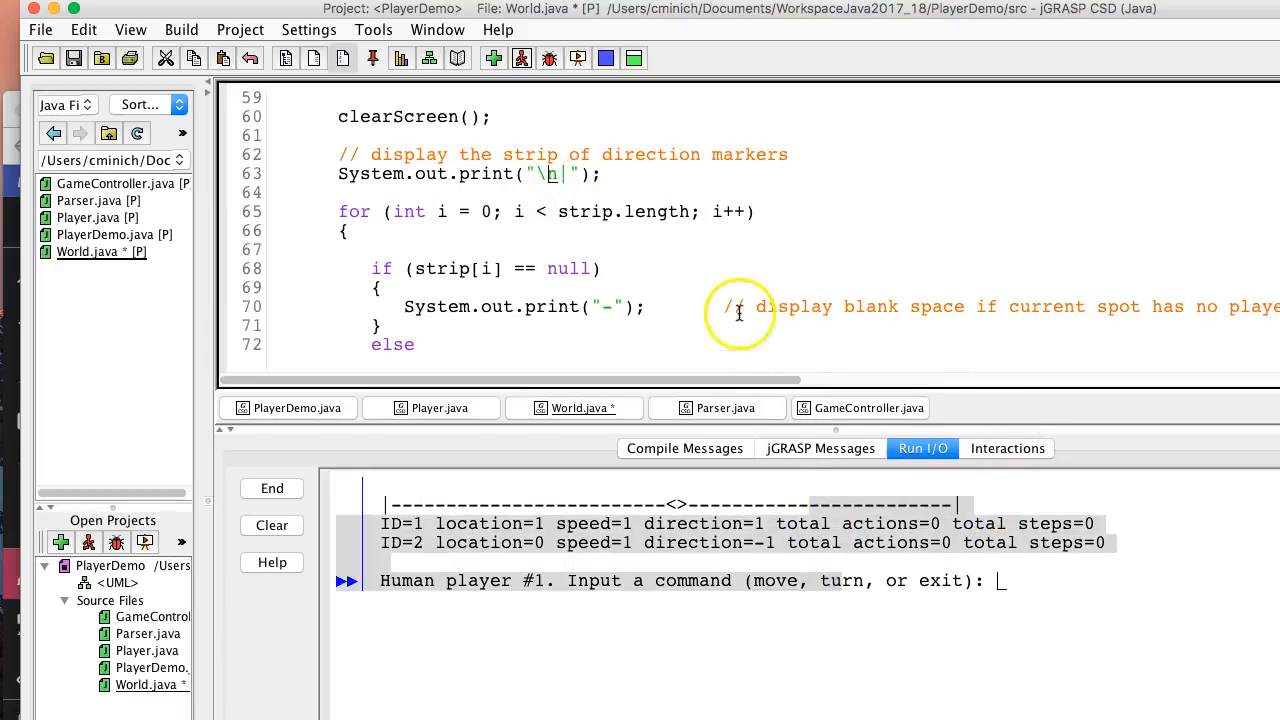
scroll("down", 3)
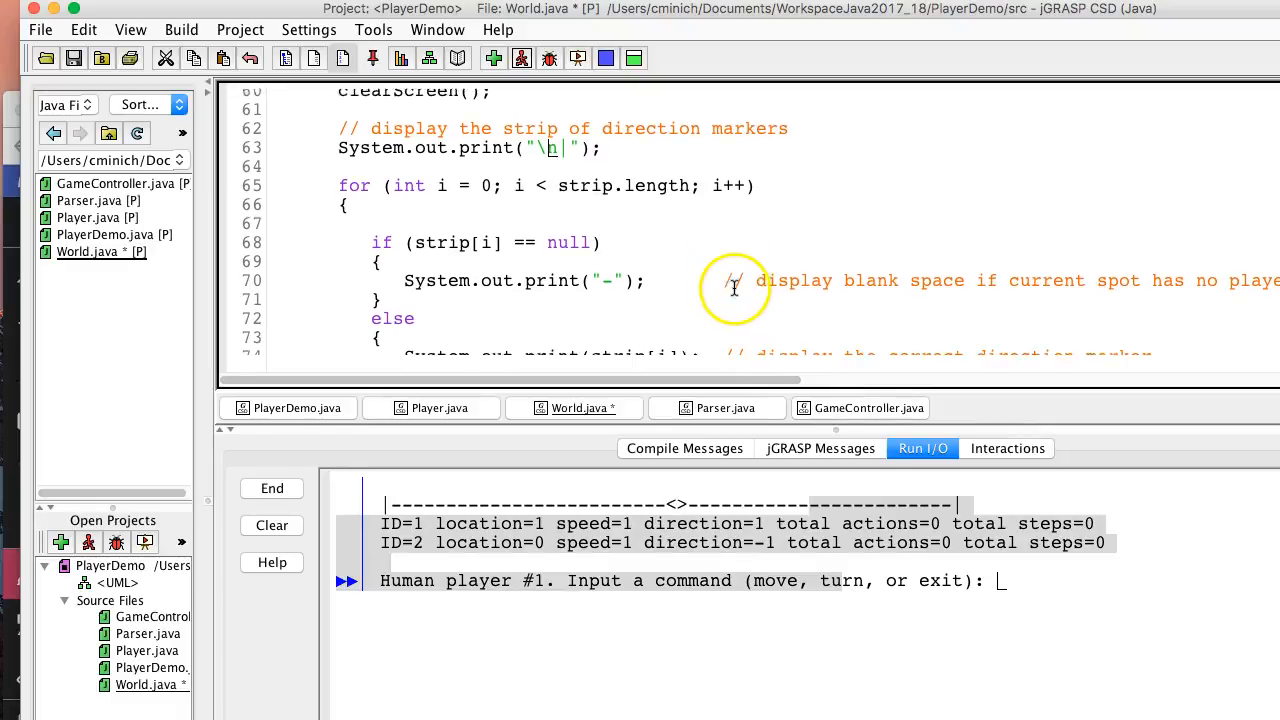
scroll("up", 3)
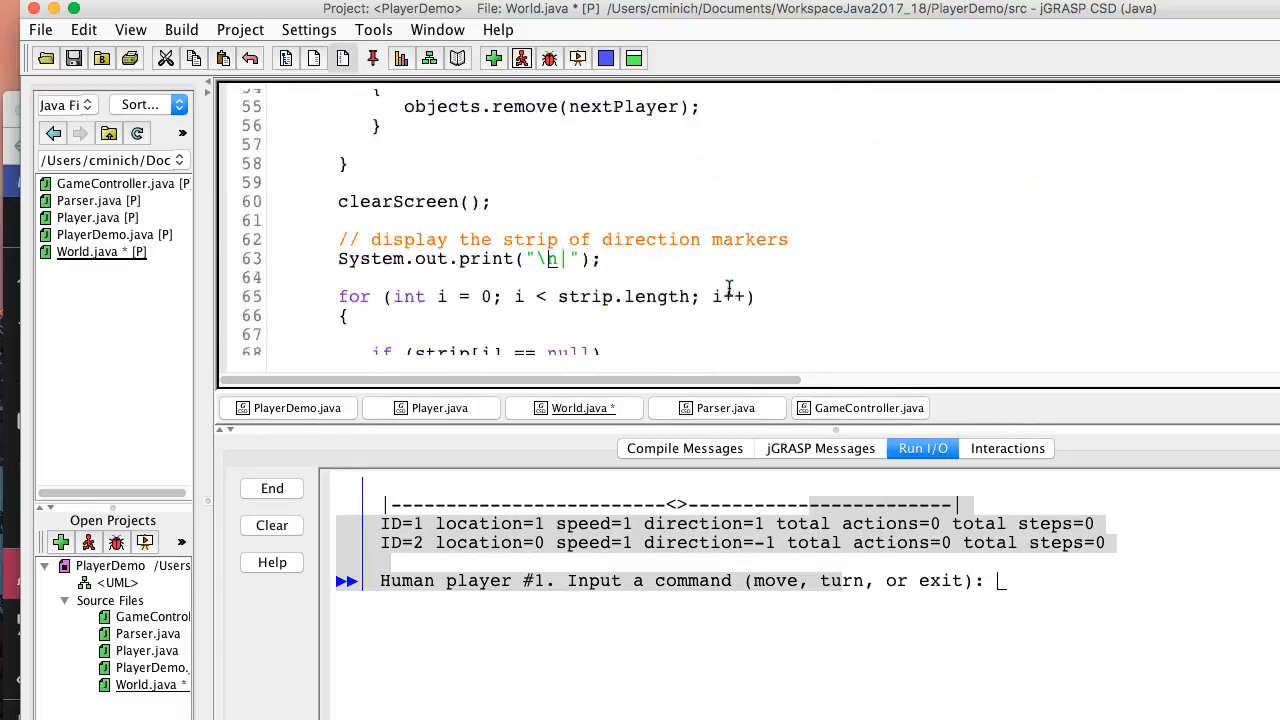
- Enter 'move' in the running game so player 1 advances to location 2
left_click(289, 408)
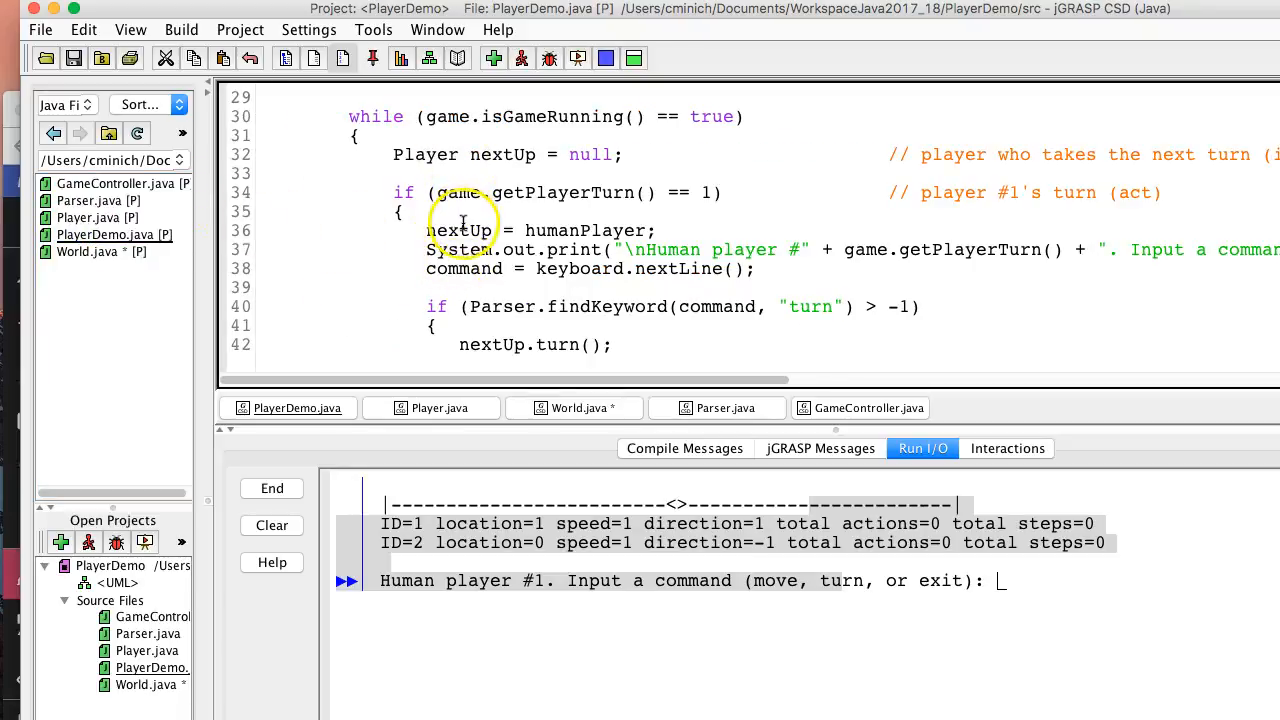
scroll("up", 3)
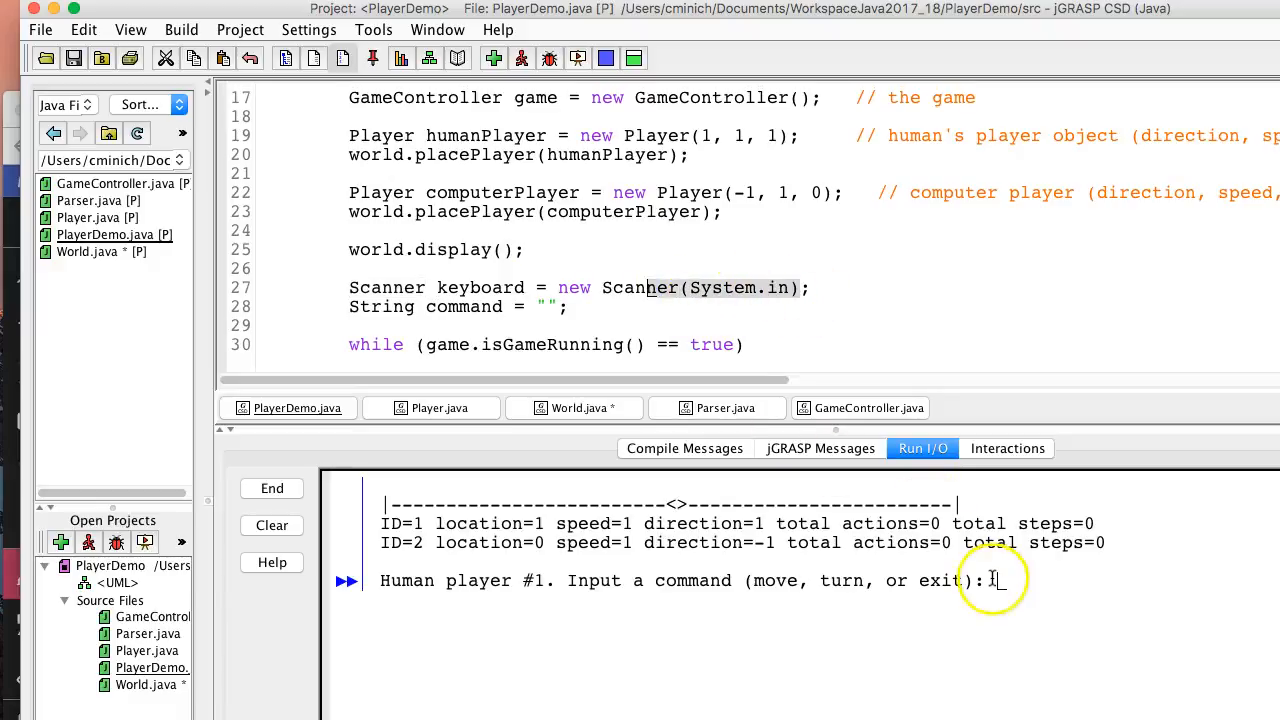
mouse_move(1123, 610)
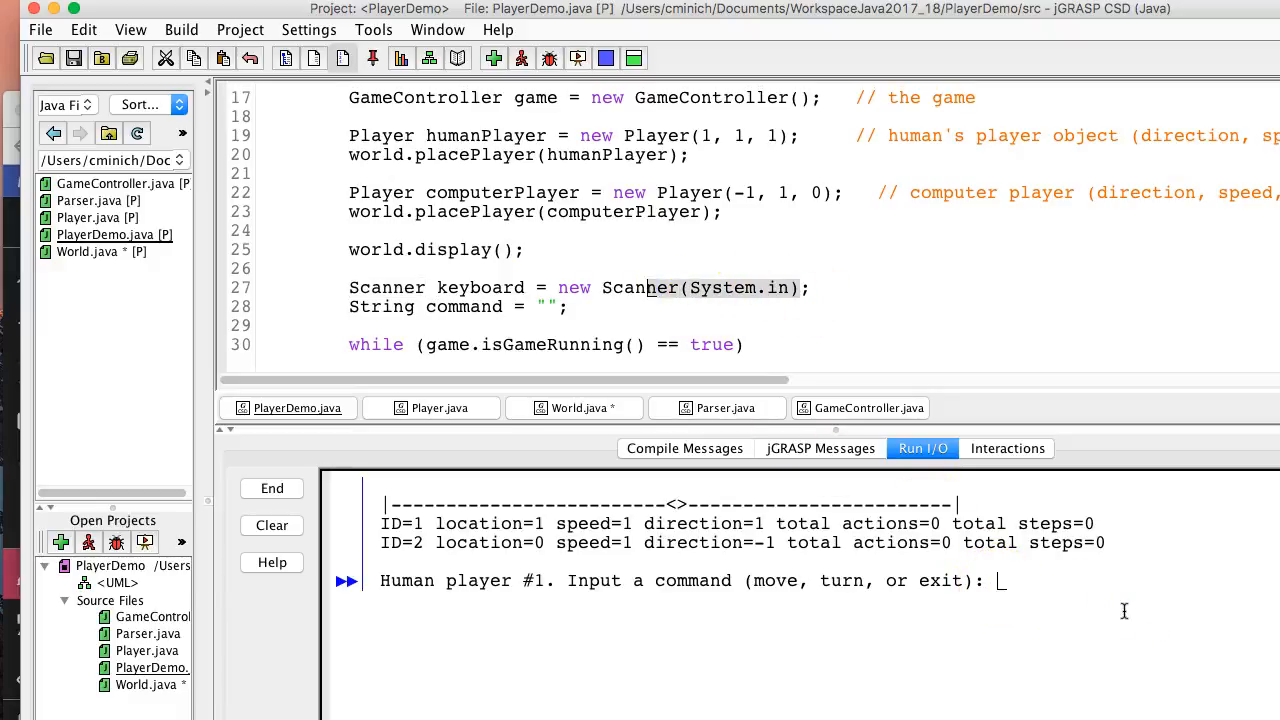
type("move")
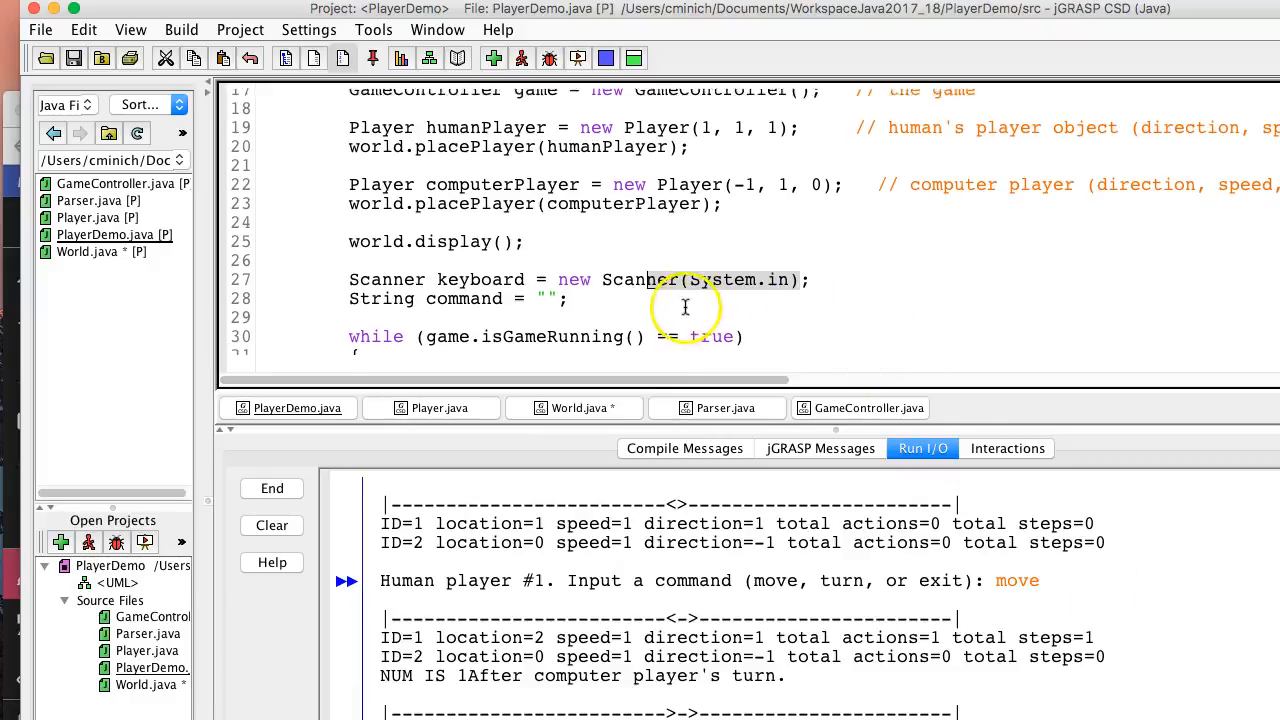
scroll("down", 3)
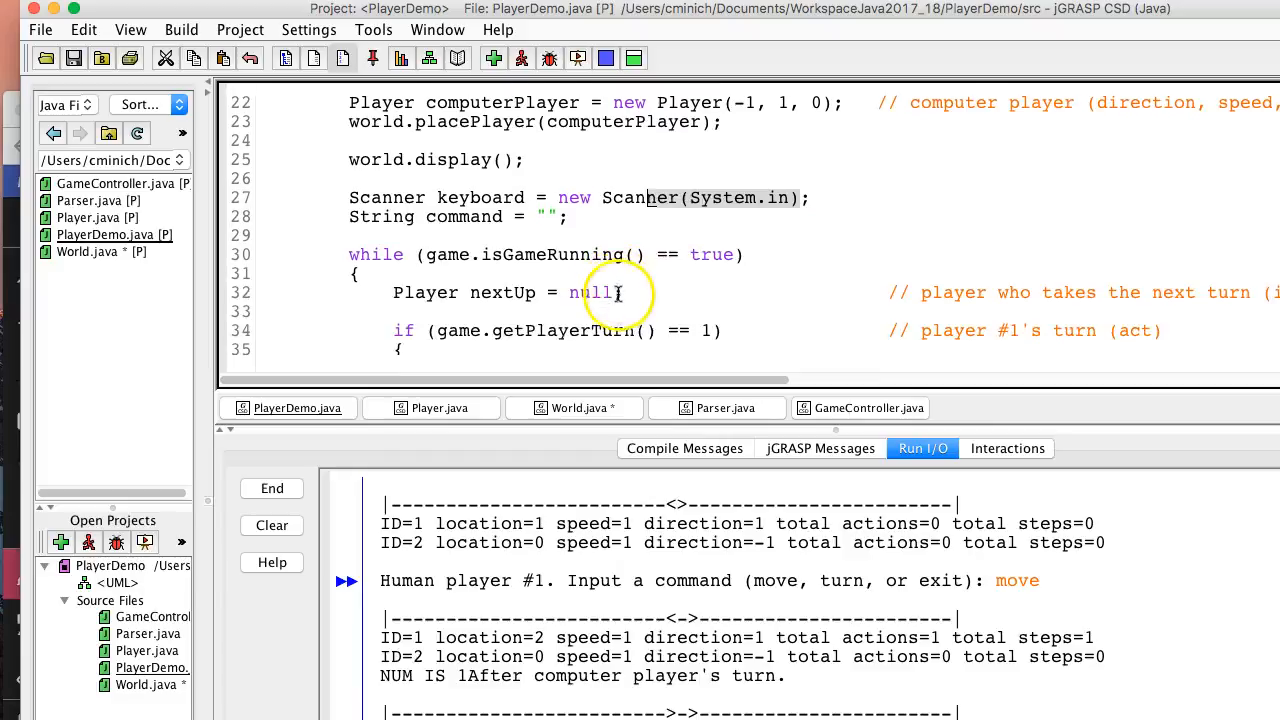
scroll("down", 3)
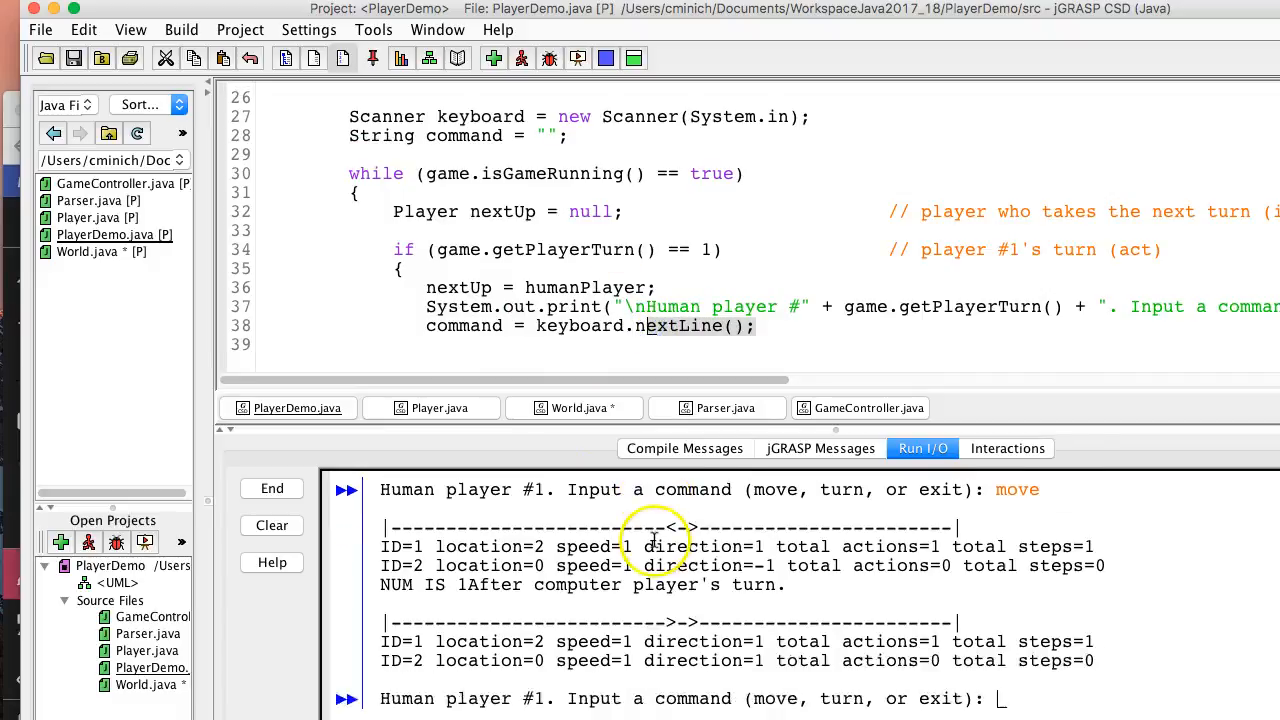
scroll("down", 3)
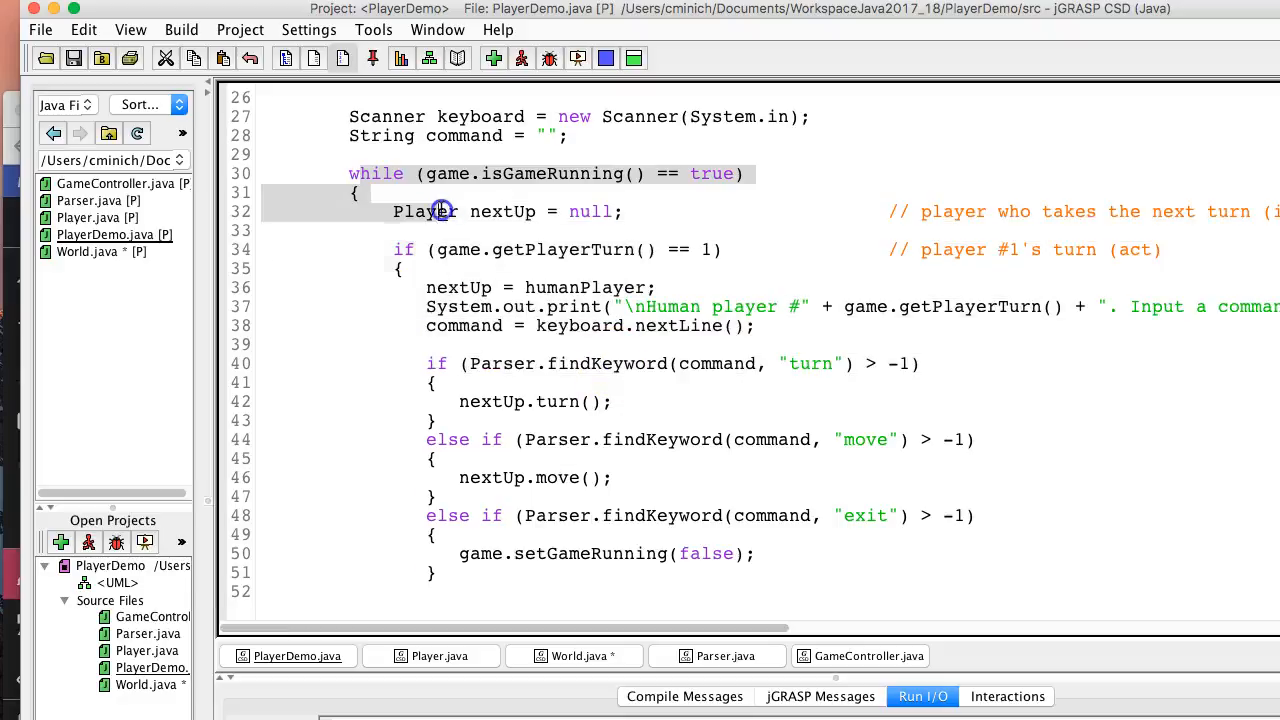
double_click(503, 211)
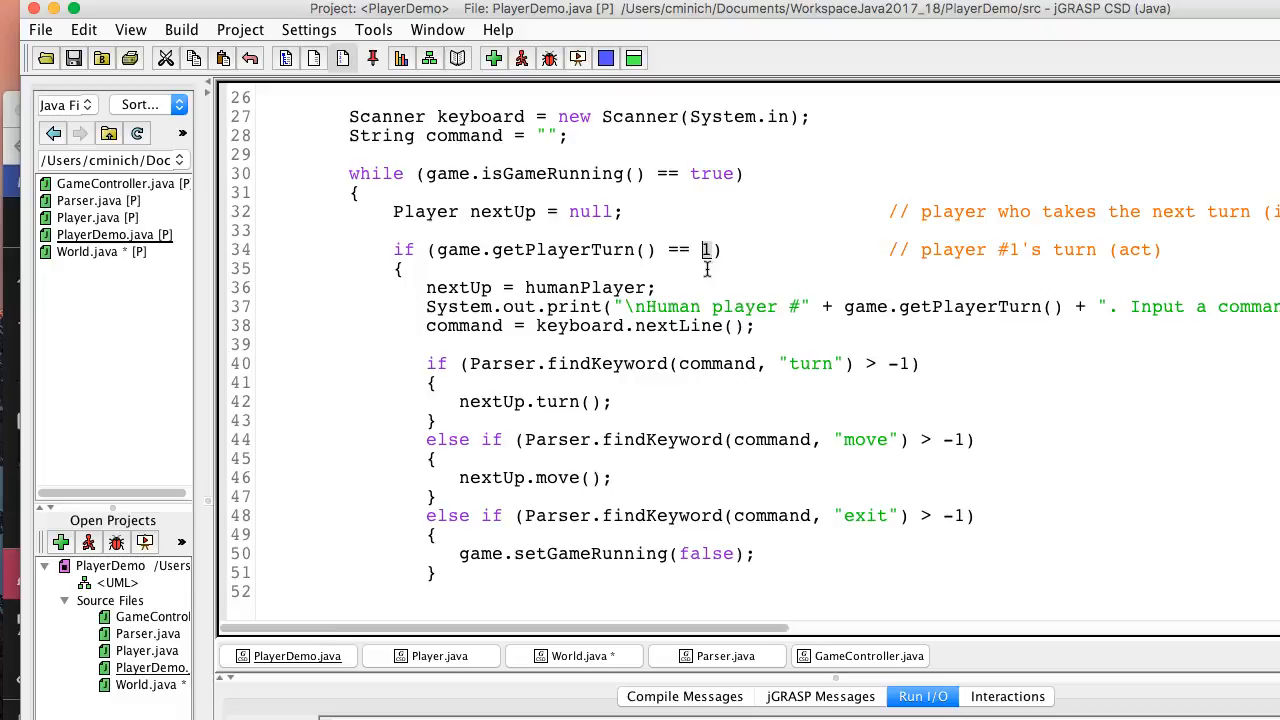
double_click(585, 288)
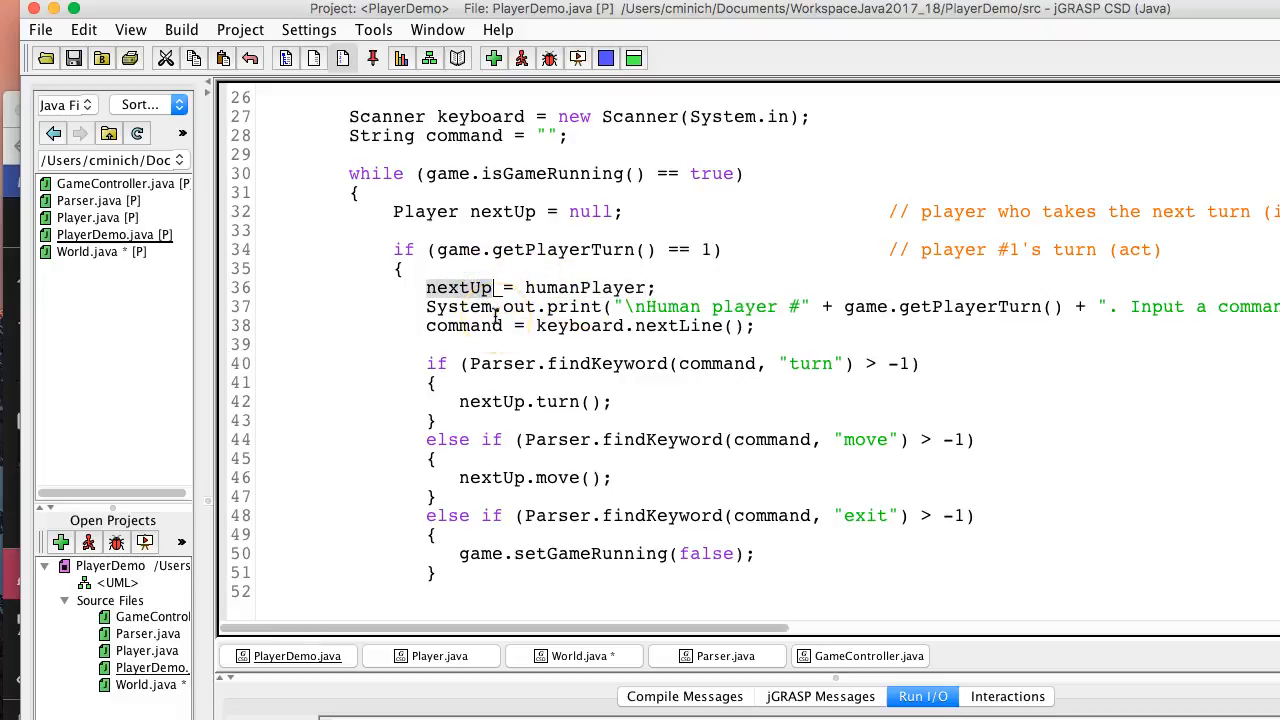
left_click(615, 325)
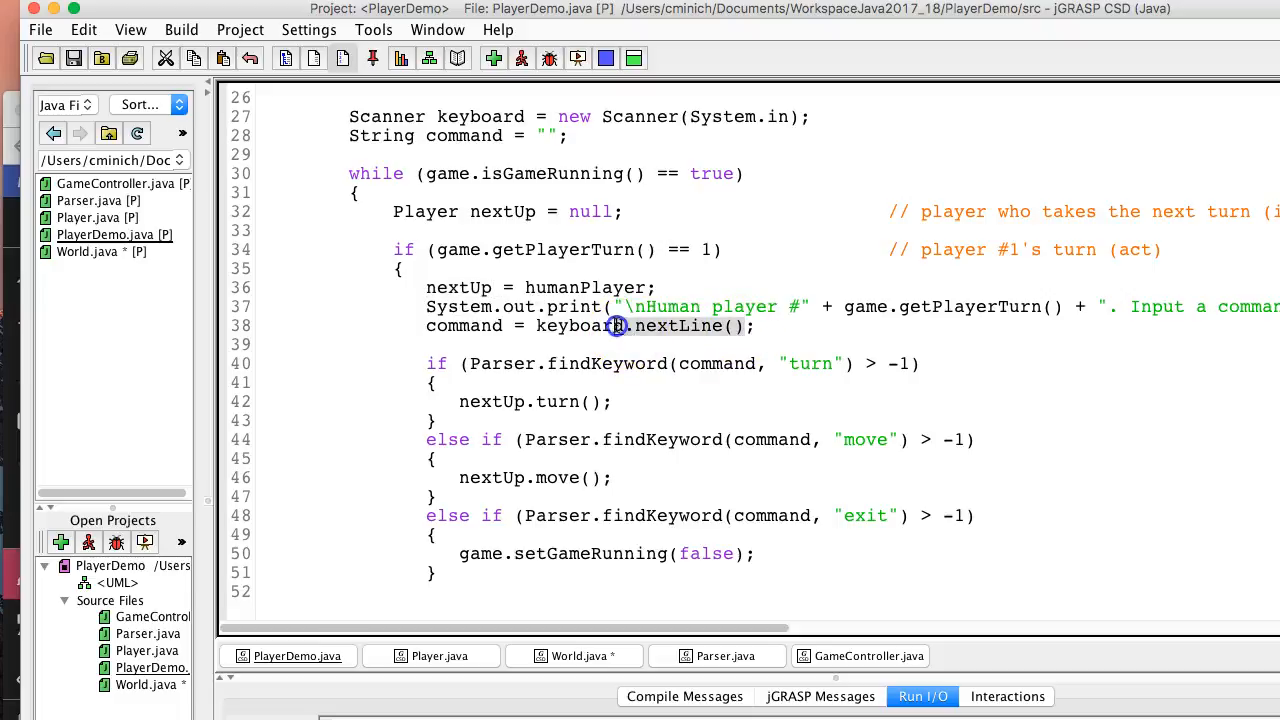
mouse_move(1093, 18)
type("move")
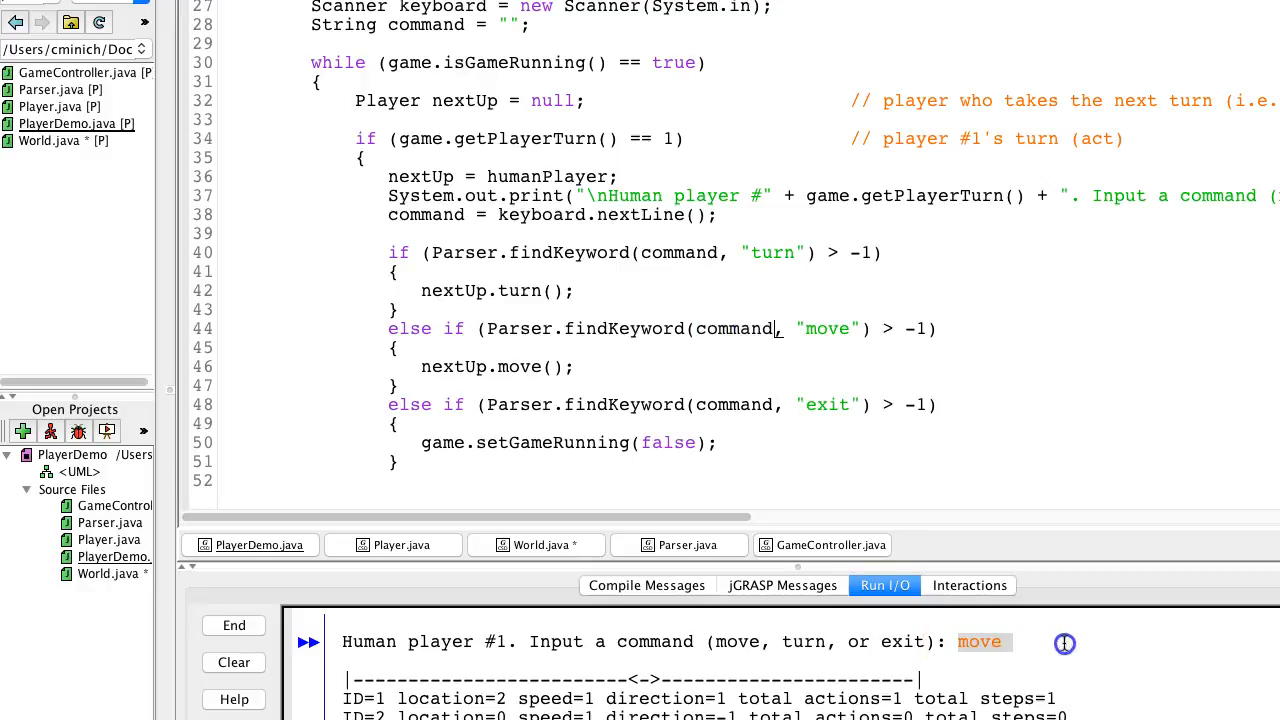
mouse_move(1078, 644)
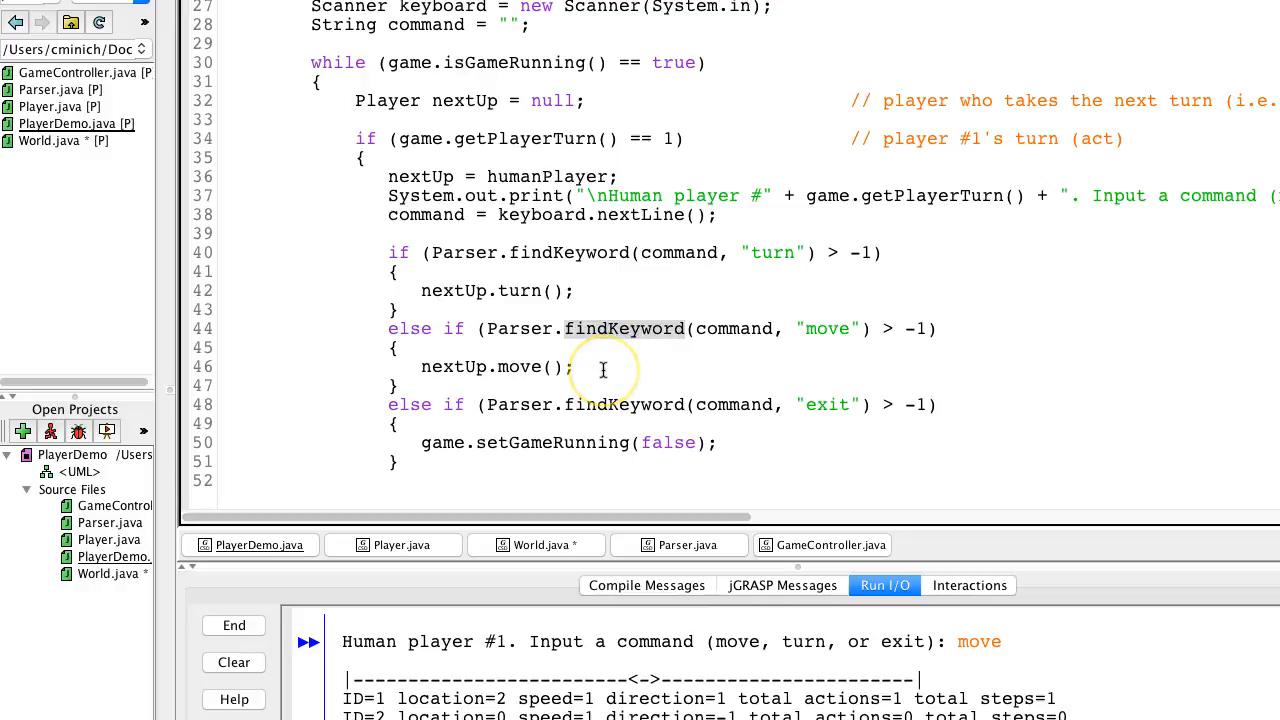
mouse_move(524, 334)
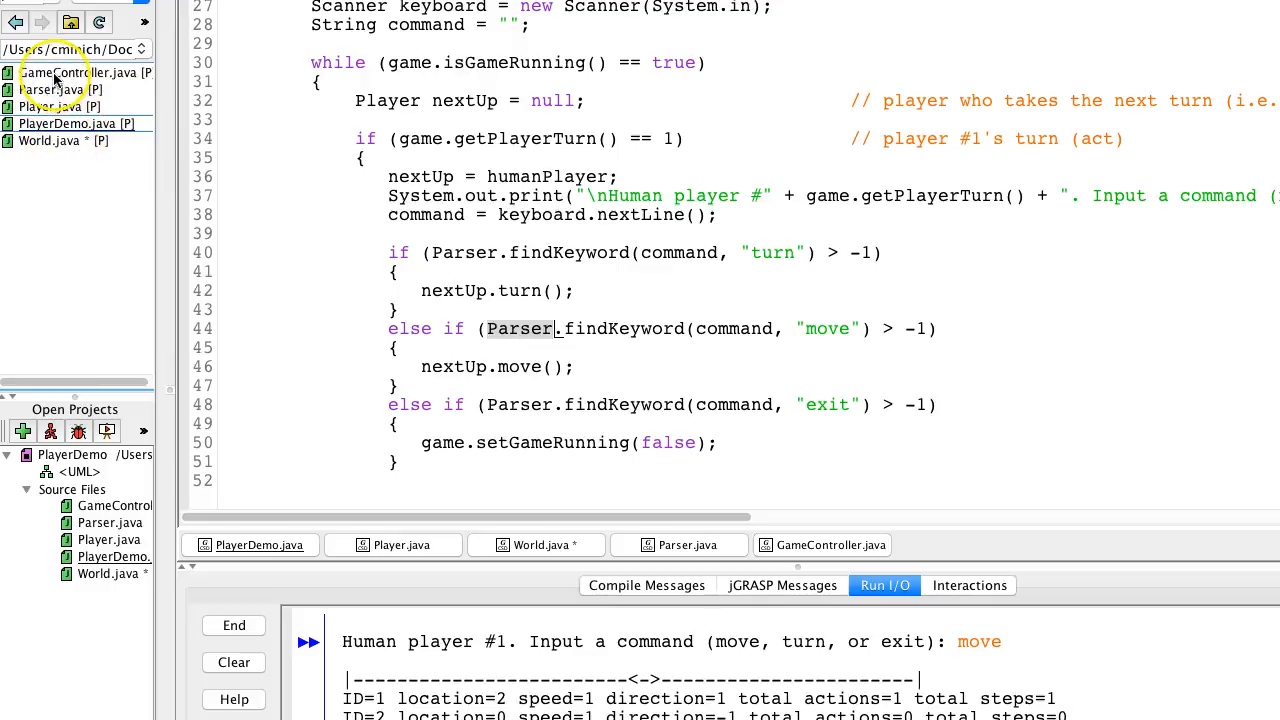
- Open Parser.java and scroll to the findKeyword methods
left_click(678, 544)
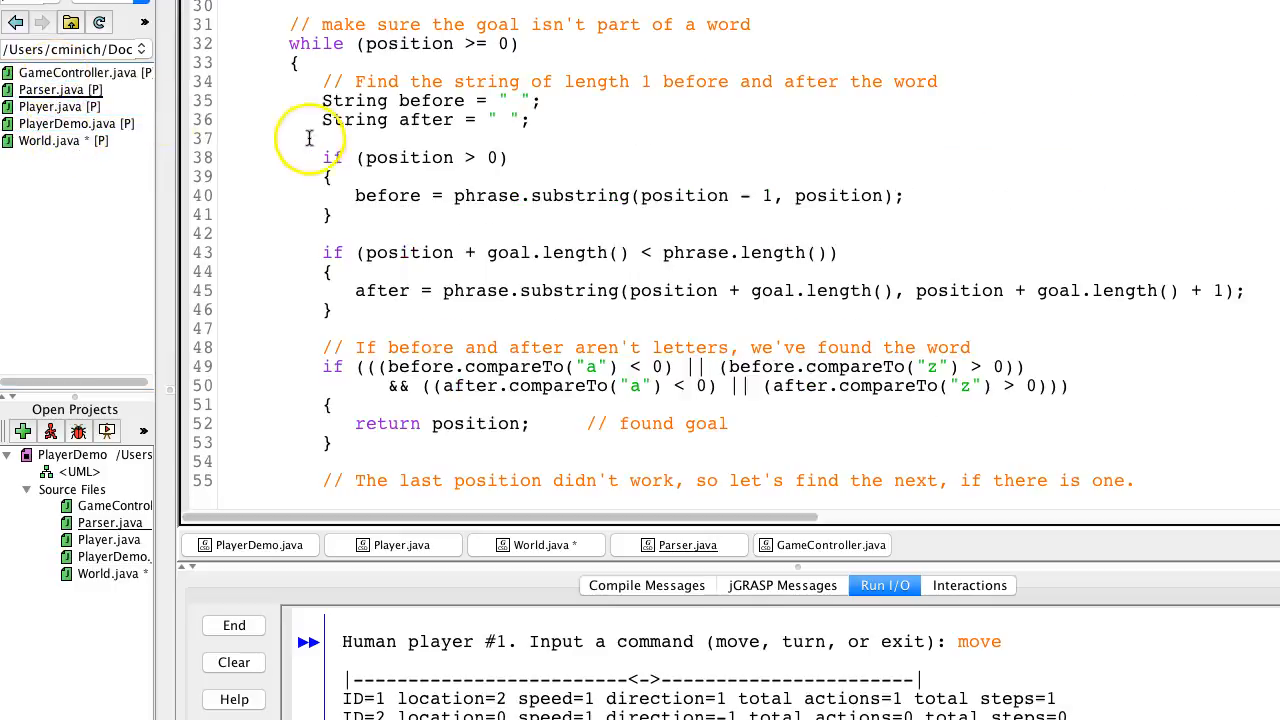
scroll("up", 3)
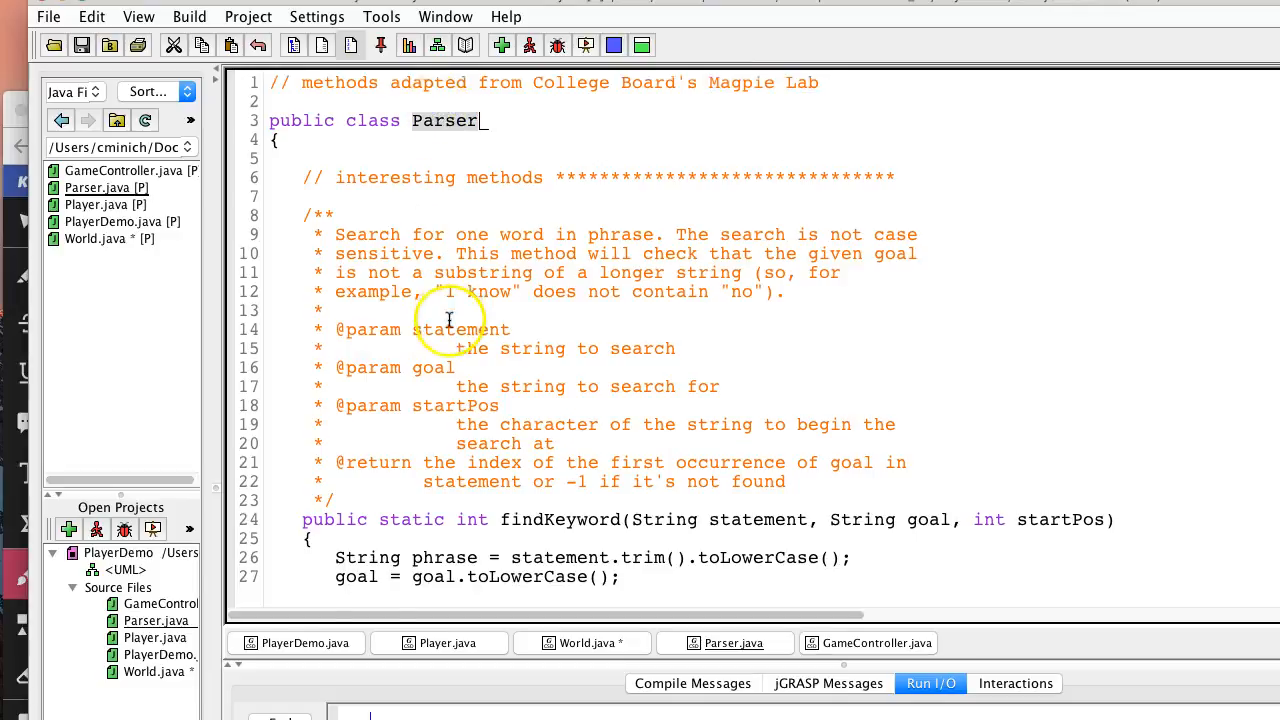
scroll("down", 3)
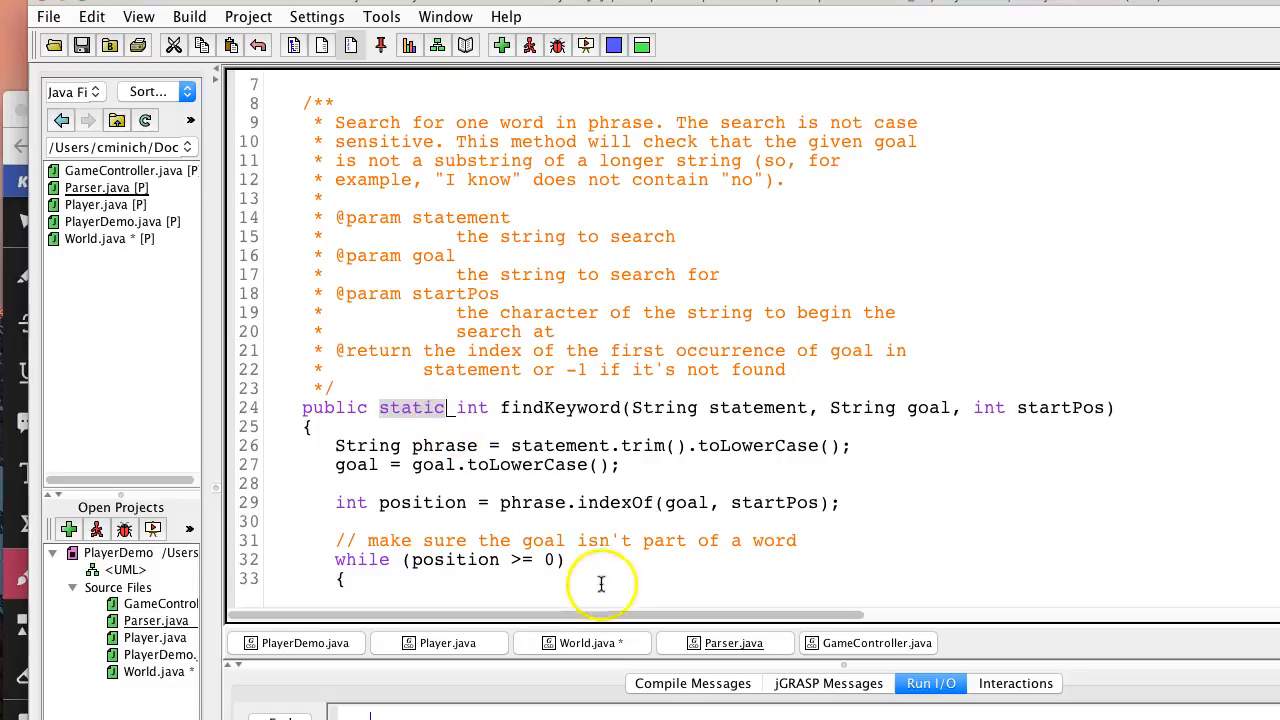
scroll("up", 3)
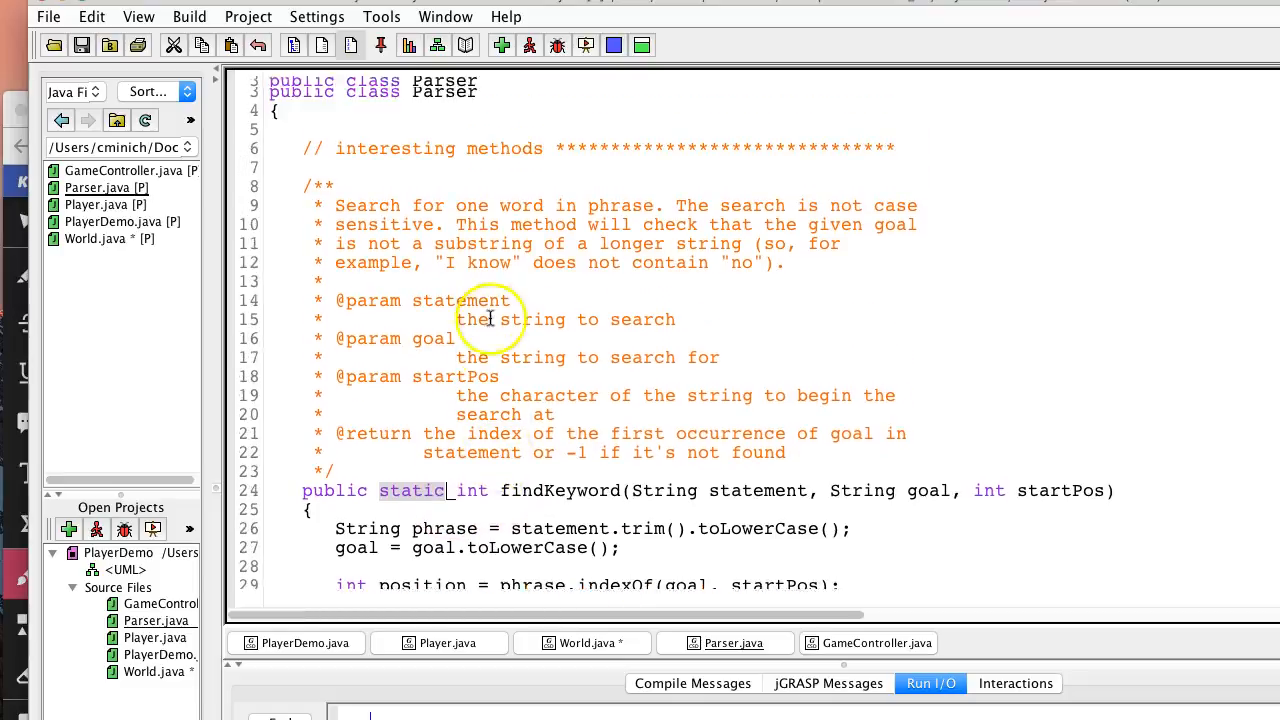
scroll("up", 3)
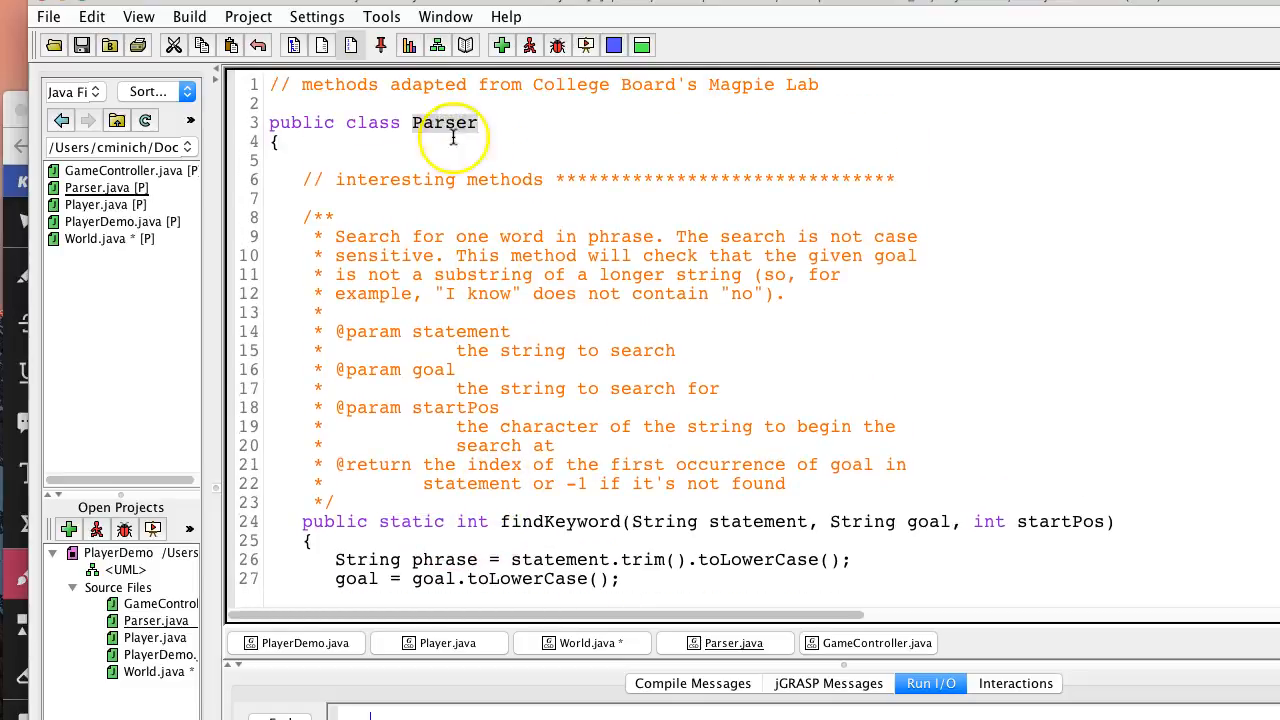
scroll("down", 3)
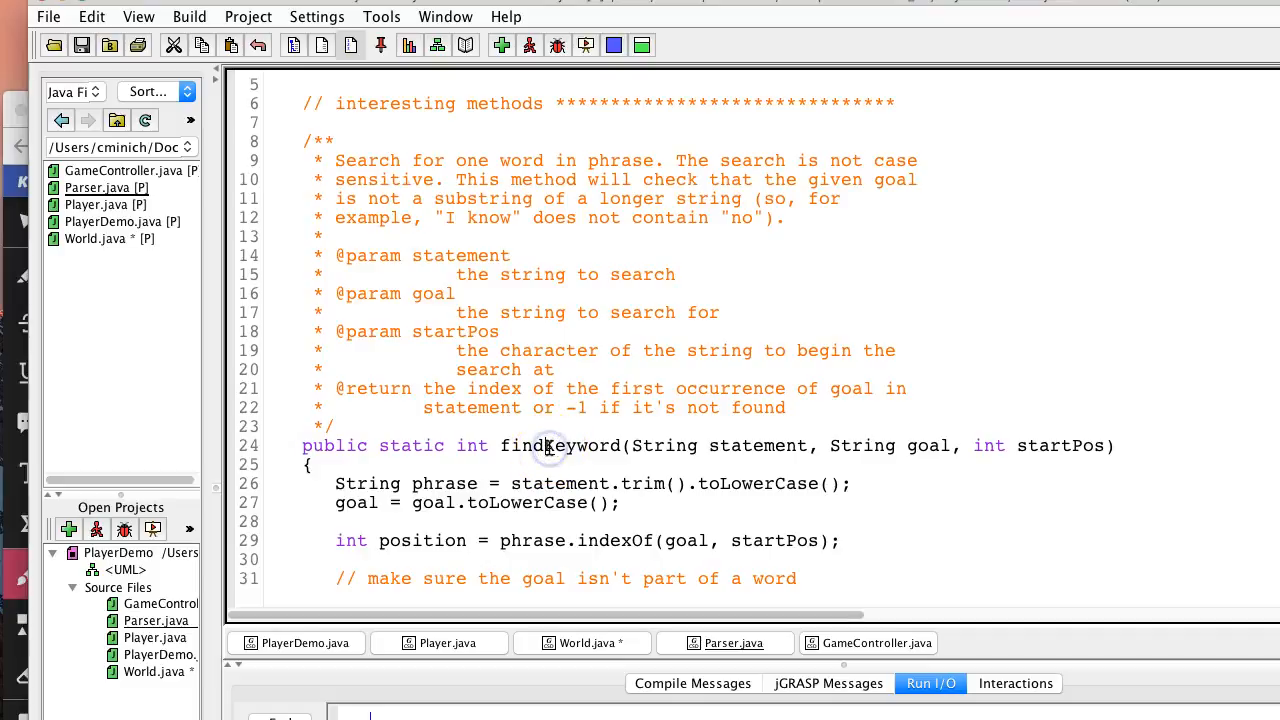
scroll("down", 3)
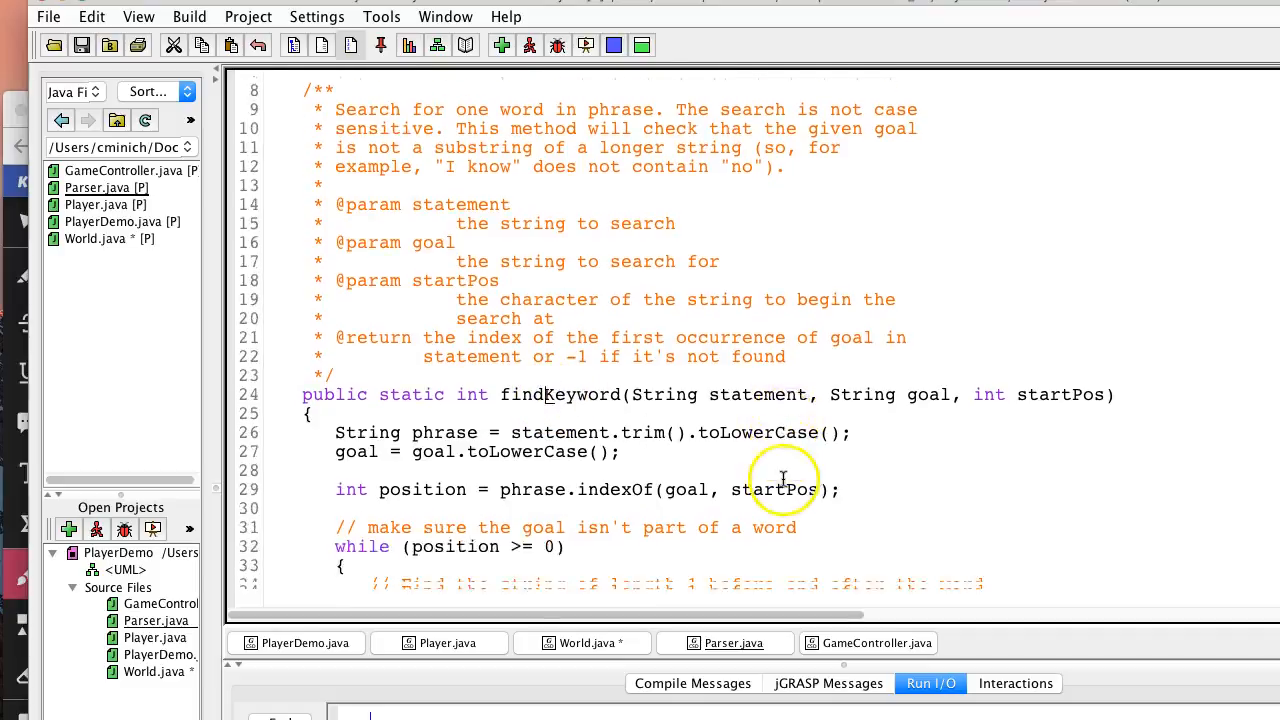
scroll("down", 3)
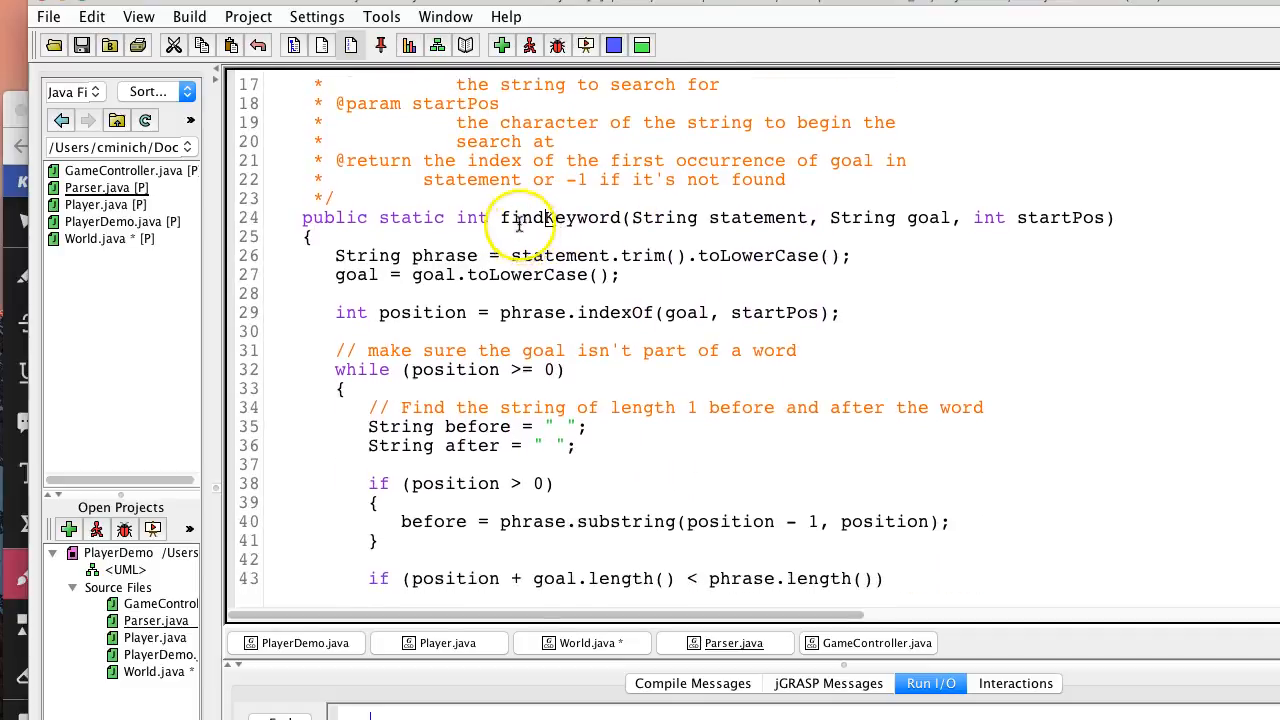
- Walk through findKeyword's whole-word keyword search logic
scroll("down", 3)
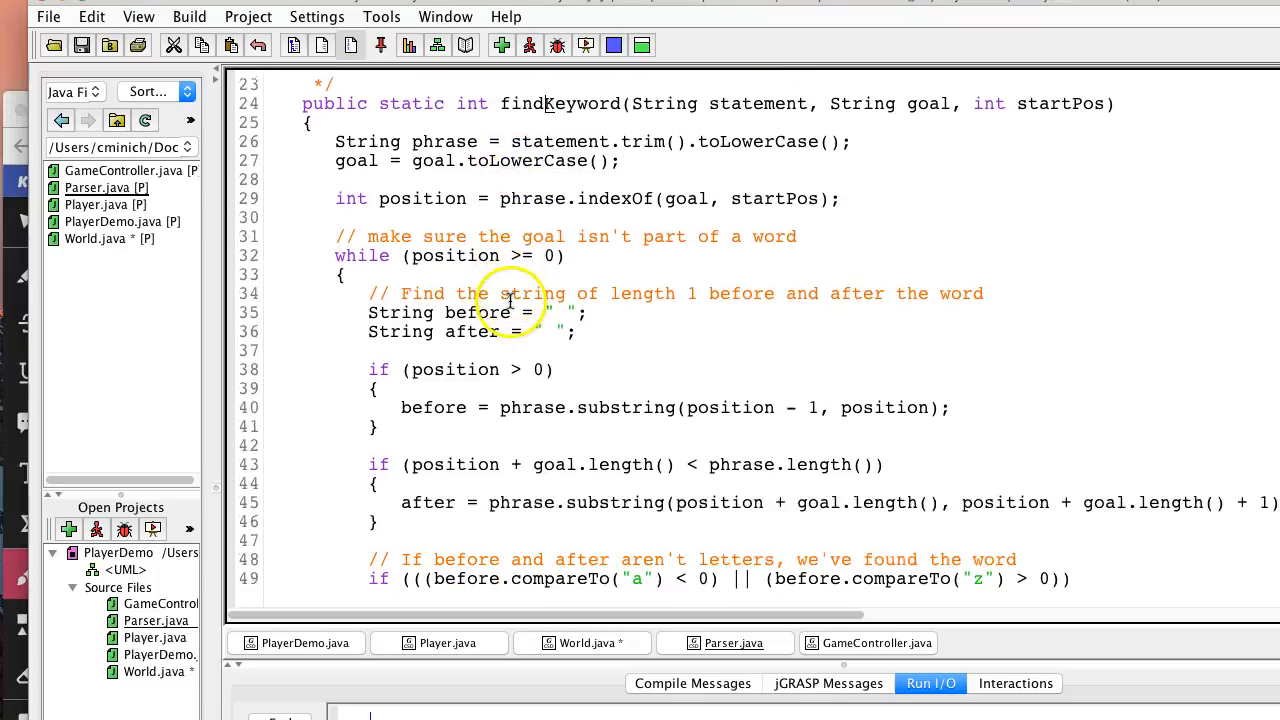
scroll("down", 3)
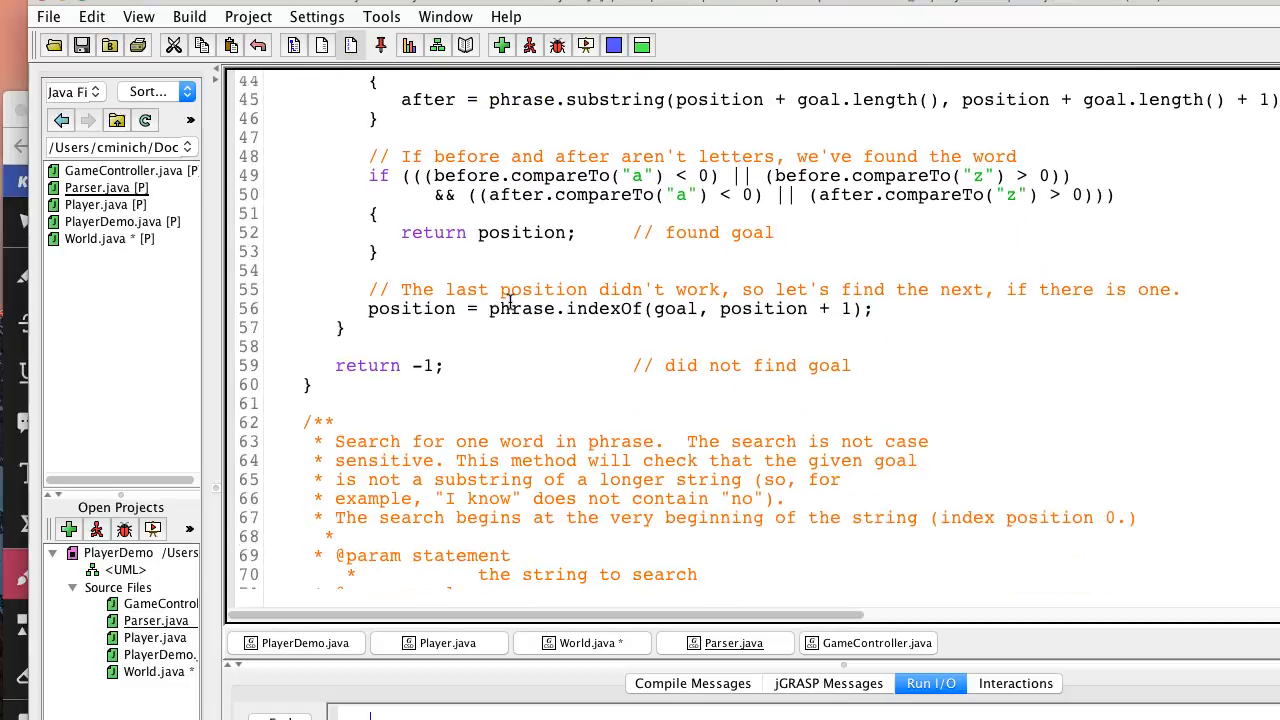
scroll("down", 3)
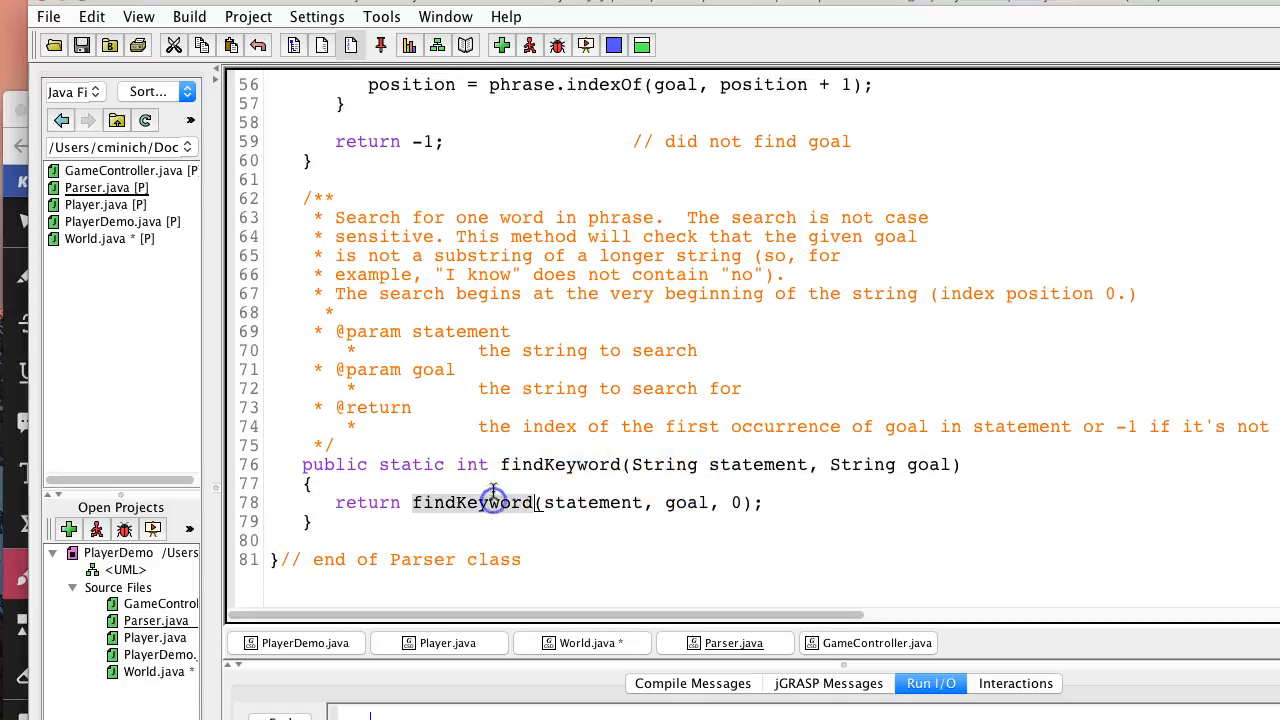
scroll("up", 3)
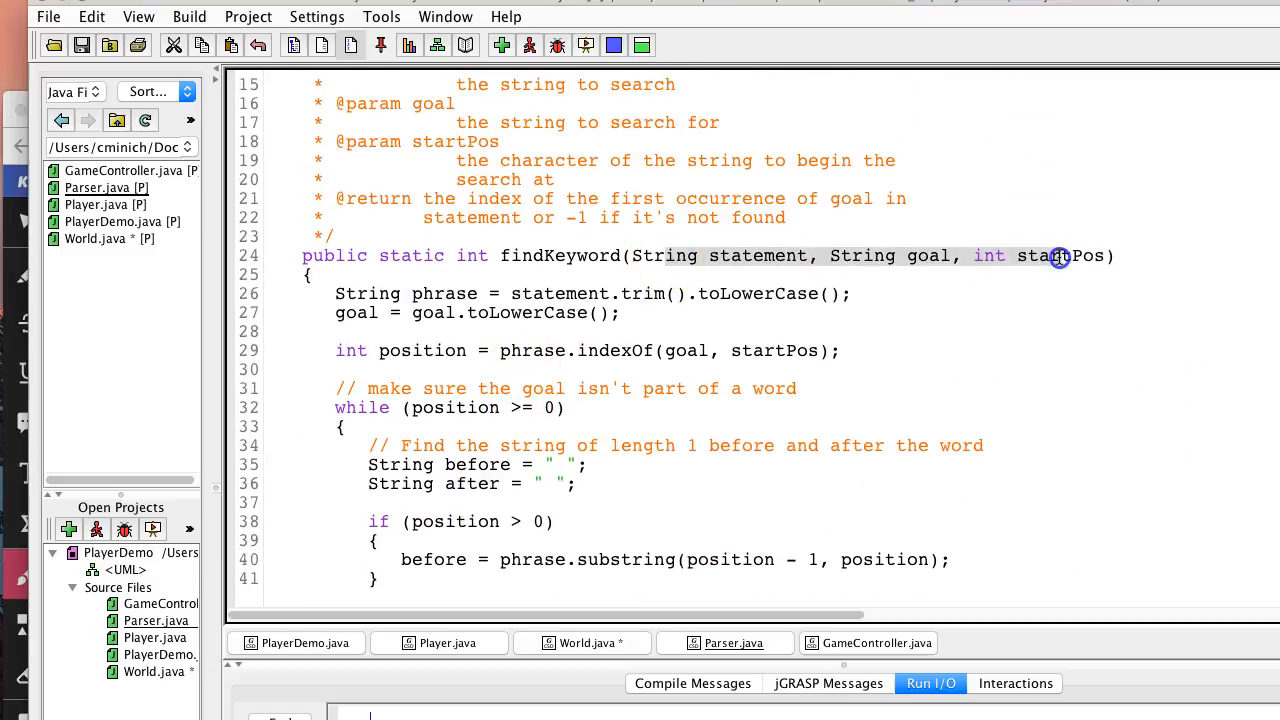
scroll("down", 3)
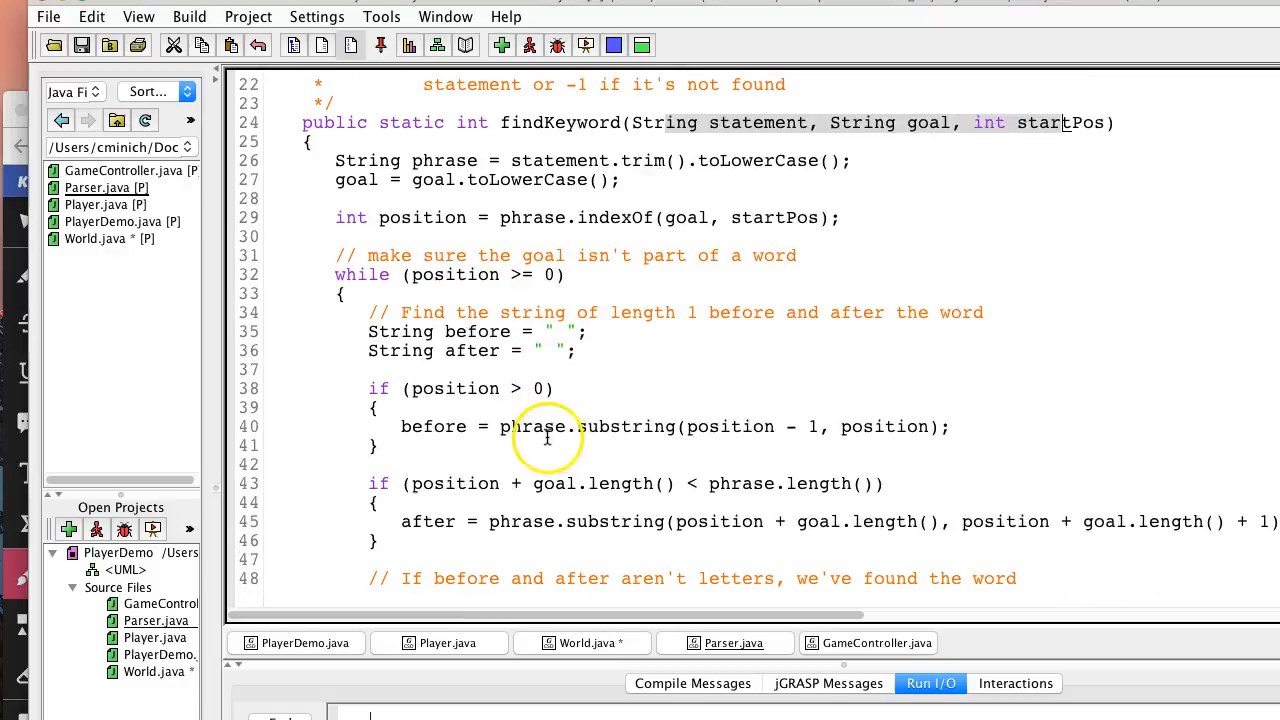
scroll("down", 3)
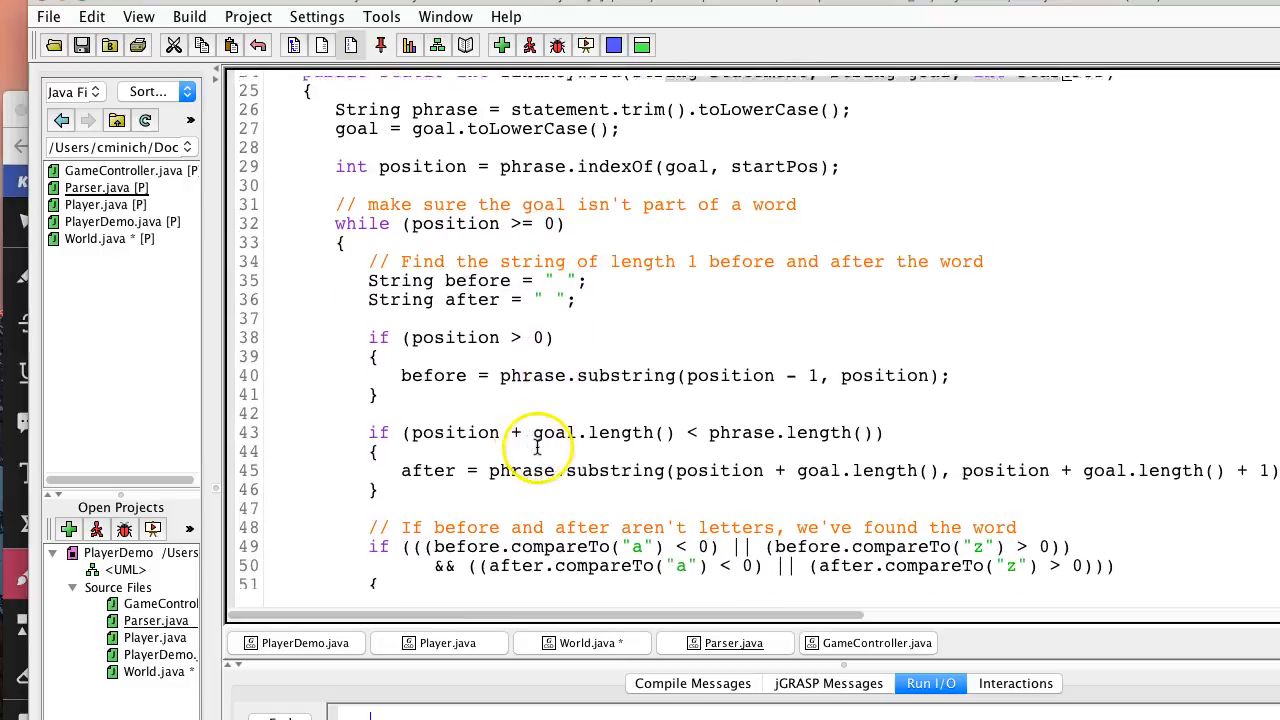
scroll("down", 3)
type("move")
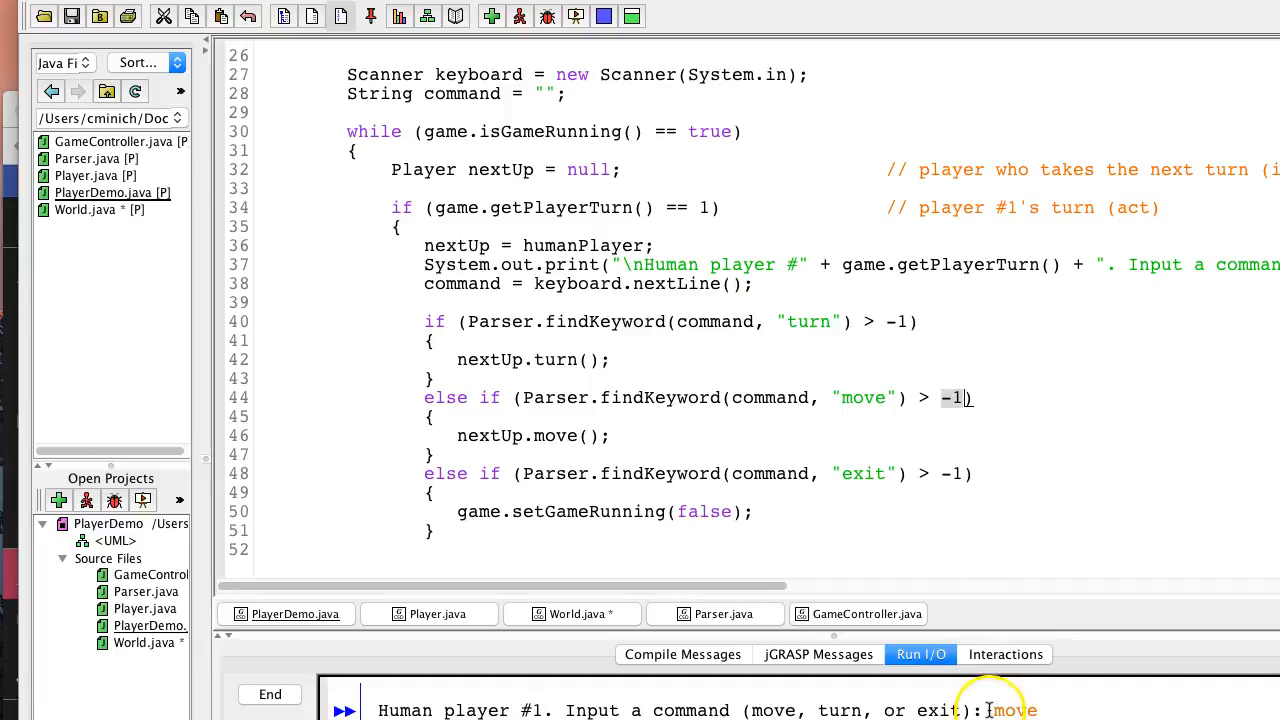
mouse_move(712, 422)
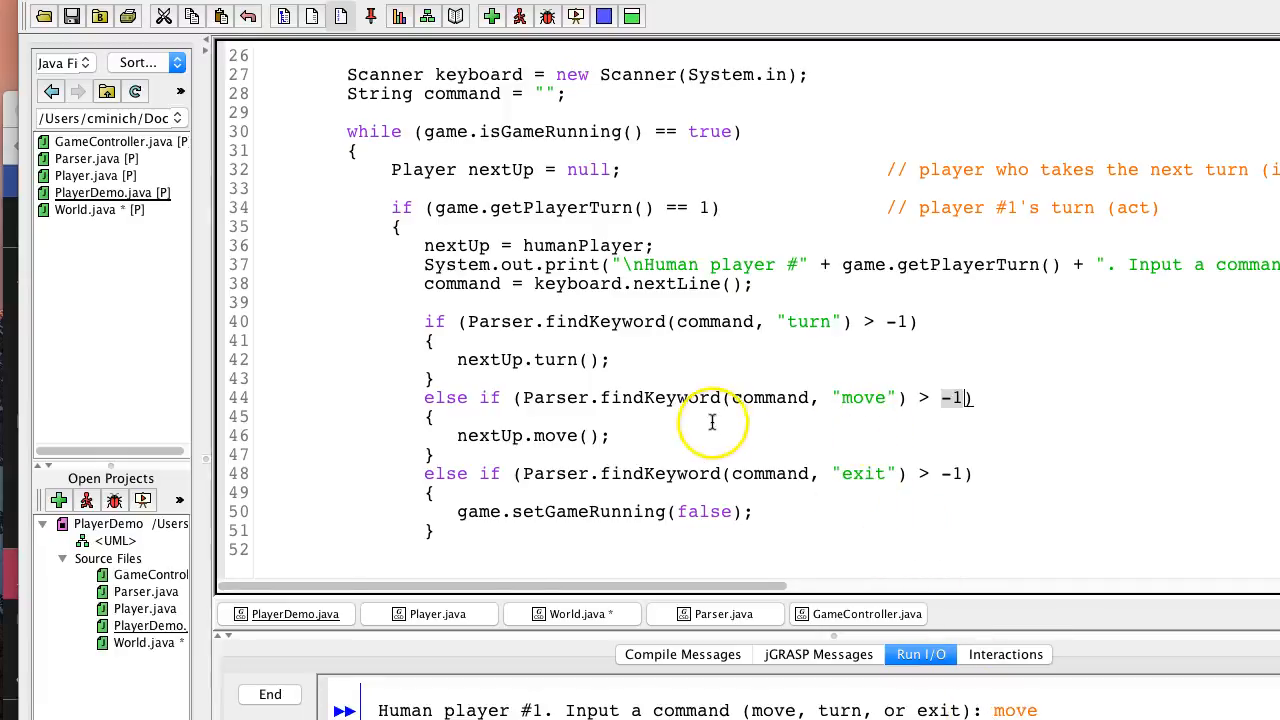
scroll("down", 3)
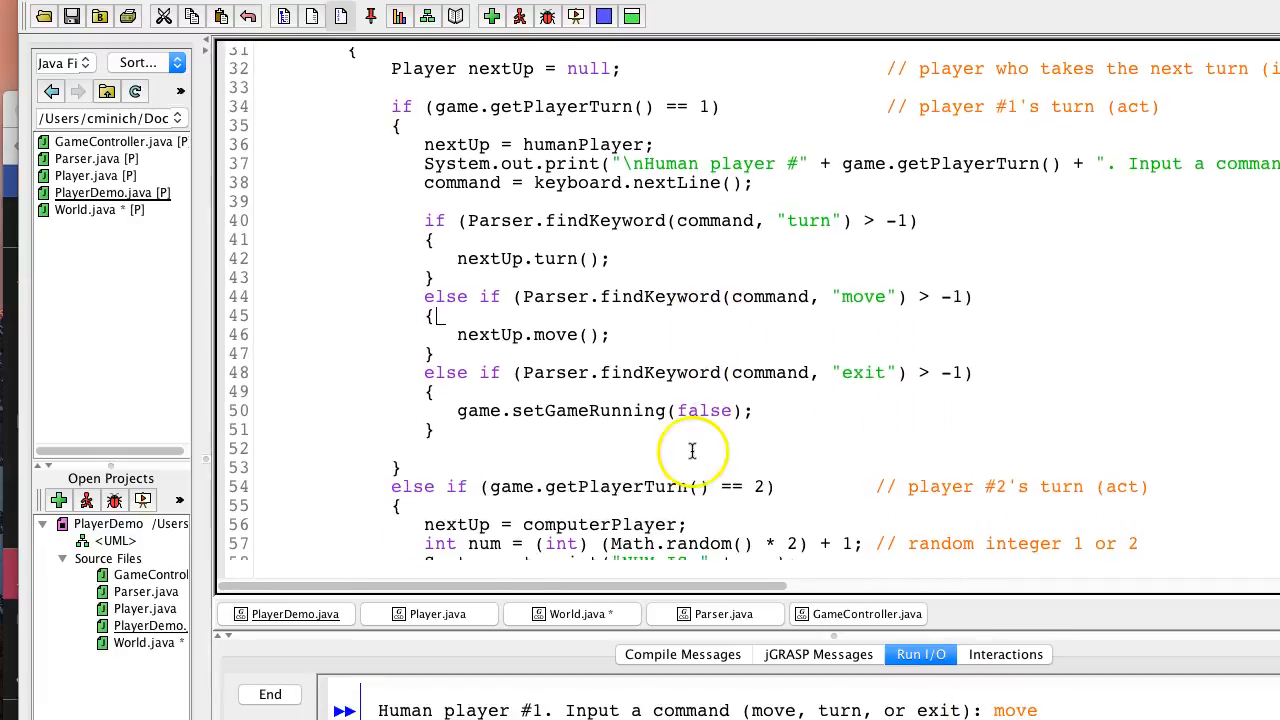
scroll("down", 3)
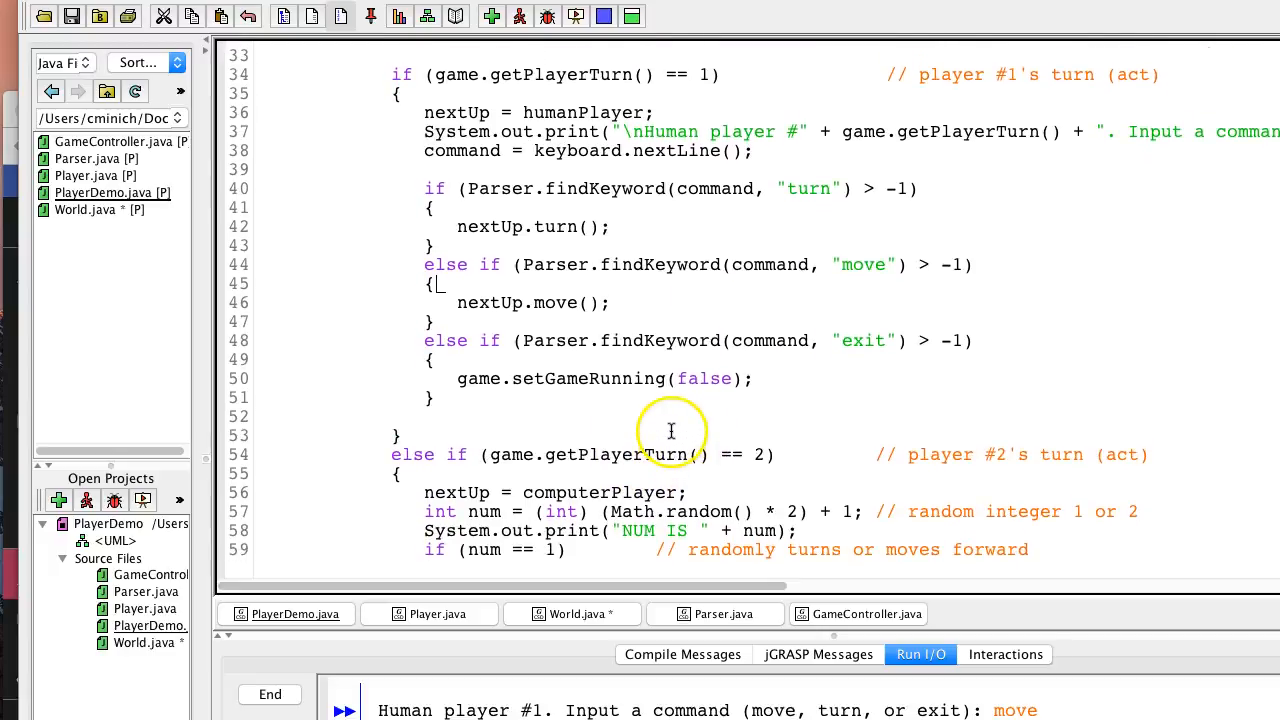
mouse_move(745, 465)
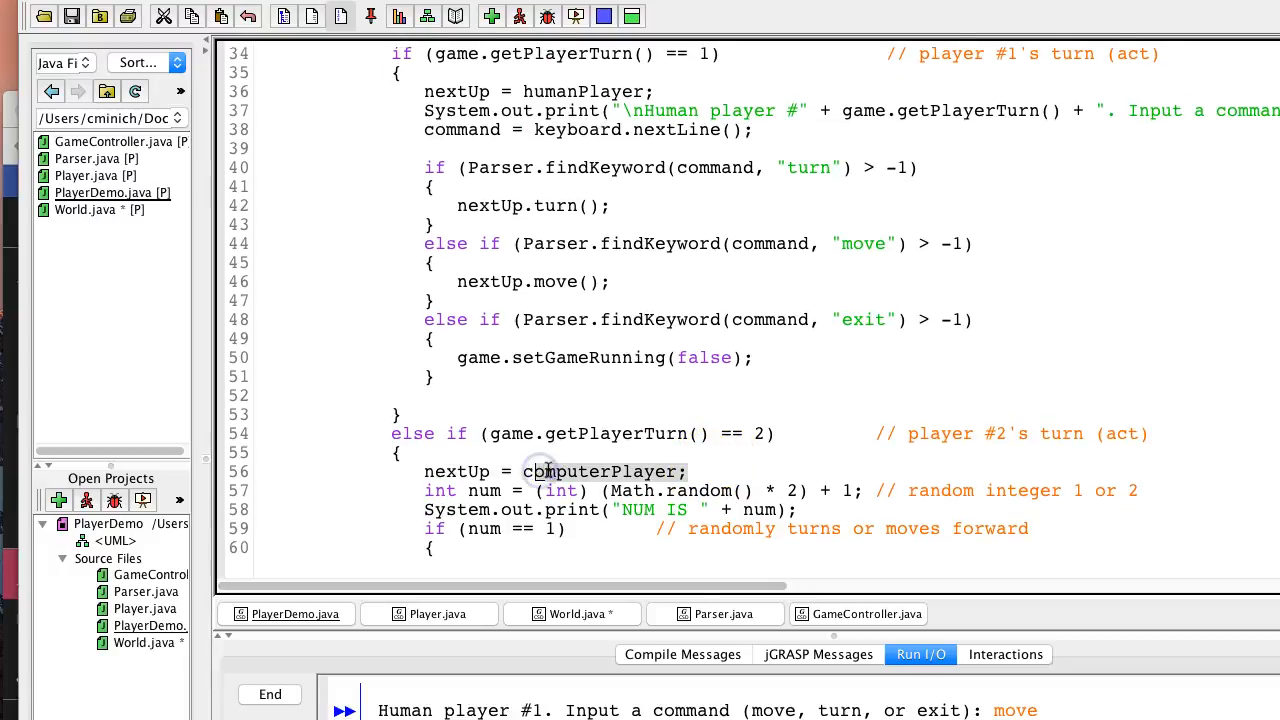
scroll("down", 3)
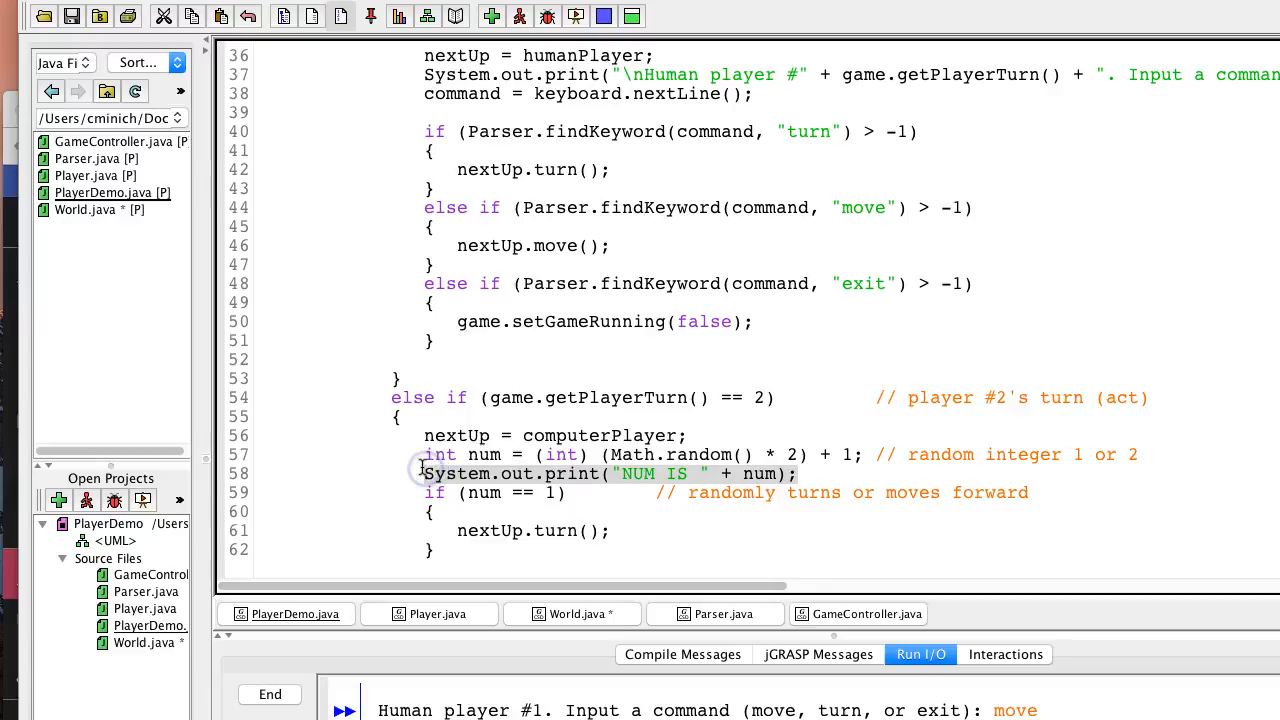
- Delete the System.out.print("NUM IS " + num) line and review the rest of main
key("Delete")
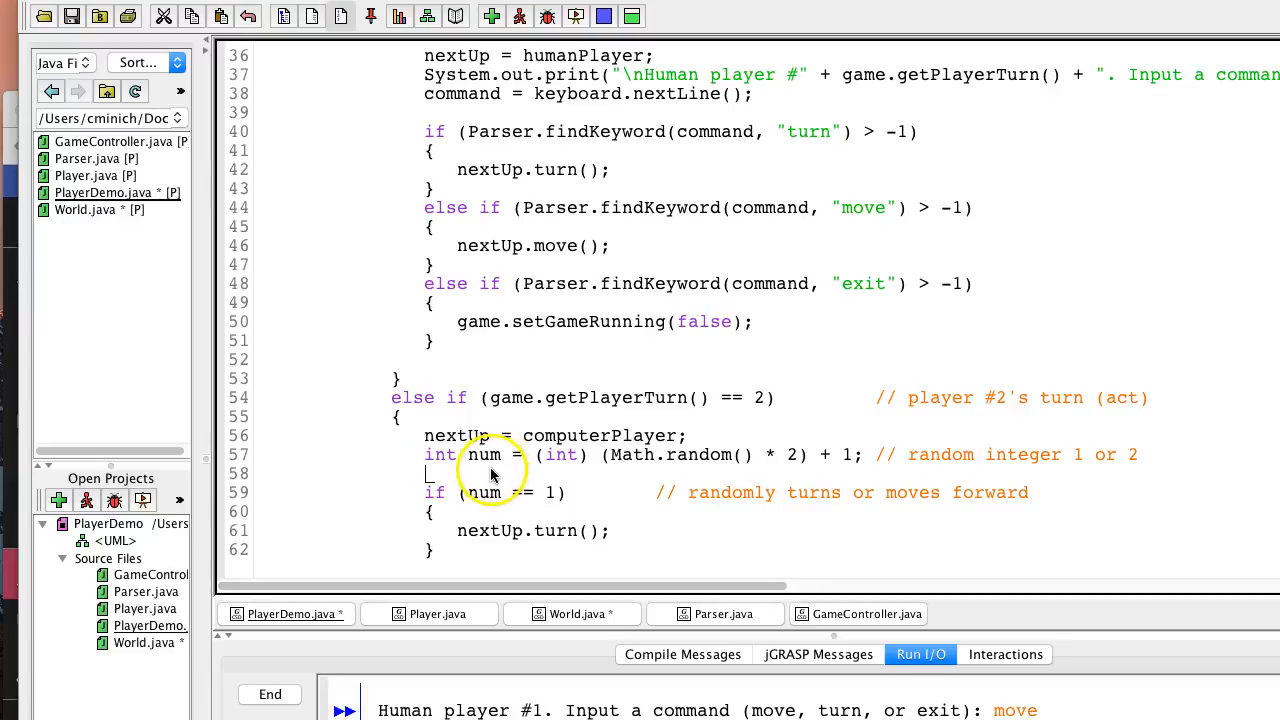
scroll("down", 3)
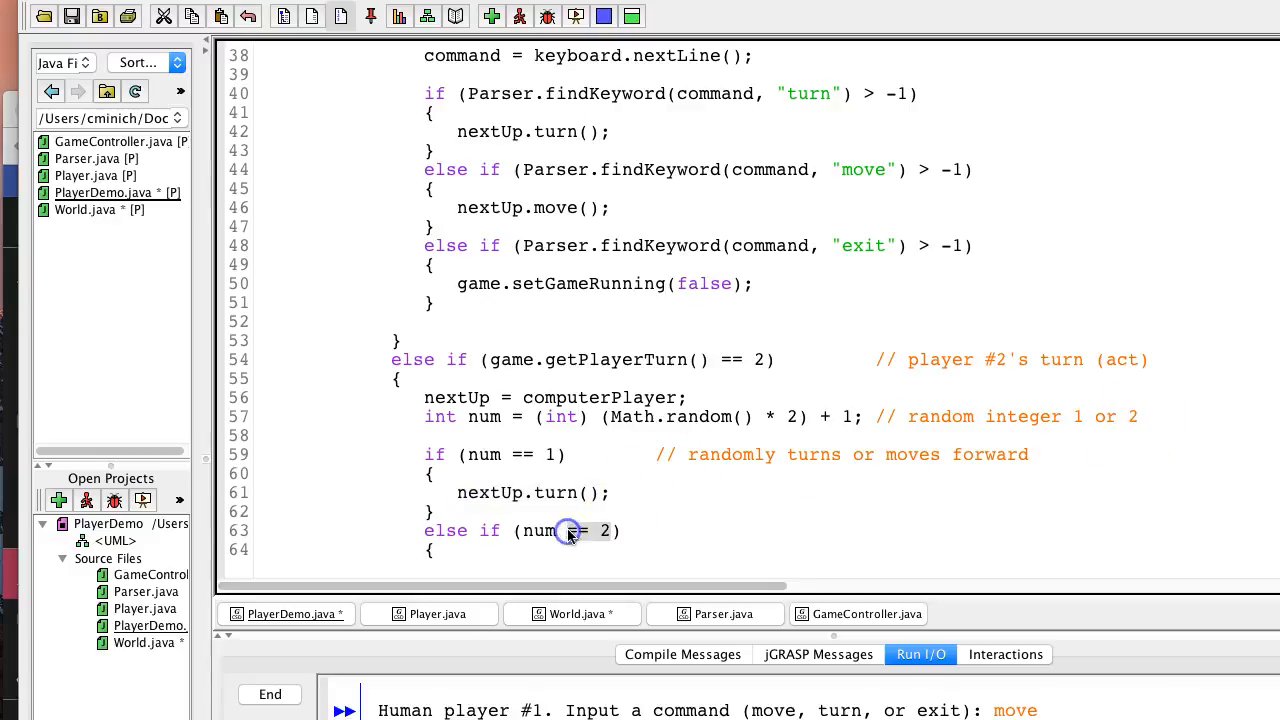
scroll("down", 3)
type("nextUp.move();")
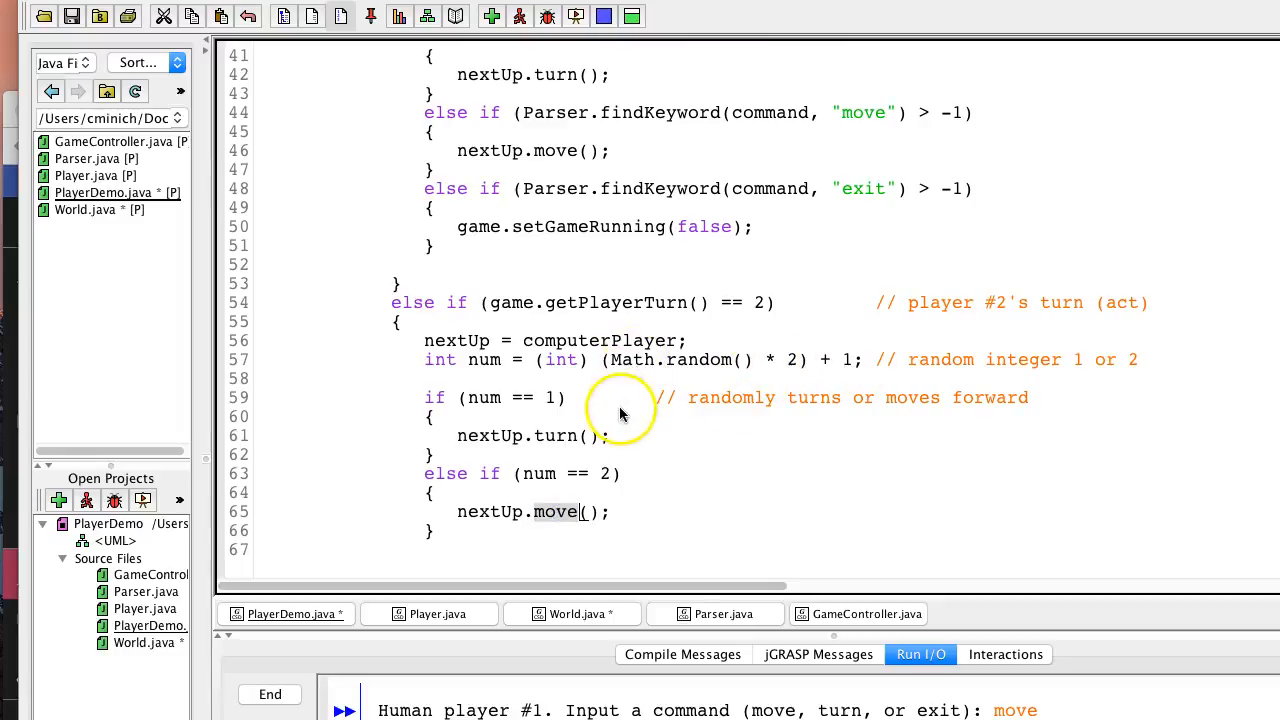
scroll("down", 3)
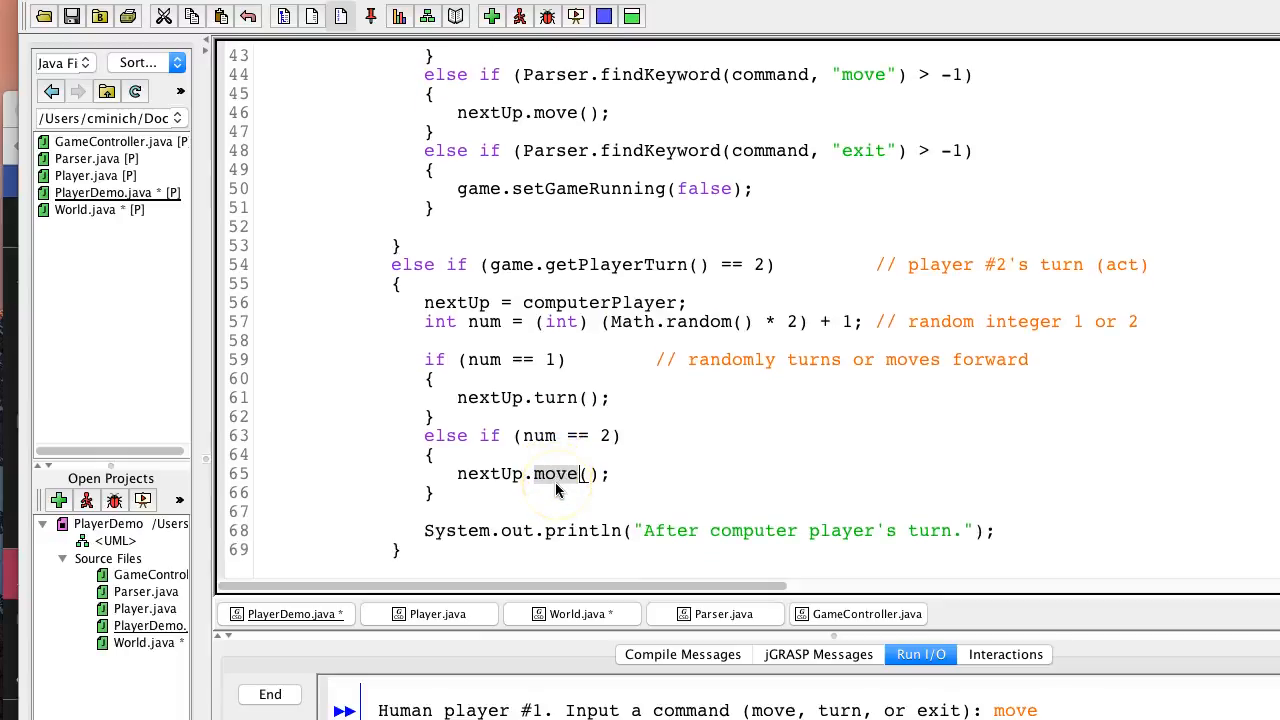
scroll("up", 3)
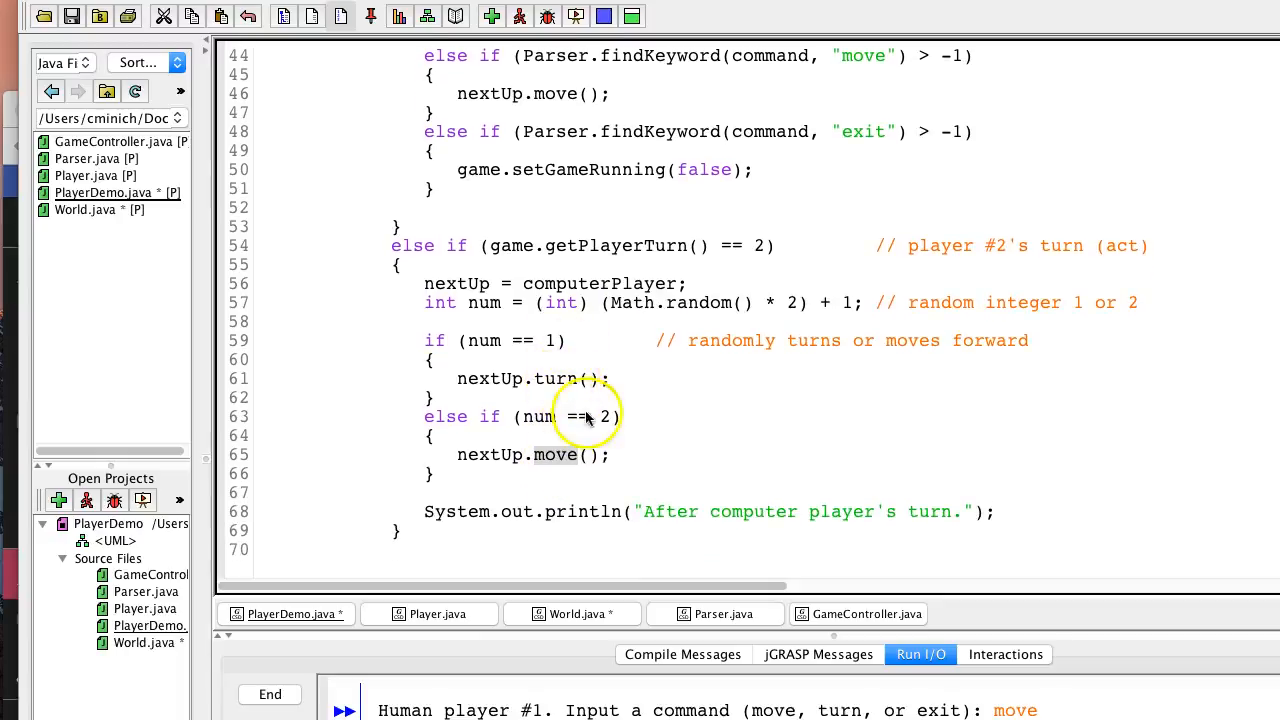
mouse_move(635, 505)
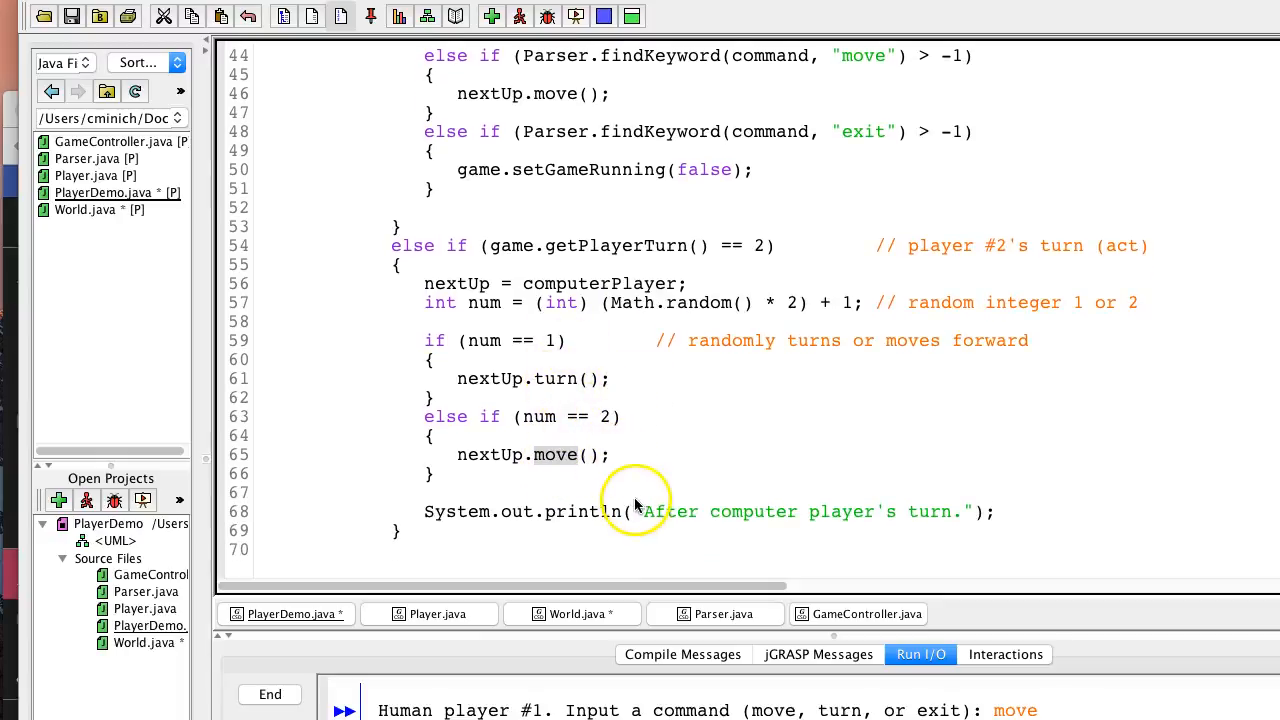
scroll("down", 3)
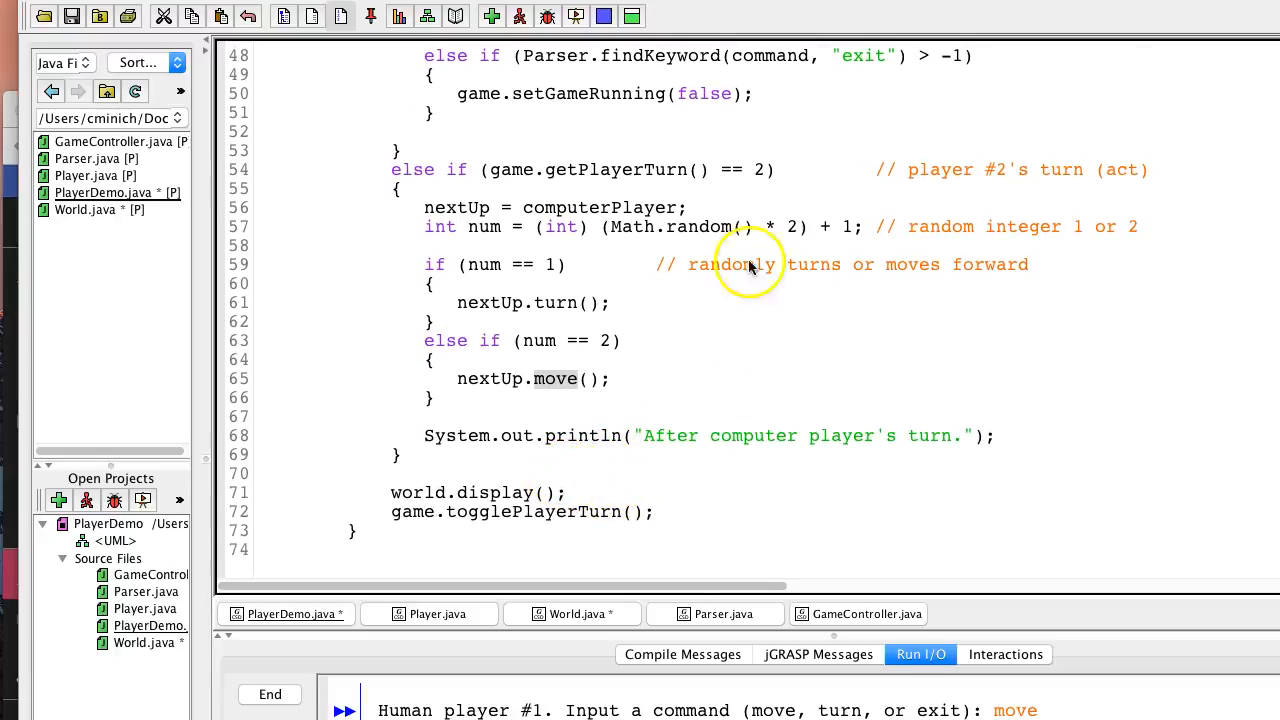
mouse_move(862, 278)
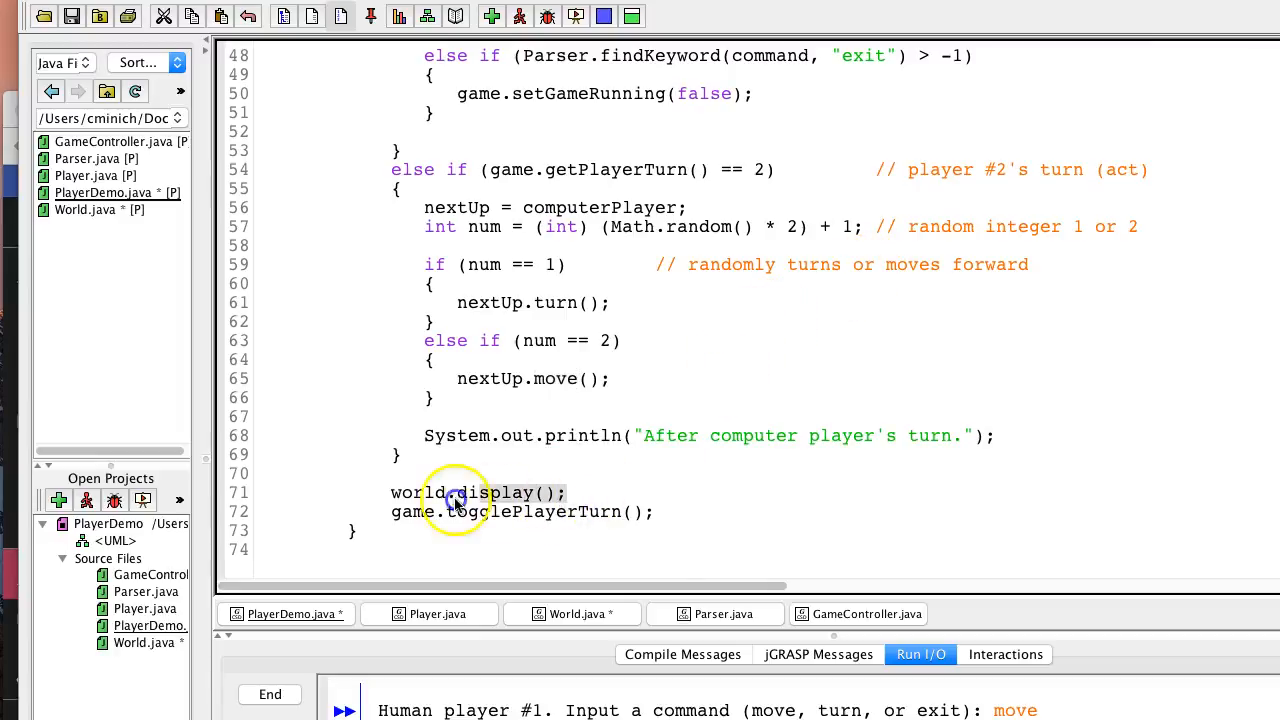
mouse_move(573, 519)
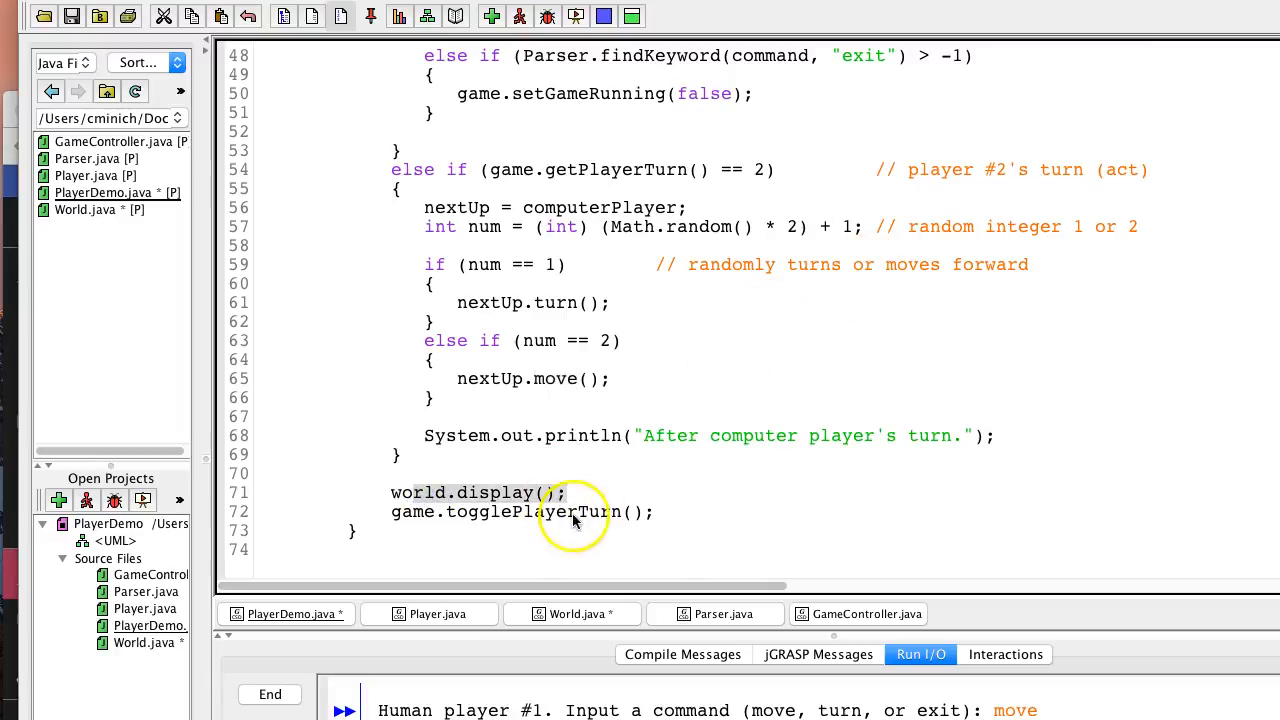
mouse_move(535, 378)
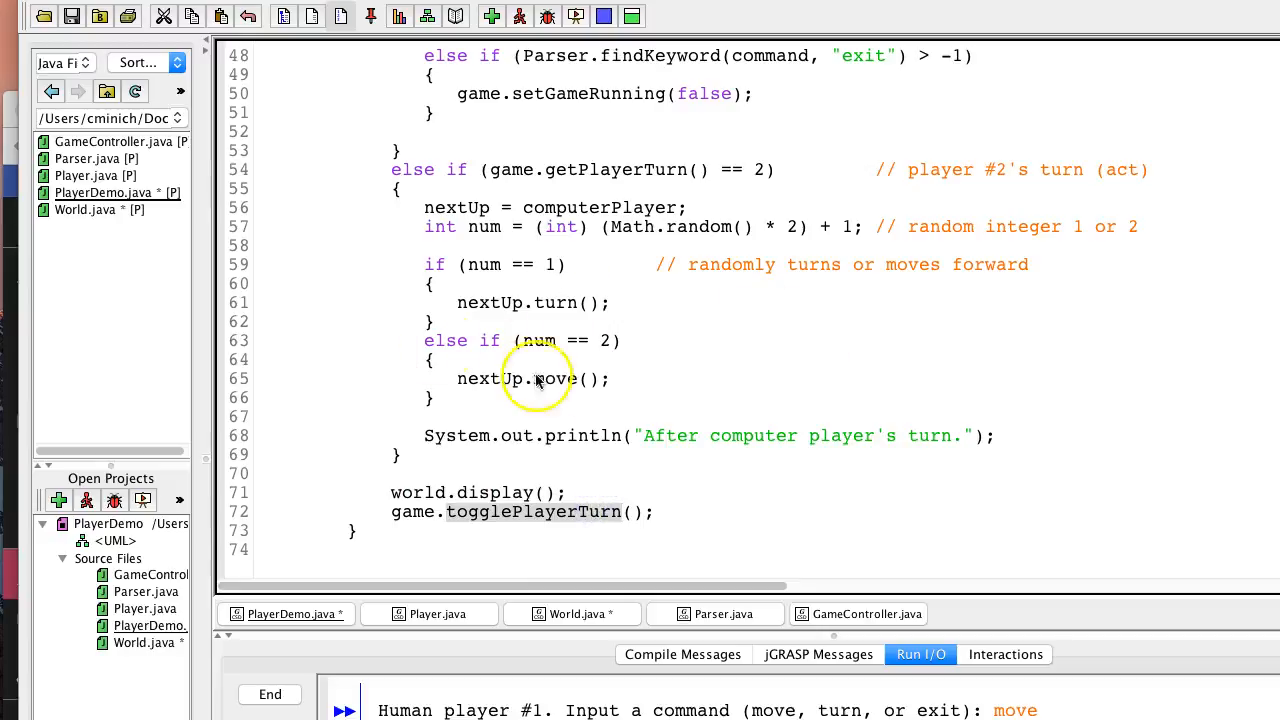
scroll("up", 3)
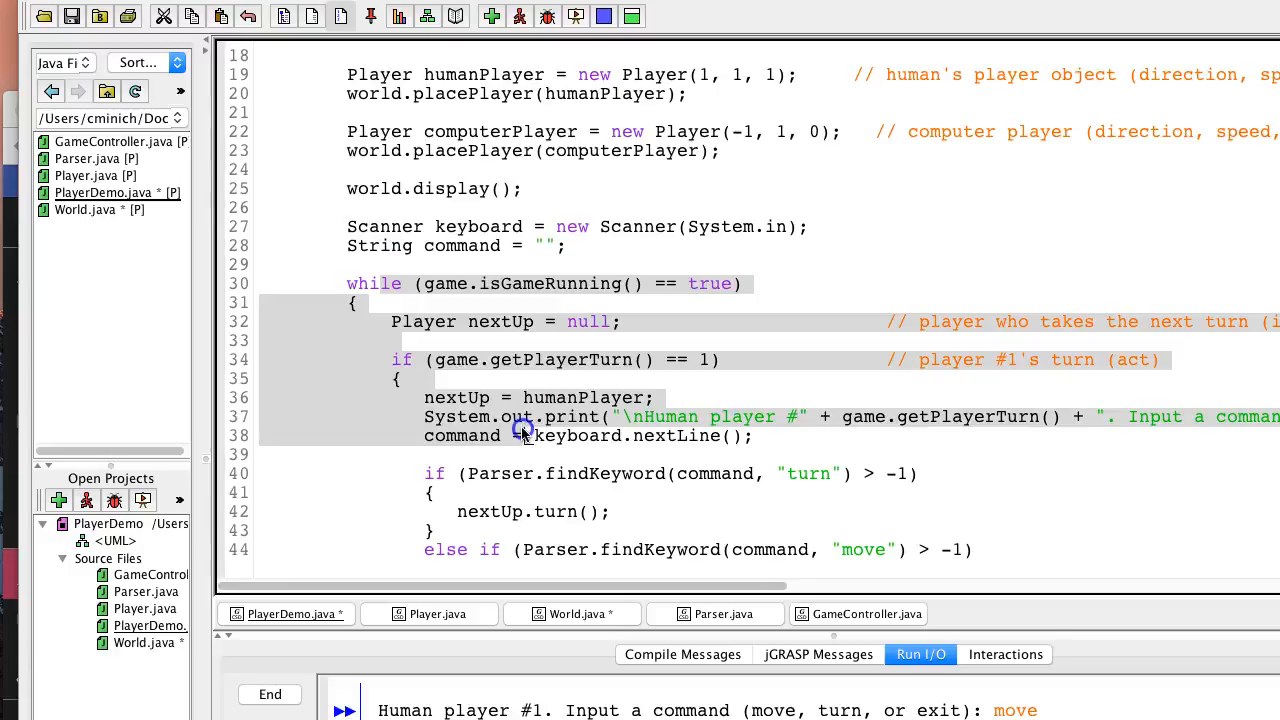
scroll("down", 3)
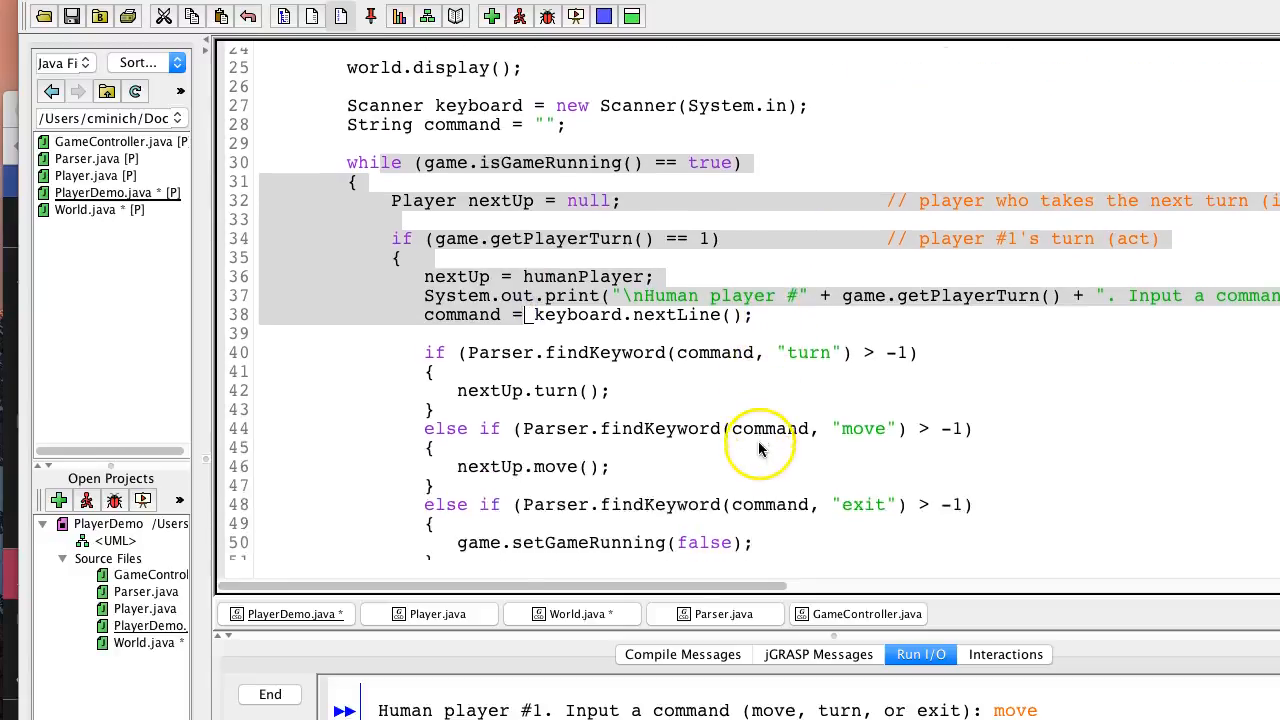
scroll("down", 3)
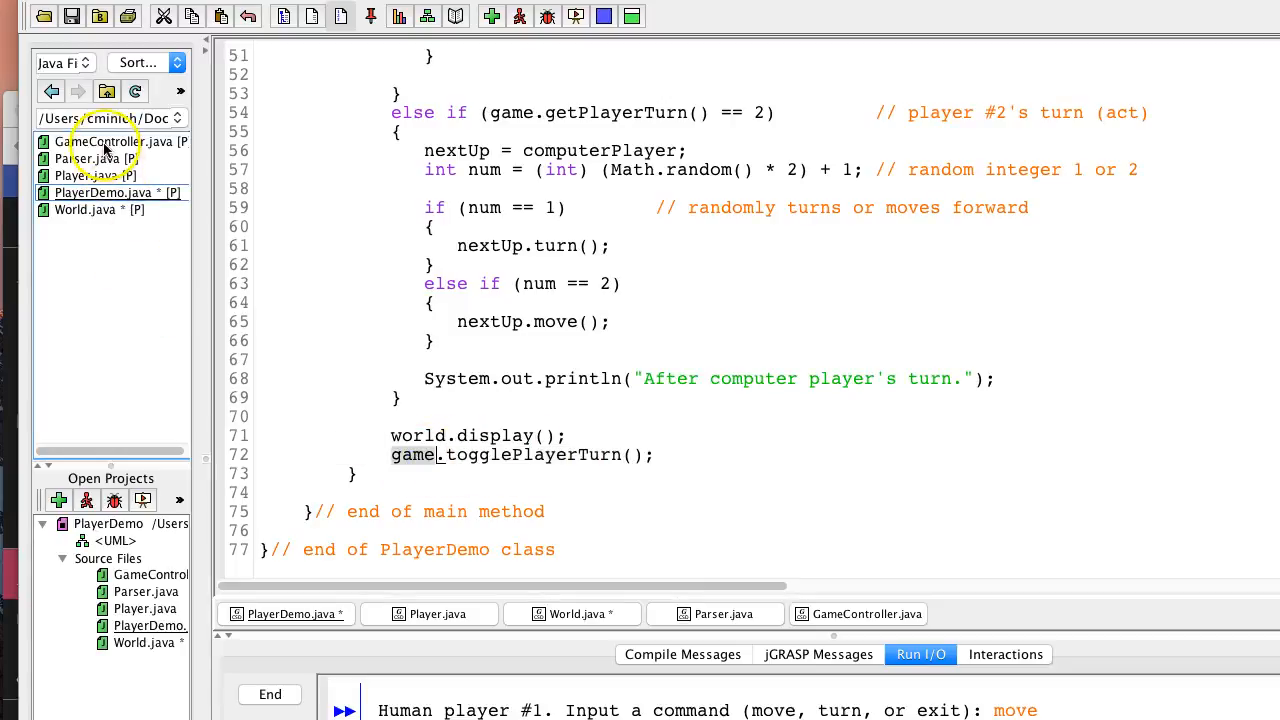
- Open GameController.java and walk through the togglePlayerTurn method switching players 1 and 2
left_click(866, 614)
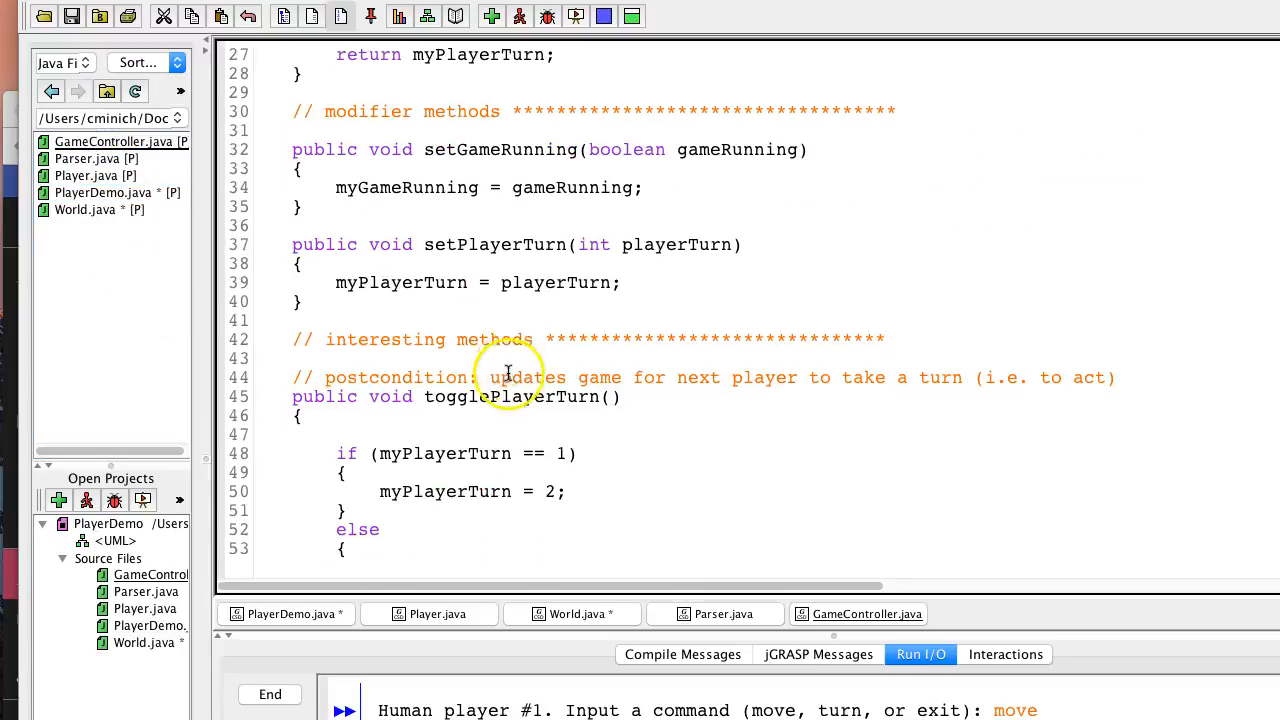
scroll("down", 3)
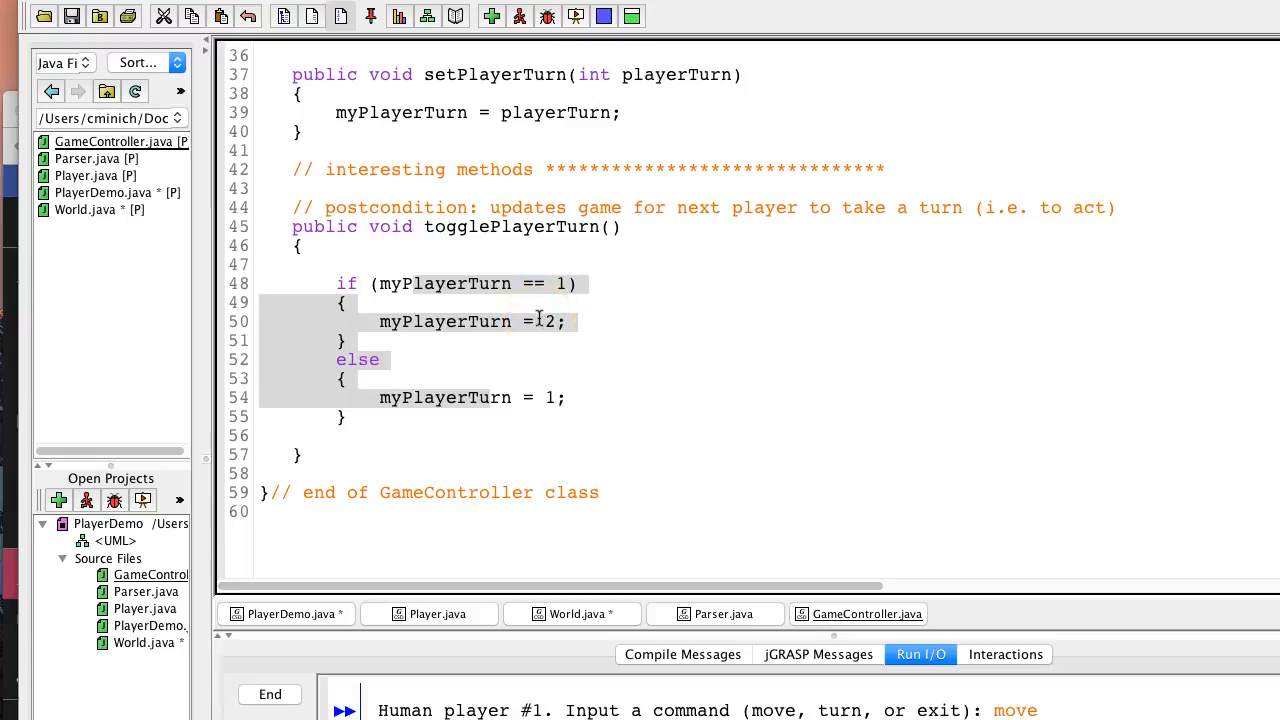
left_click(678, 207)
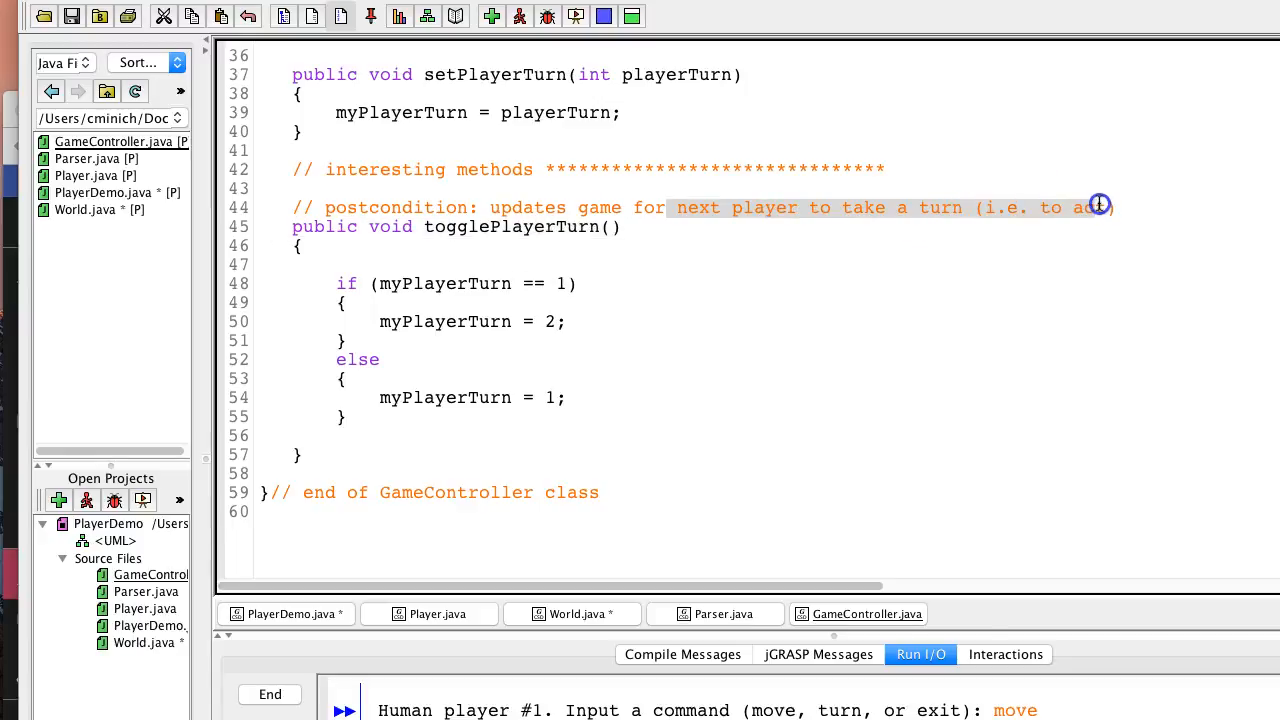
mouse_move(643, 357)
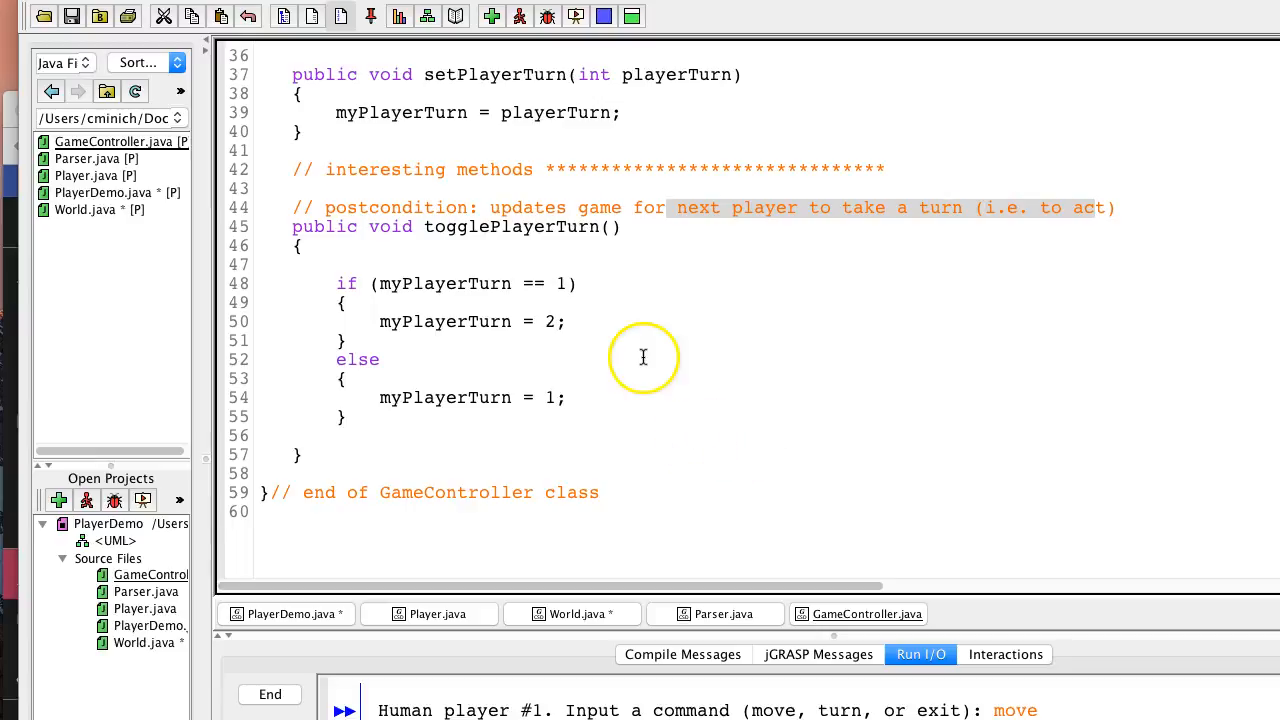
mouse_move(628, 333)
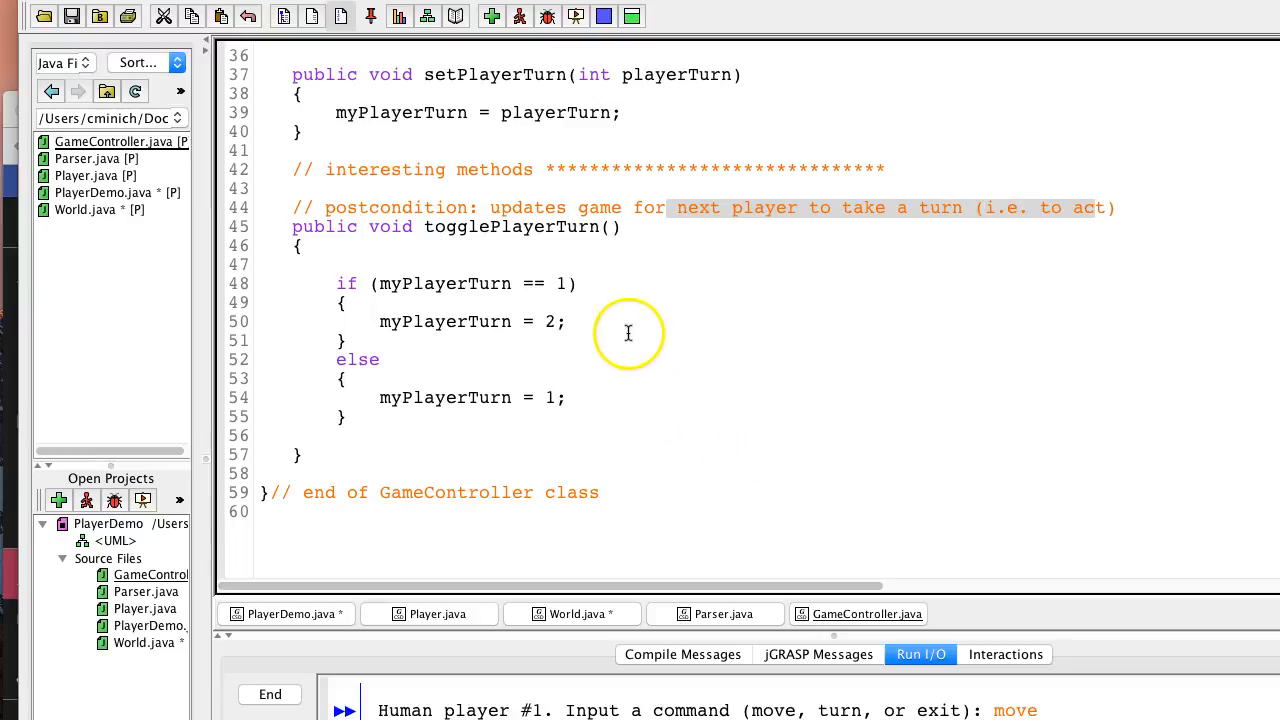
mouse_move(644, 285)
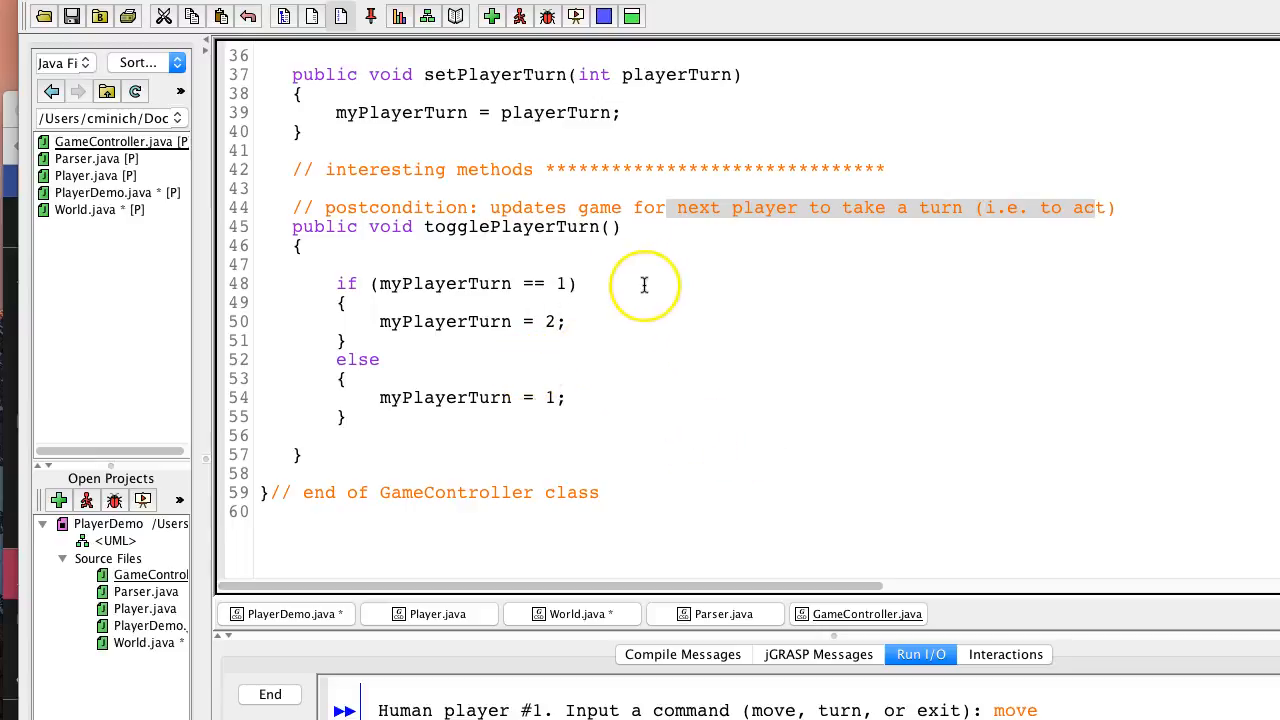
scroll("up", 3)
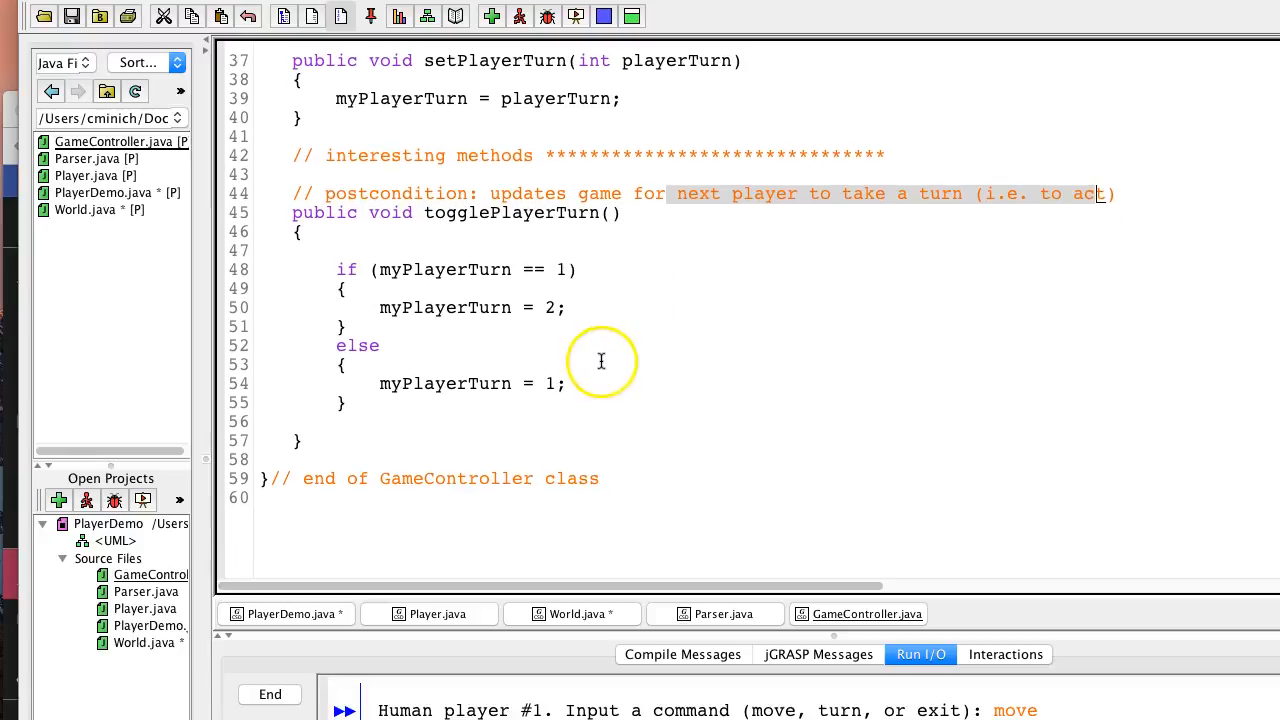
scroll("up", 3)
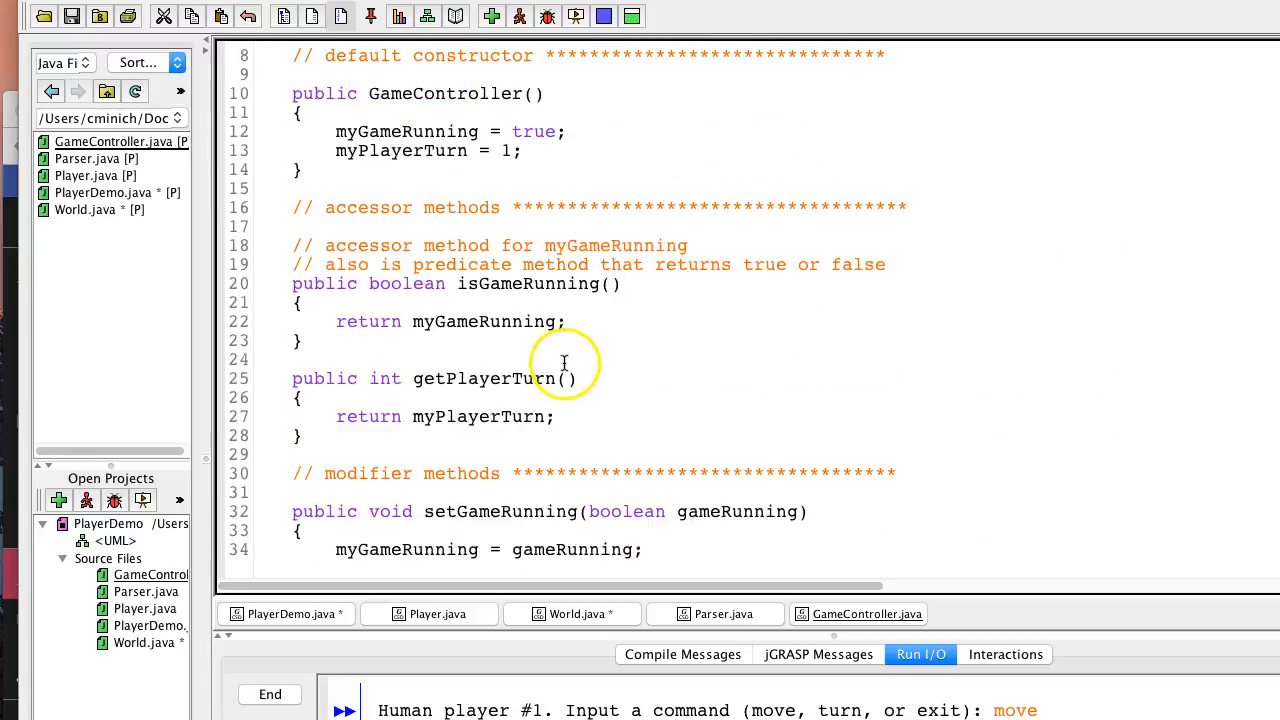
scroll("up", 3)
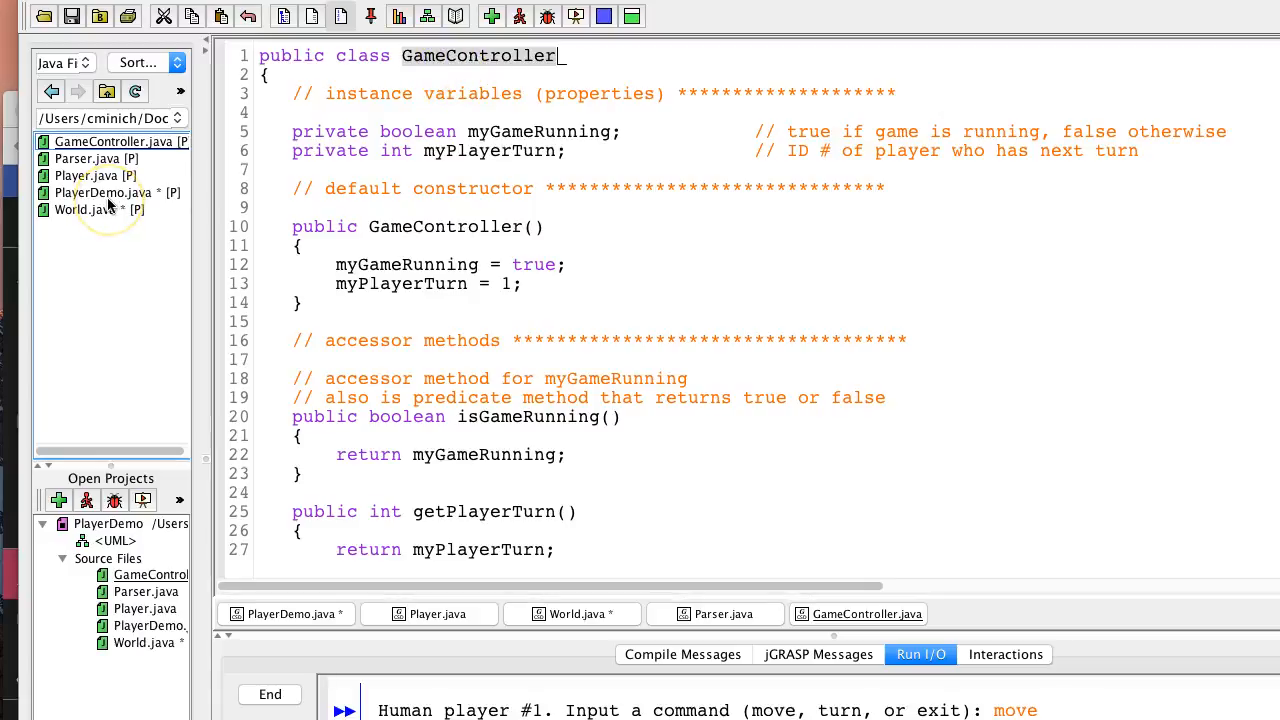
scroll("down", 3)
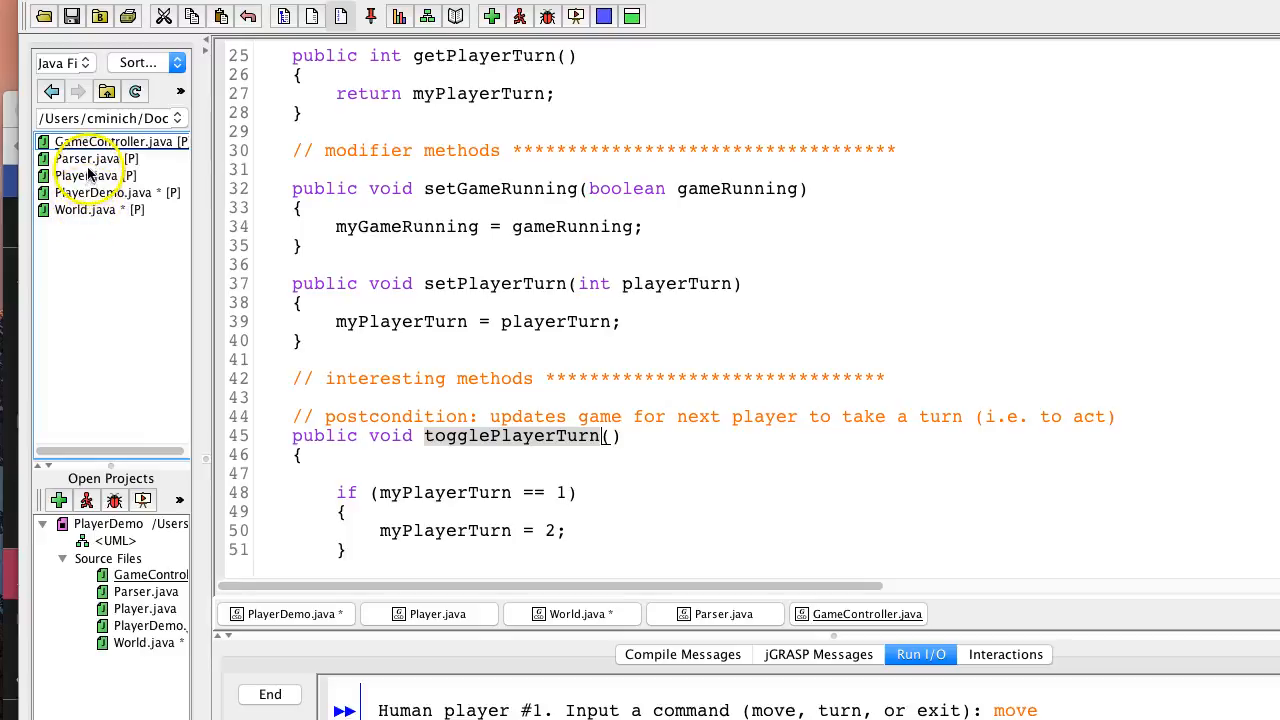
mouse_move(88, 209)
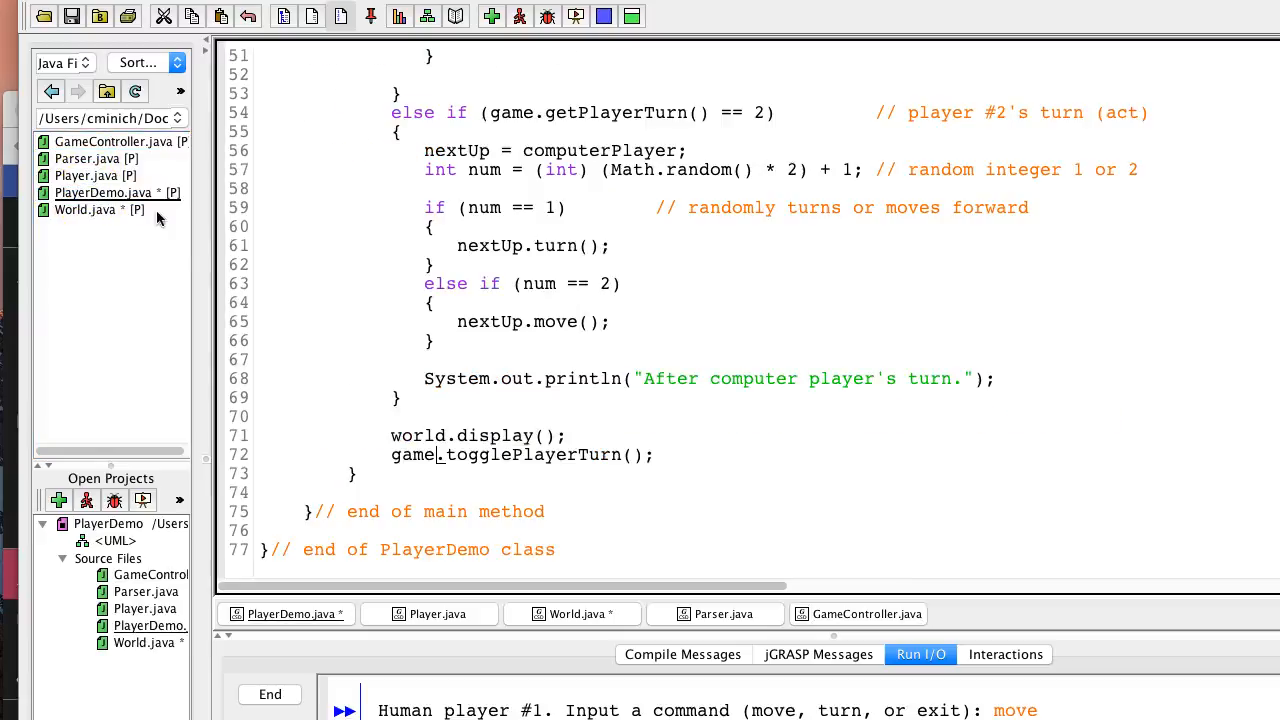
scroll("up", 3)
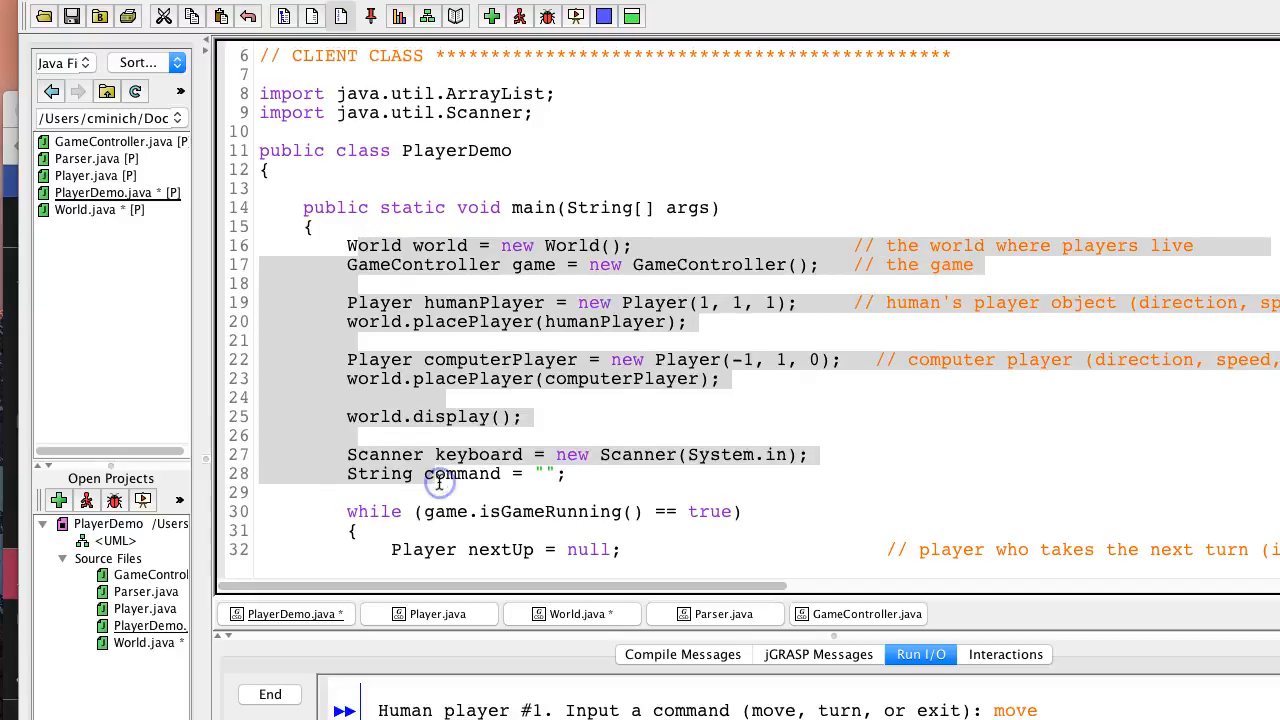
scroll("down", 3)
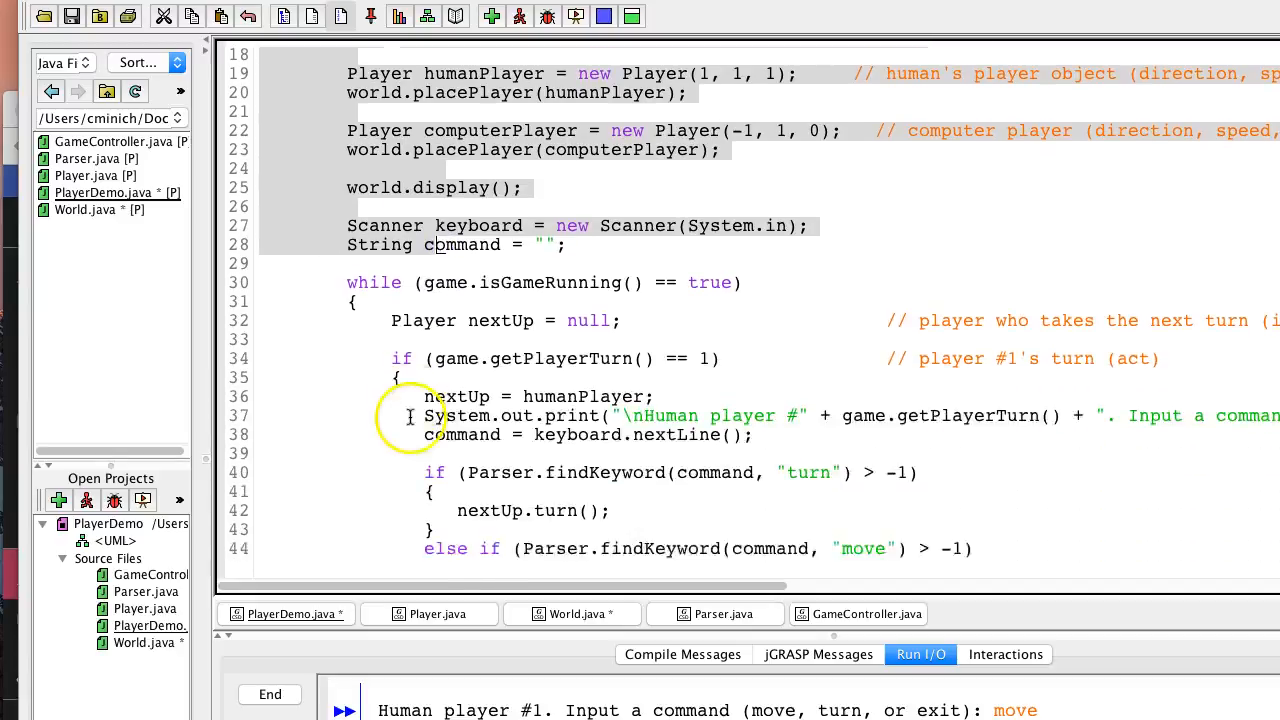
scroll("down", 3)
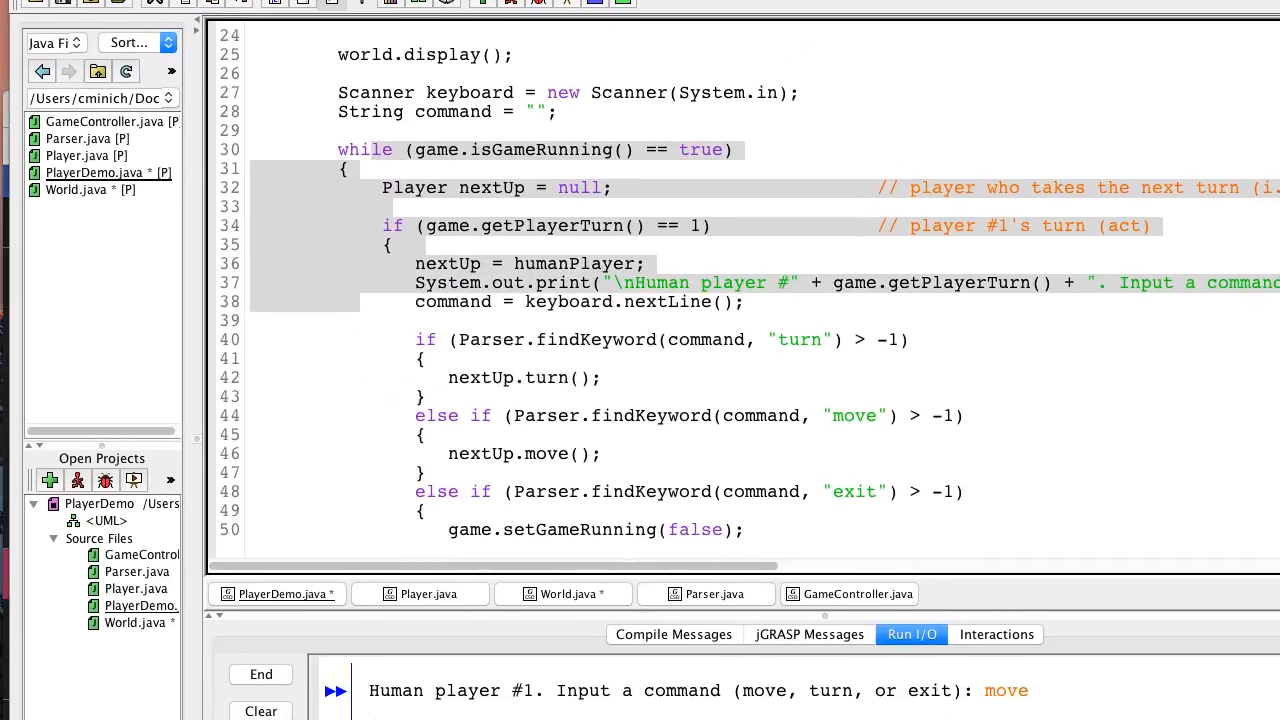
mouse_move(780, 580)
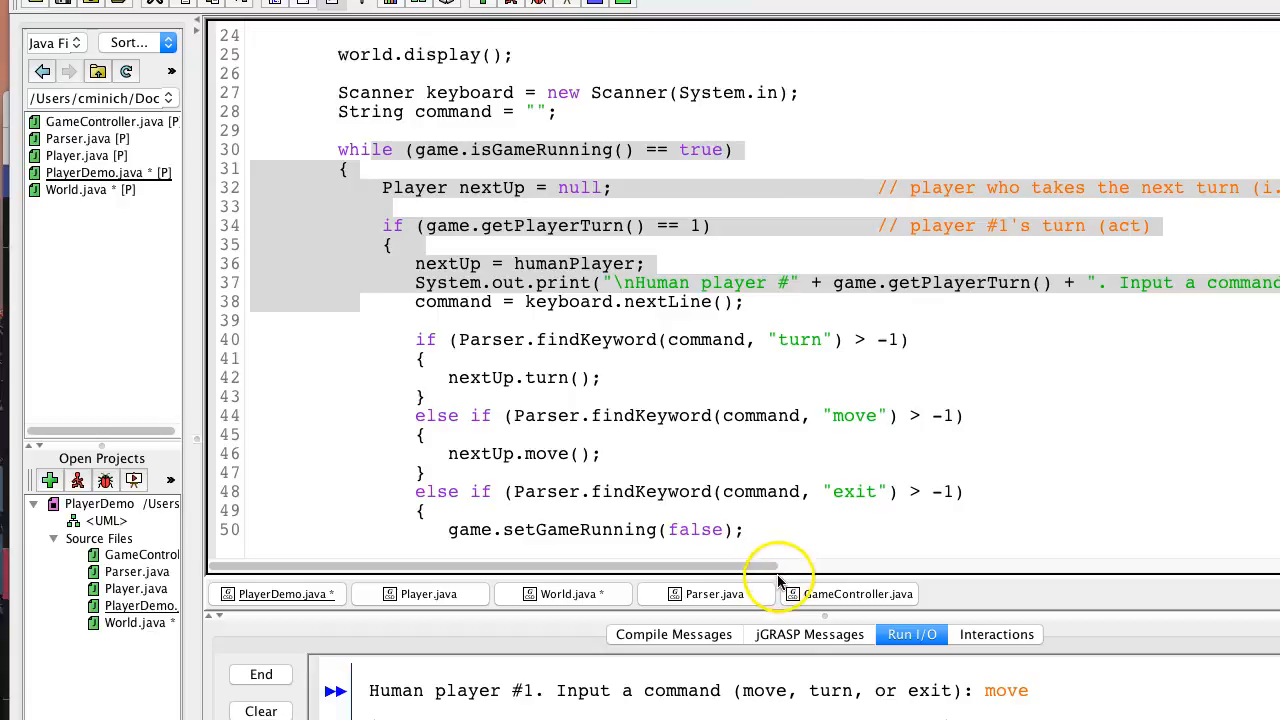
mouse_move(456, 522)
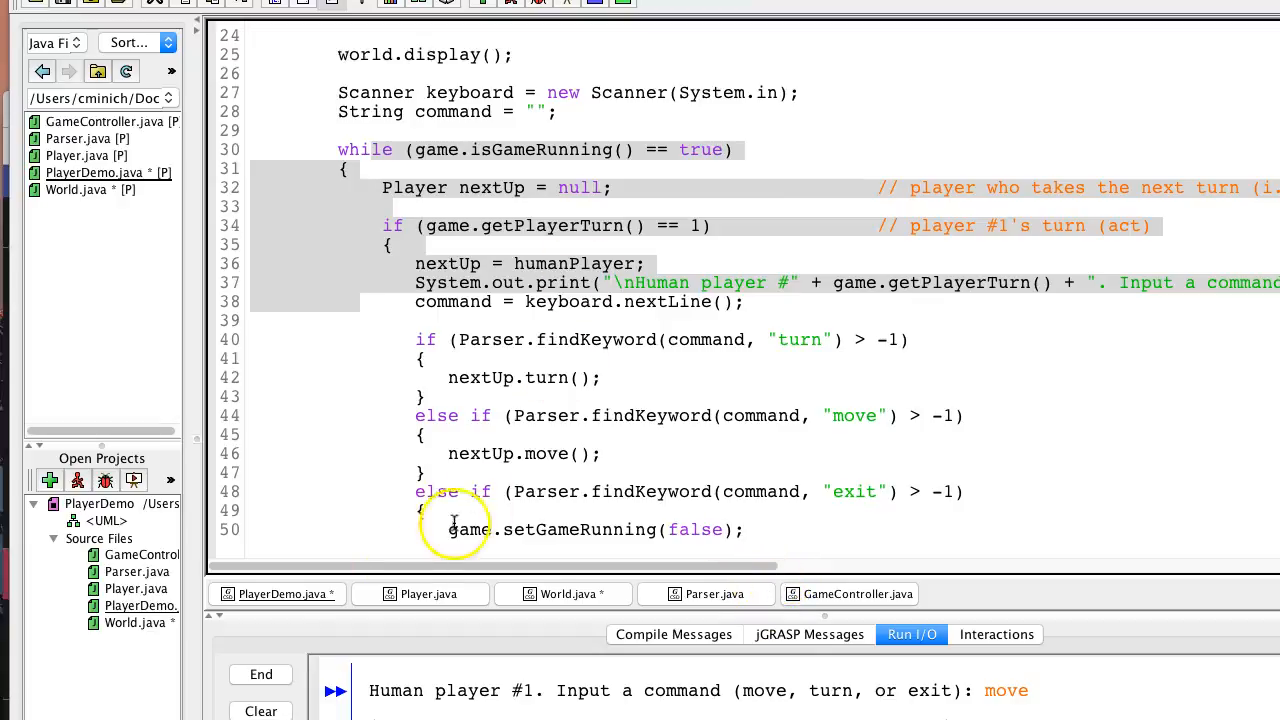
- End the running PlayerDemo game, clear the Run I/O output, and launch it again
left_click(260, 674)
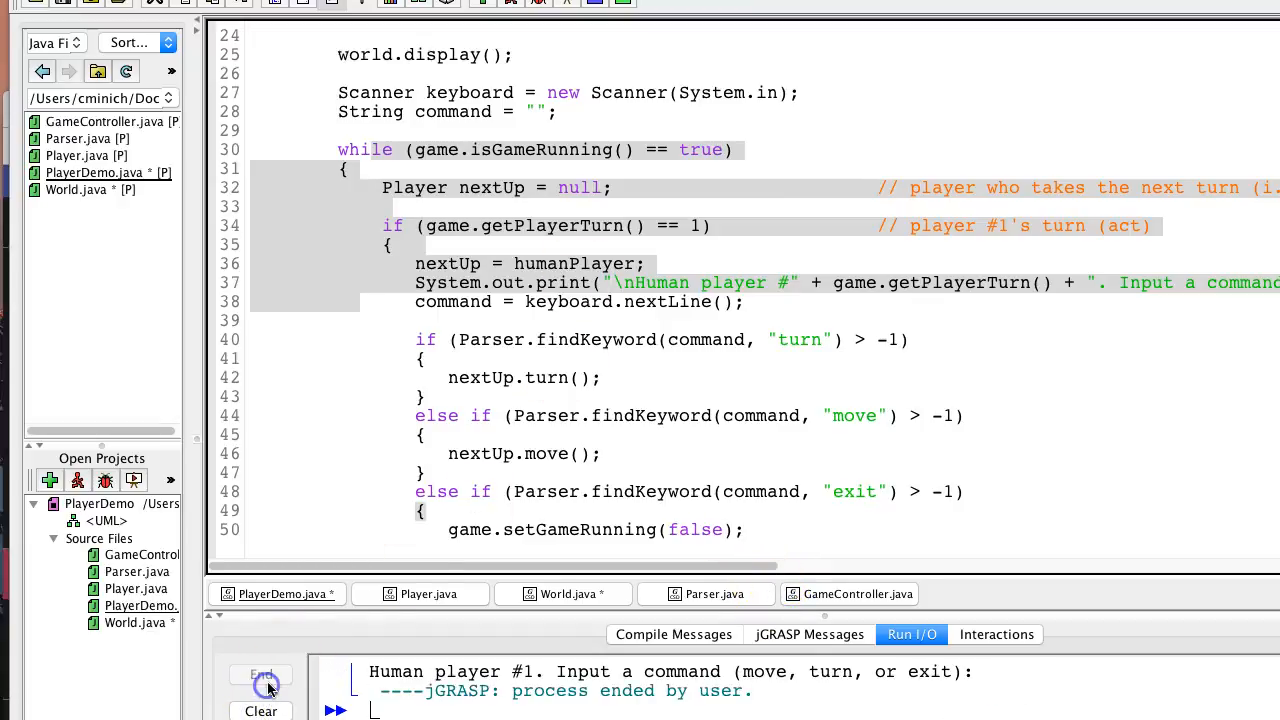
left_click(260, 675)
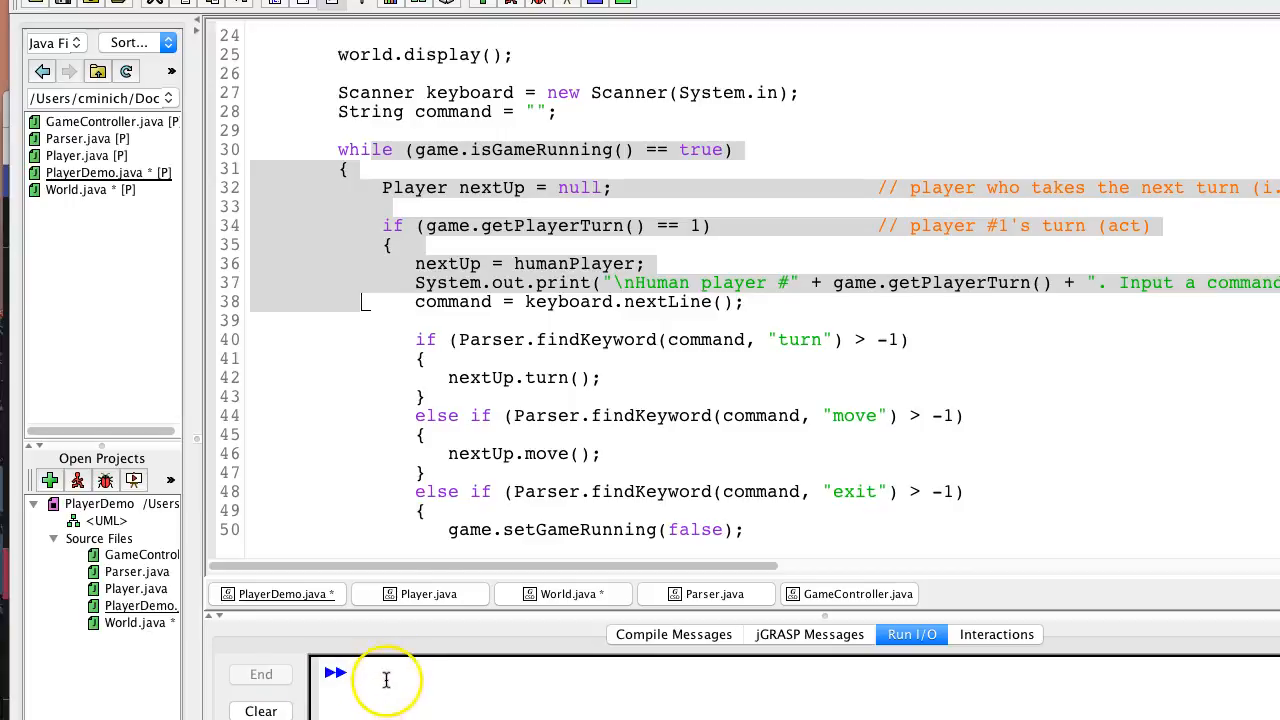
scroll("up", 3)
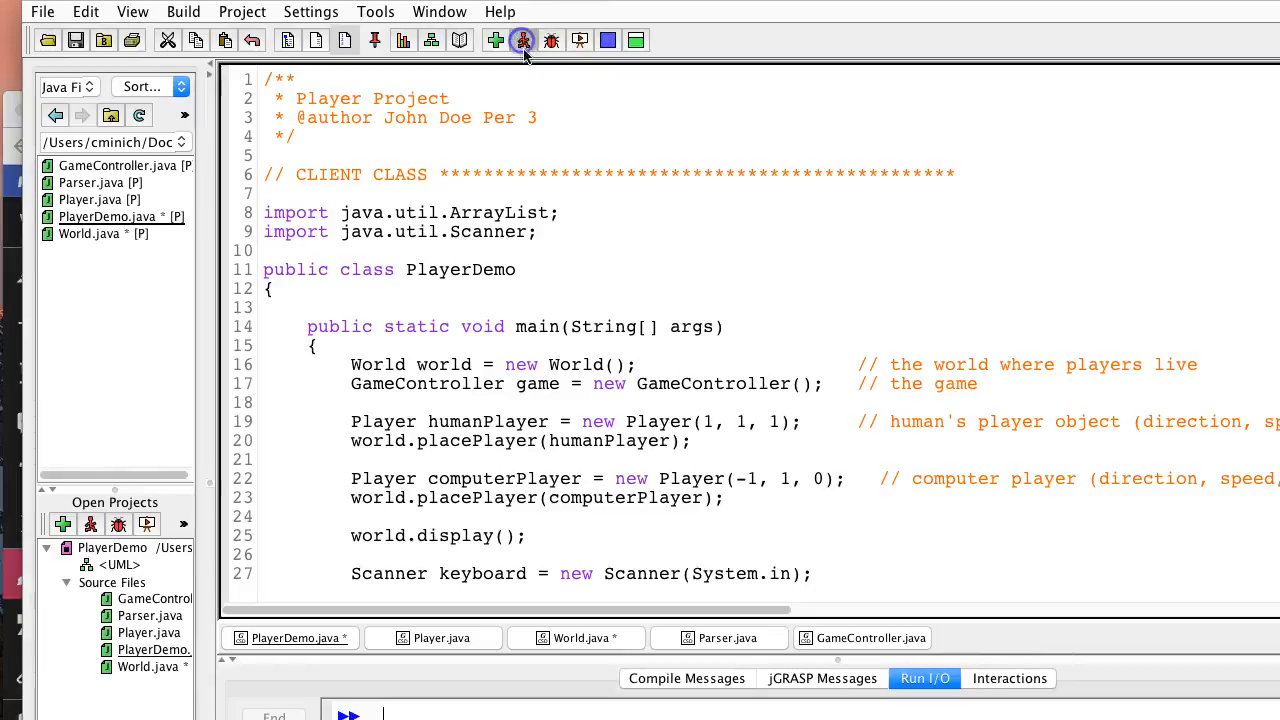
left_click(522, 40)
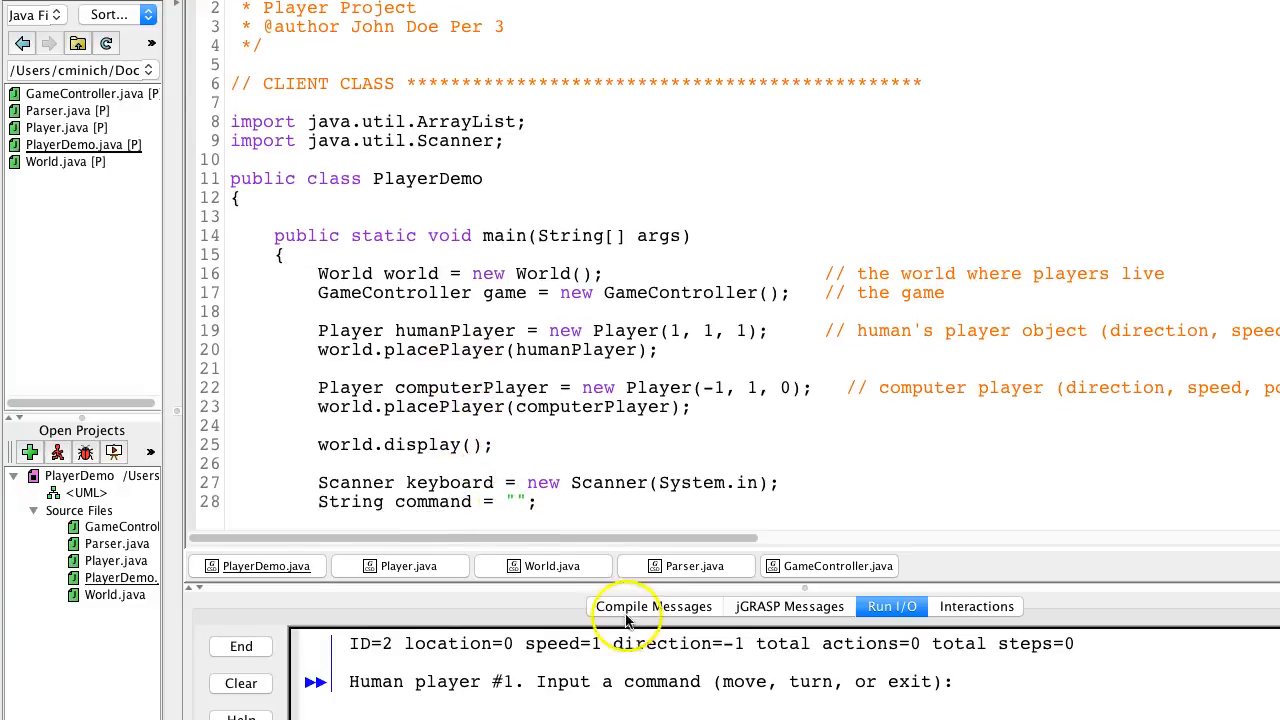
mouse_move(1010, 514)
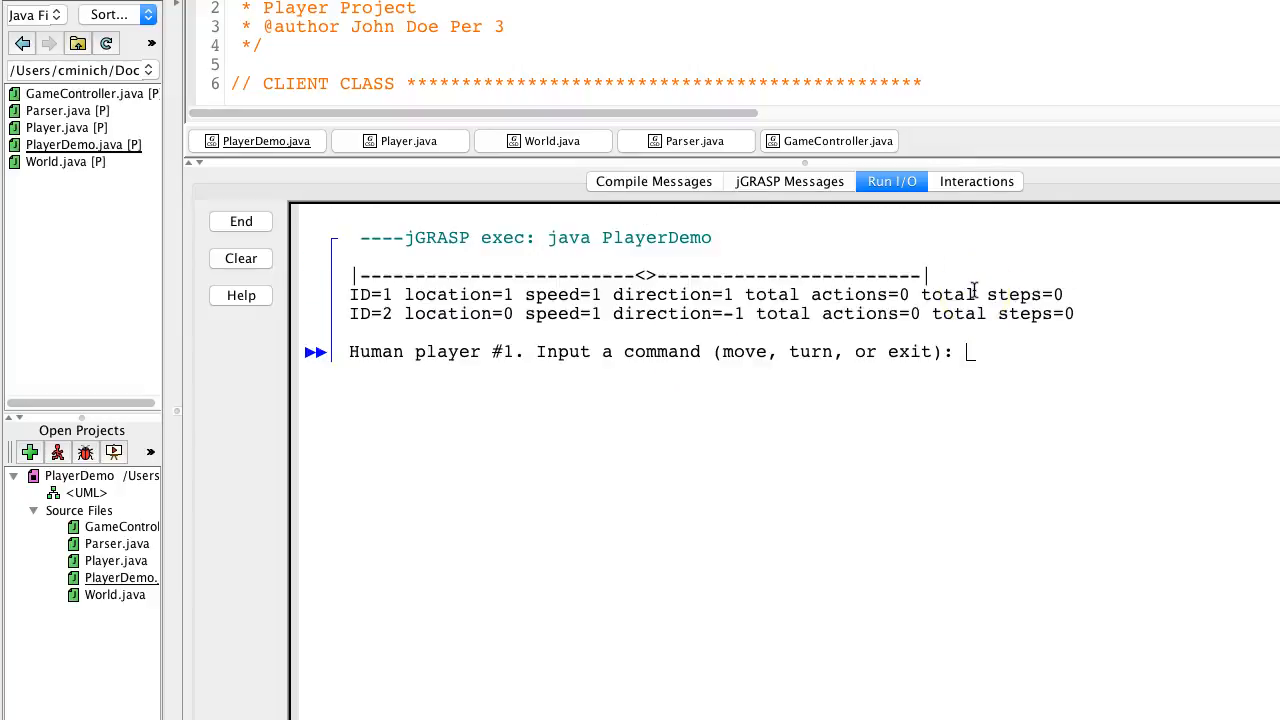
mouse_move(651, 276)
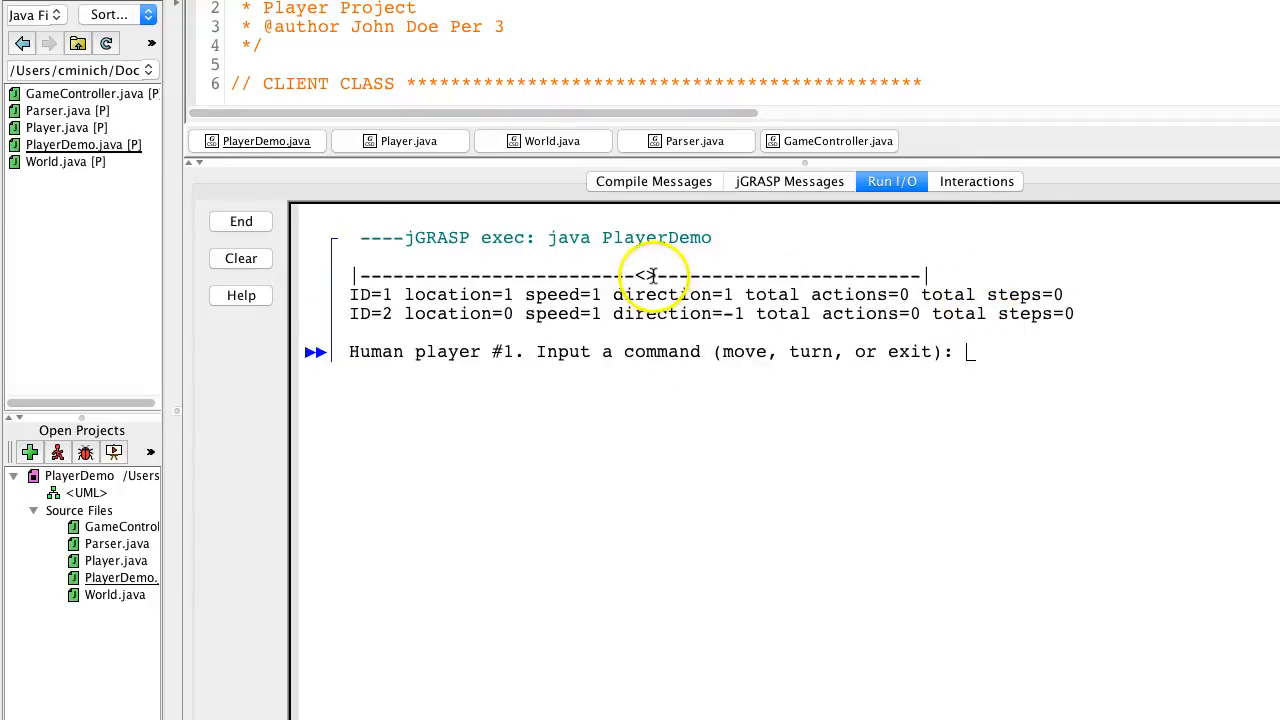
mouse_move(414, 299)
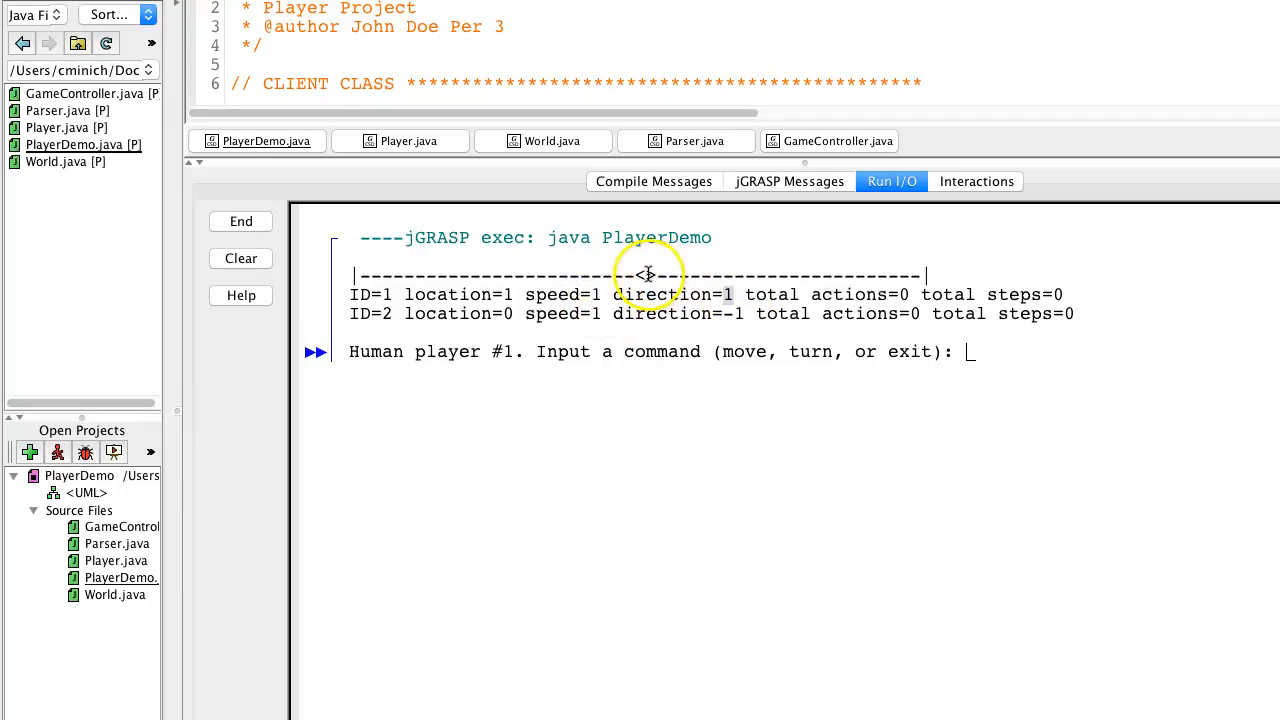
mouse_move(890, 300)
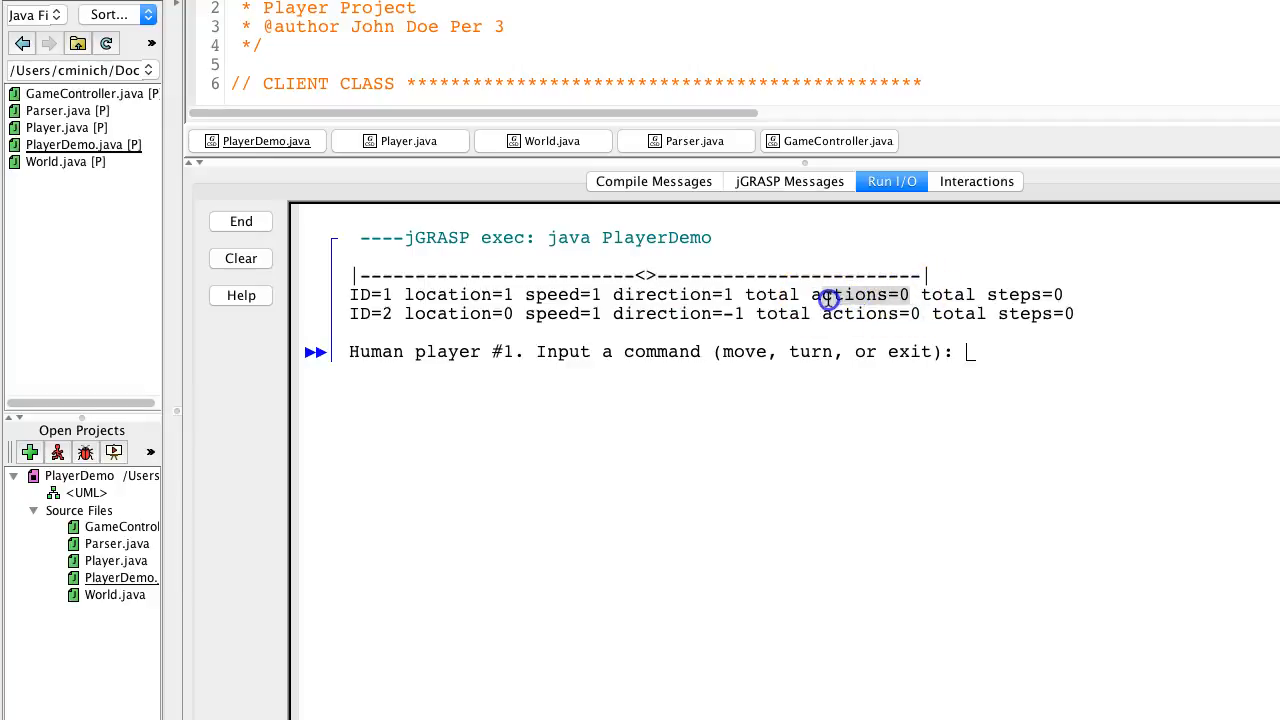
mouse_move(1071, 303)
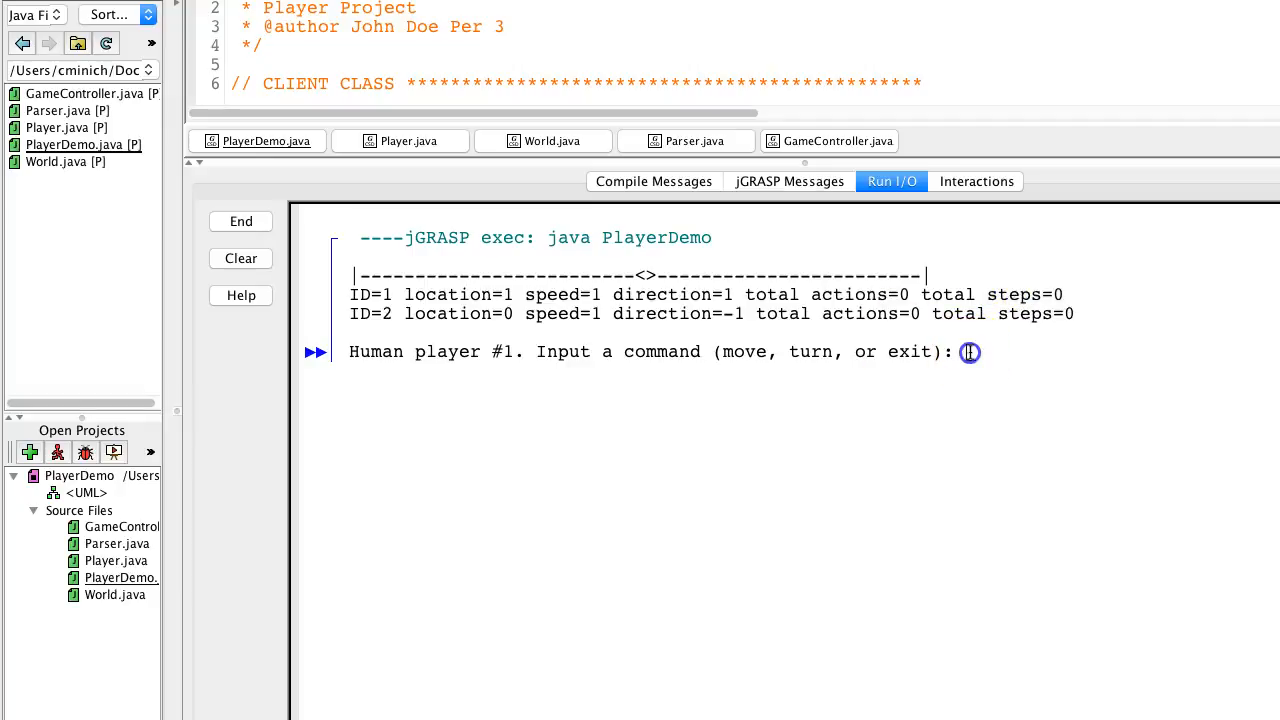
- Enter the move command in Run I/O, advancing player 1 to location 2
type("mov")
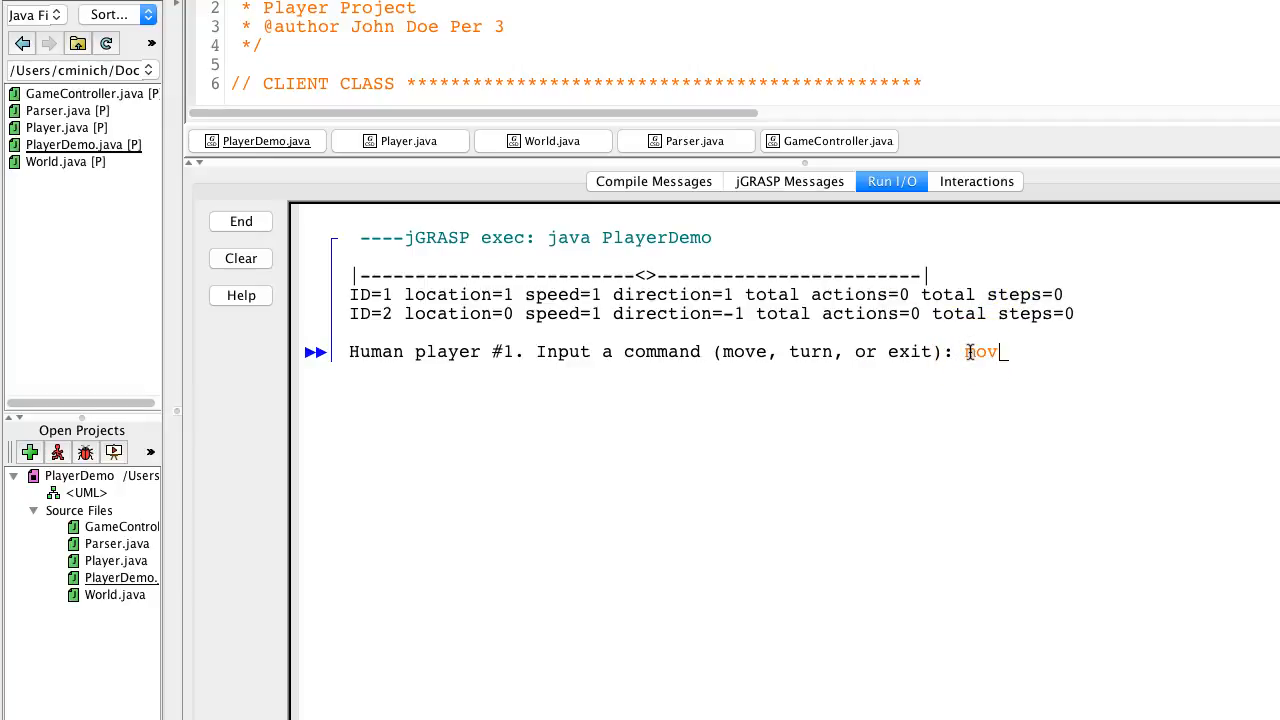
key("Return")
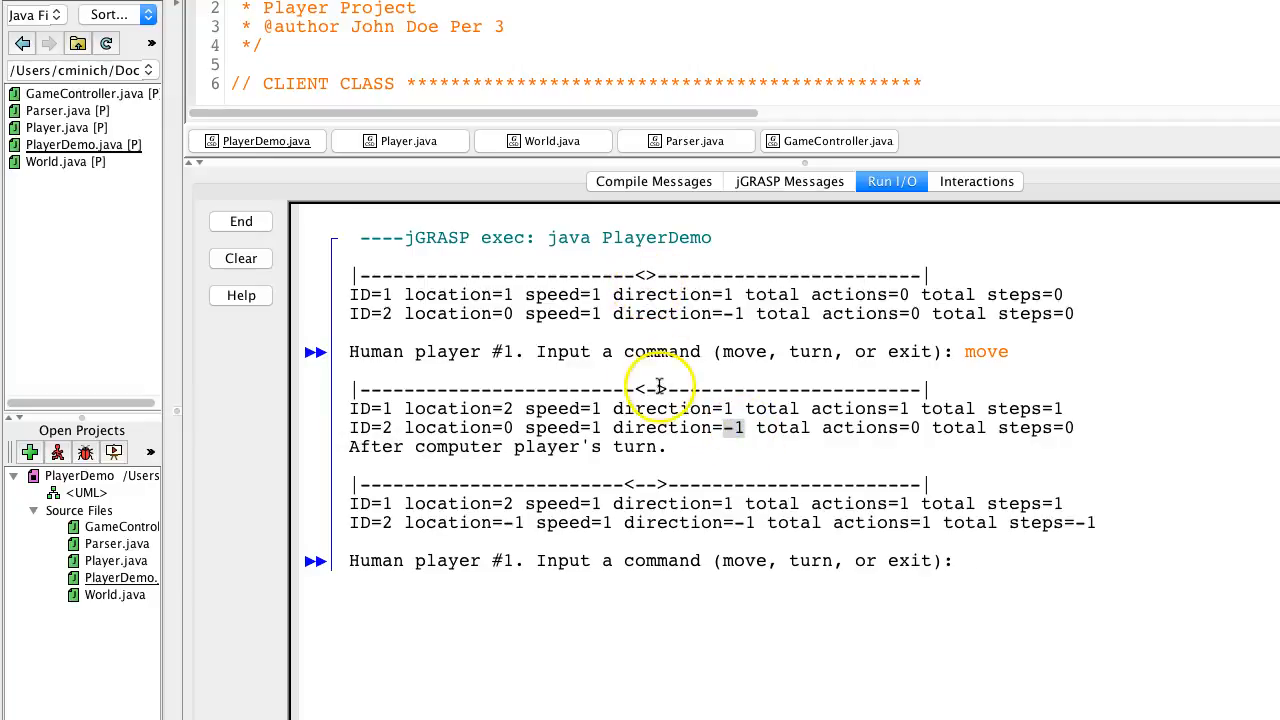
mouse_move(645, 277)
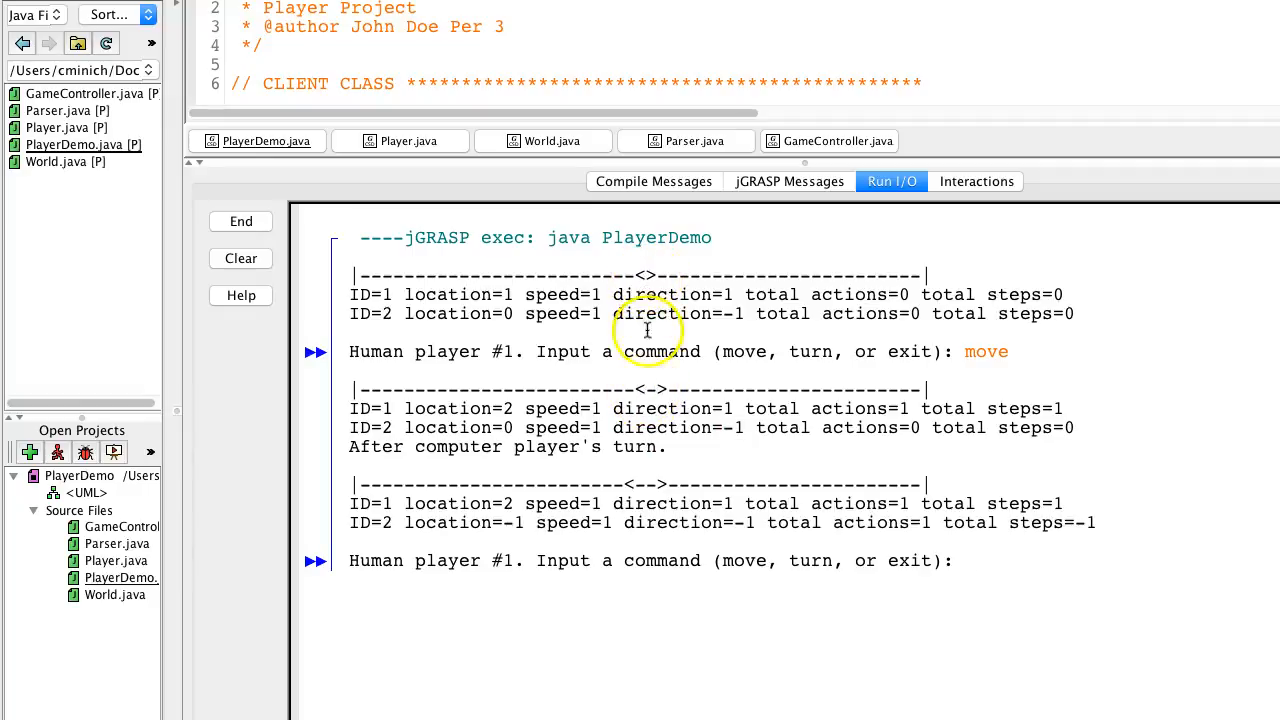
mouse_move(637, 418)
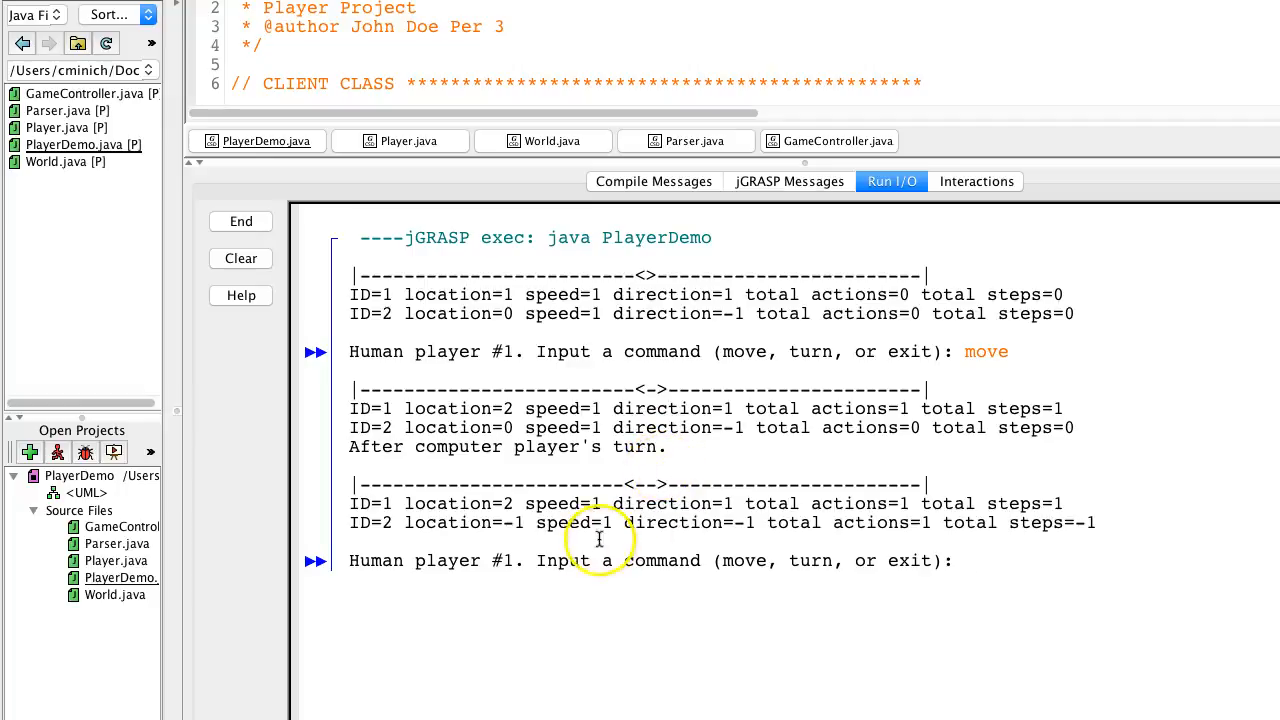
mouse_move(663, 515)
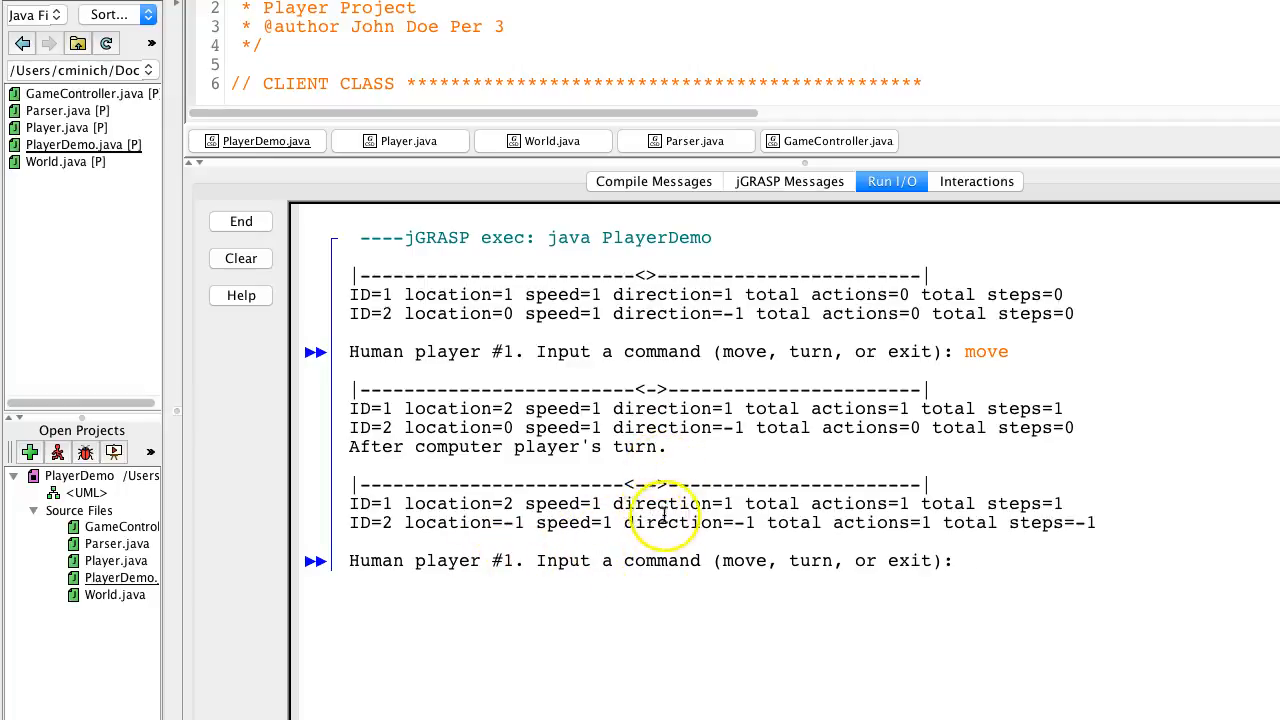
mouse_move(570, 510)
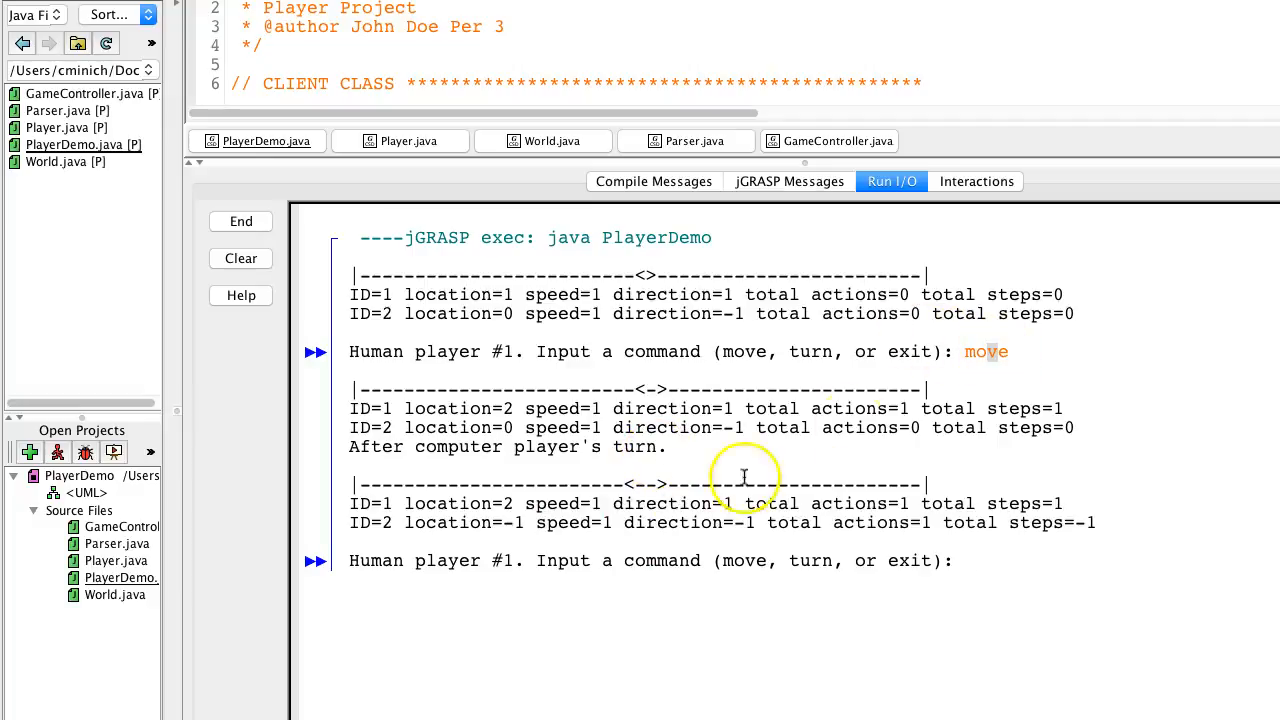
mouse_move(675, 505)
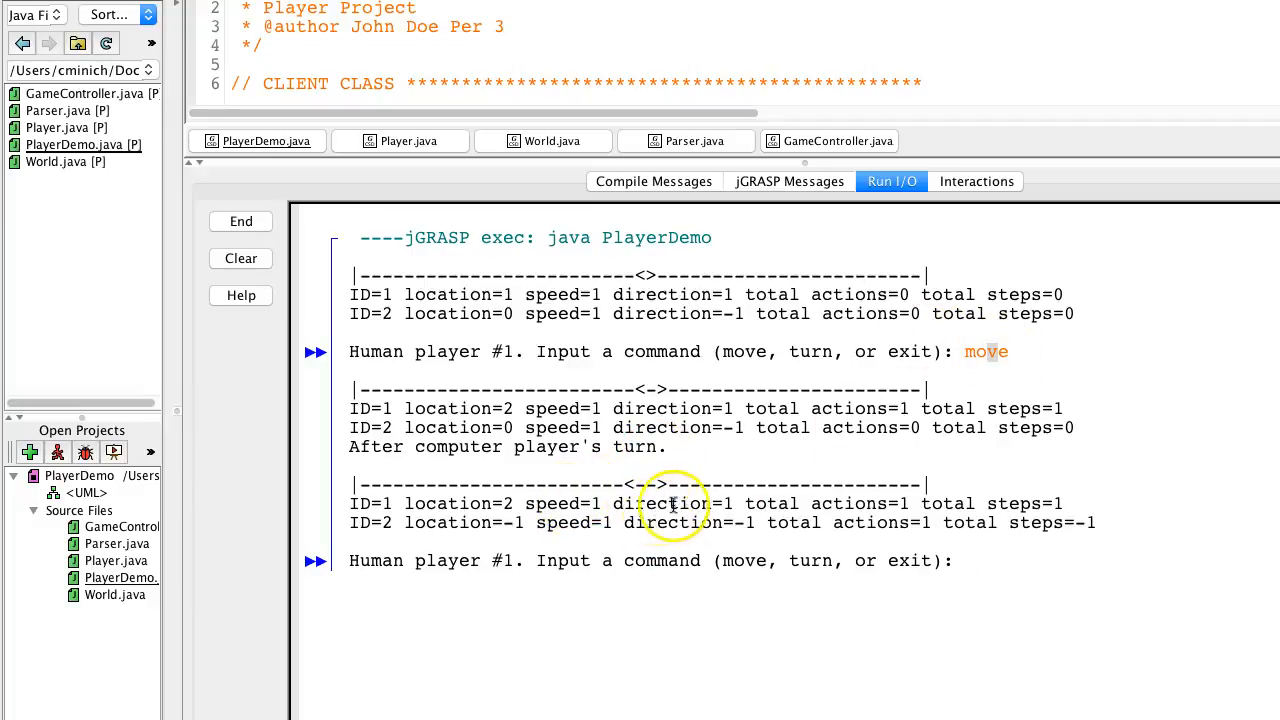
mouse_move(560, 294)
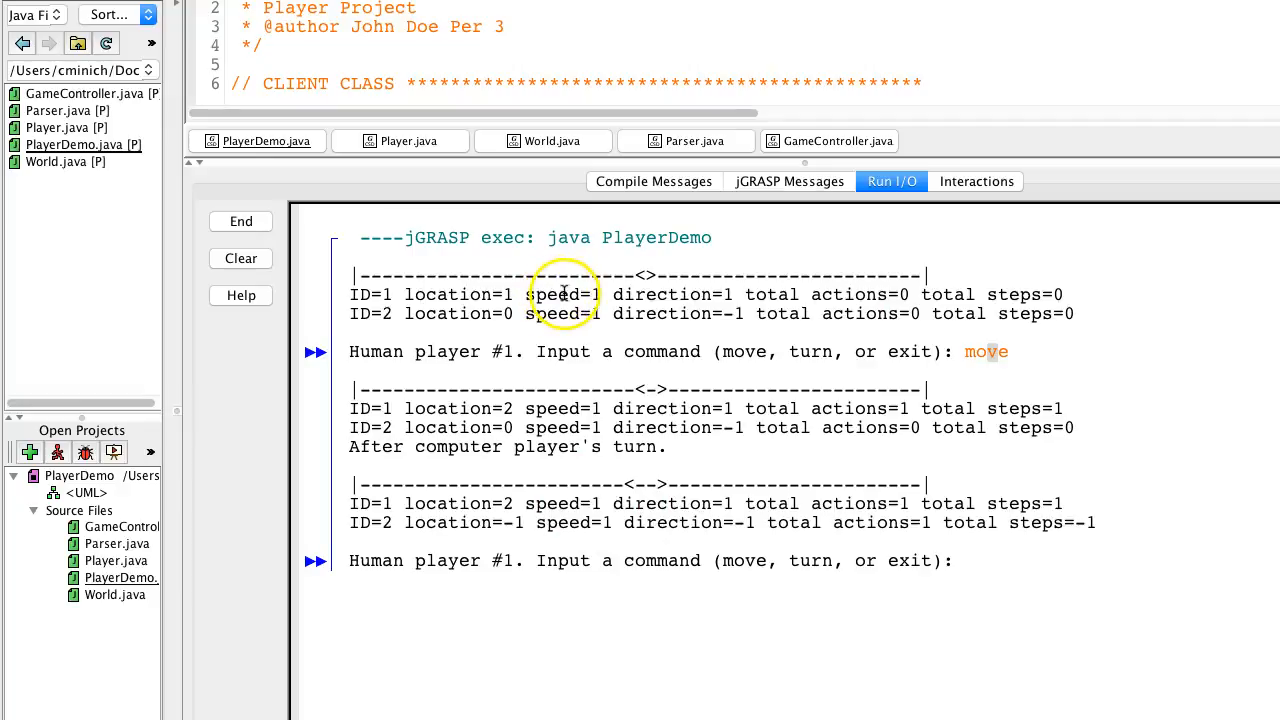
mouse_move(513, 513)
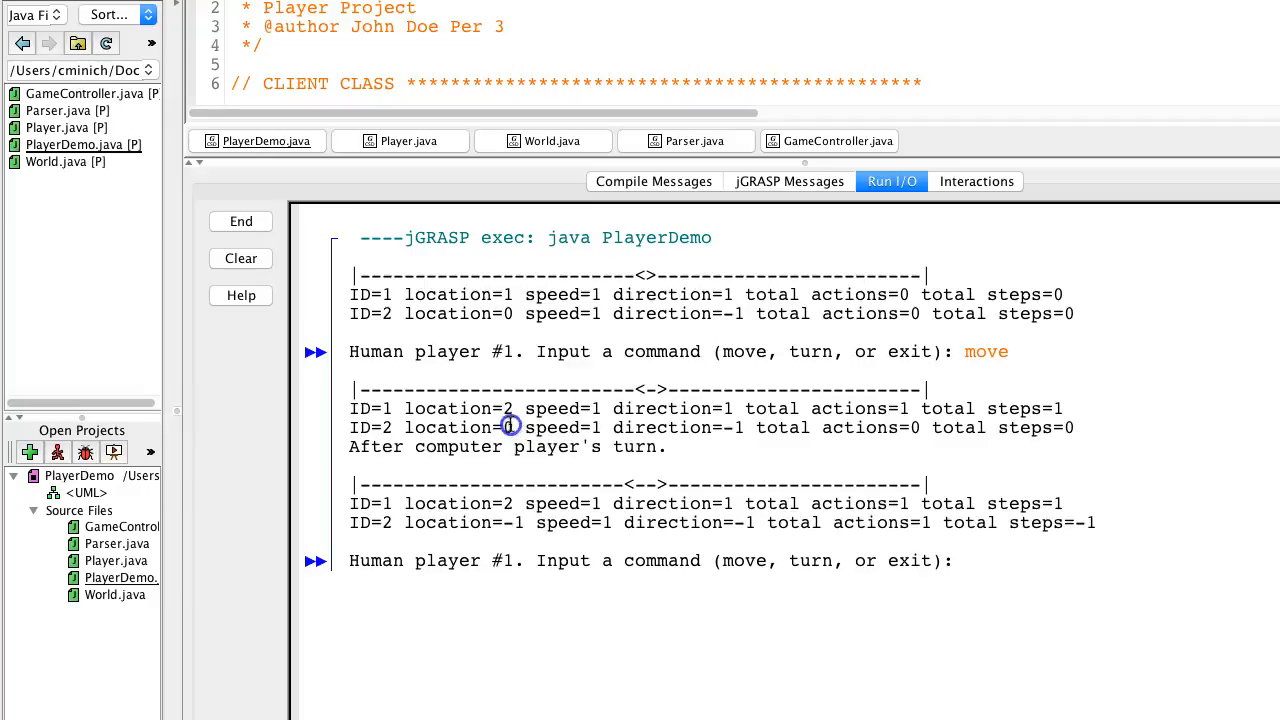
mouse_move(517, 480)
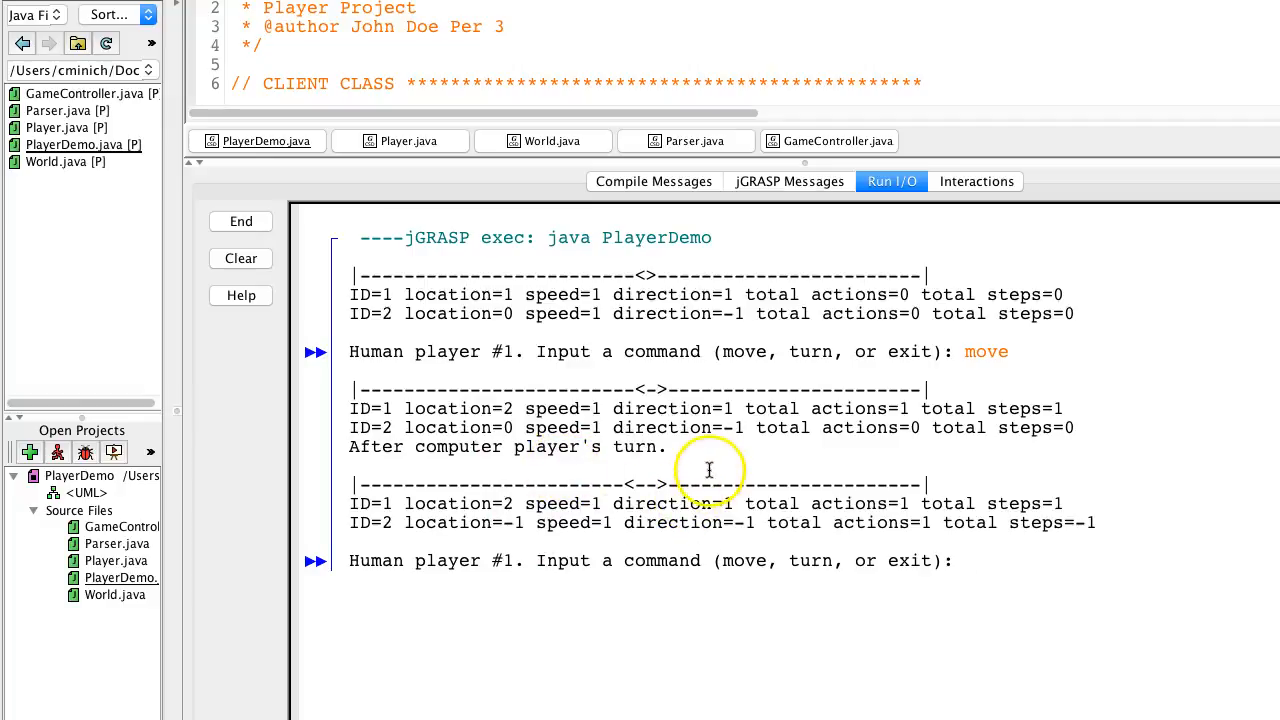
mouse_move(592, 510)
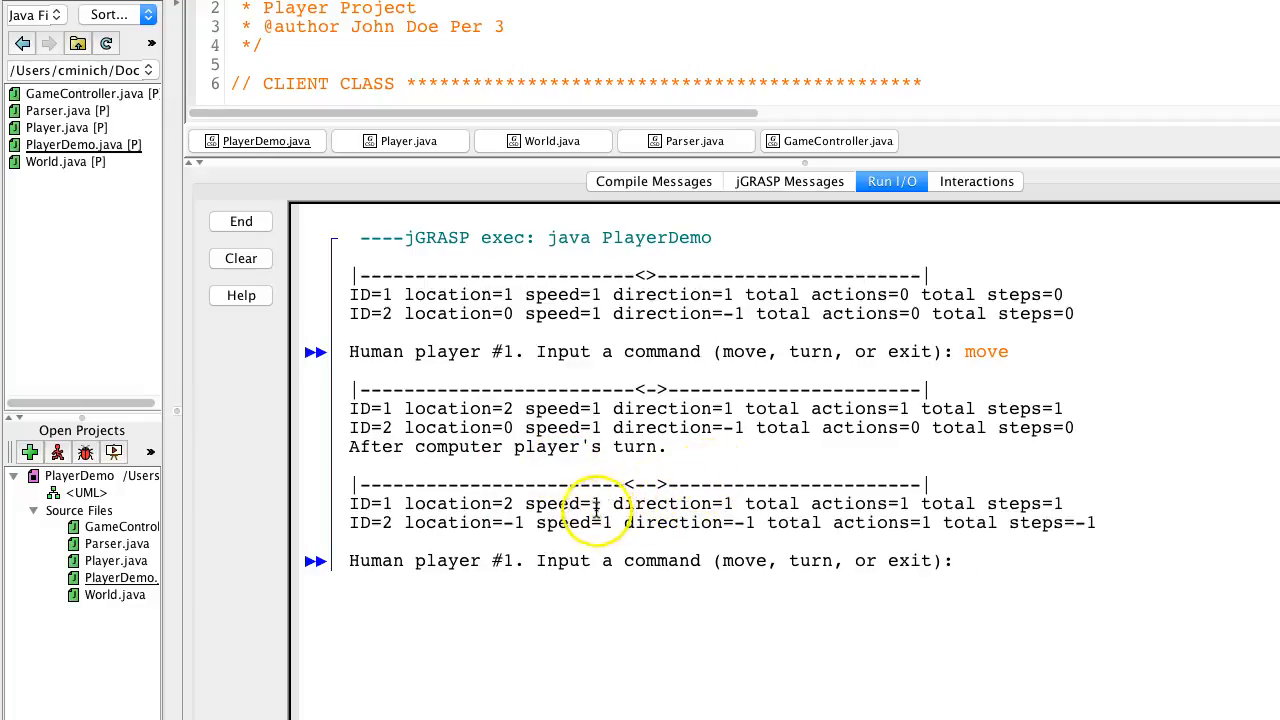
mouse_move(575, 483)
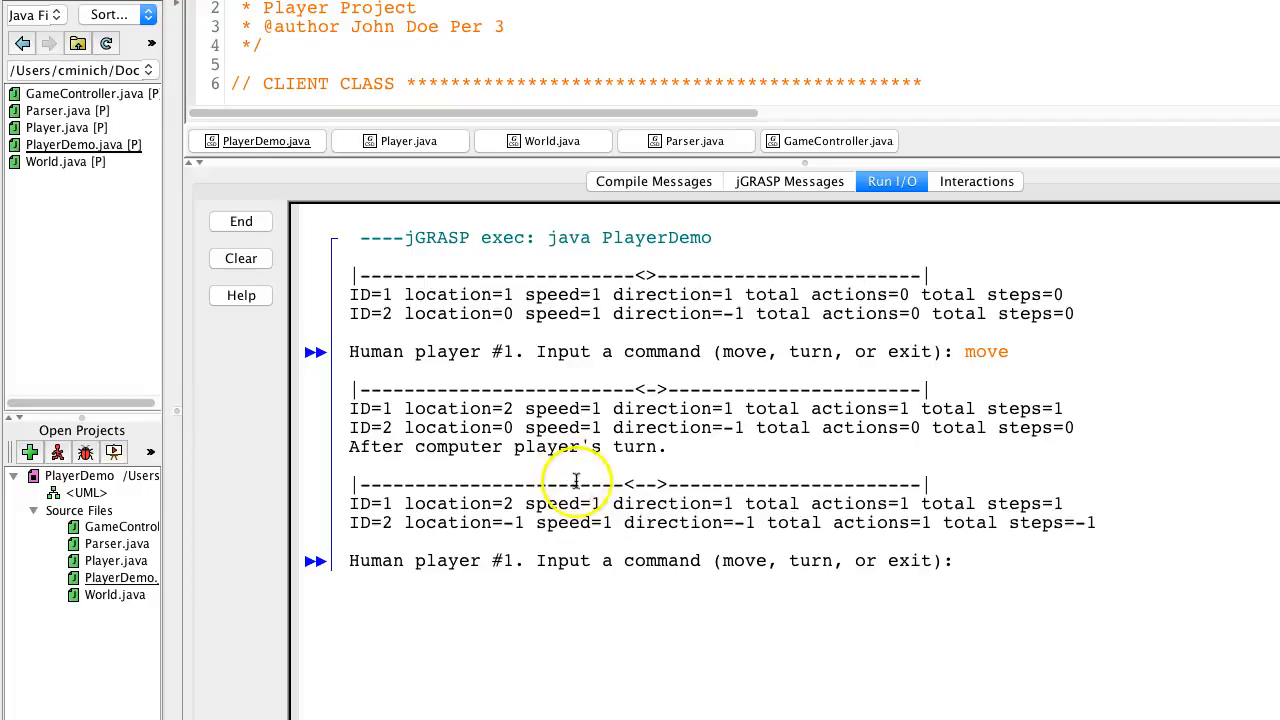
mouse_move(515, 428)
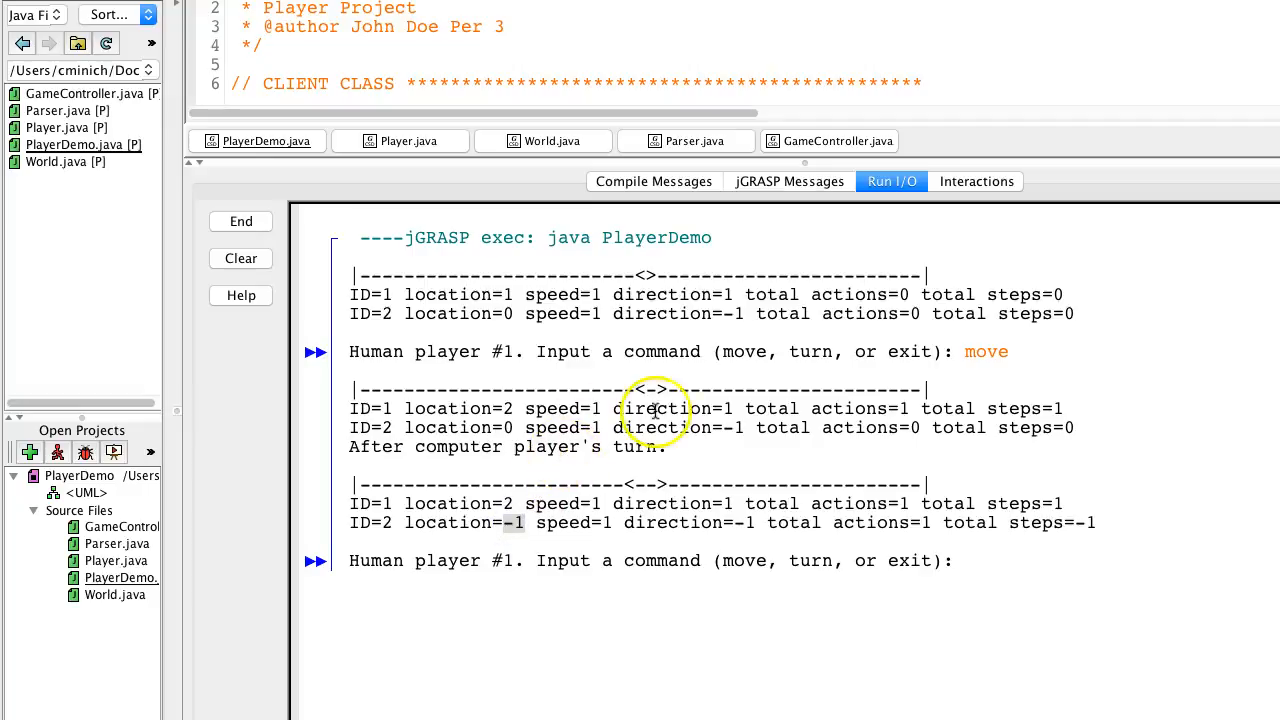
mouse_move(760, 408)
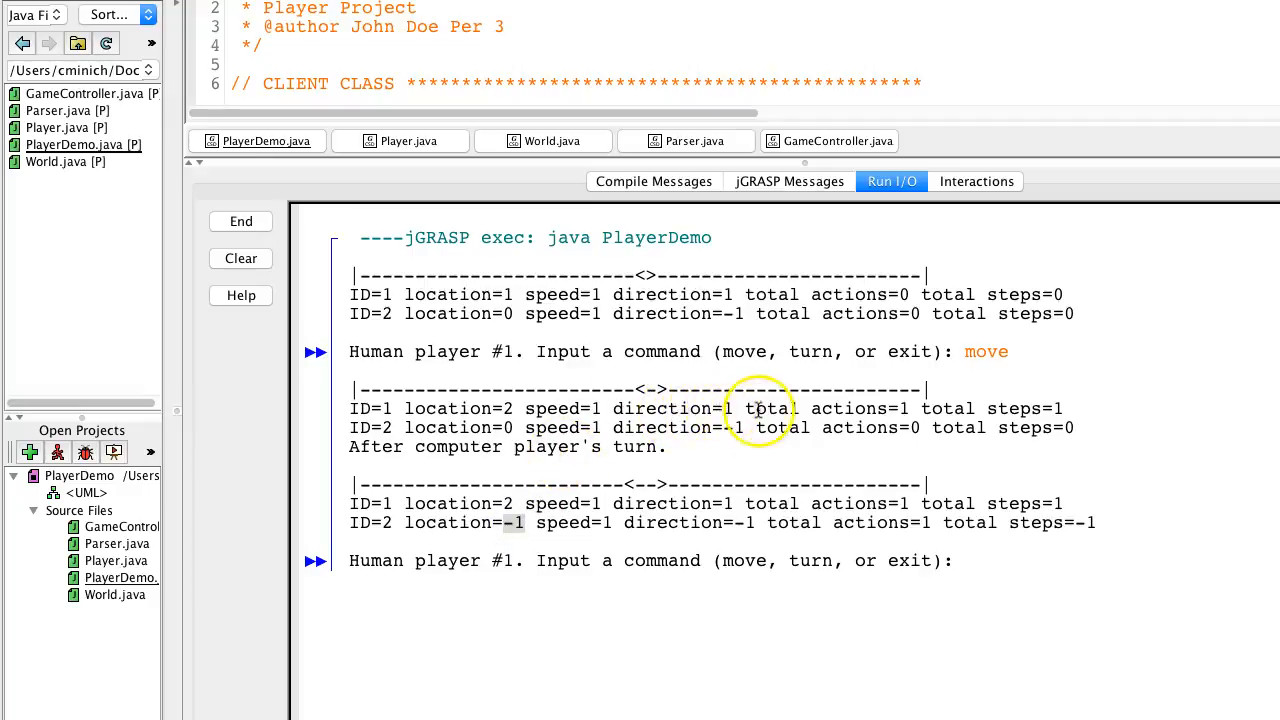
mouse_move(520, 408)
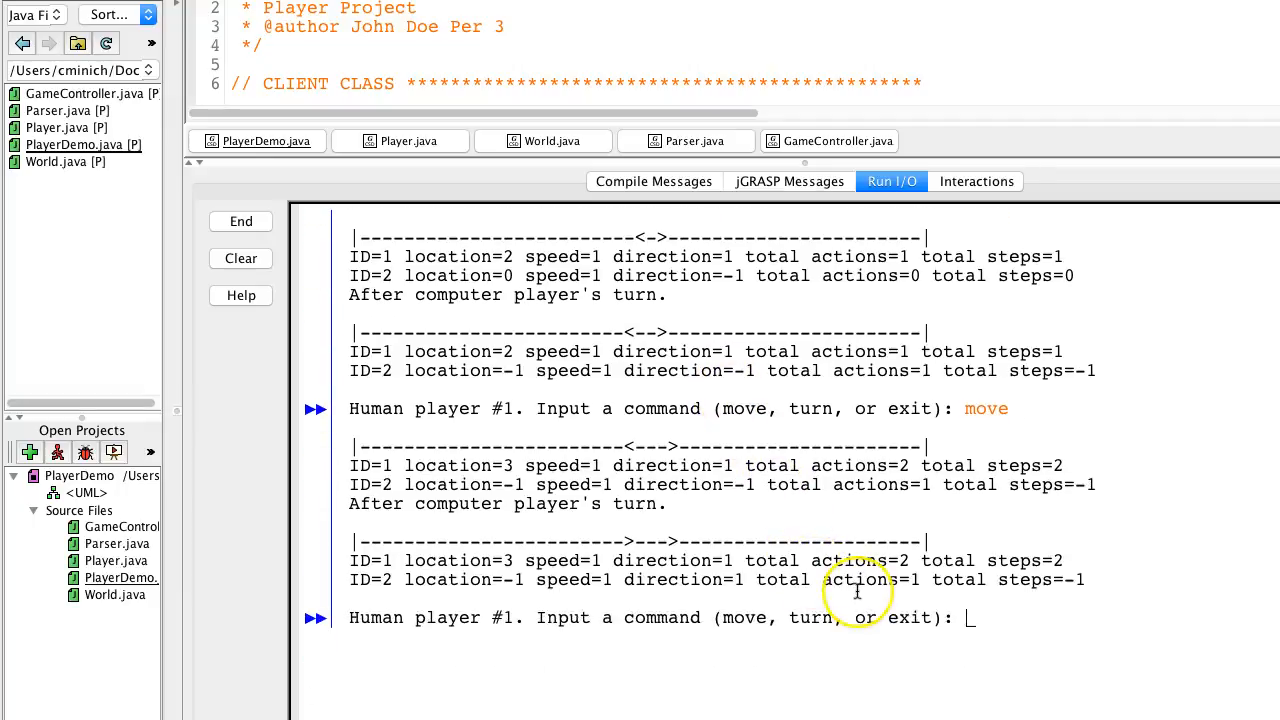
type("move")
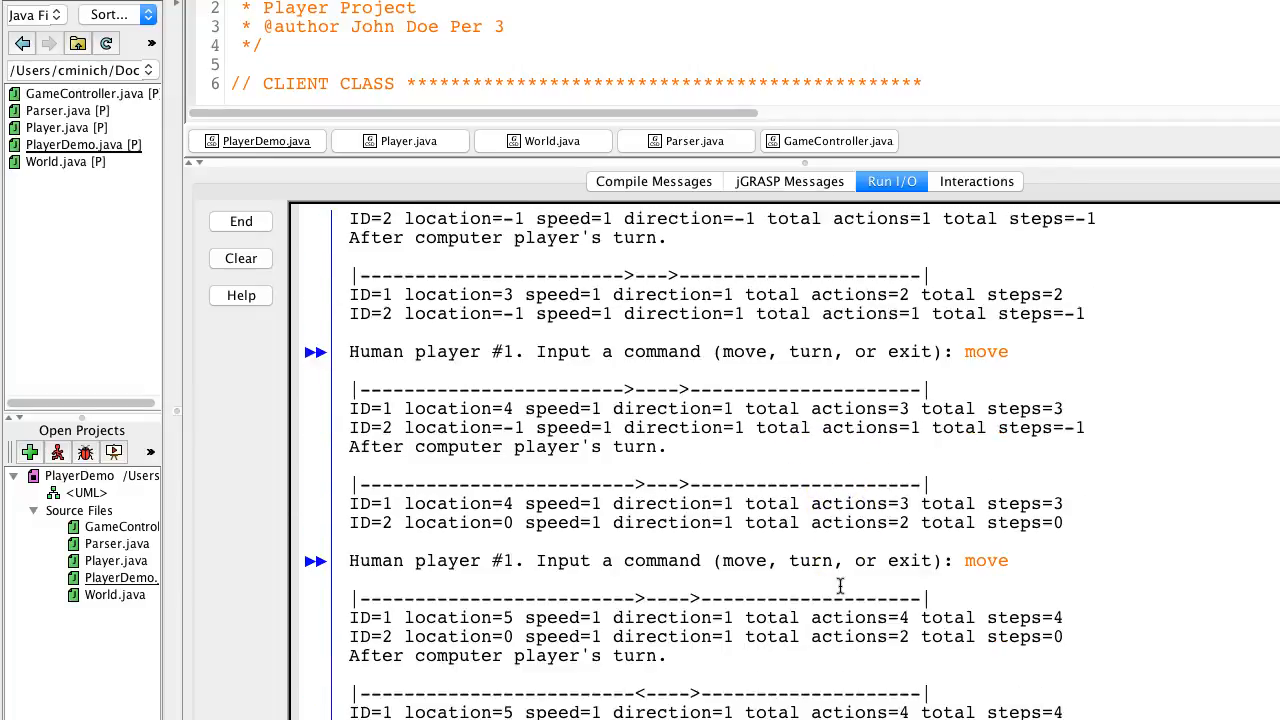
scroll("down", 3)
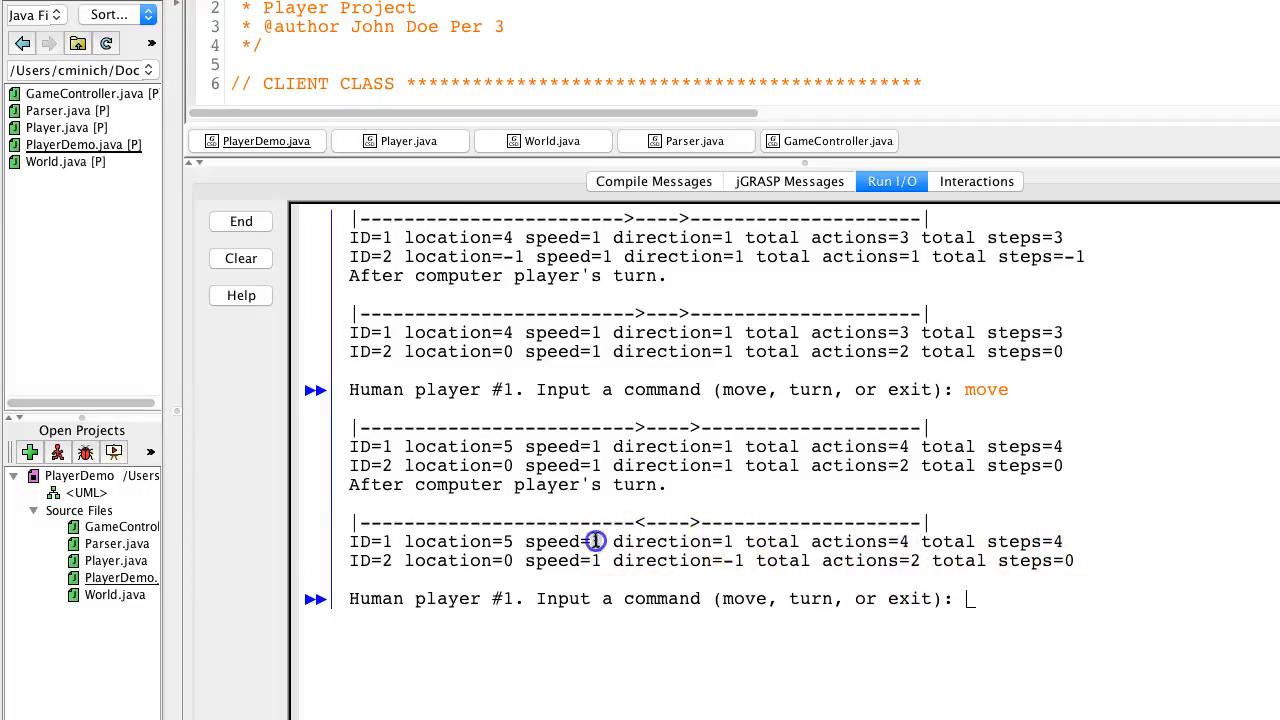
mouse_move(692, 521)
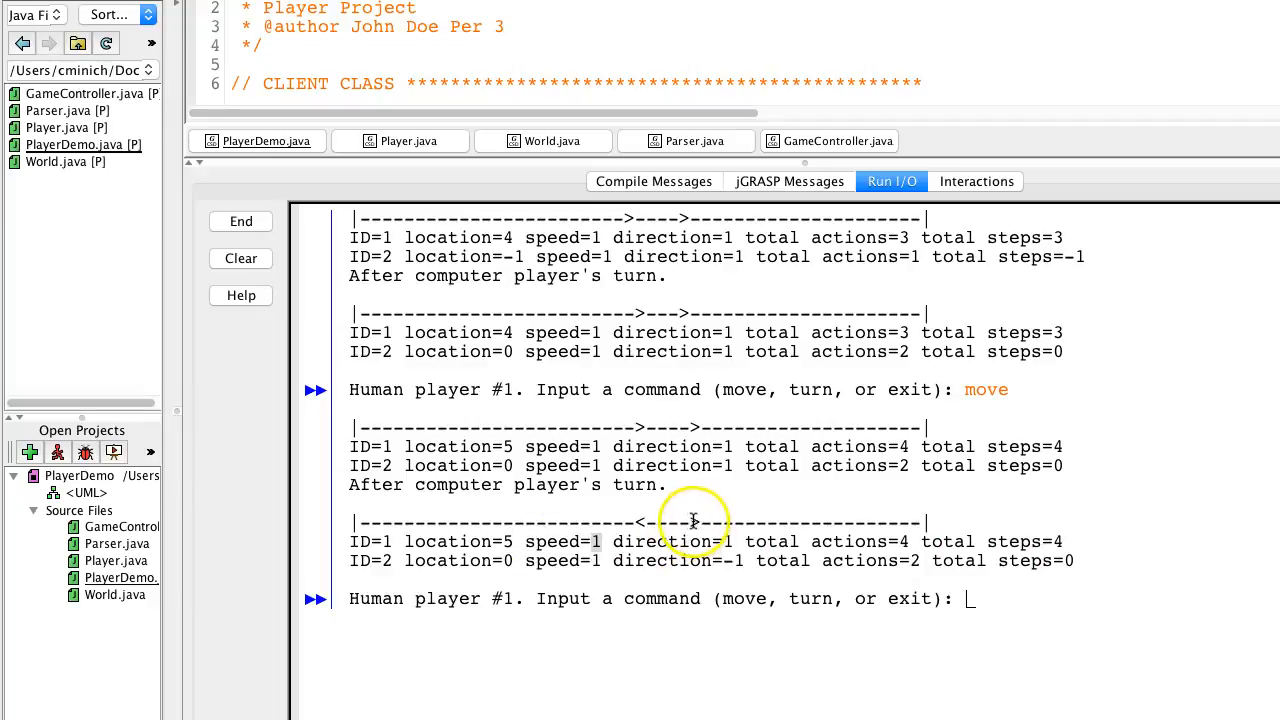
scroll("up", 3)
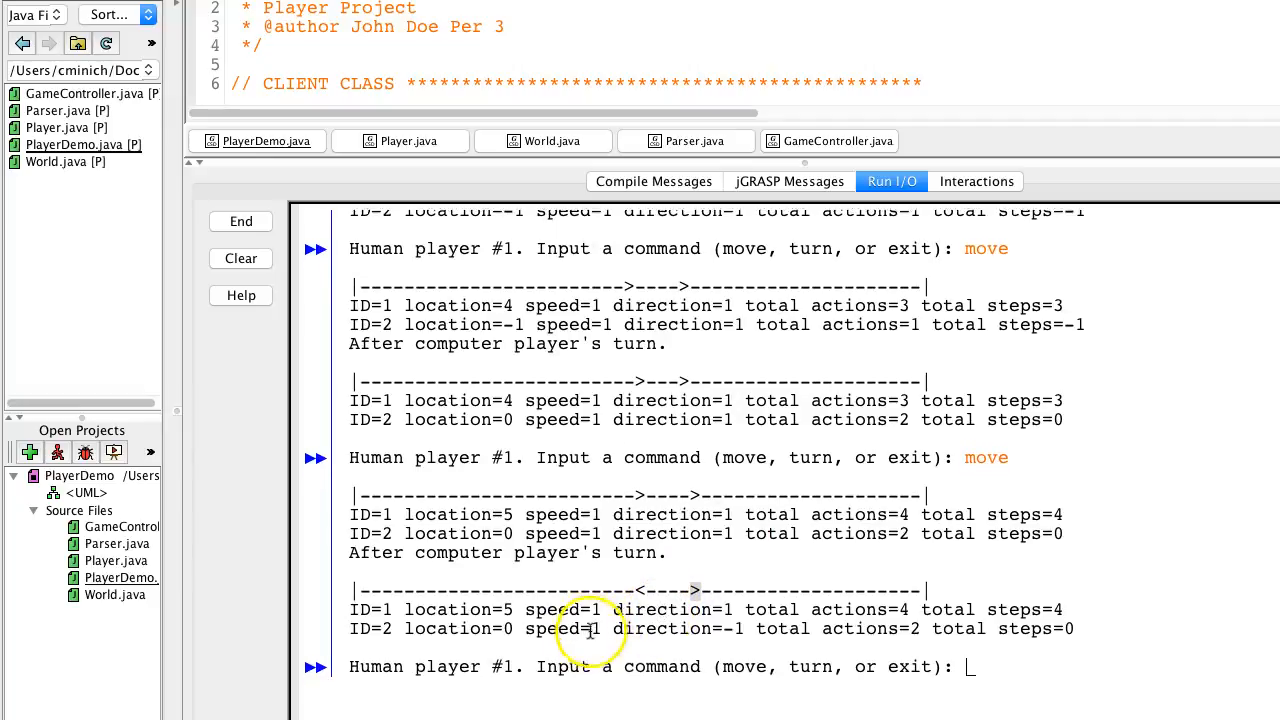
scroll("up", 3)
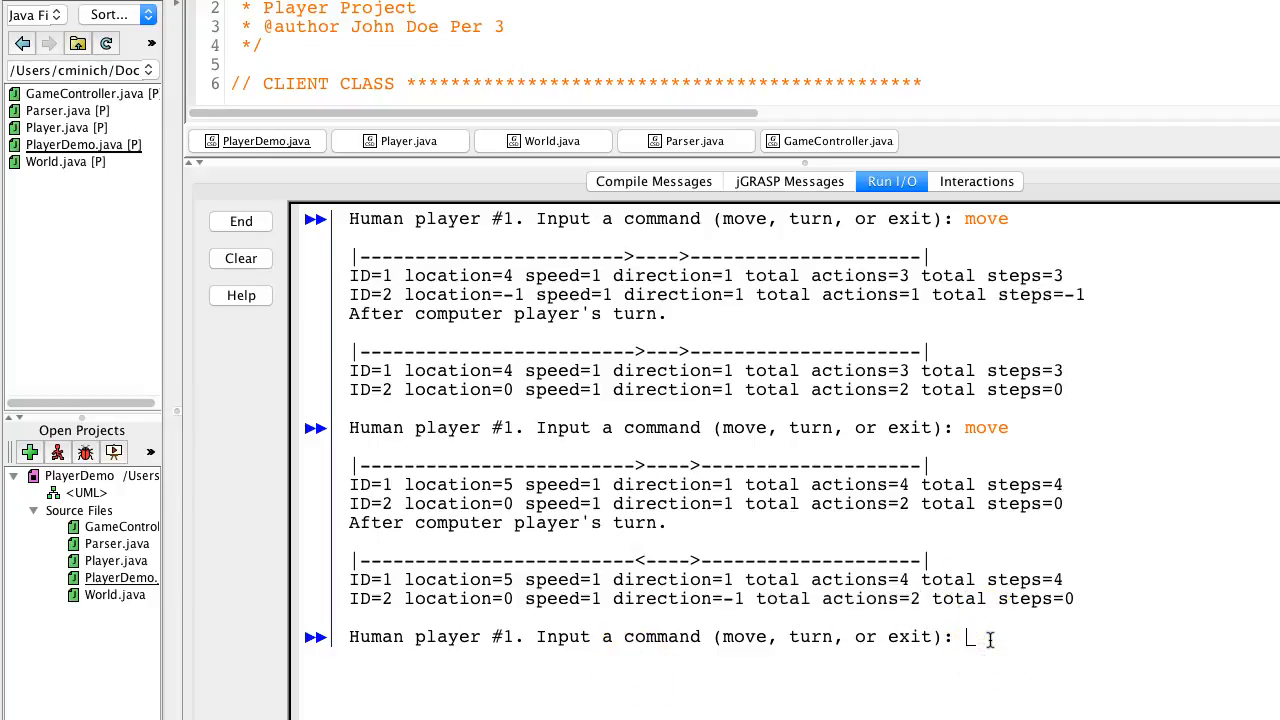
- Enter 'hey there move' at the prompt, moving player 1 to location 6
type("hey there move")
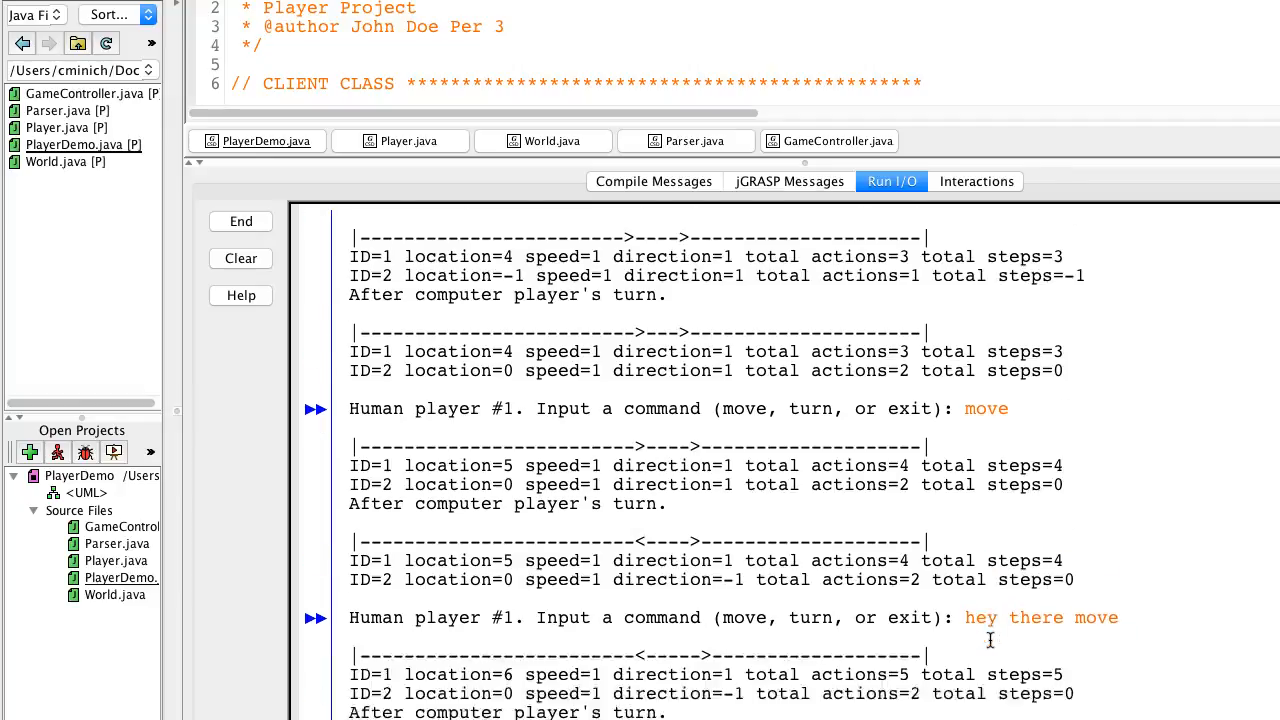
scroll("down", 3)
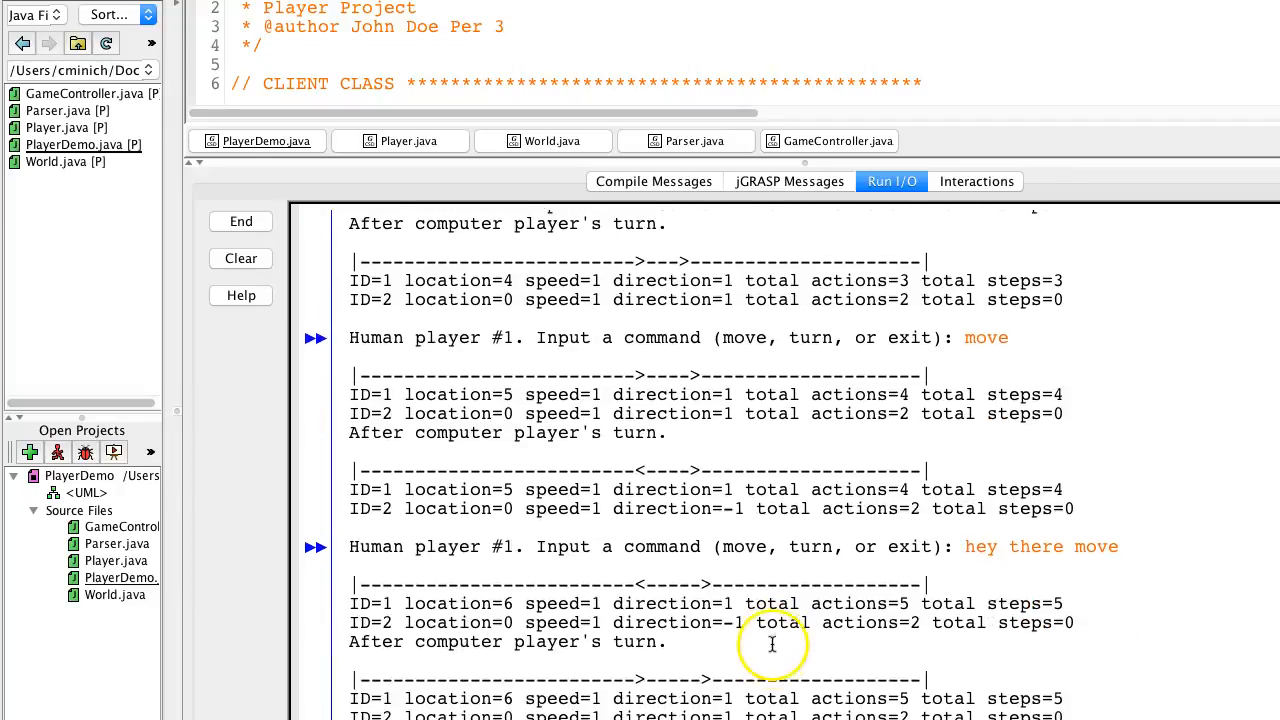
scroll("down", 3)
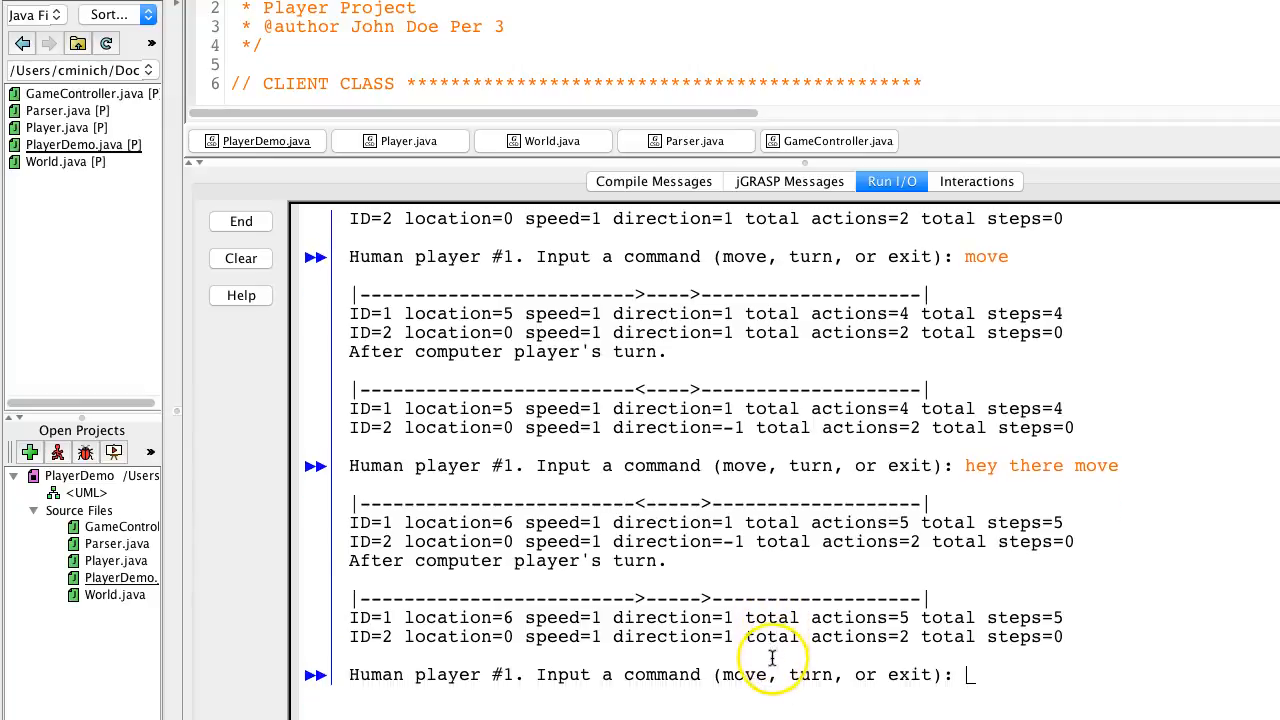
scroll("up", 3)
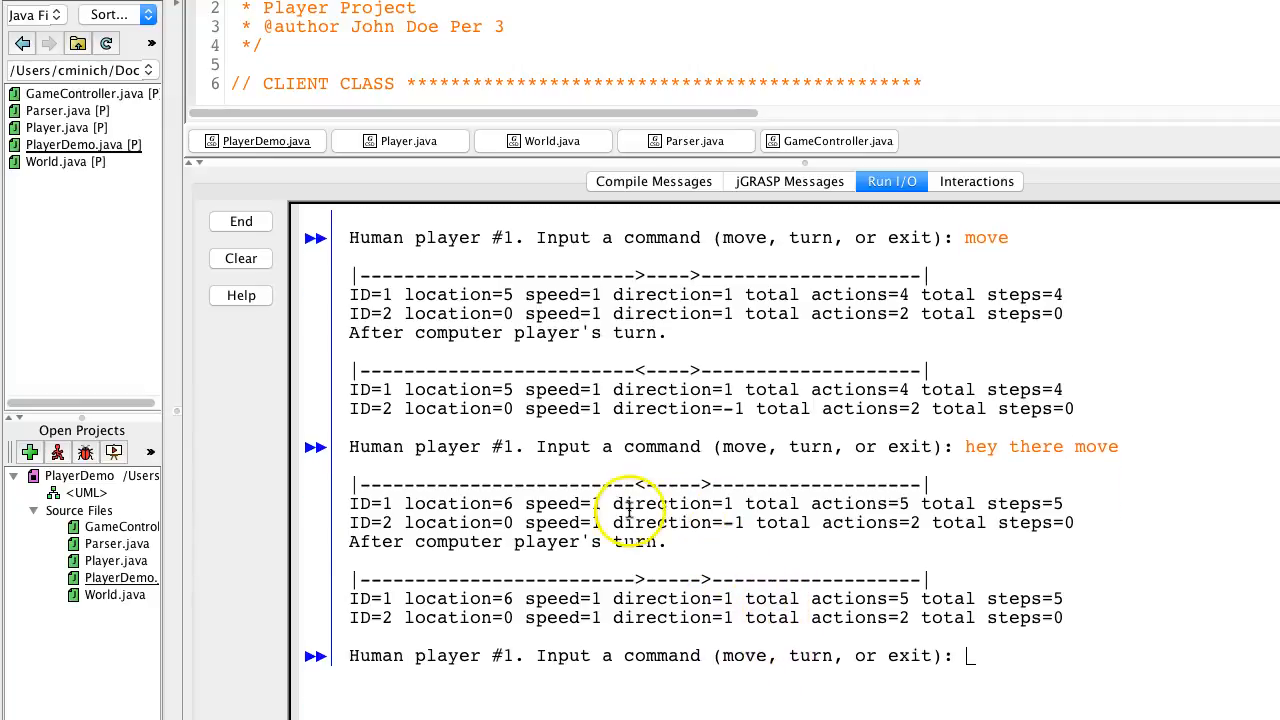
mouse_move(463, 371)
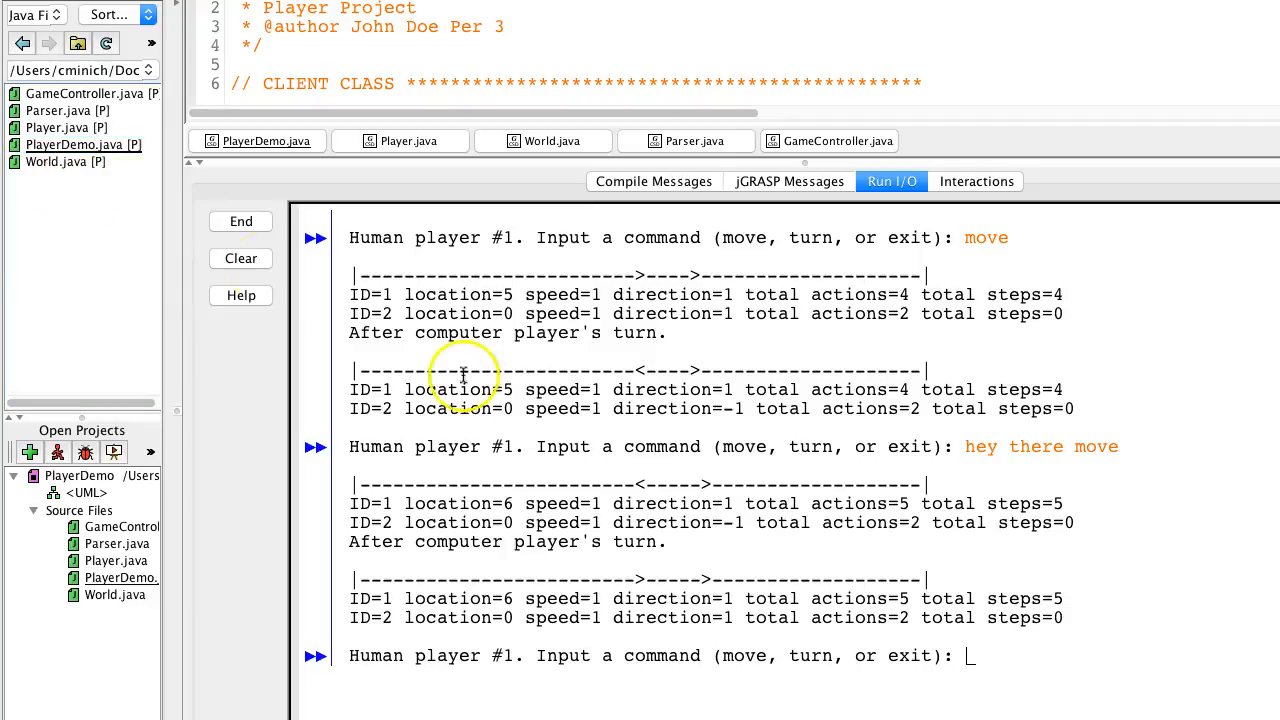
mouse_move(658, 527)
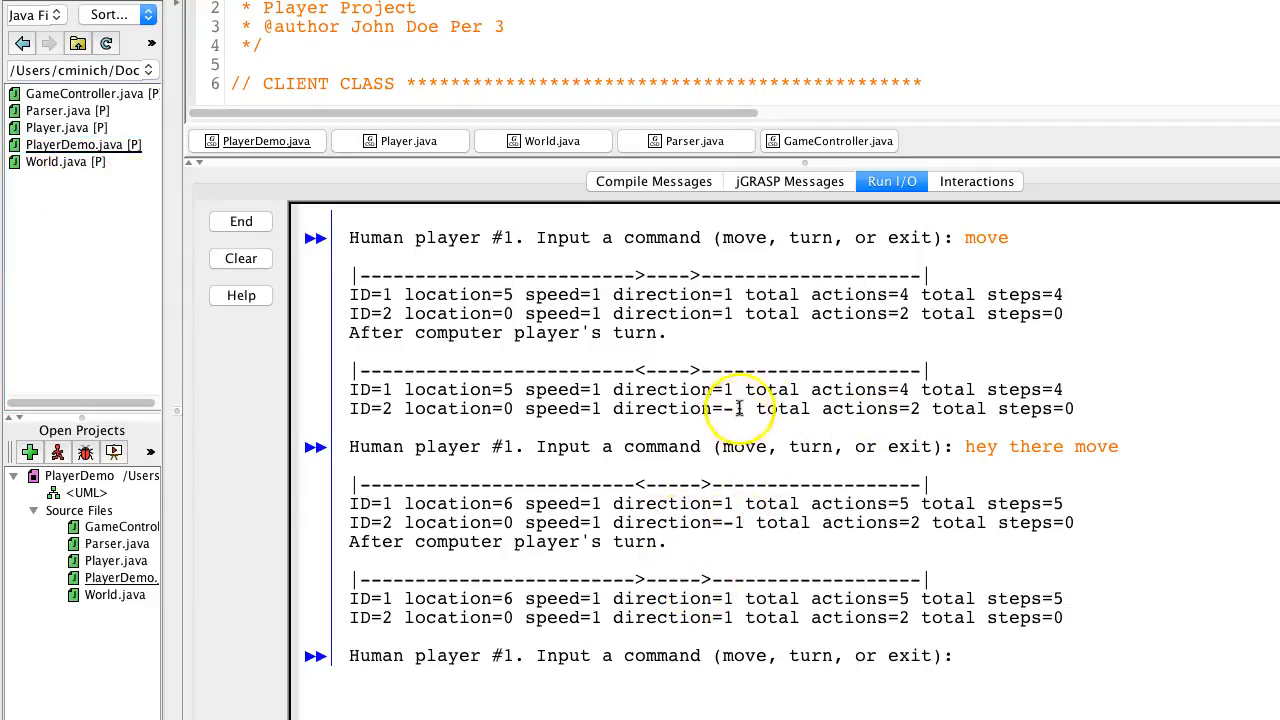
mouse_move(645, 390)
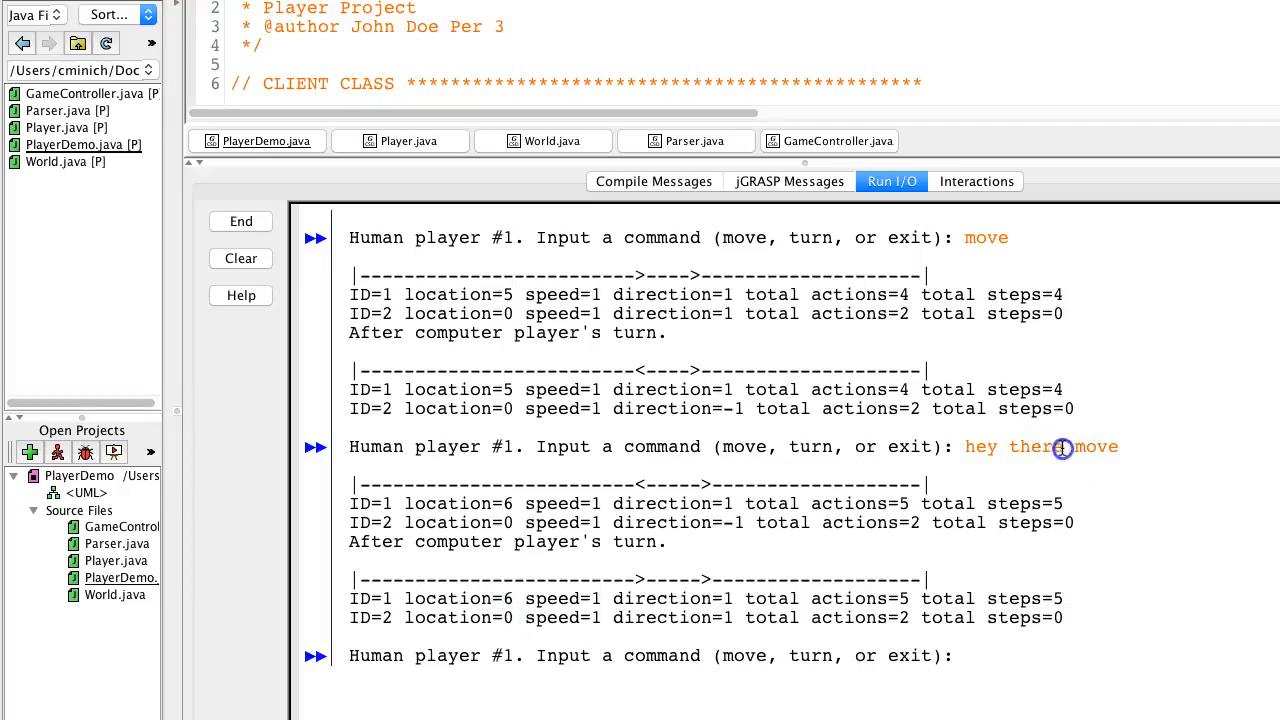
double_click(1000, 447)
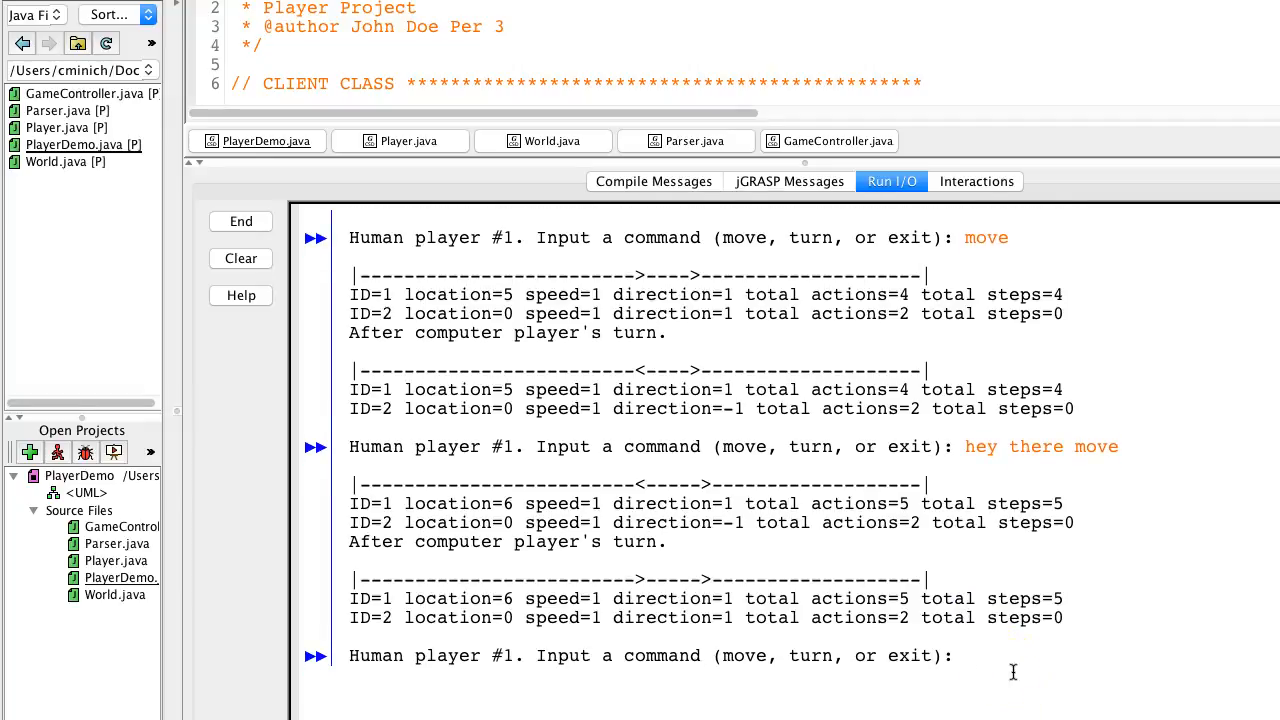
- Review the output and code after 'Turn' flips player 1 to face -1
scroll("down", 3)
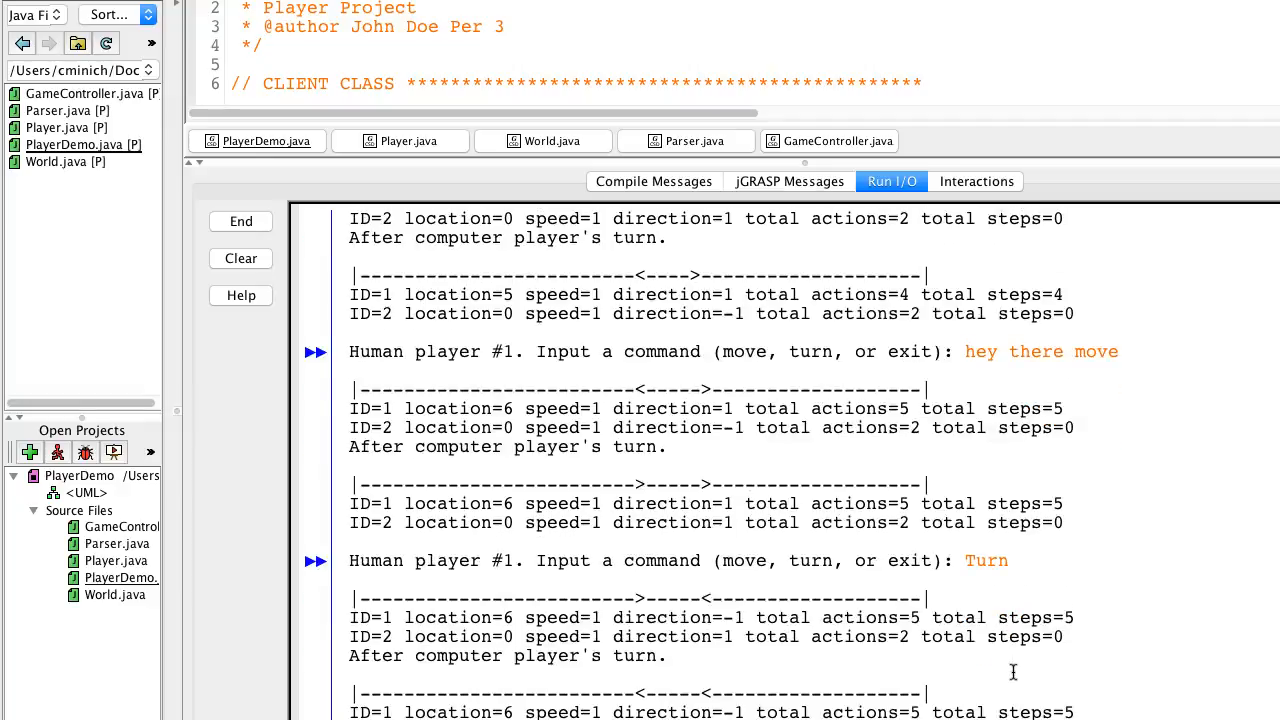
scroll("down", 3)
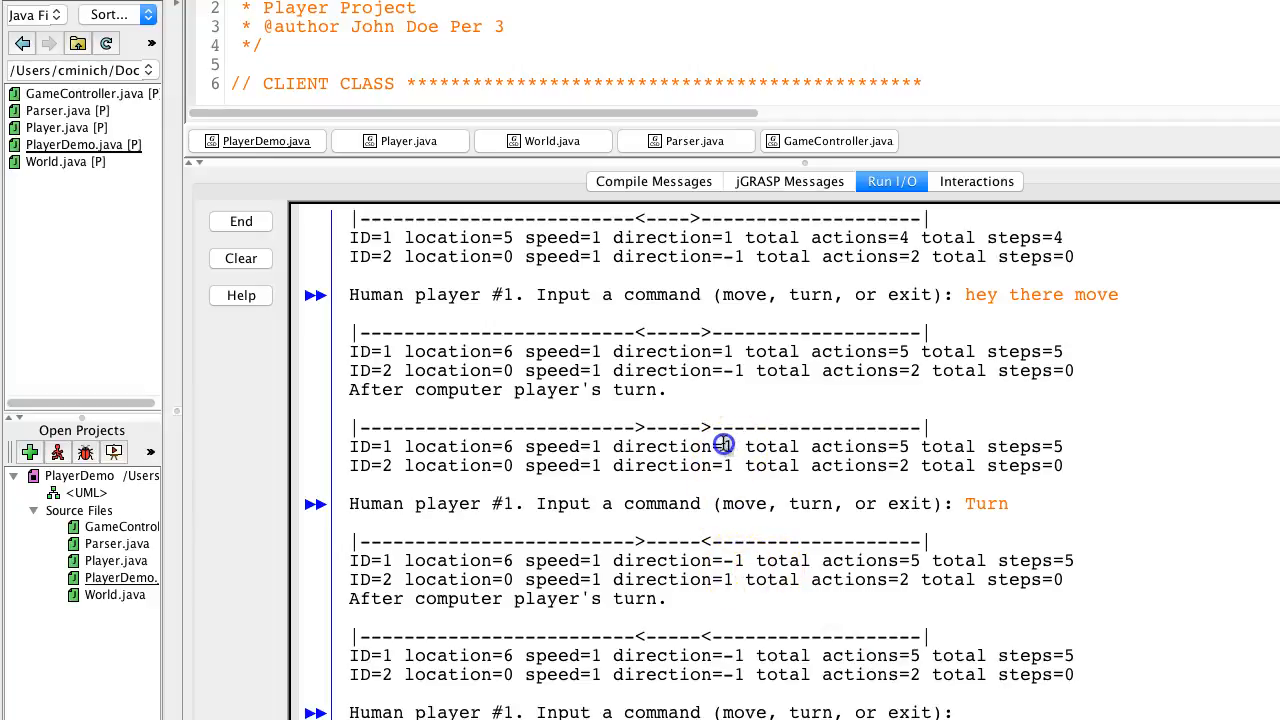
scroll("down", 3)
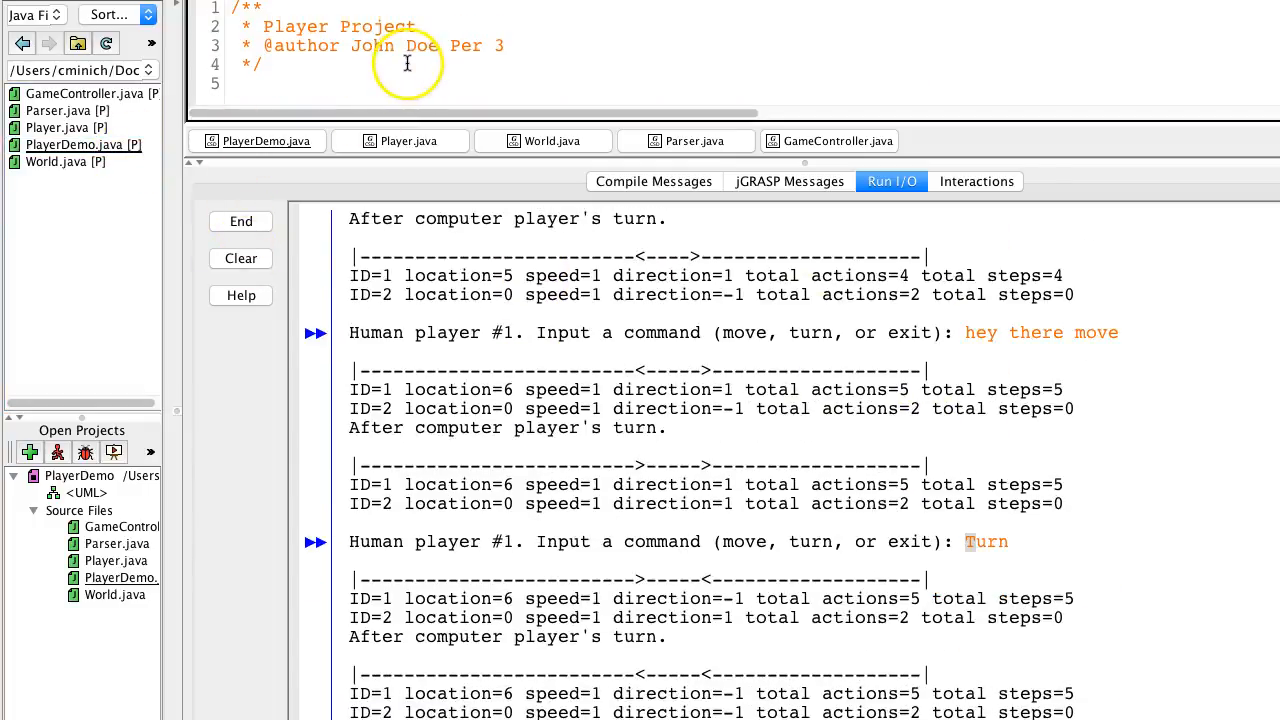
scroll("down", 3)
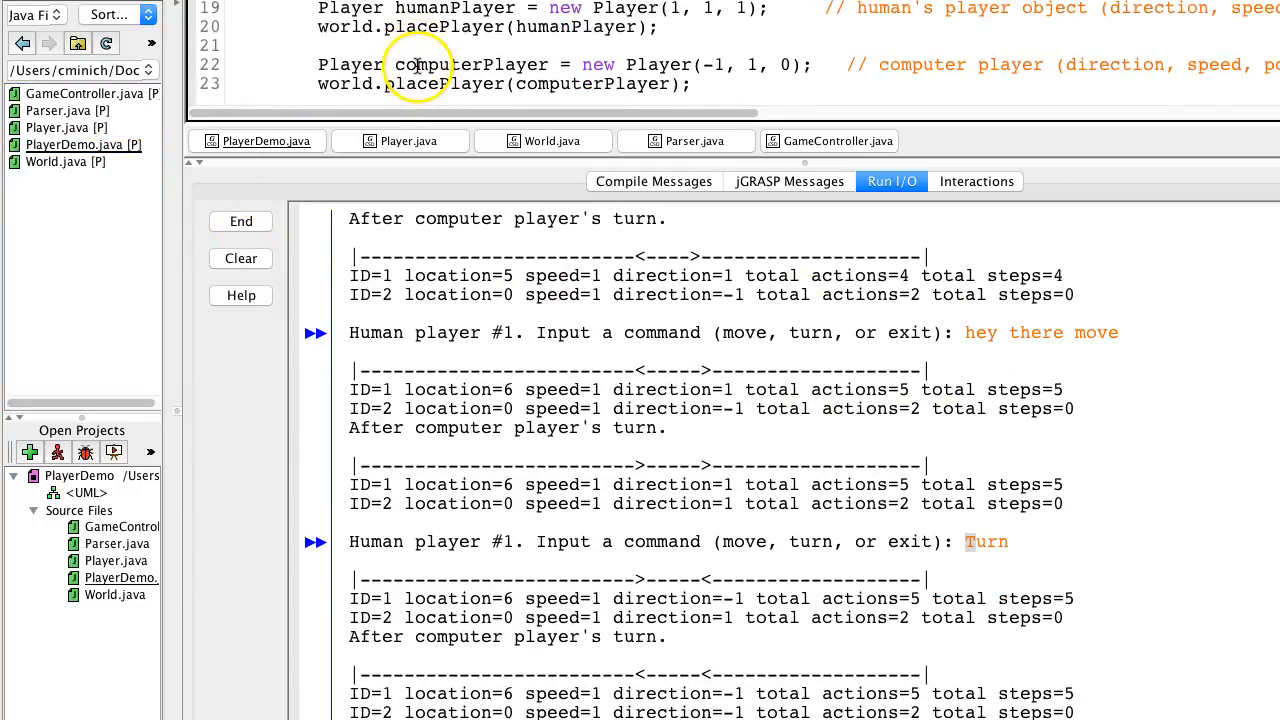
scroll("down", 3)
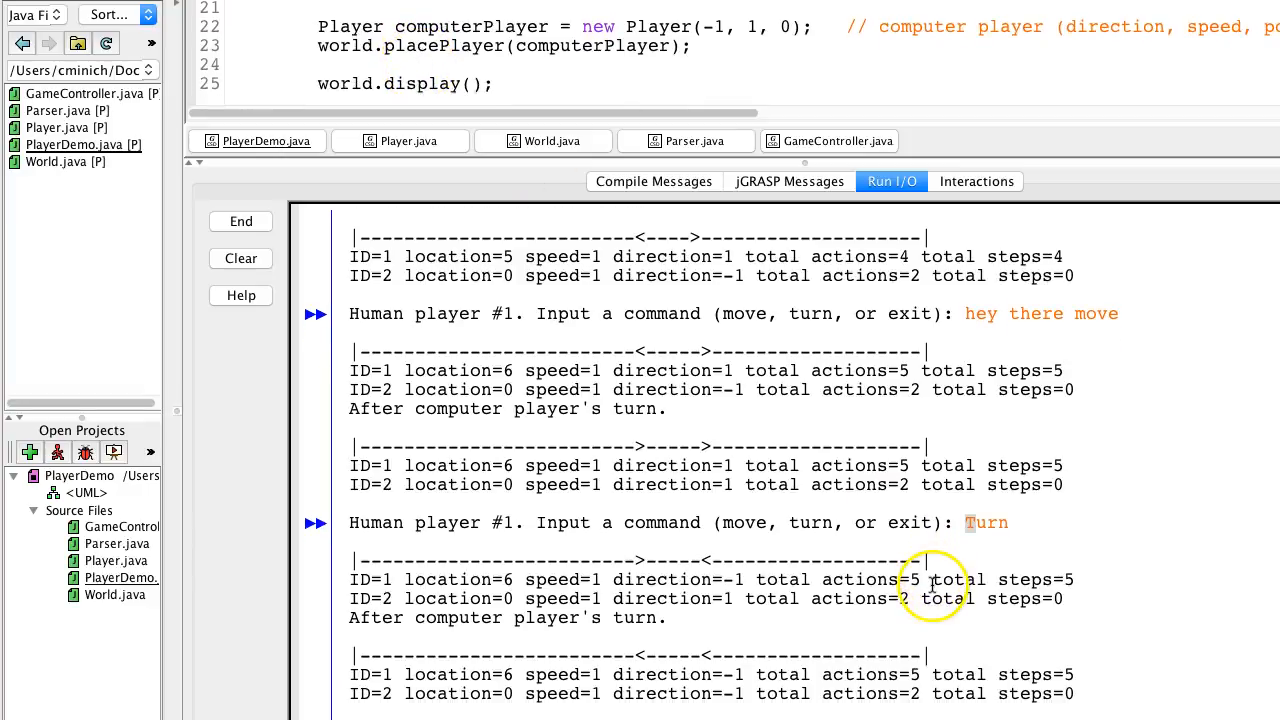
scroll("down", 3)
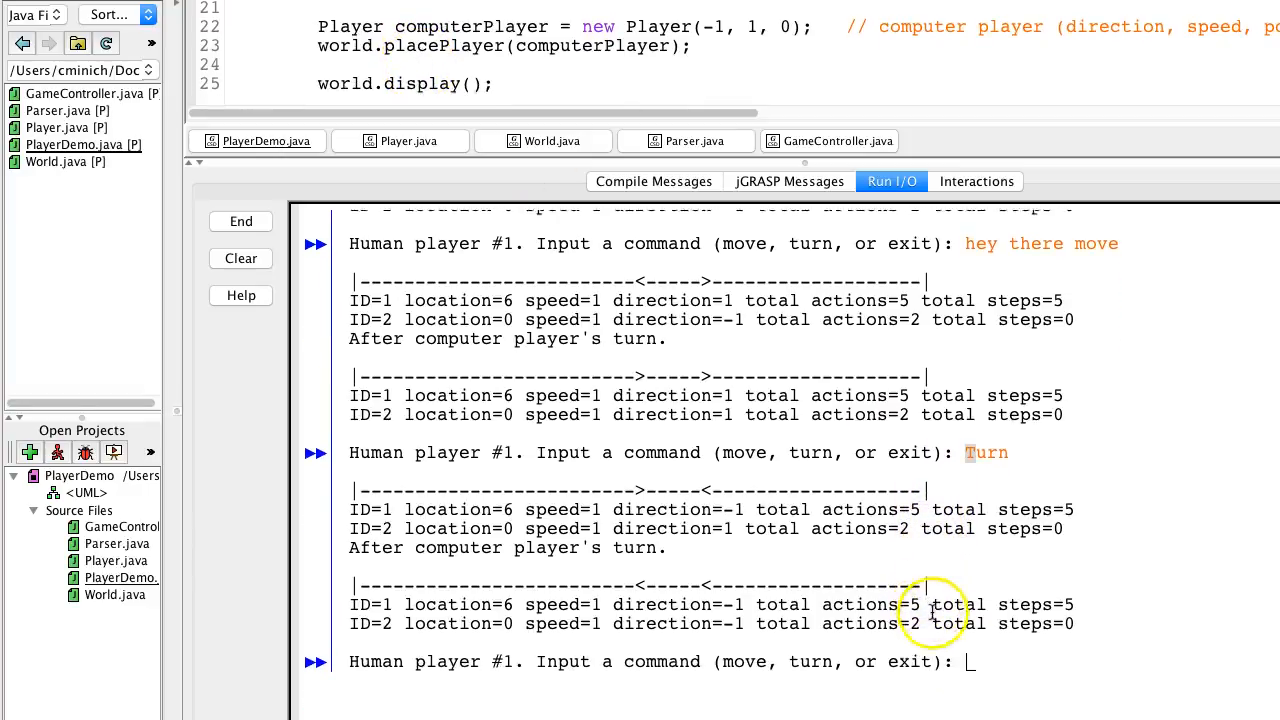
- Enter 'exit' at the prompt to finish the PlayerDemo run, then review the code
type("exit")
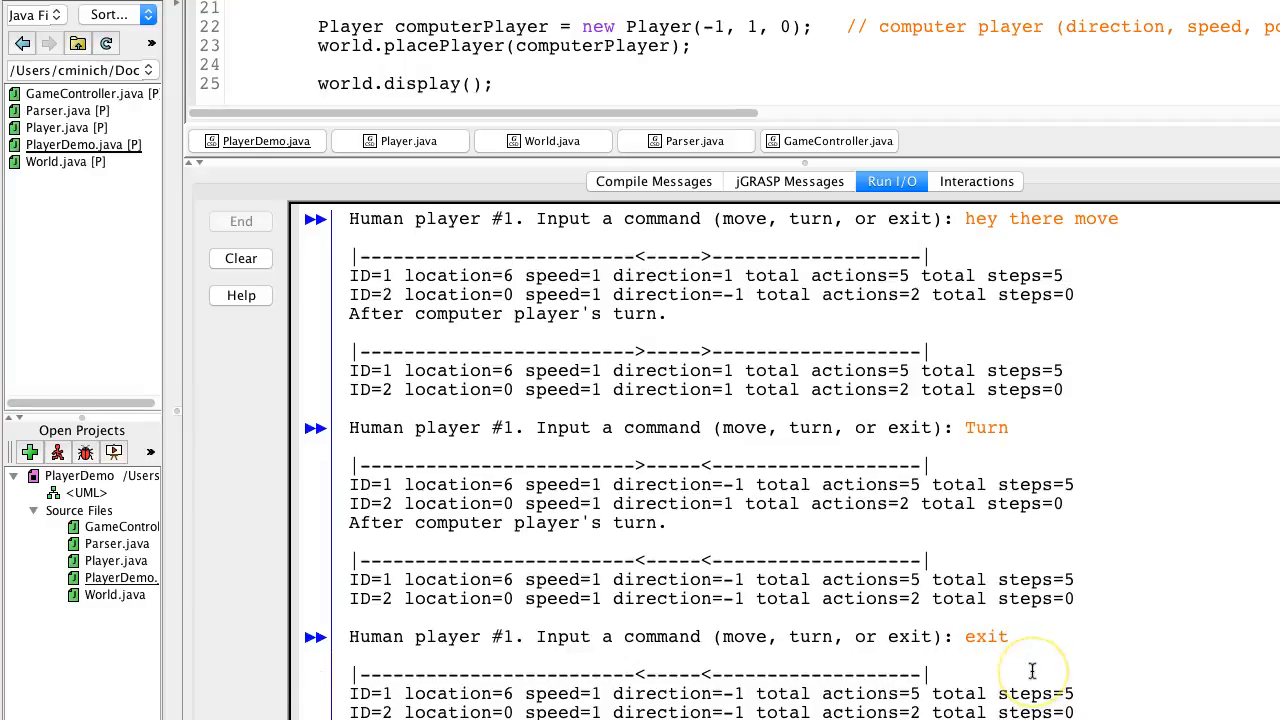
scroll("down", 3)
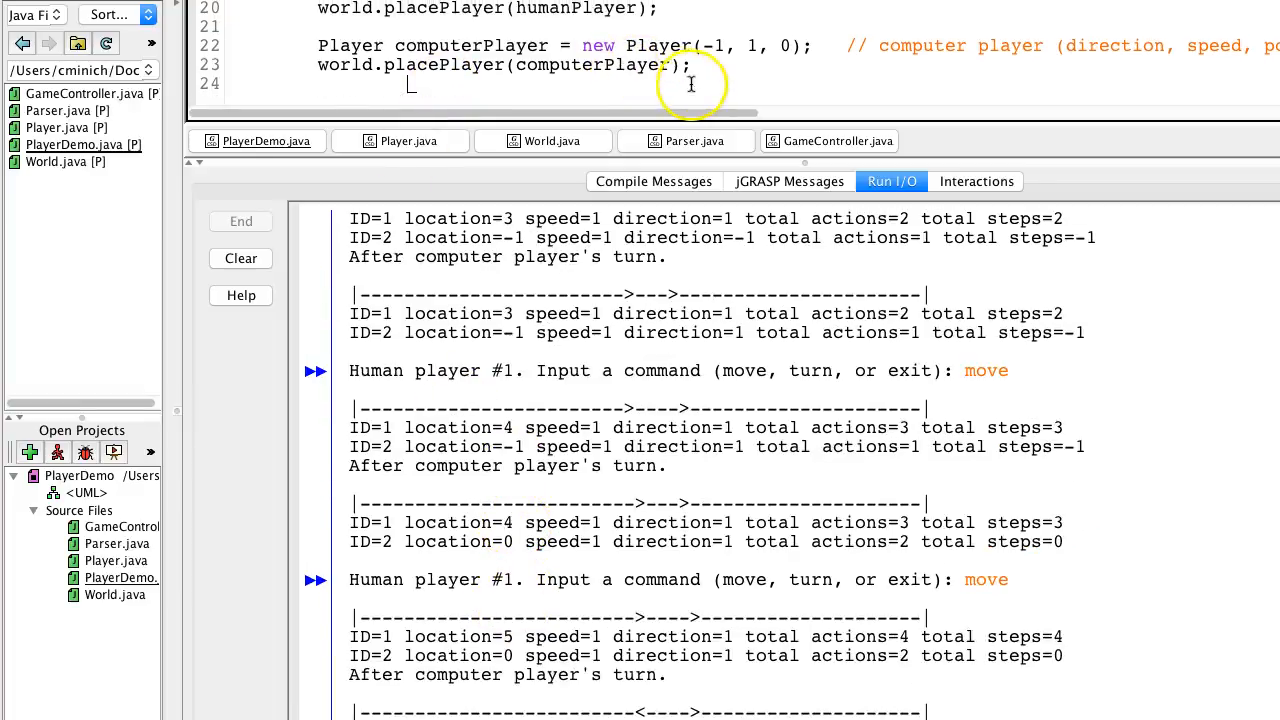
scroll("up", 3)
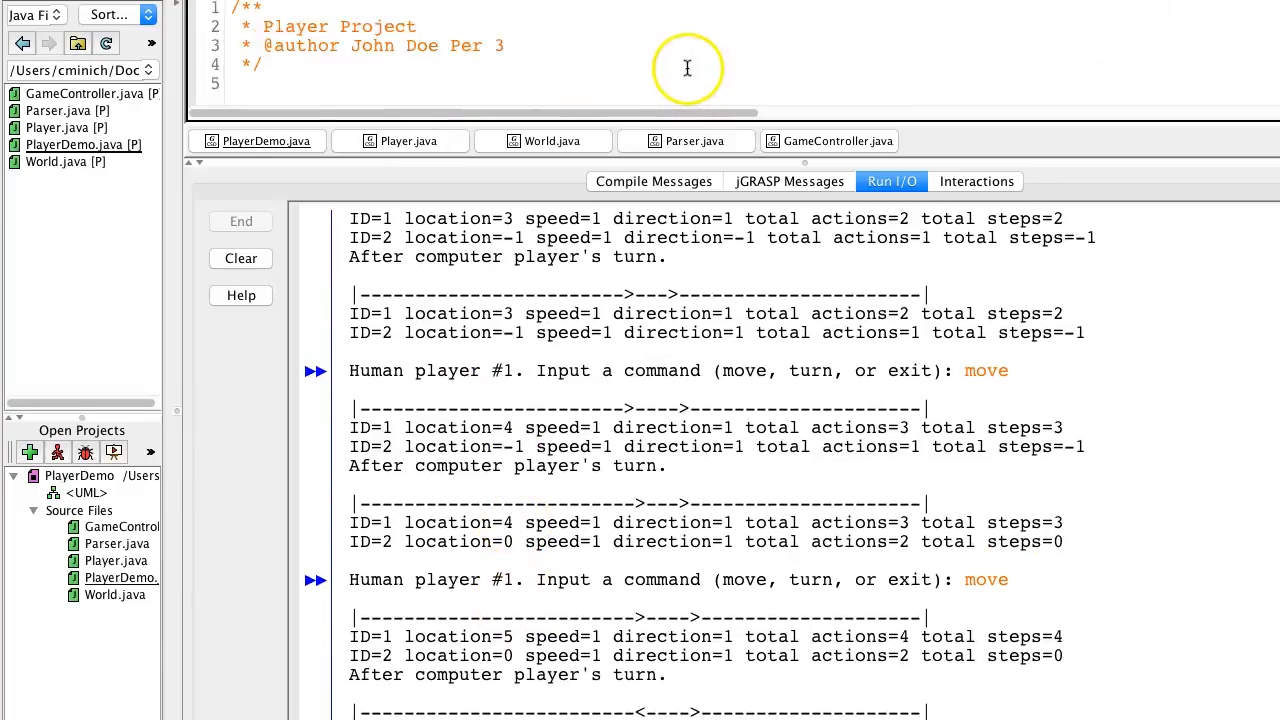
scroll("down", 3)
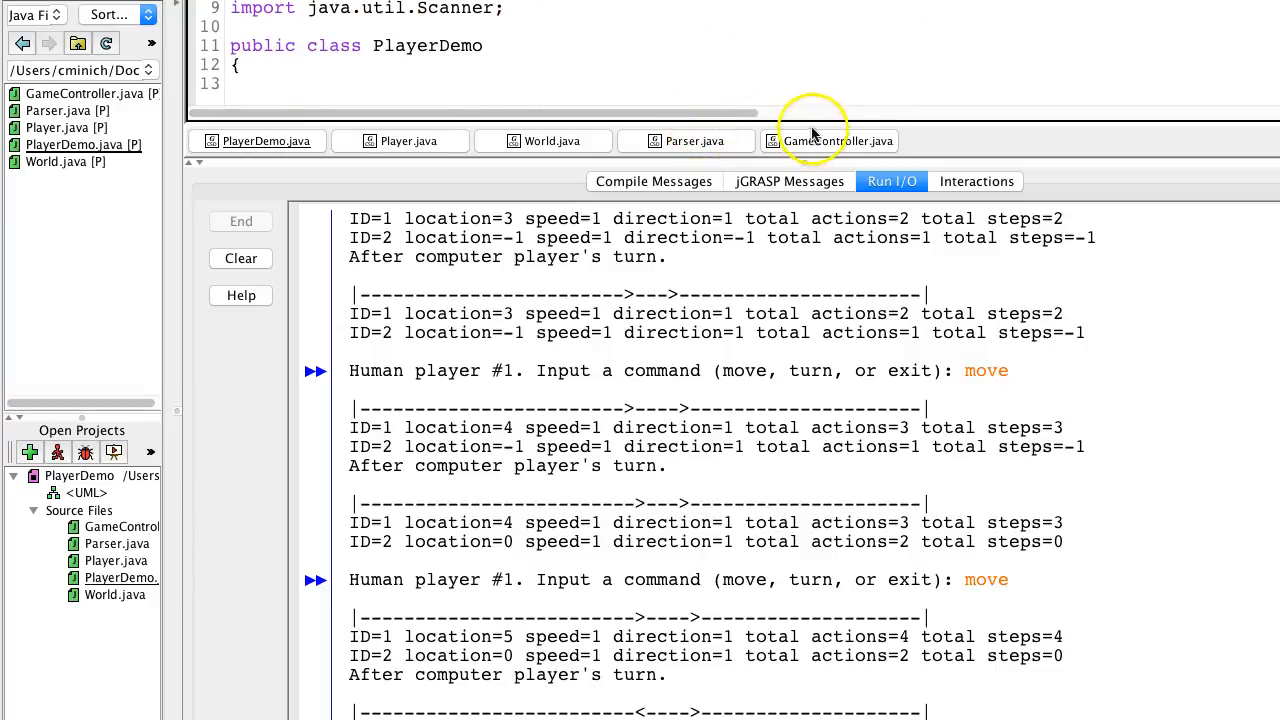
mouse_move(1200, 125)
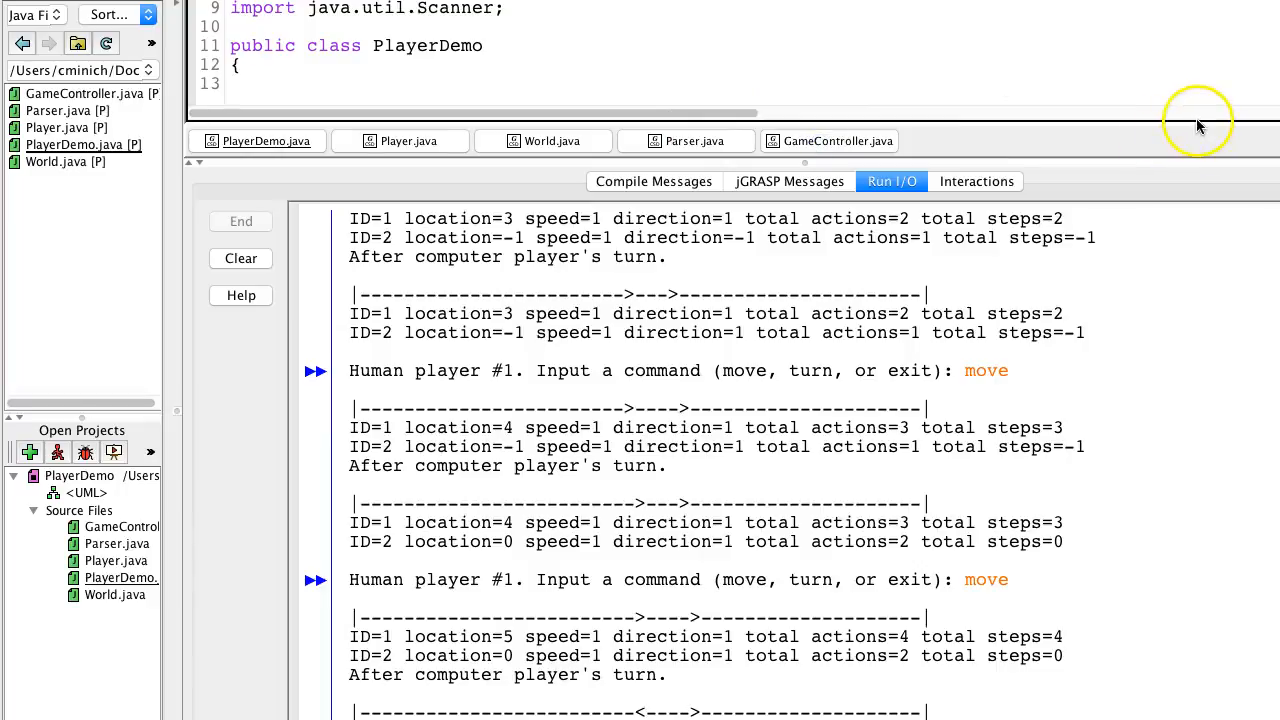
mouse_move(1181, 163)
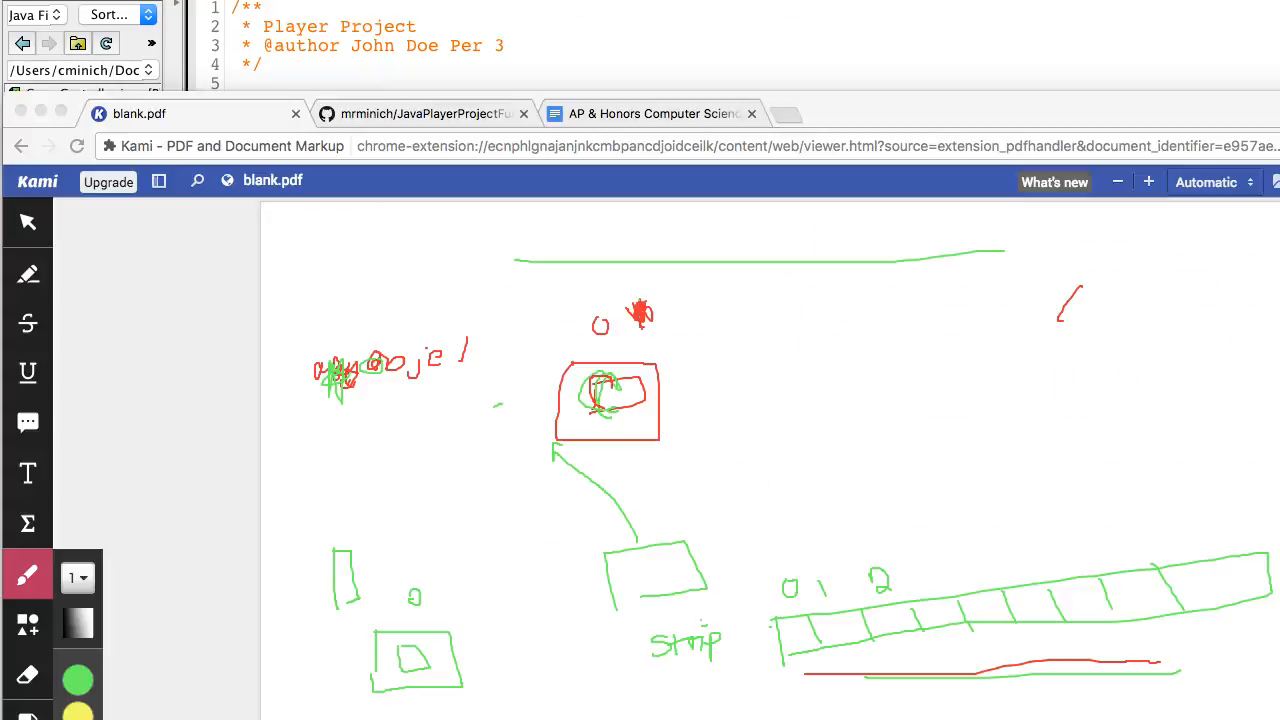
- Bring up the mrminich/JavaPlayerProjectFullDemo1 GitHub page and browse its Java files
left_click(420, 113)
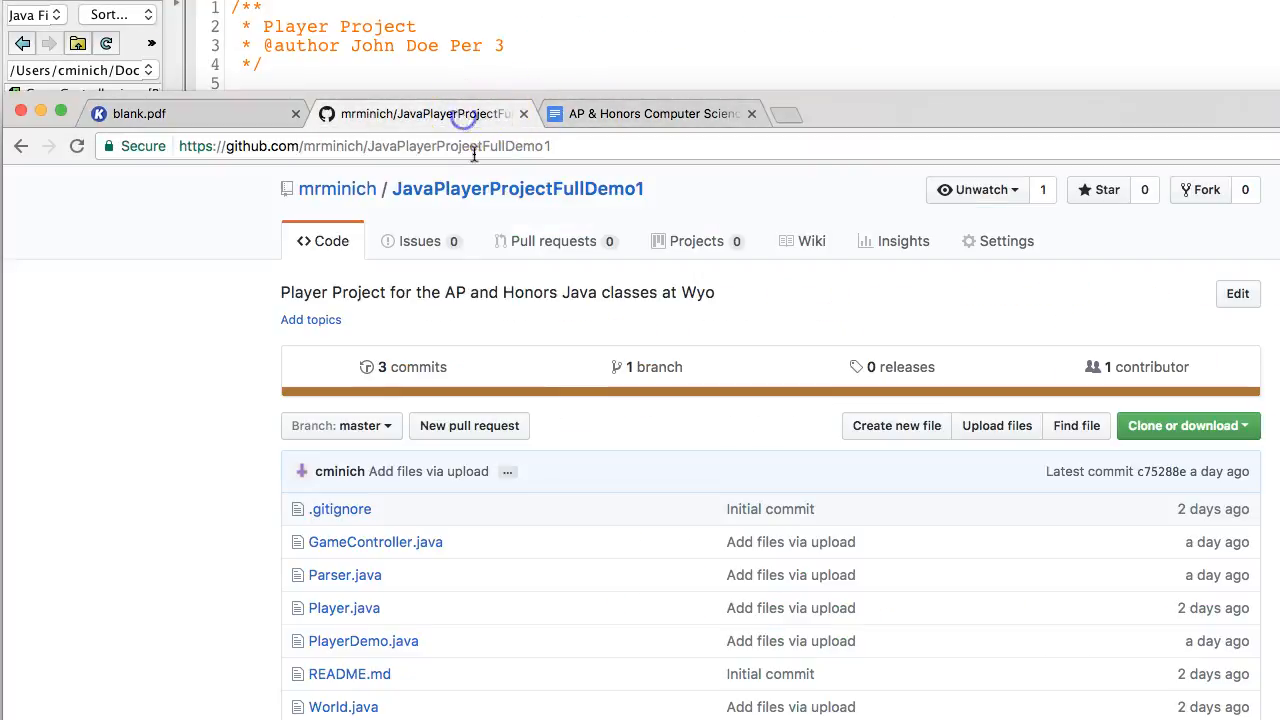
mouse_move(378, 552)
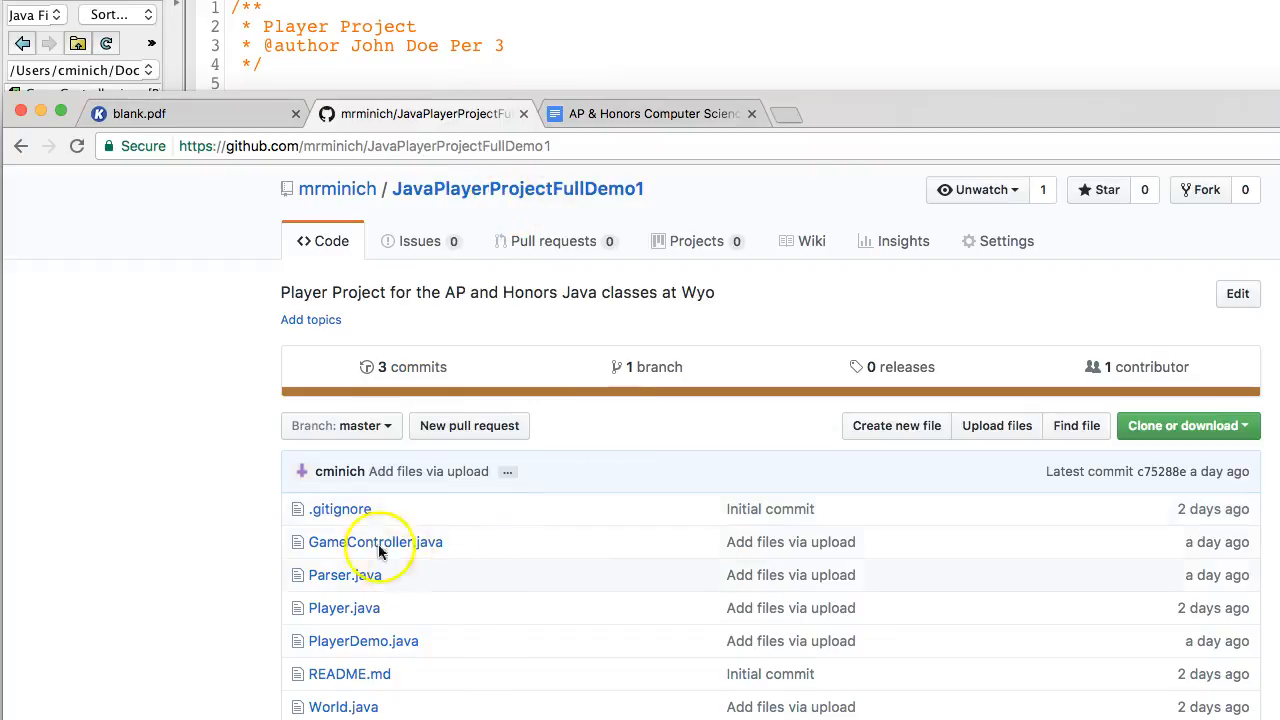
scroll("down", 3)
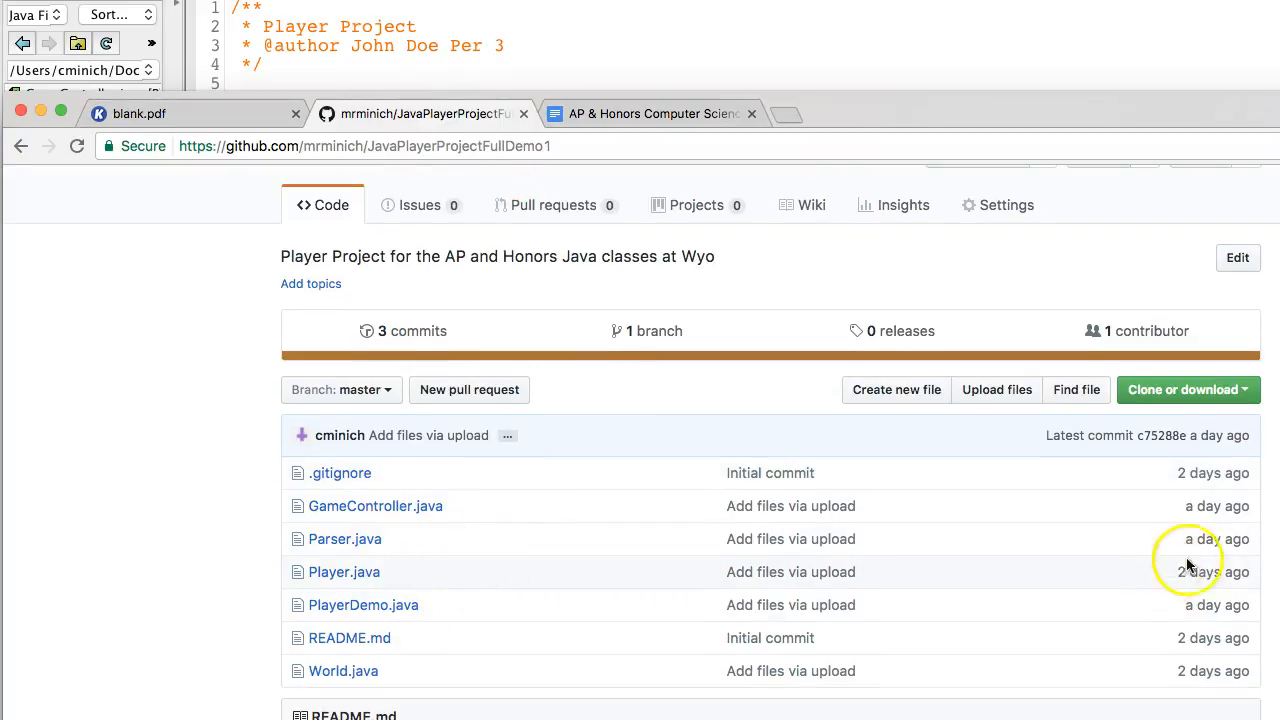
mouse_move(344, 571)
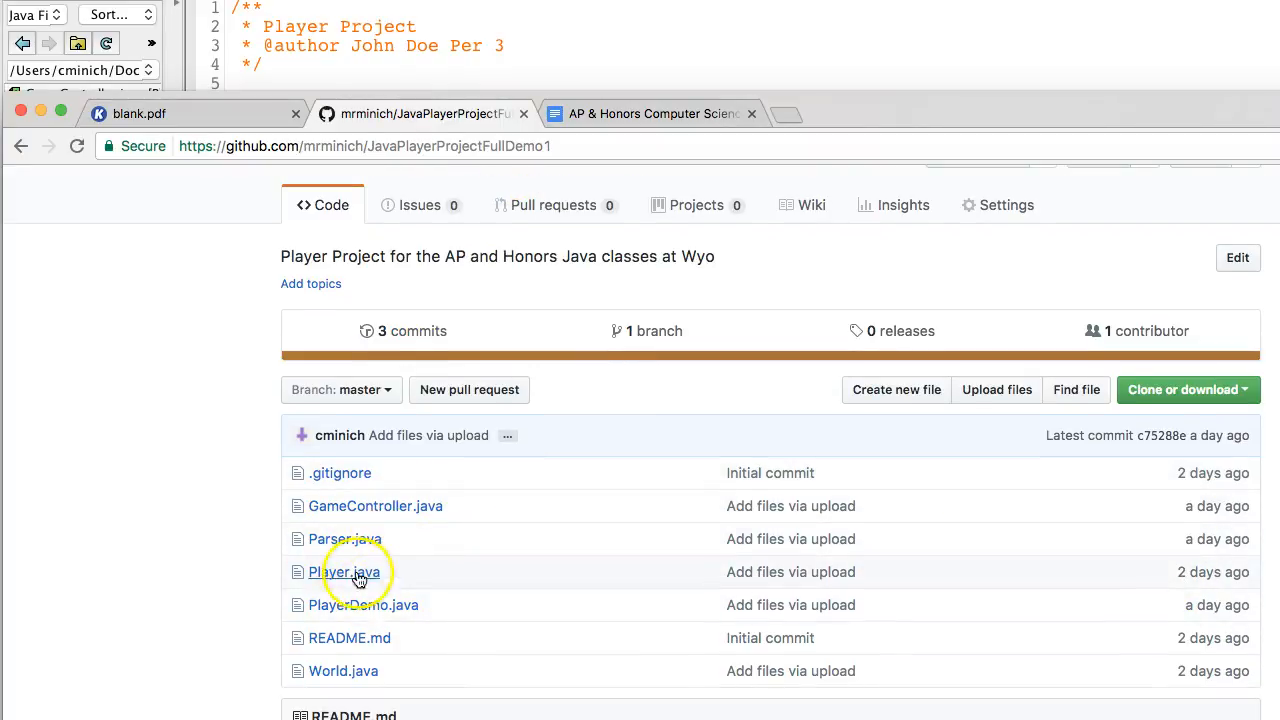
left_click(340, 389)
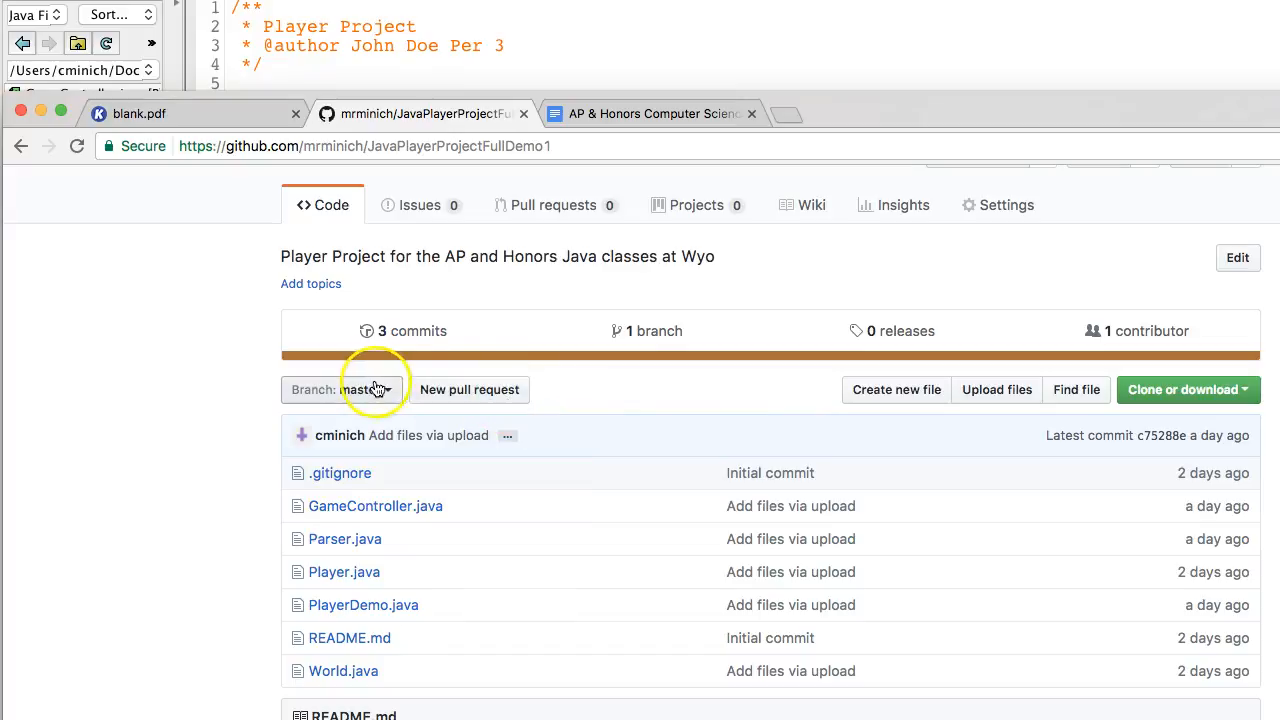
mouse_move(563, 405)
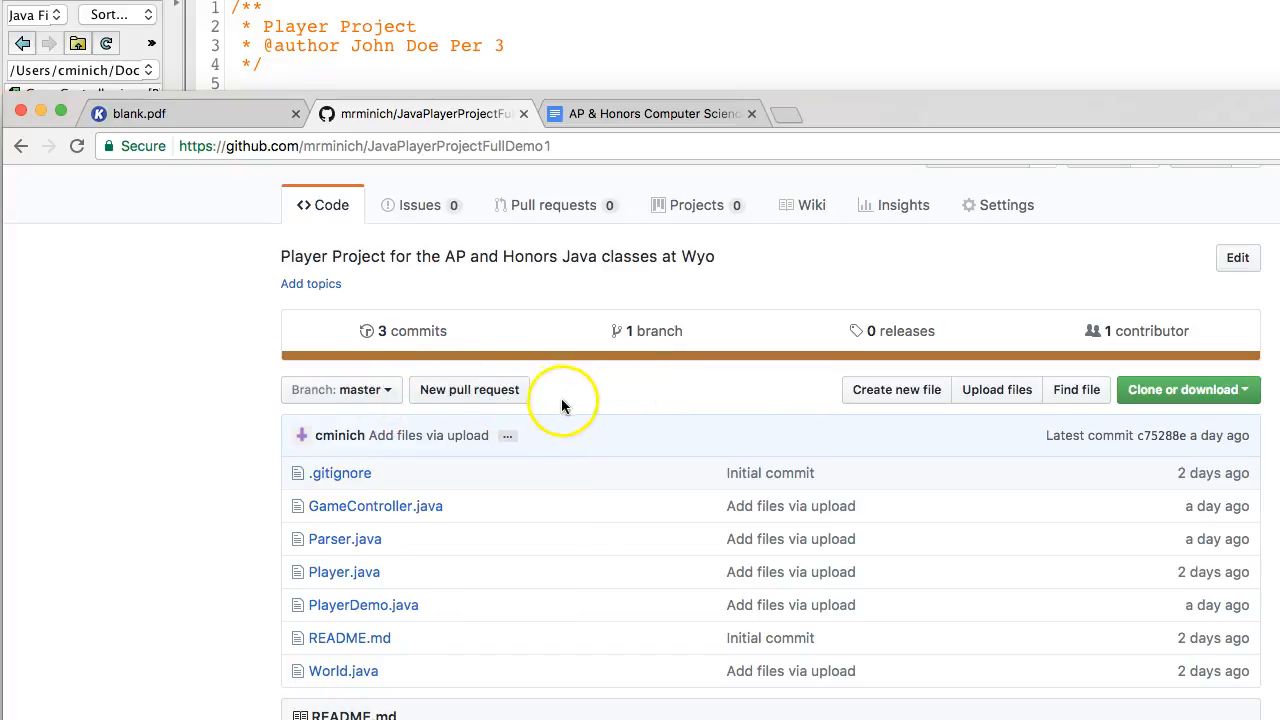